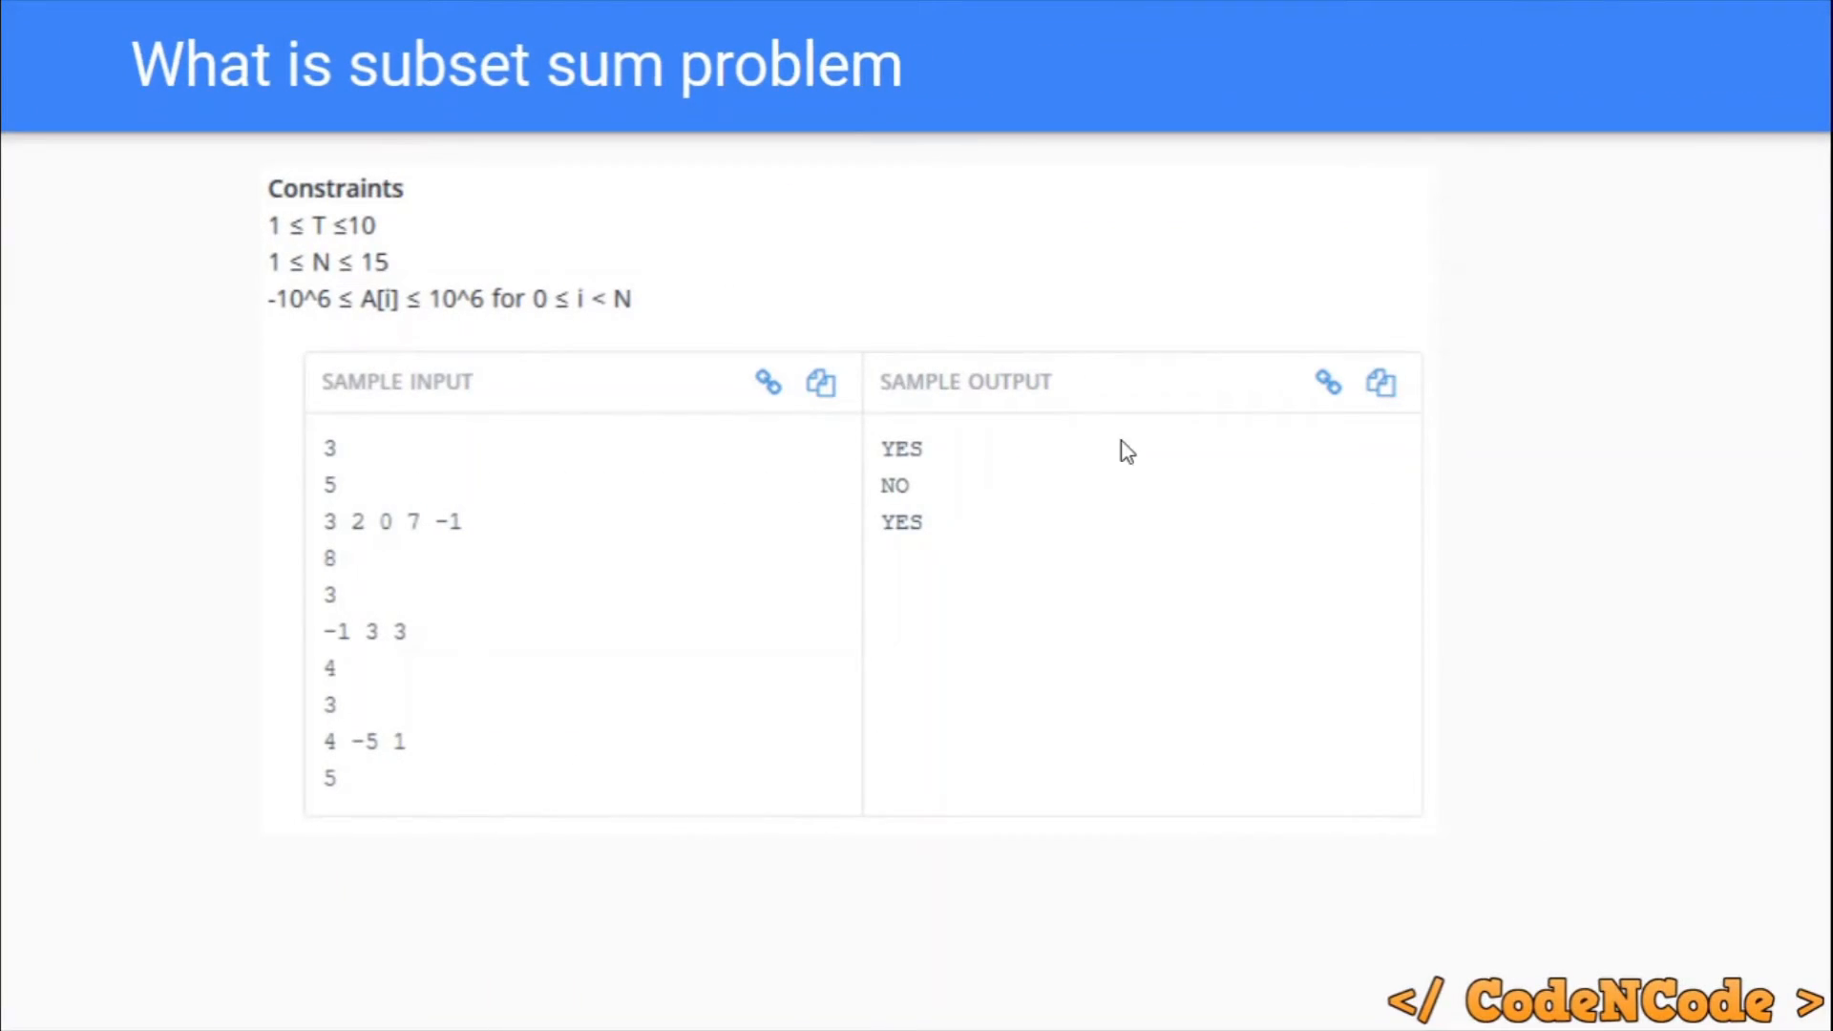
pyautogui.moveTo(346, 457)
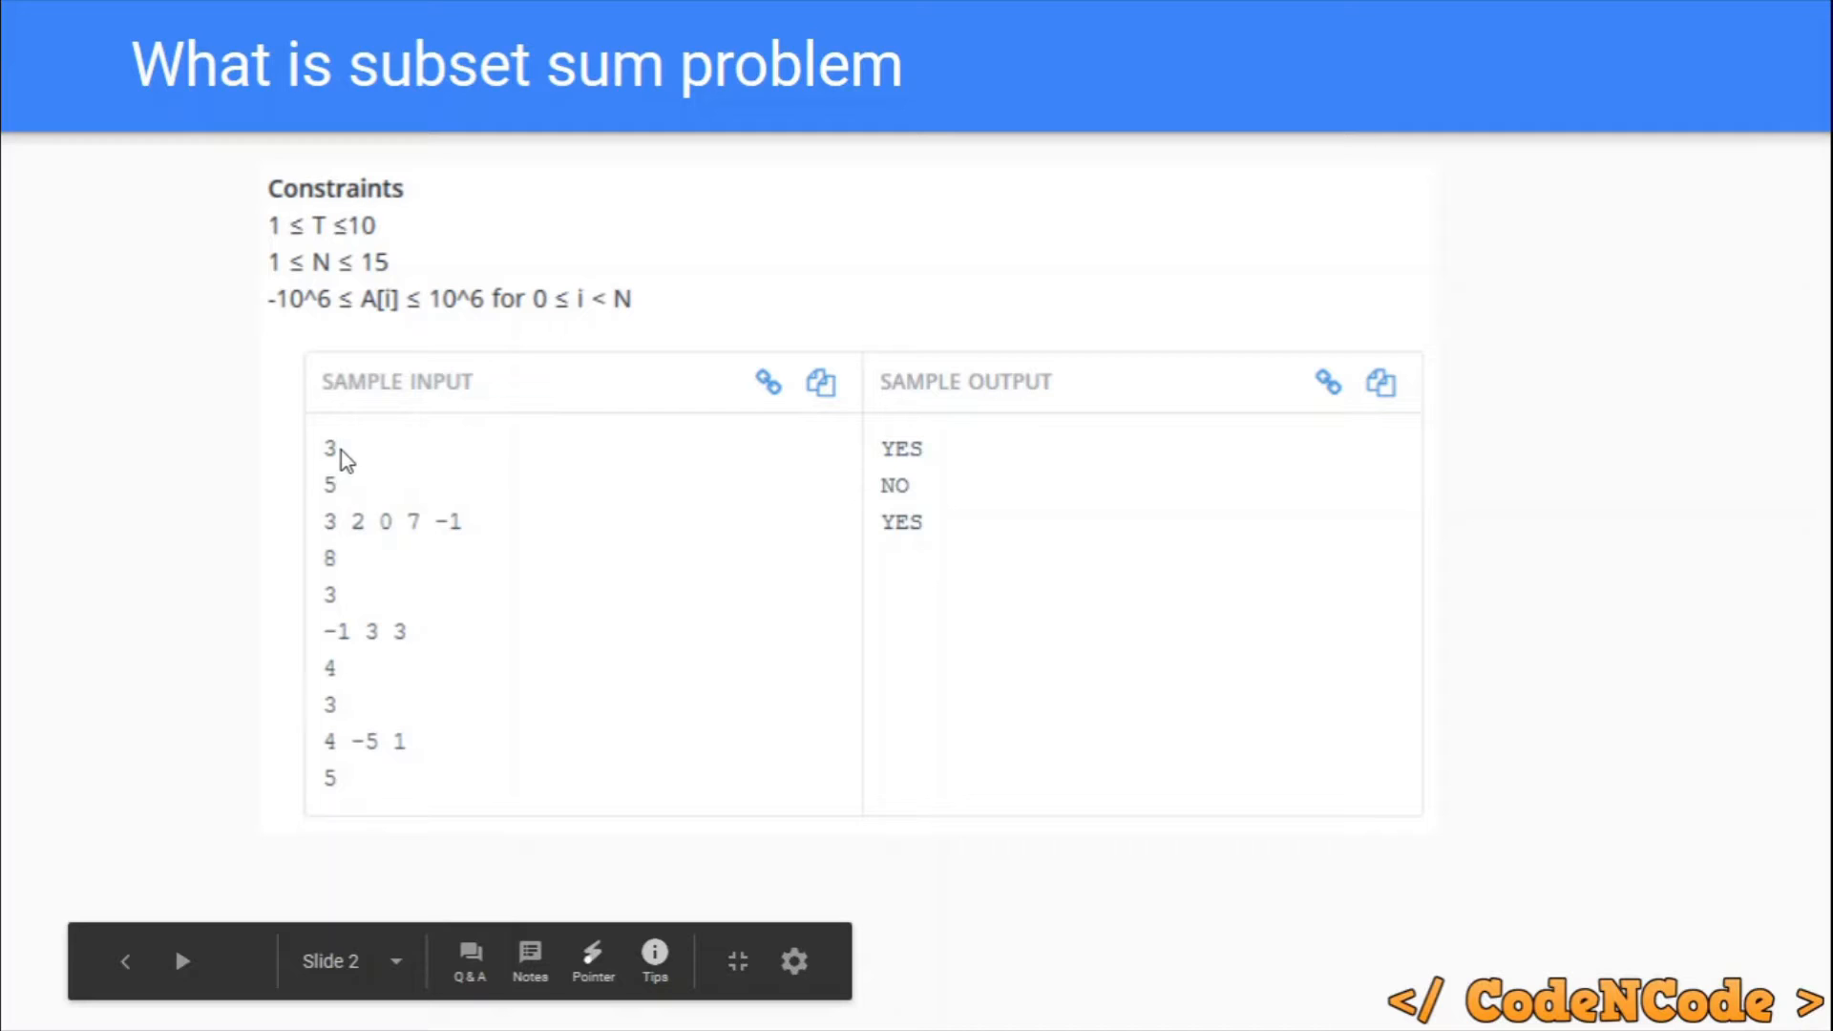
pyautogui.moveTo(331, 491)
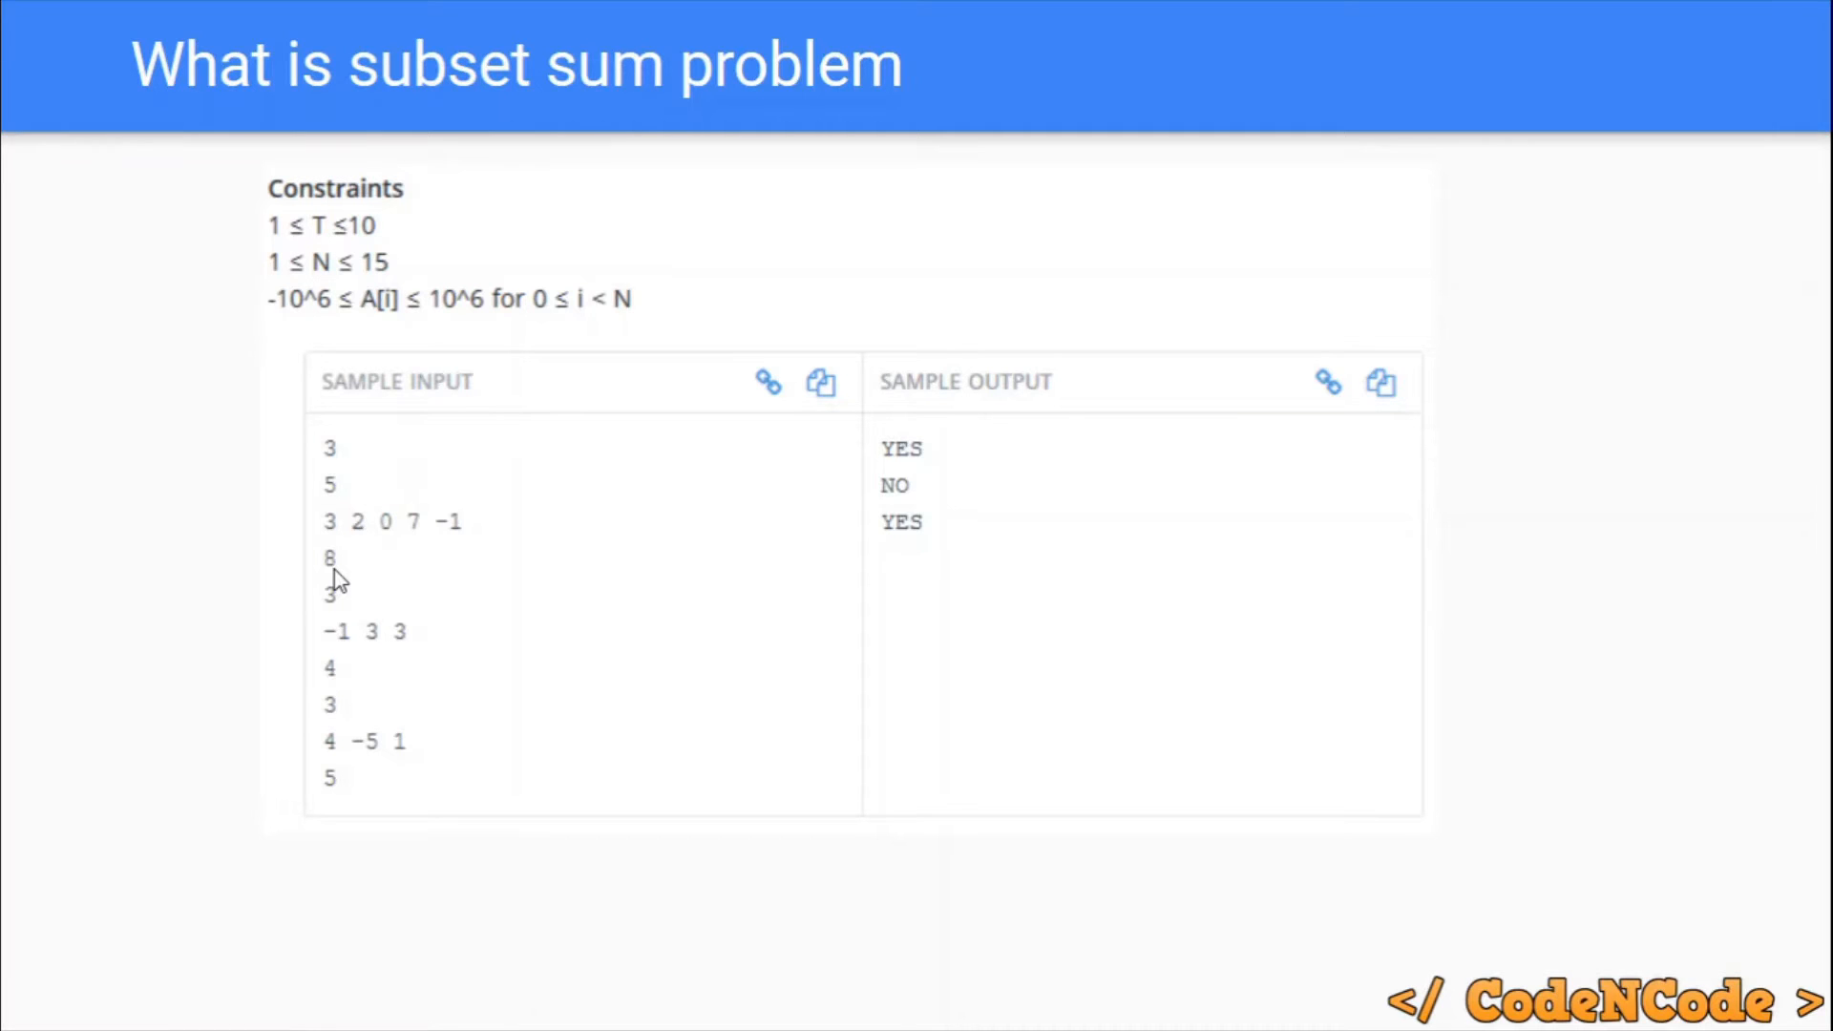
pyautogui.moveTo(460, 546)
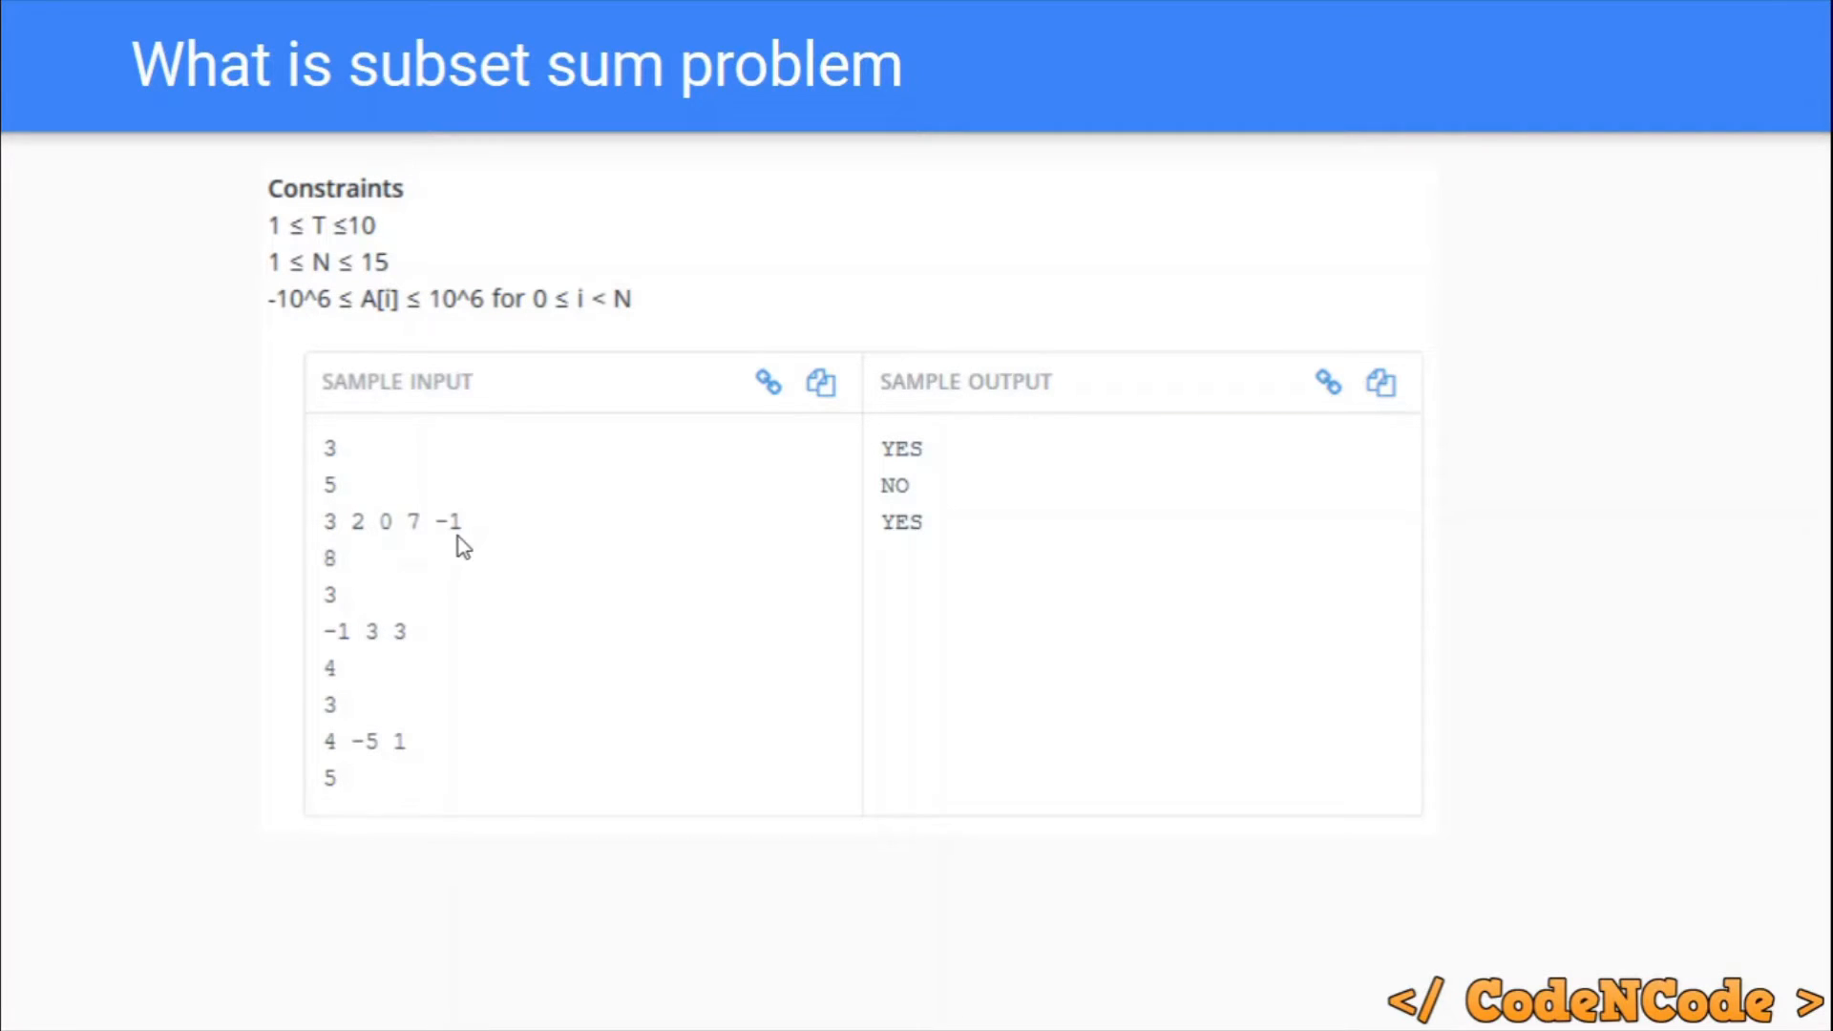
pyautogui.moveTo(351, 555)
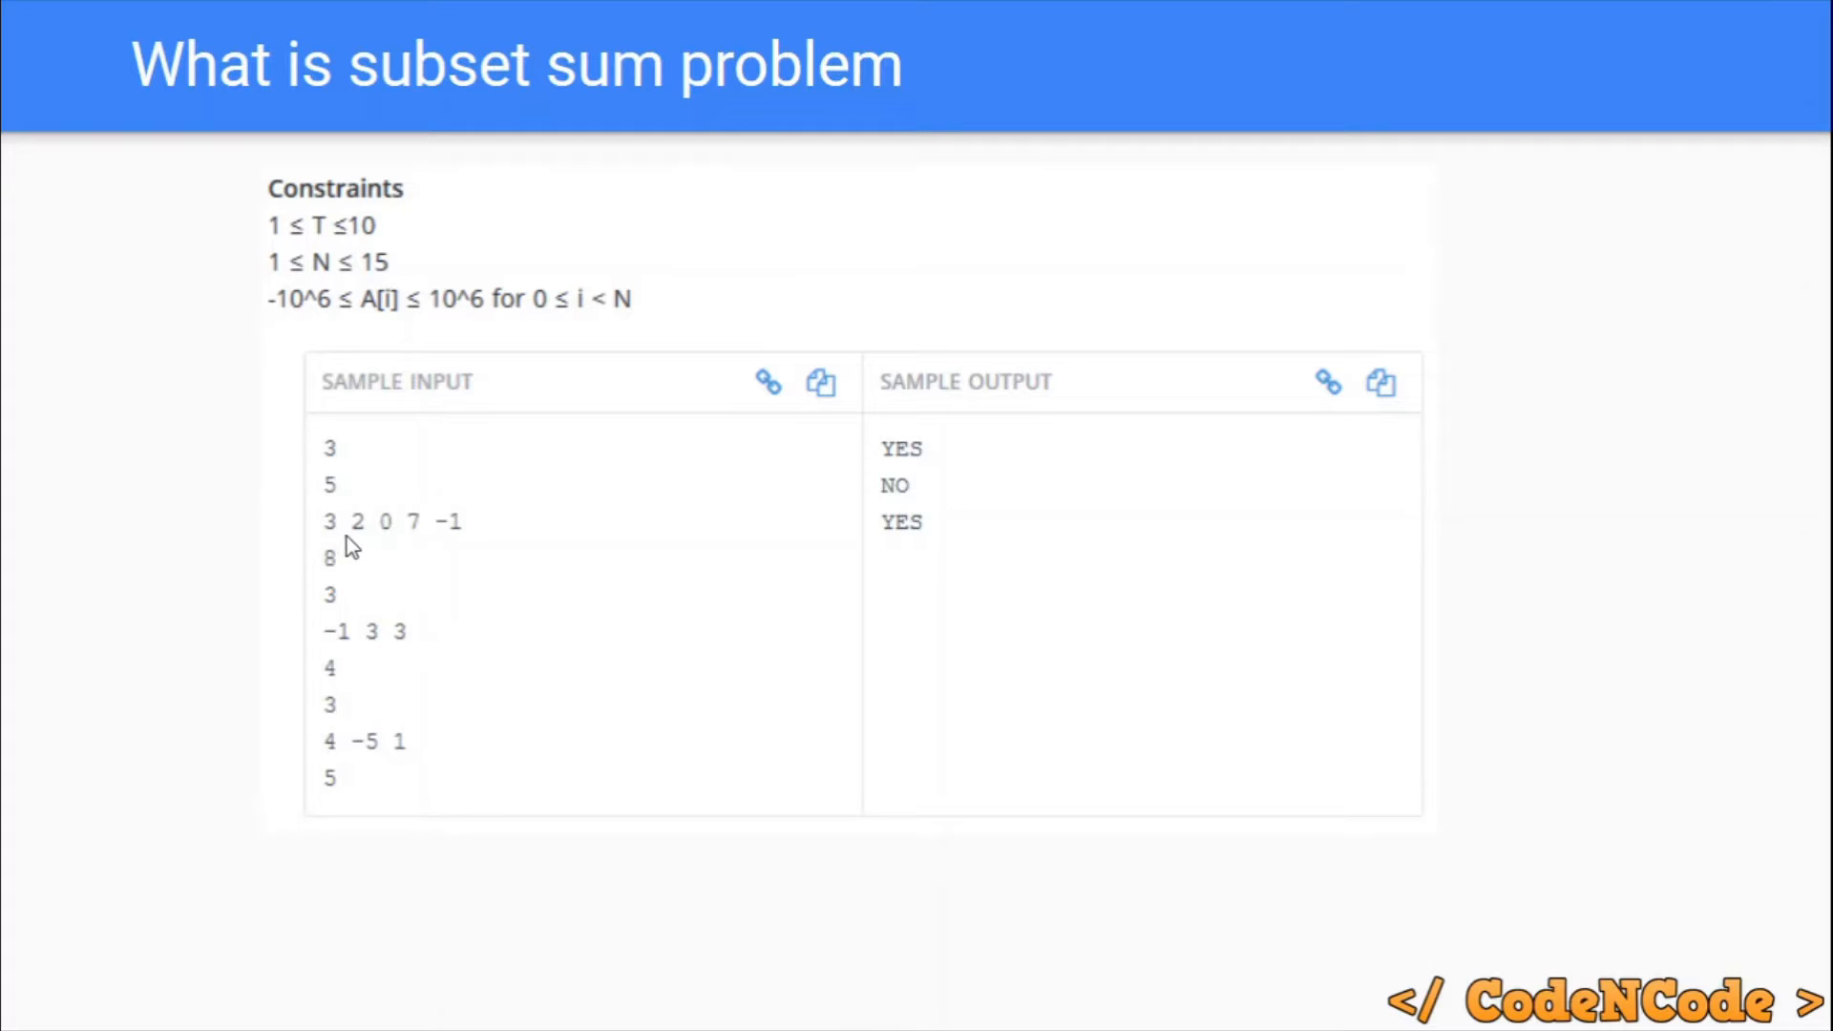
pyautogui.moveTo(480, 544)
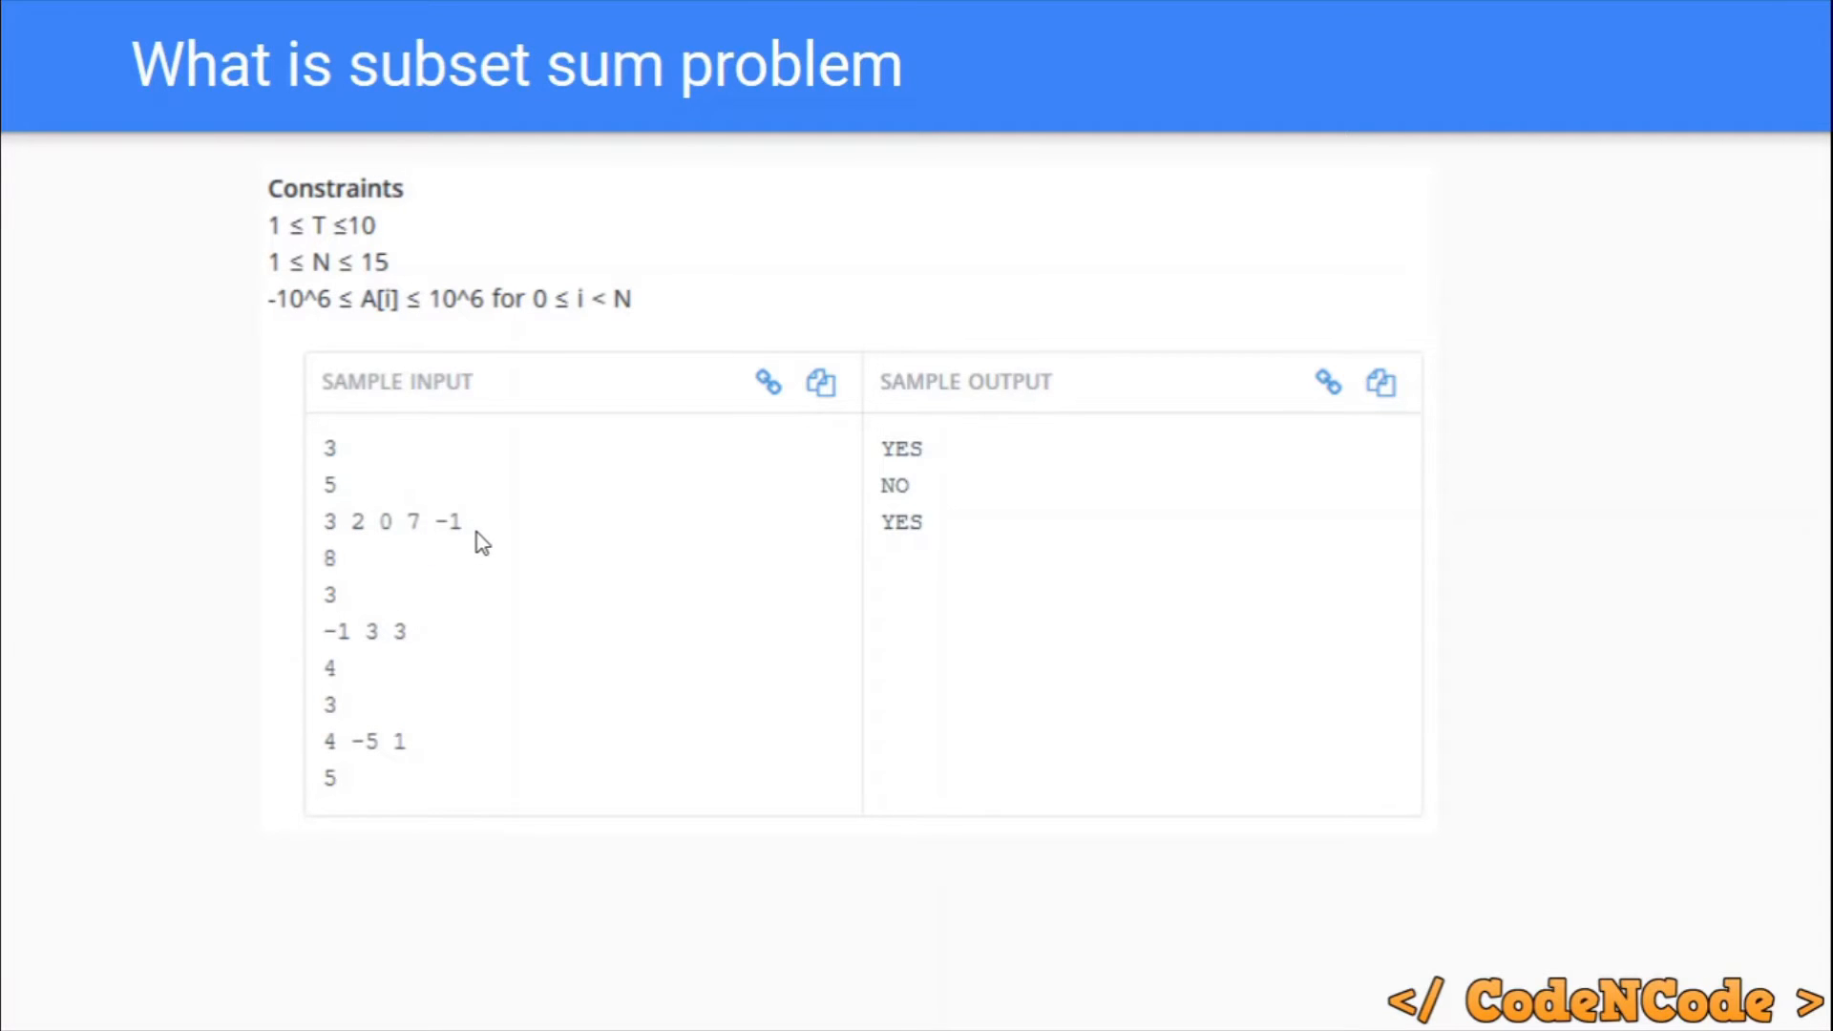
pyautogui.moveTo(340, 585)
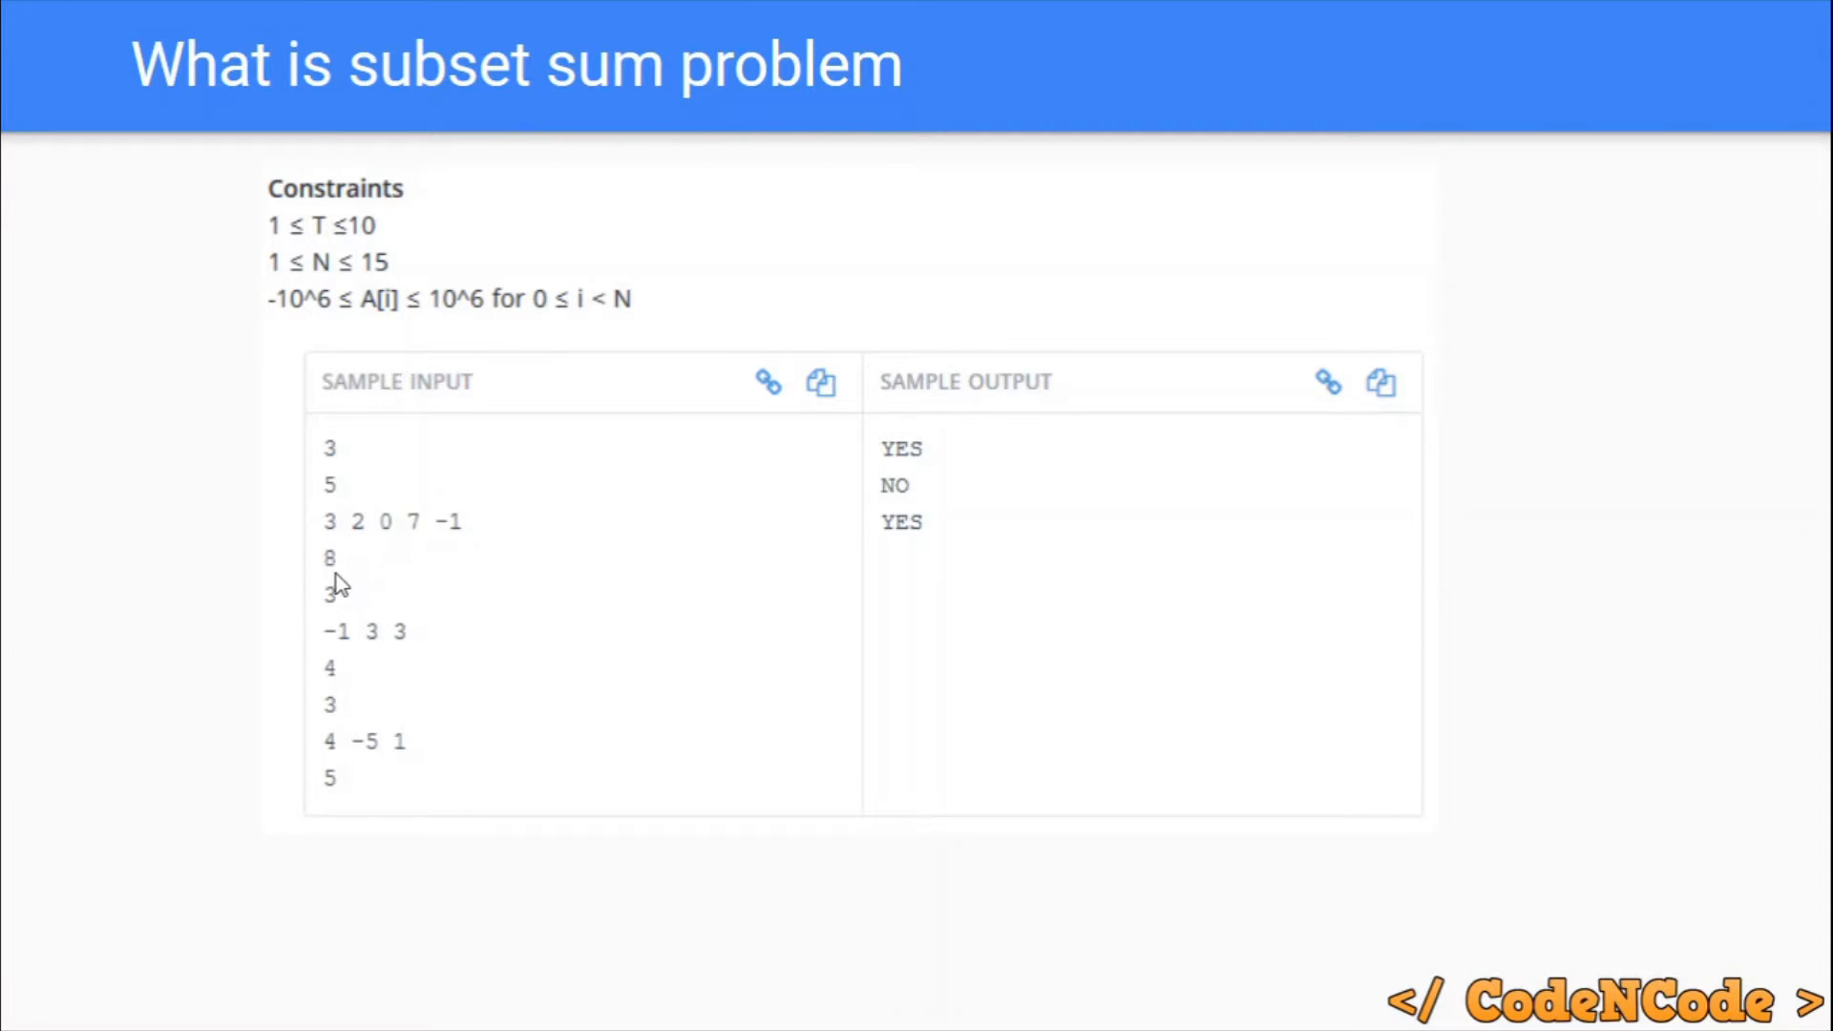
pyautogui.moveTo(357, 556)
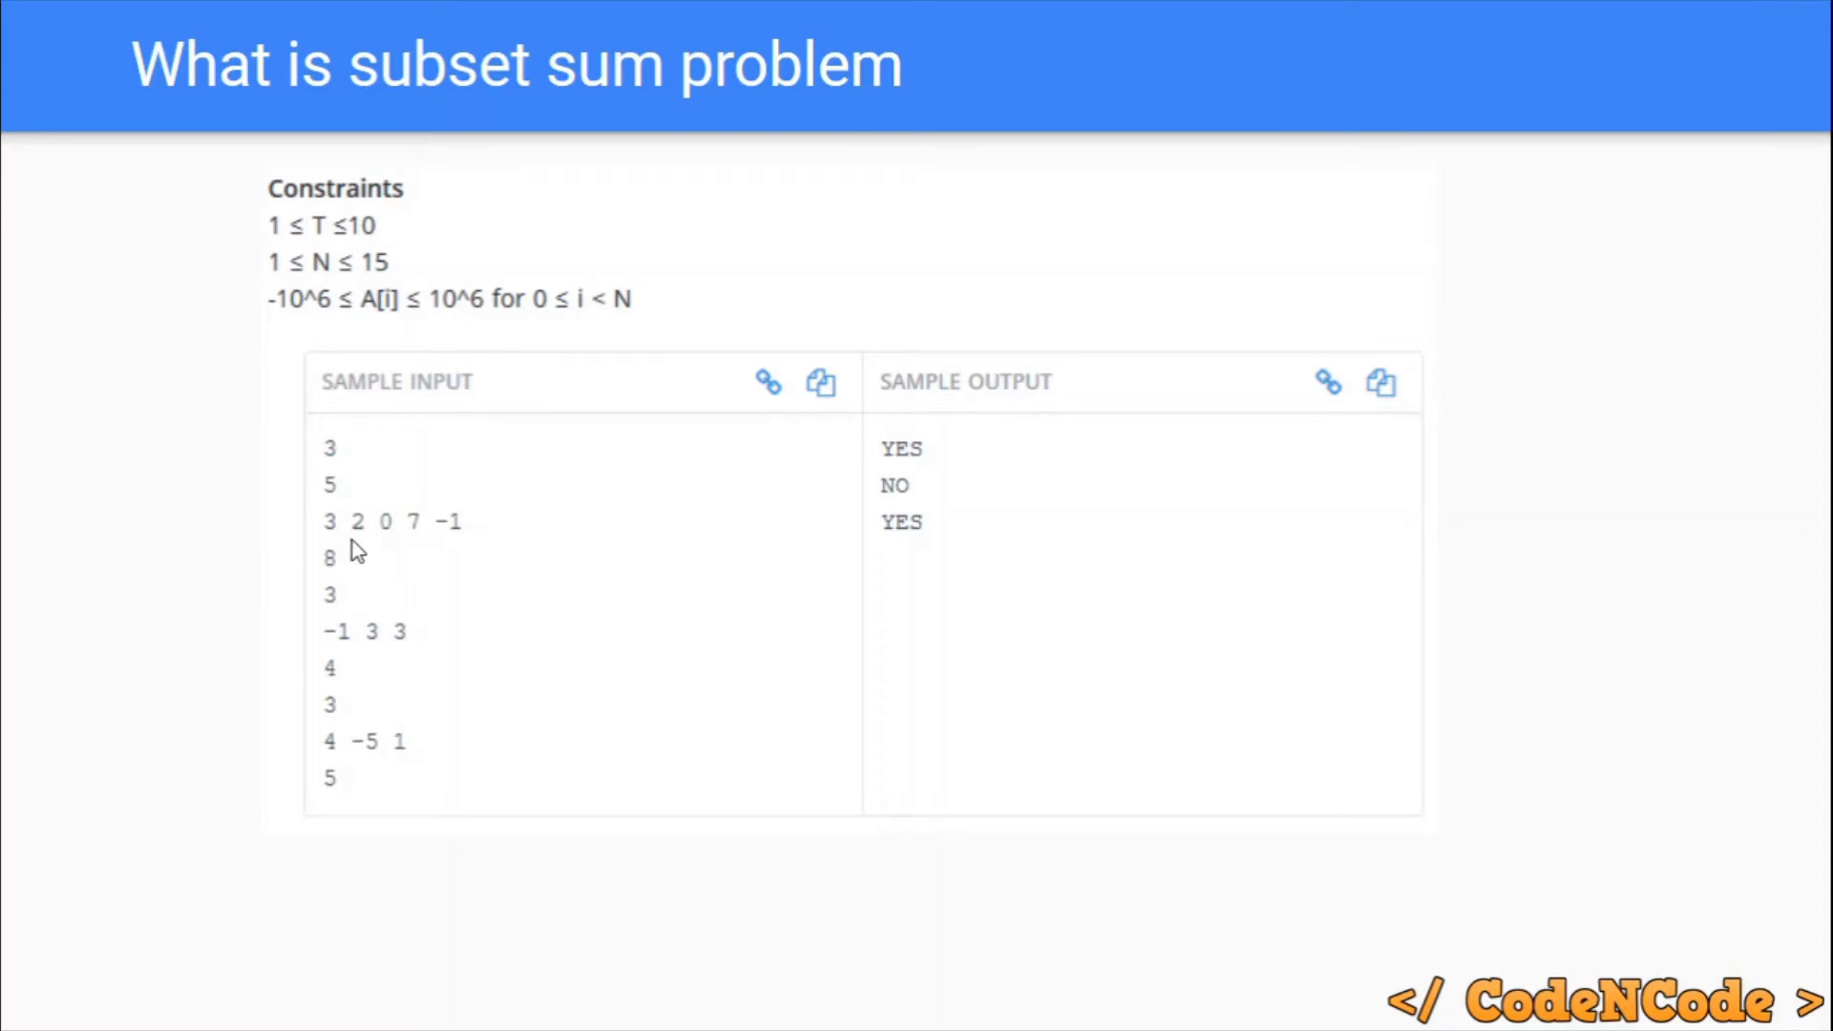
pyautogui.moveTo(408, 590)
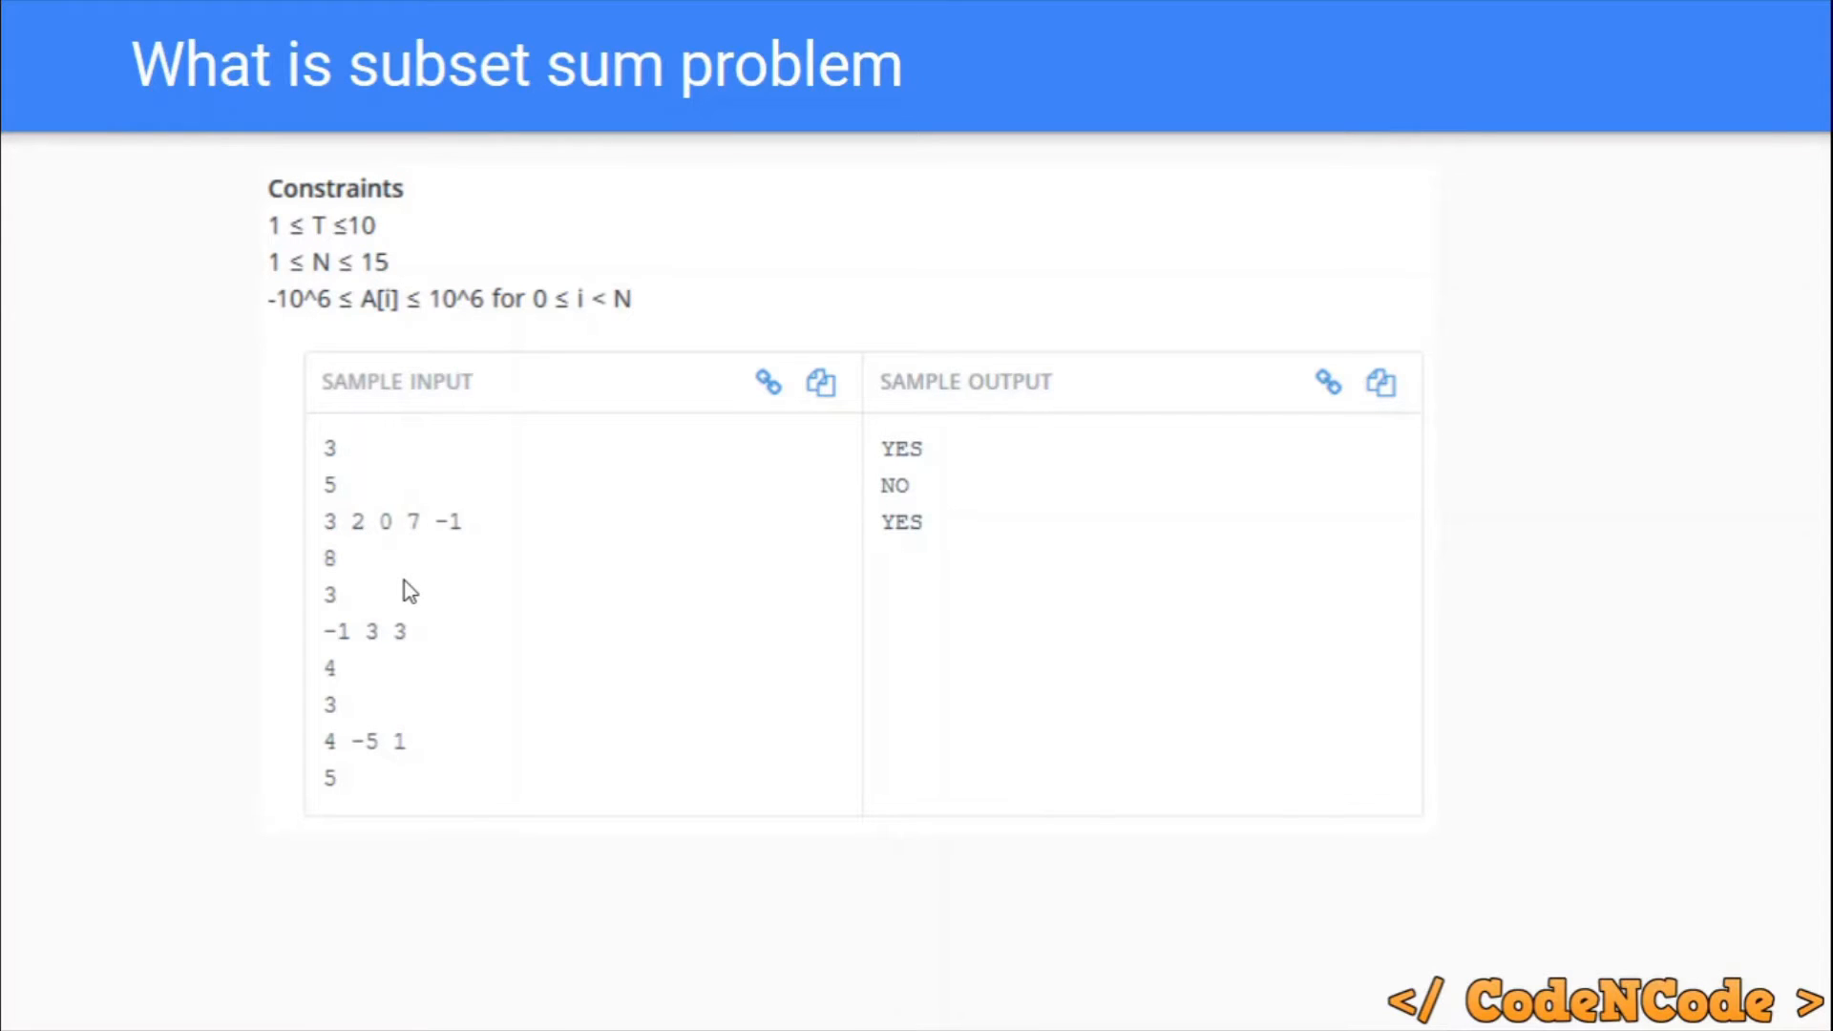
pyautogui.moveTo(455, 540)
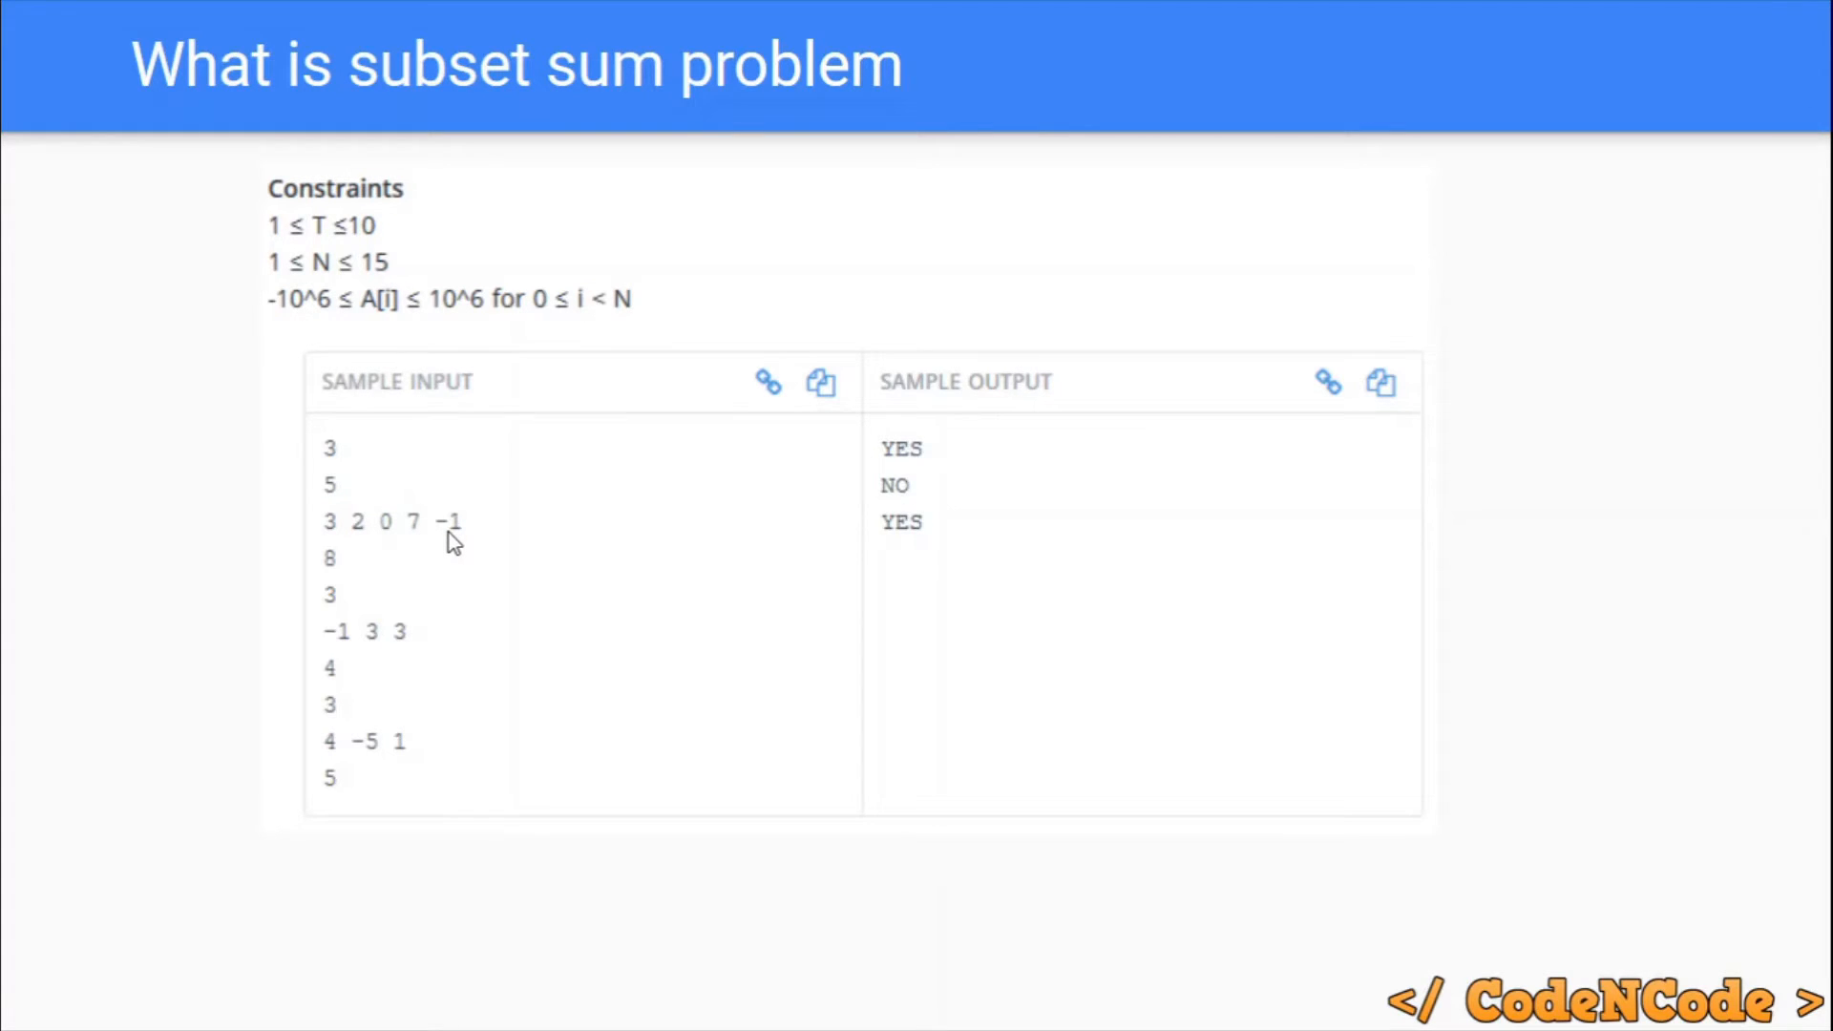
pyautogui.moveTo(298, 687)
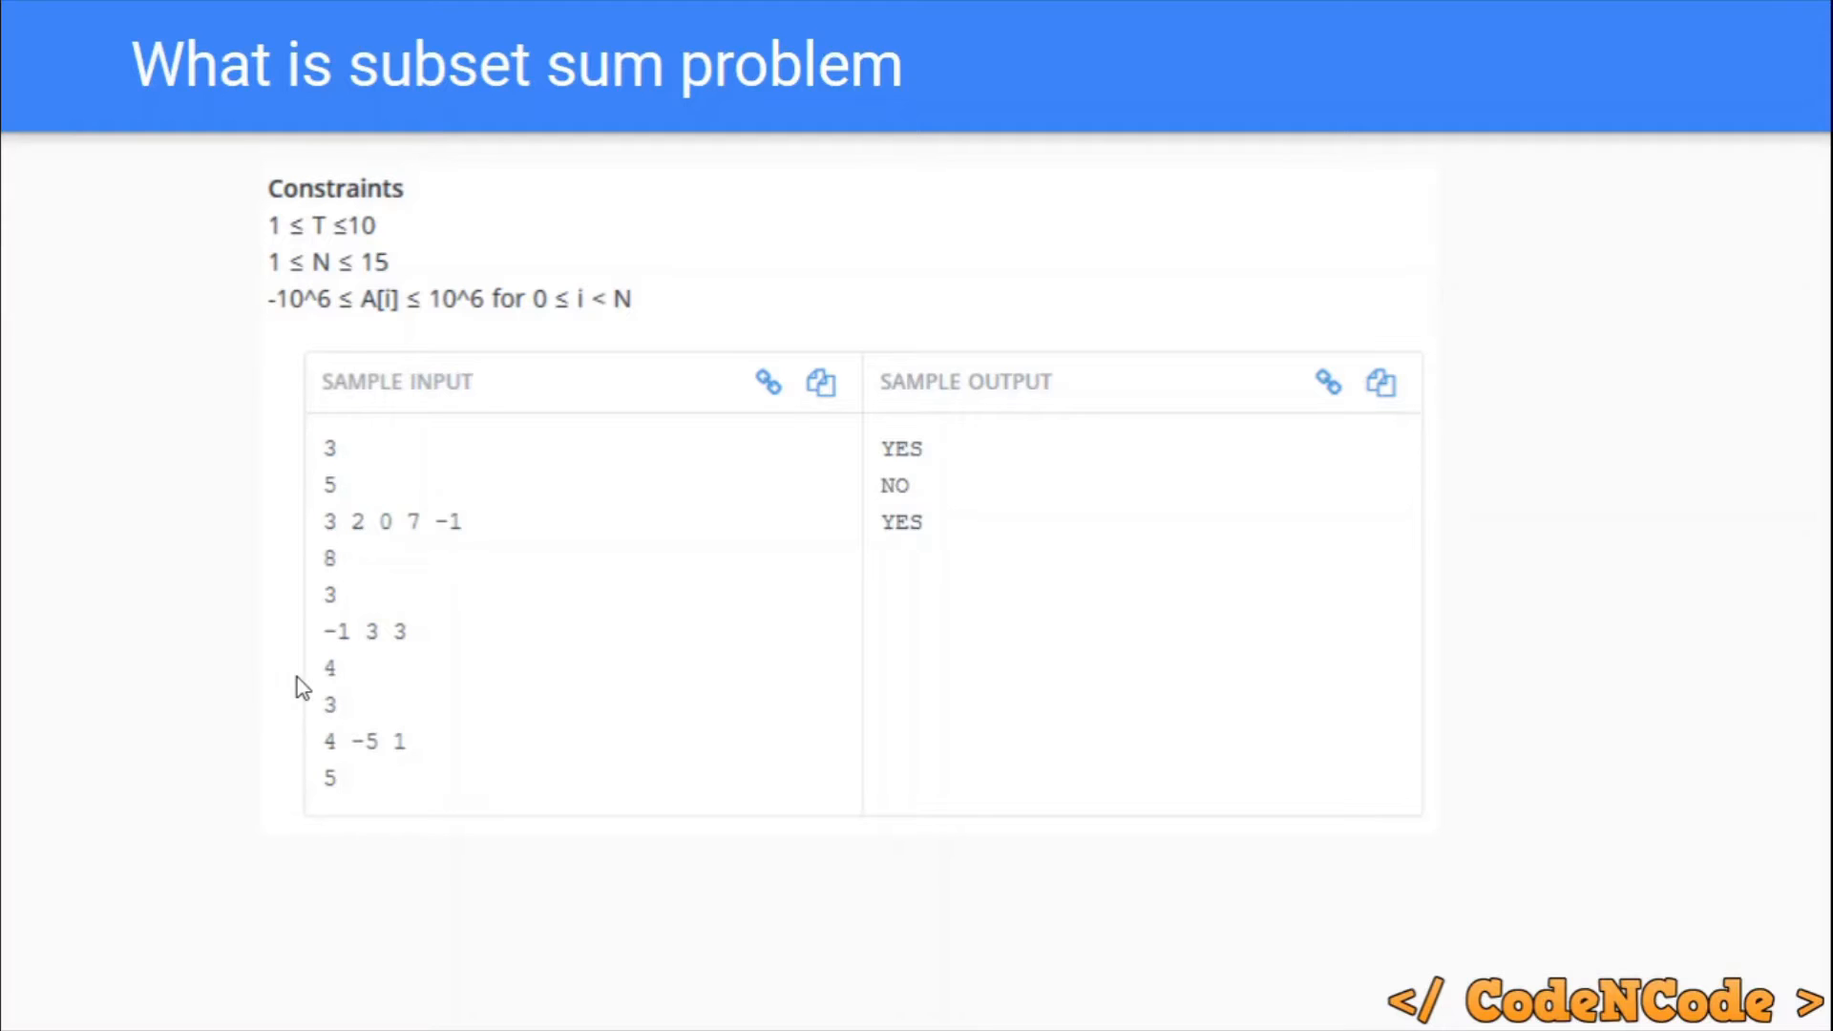
pyautogui.moveTo(550, 513)
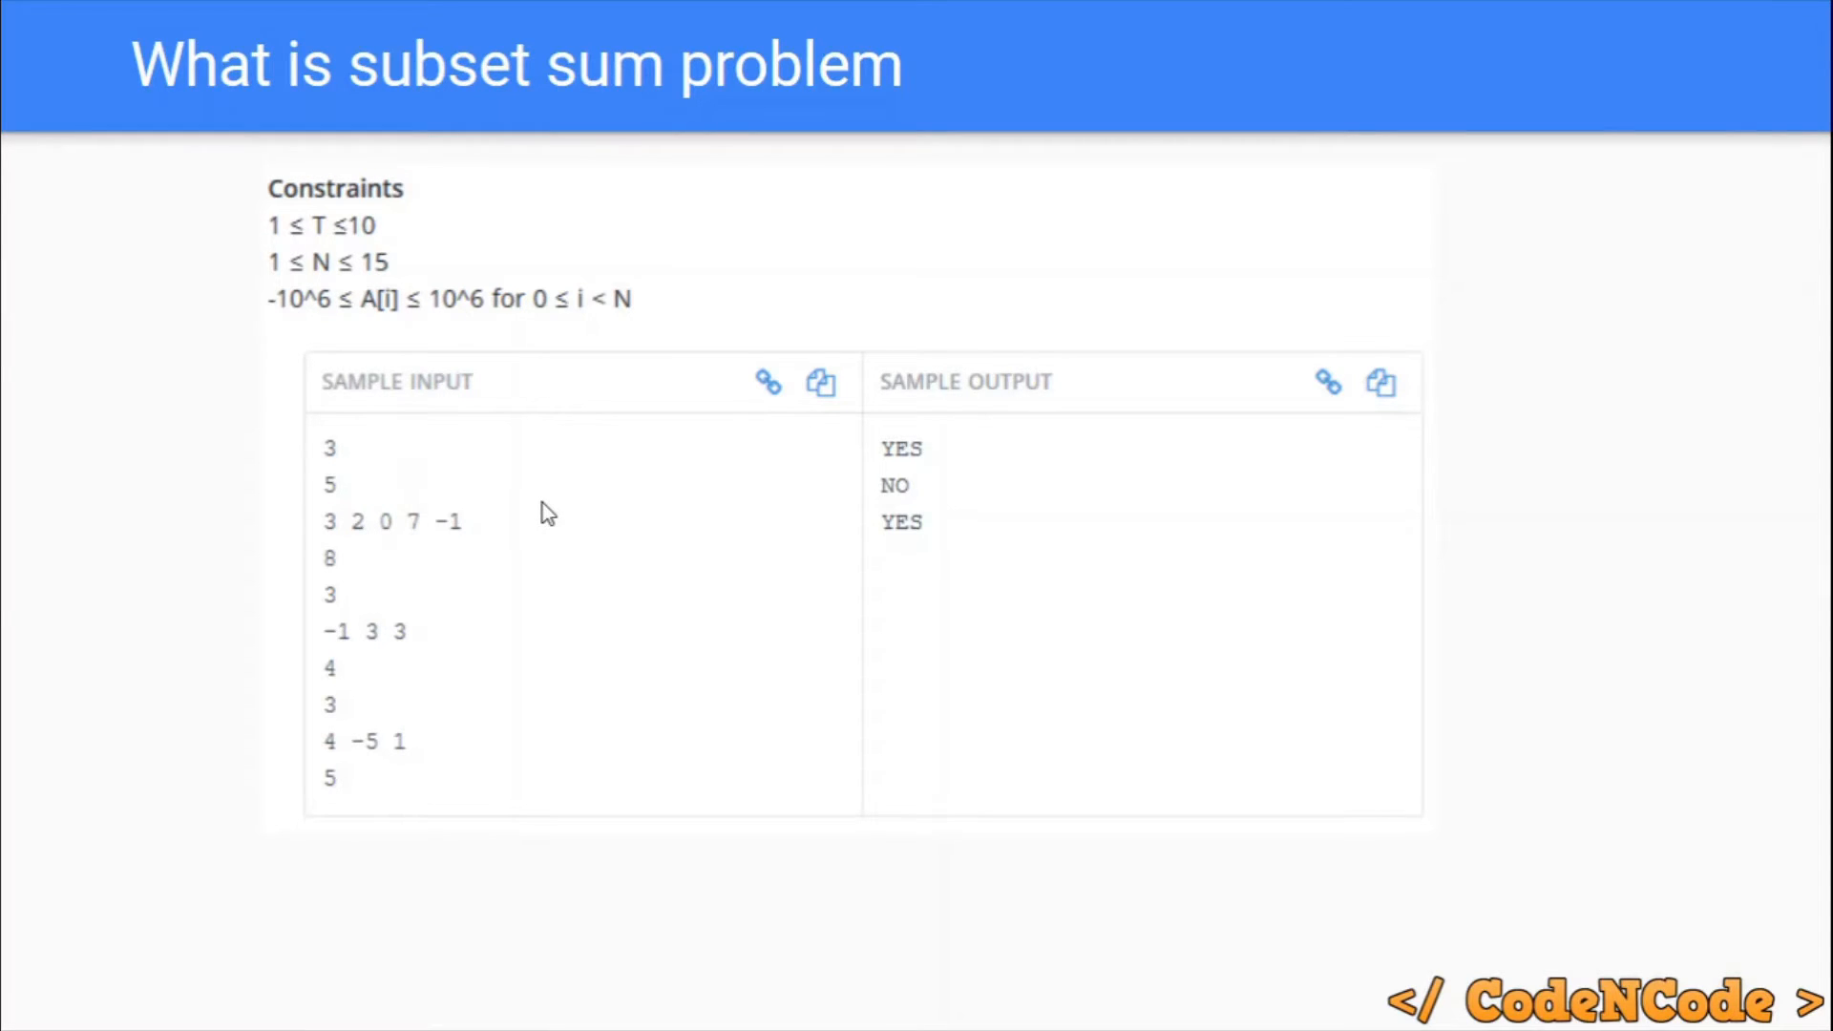
pyautogui.moveTo(485, 540)
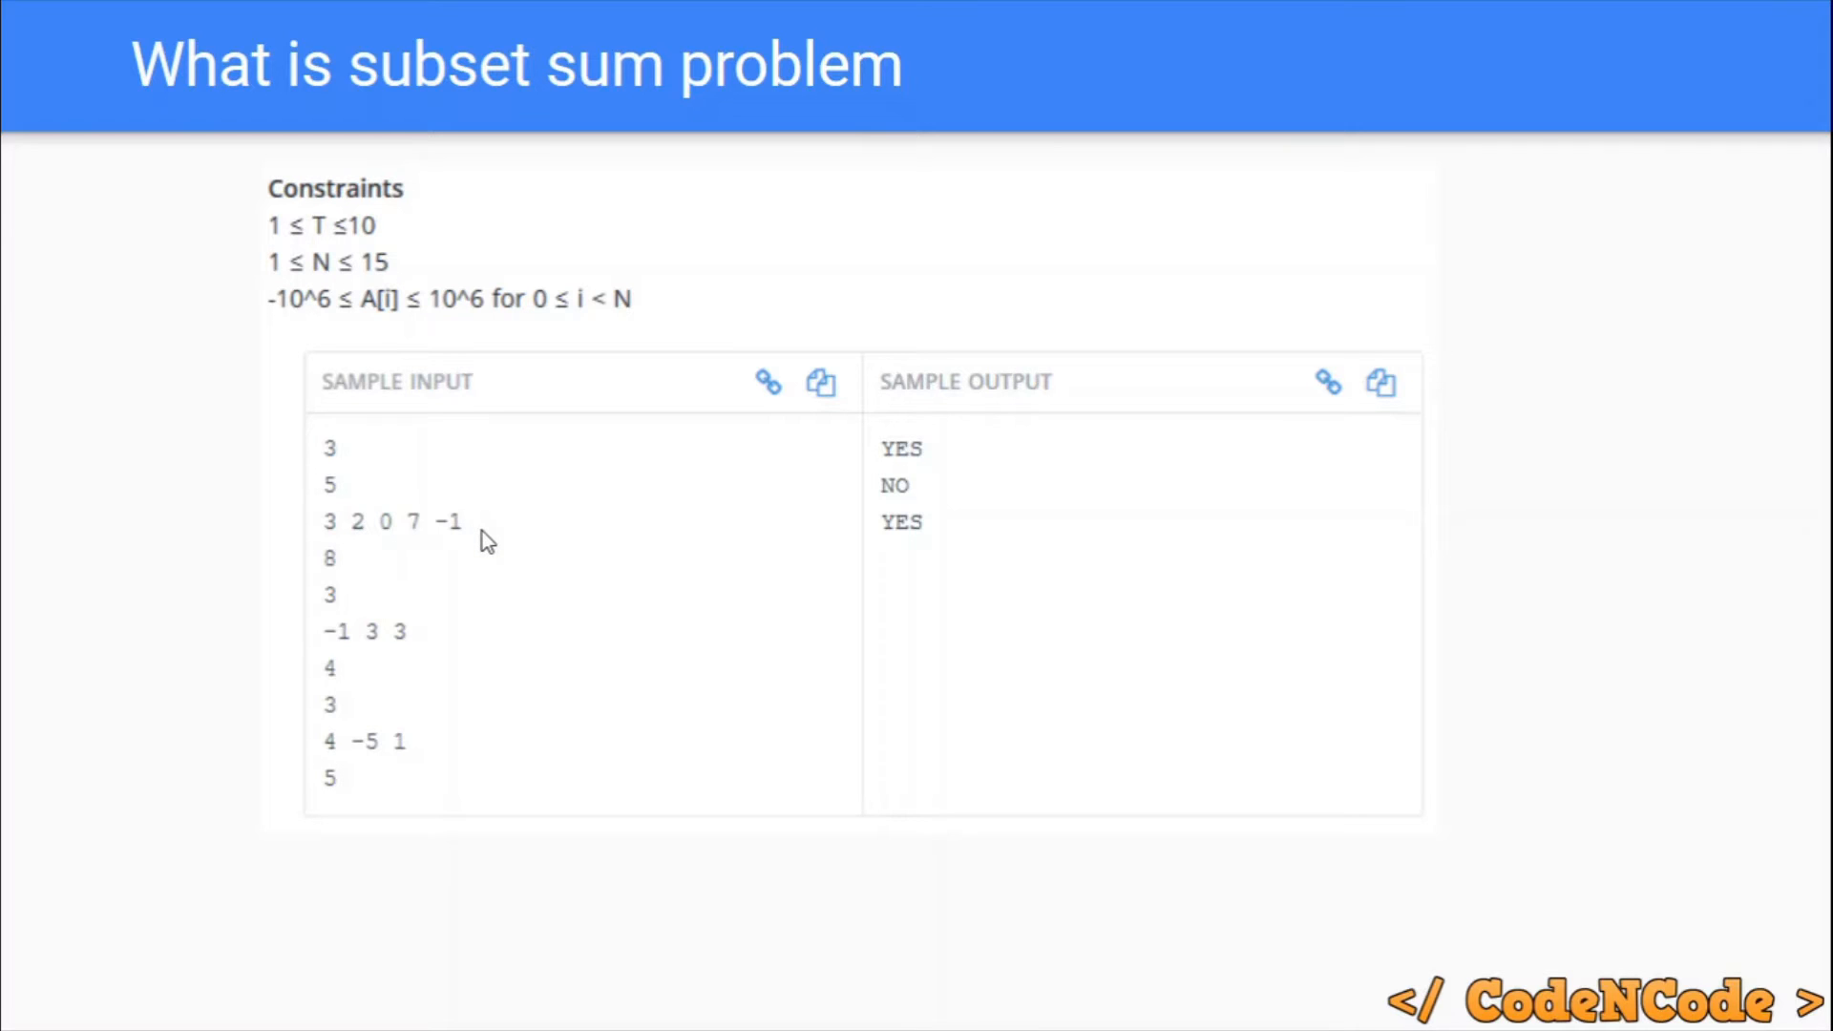
pyautogui.moveTo(352, 540)
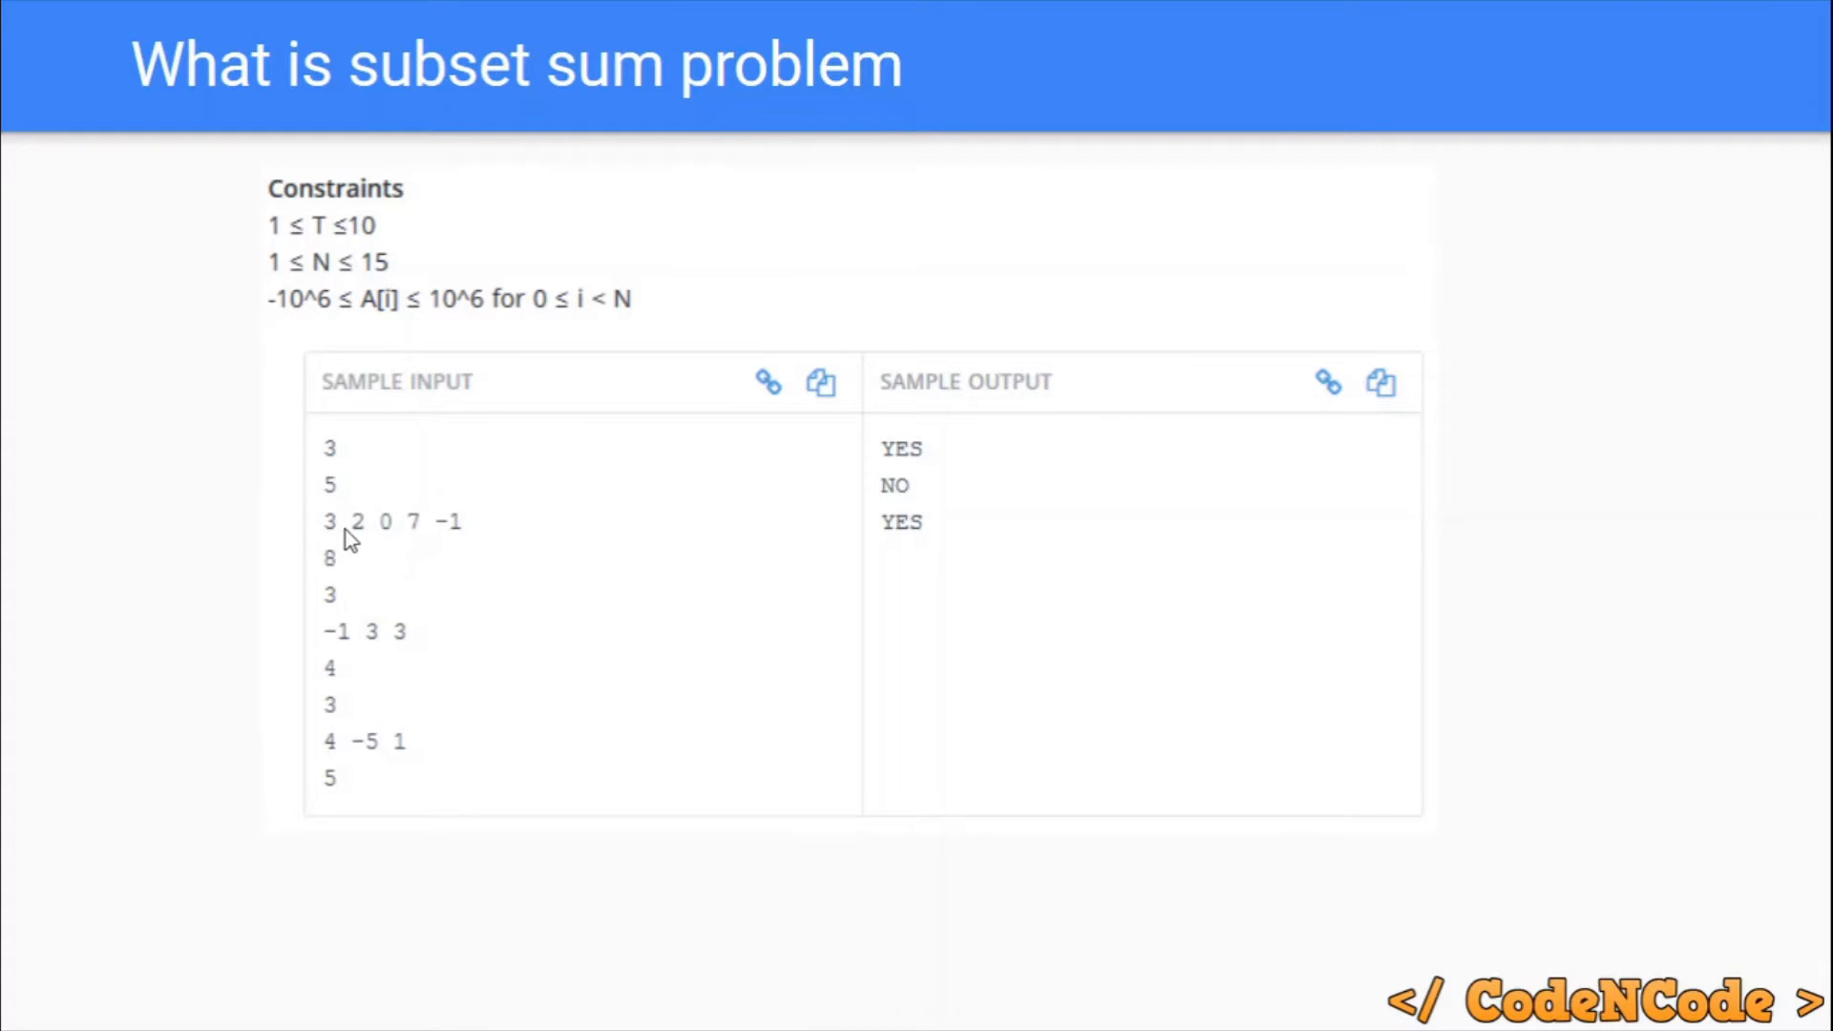
pyautogui.moveTo(473, 540)
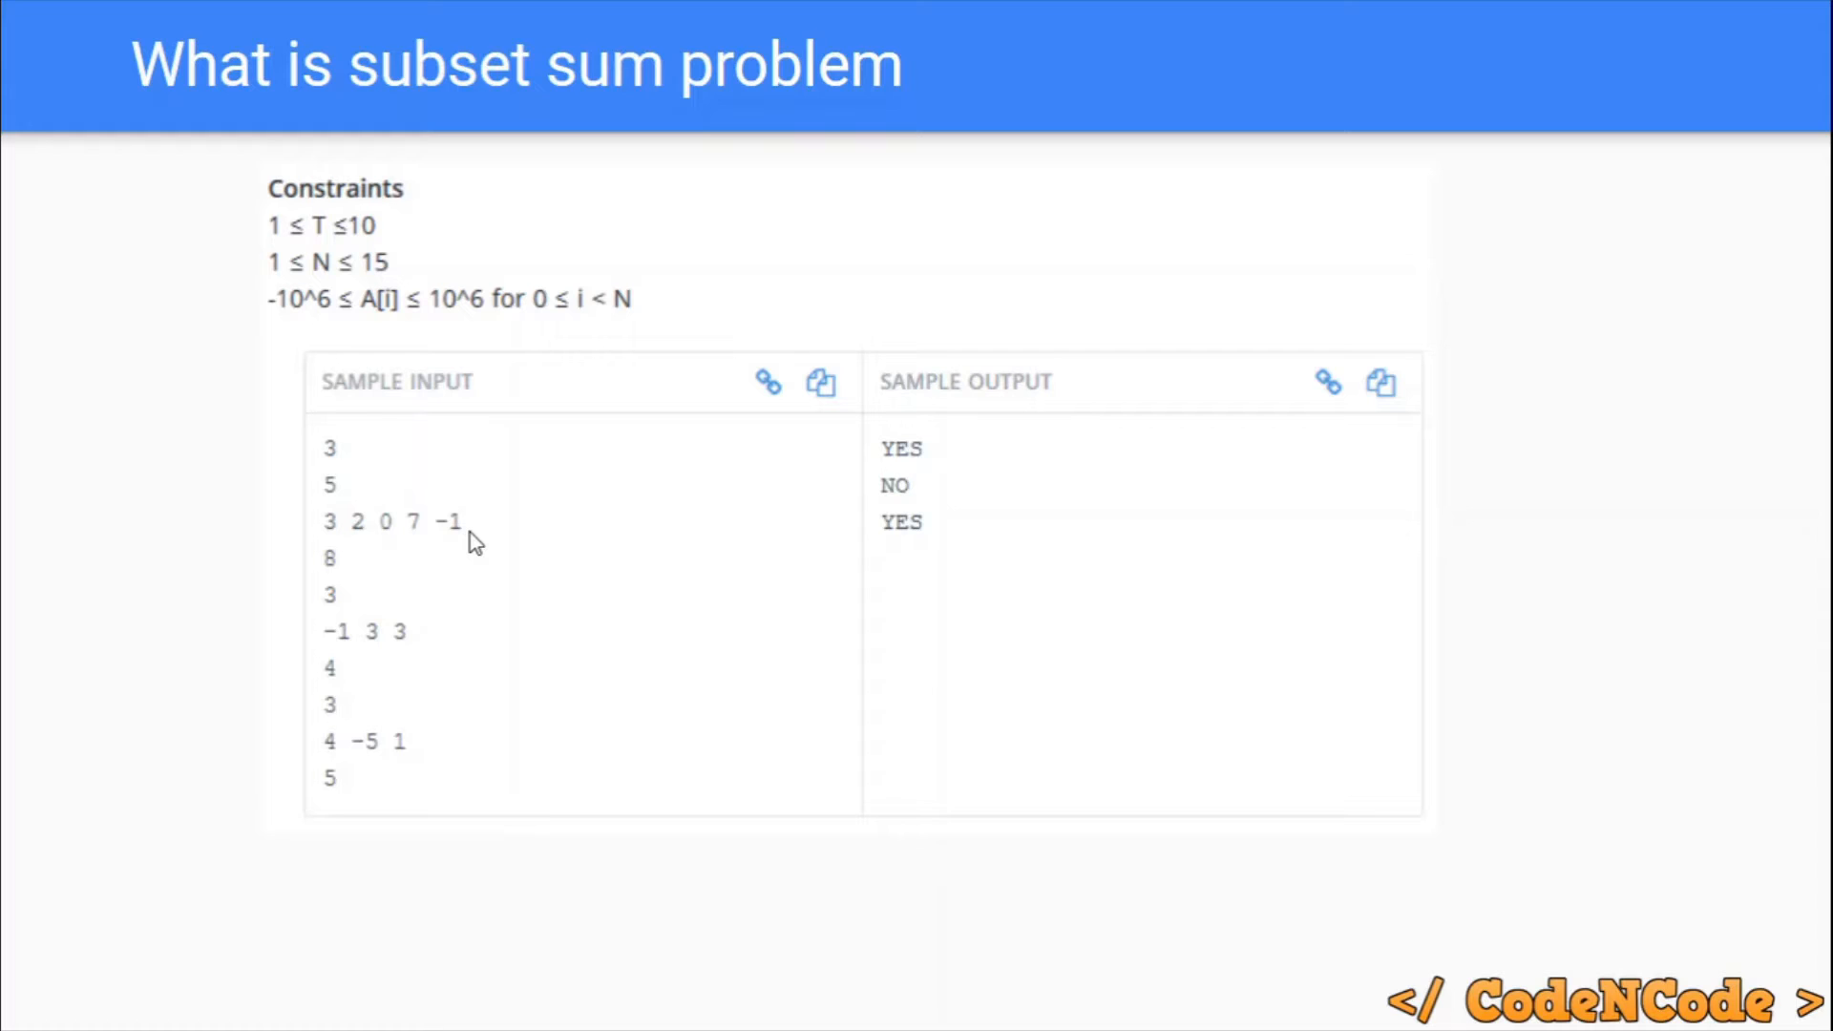
pyautogui.moveTo(355, 540)
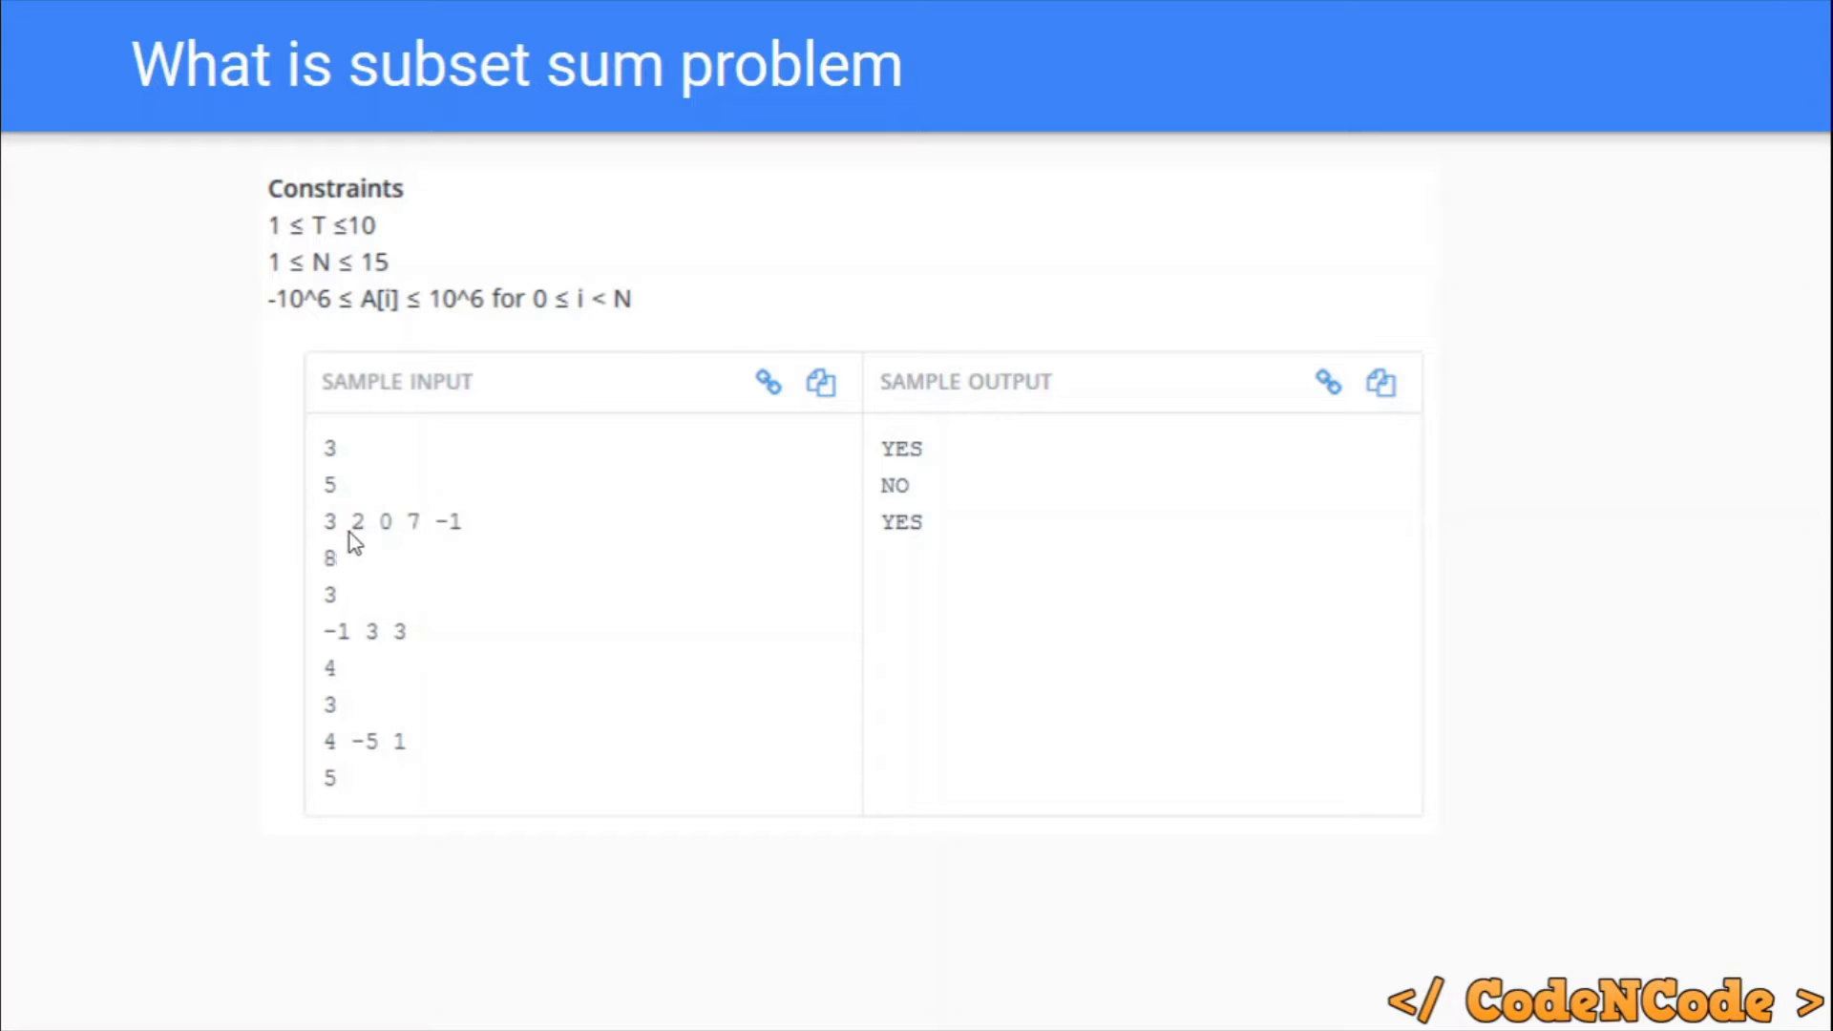
pyautogui.moveTo(479, 540)
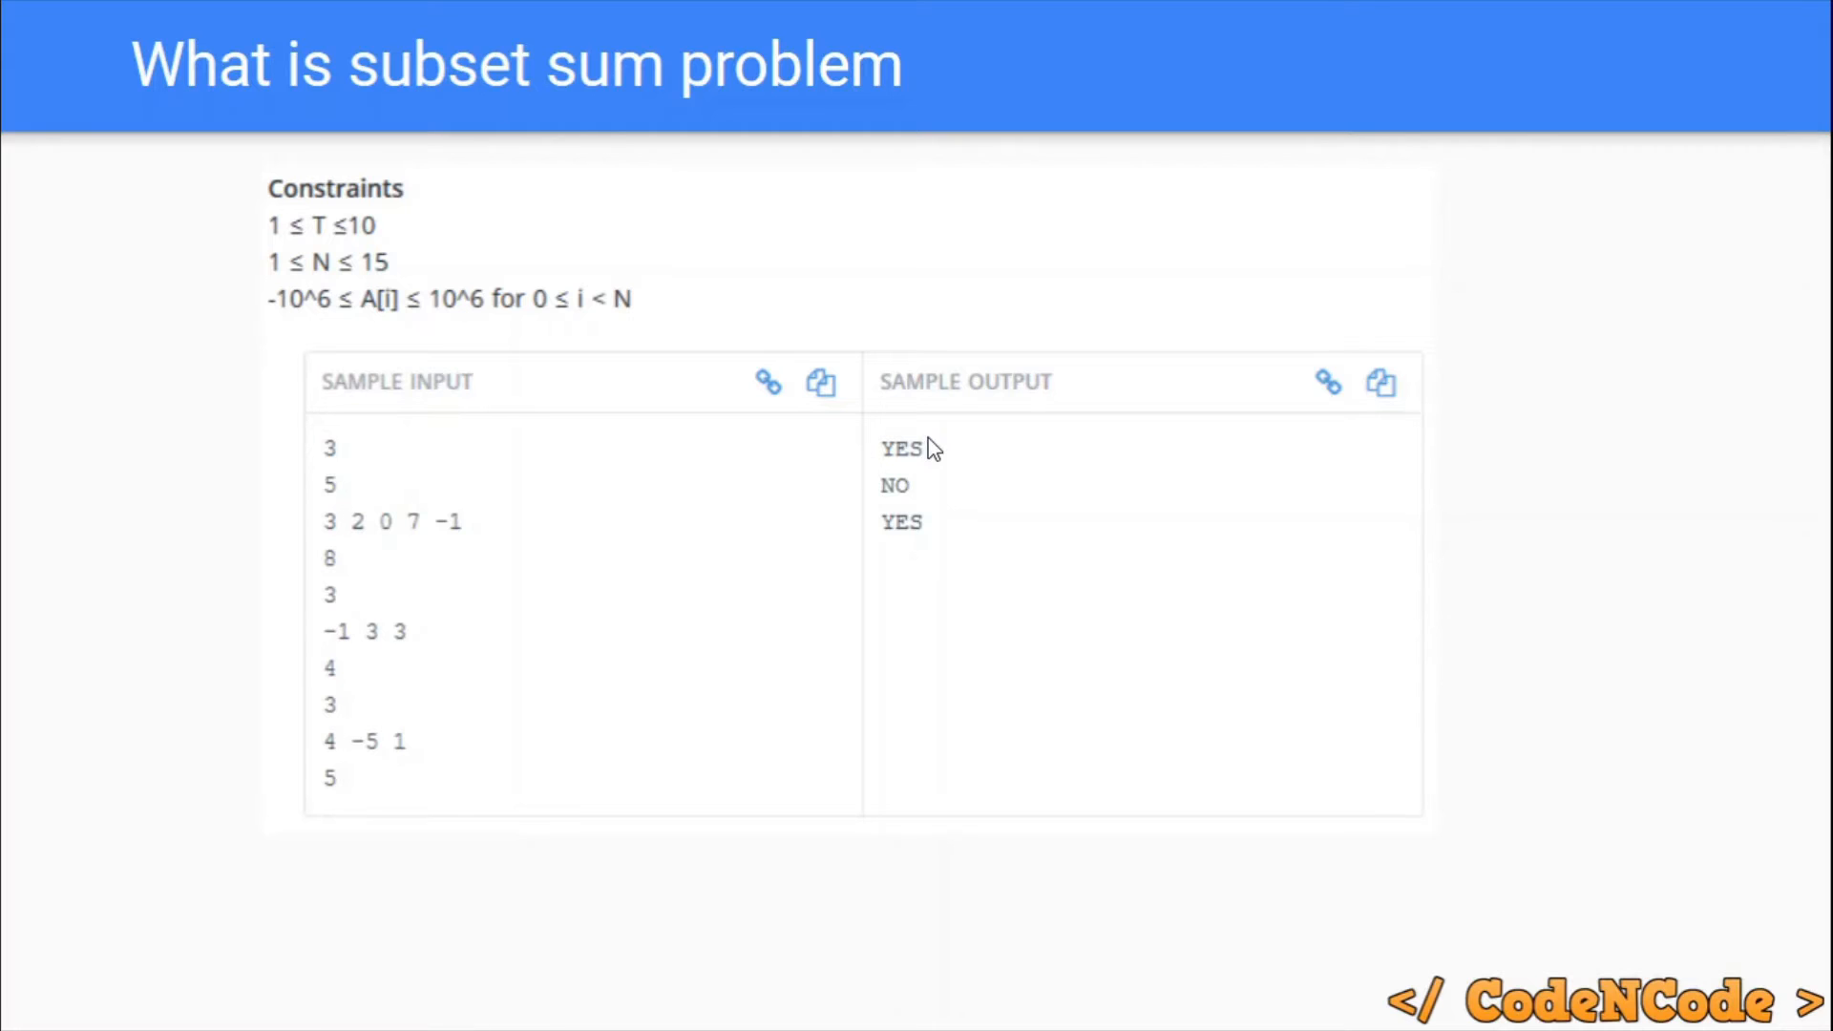
pyautogui.moveTo(361, 540)
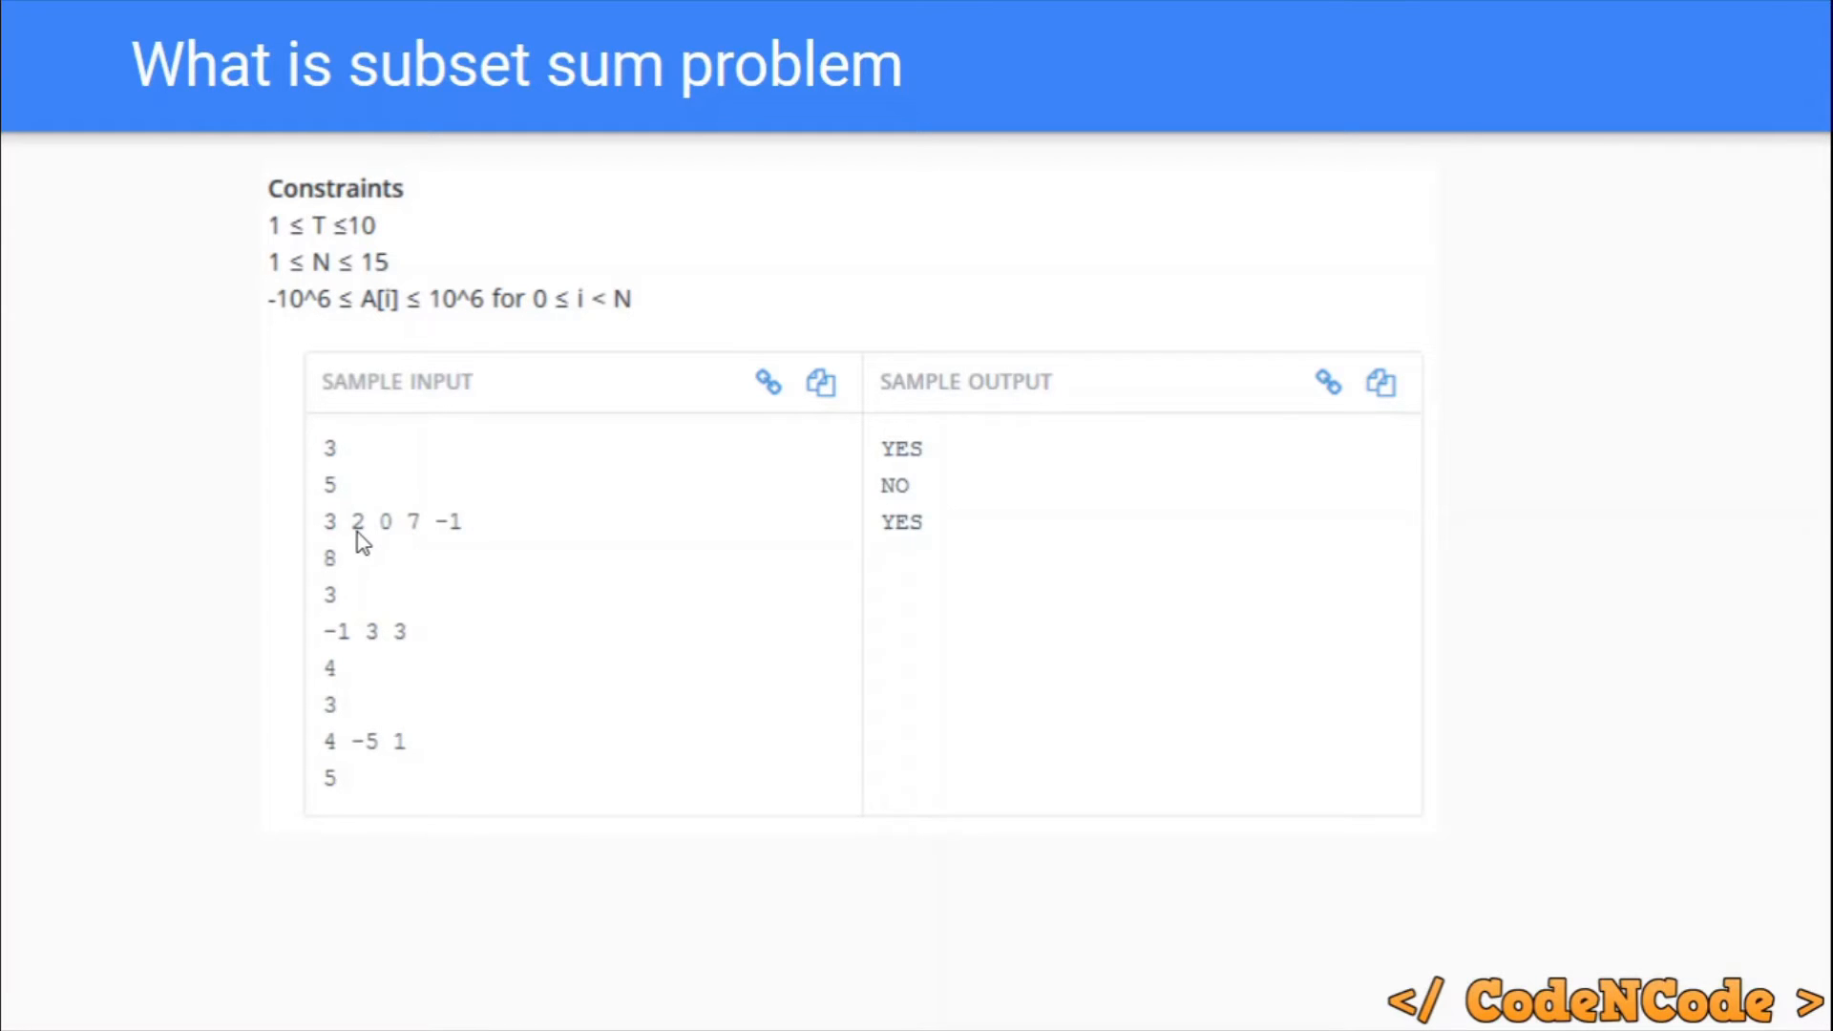
pyautogui.moveTo(541, 561)
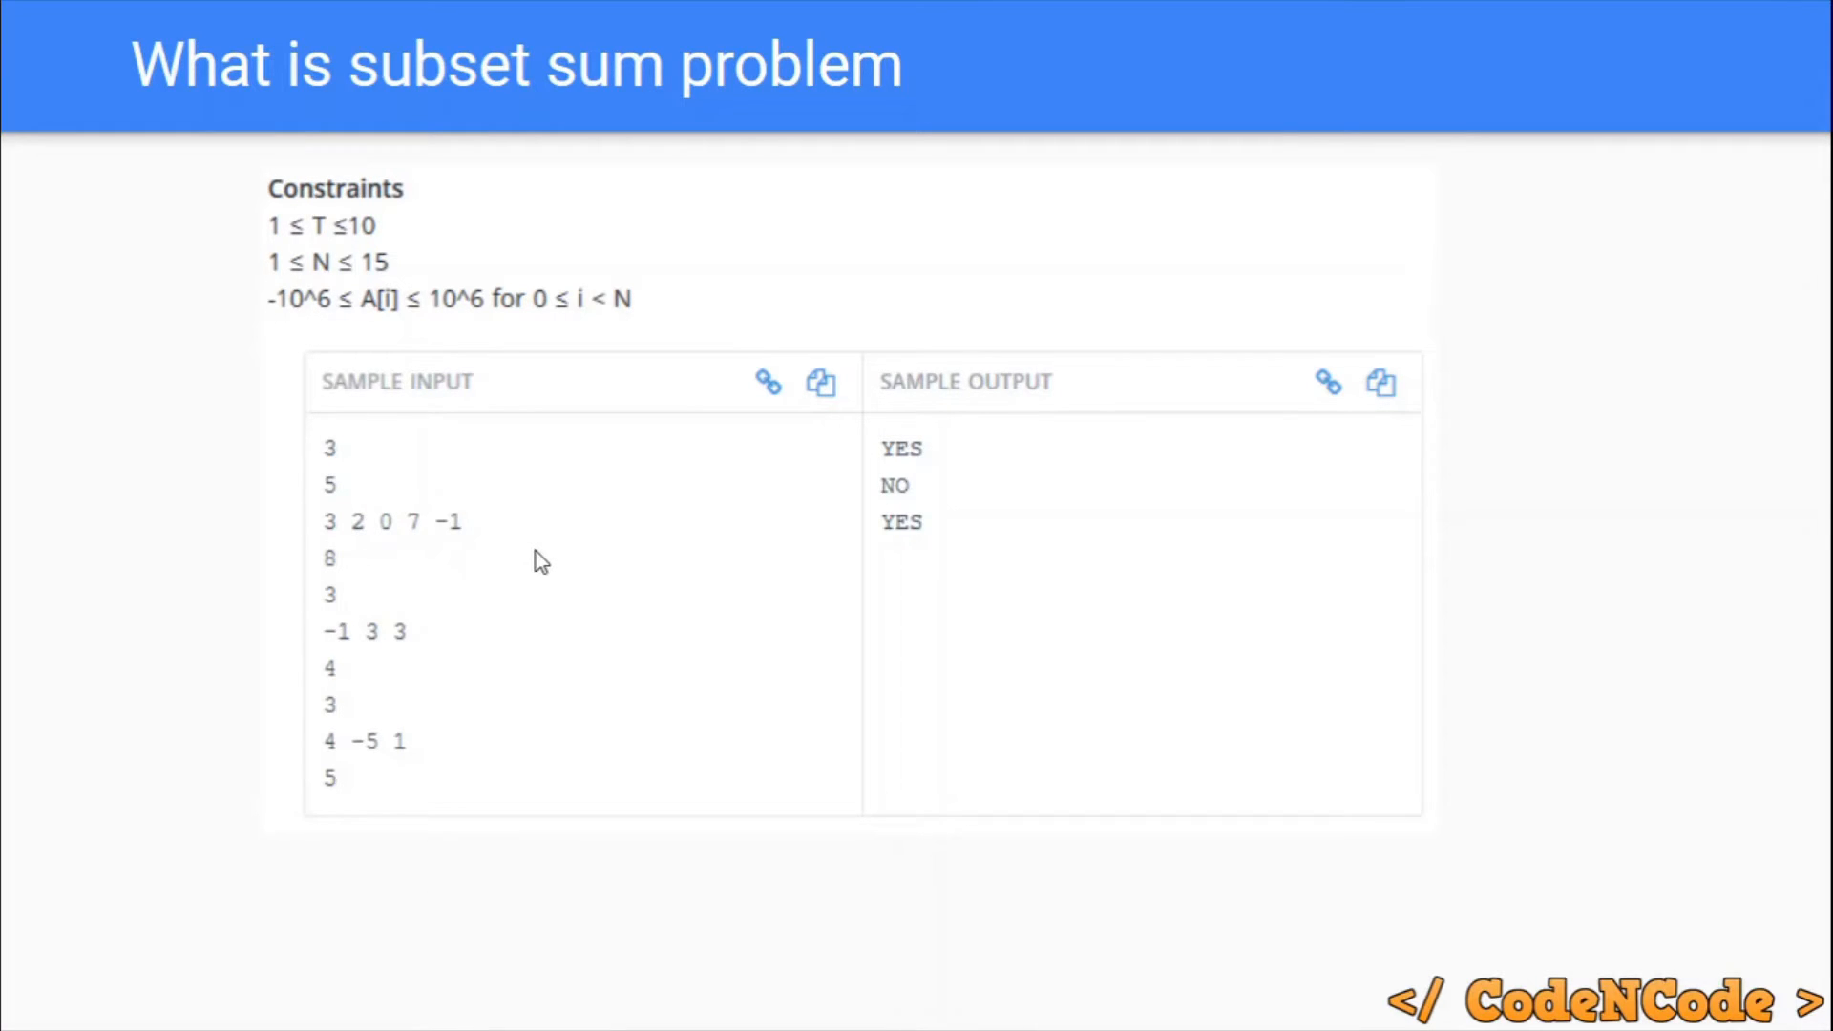
pyautogui.moveTo(363, 554)
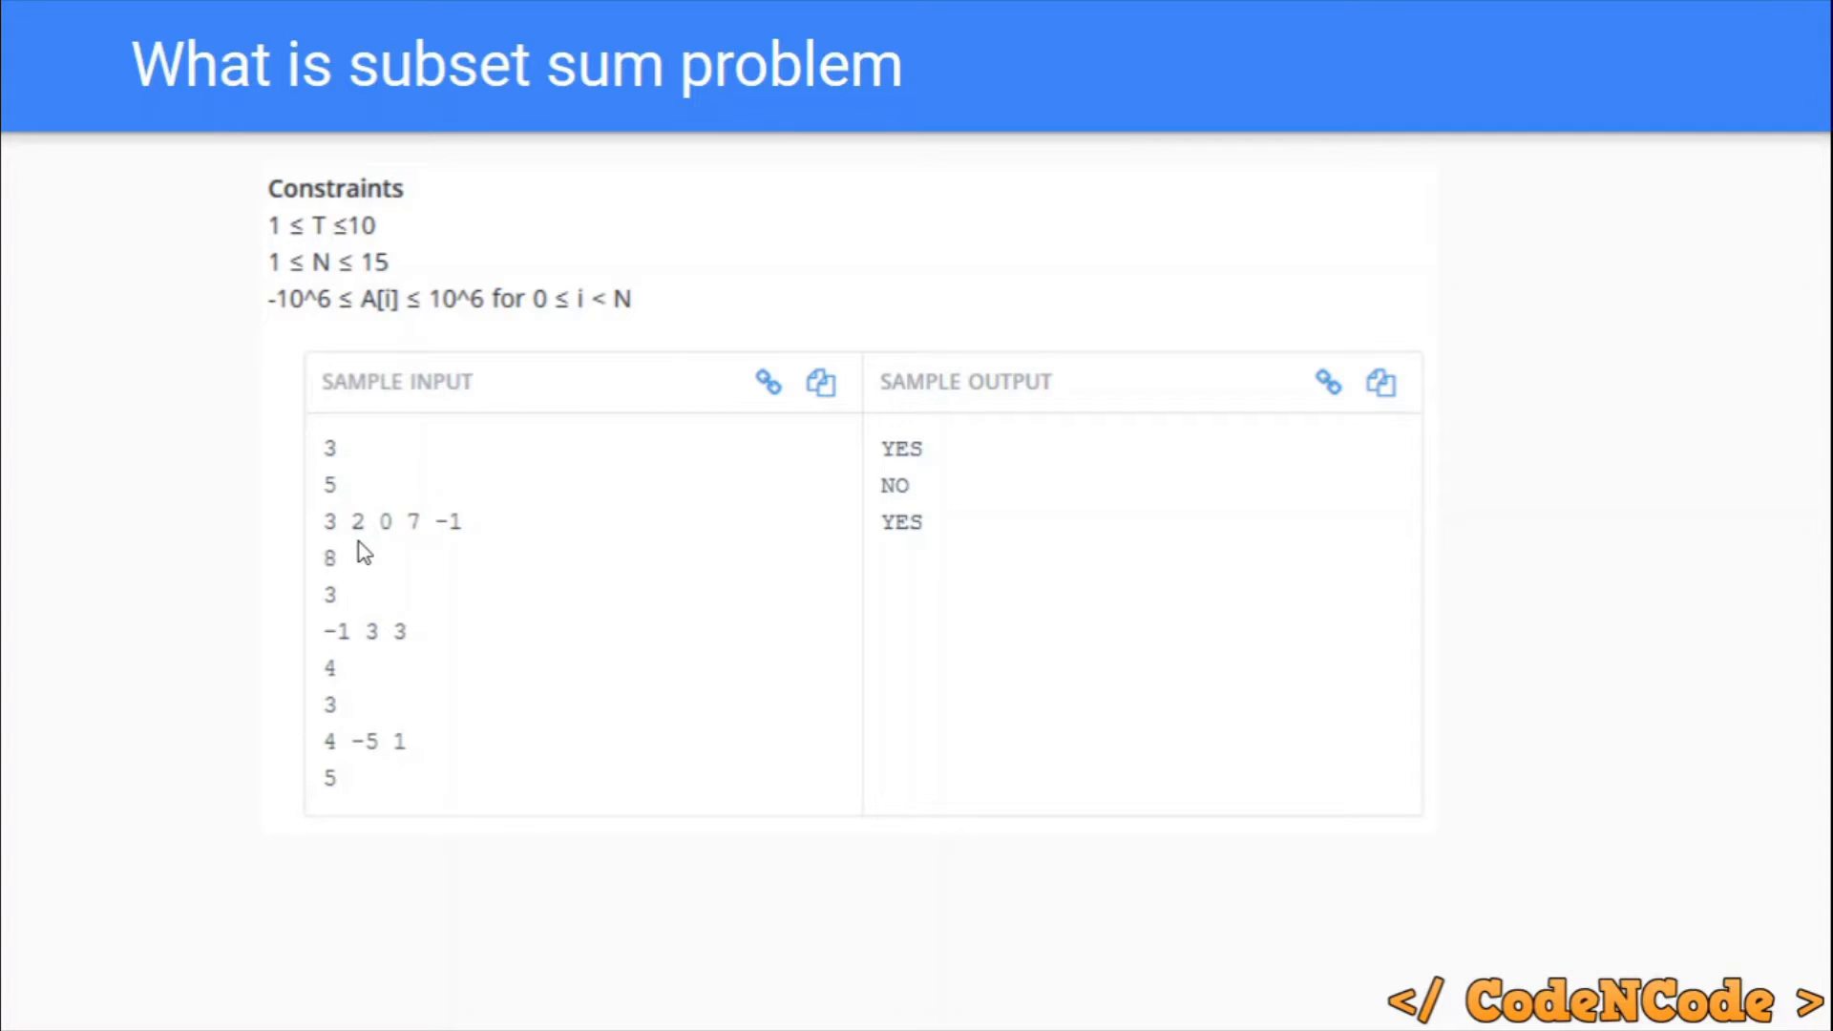
pyautogui.moveTo(485, 539)
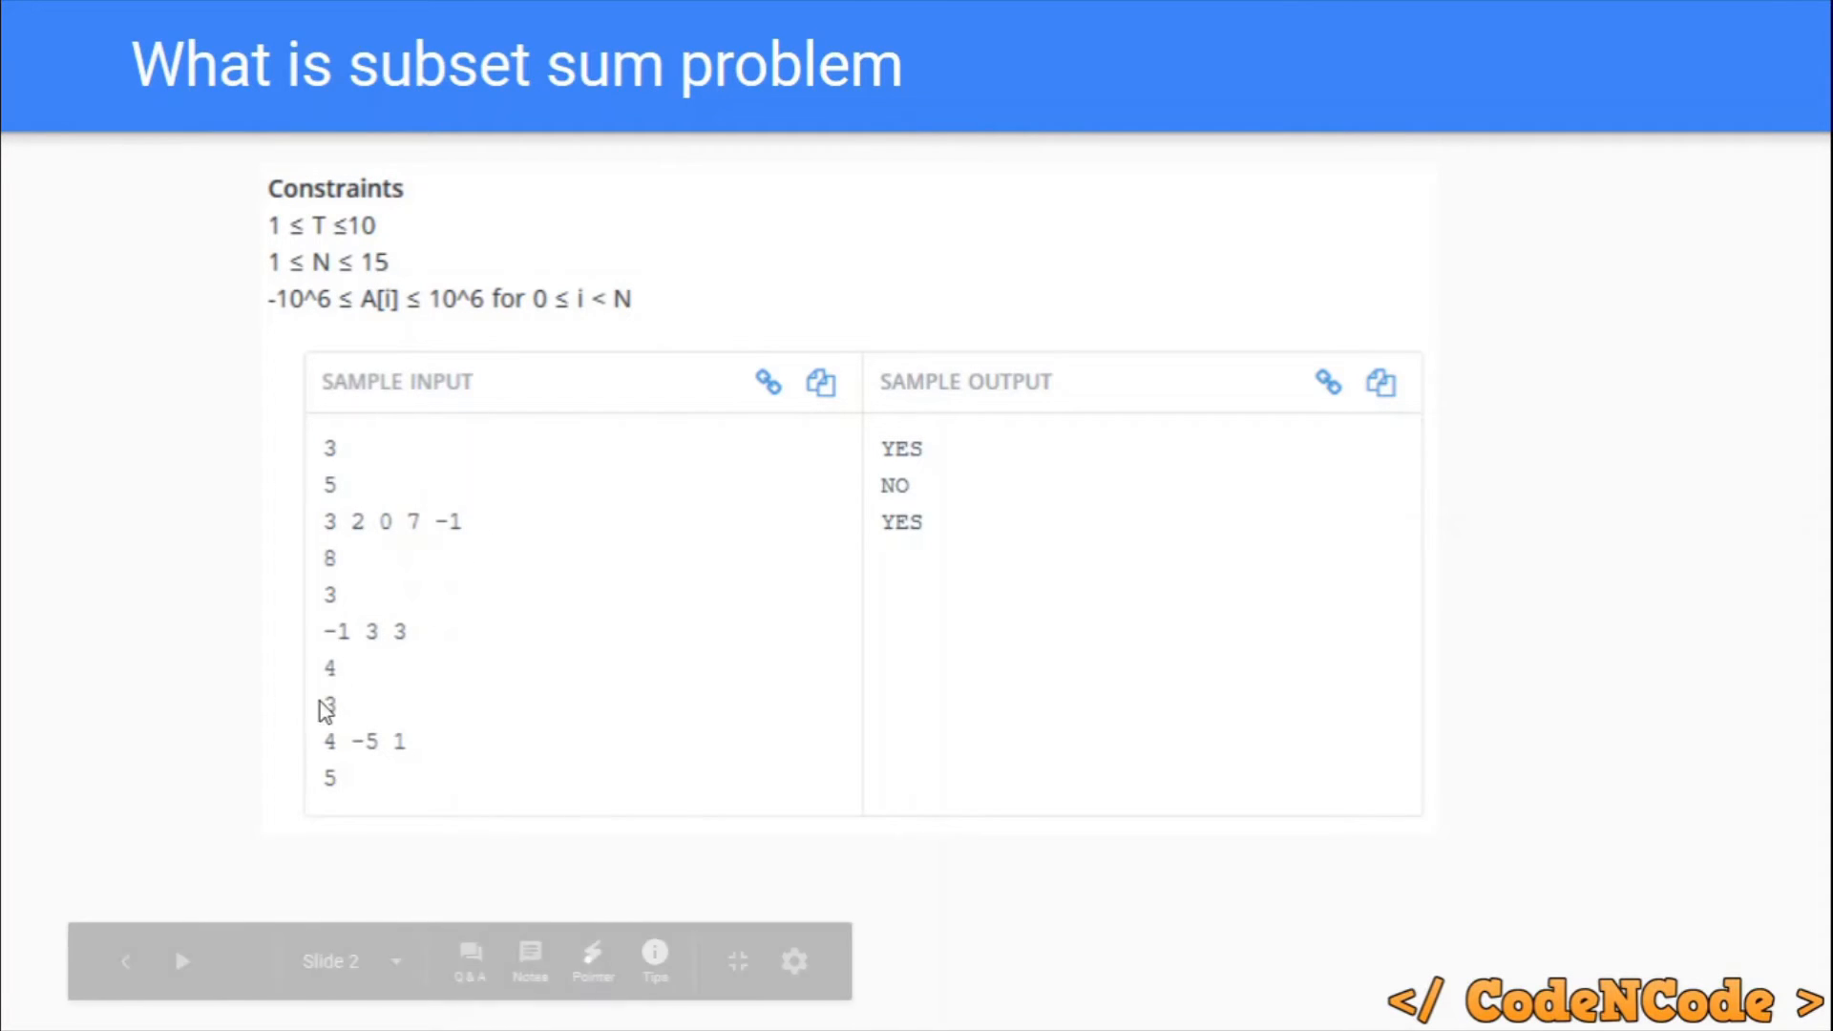
pyautogui.moveTo(351, 638)
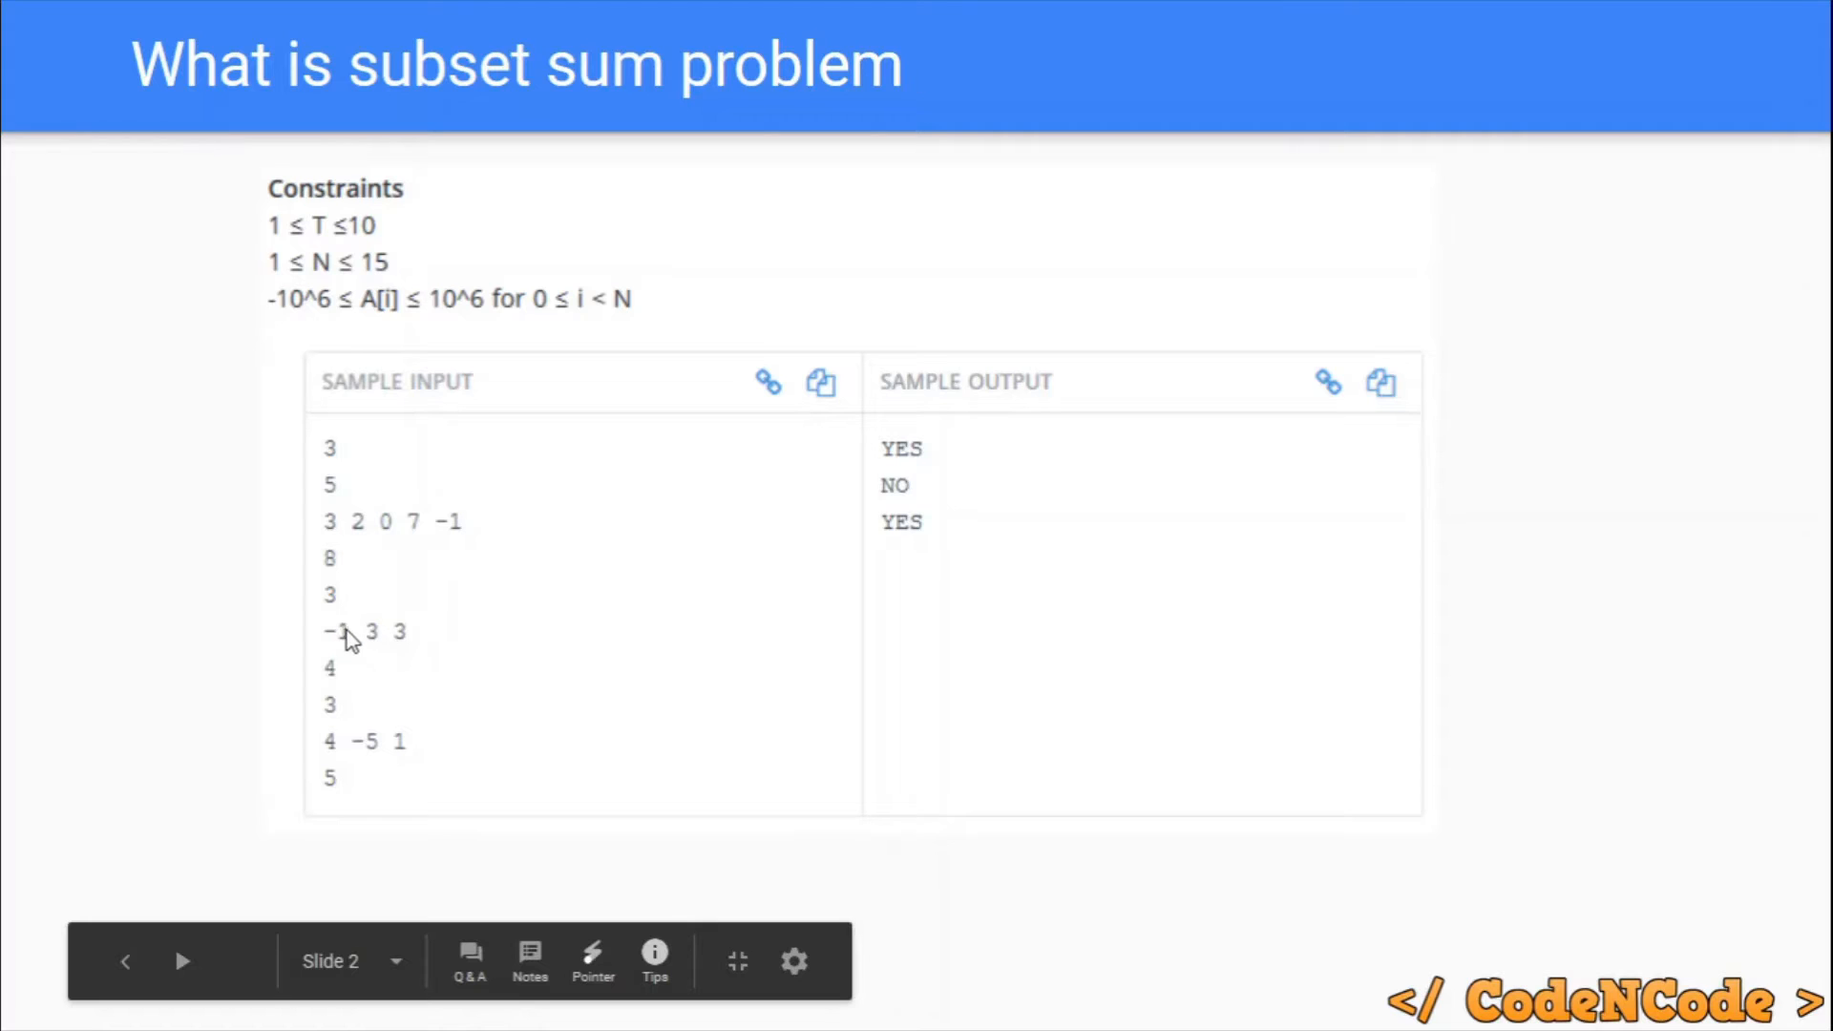
pyautogui.moveTo(331, 661)
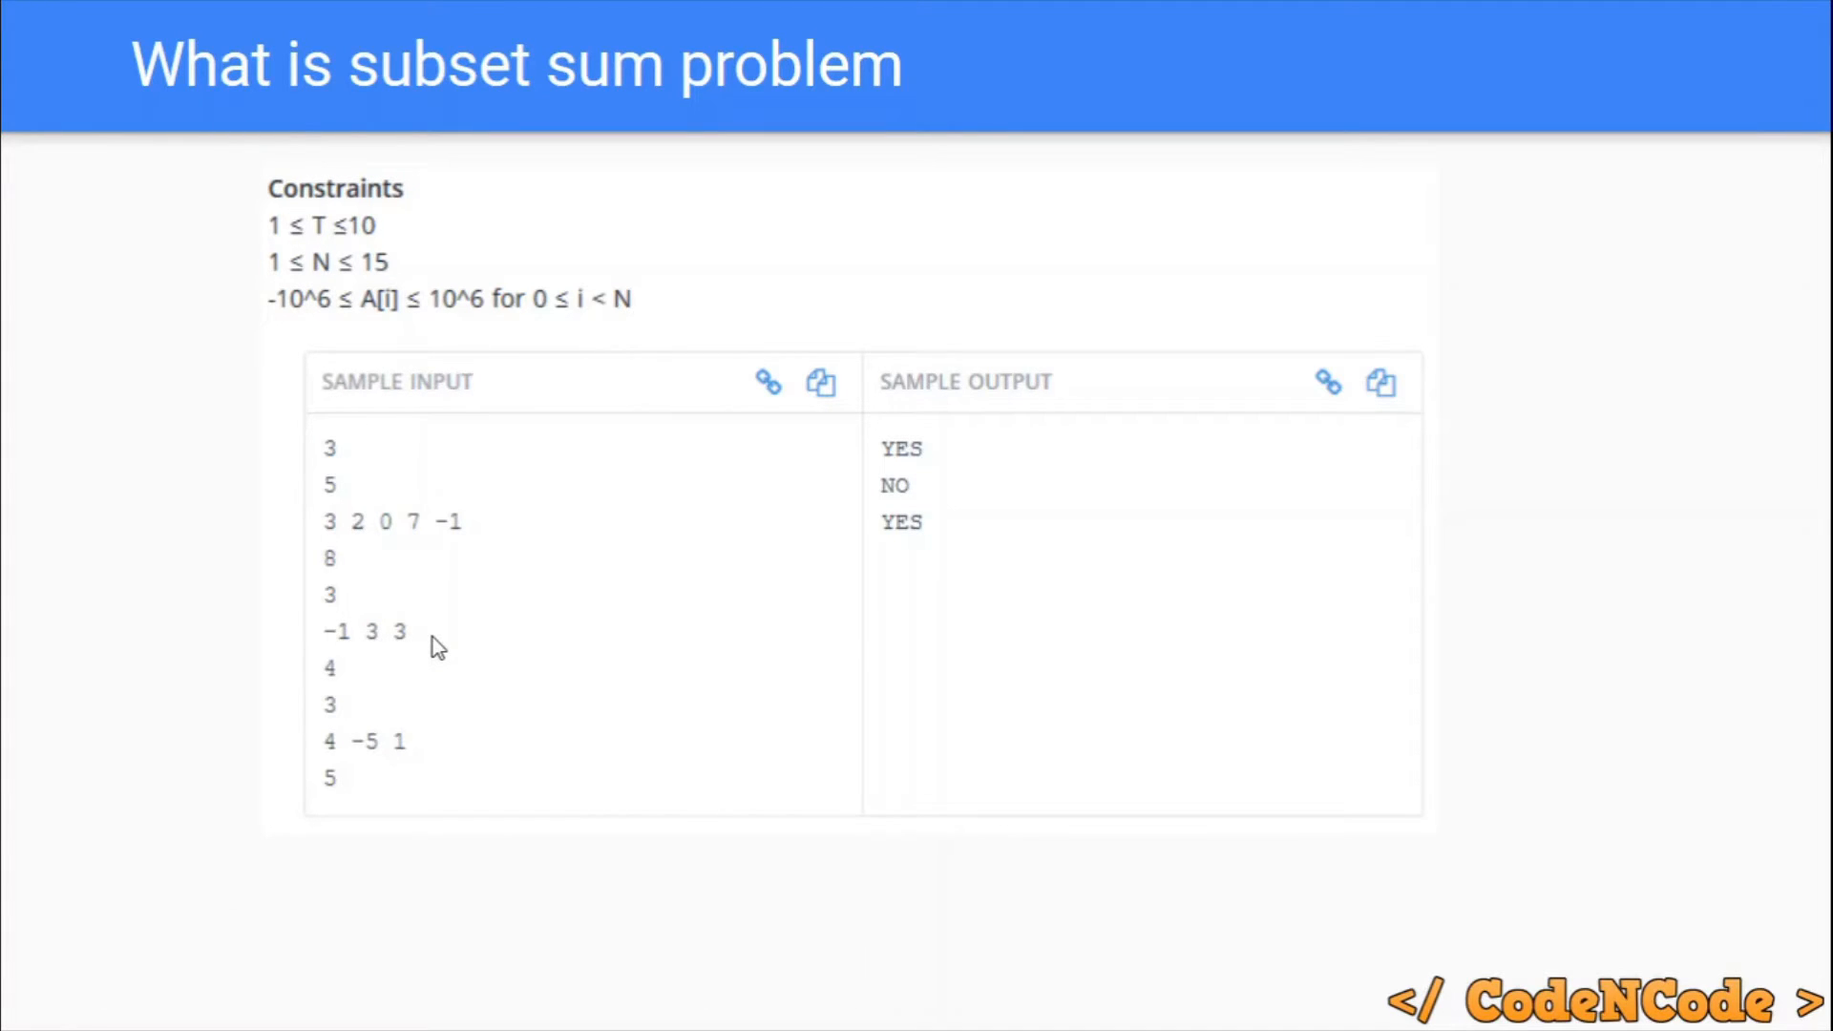
pyautogui.moveTo(981, 479)
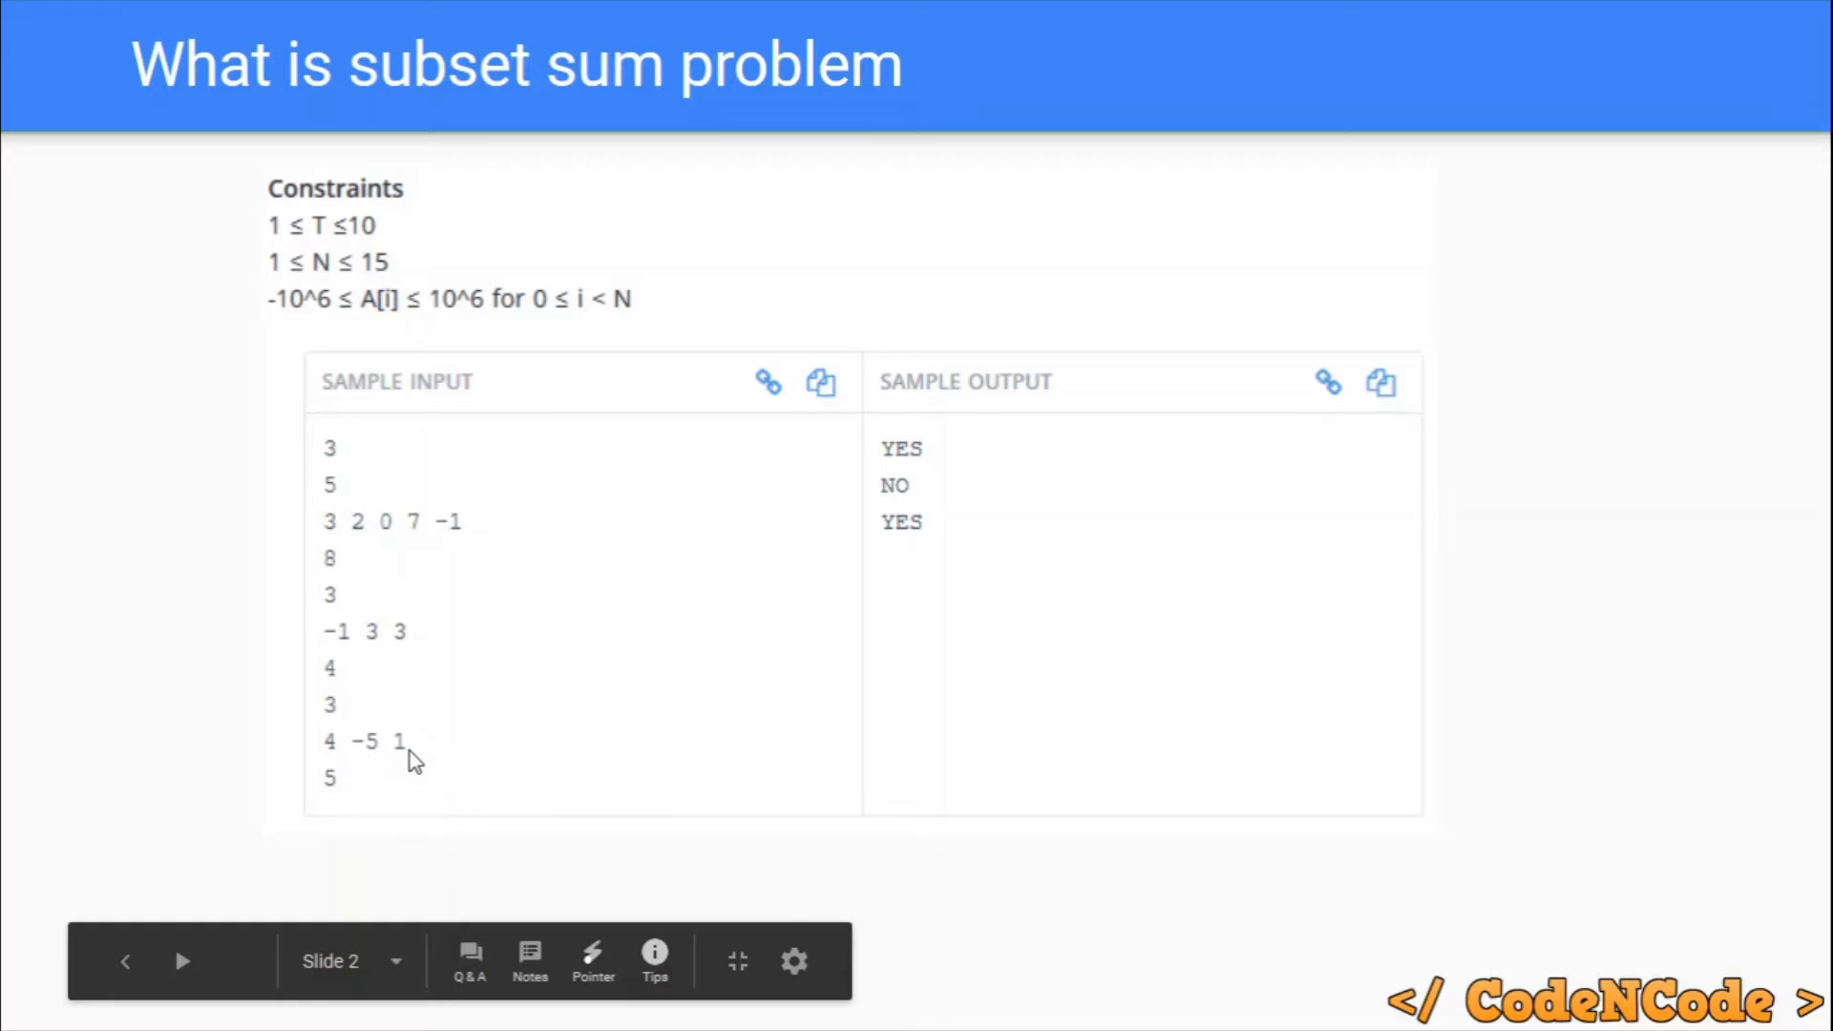
pyautogui.moveTo(408, 772)
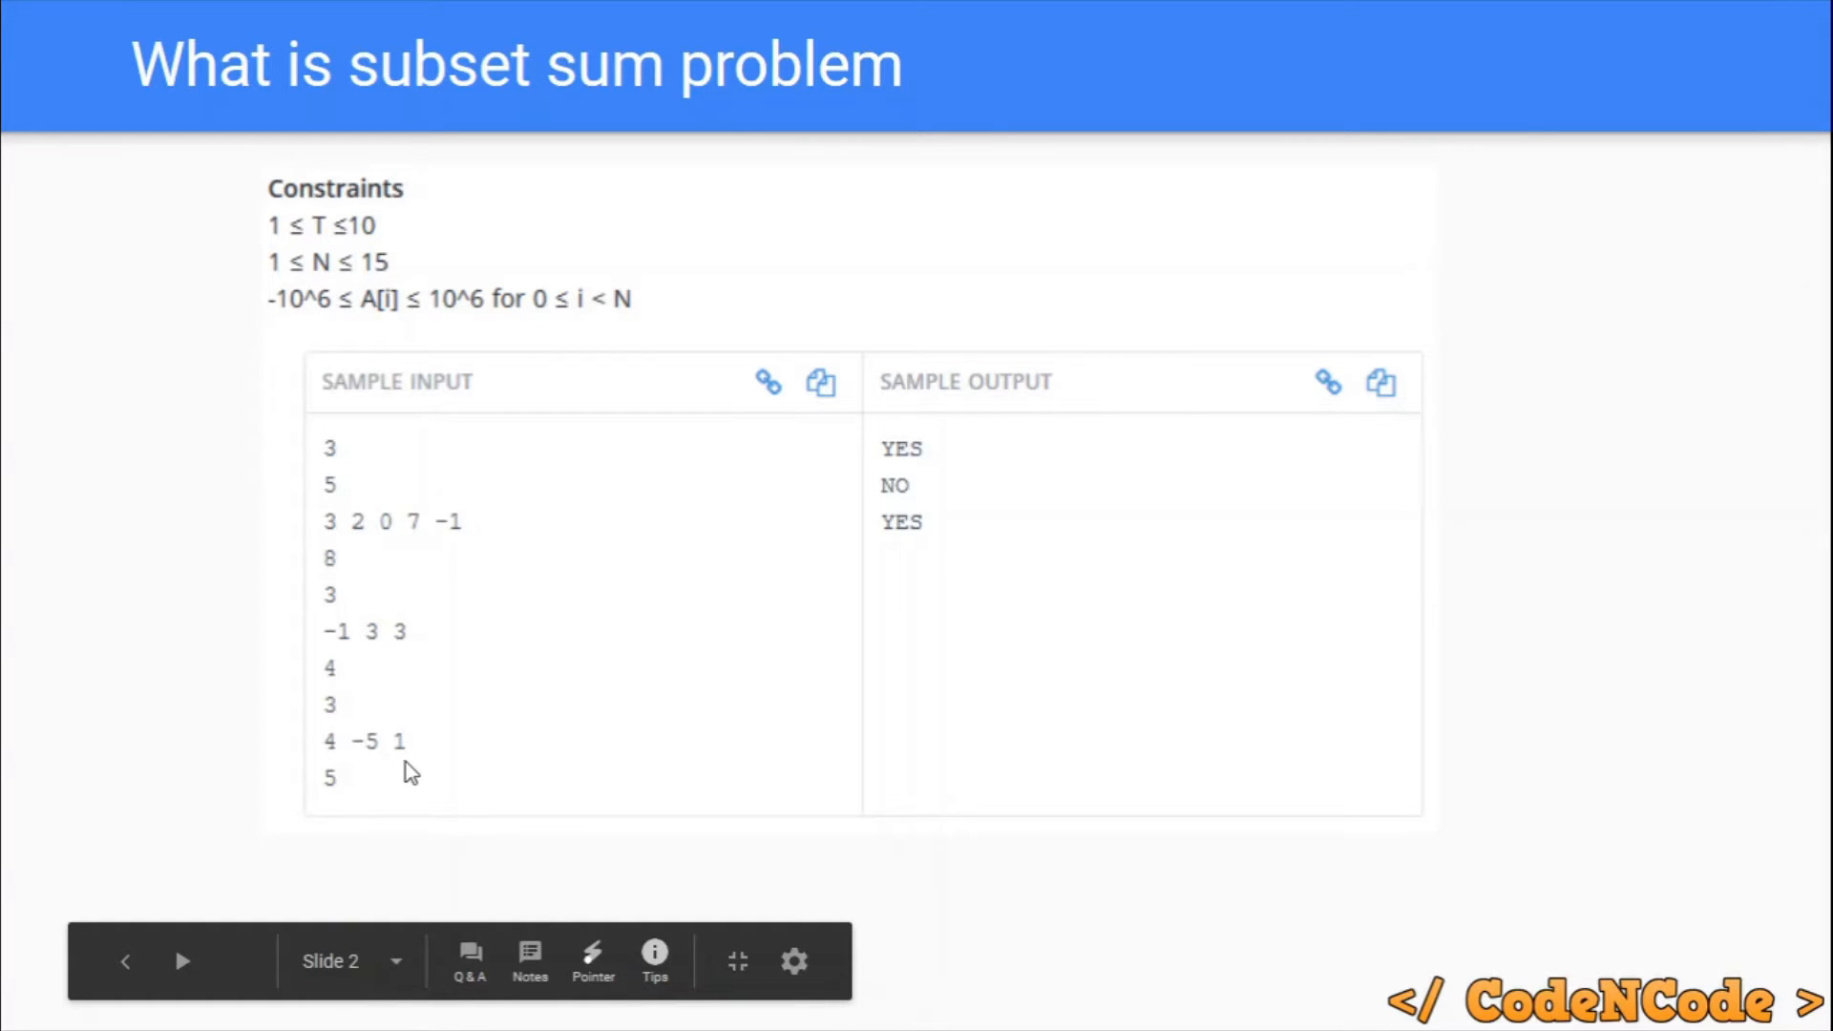
pyautogui.moveTo(936, 520)
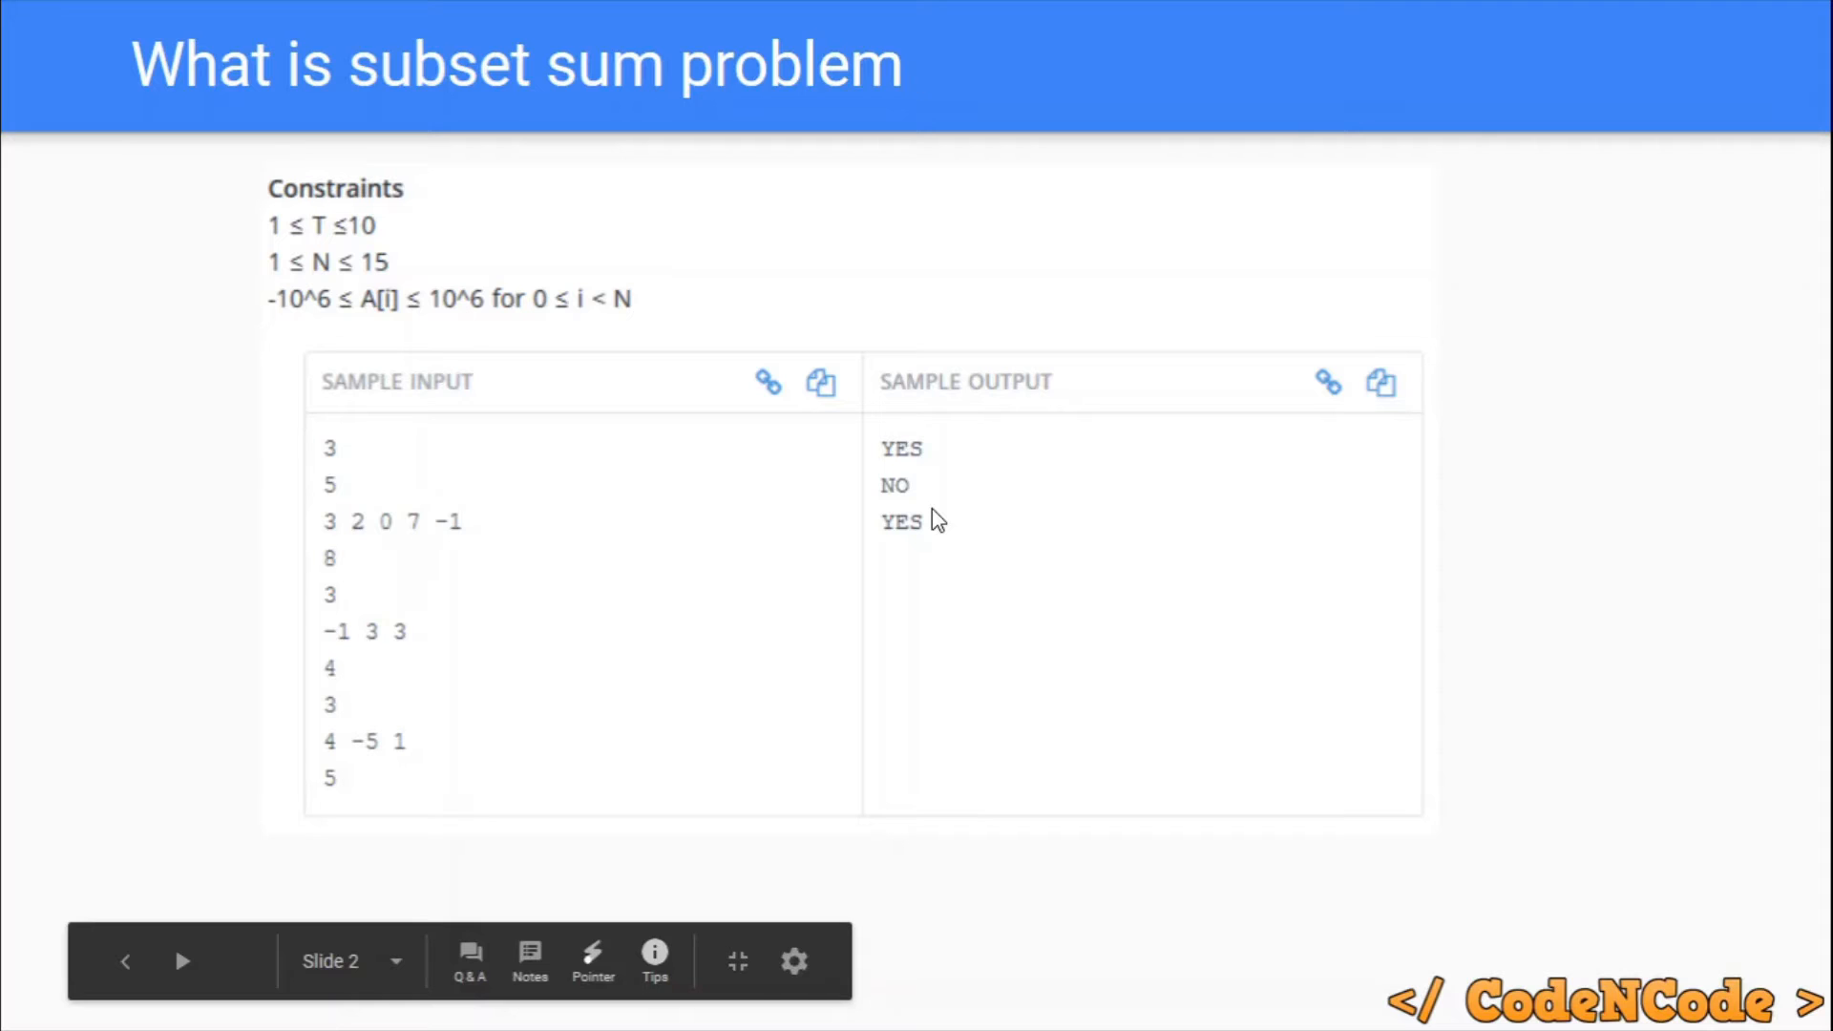
pyautogui.moveTo(336, 547)
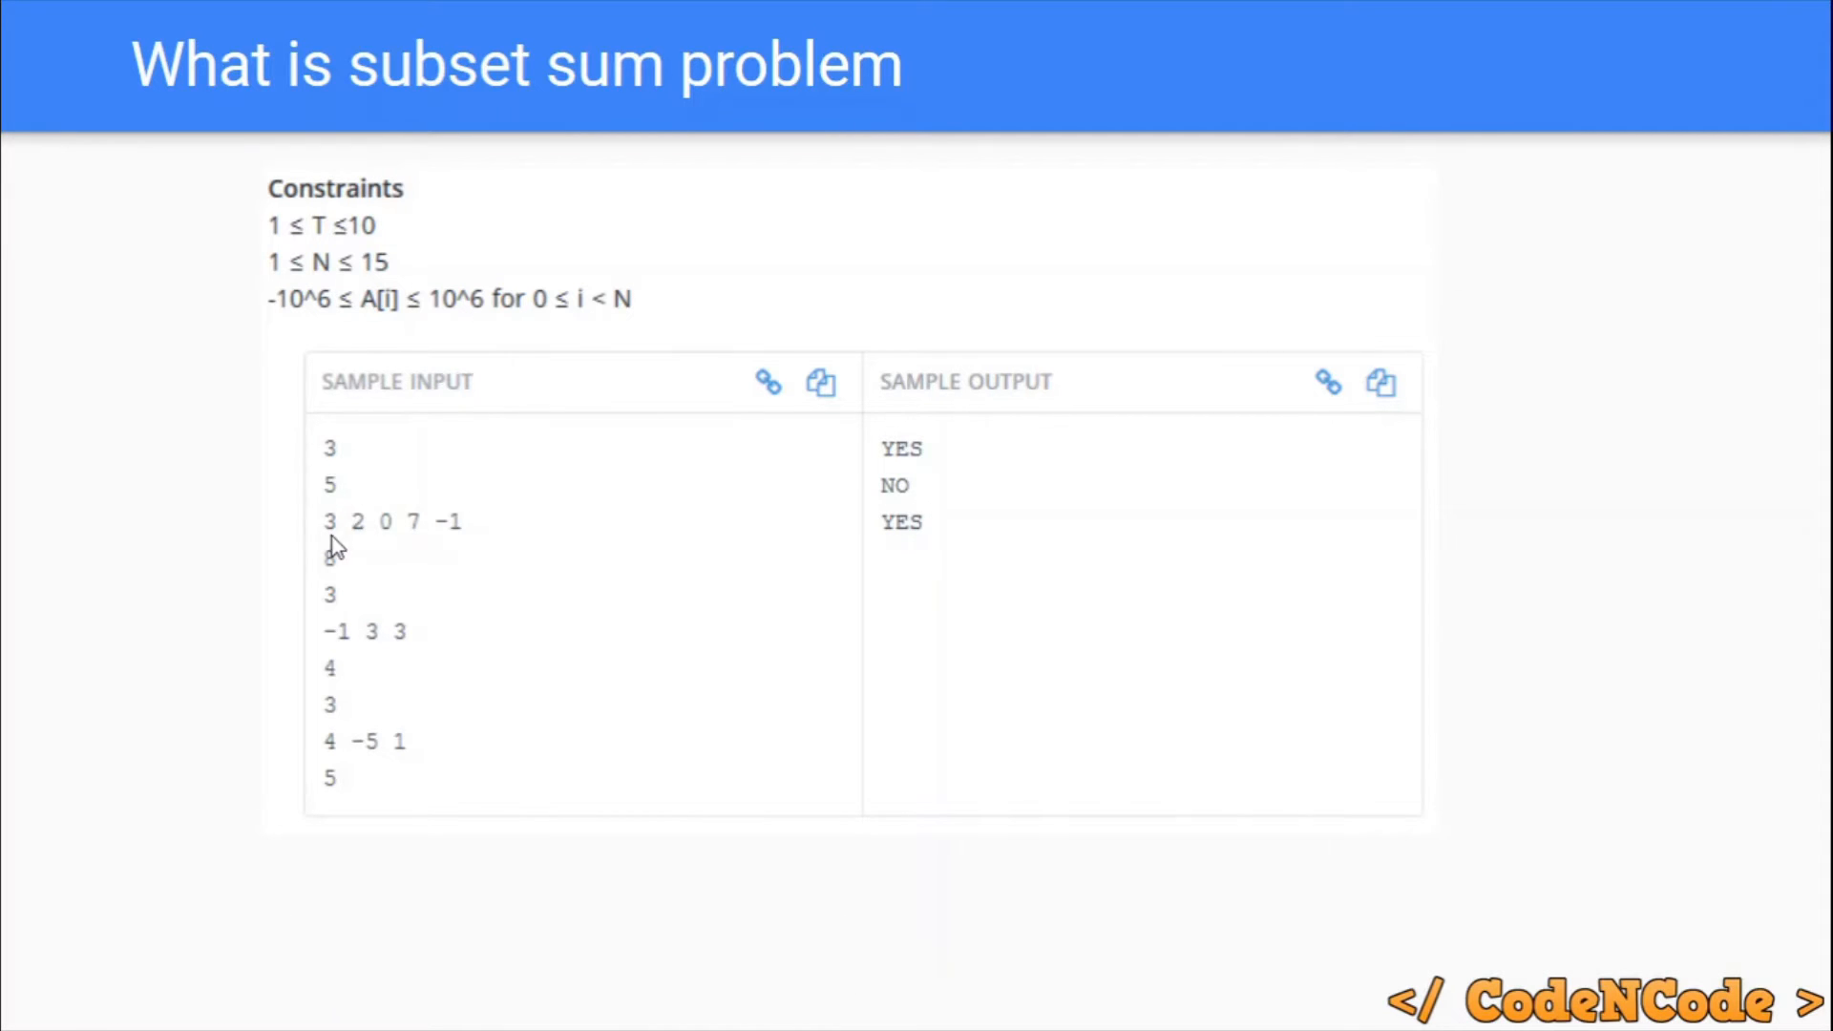
pyautogui.moveTo(336, 567)
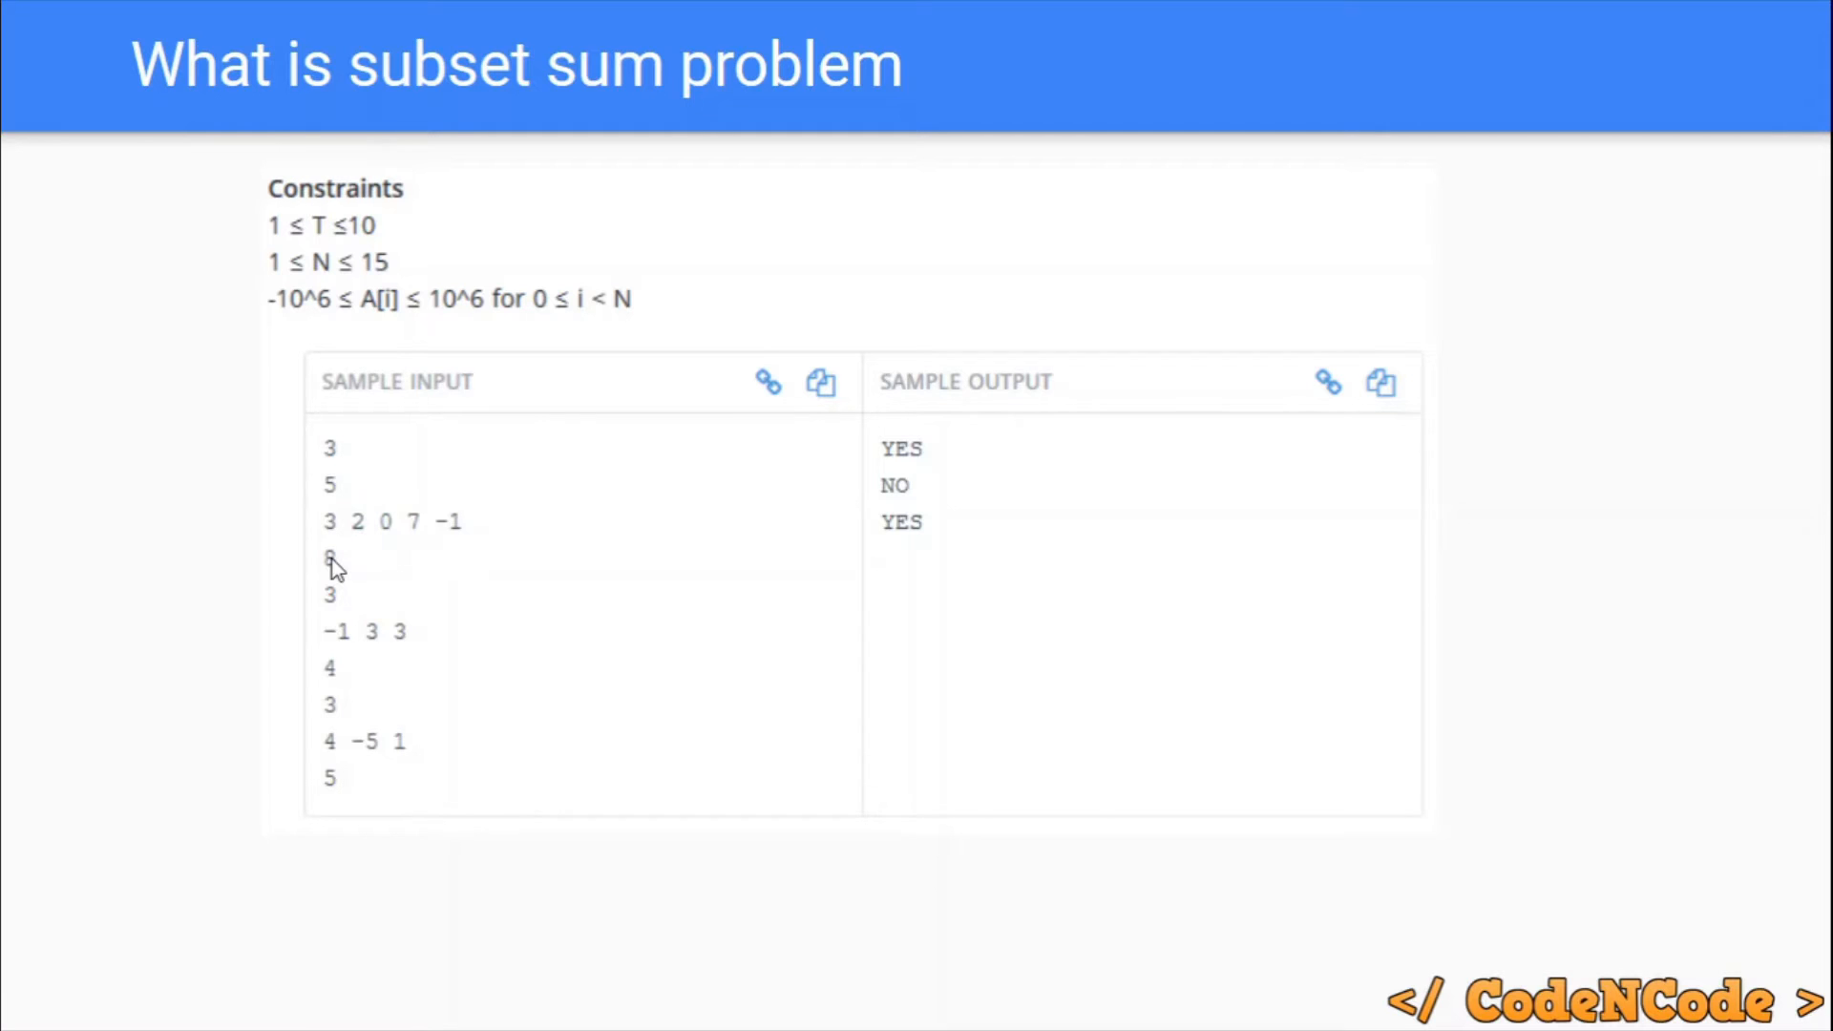
pyautogui.moveTo(1123, 533)
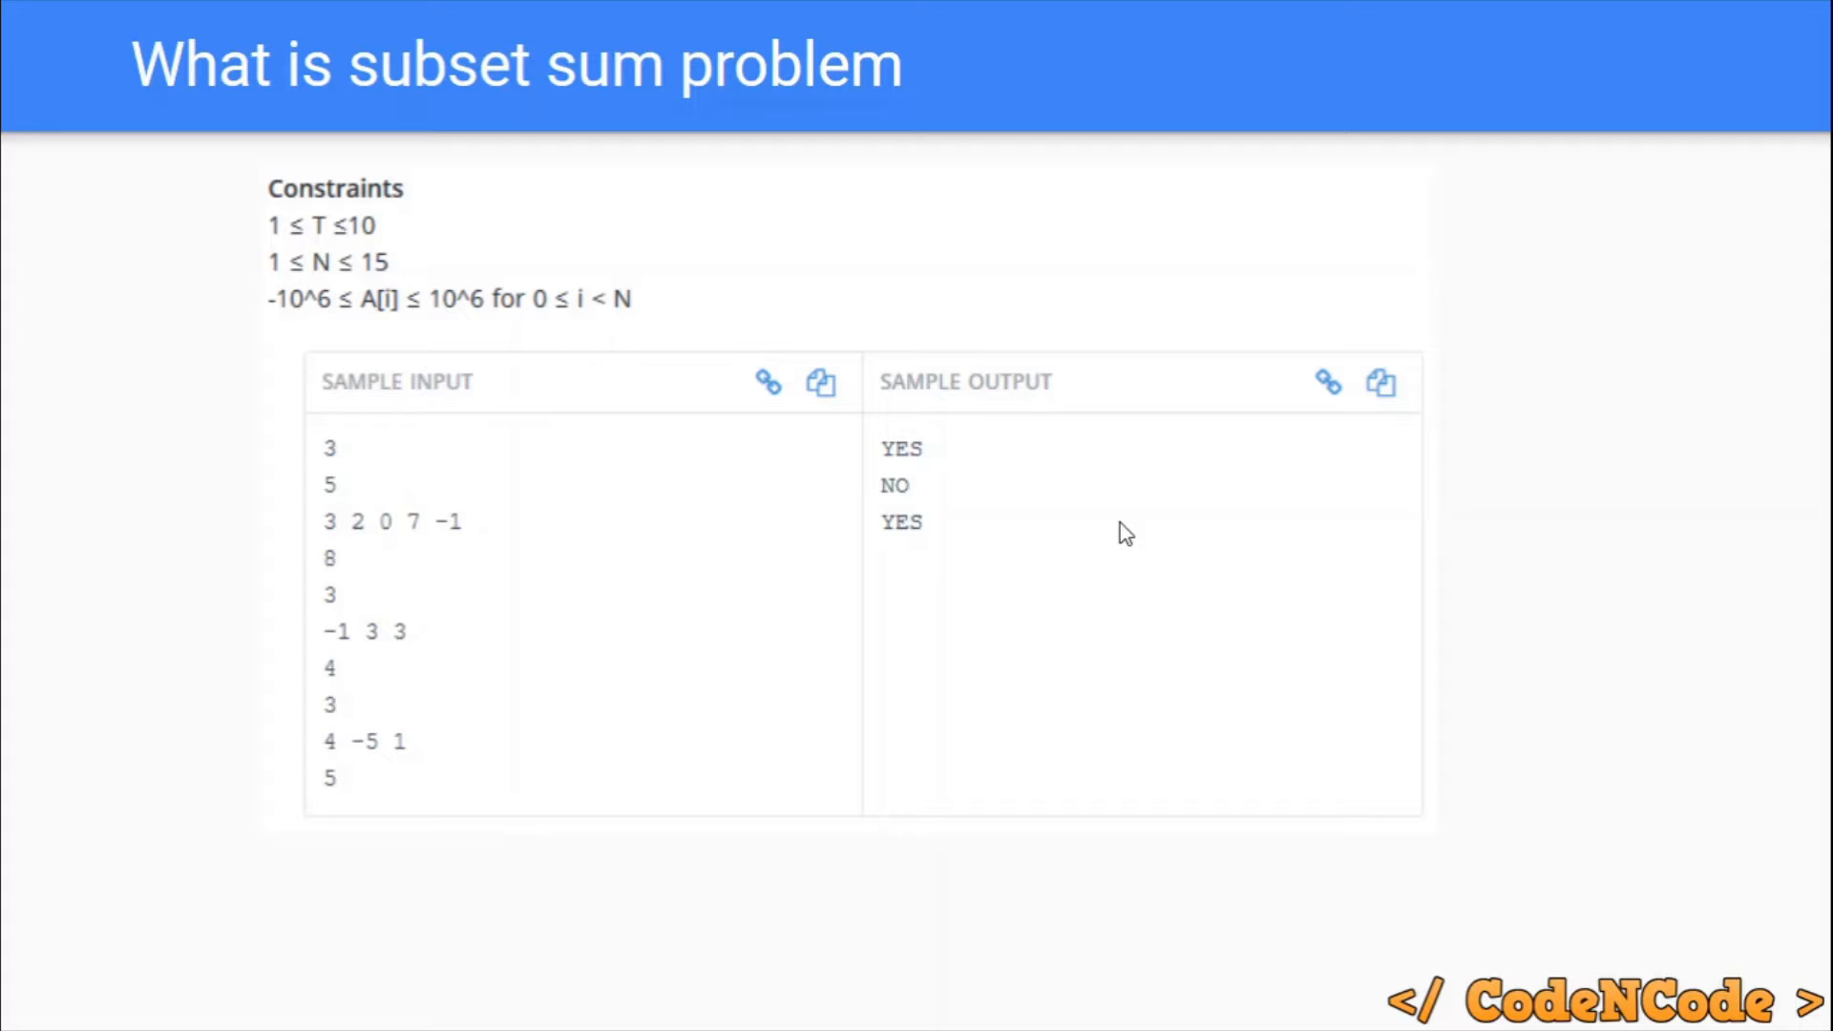
pyautogui.moveTo(468, 514)
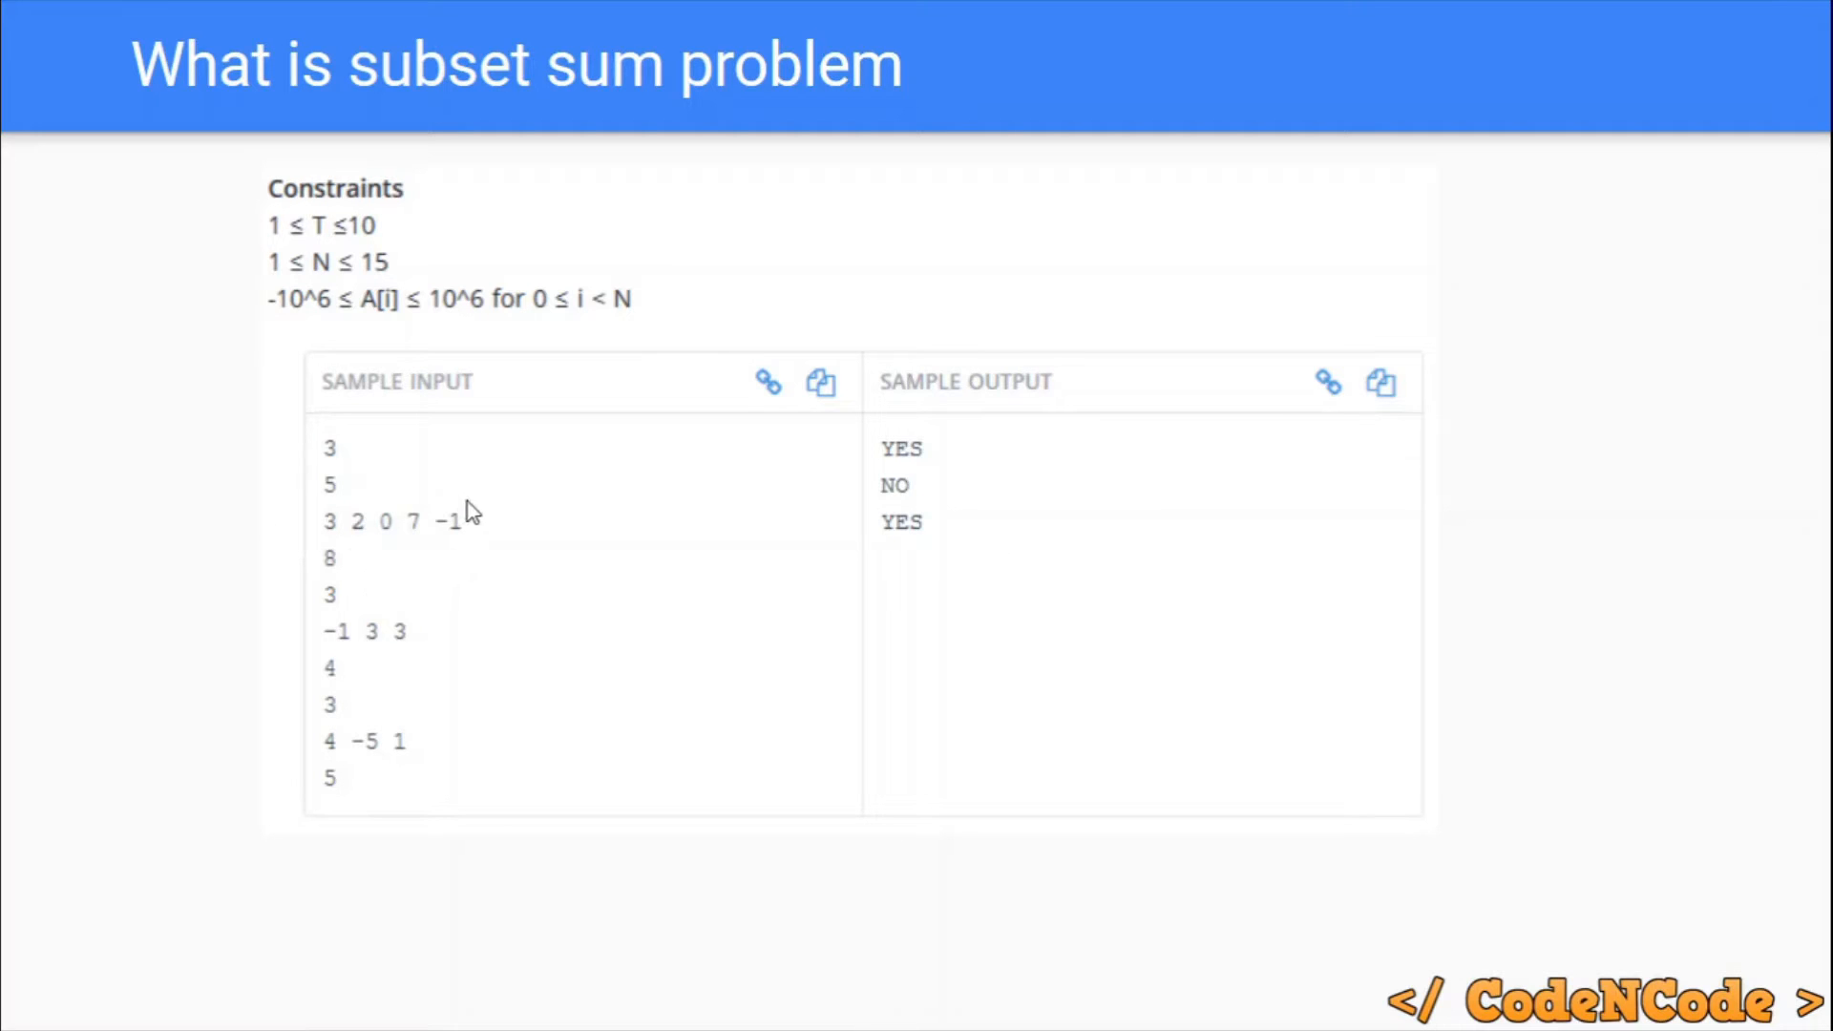
pyautogui.moveTo(386, 281)
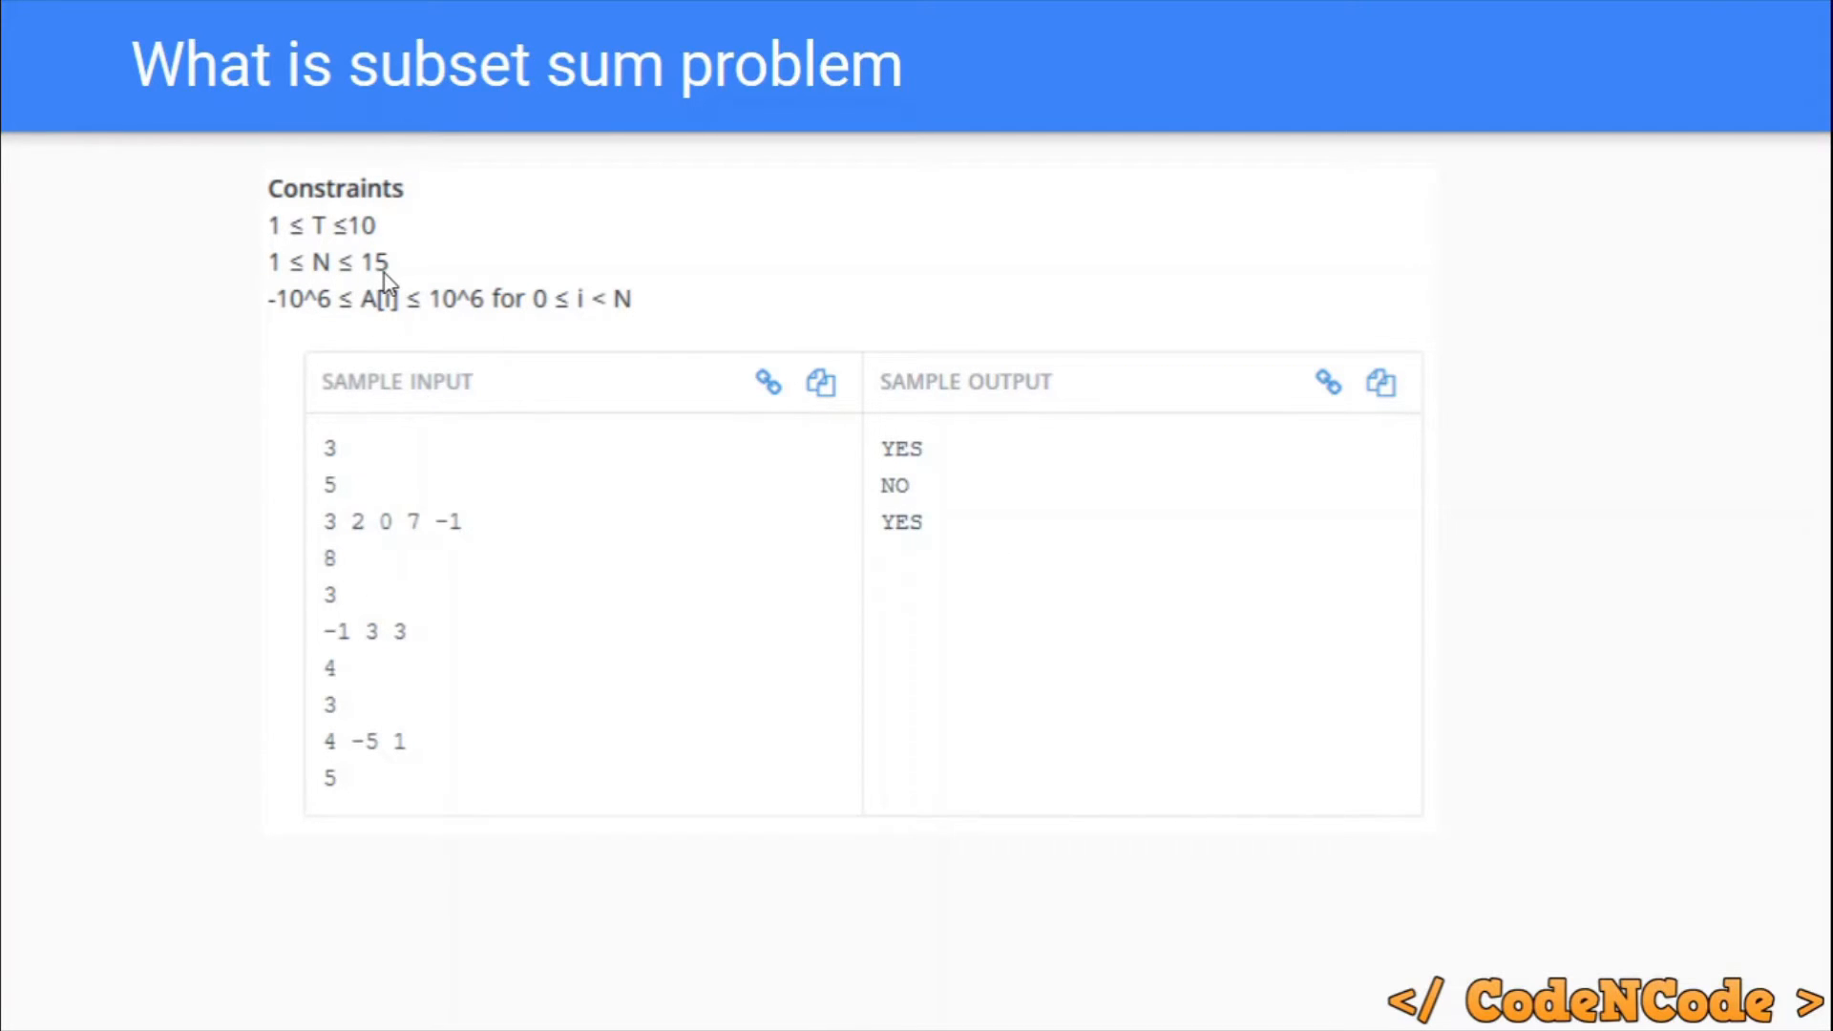
pyautogui.moveTo(418, 497)
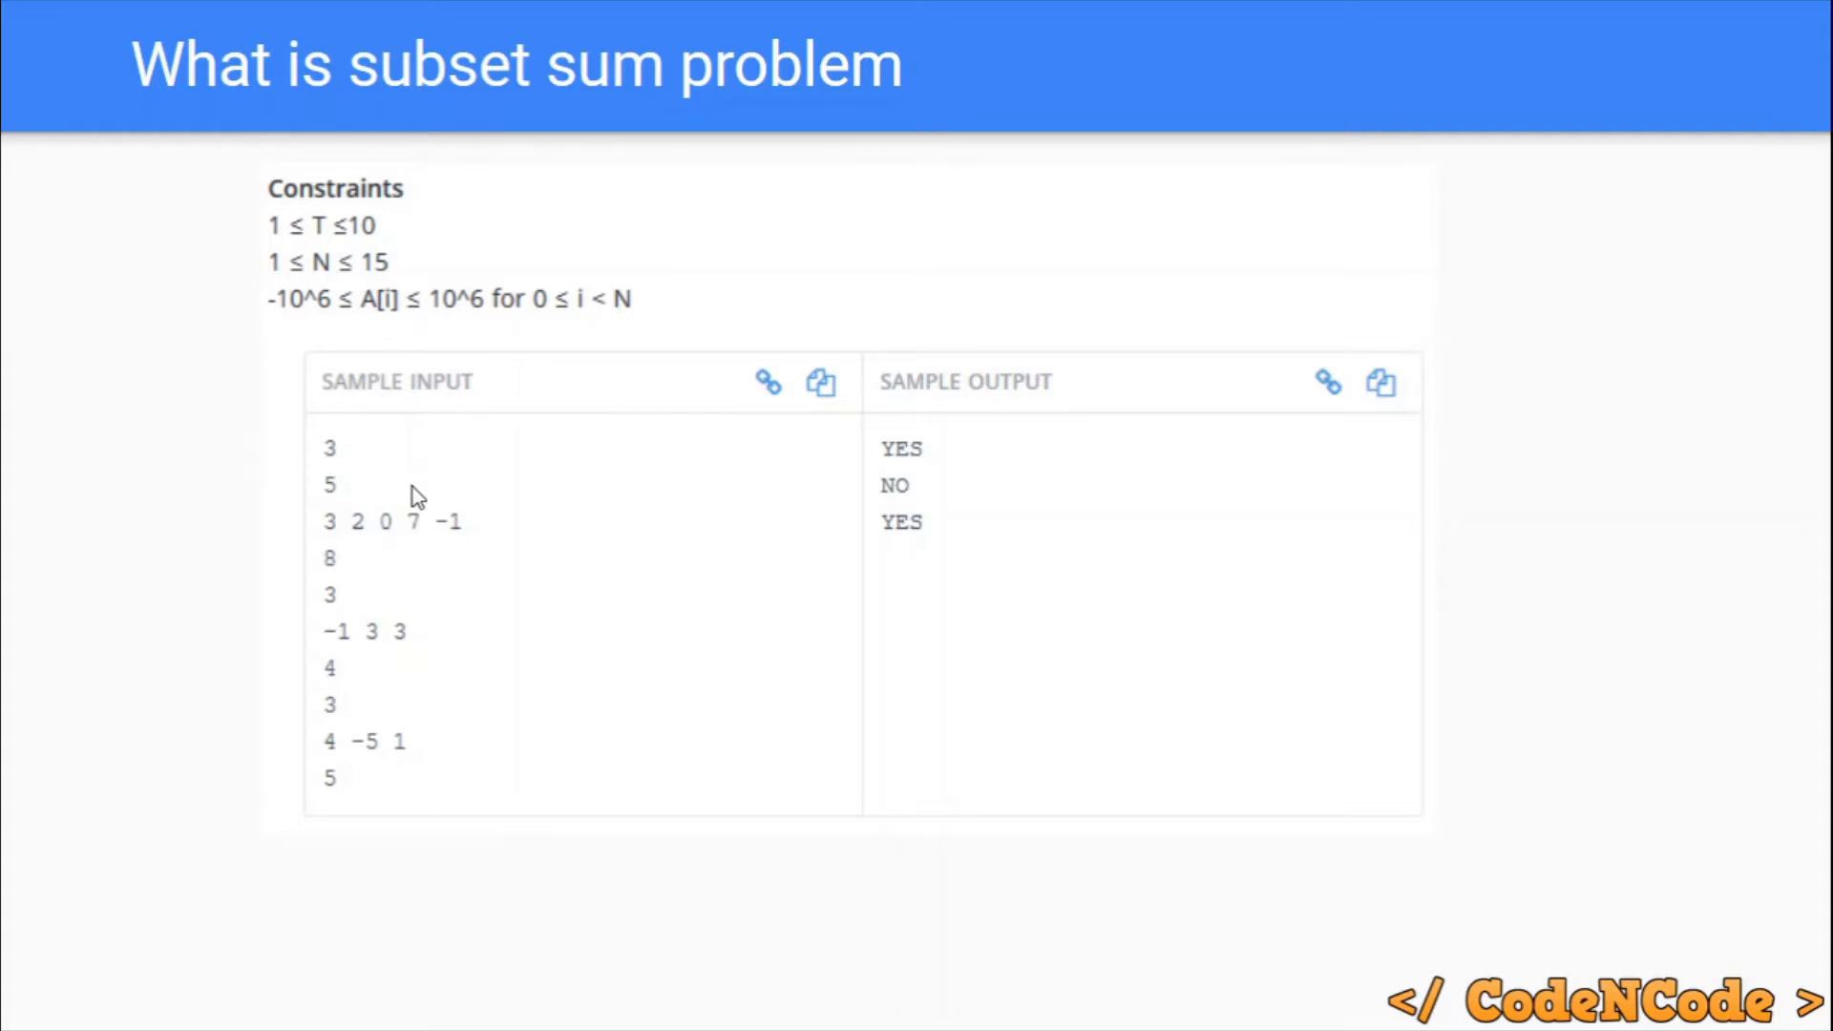
pyautogui.moveTo(575, 535)
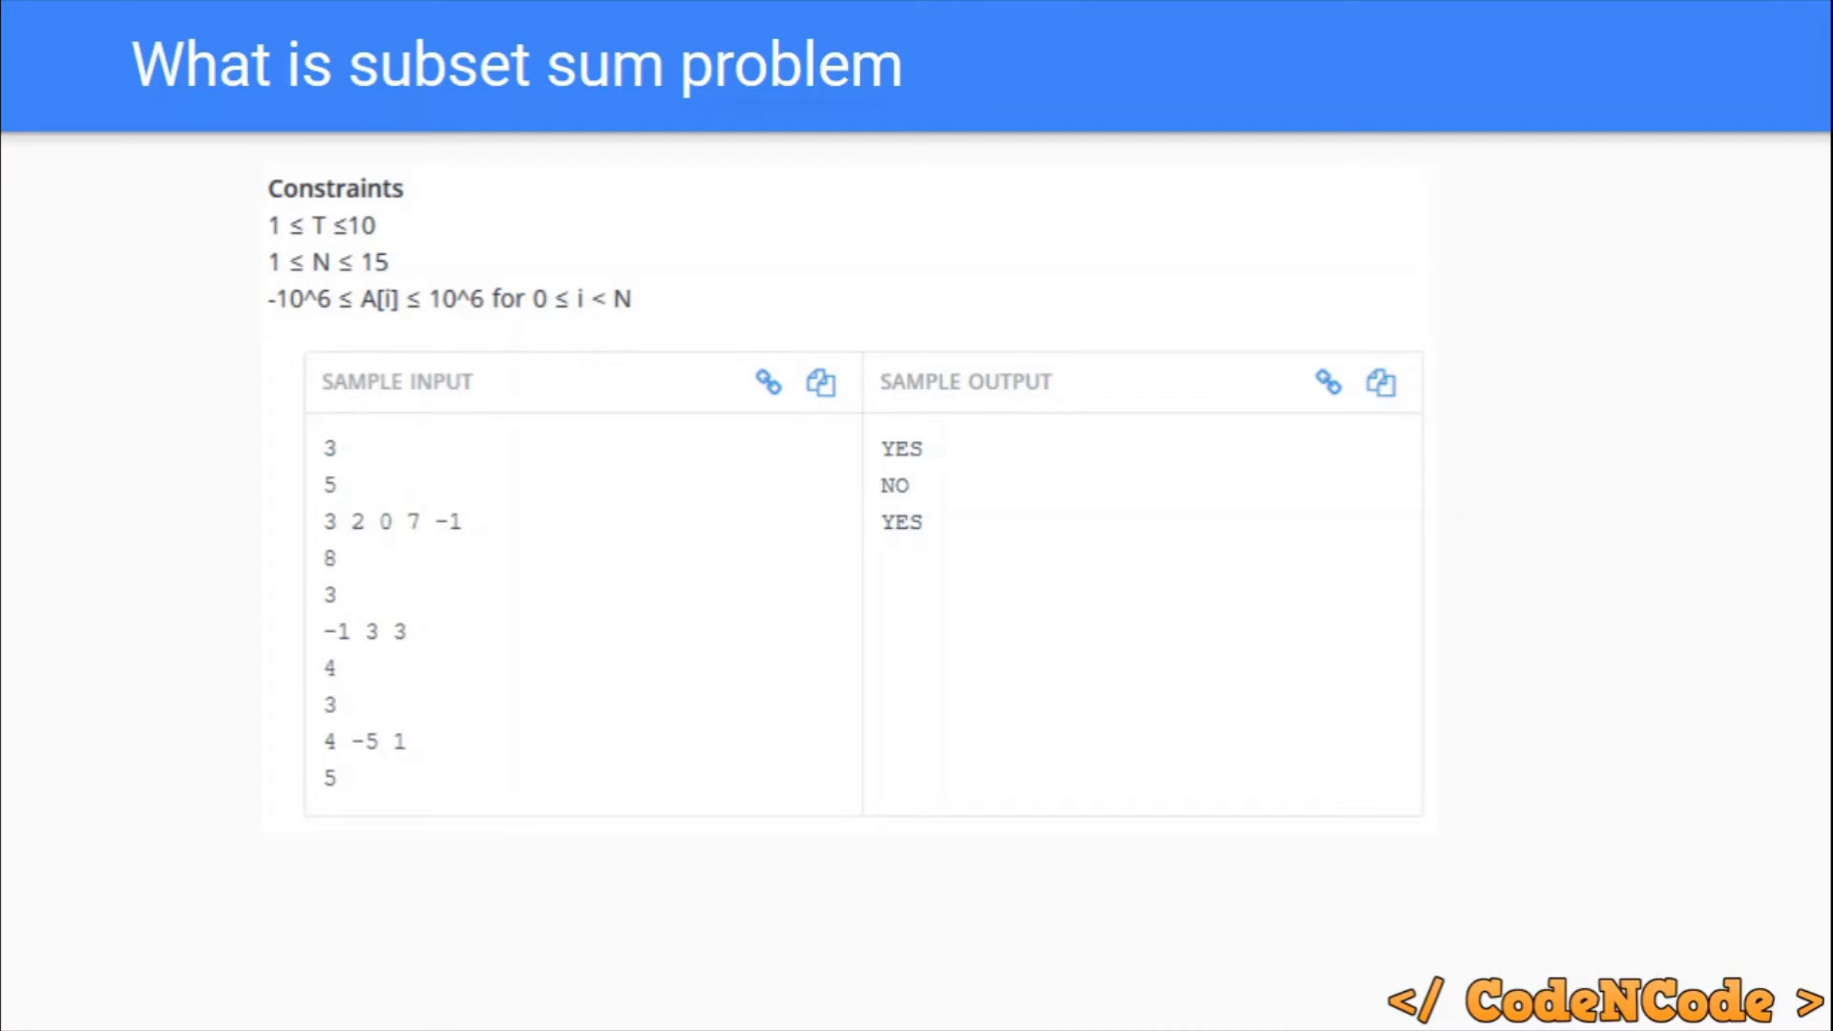
pyautogui.moveTo(521, 550)
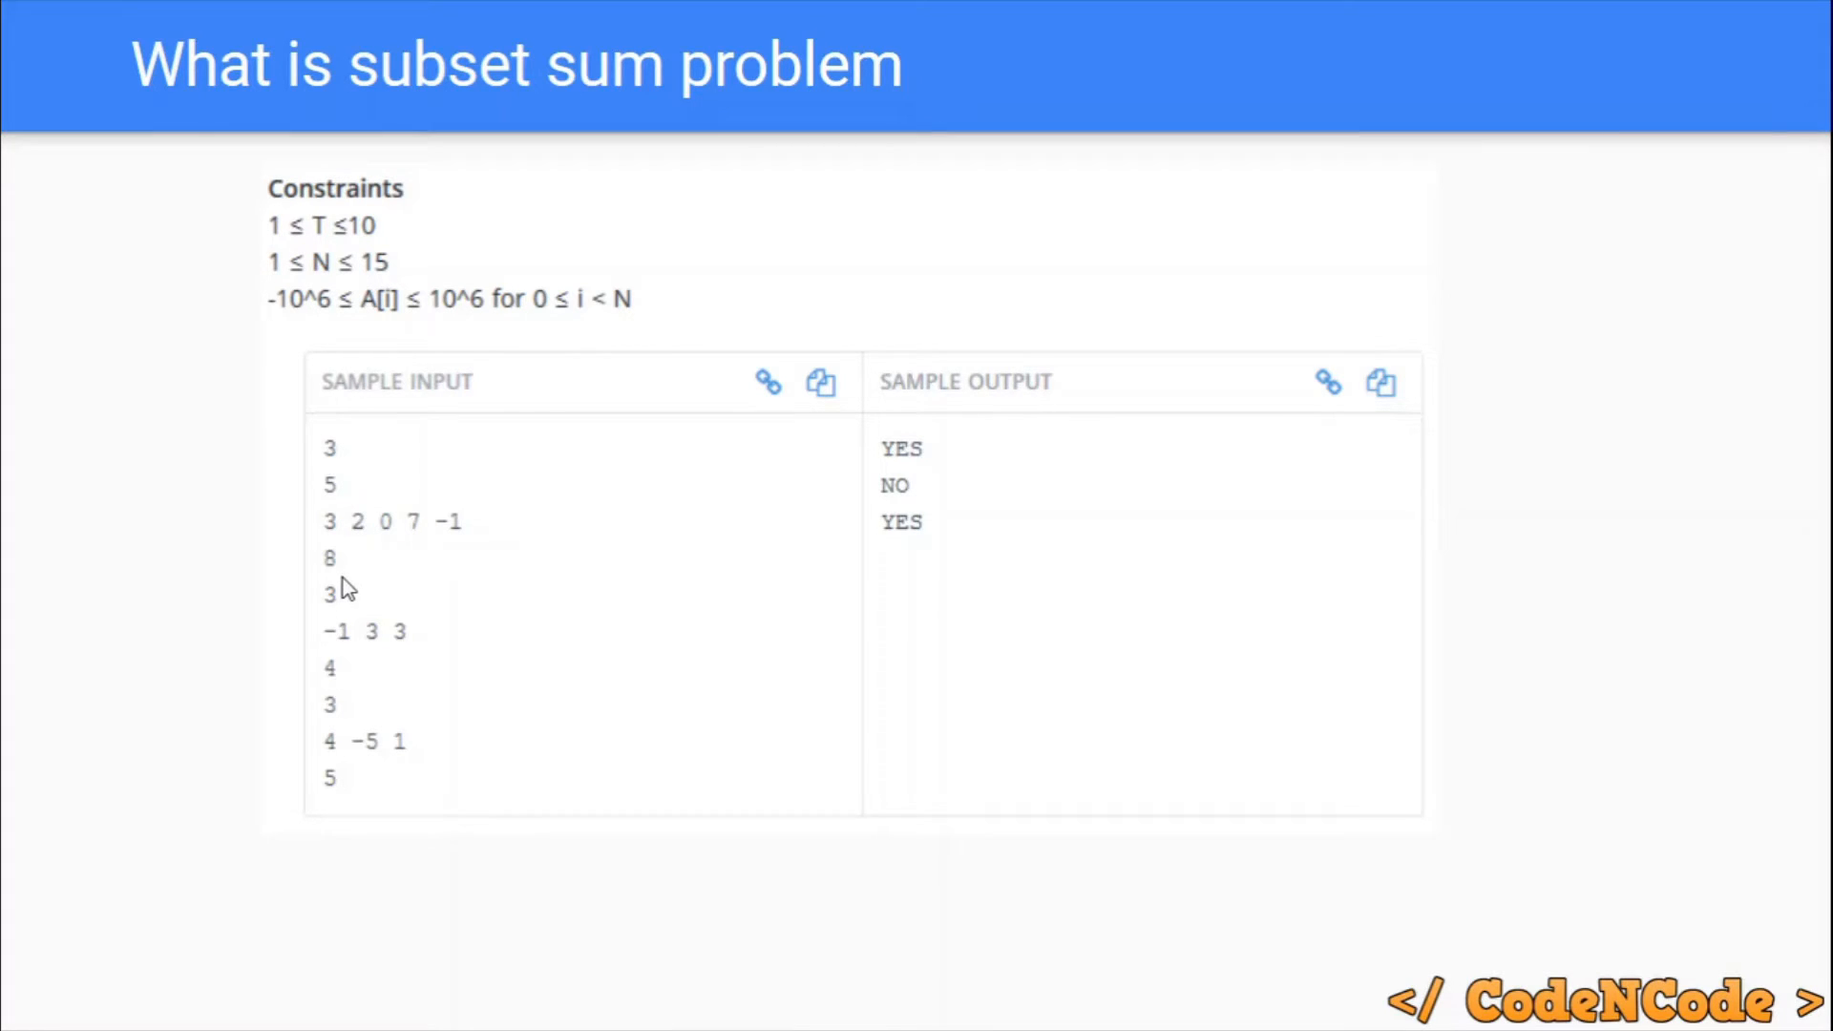
pyautogui.moveTo(701, 477)
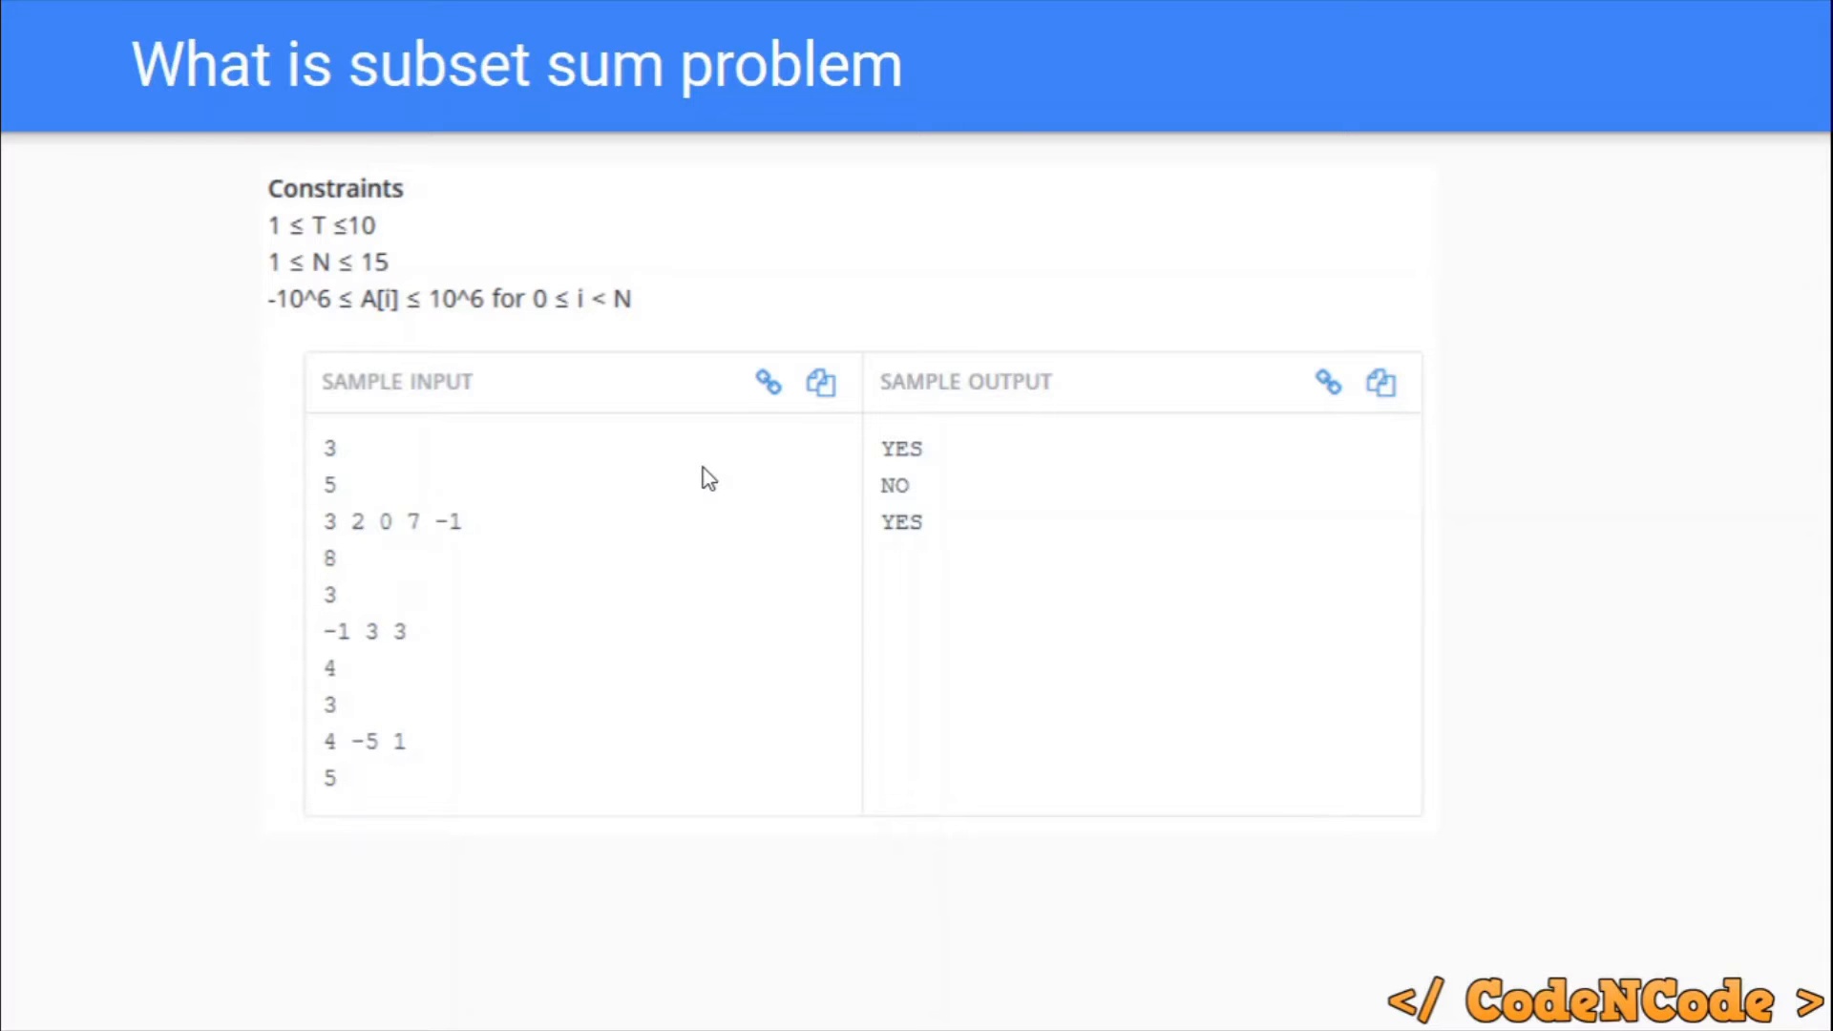
# Step: Declare int ar[15], t, sum at the top of main in the C++ source
pyautogui.press('alt+tab')
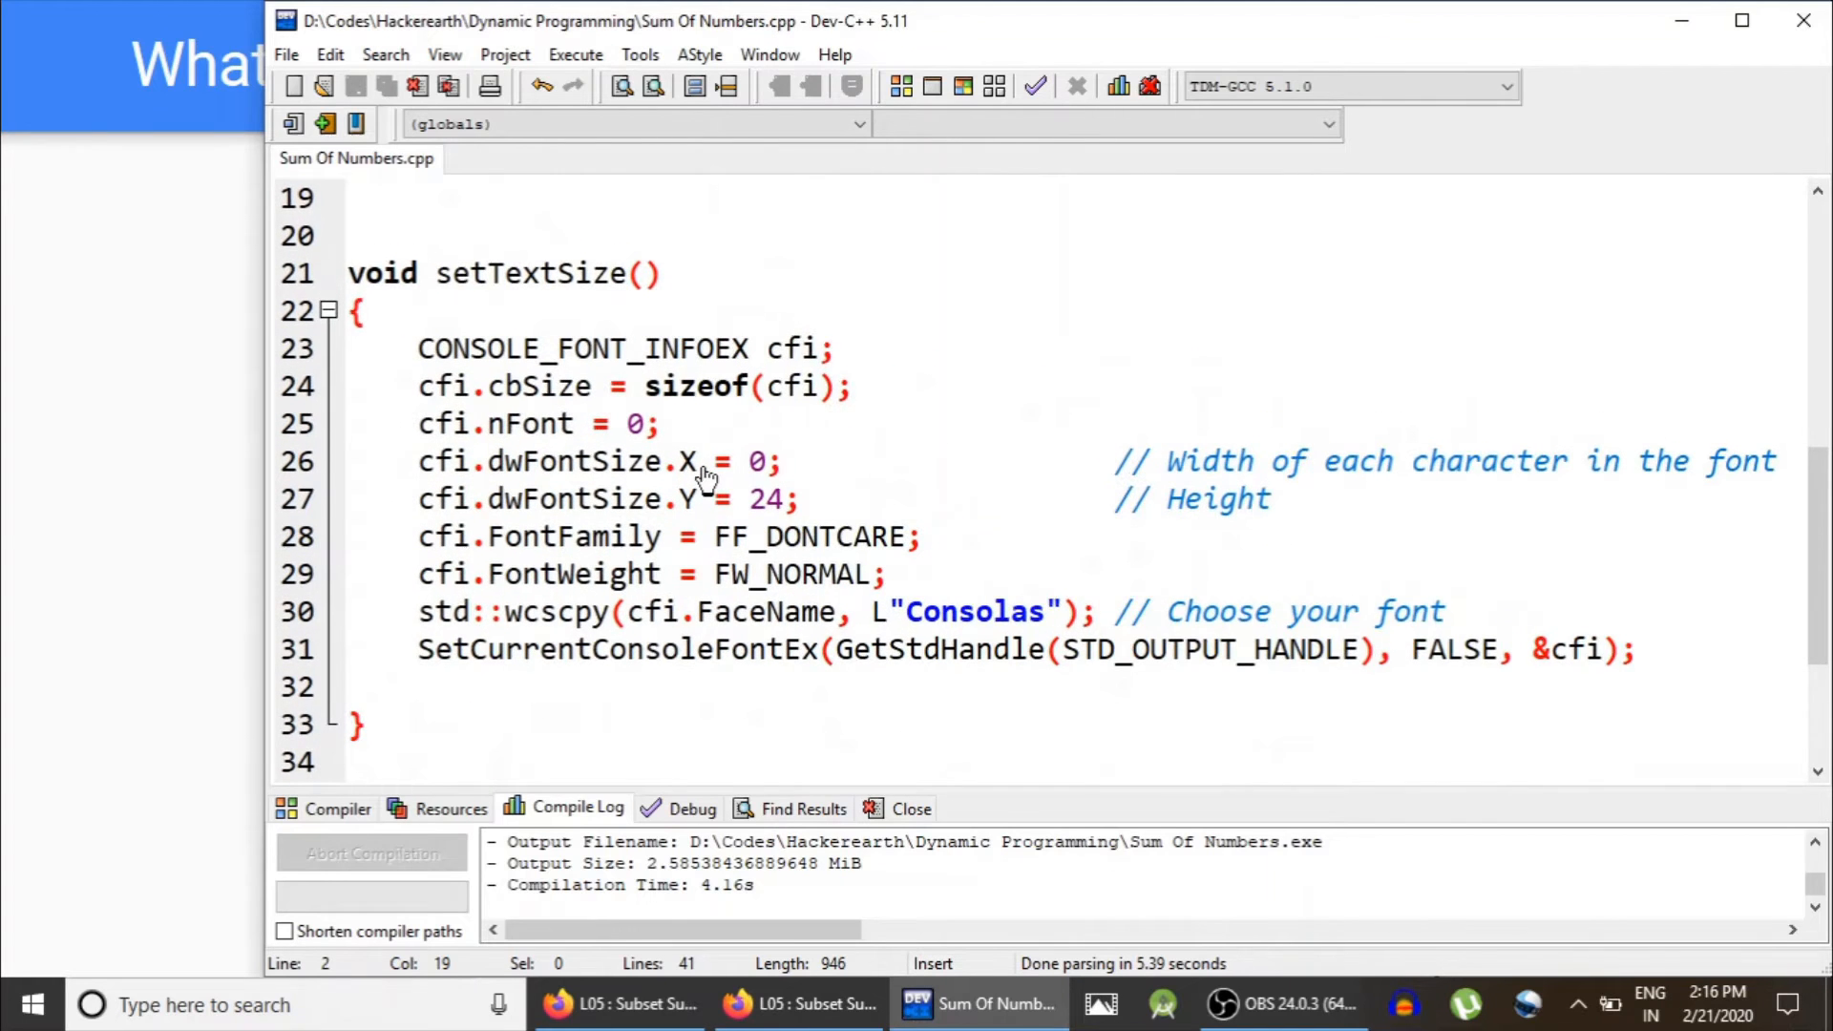
pyautogui.scroll(-3)
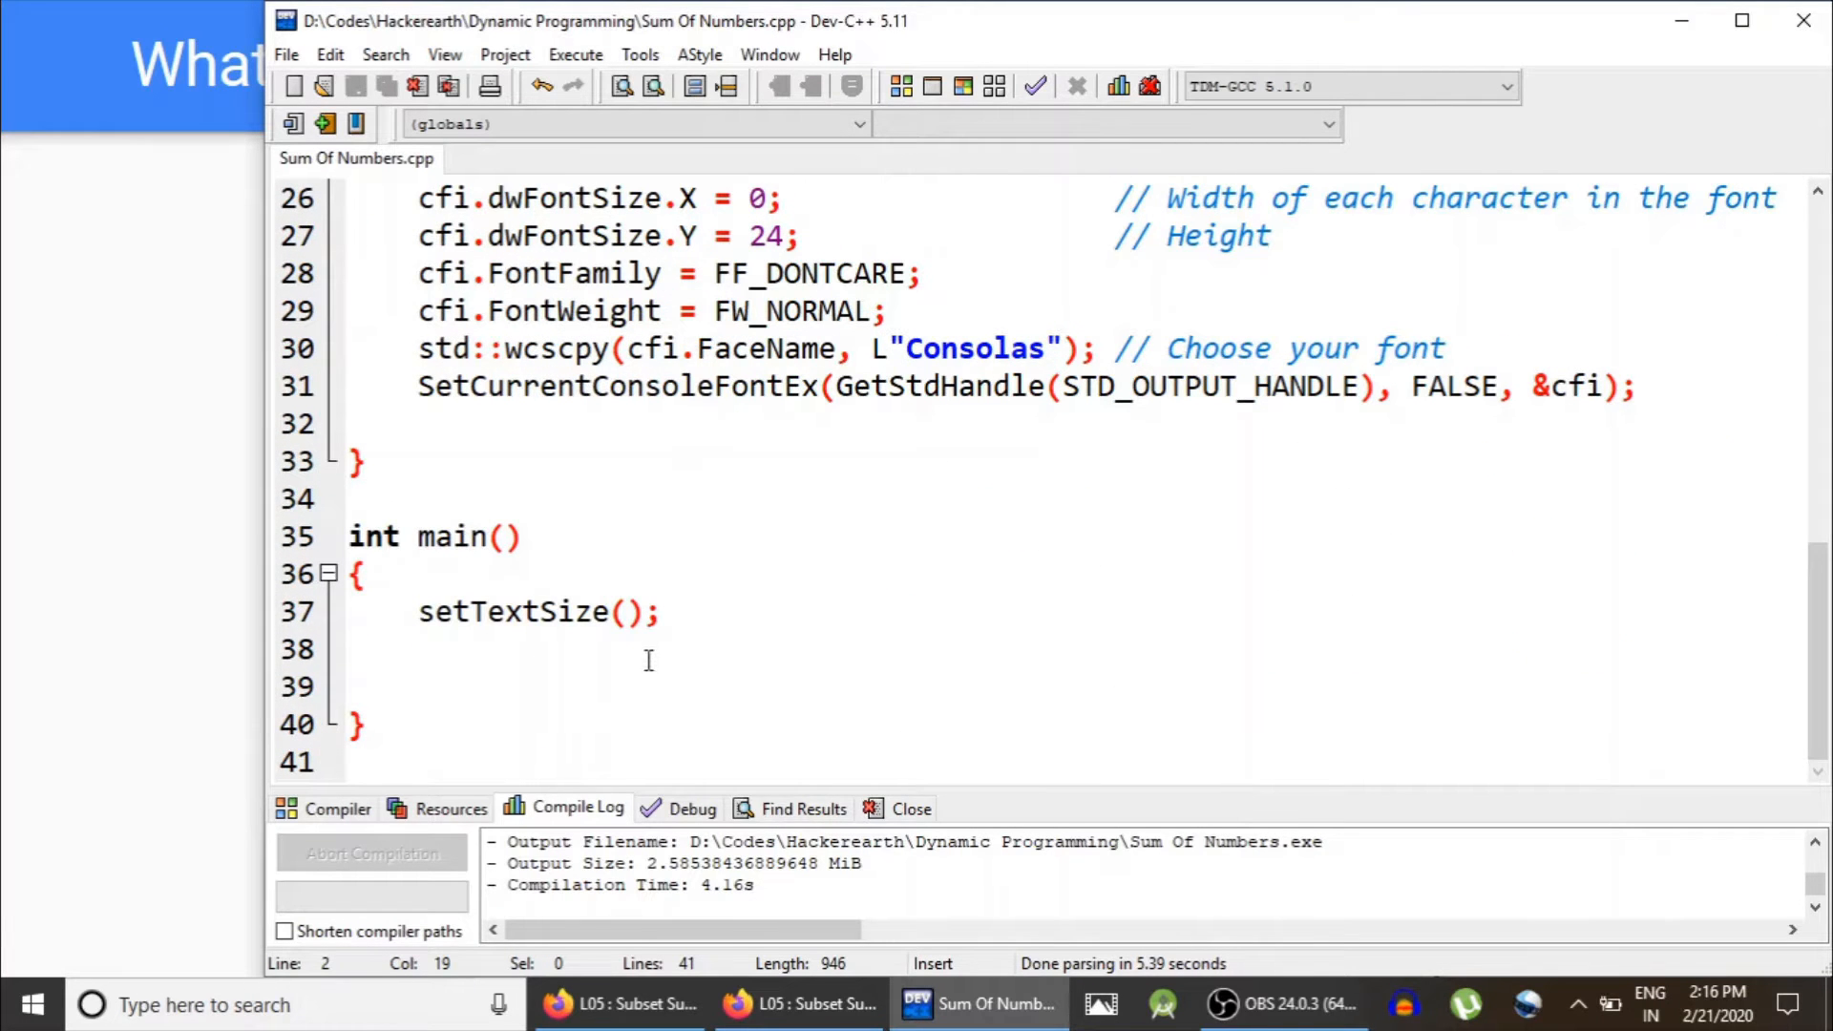
pyautogui.write('int')
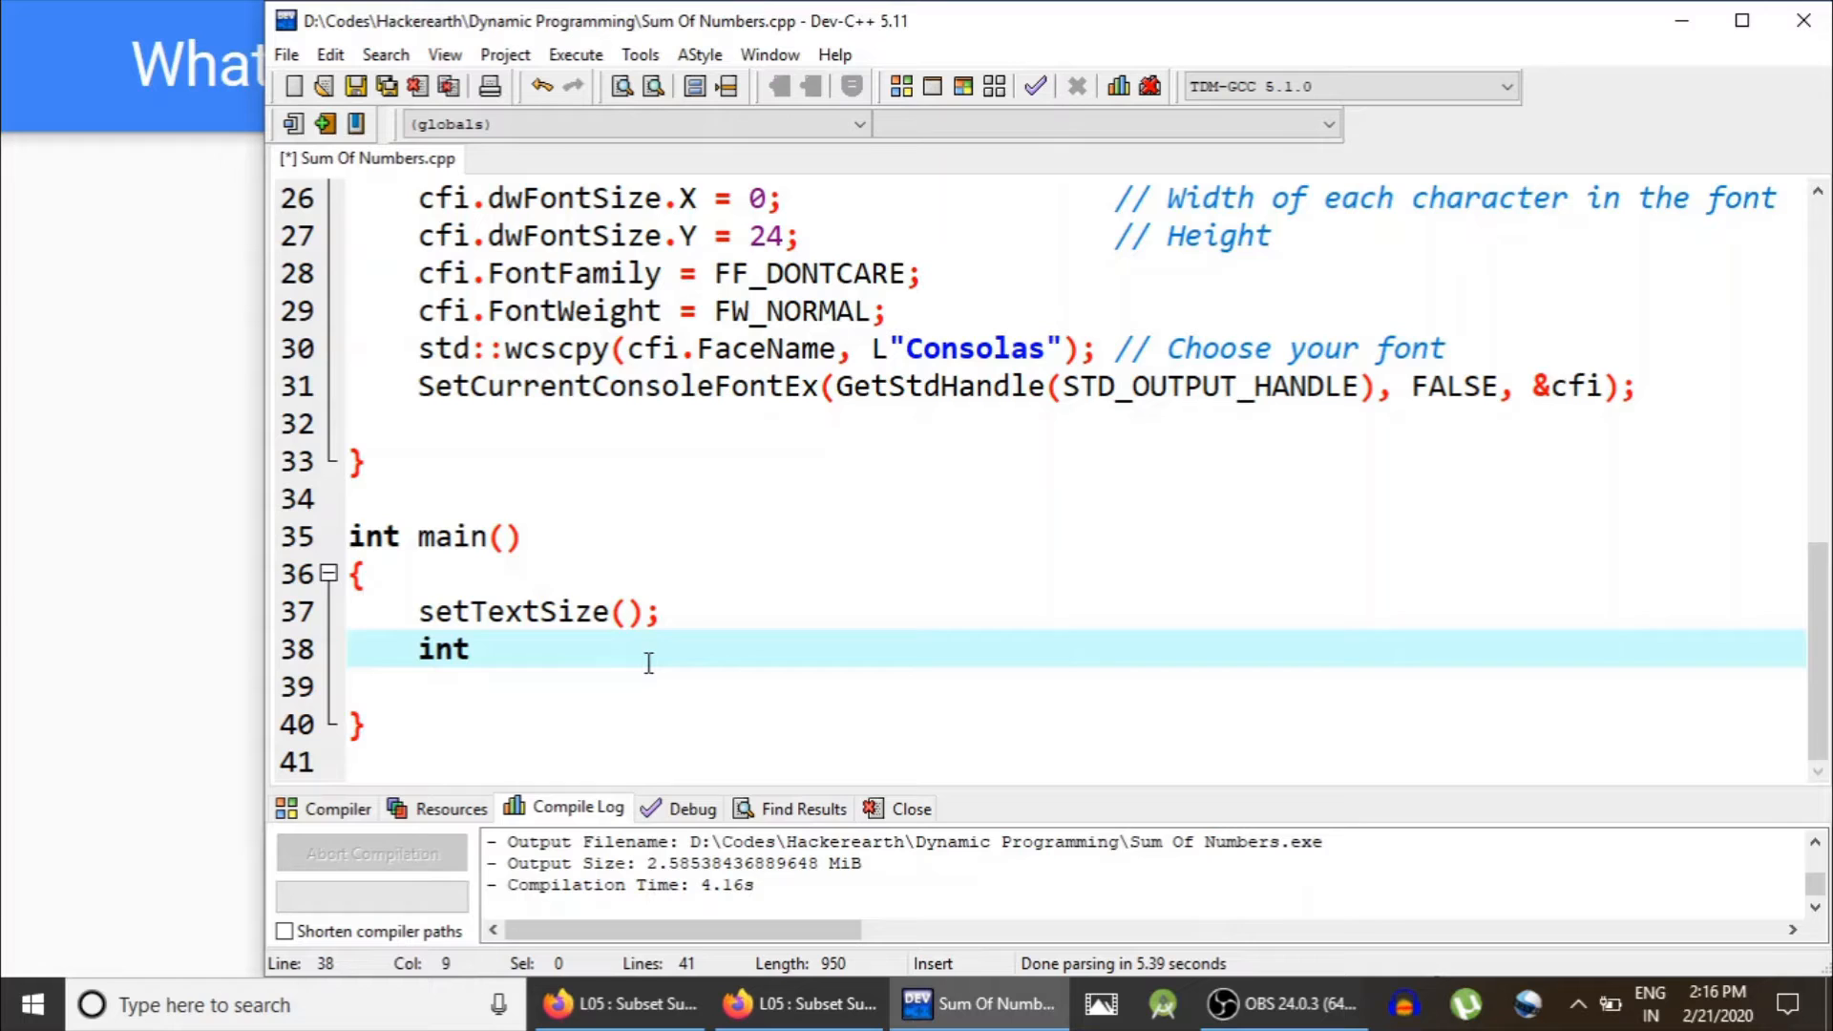
pyautogui.write('ar[]')
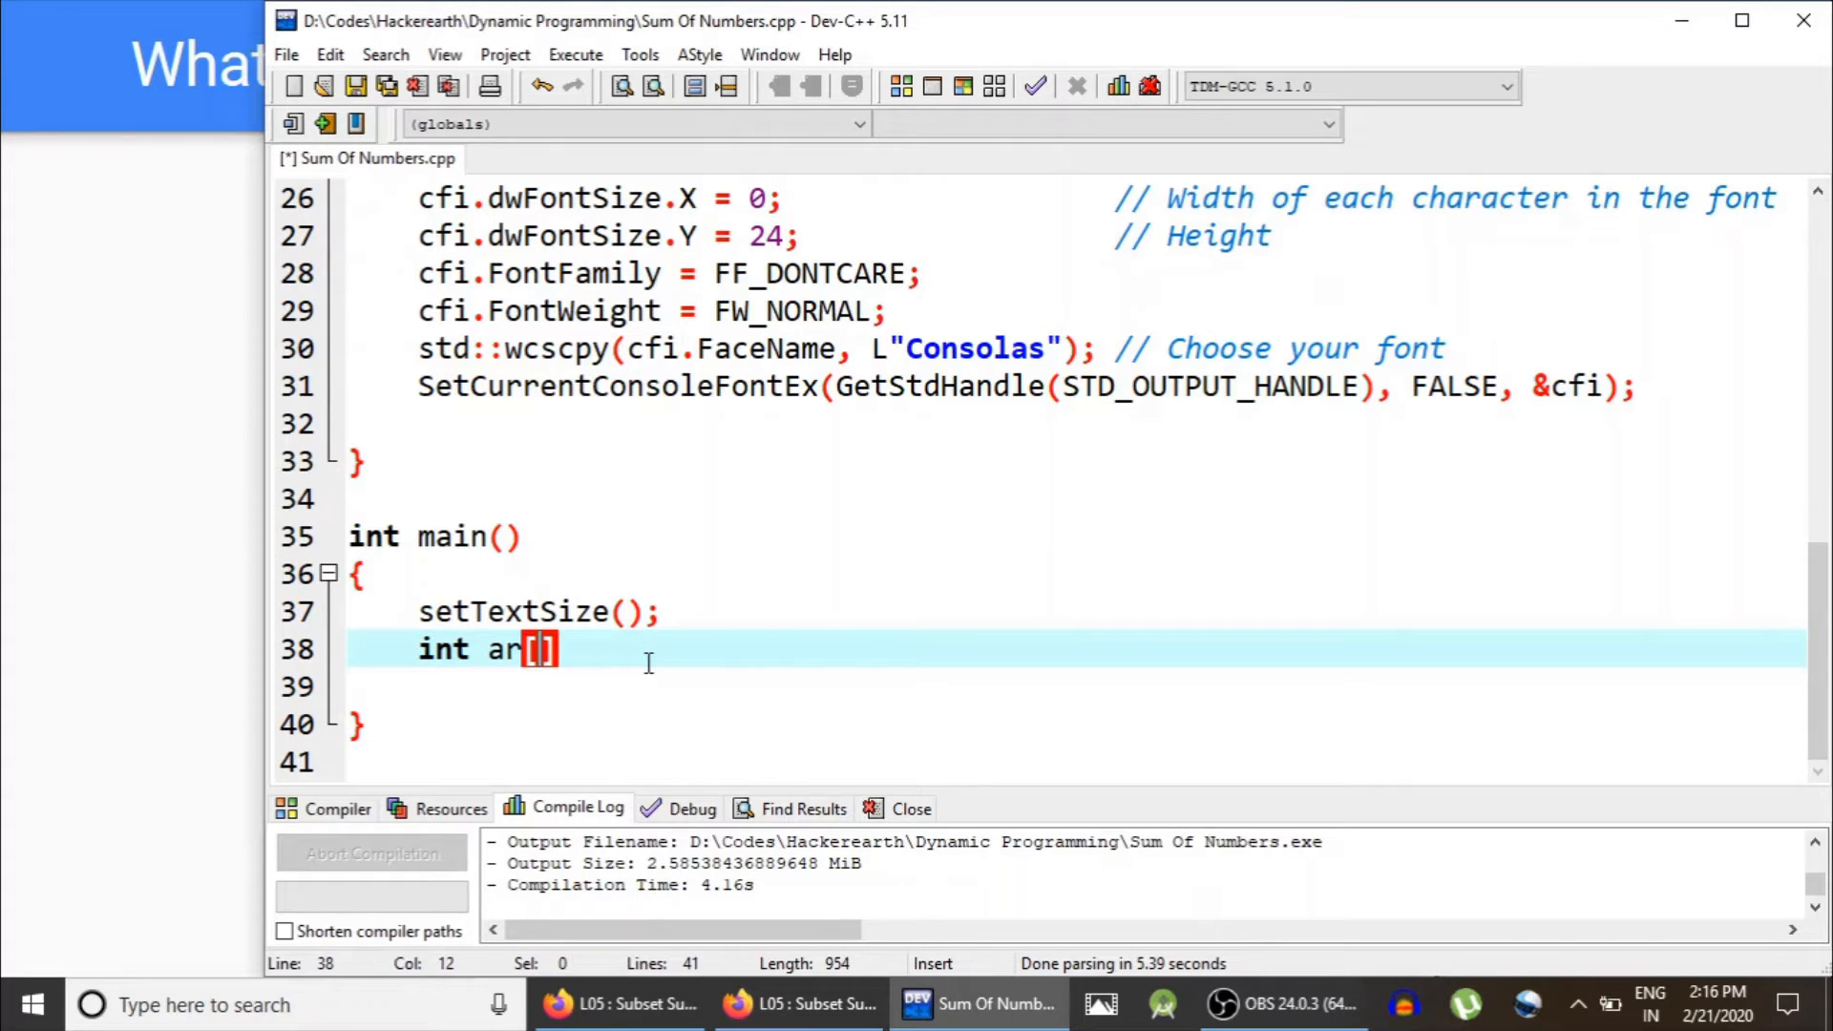
pyautogui.write('15')
pyautogui.click(1077, 686)
pyautogui.write('int n')
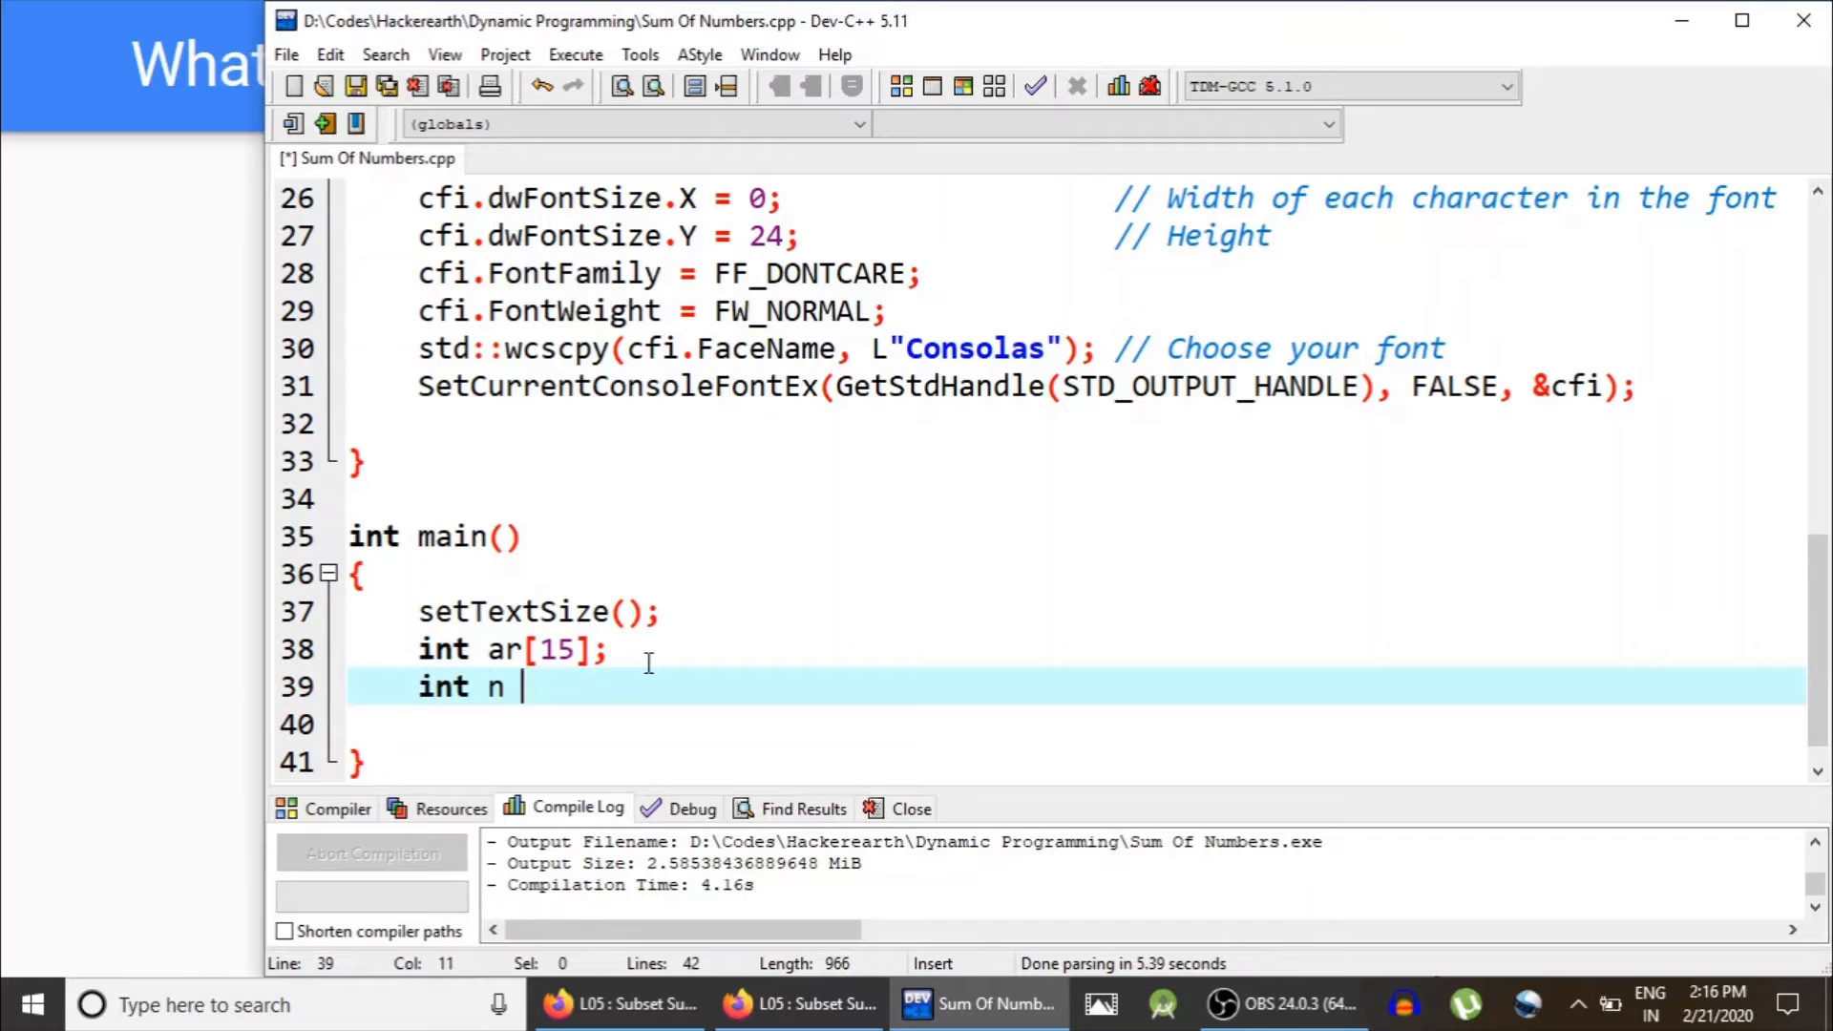
pyautogui.write(', t ,')
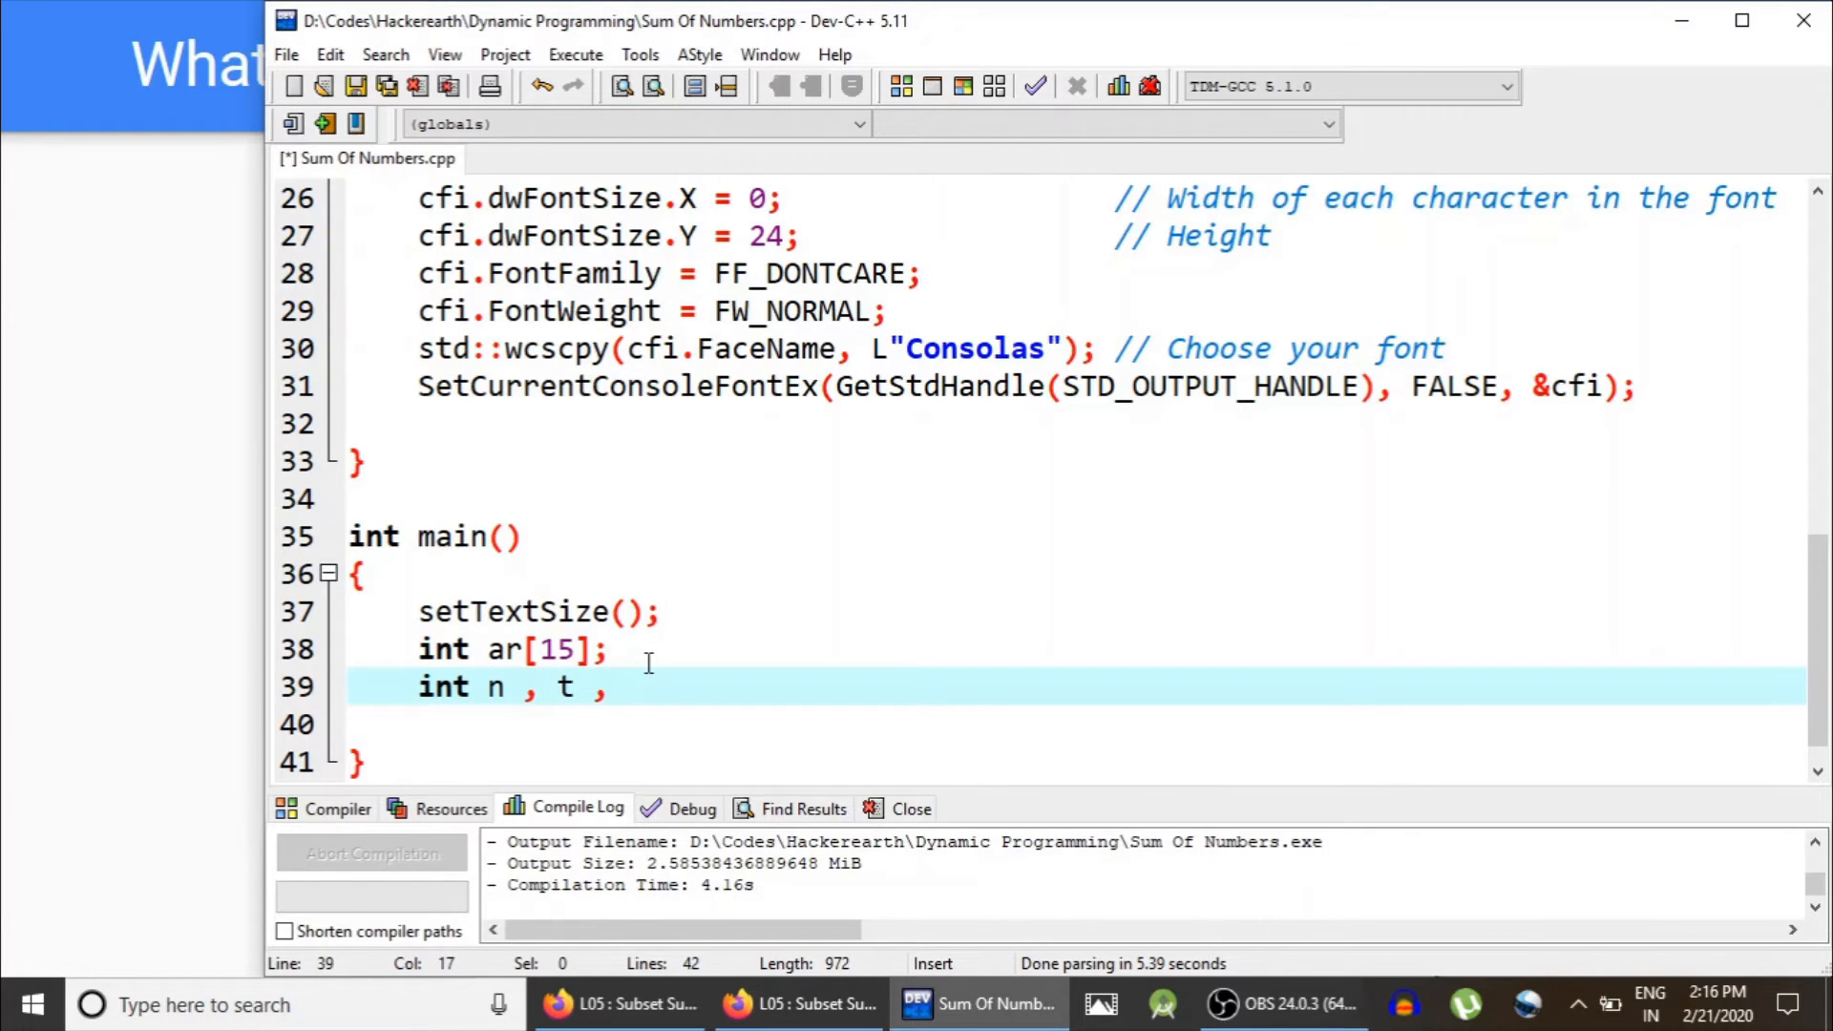
pyautogui.write('sum , p;')
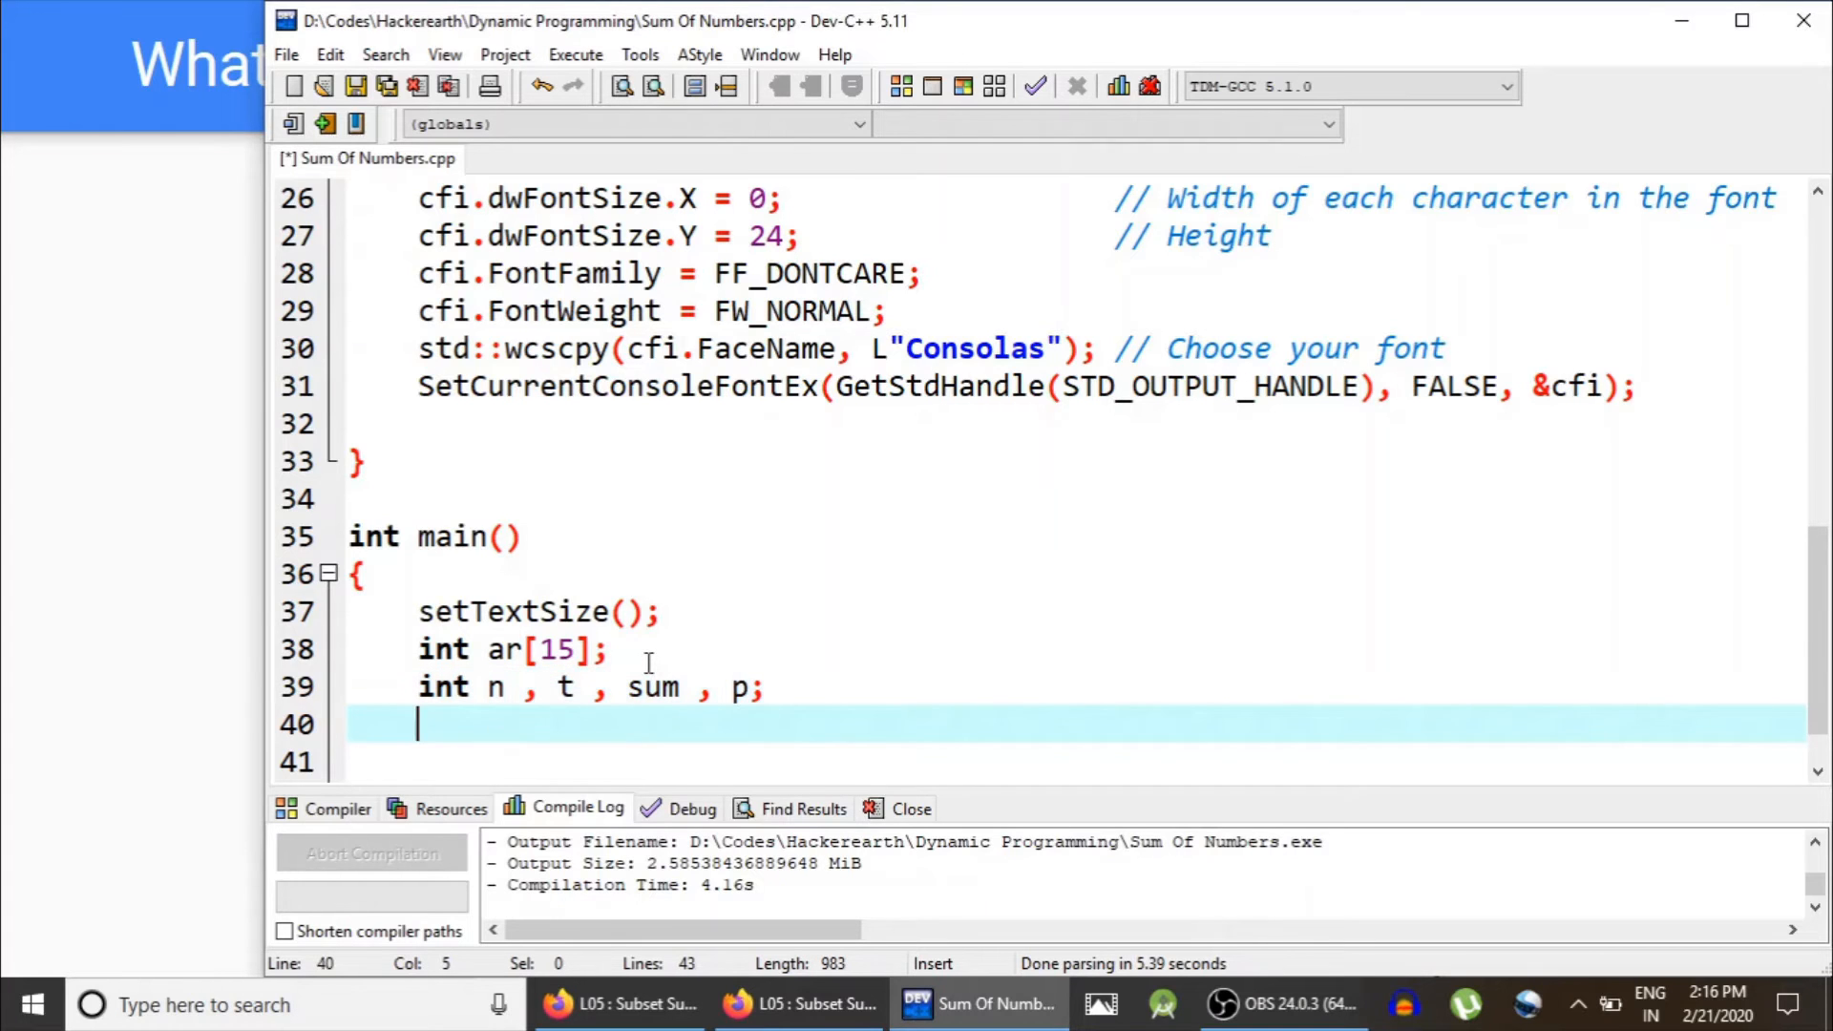
pyautogui.press('Return')
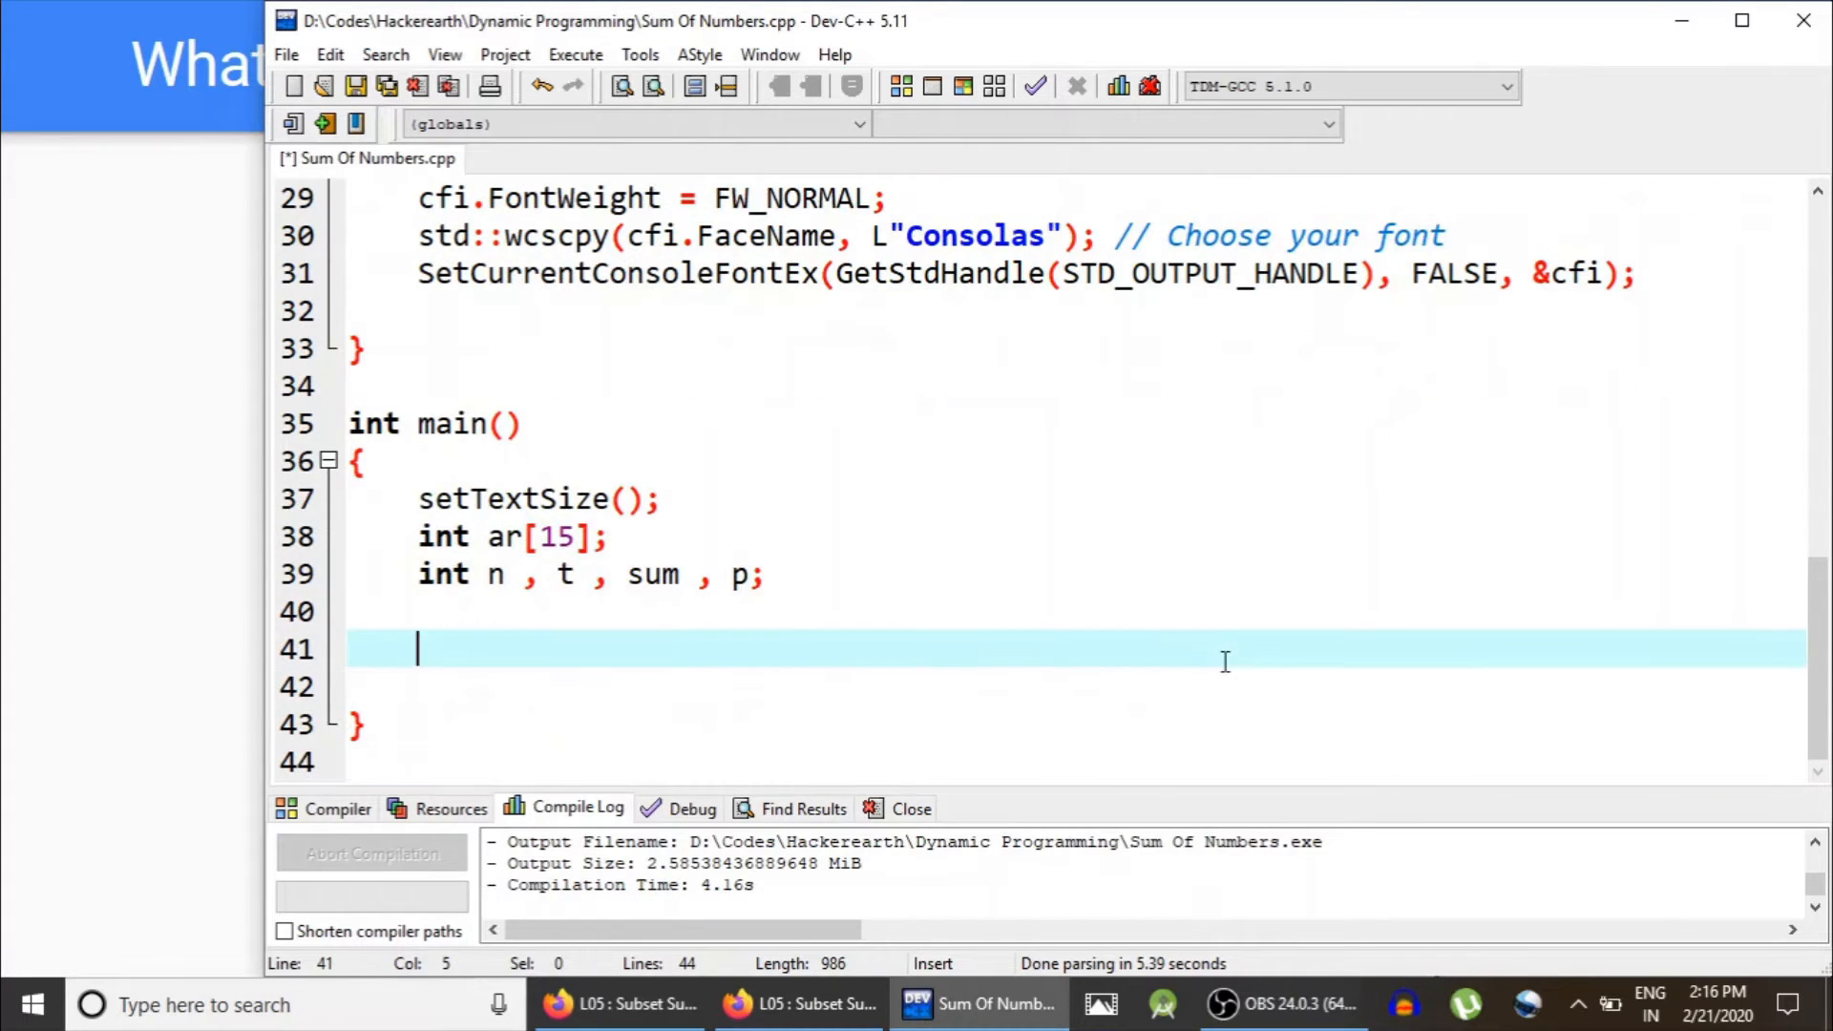
pyautogui.press('Enter')
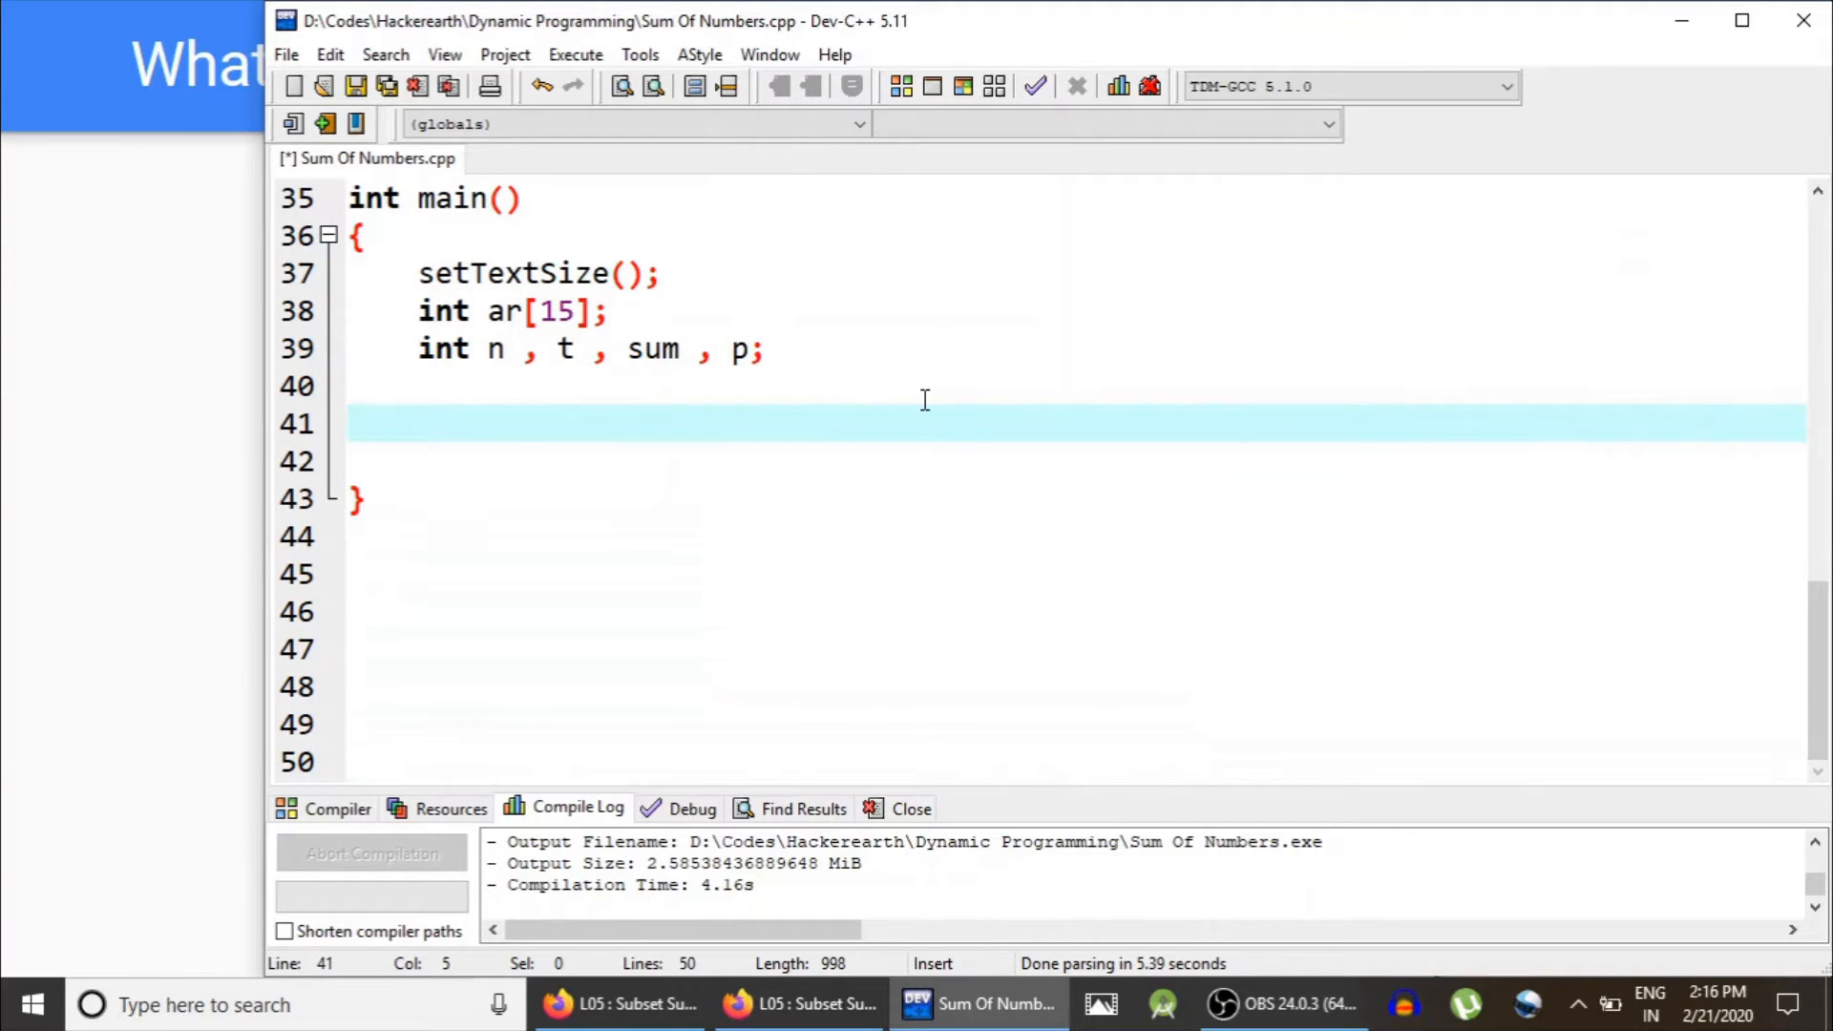
# Step: Read t, loop while(t--) and read the n array elements into ar[i]
pyautogui.write('cin>>t;')
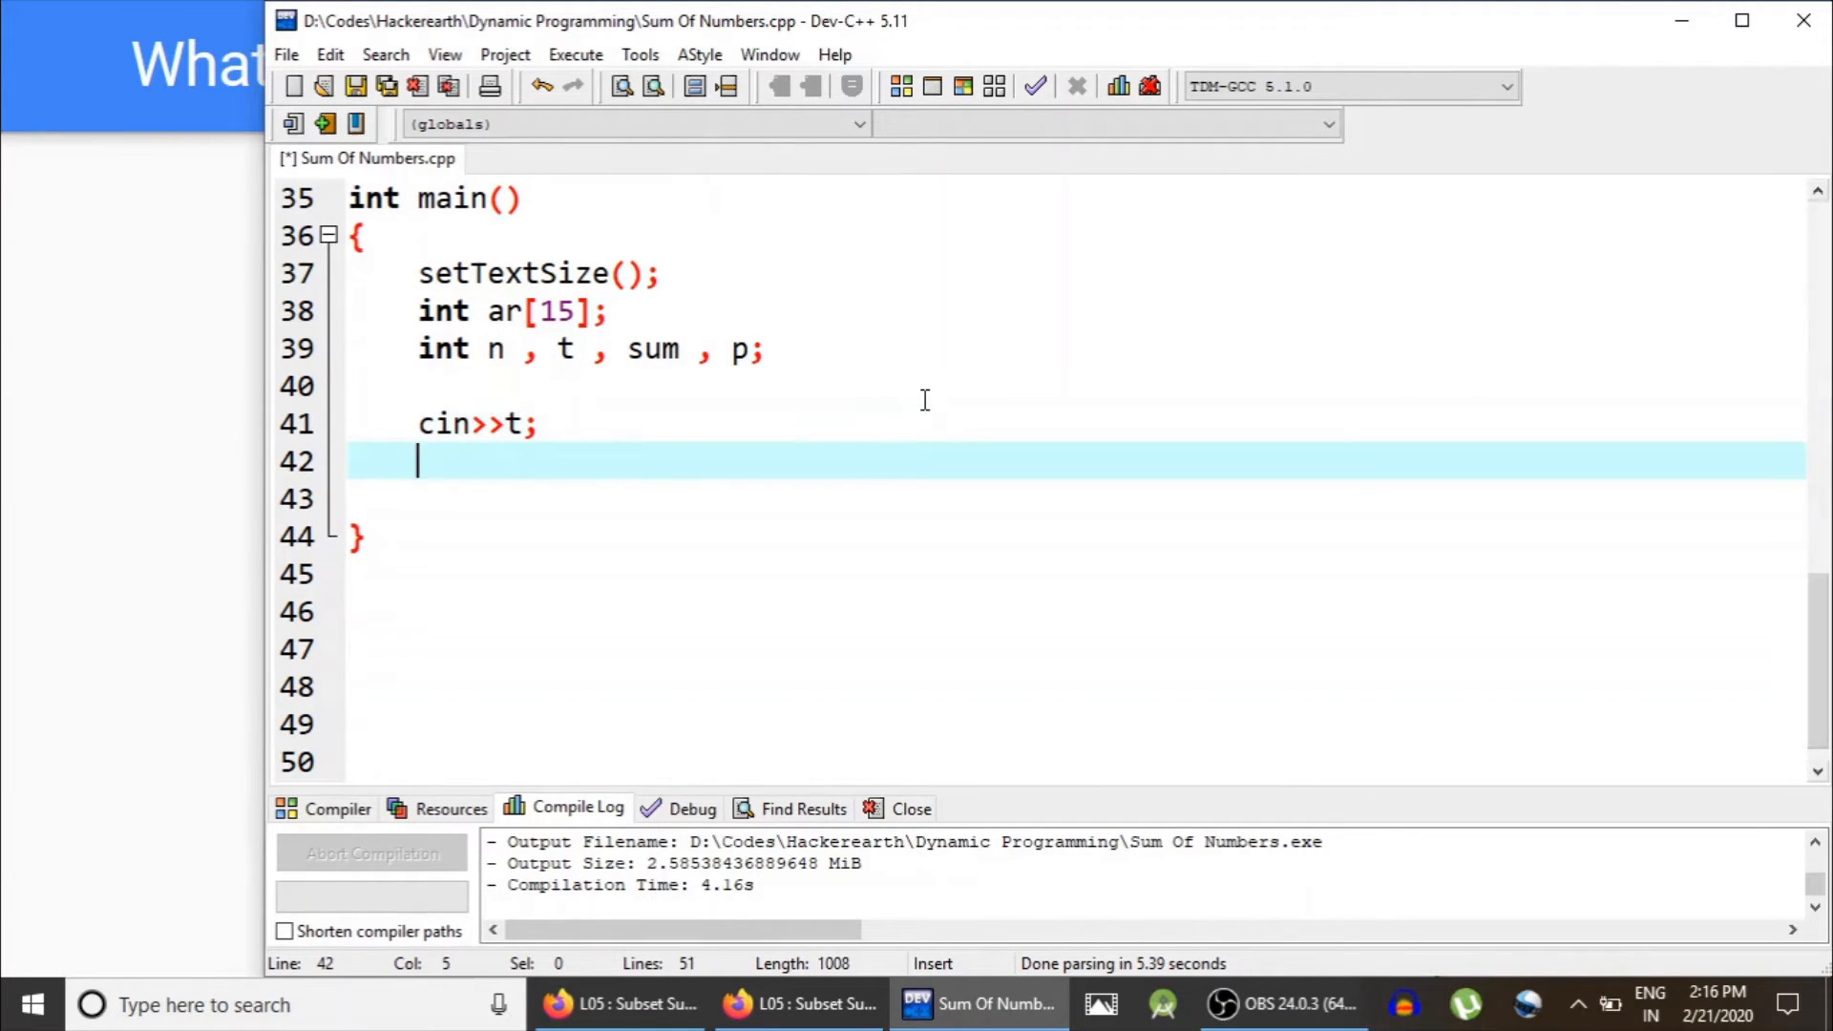
pyautogui.write('while(t--)')
pyautogui.write('for(int i')
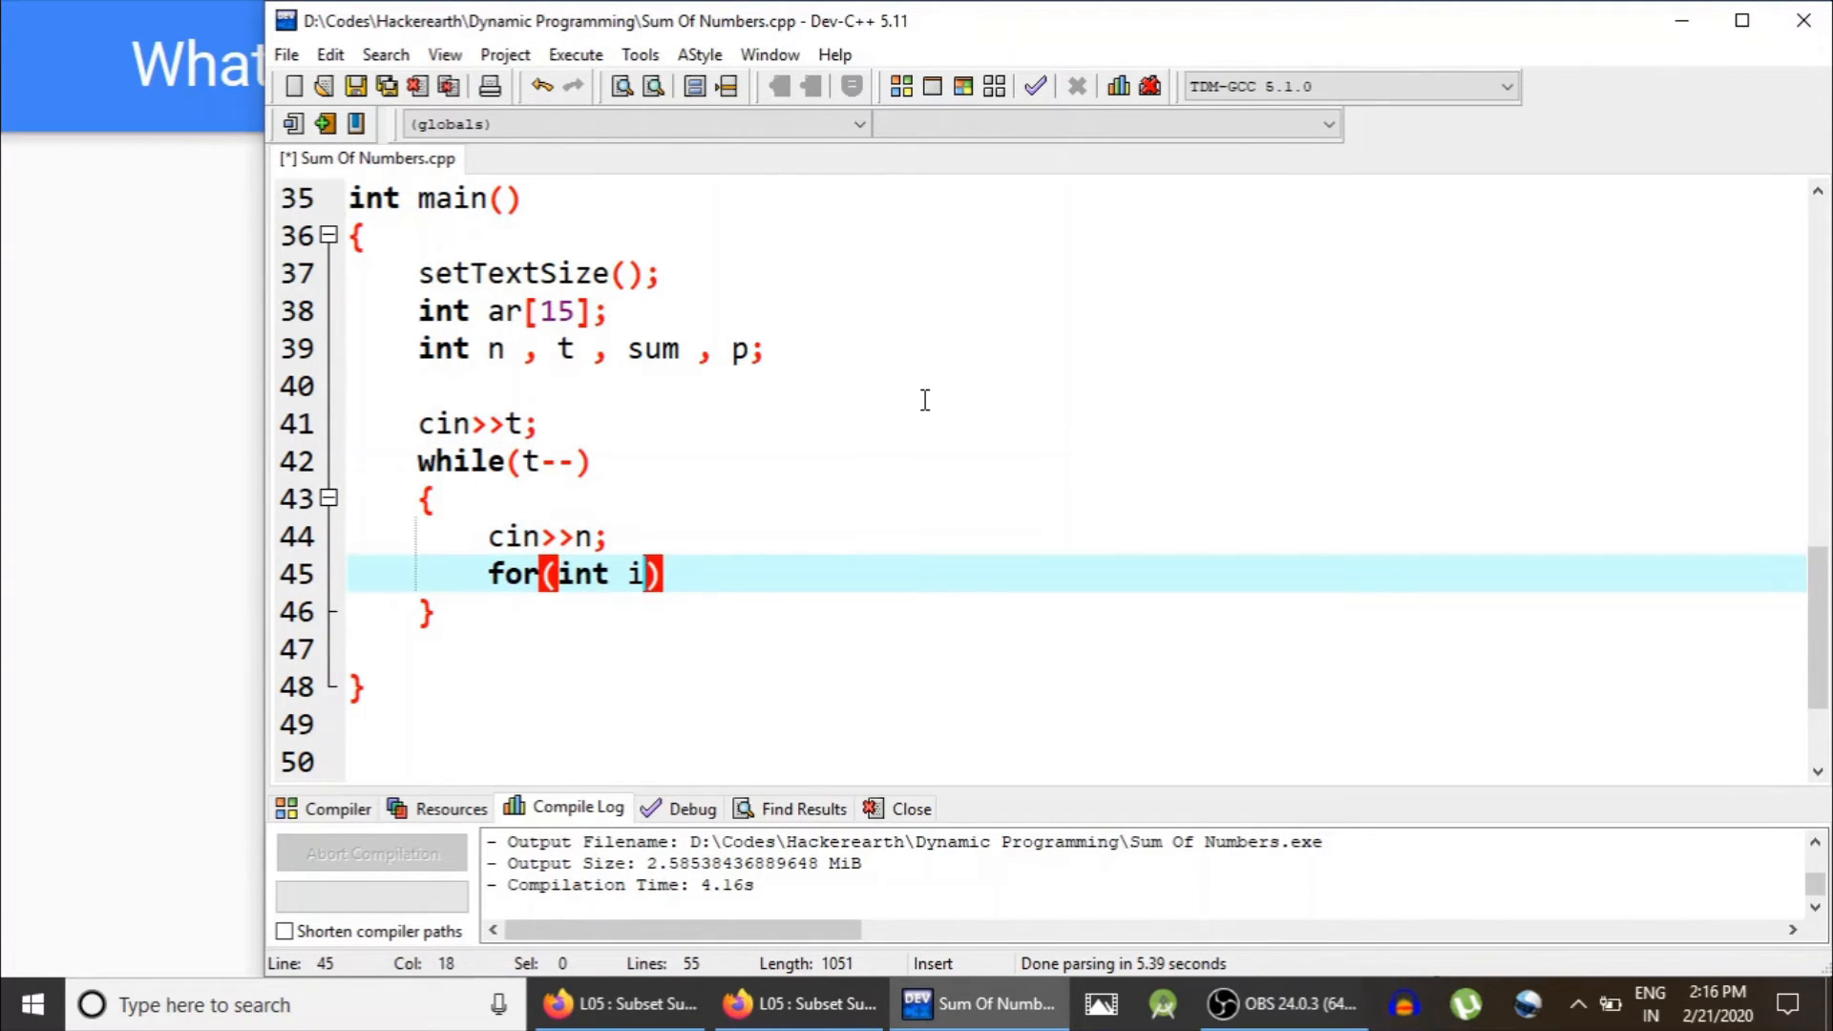
pyautogui.write('=0;i<n;i+')
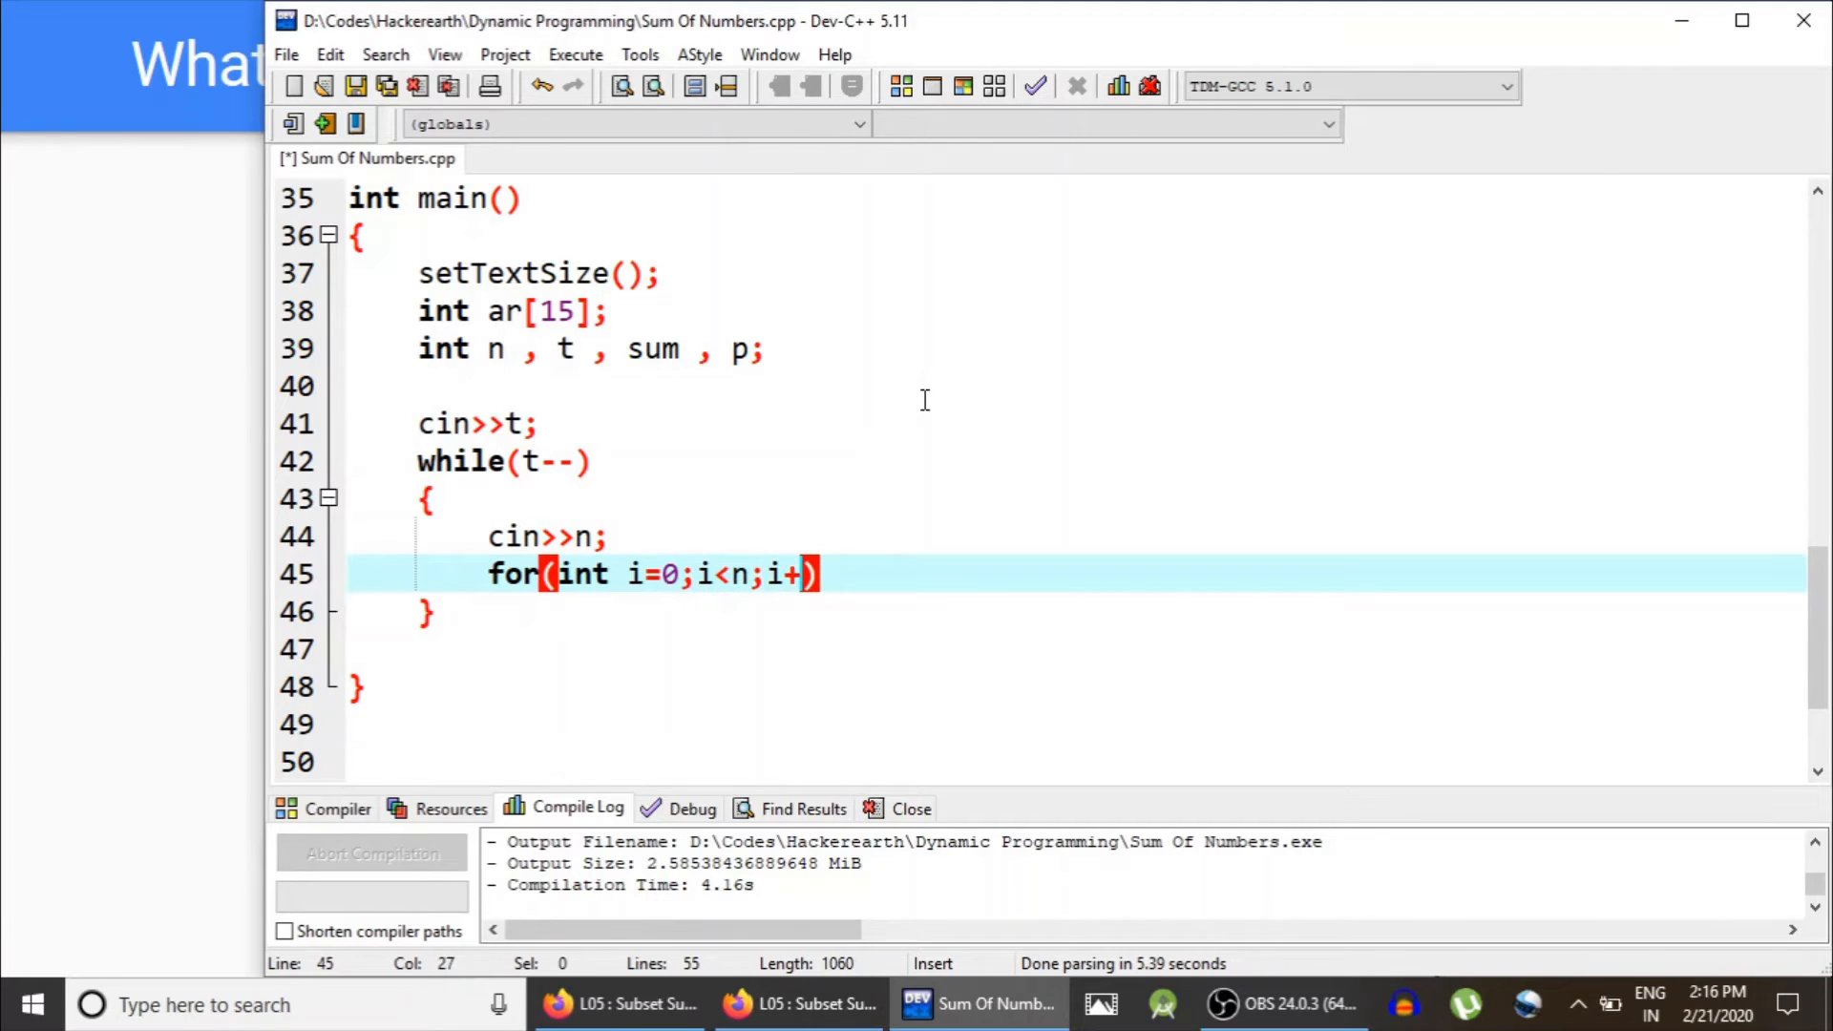
pyautogui.write('+) cin>>ar')
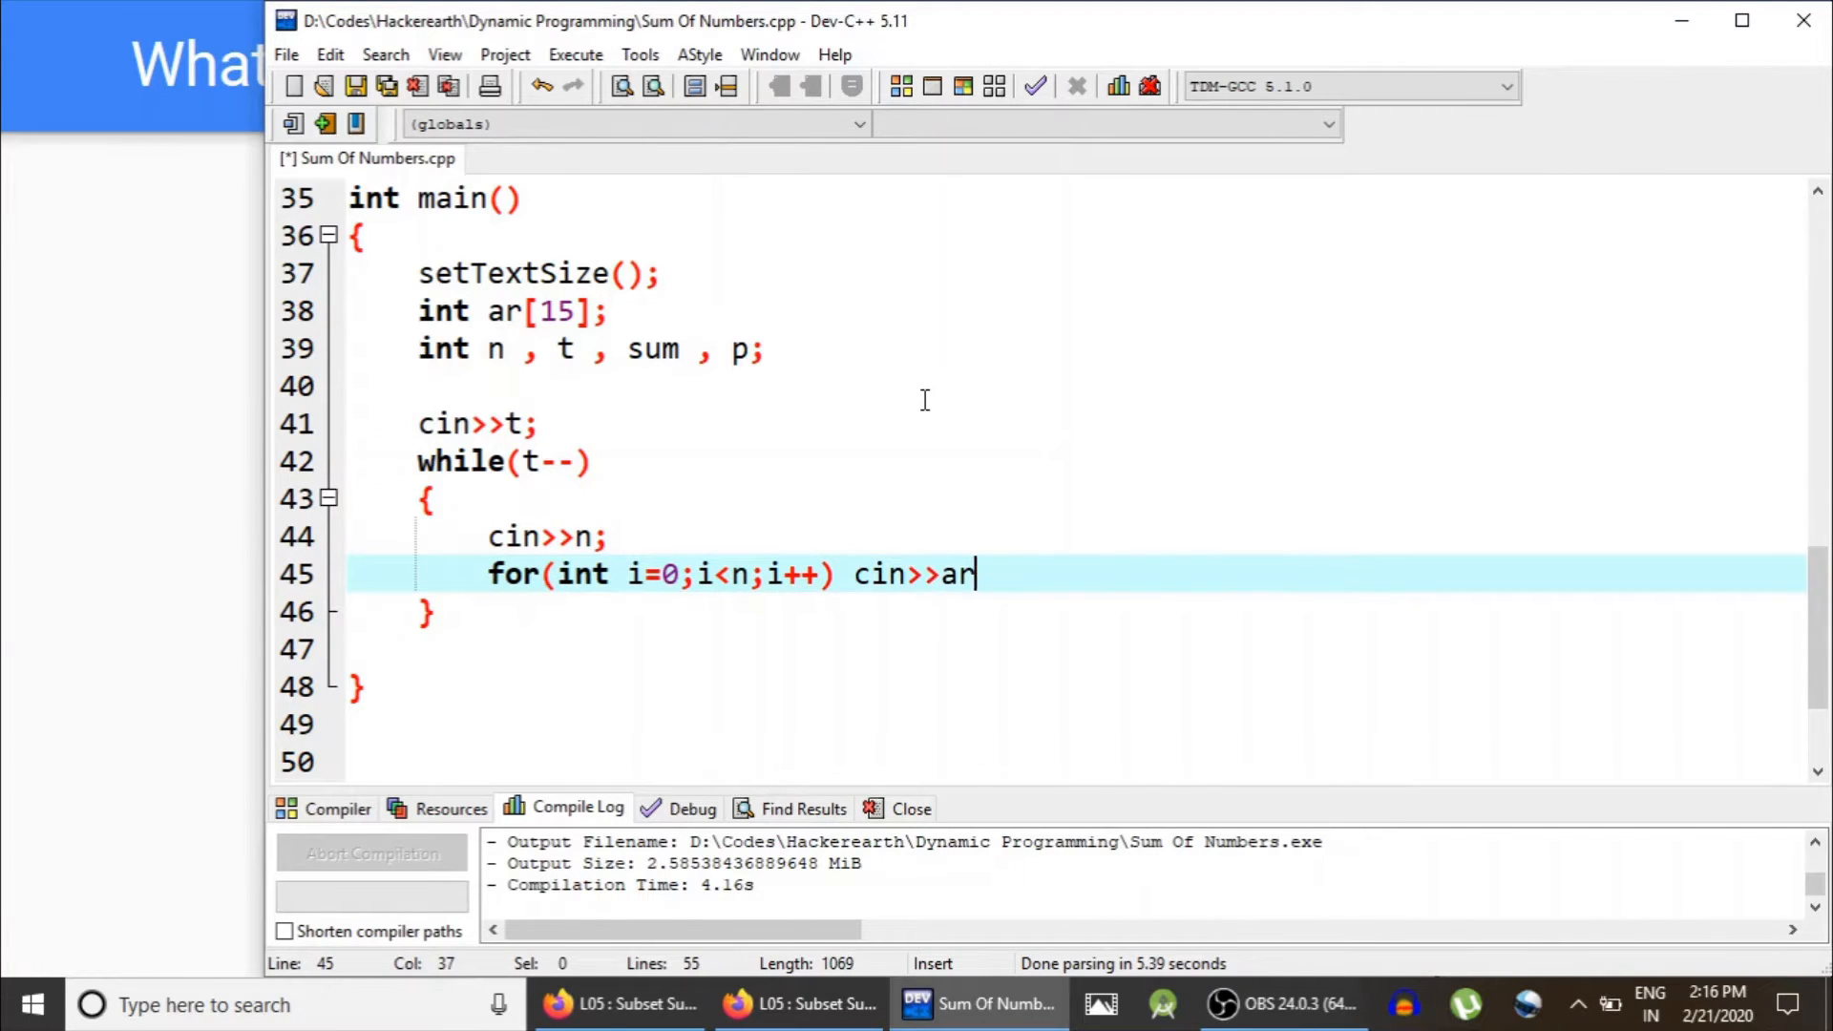
pyautogui.write('[i];')
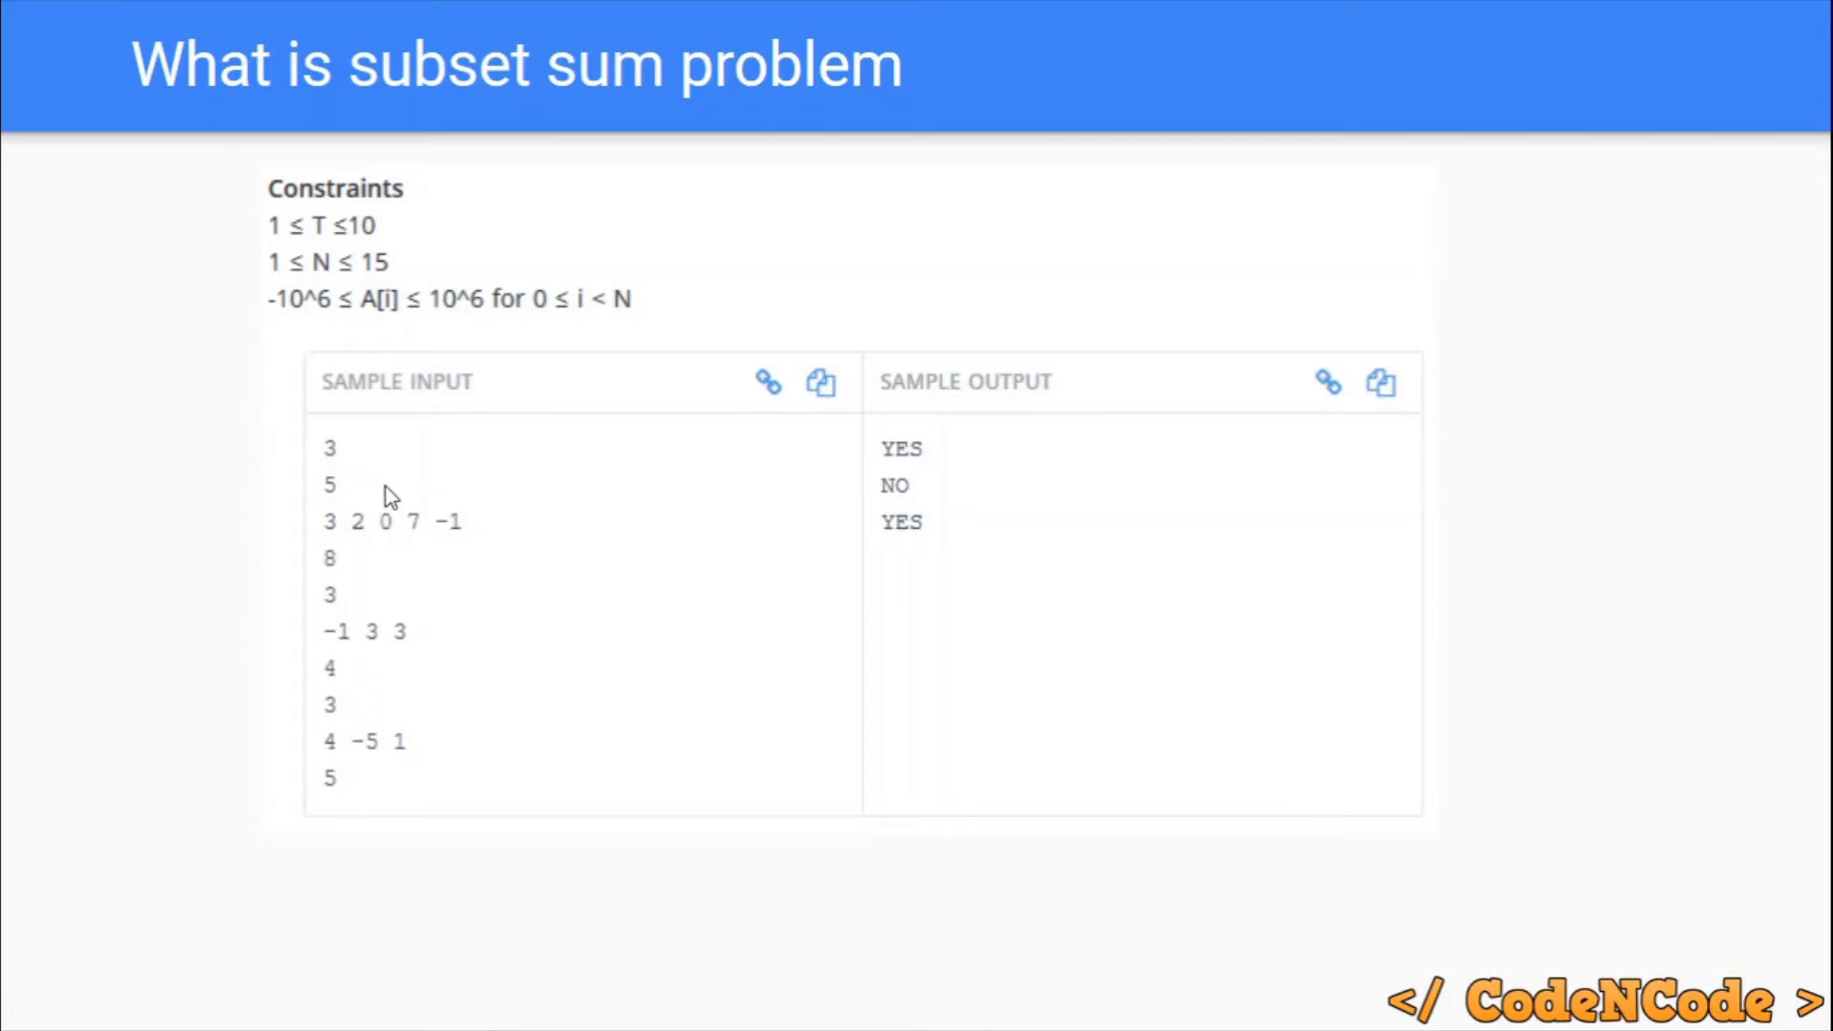
pyautogui.moveTo(361, 571)
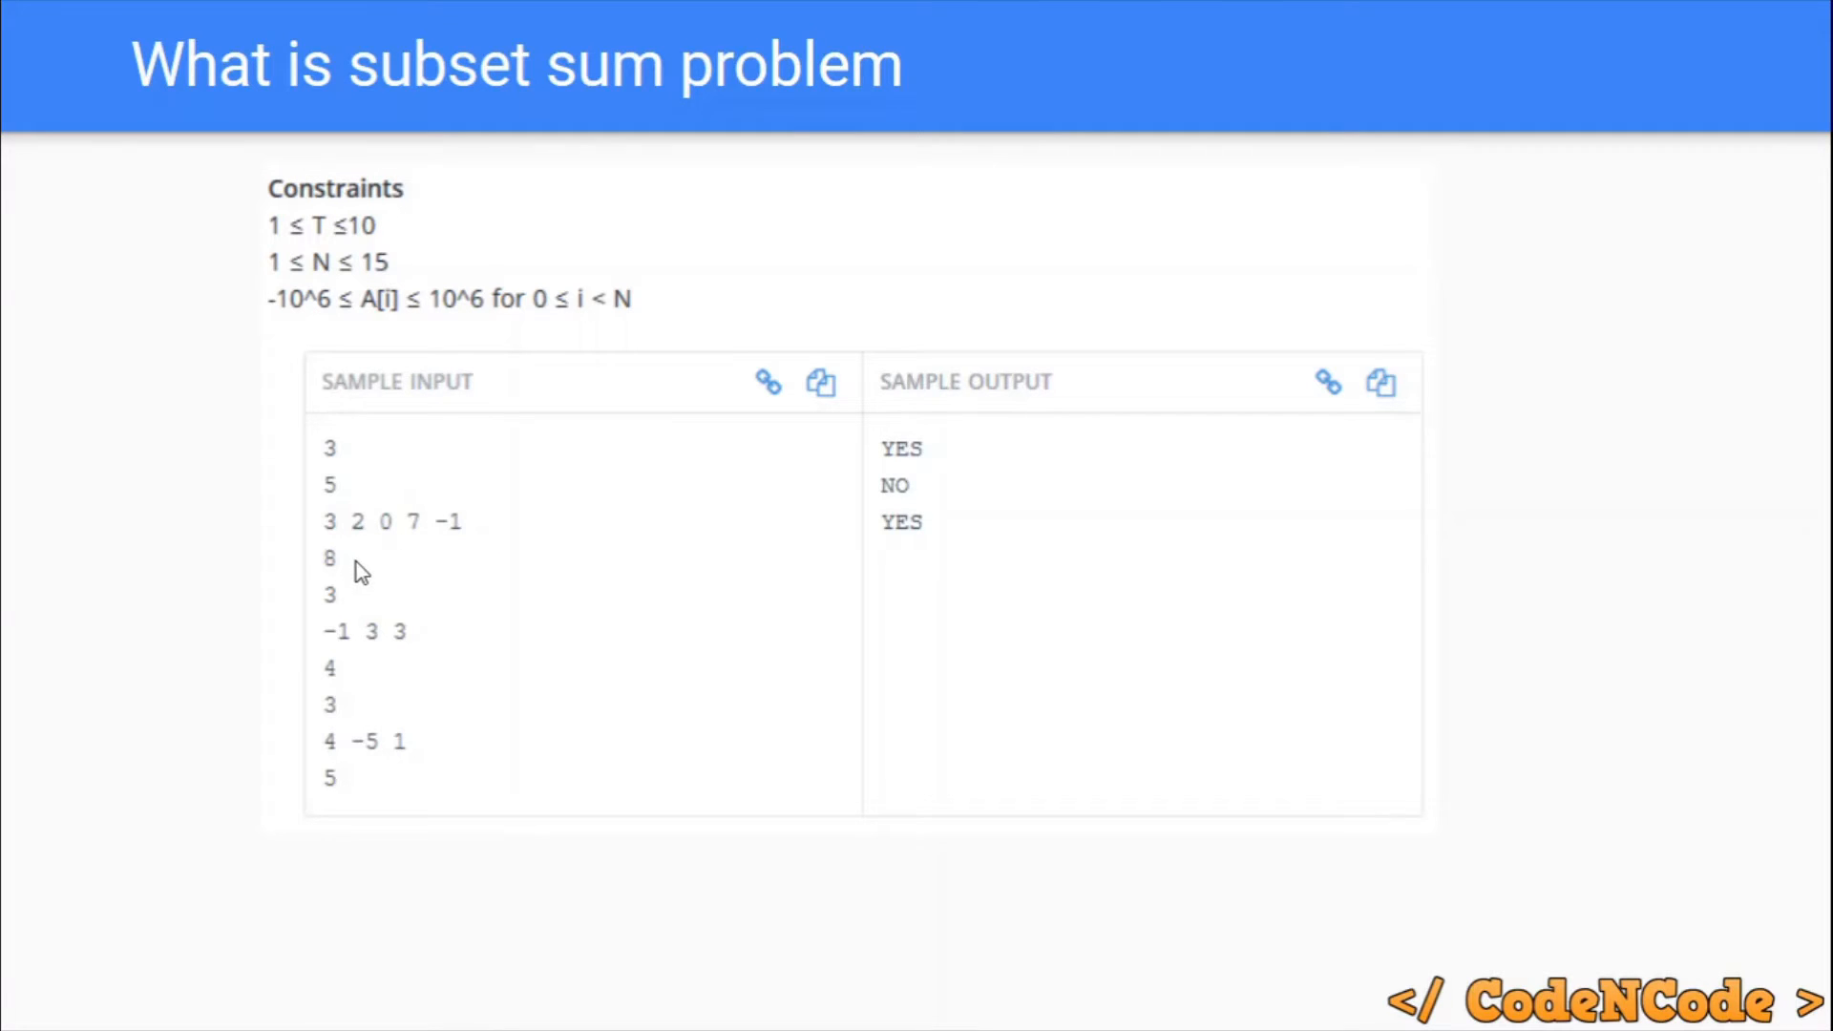
# Step: Read the target p with cin>>p; after the array-reading loop
pyautogui.press('alt+tab')
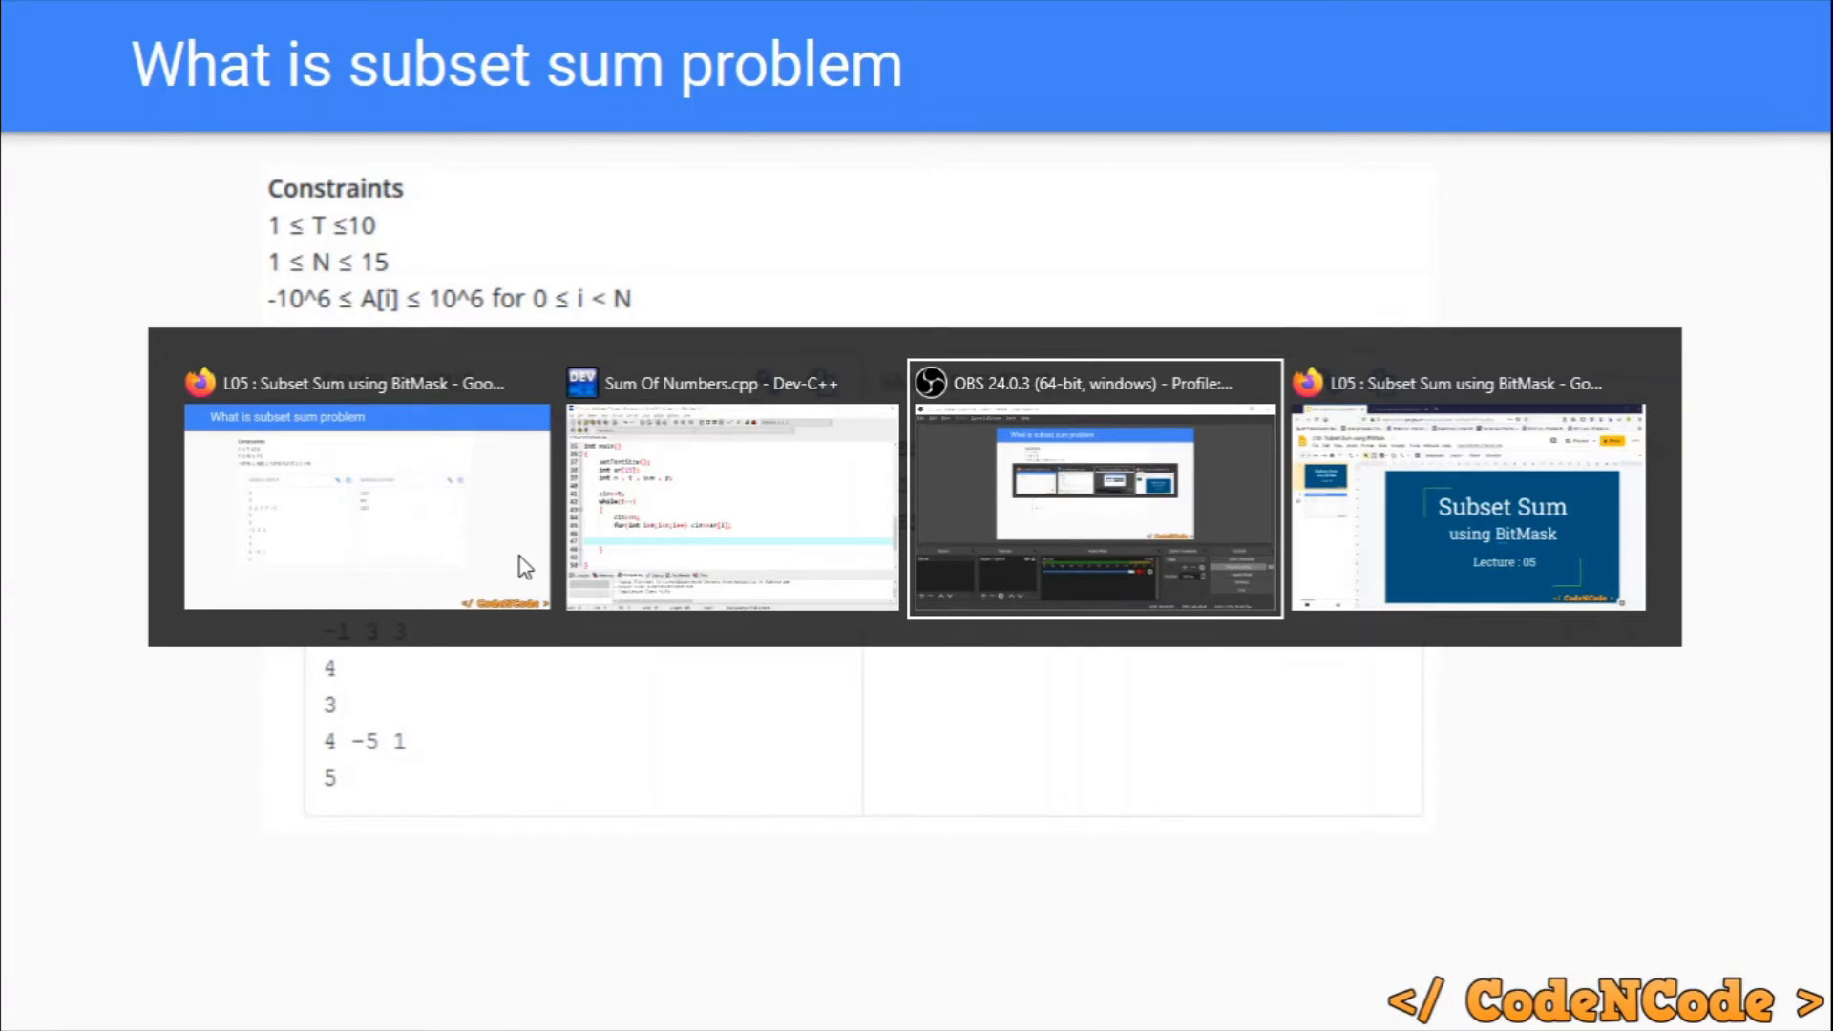
pyautogui.click(731, 491)
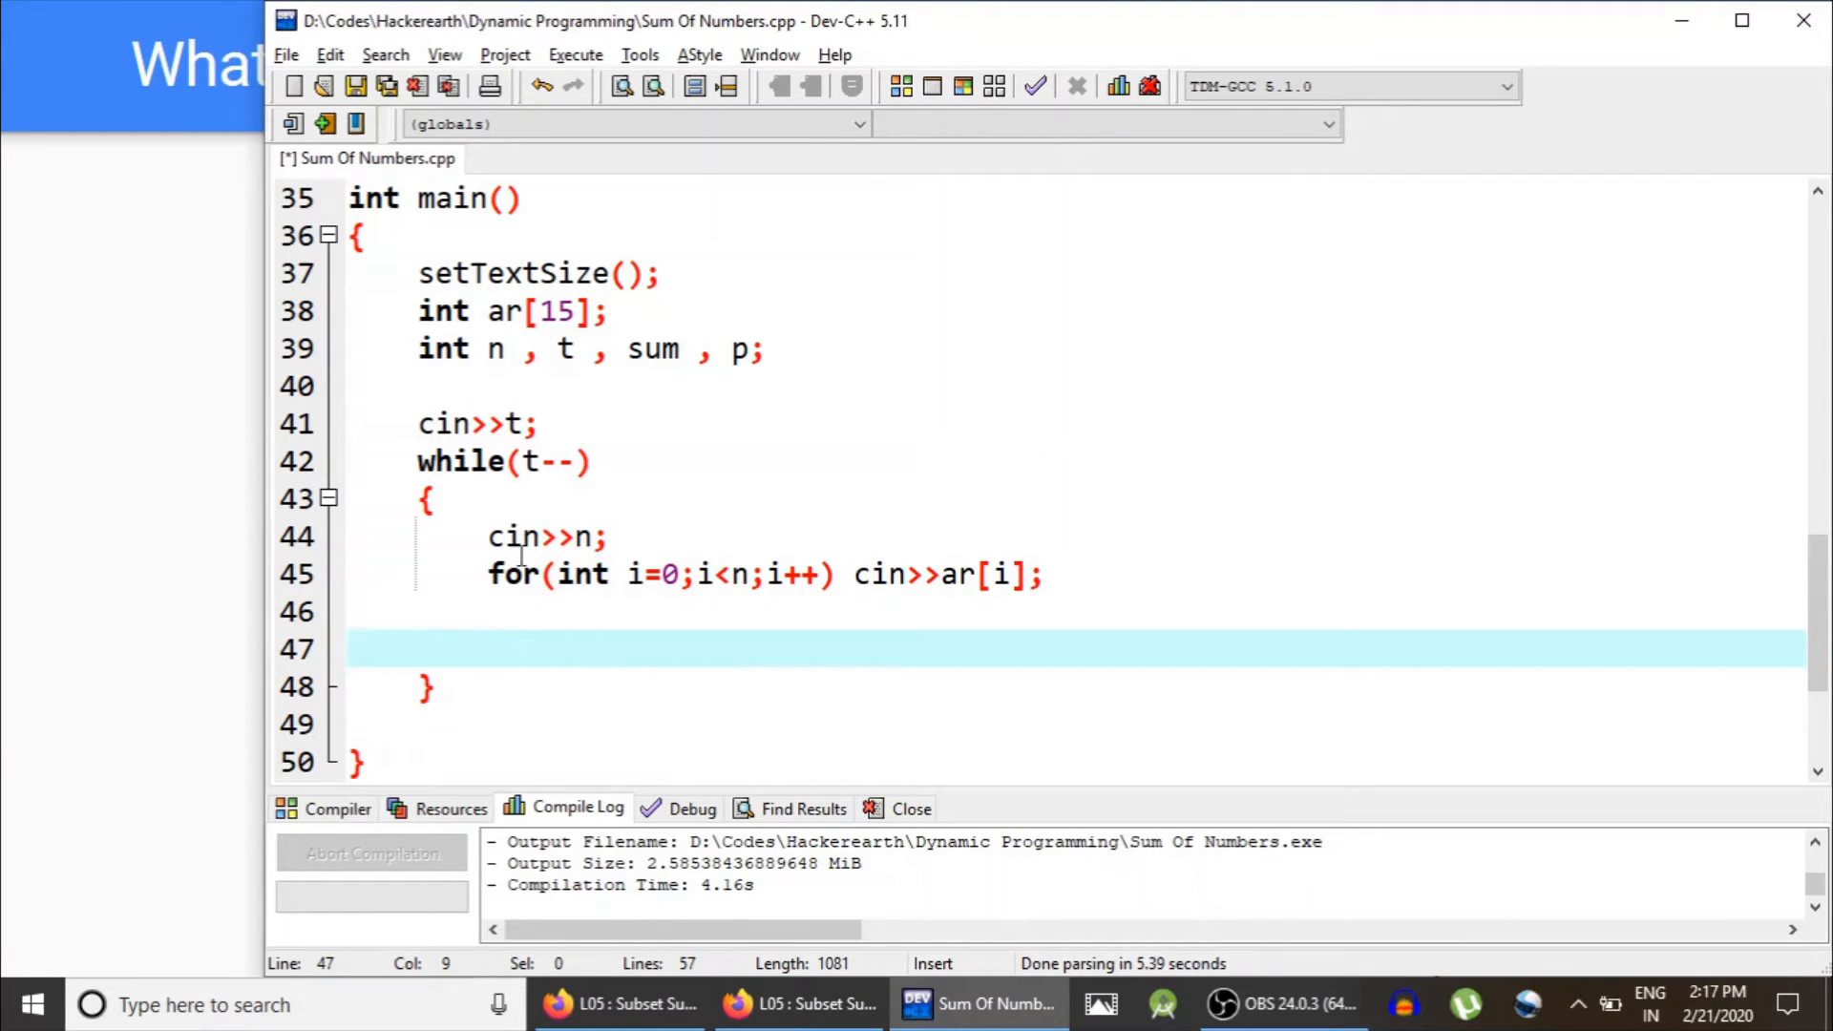
pyautogui.write('cin>>')
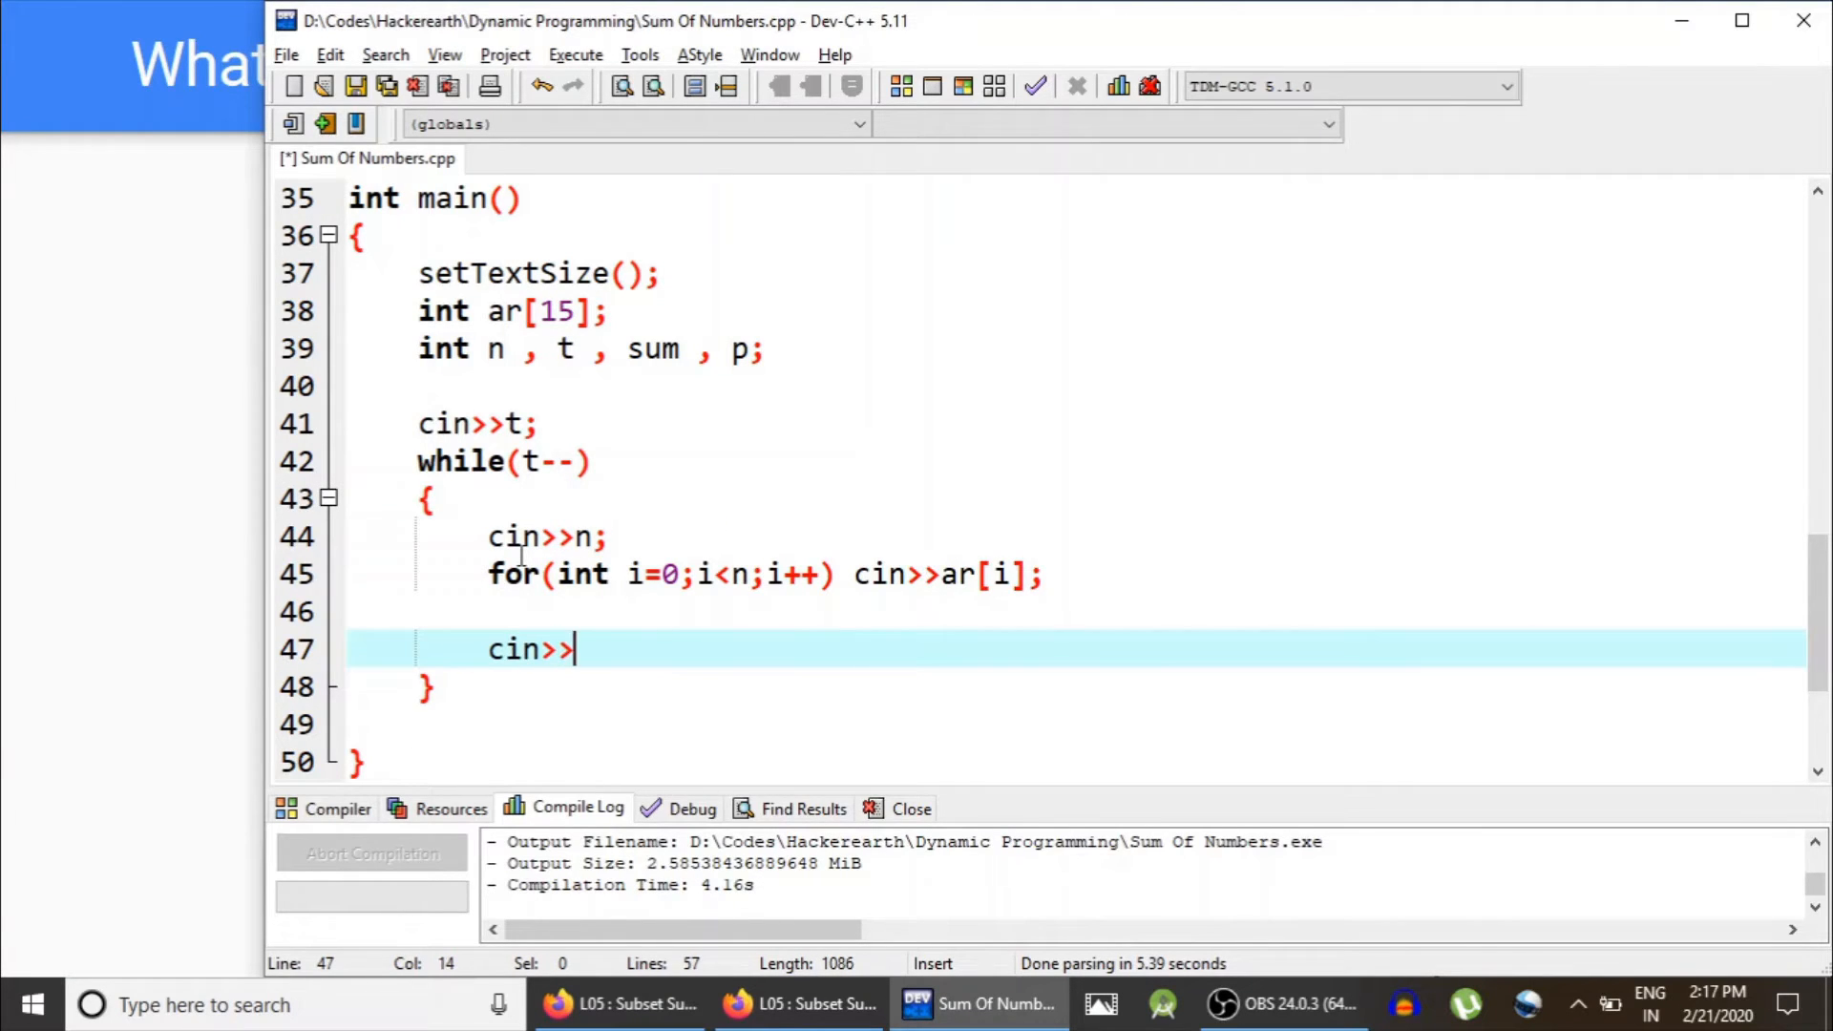
pyautogui.write('p;')
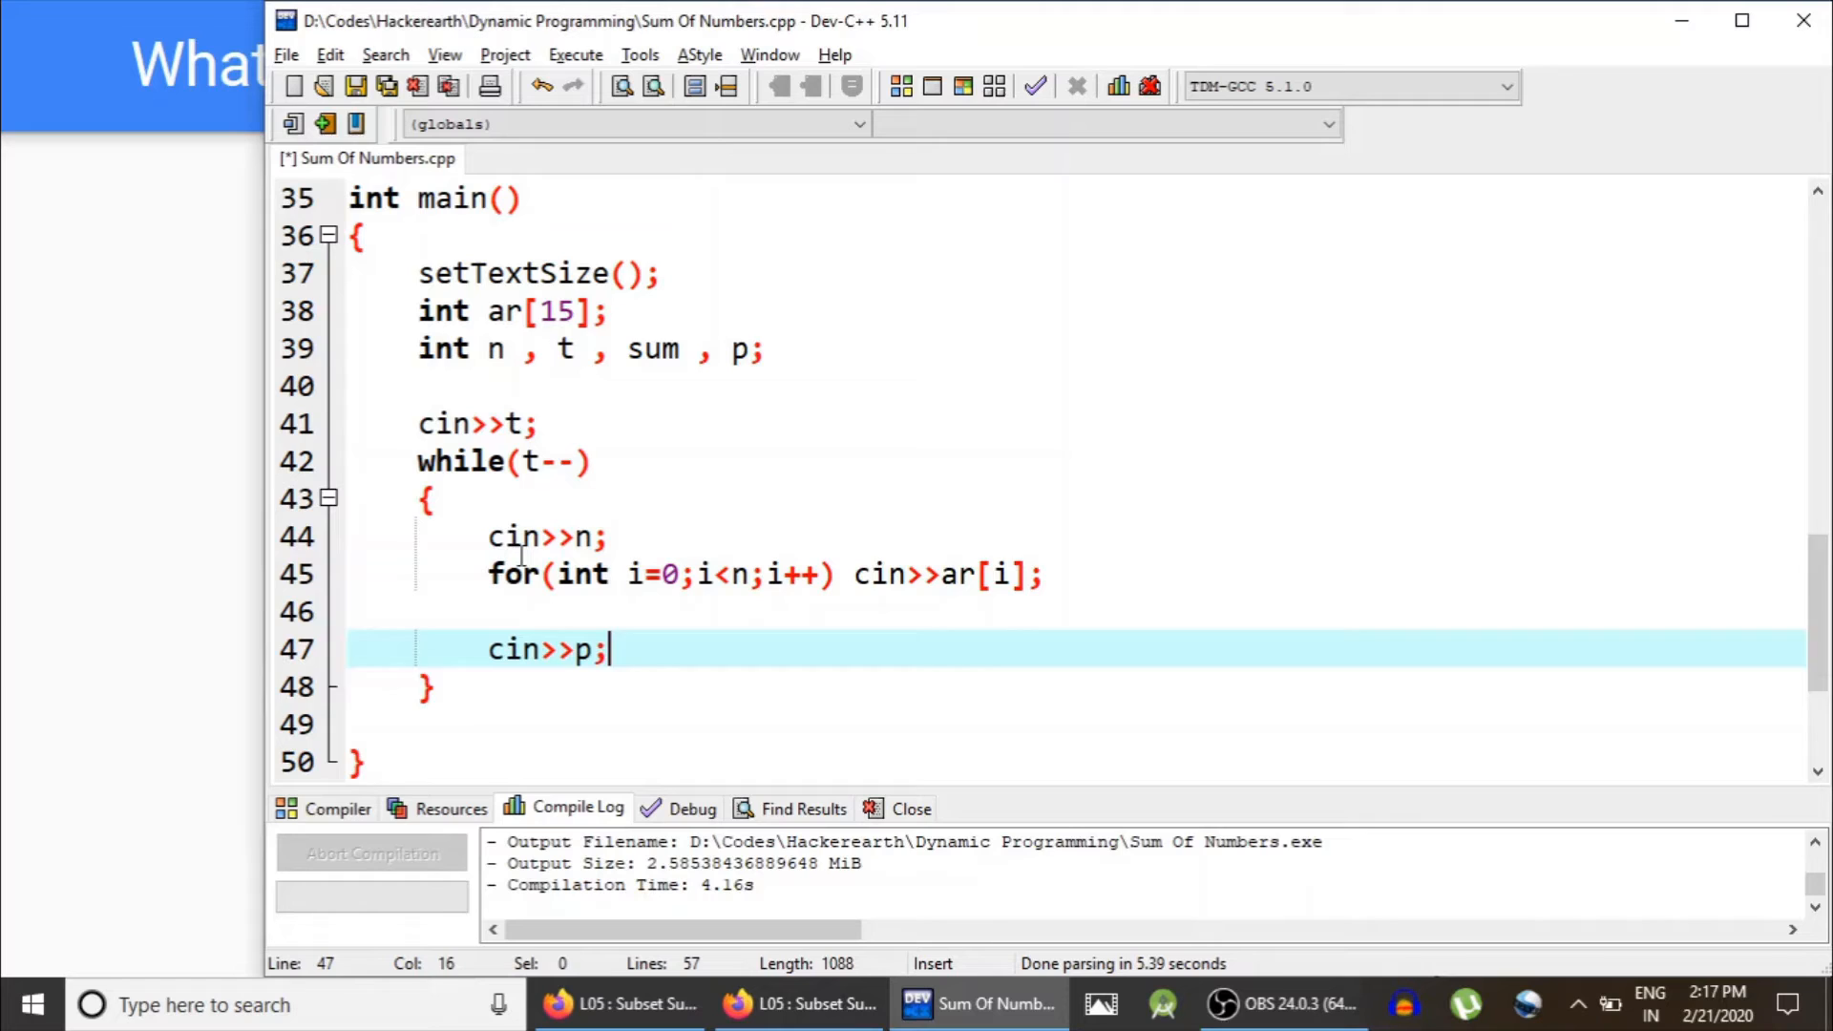
pyautogui.press('enter')
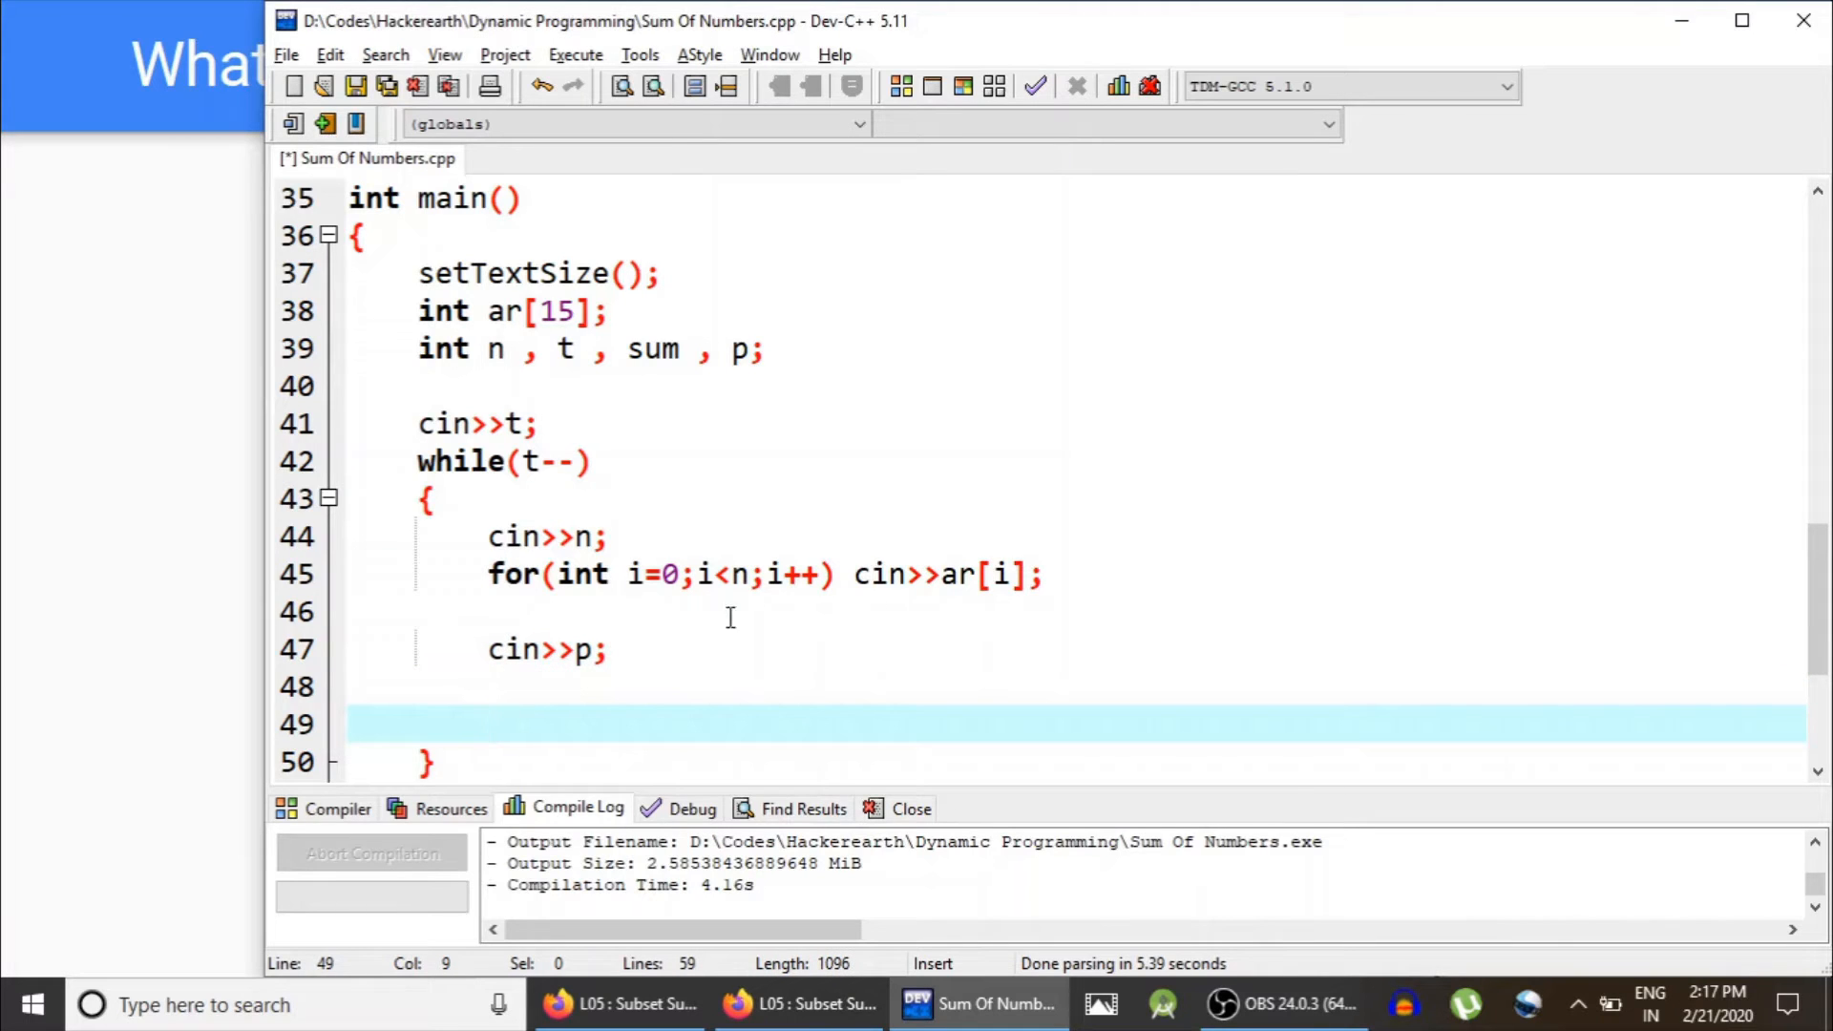
pyautogui.click(632, 649)
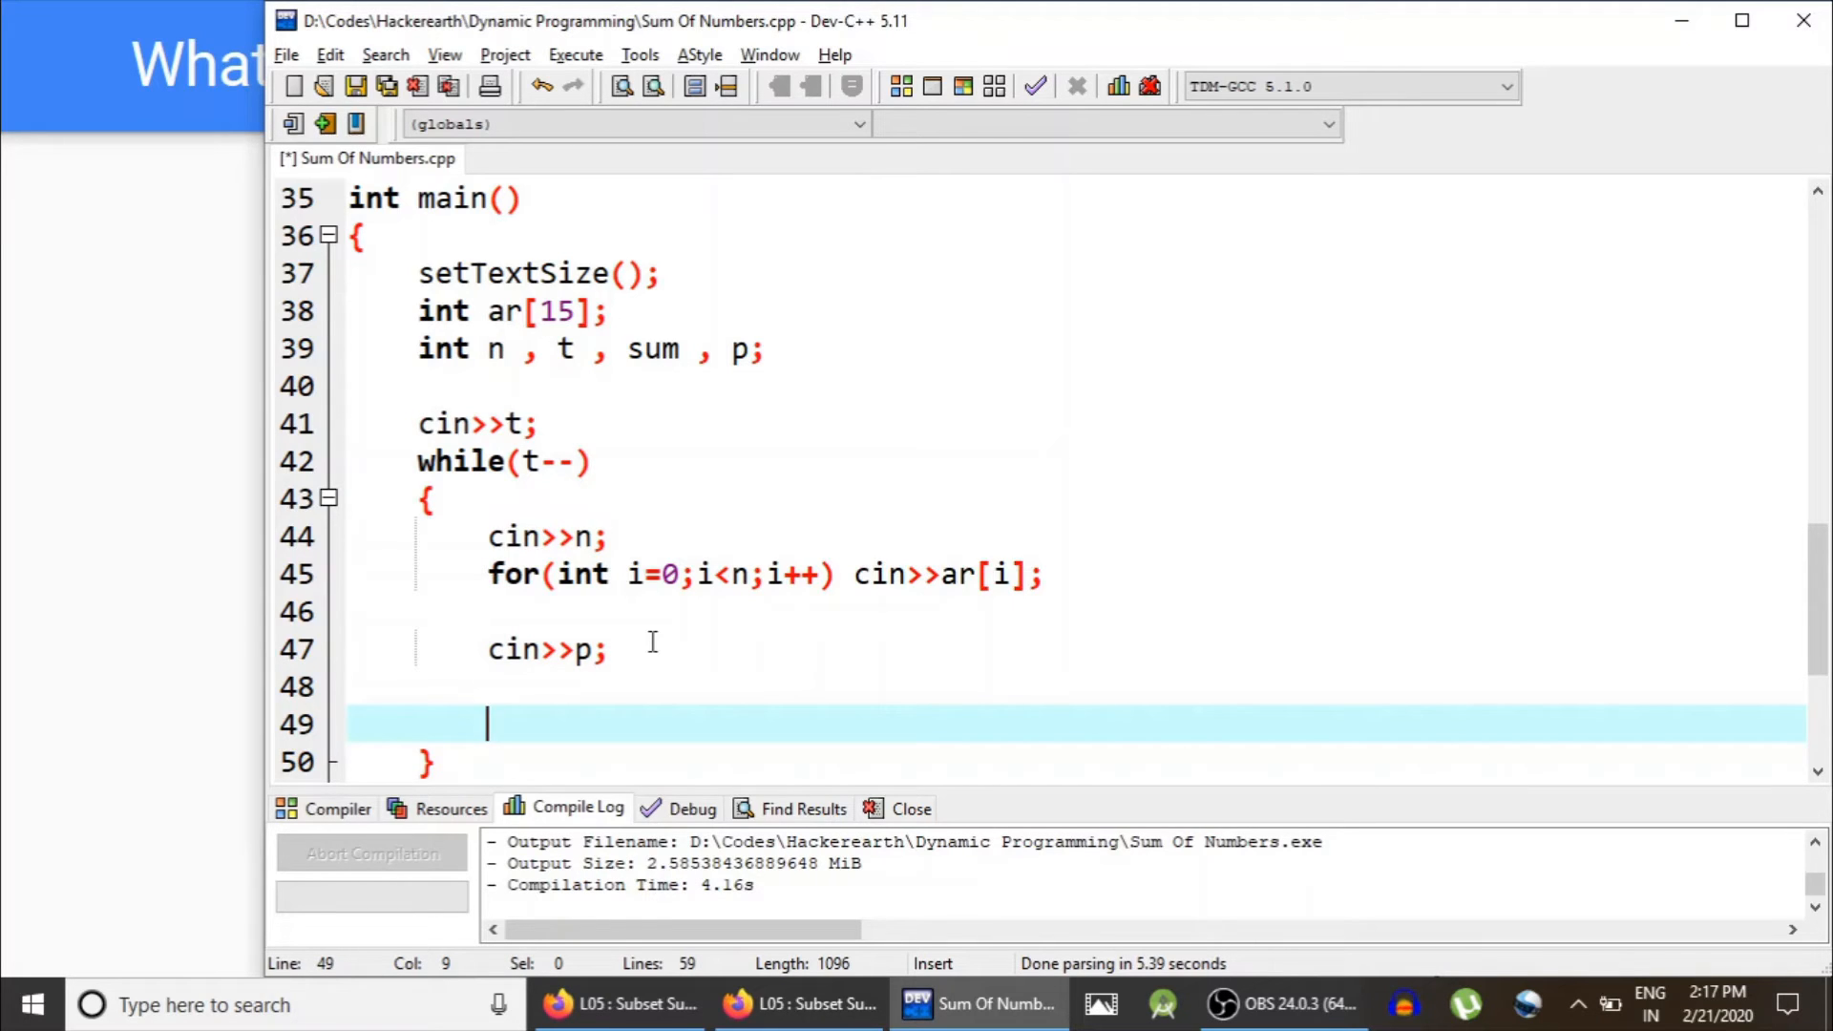
pyautogui.moveTo(842, 575)
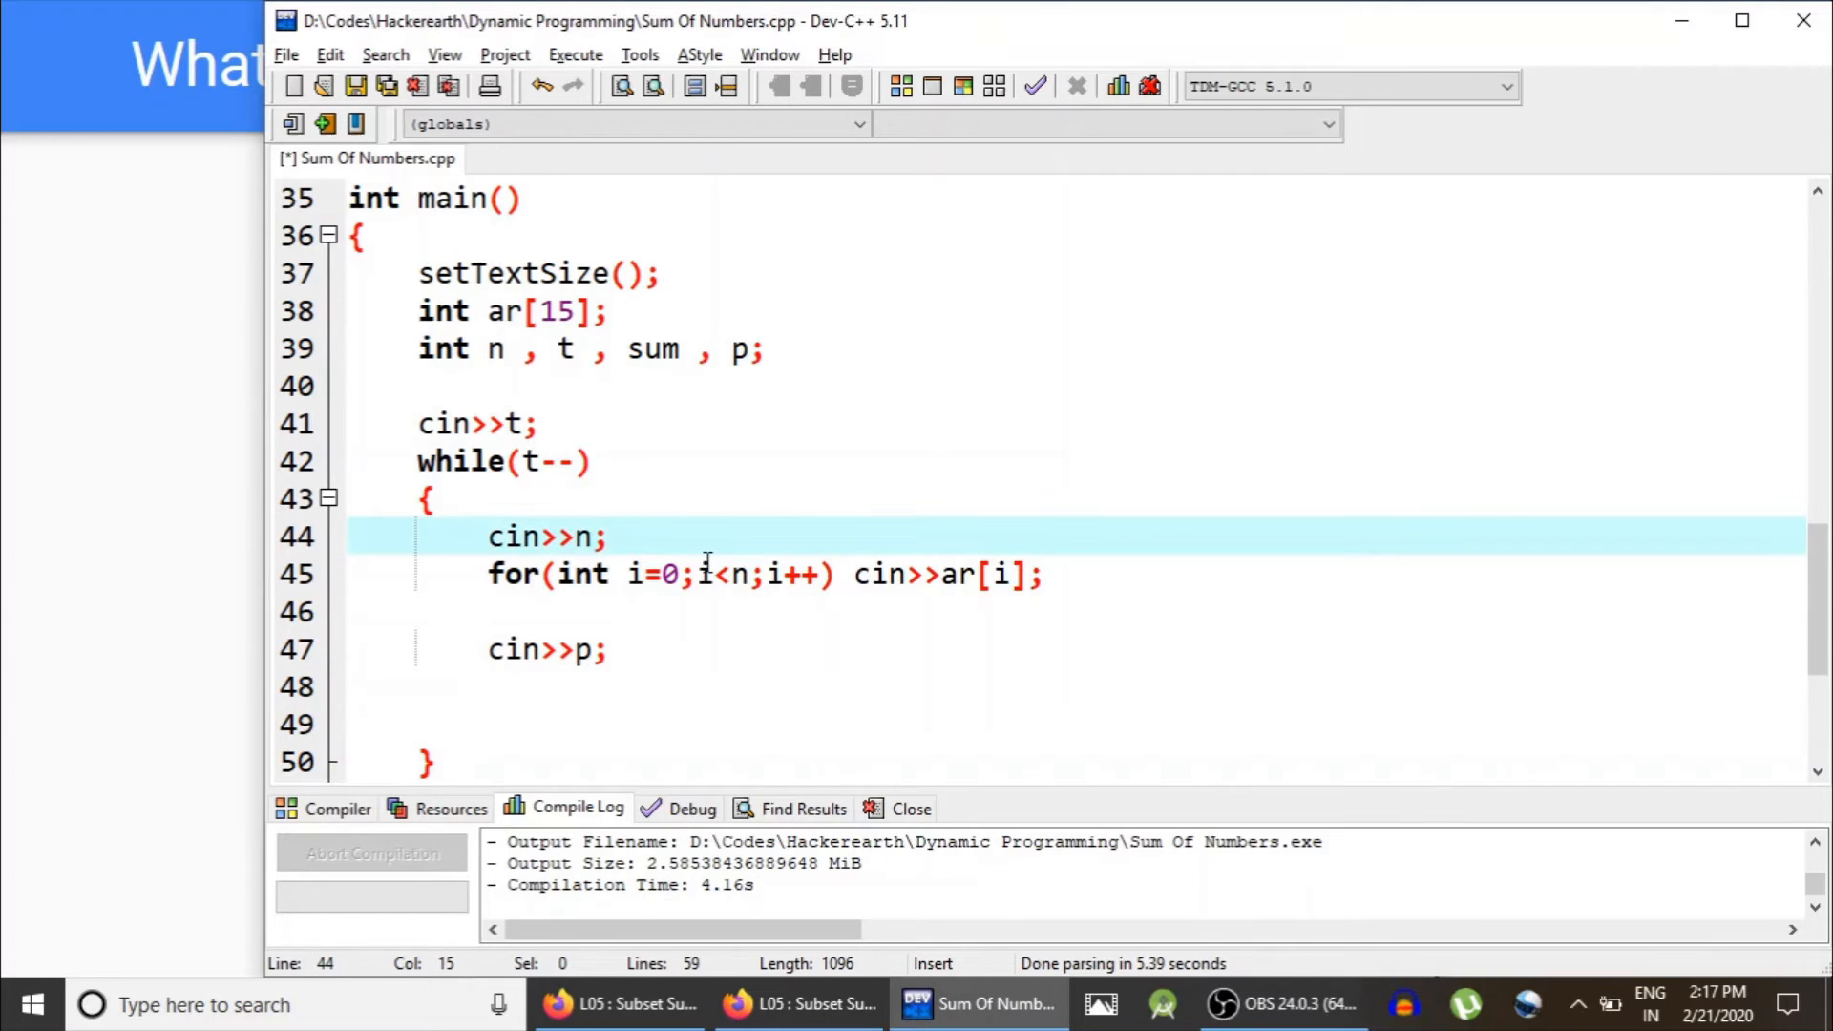
pyautogui.click(584, 688)
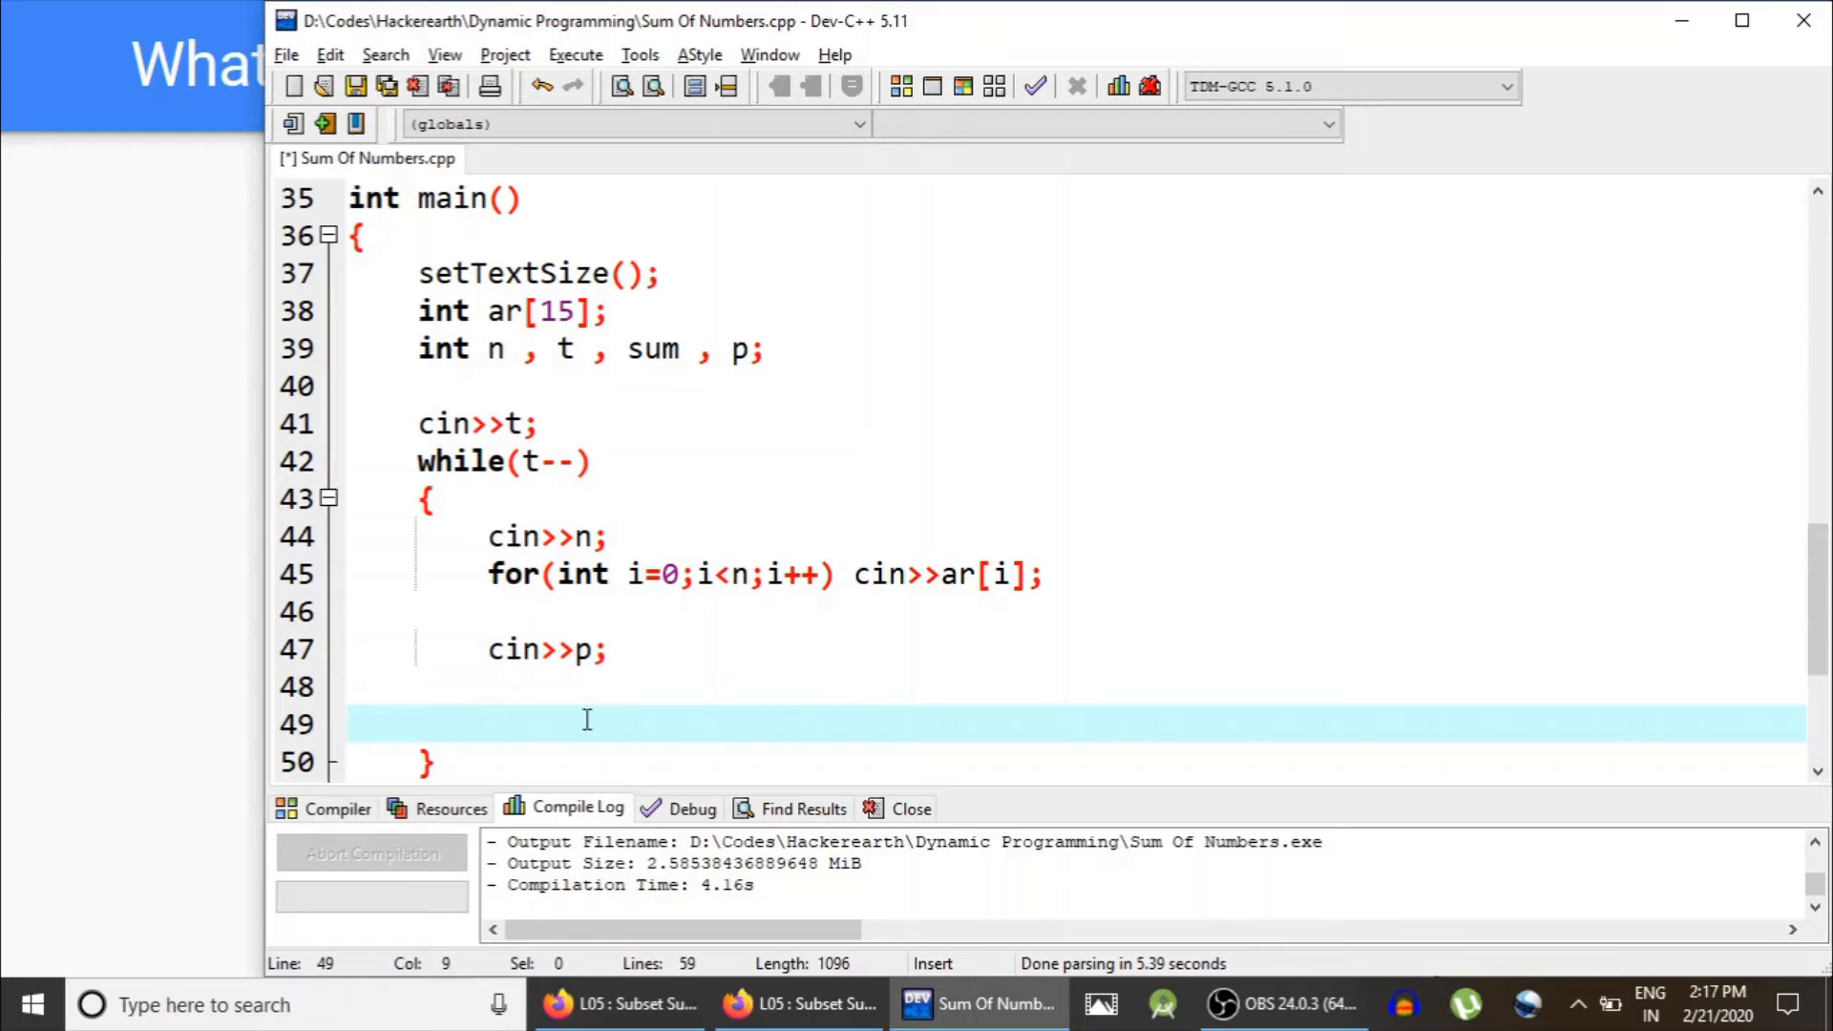
pyautogui.moveTo(747, 676)
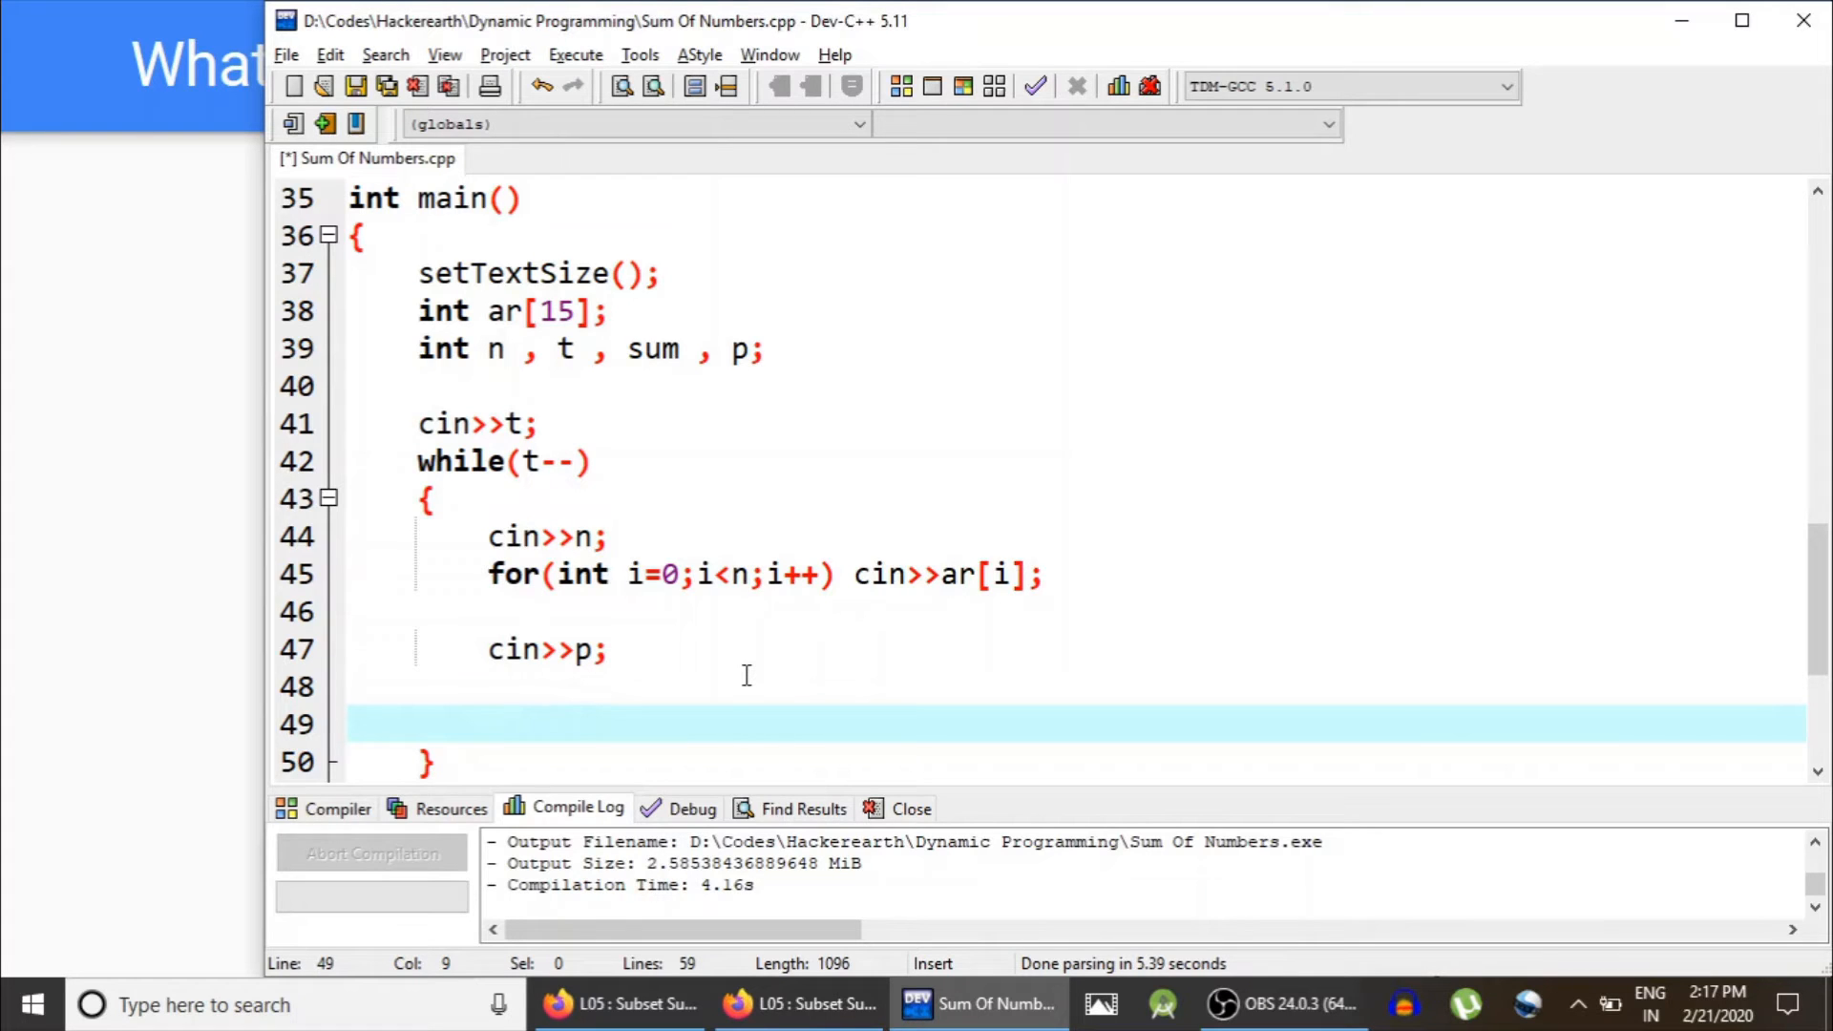
# Step: Declare bool flag = true; and begin the for(int mask=... loop header
pyautogui.write('bool')
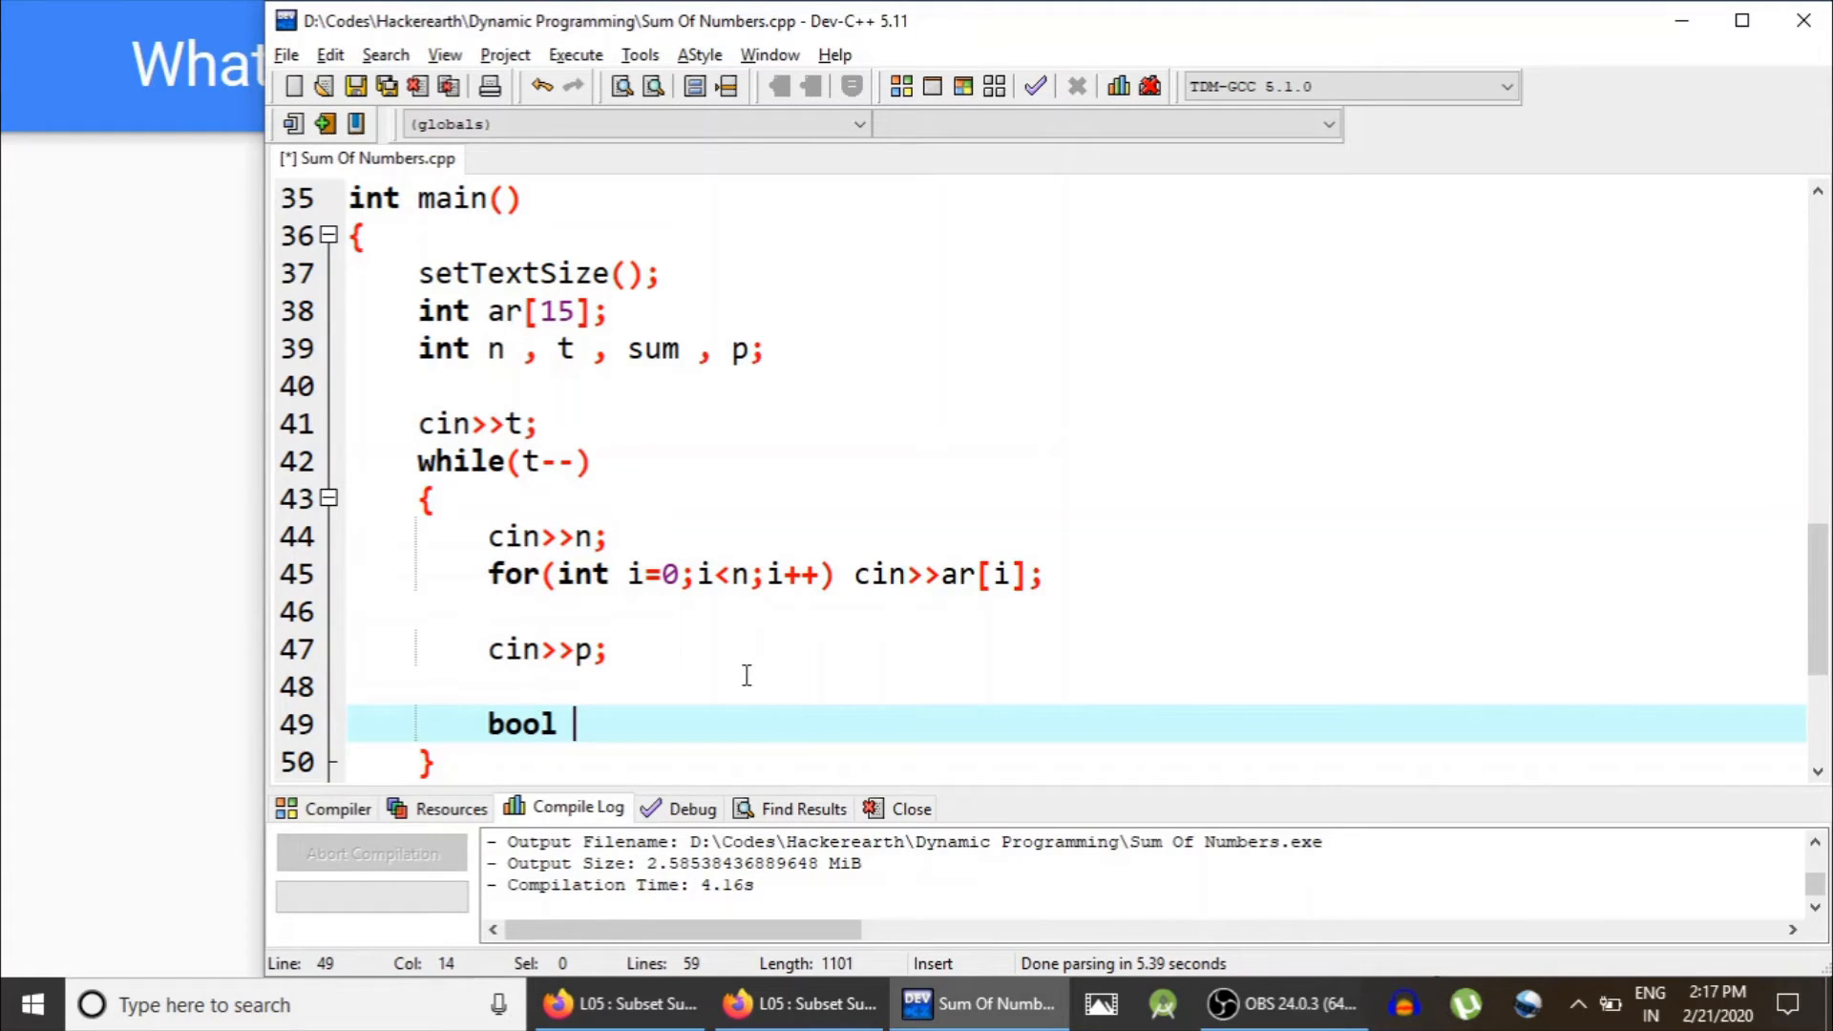
pyautogui.scroll(-3)
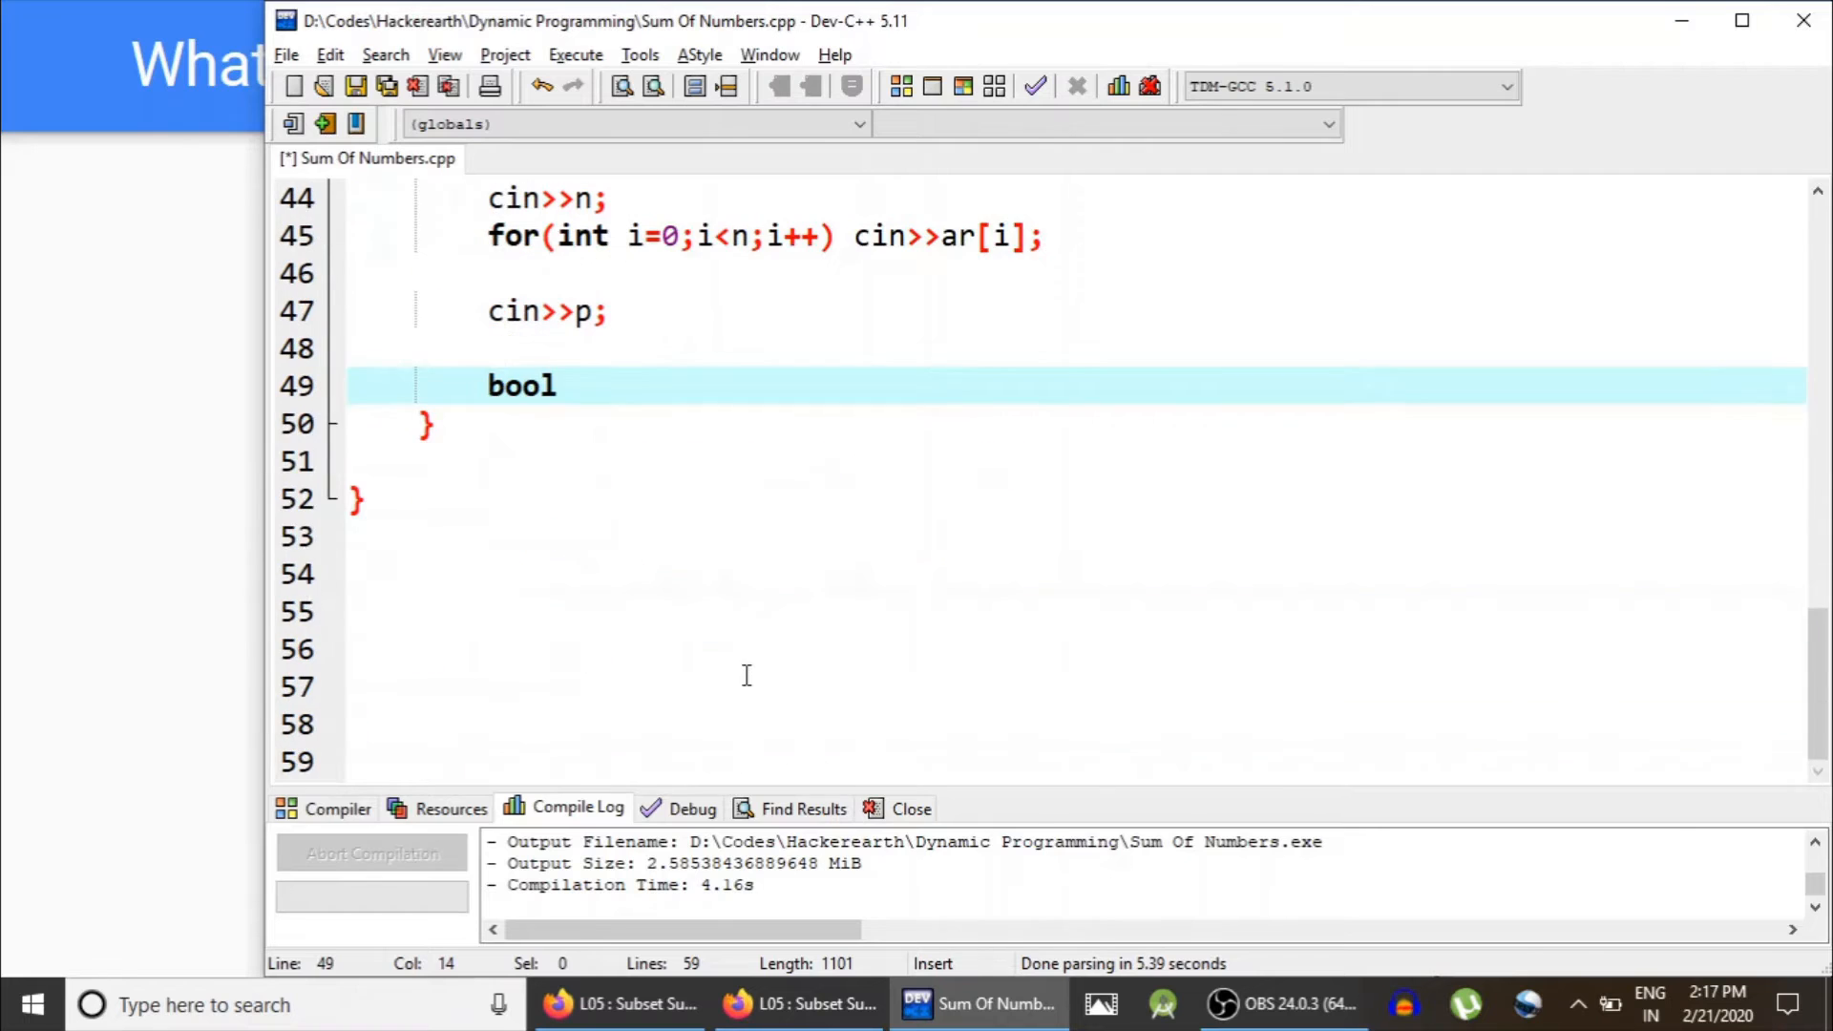
pyautogui.write('flag =')
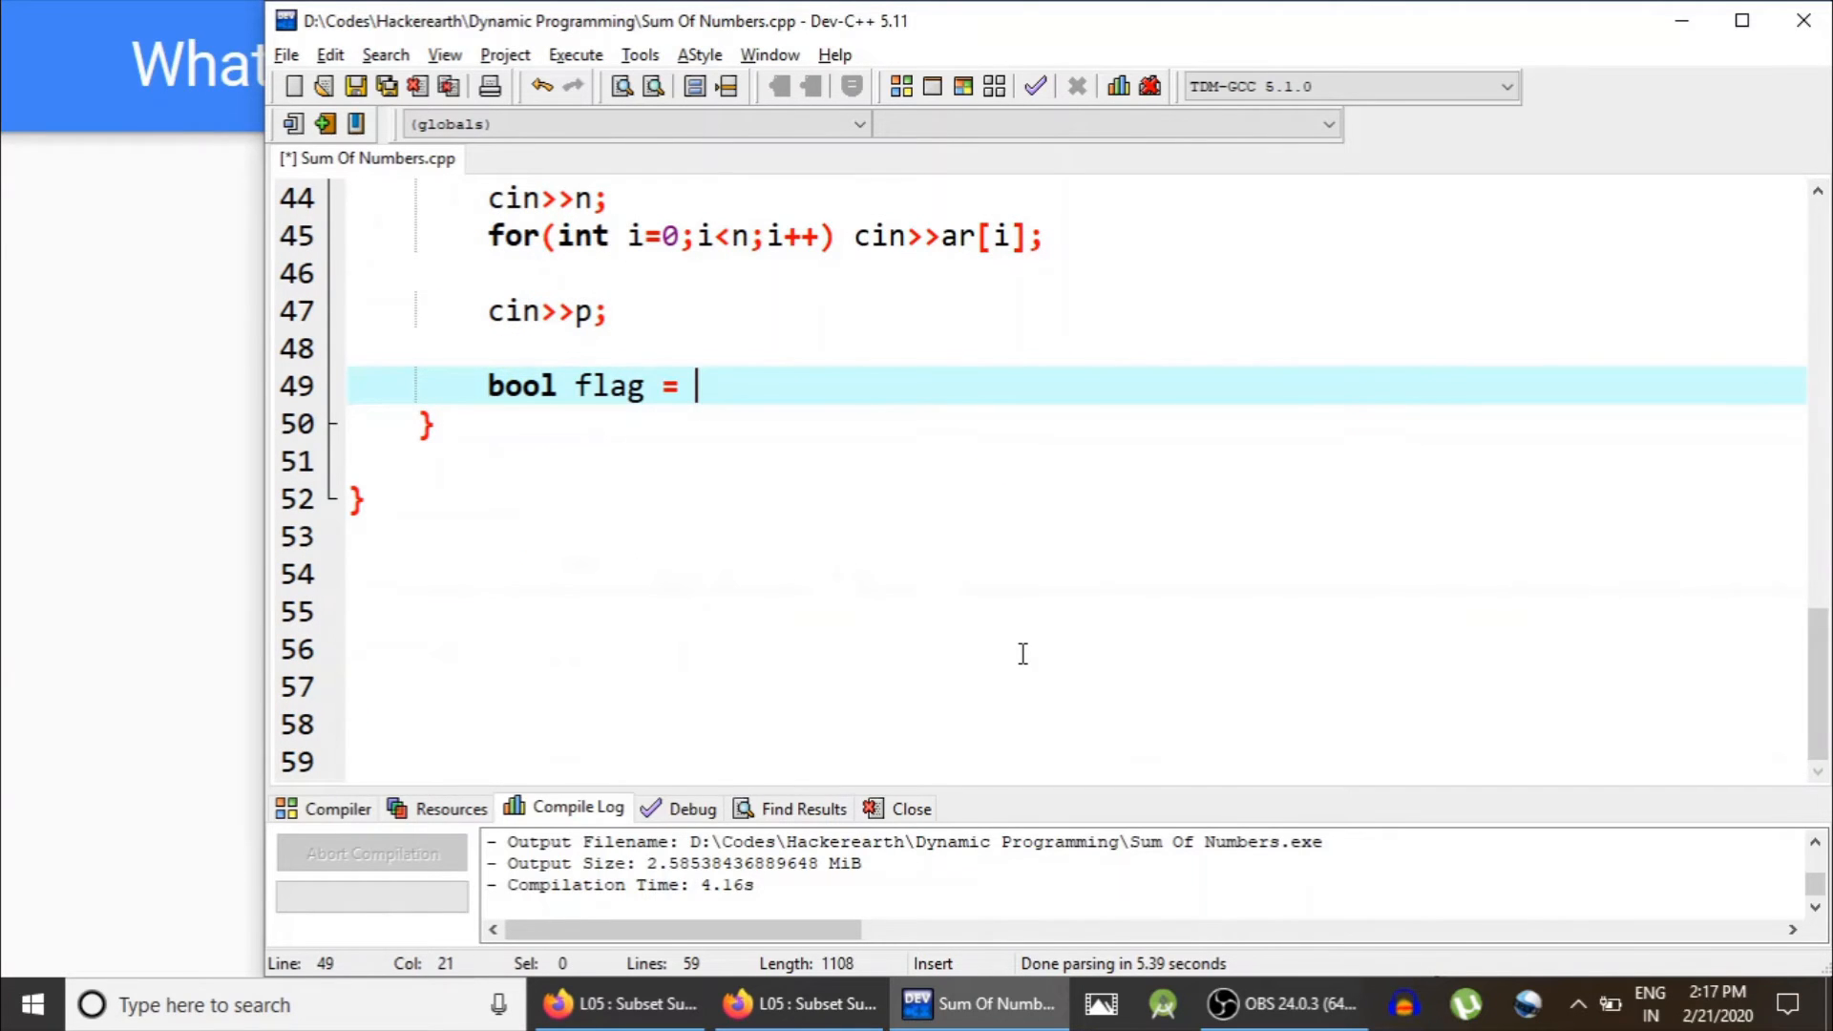
pyautogui.write('true;')
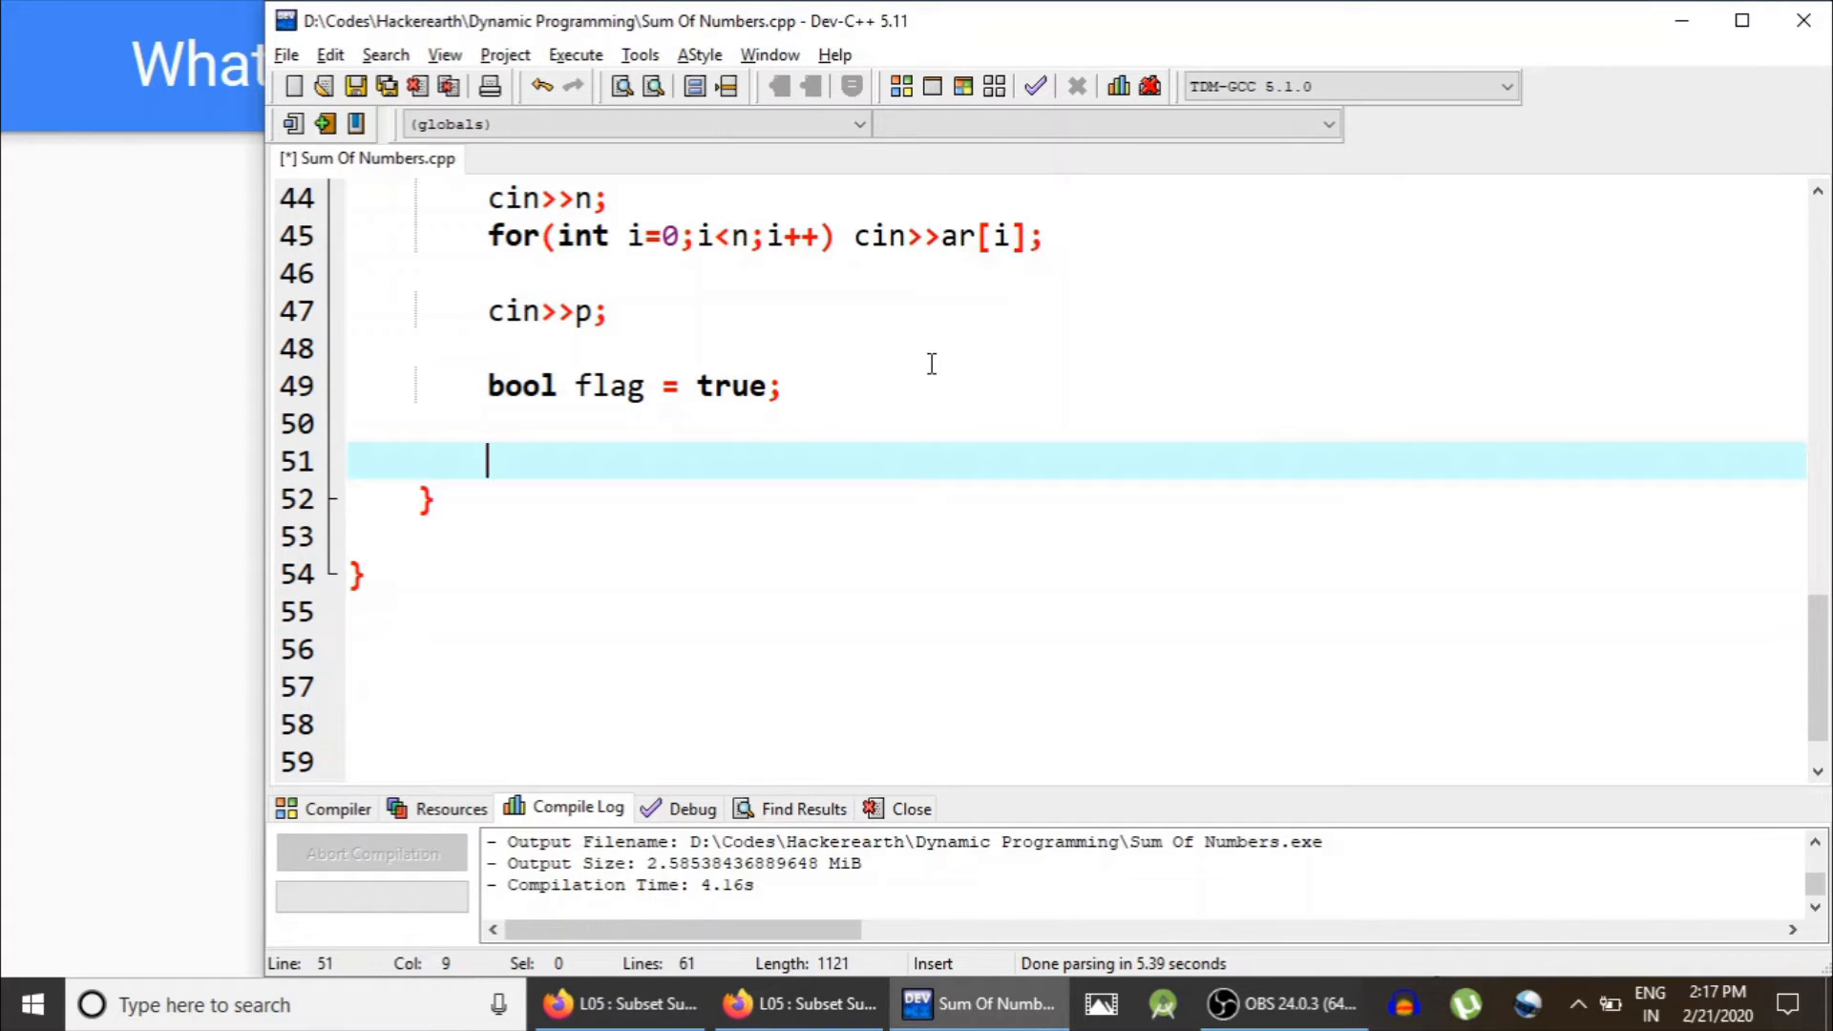
pyautogui.write('for(int )')
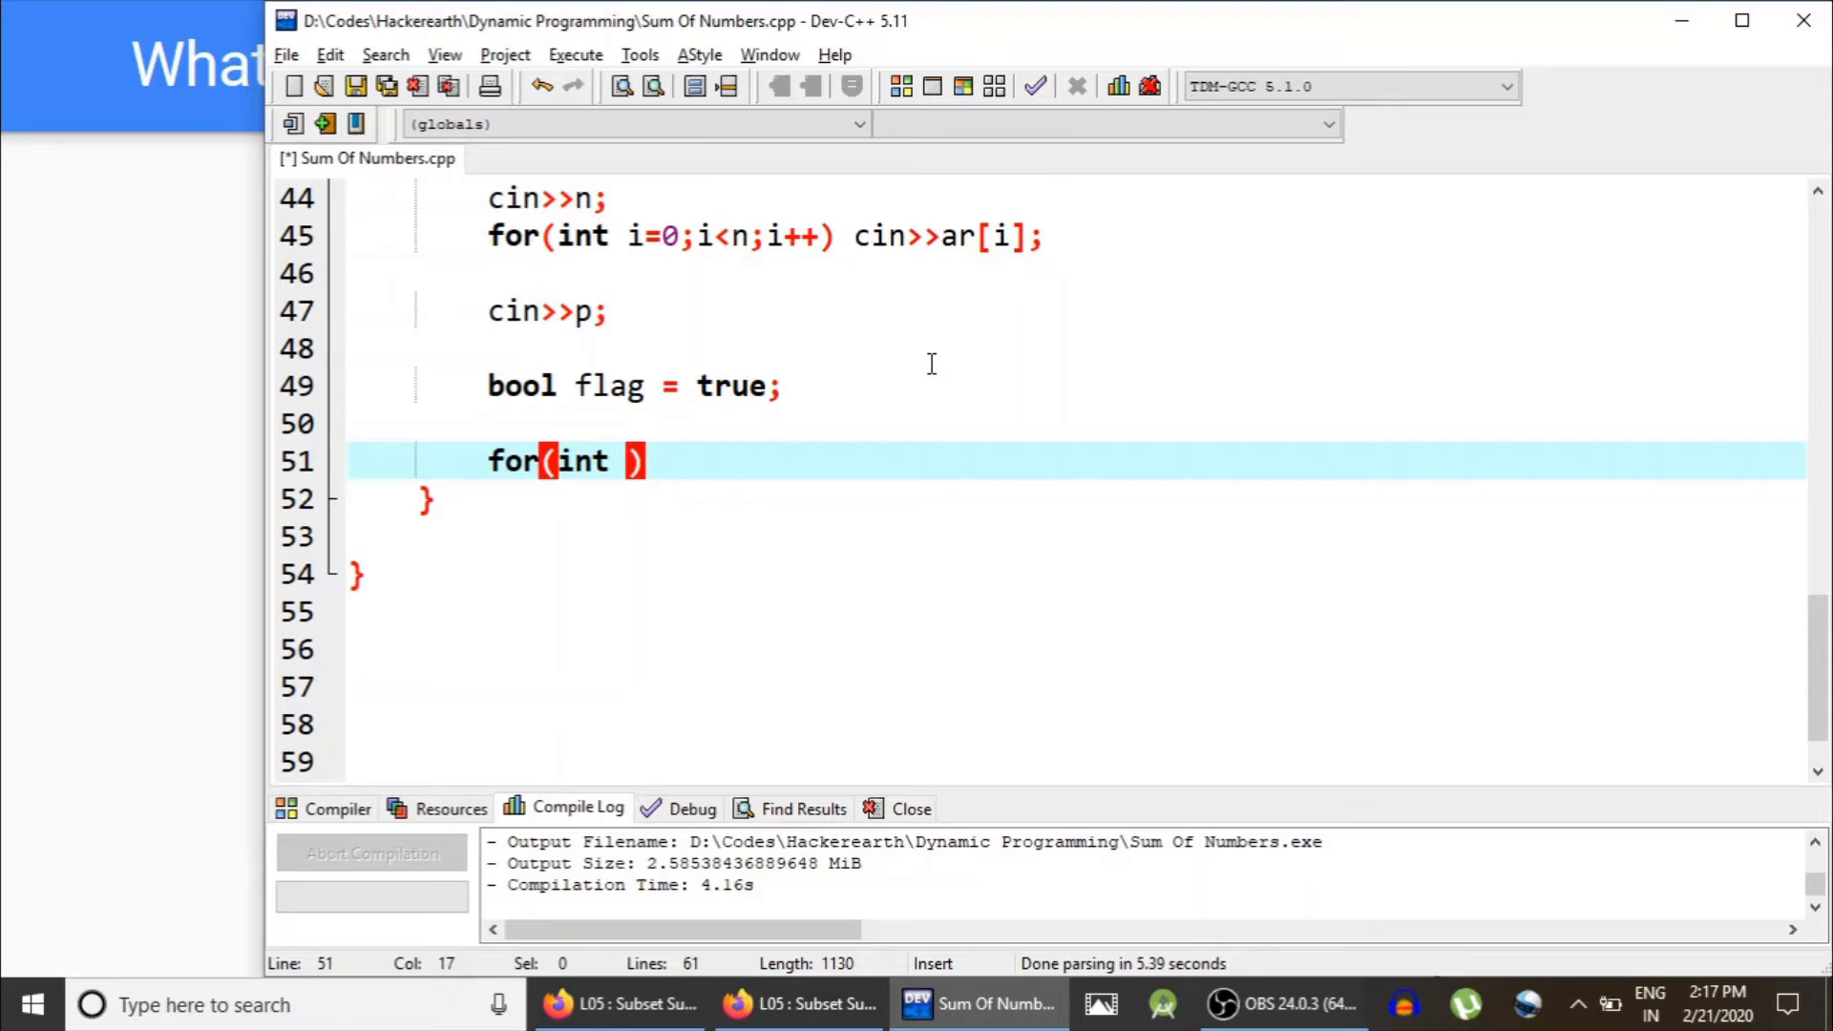
pyautogui.write('ma')
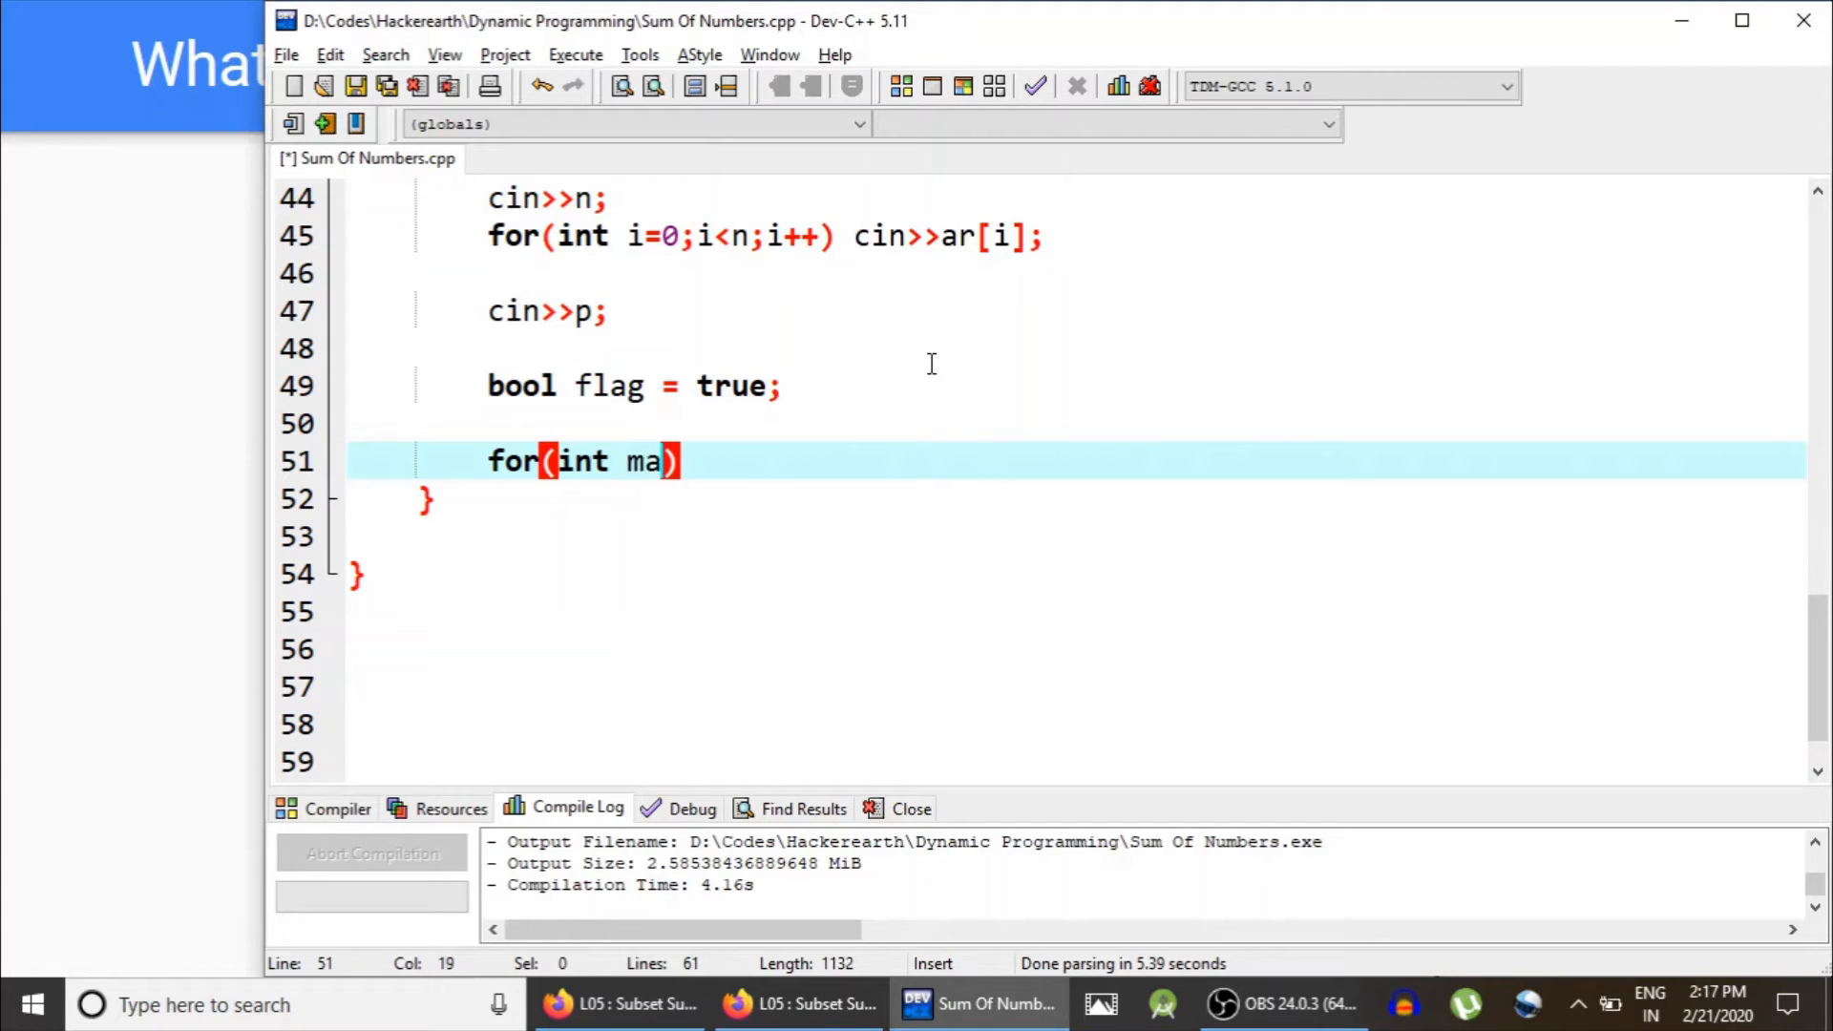
pyautogui.write('sk=0')
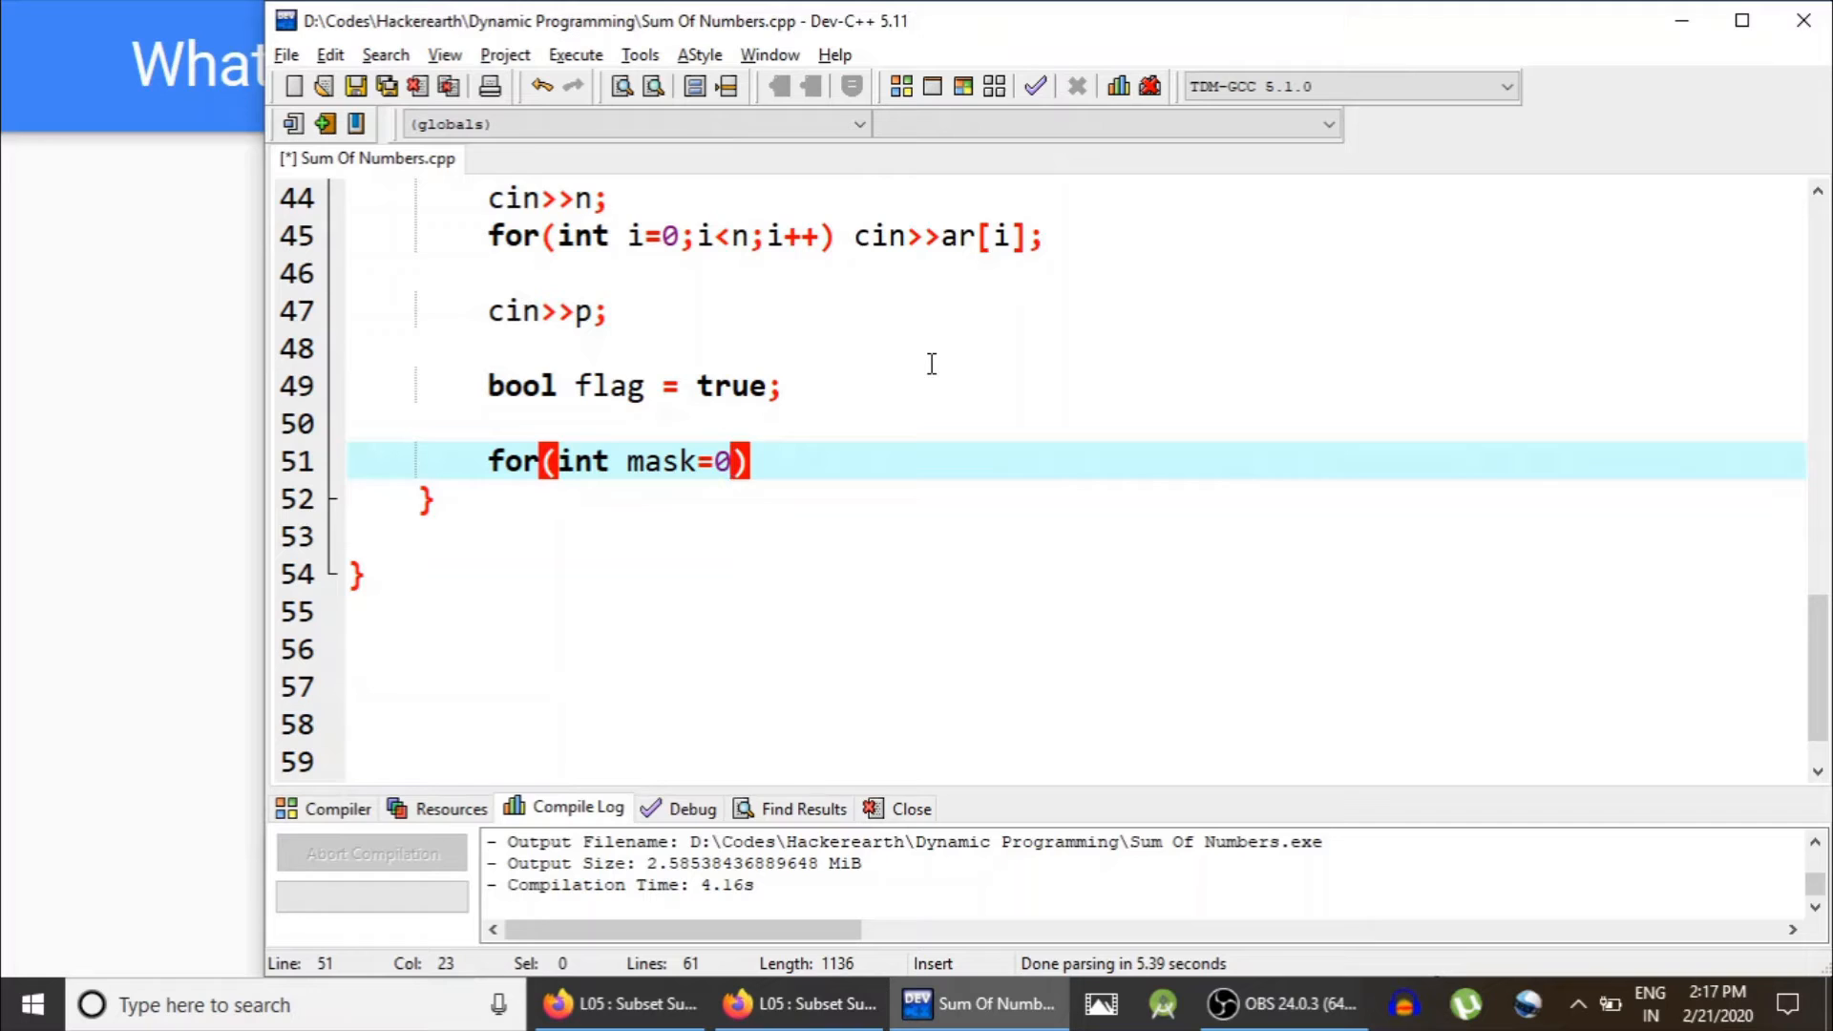
pyautogui.write('1')
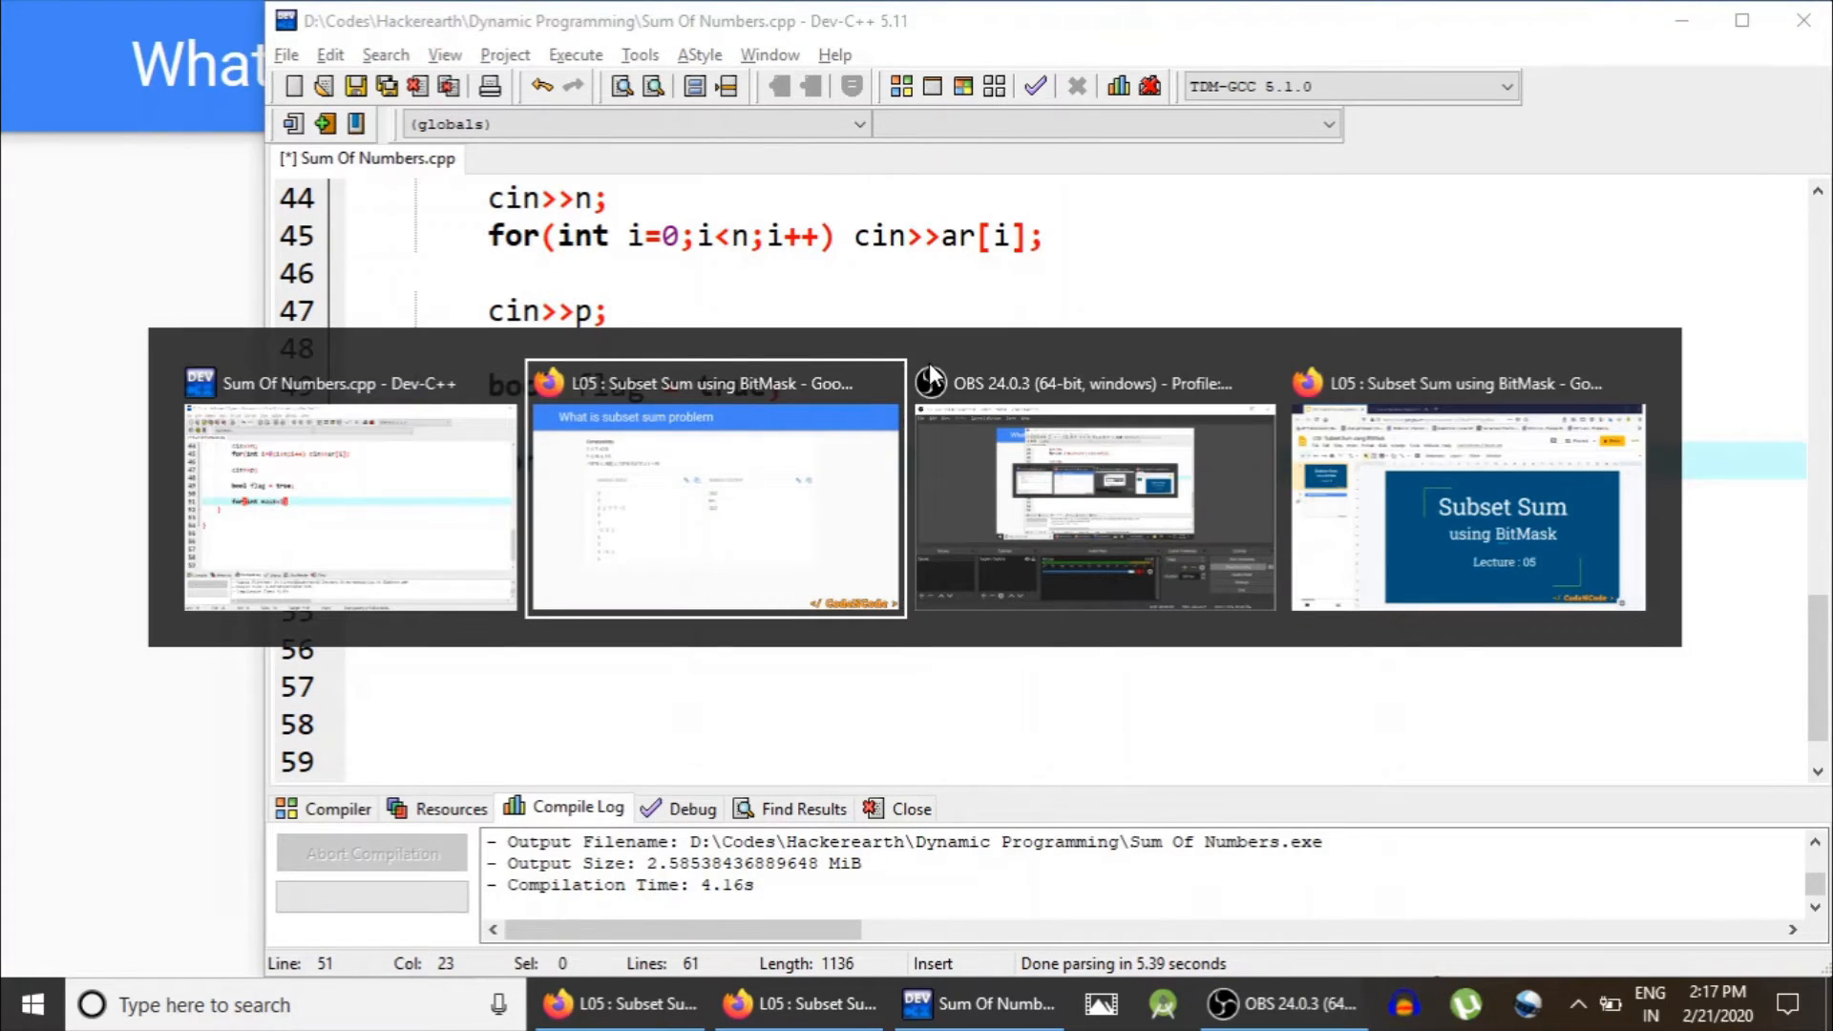
# Step: Close the L05 slides tab in Firefox and review the Sum of Numbers statement
pyautogui.click(1464, 502)
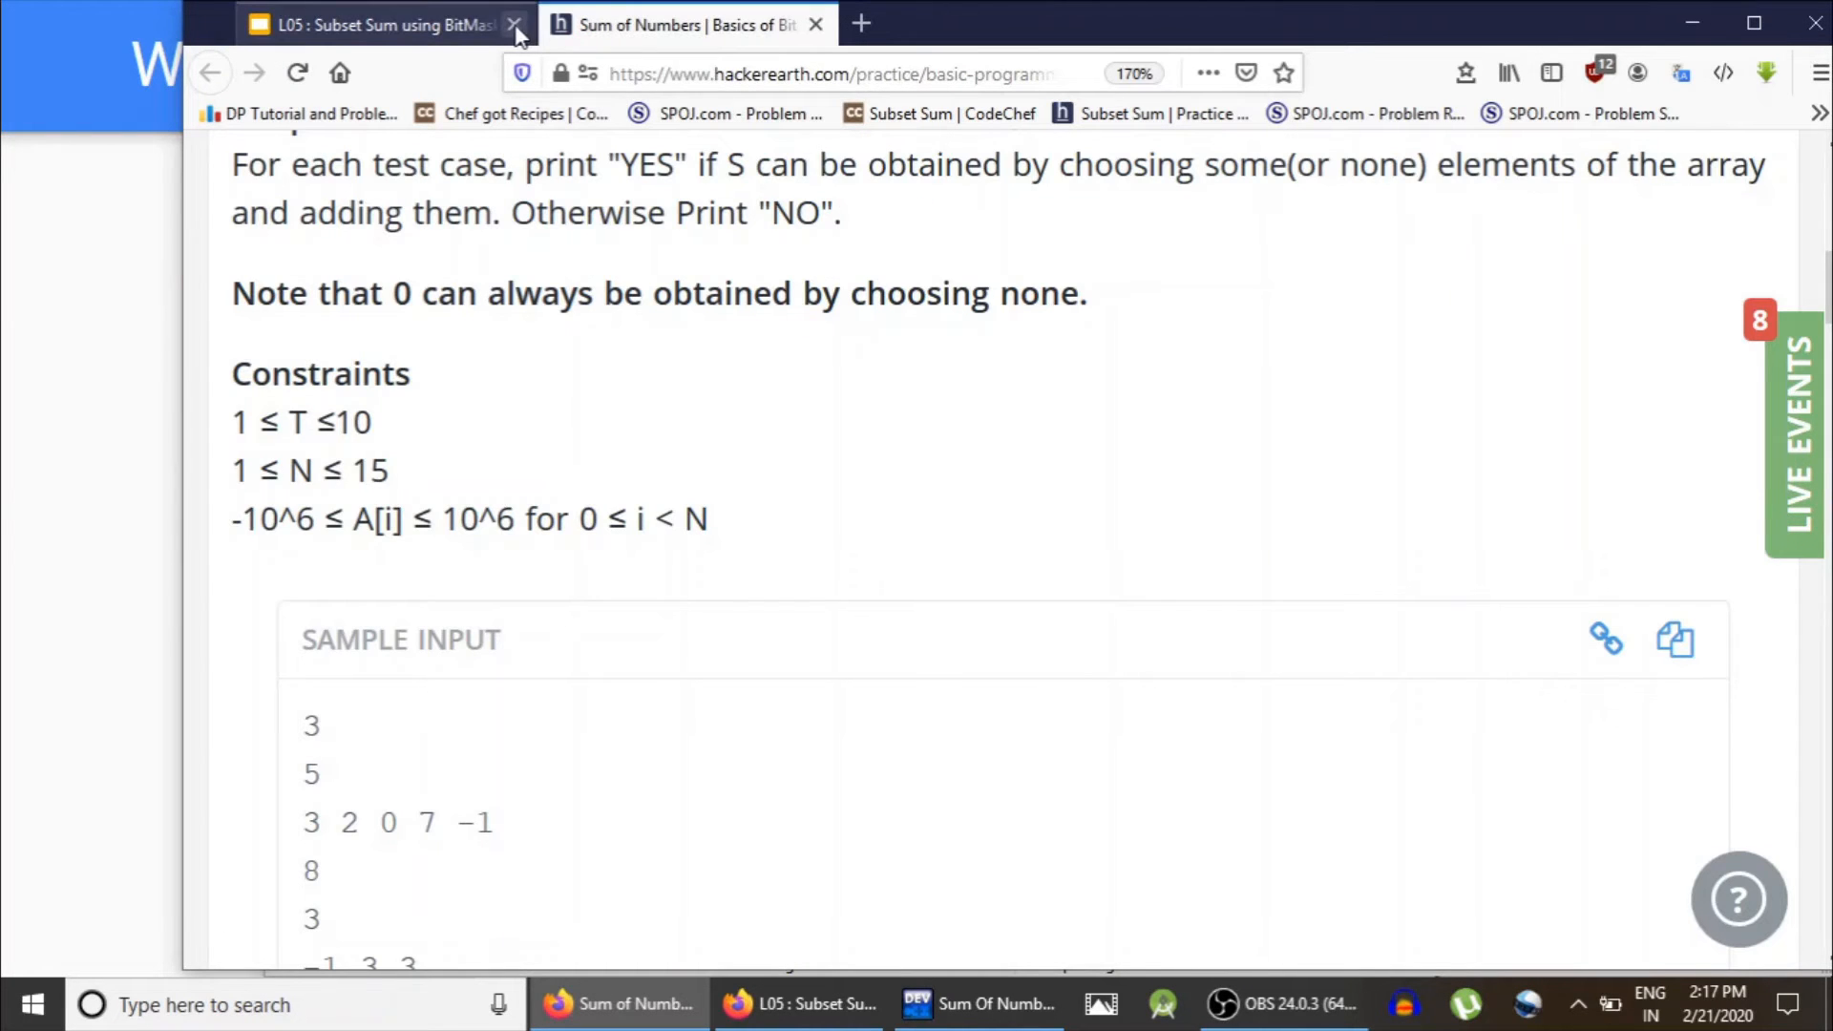
pyautogui.click(514, 25)
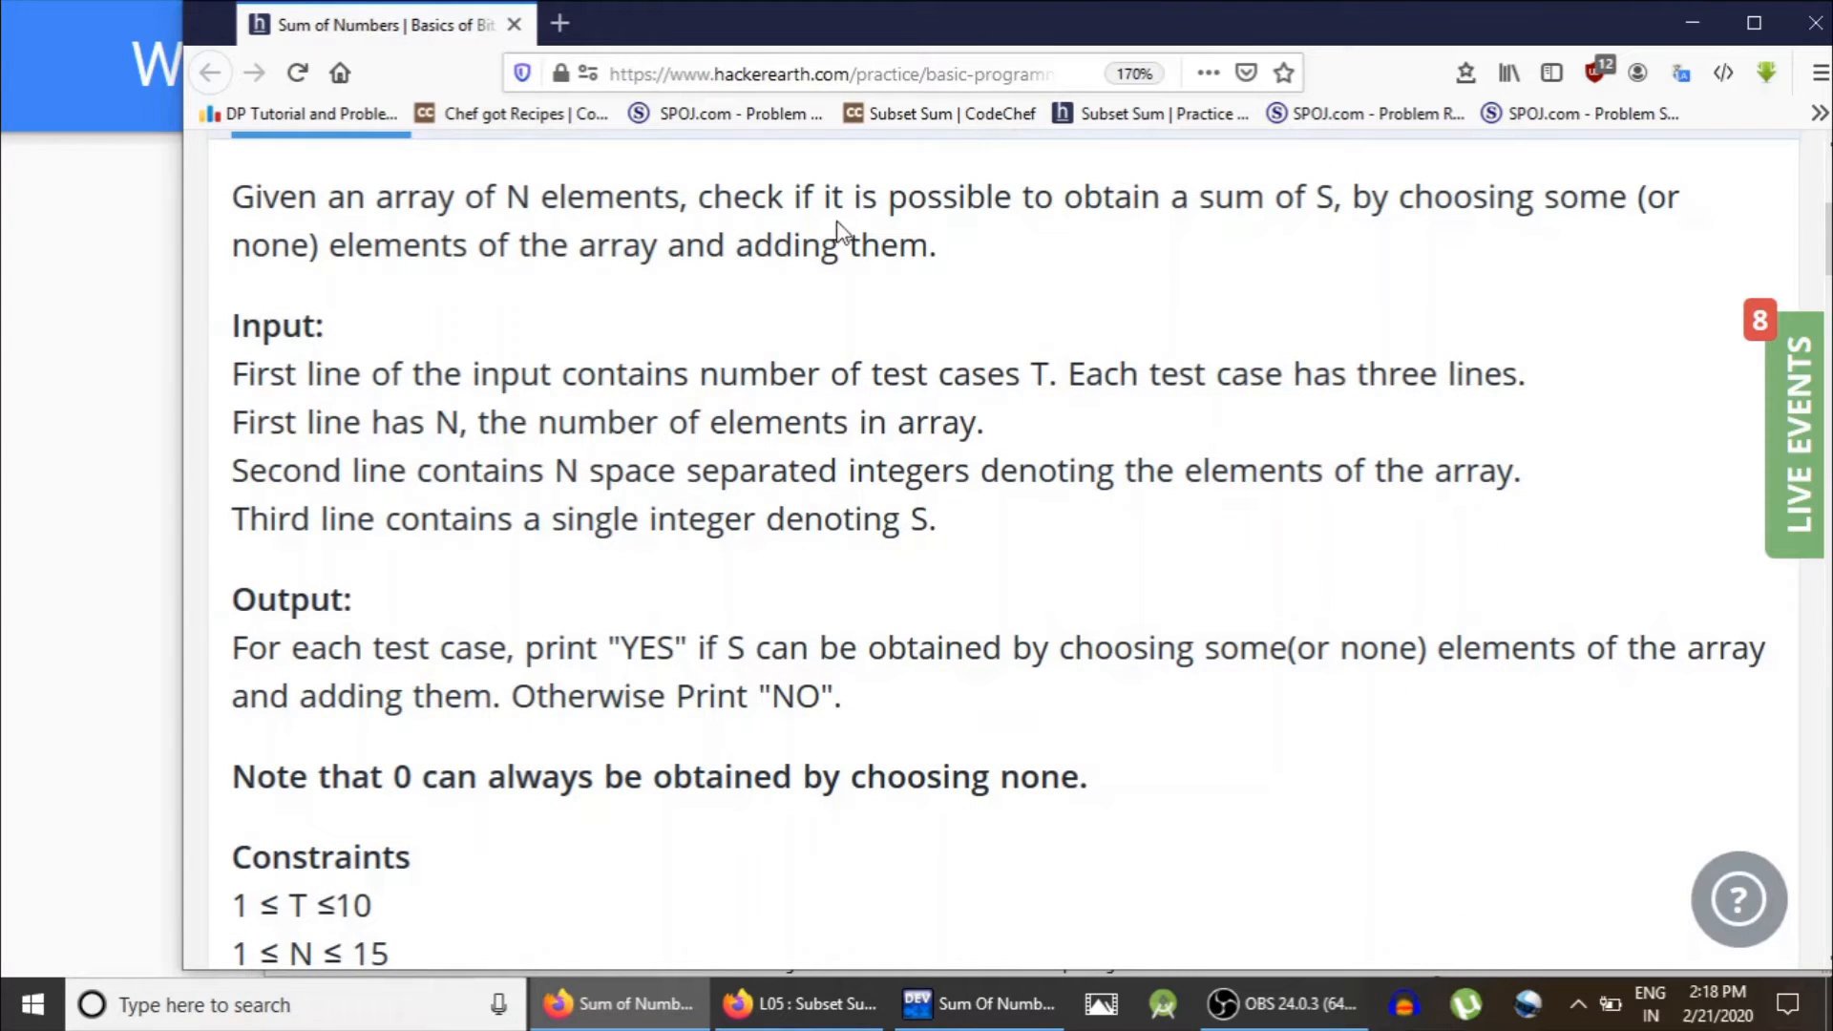
pyautogui.moveTo(392, 298)
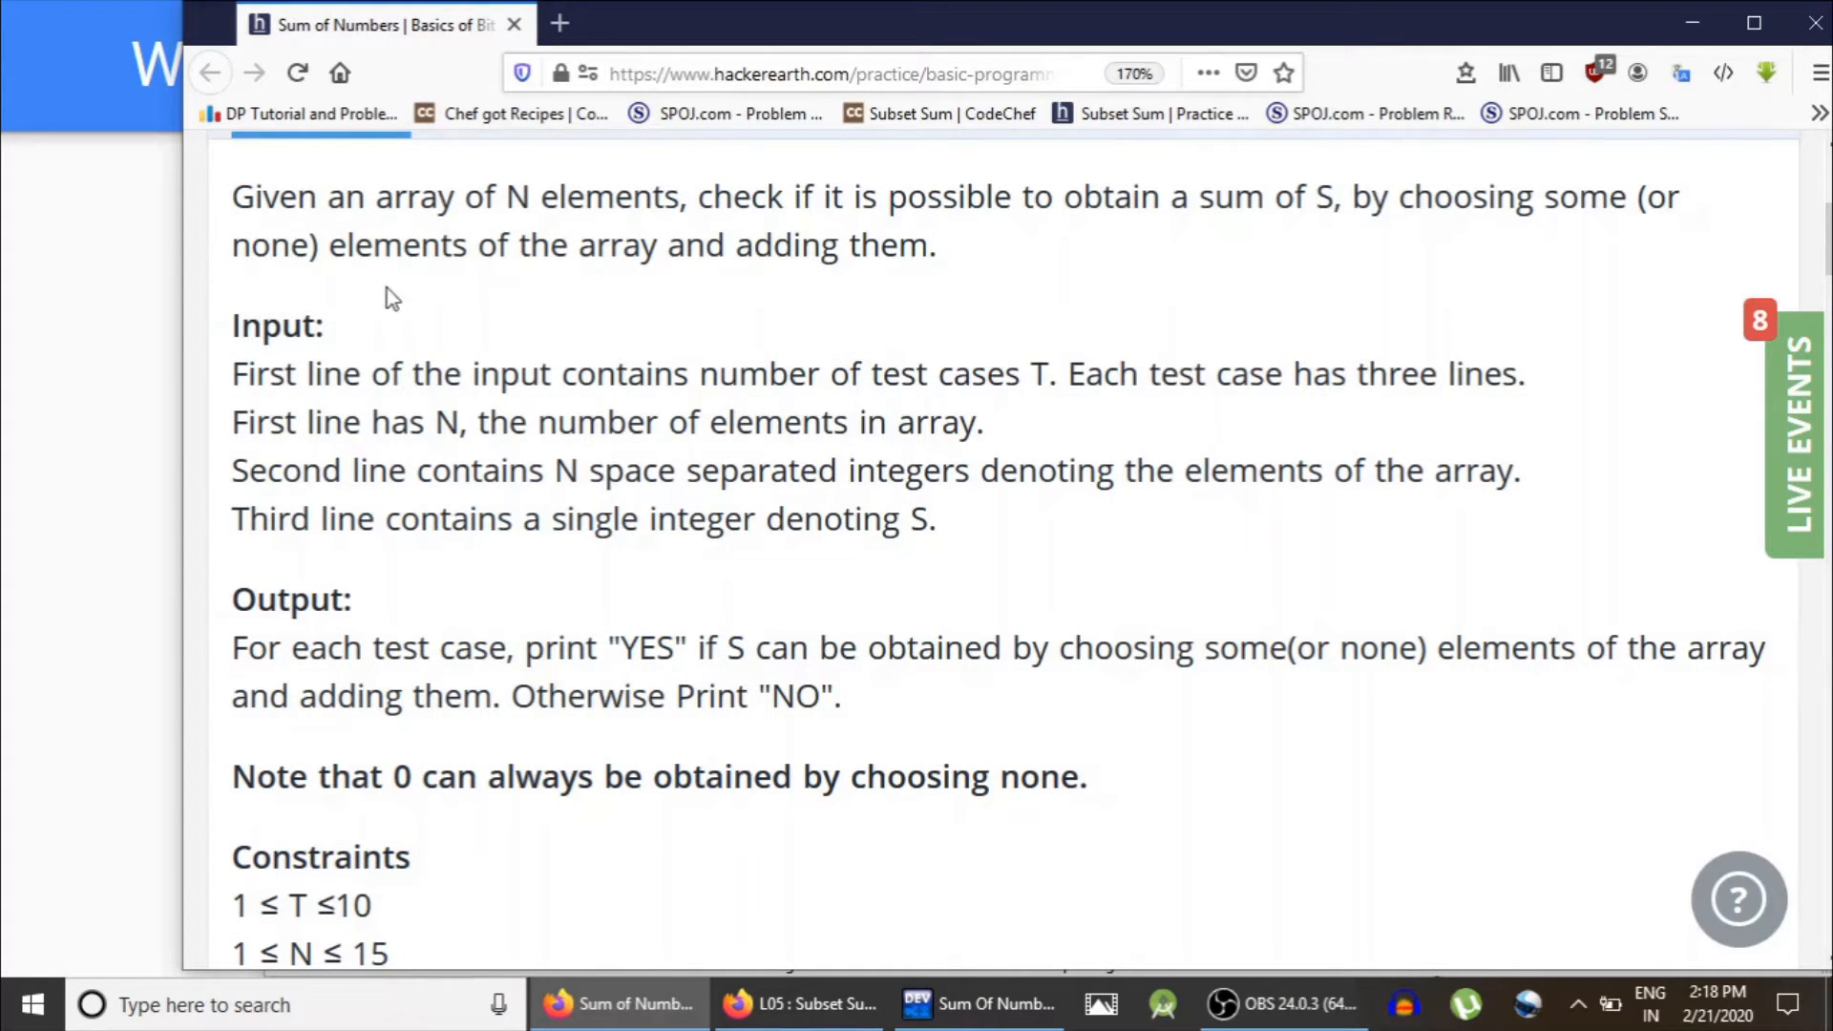
pyautogui.moveTo(854, 264)
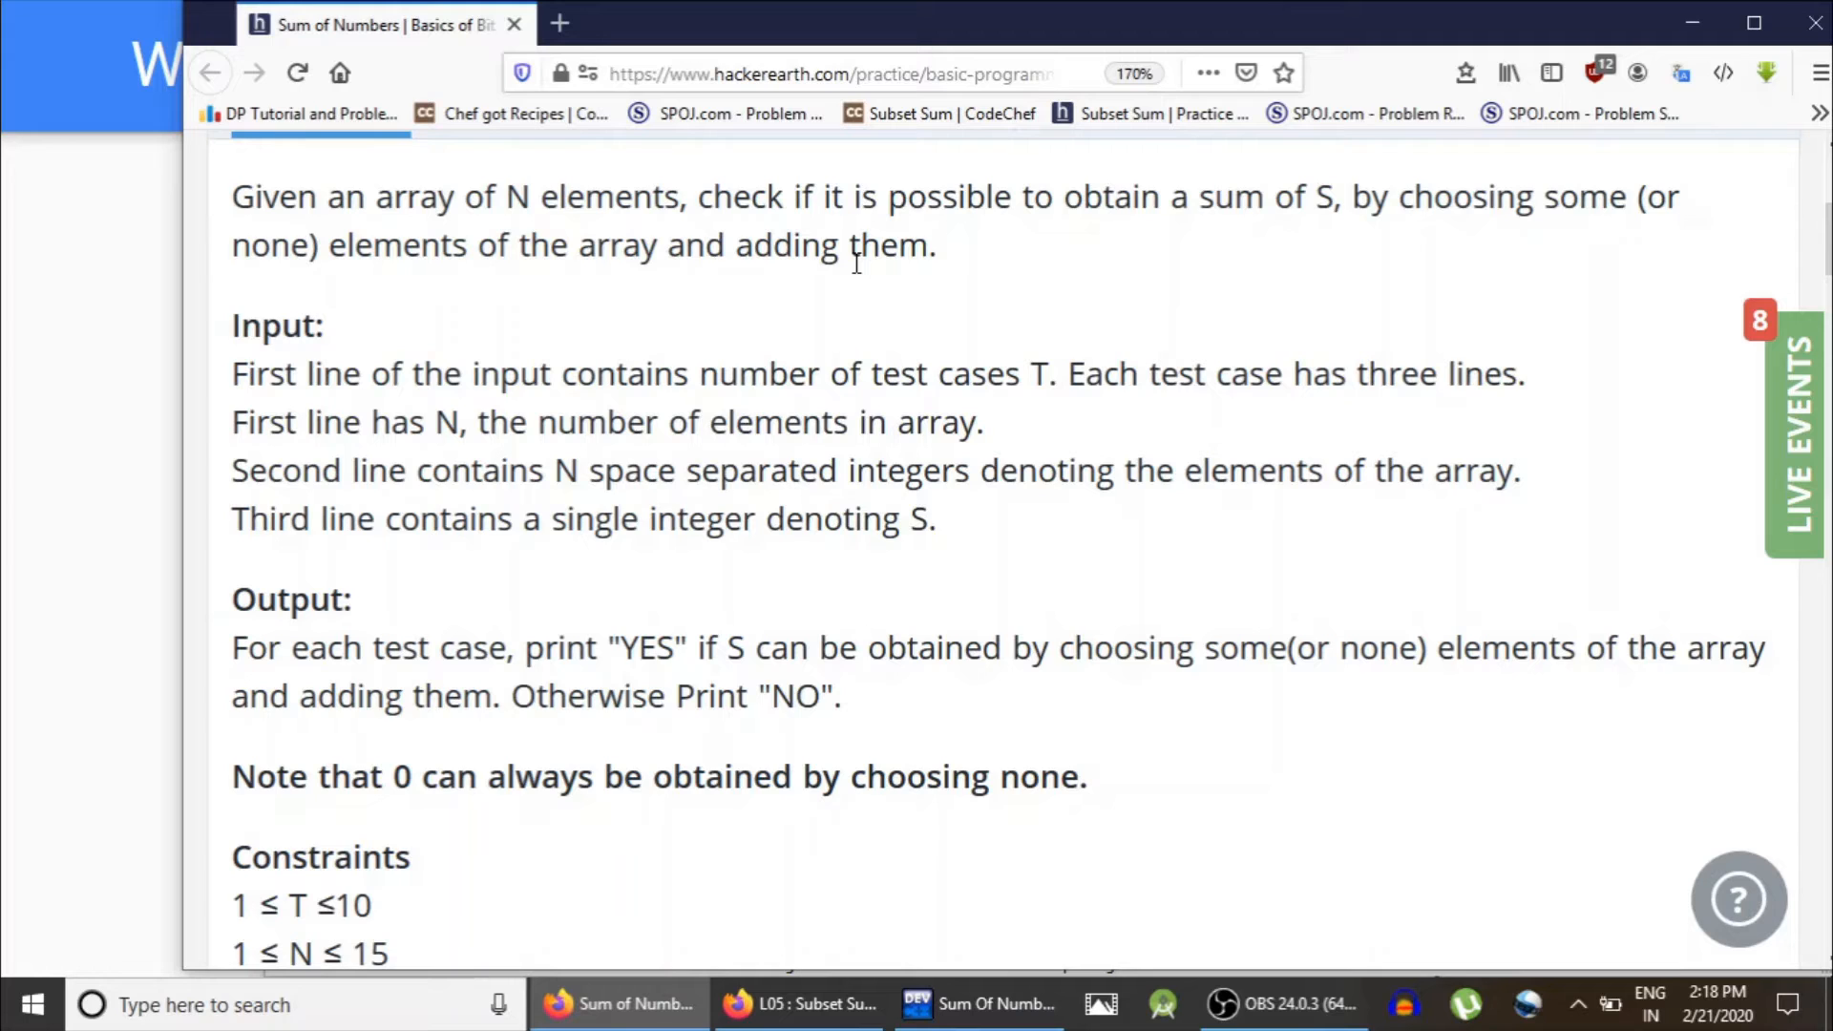
pyautogui.moveTo(975, 269)
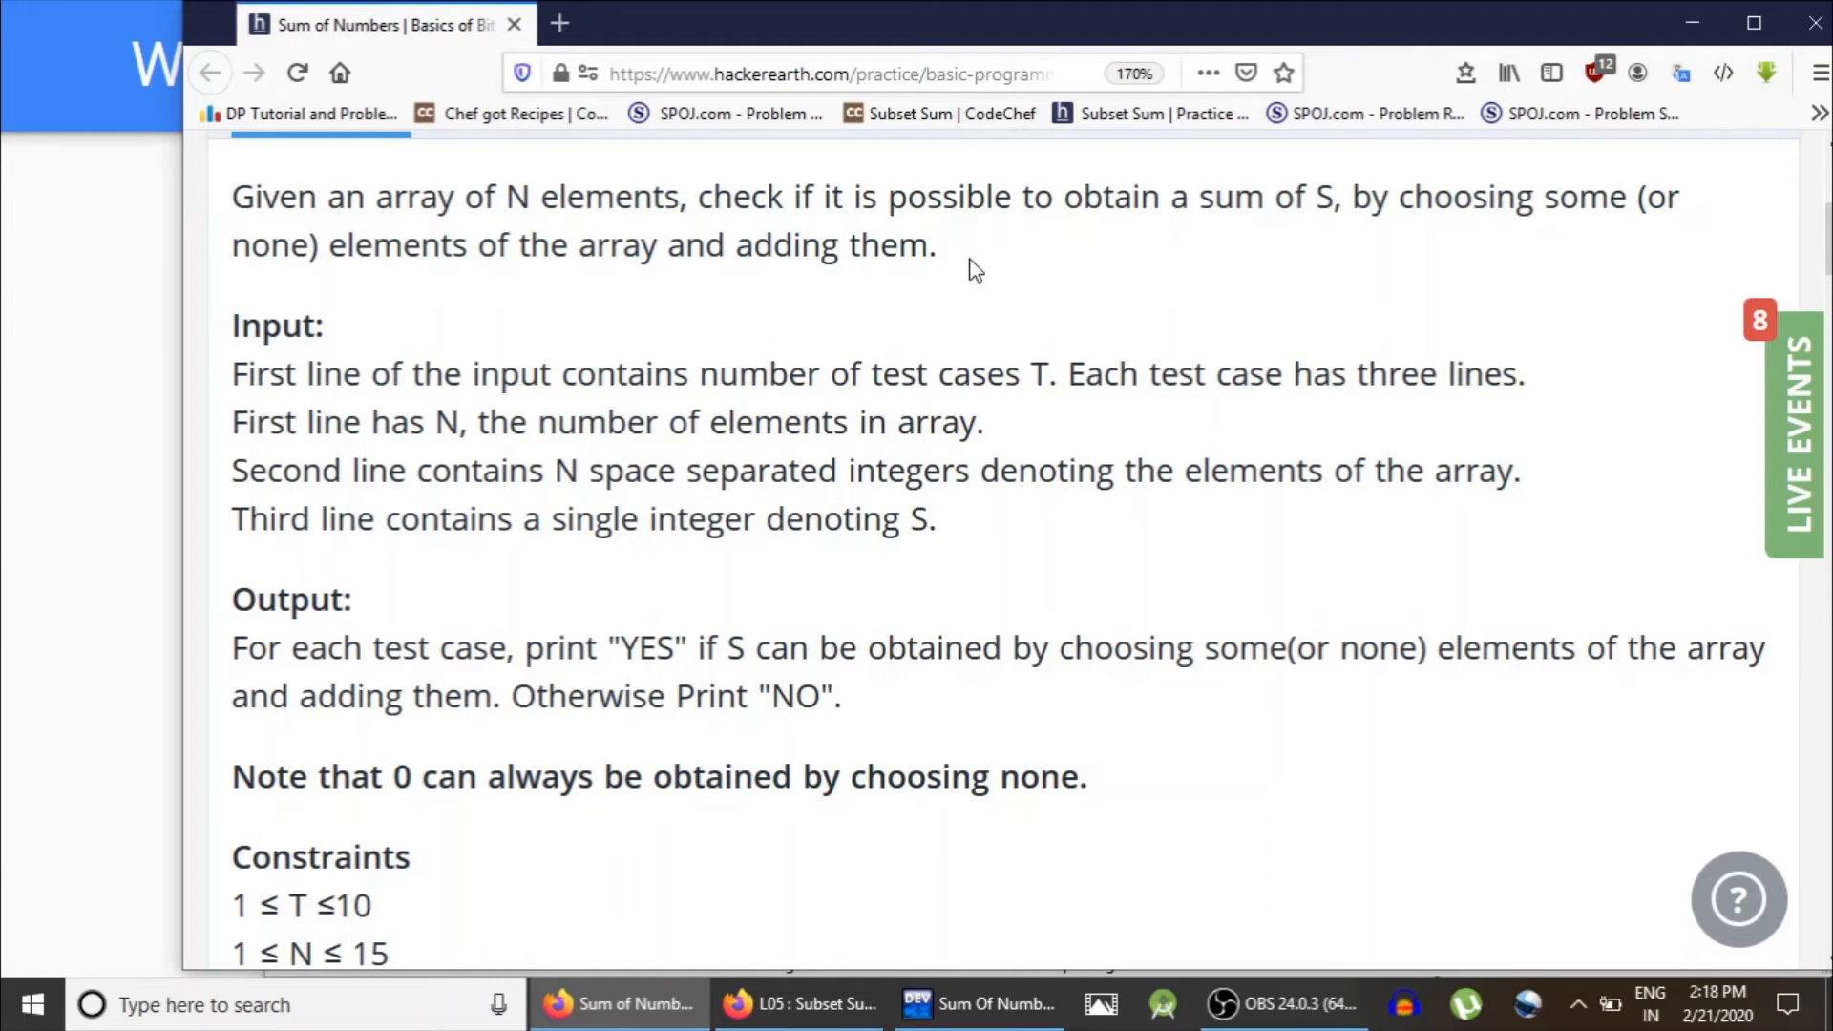
pyautogui.scroll(-3)
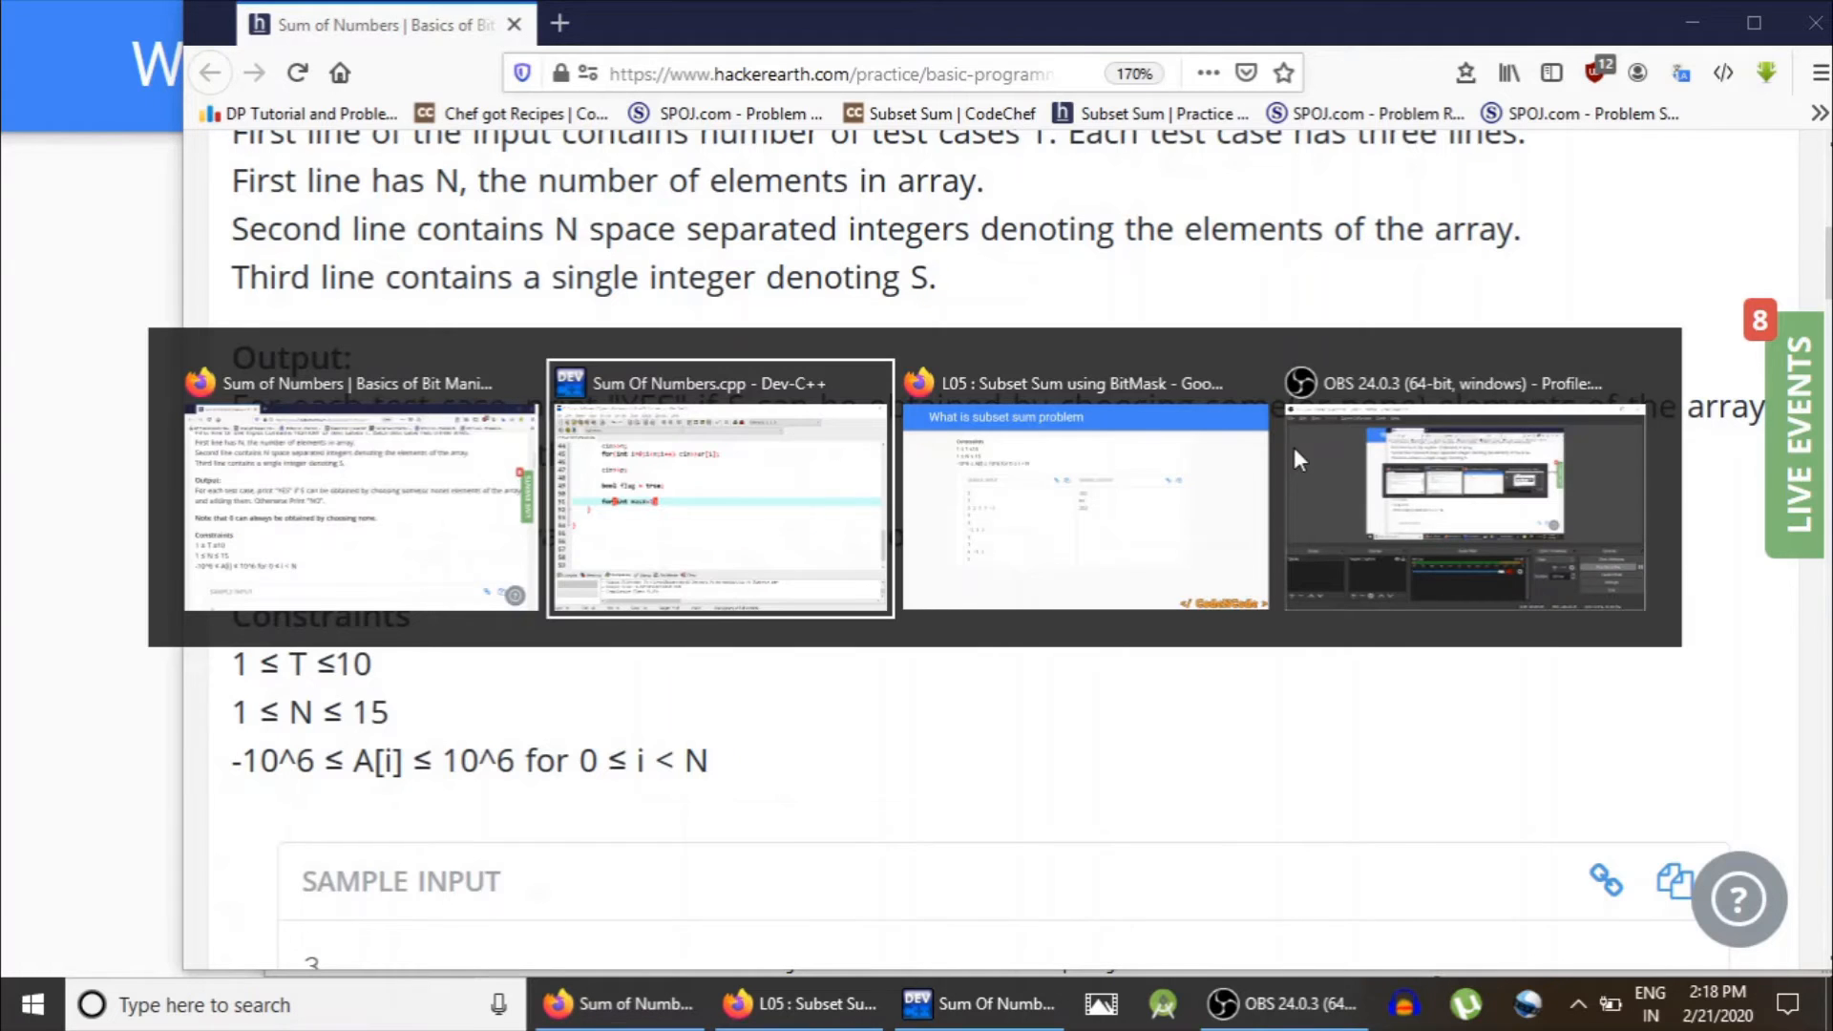
# Step: Complete the loop header: int tot = 1 << n; for(int mask=0; mask<tot; mask++)
pyautogui.click(720, 487)
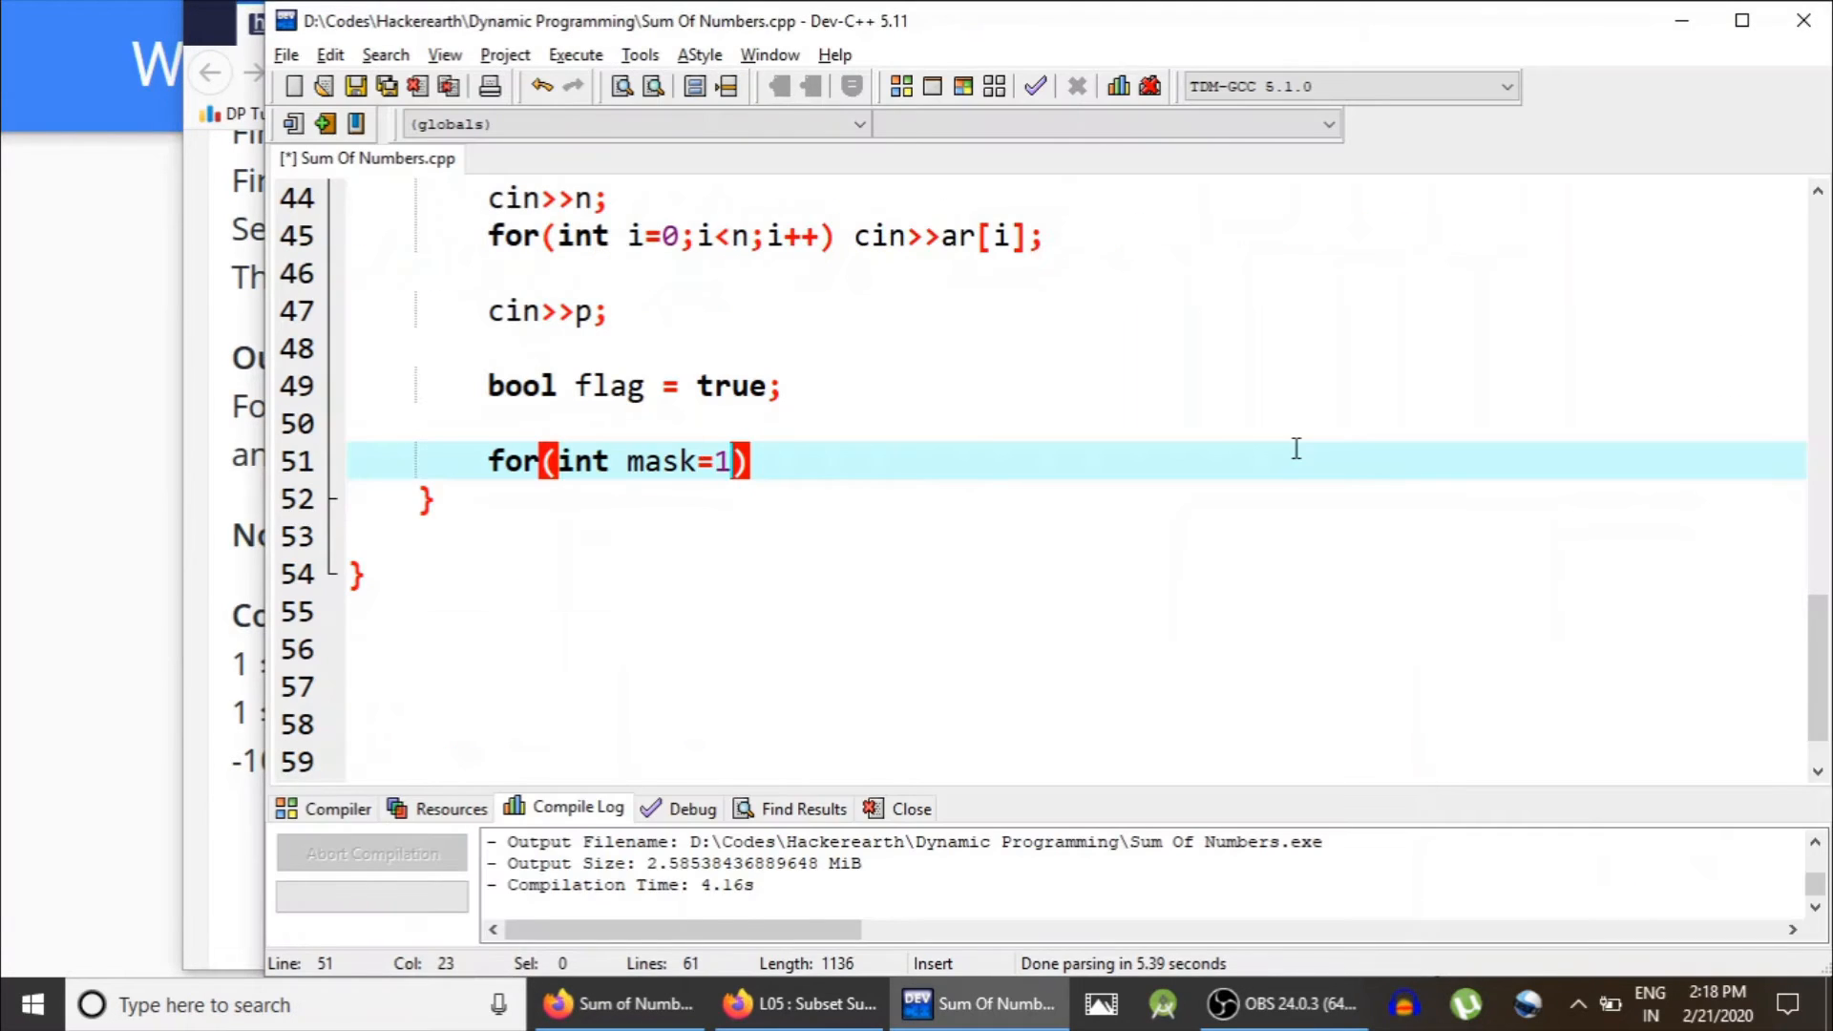
pyautogui.press('Backspace')
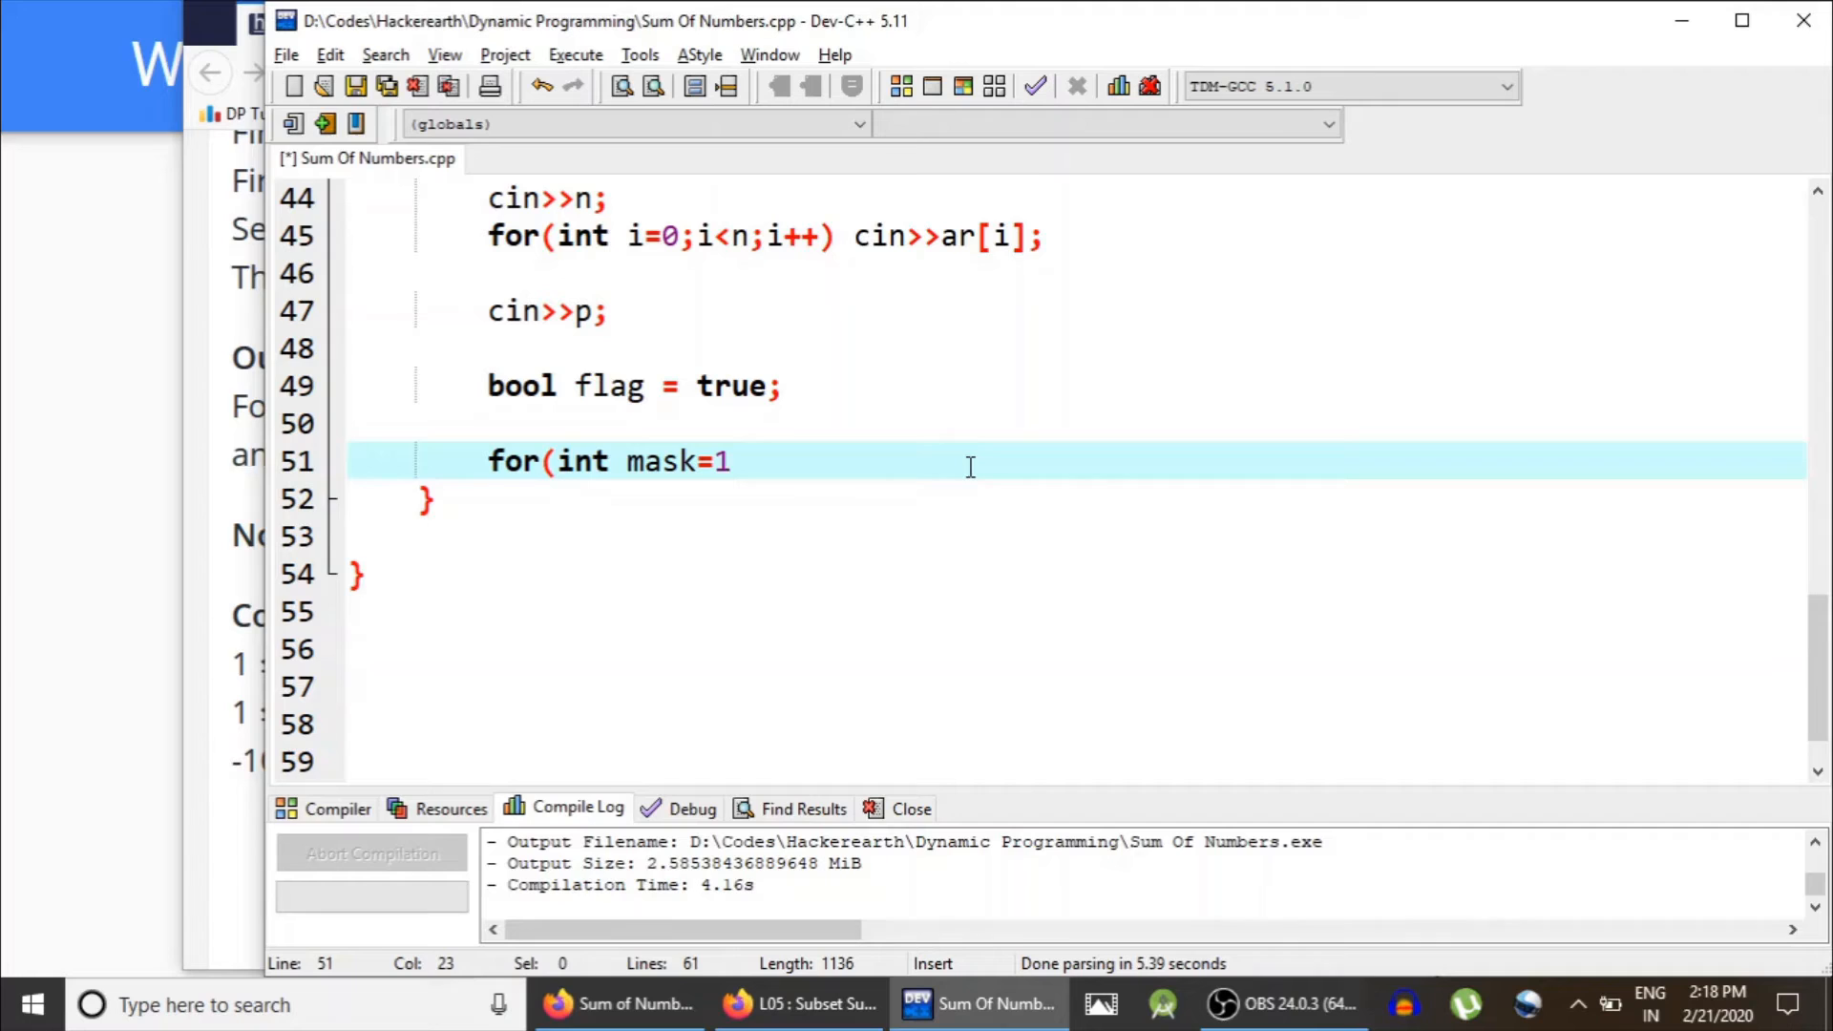
pyautogui.write('0_')
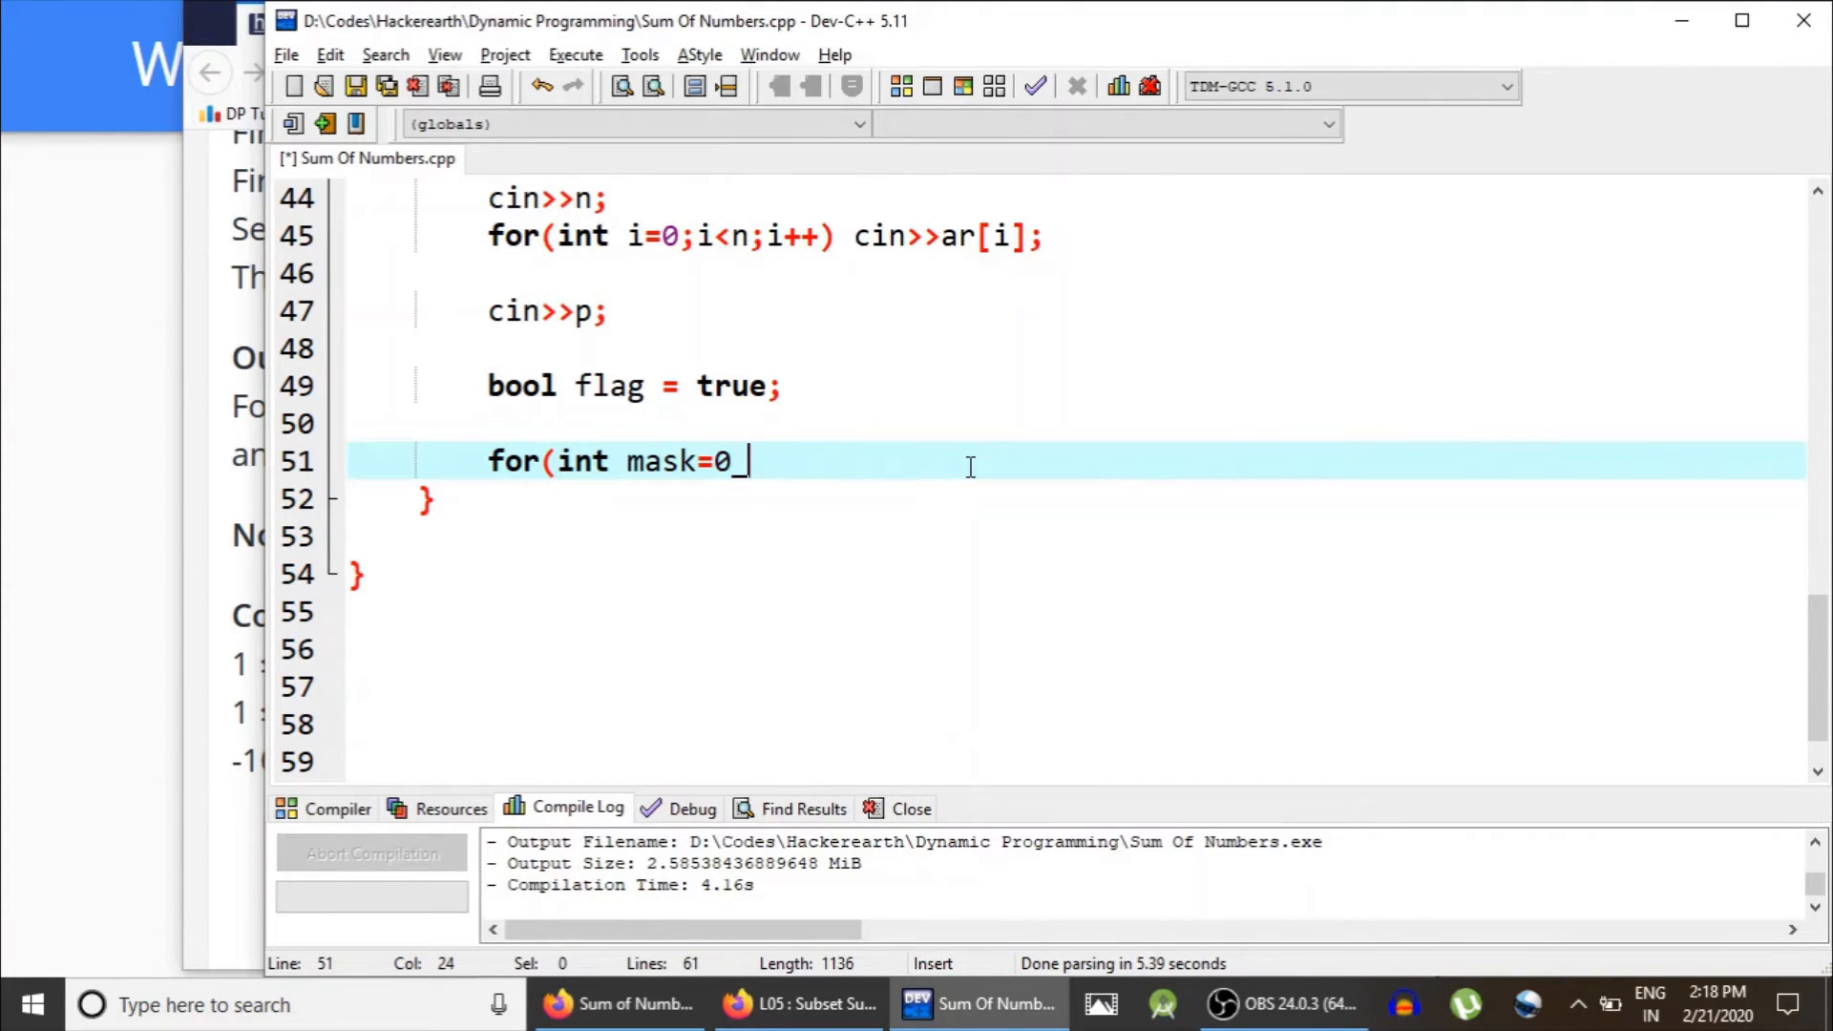
pyautogui.write(';)')
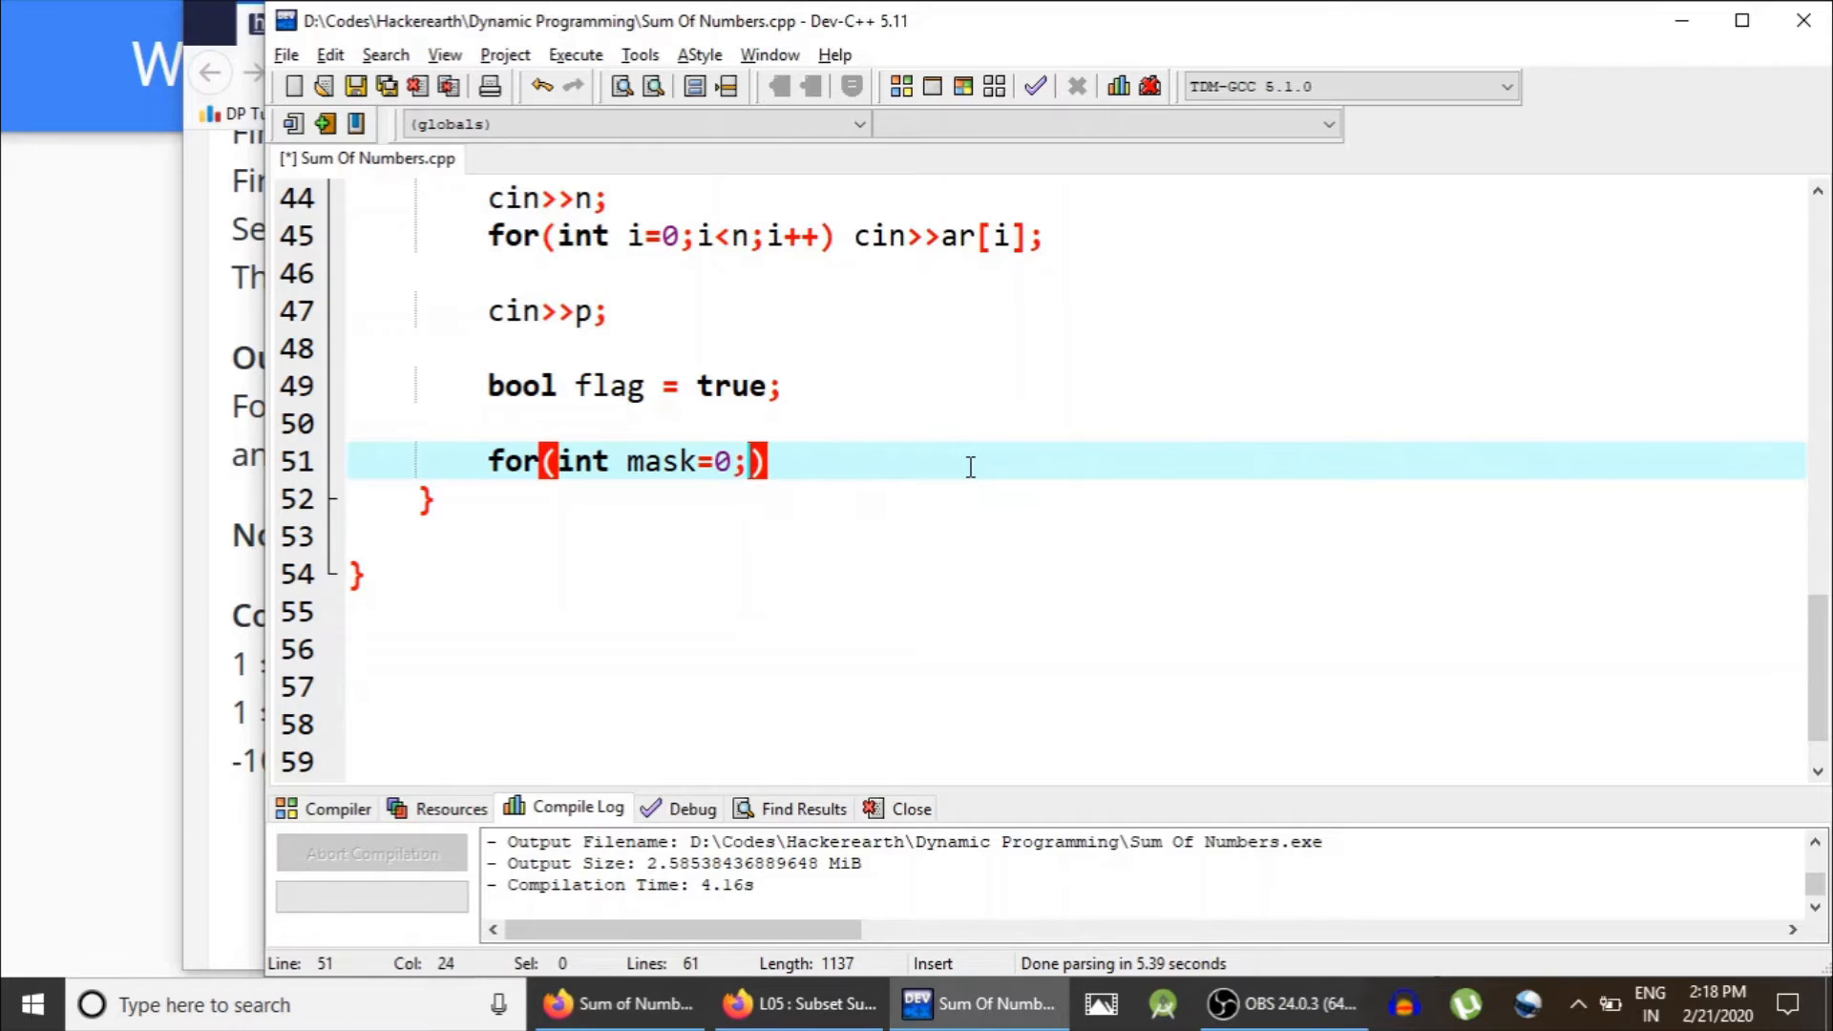
pyautogui.write('mask')
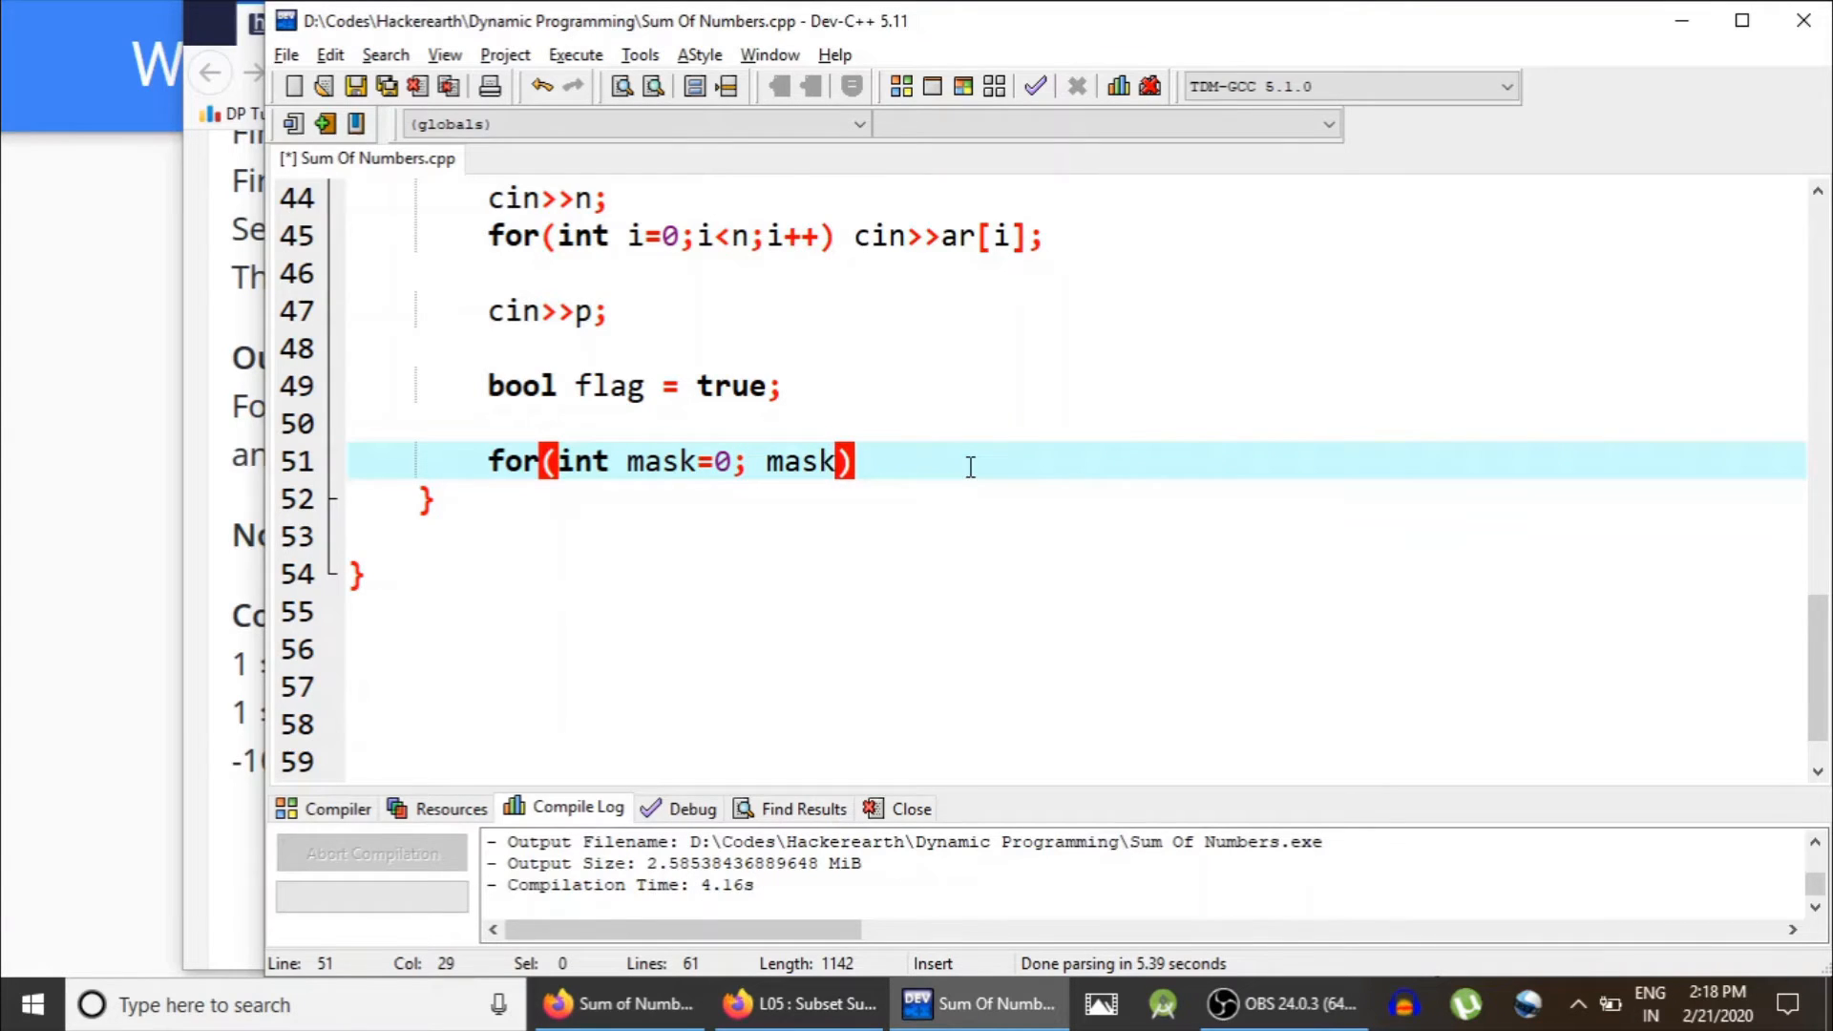
pyautogui.write('<')
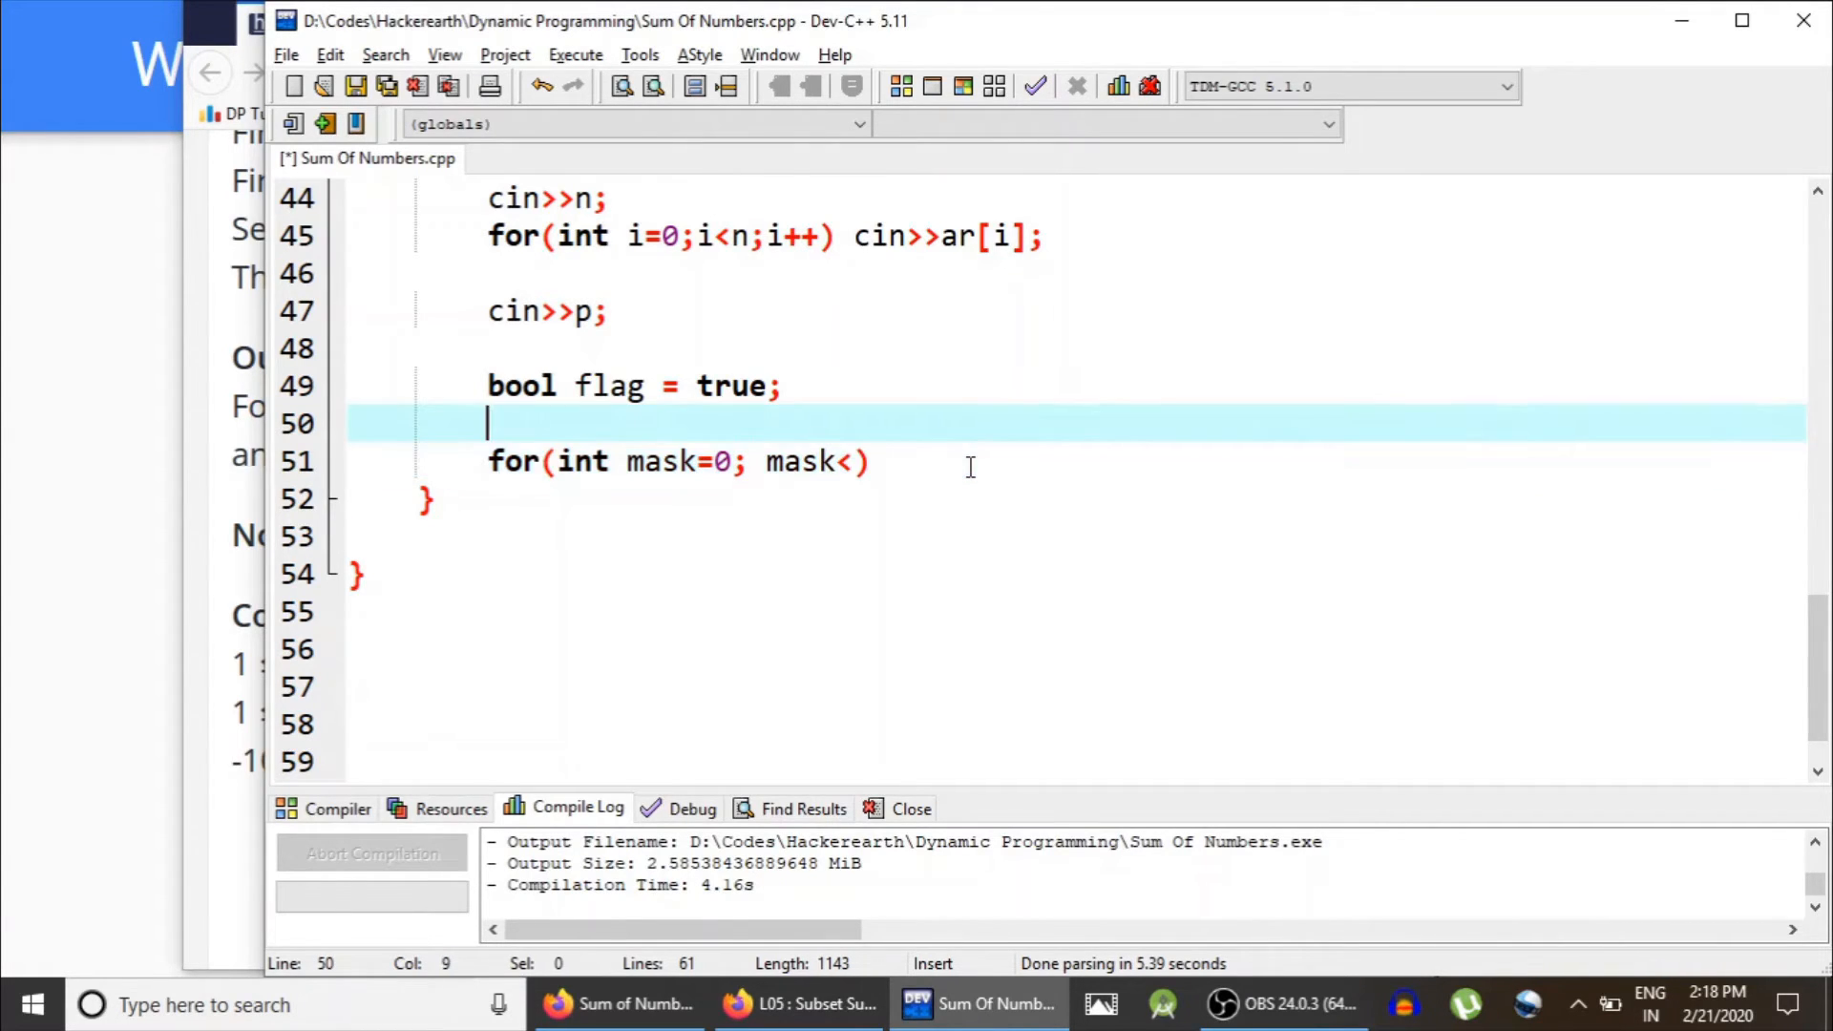
pyautogui.write('int to')
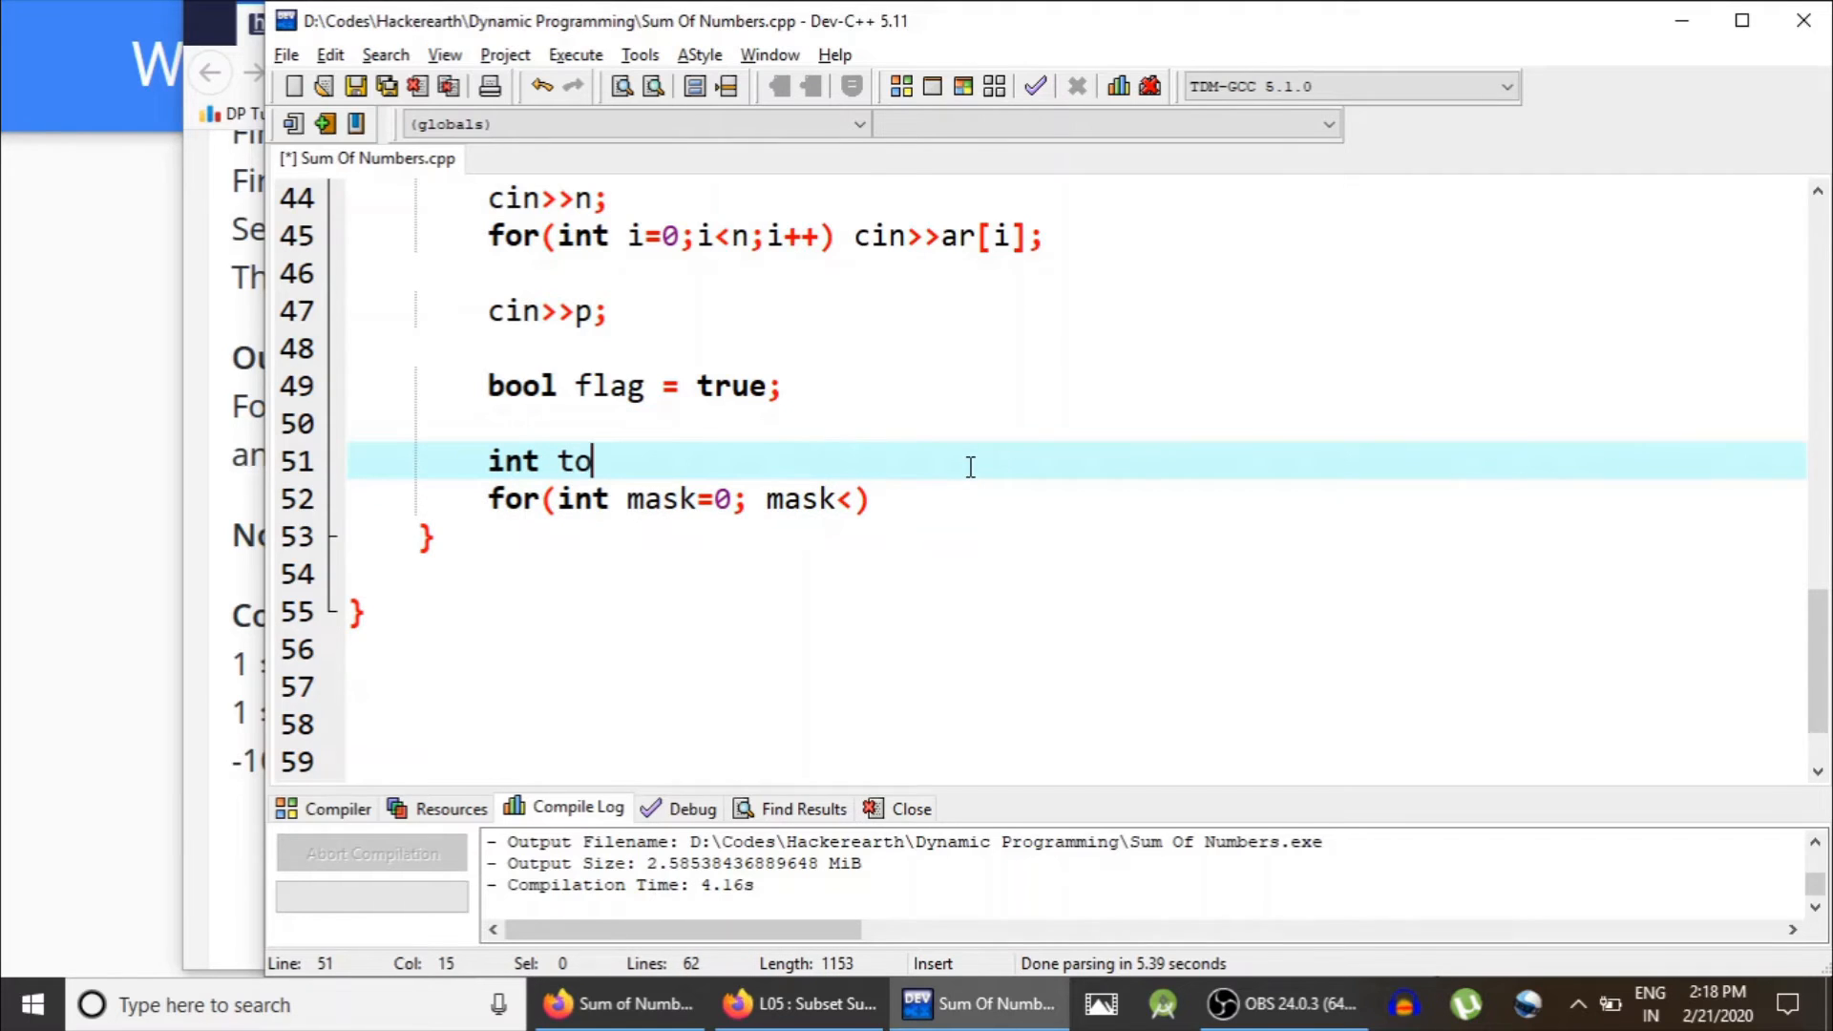
pyautogui.write('t = 1')
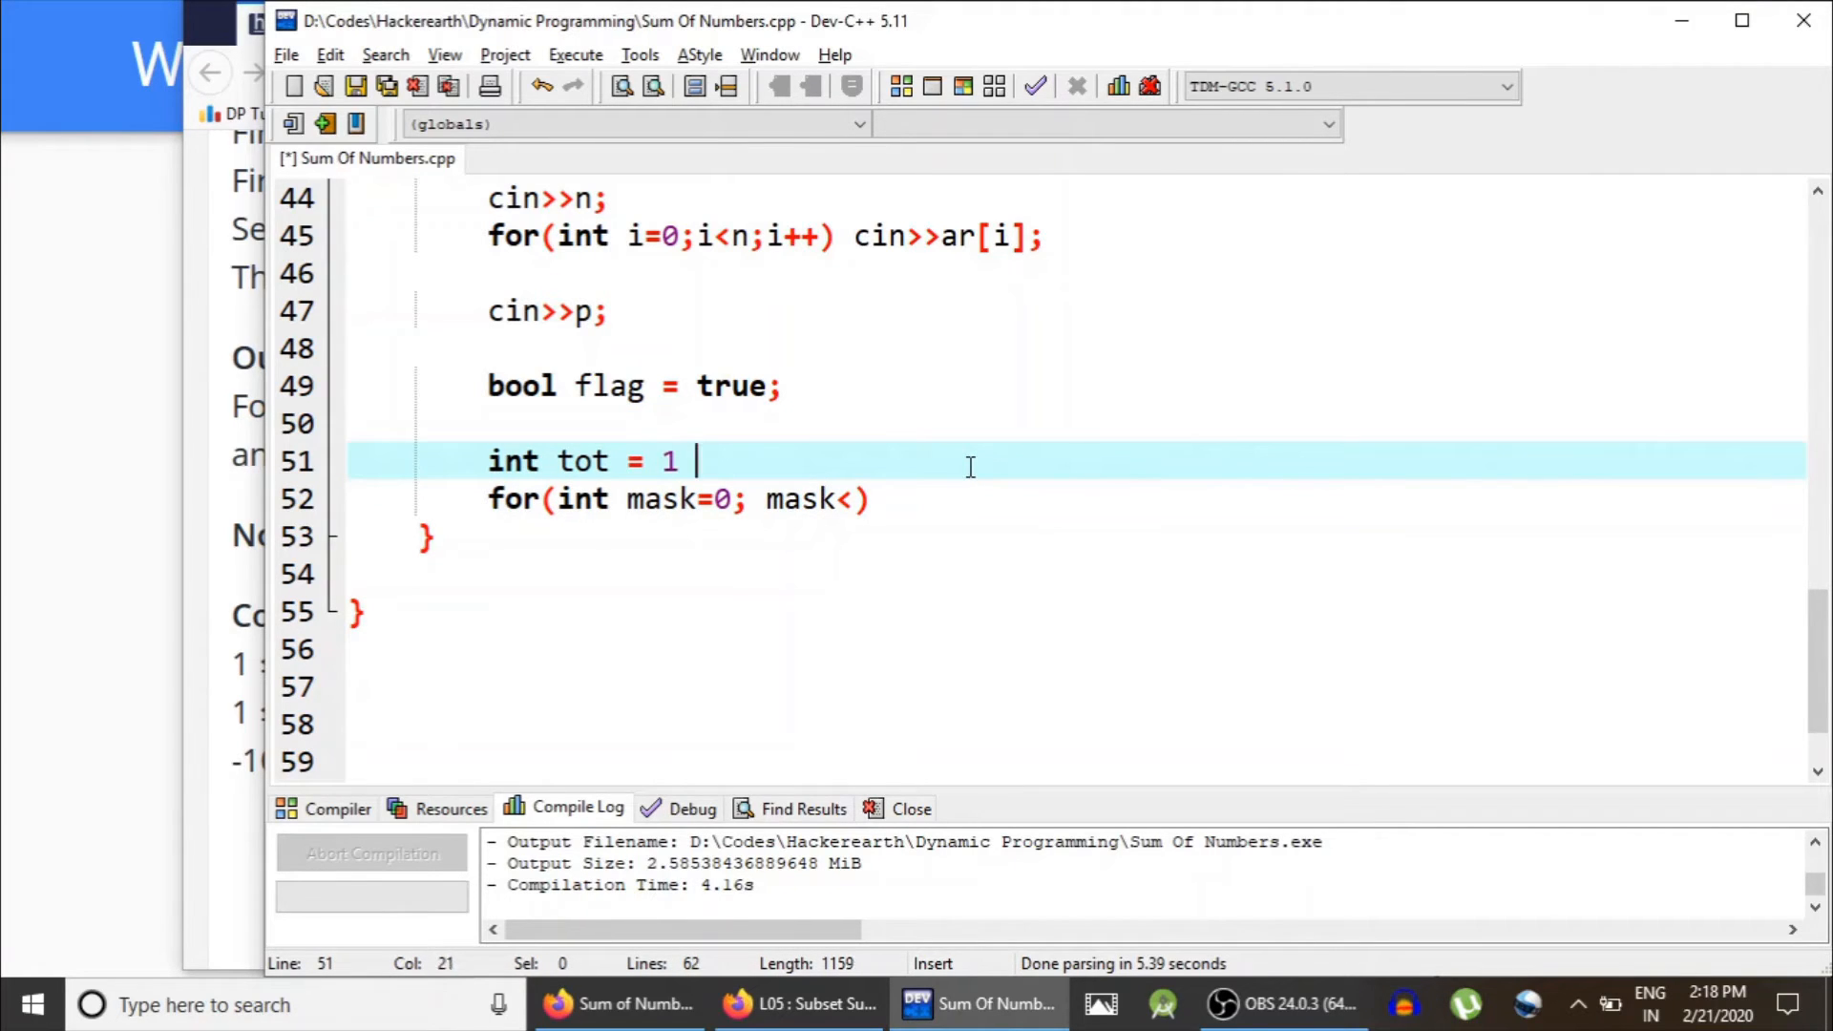
pyautogui.write('<< n;')
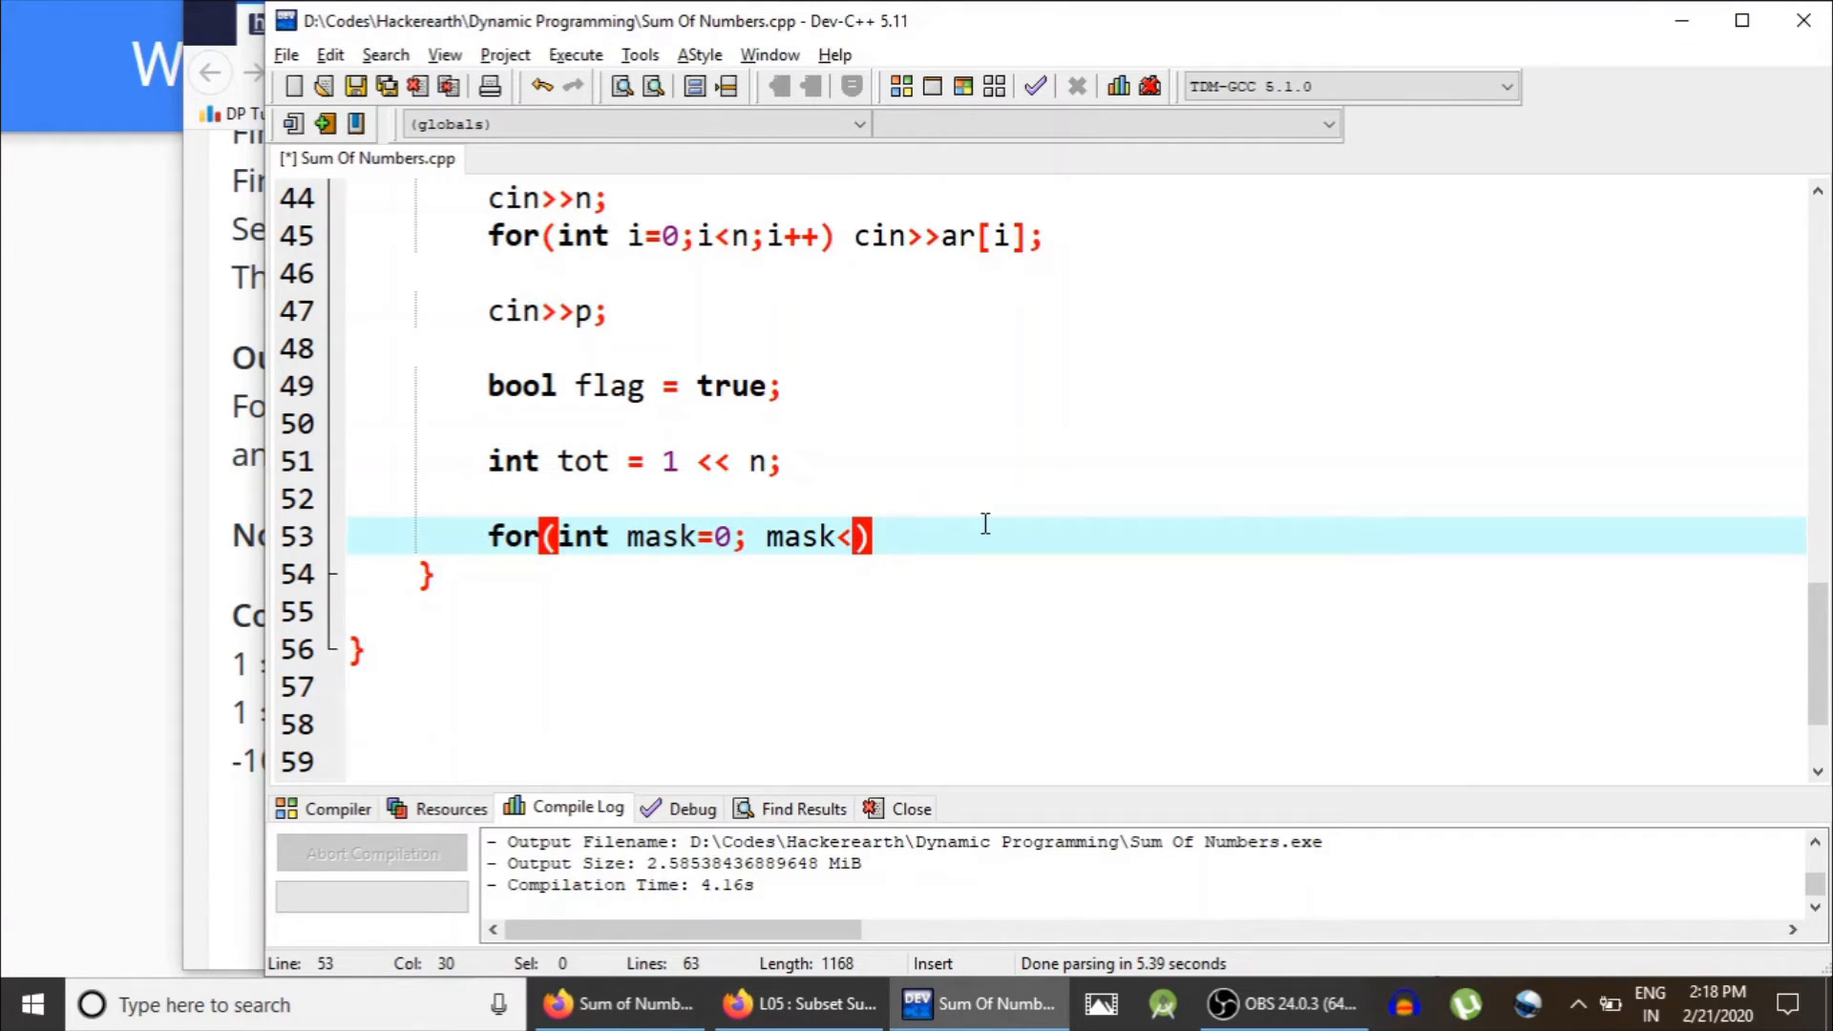
pyautogui.write('tot;')
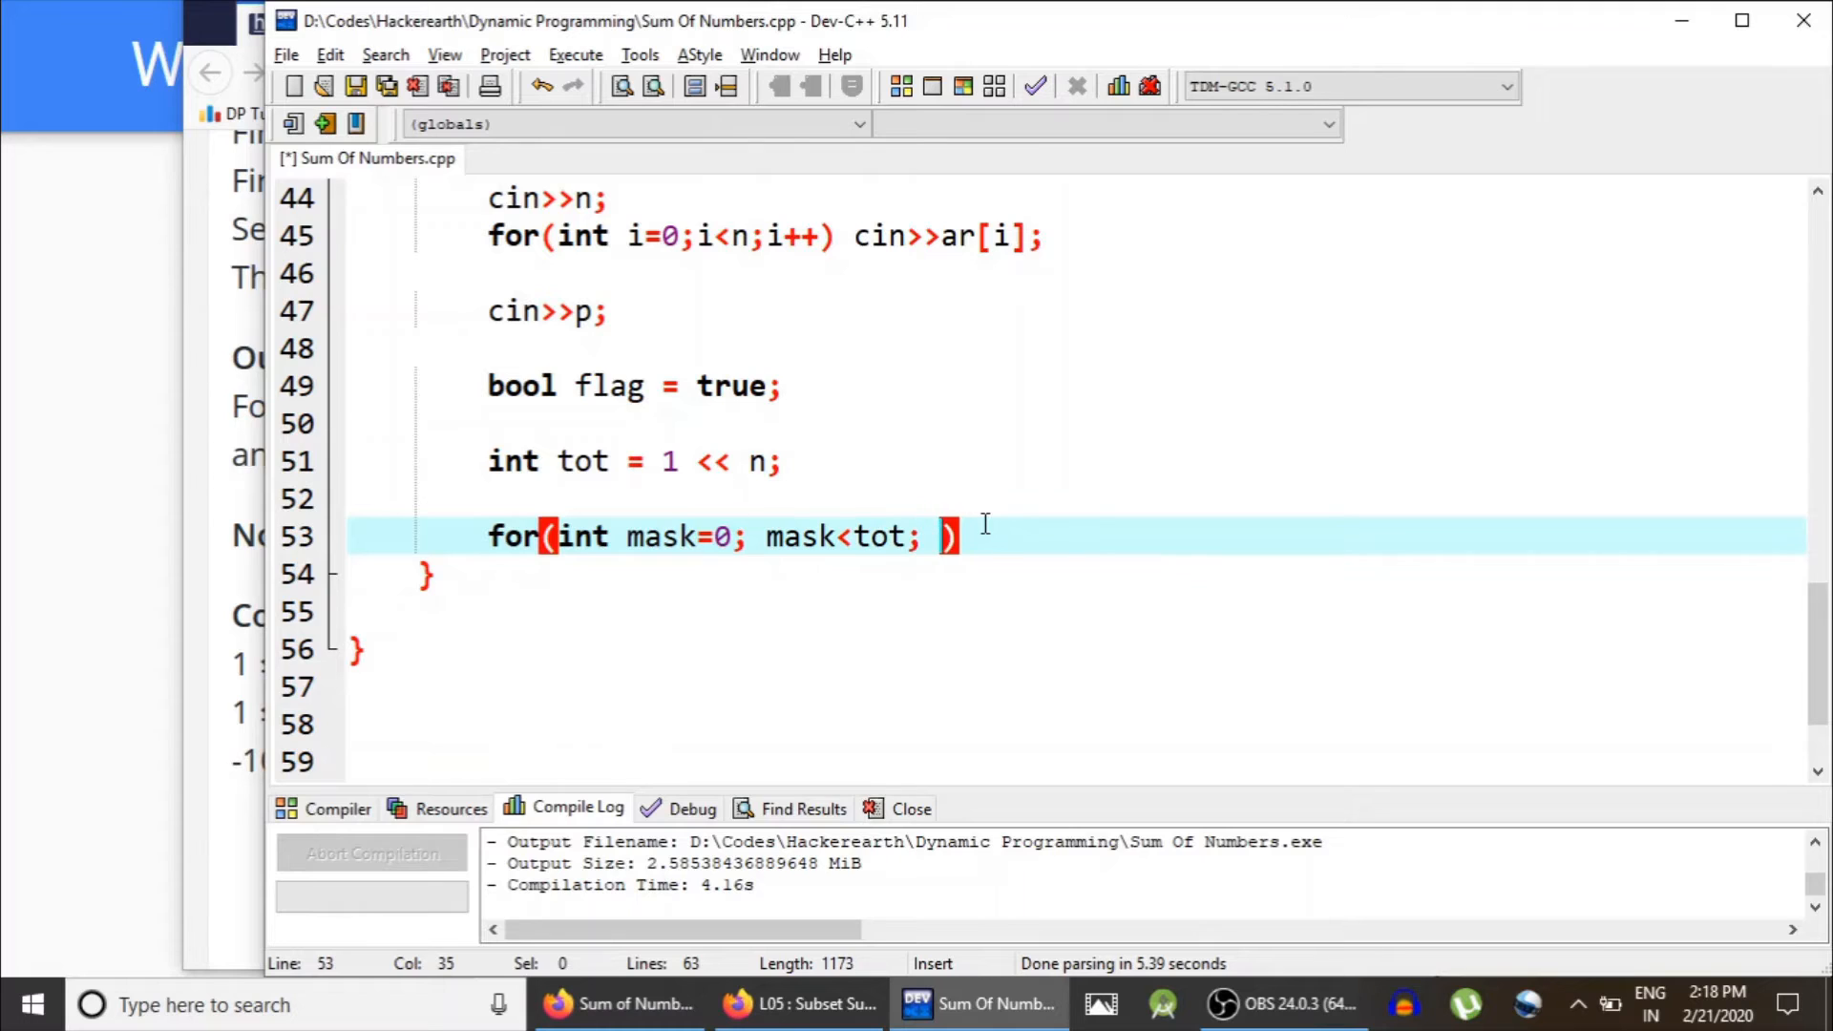
pyautogui.write('mask++')
pyautogui.write('{')
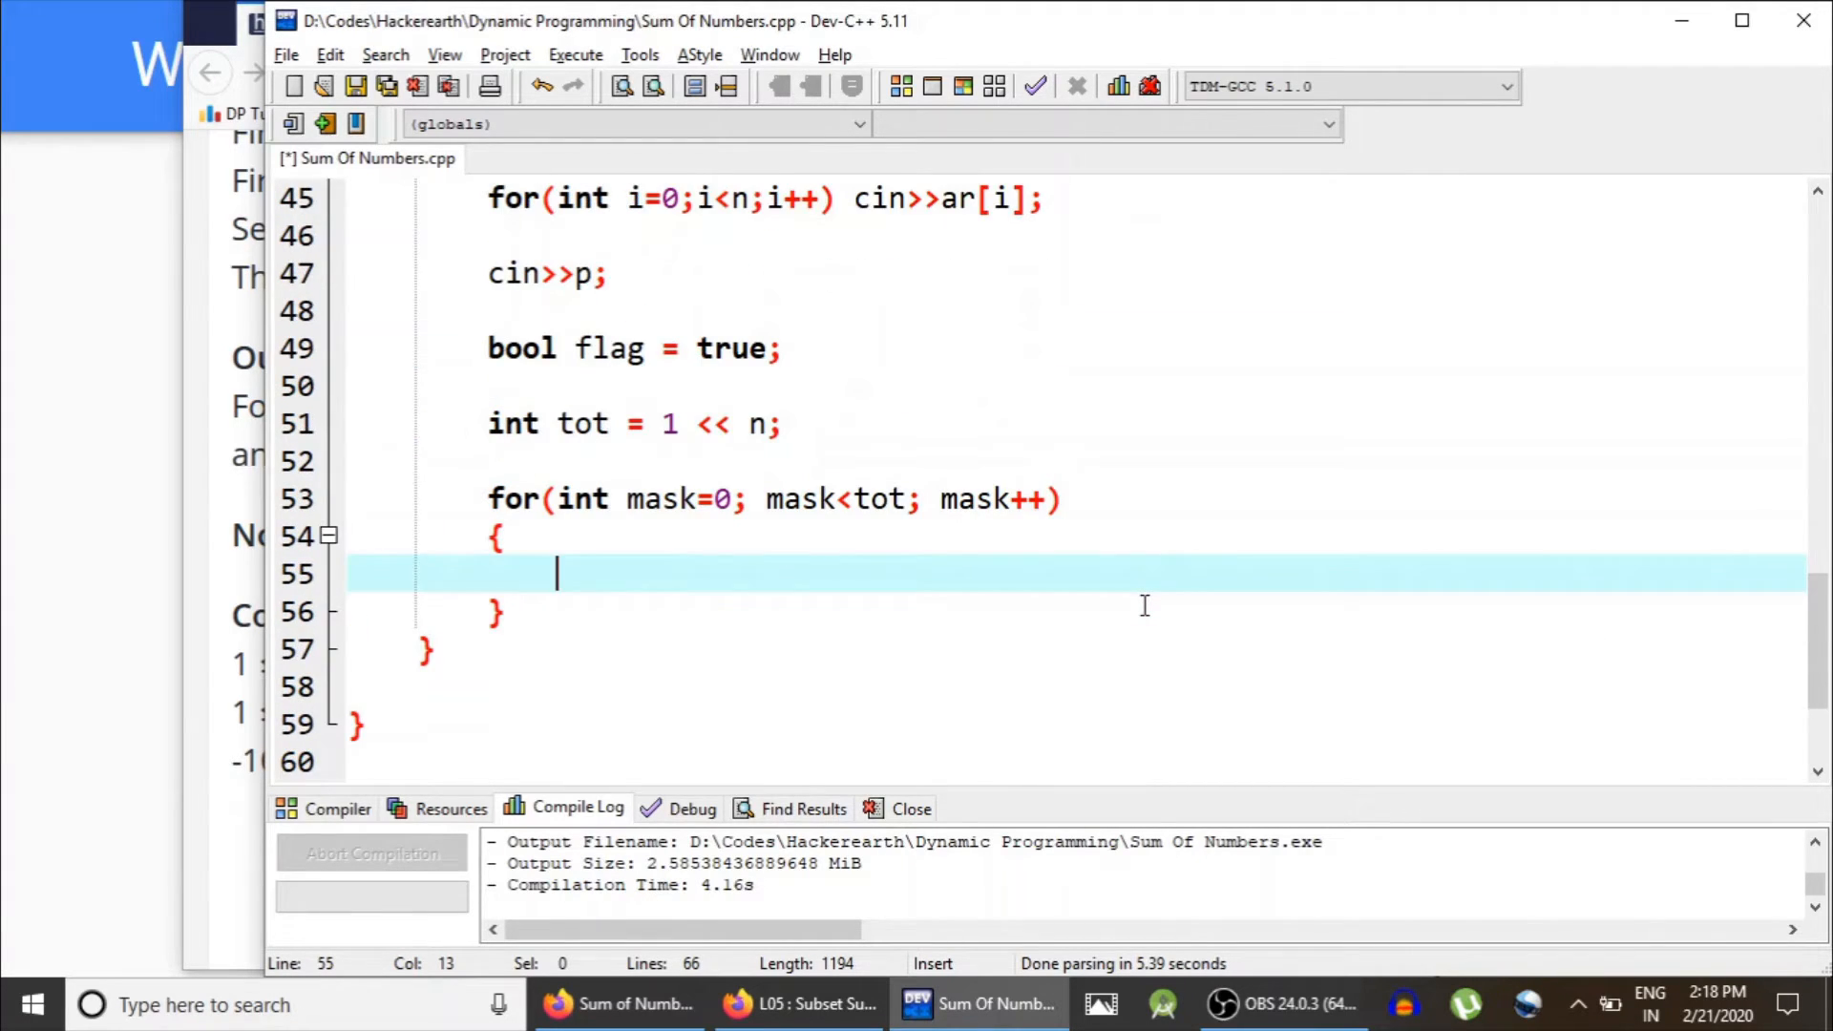
# Step: Reset sum inside the mask loop and add the inner for(int i=0;i<n;i++) loop
pyautogui.scroll(-3)
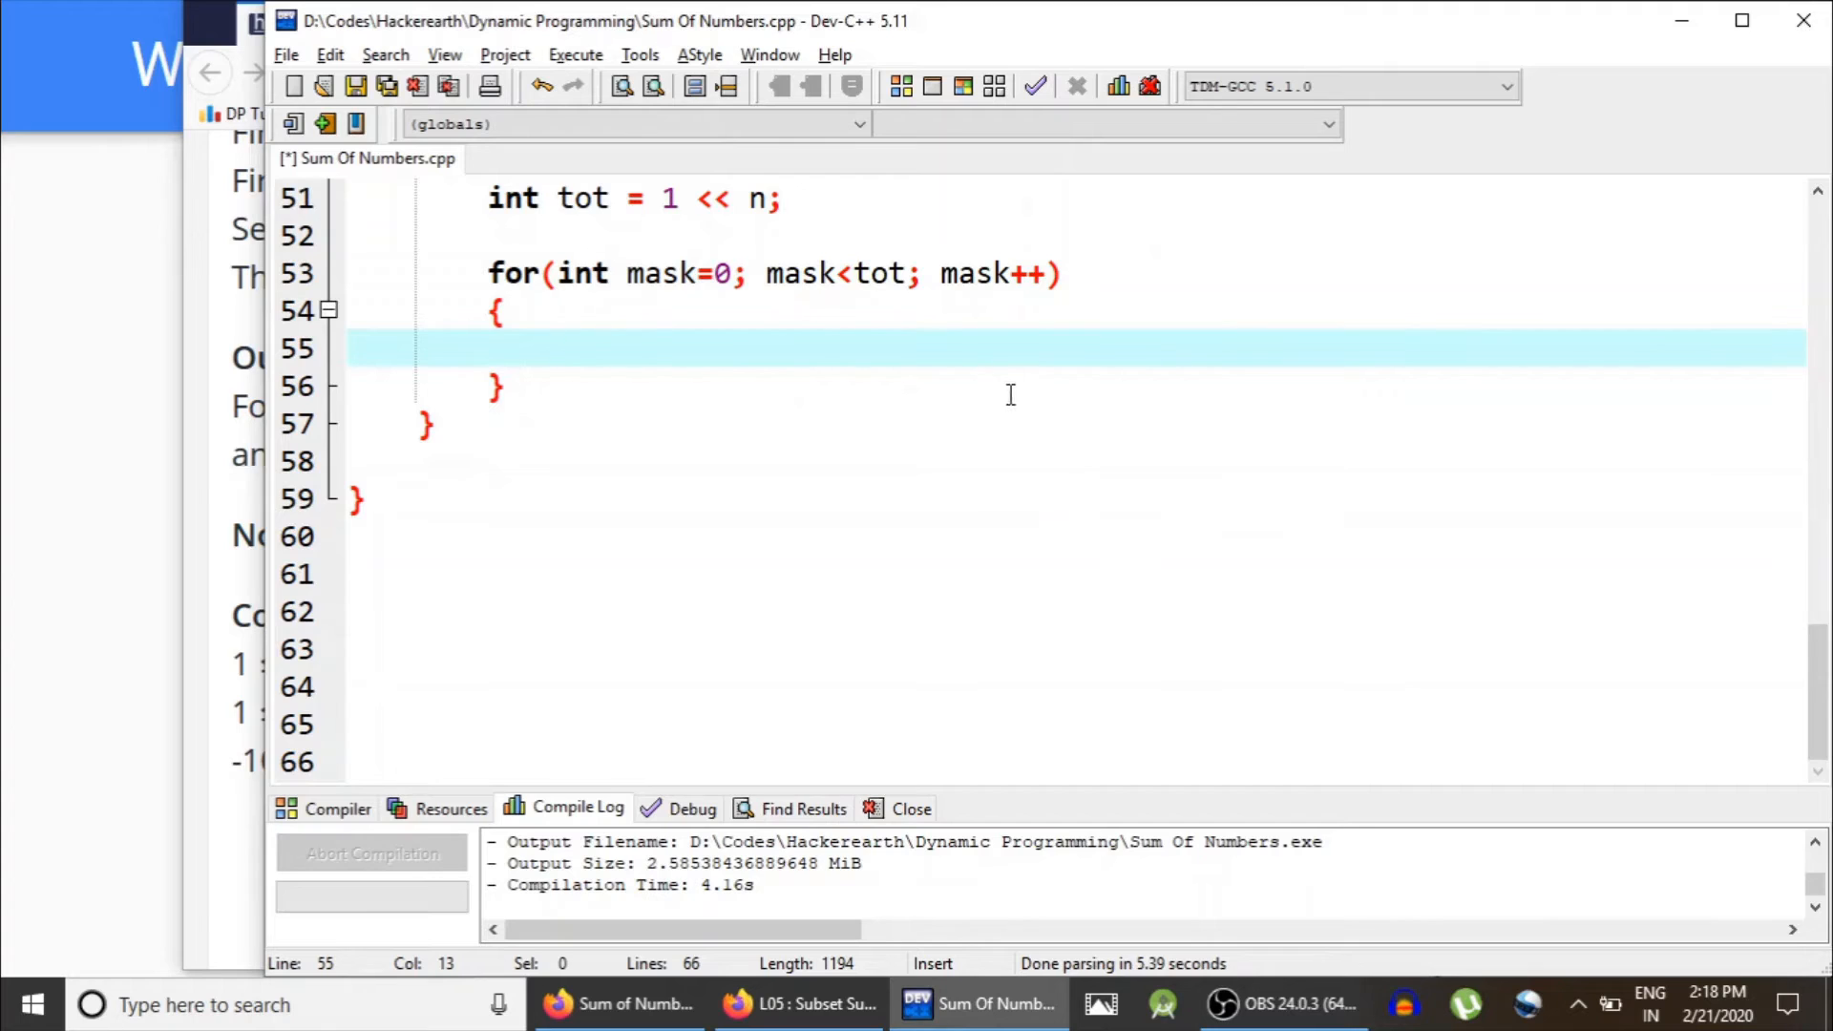
pyautogui.moveTo(1239, 357)
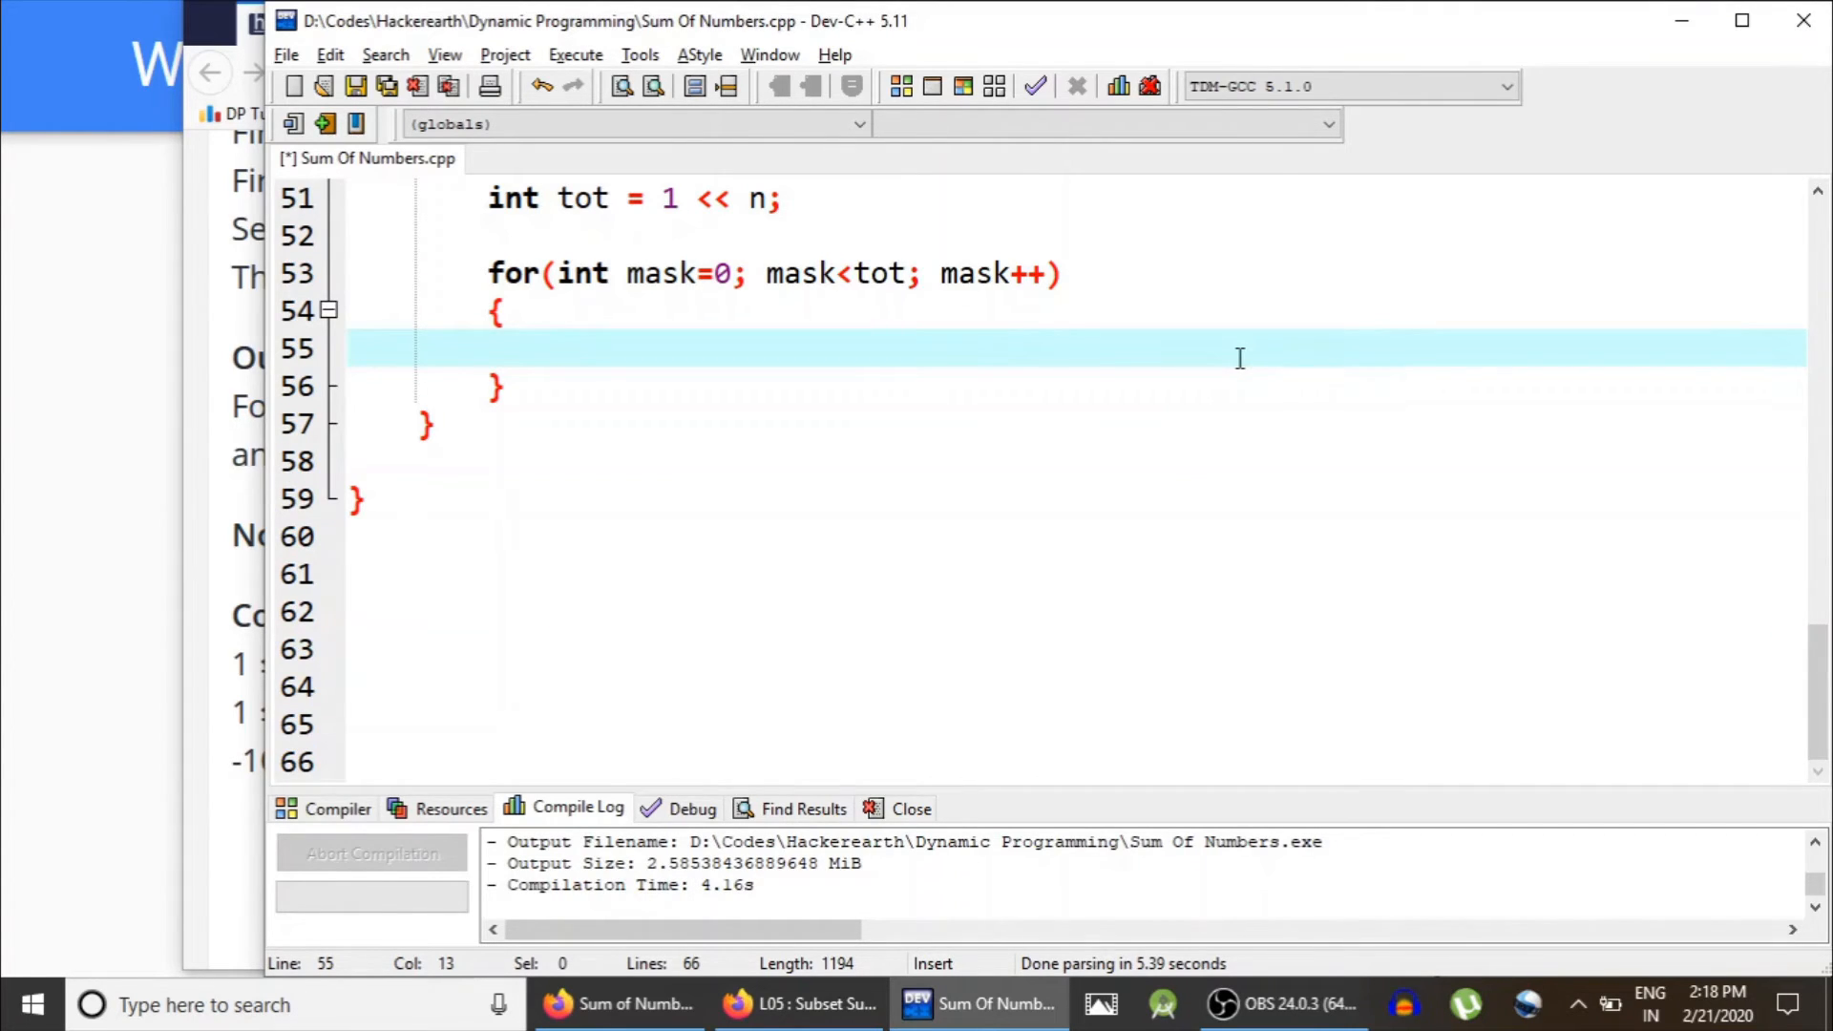
pyautogui.write('sum = 0;')
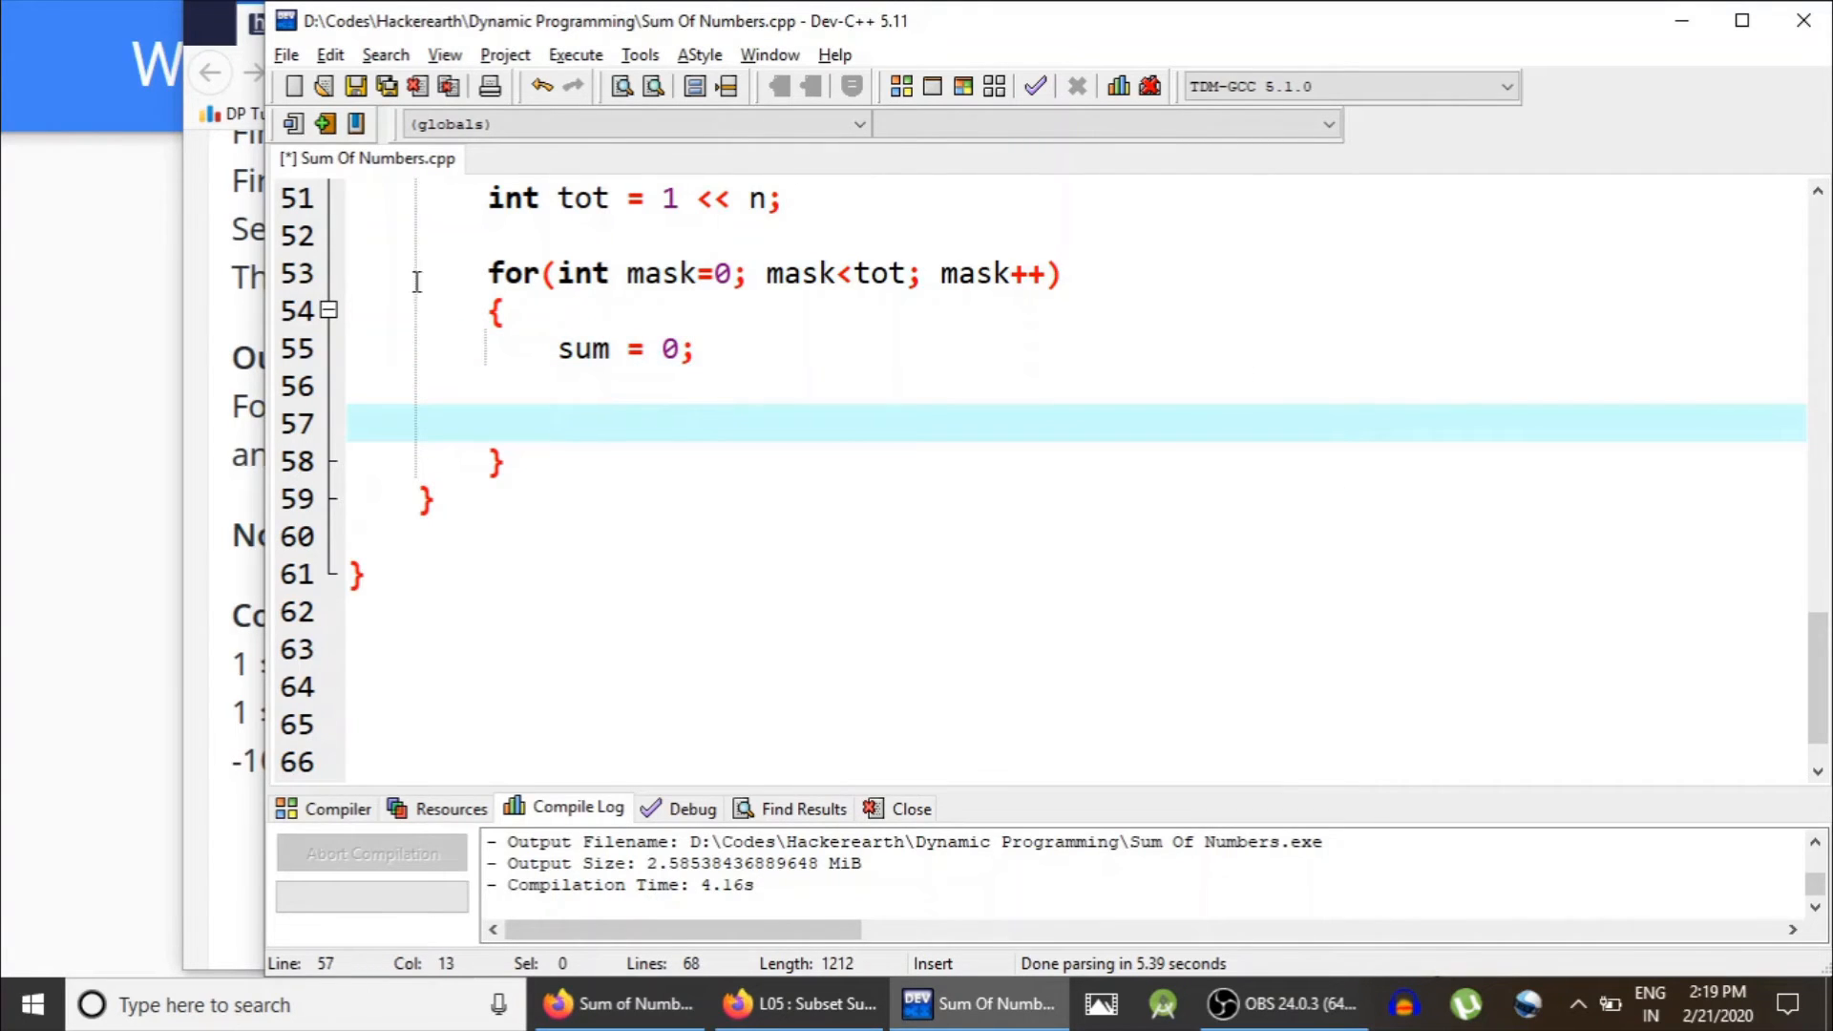
pyautogui.doubleClick(668, 273)
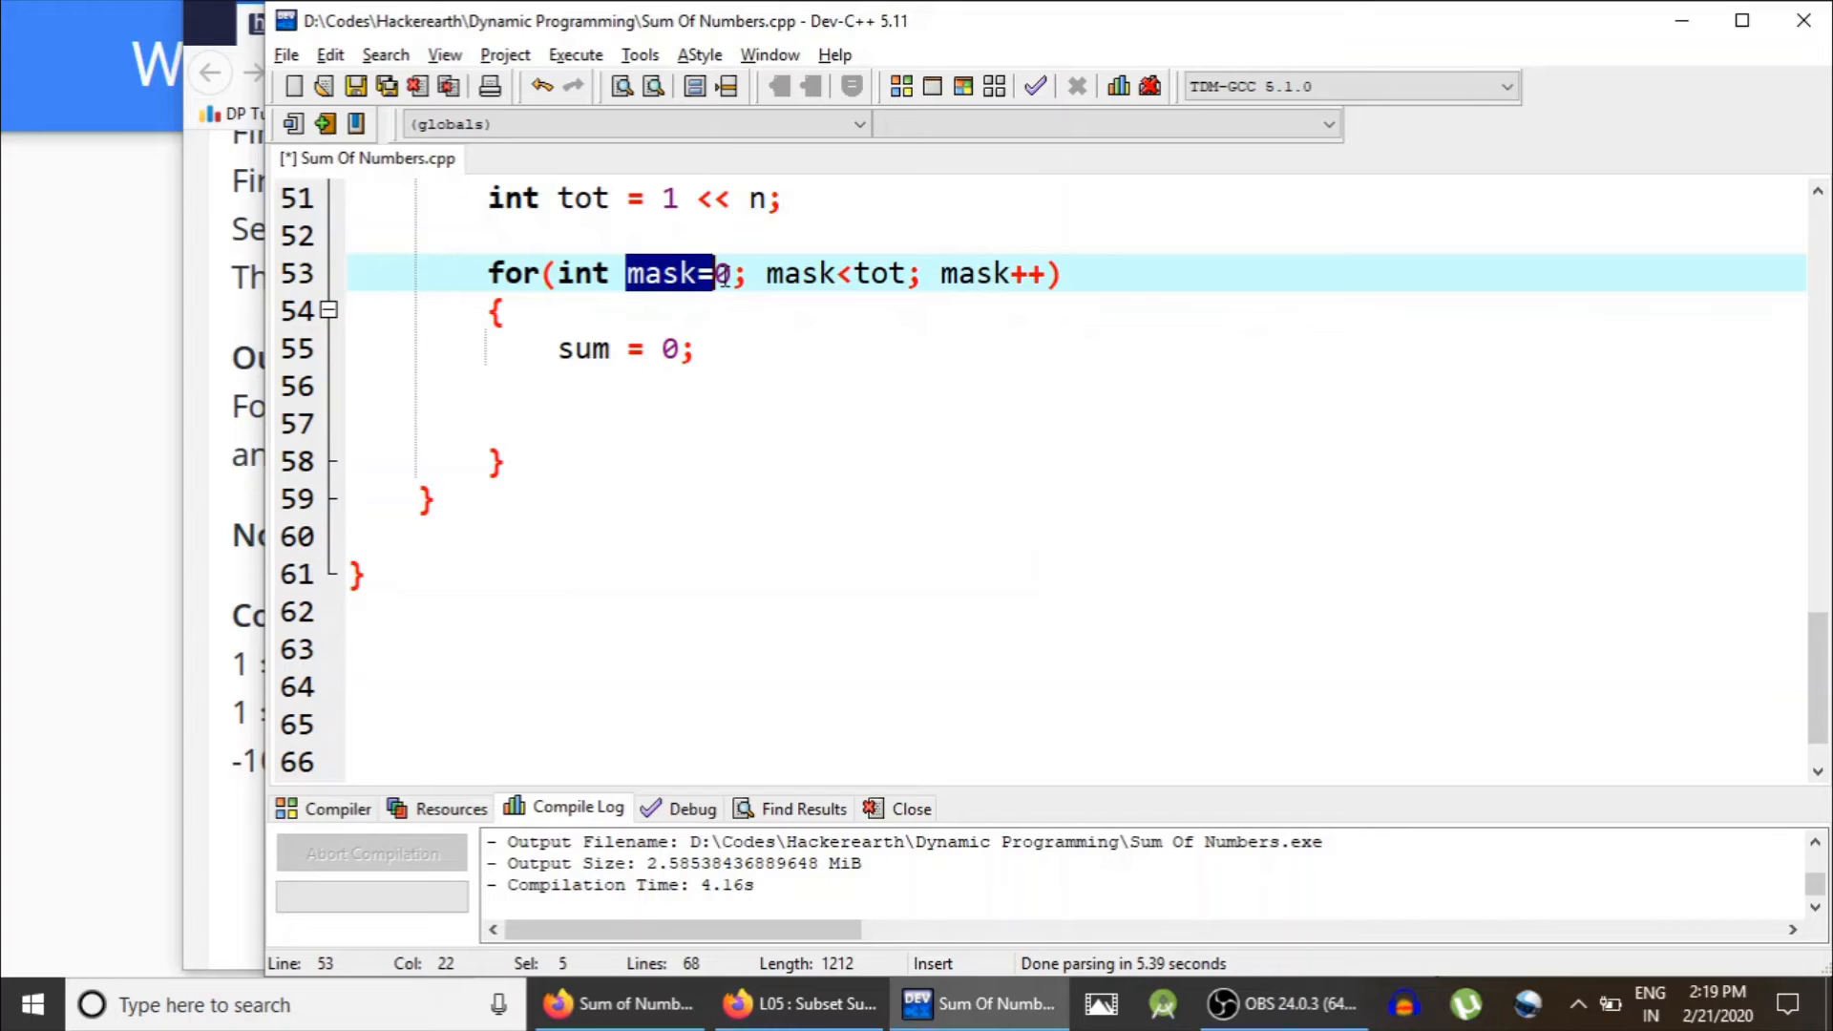
pyautogui.click(823, 424)
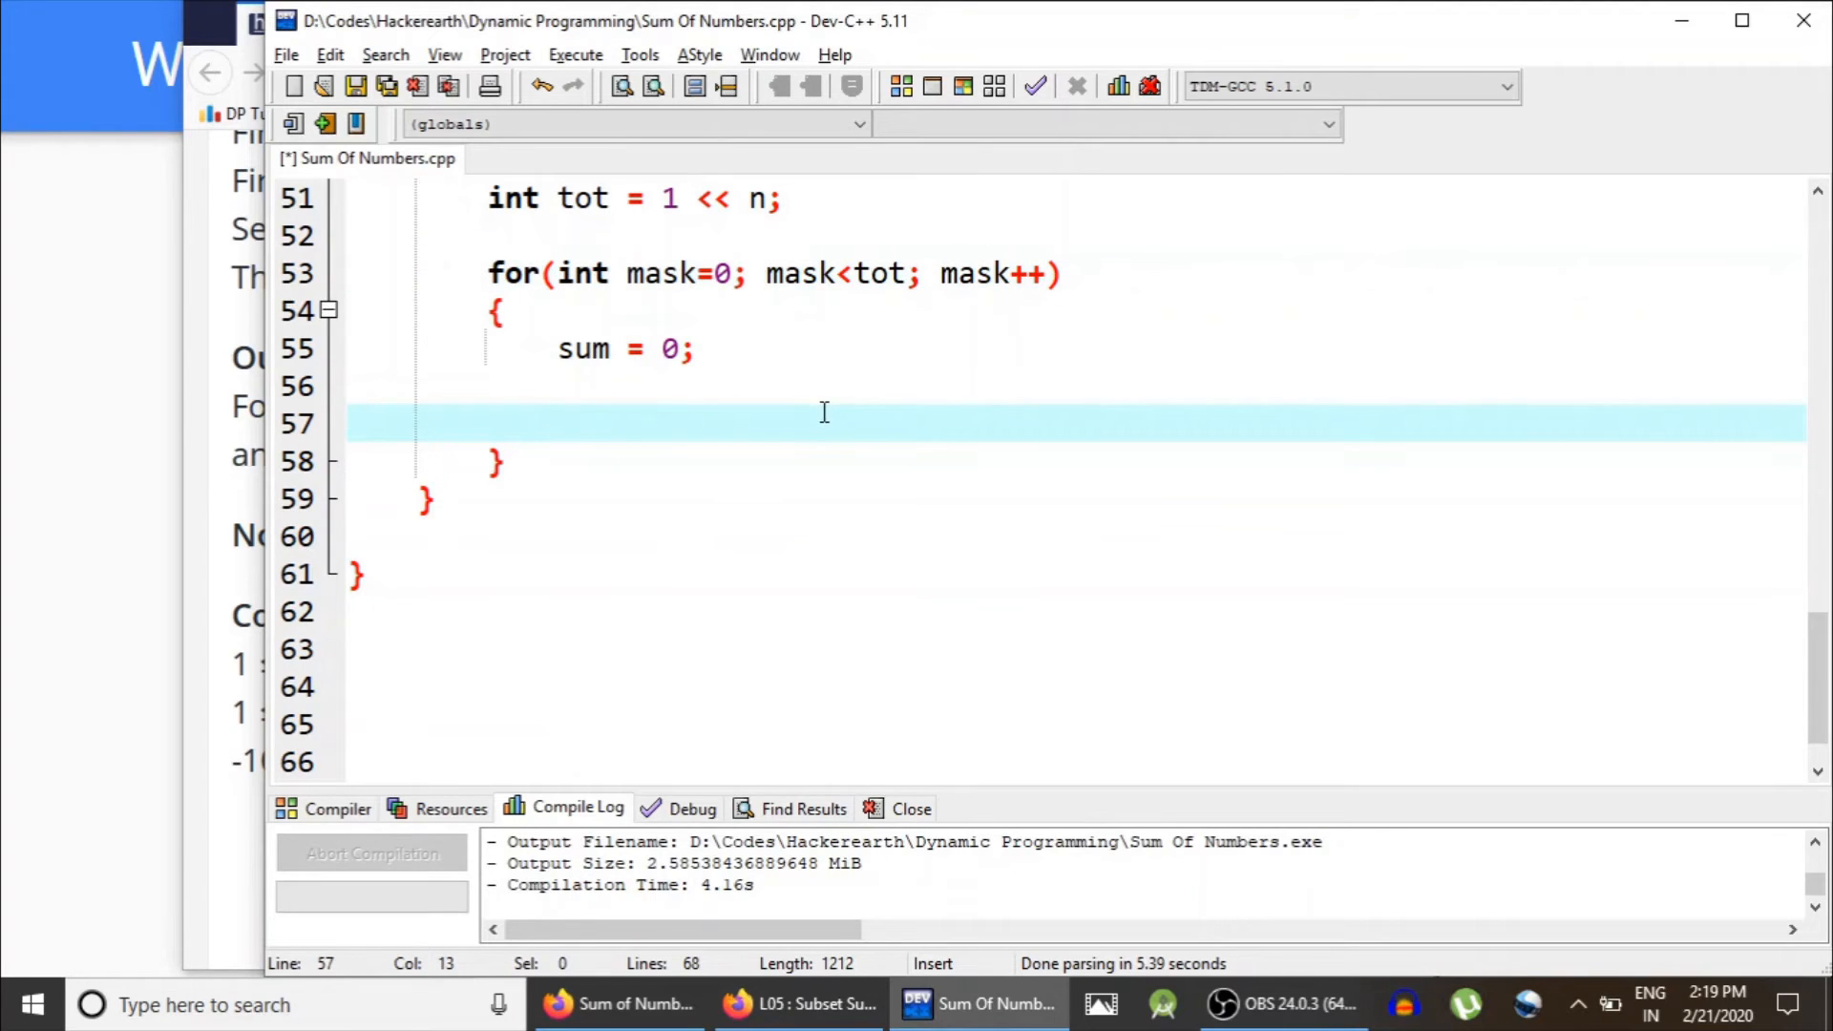
pyautogui.moveTo(903, 399)
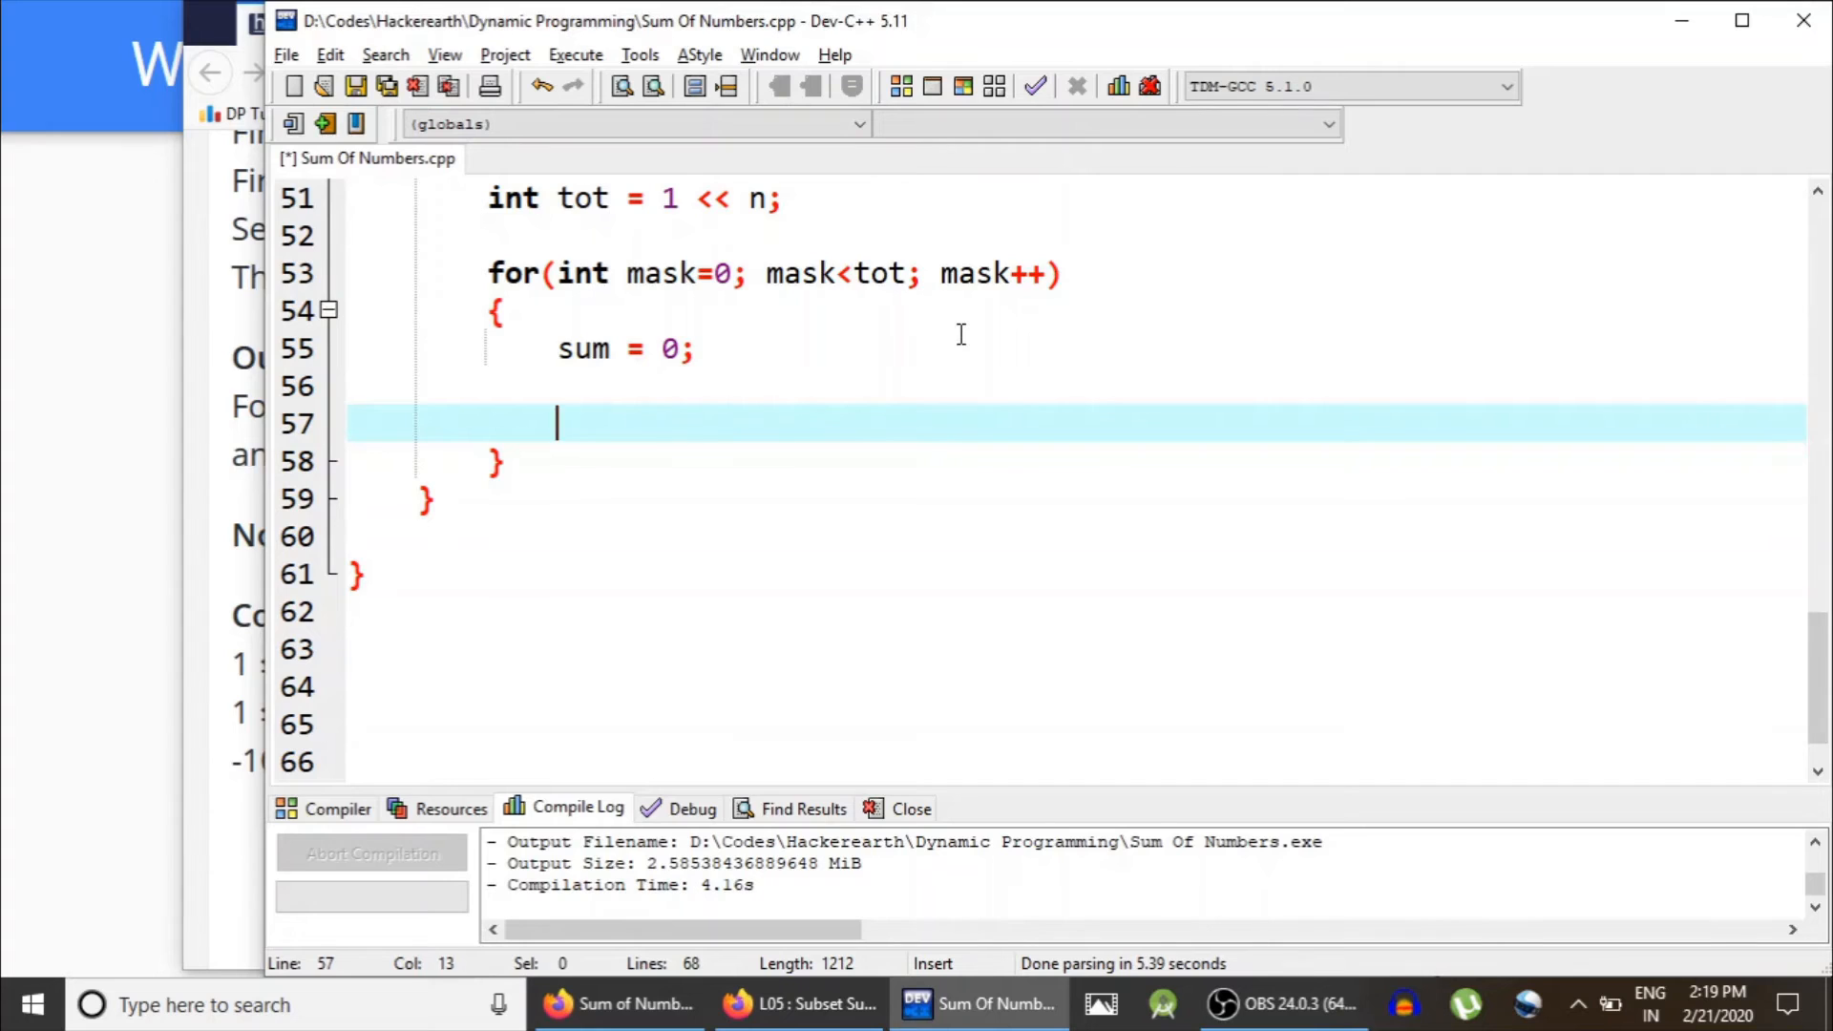
pyautogui.moveTo(1236, 375)
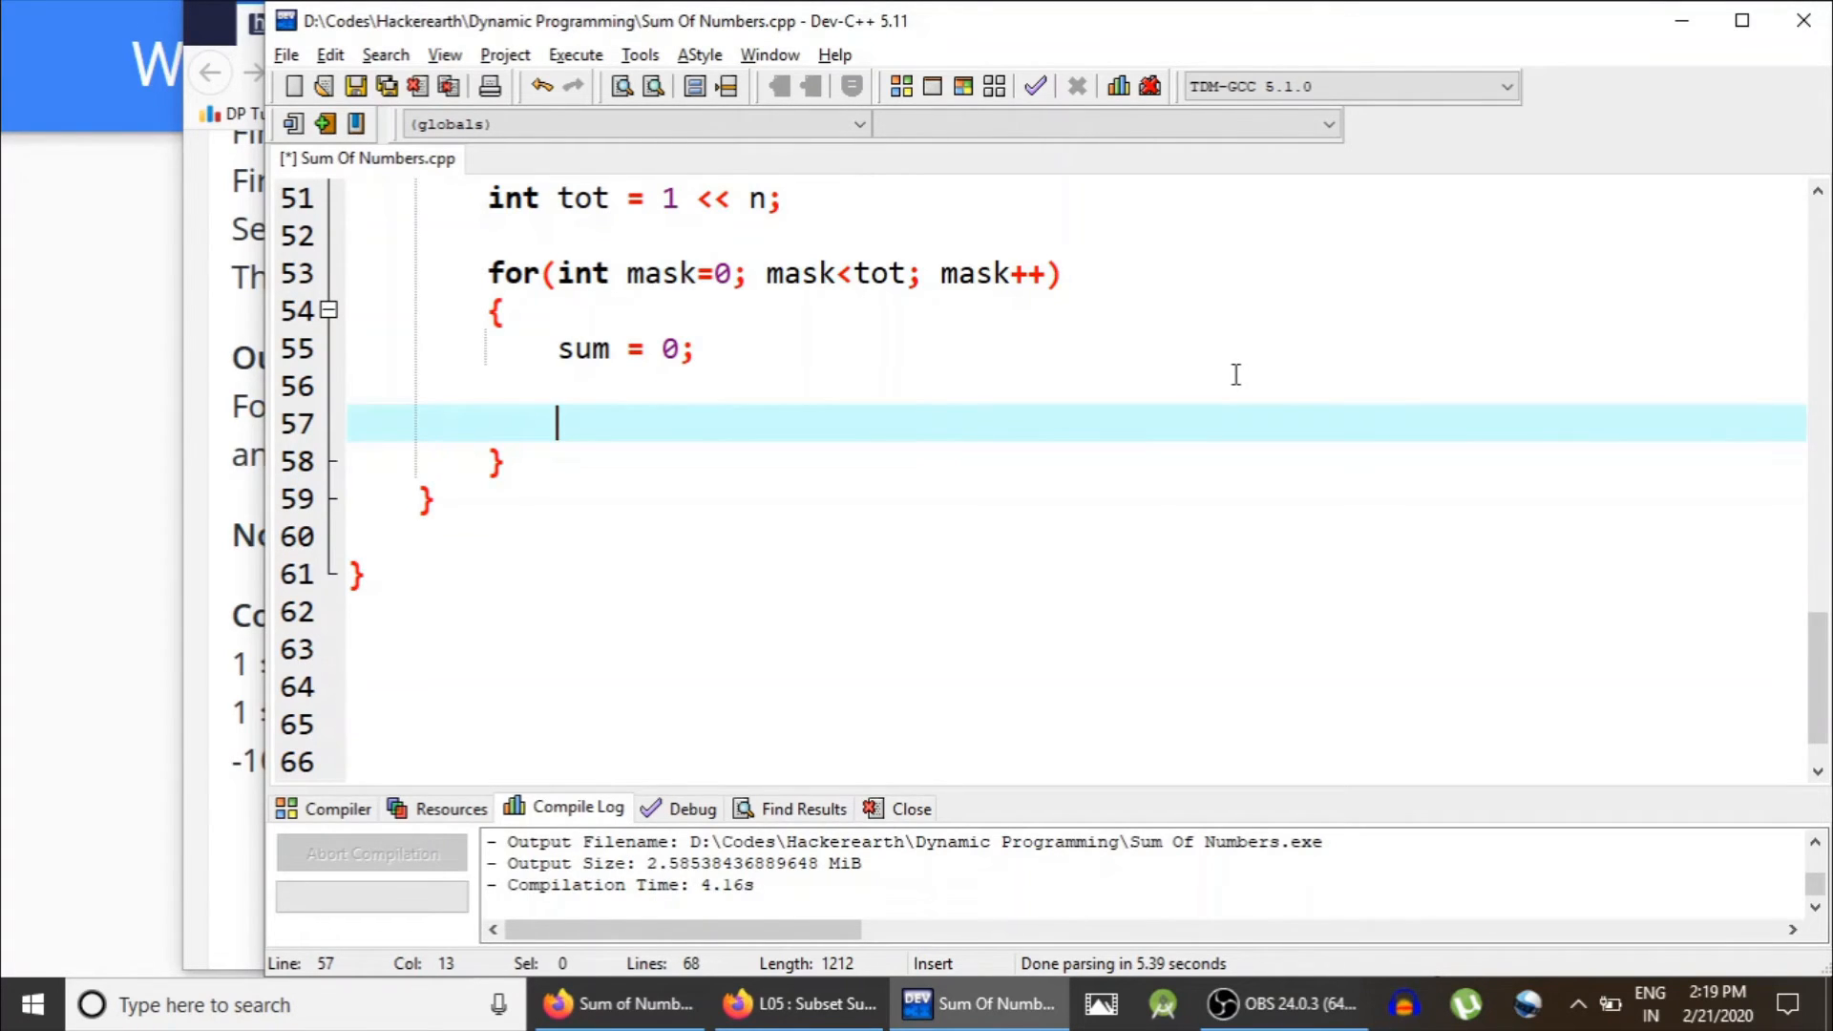
pyautogui.write('for()')
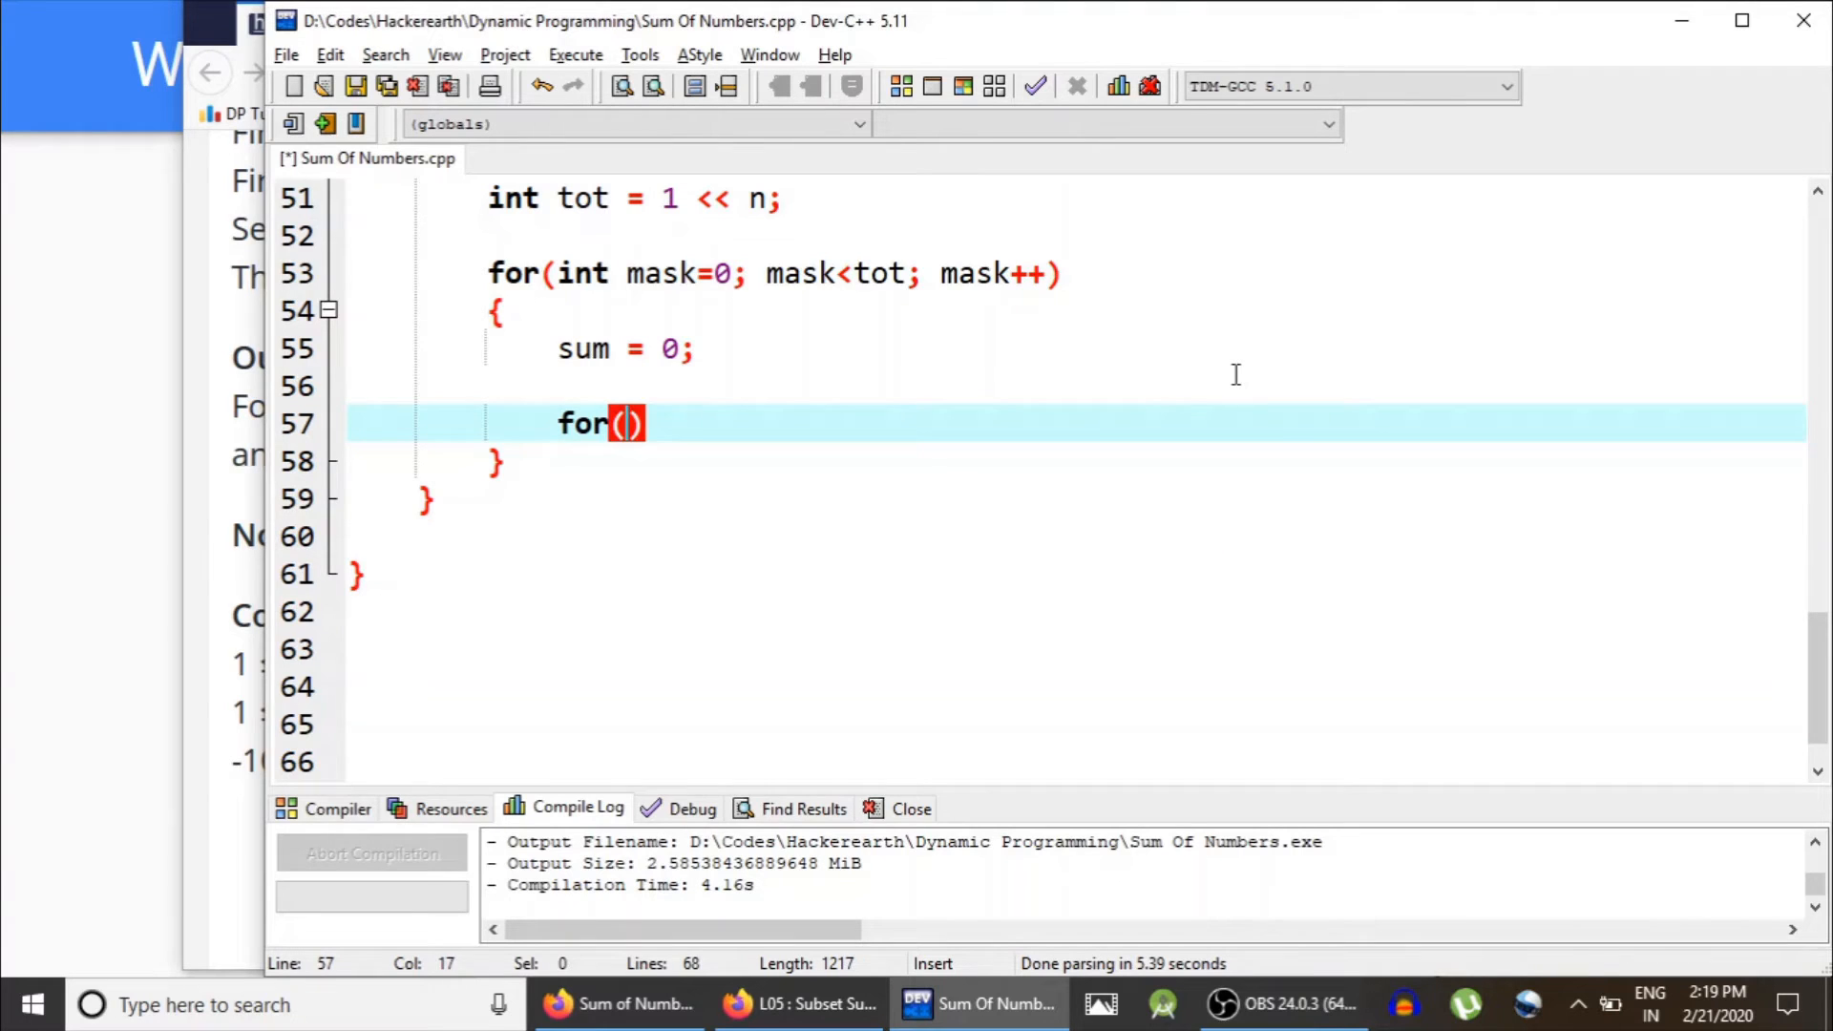
pyautogui.write('int i=0;')
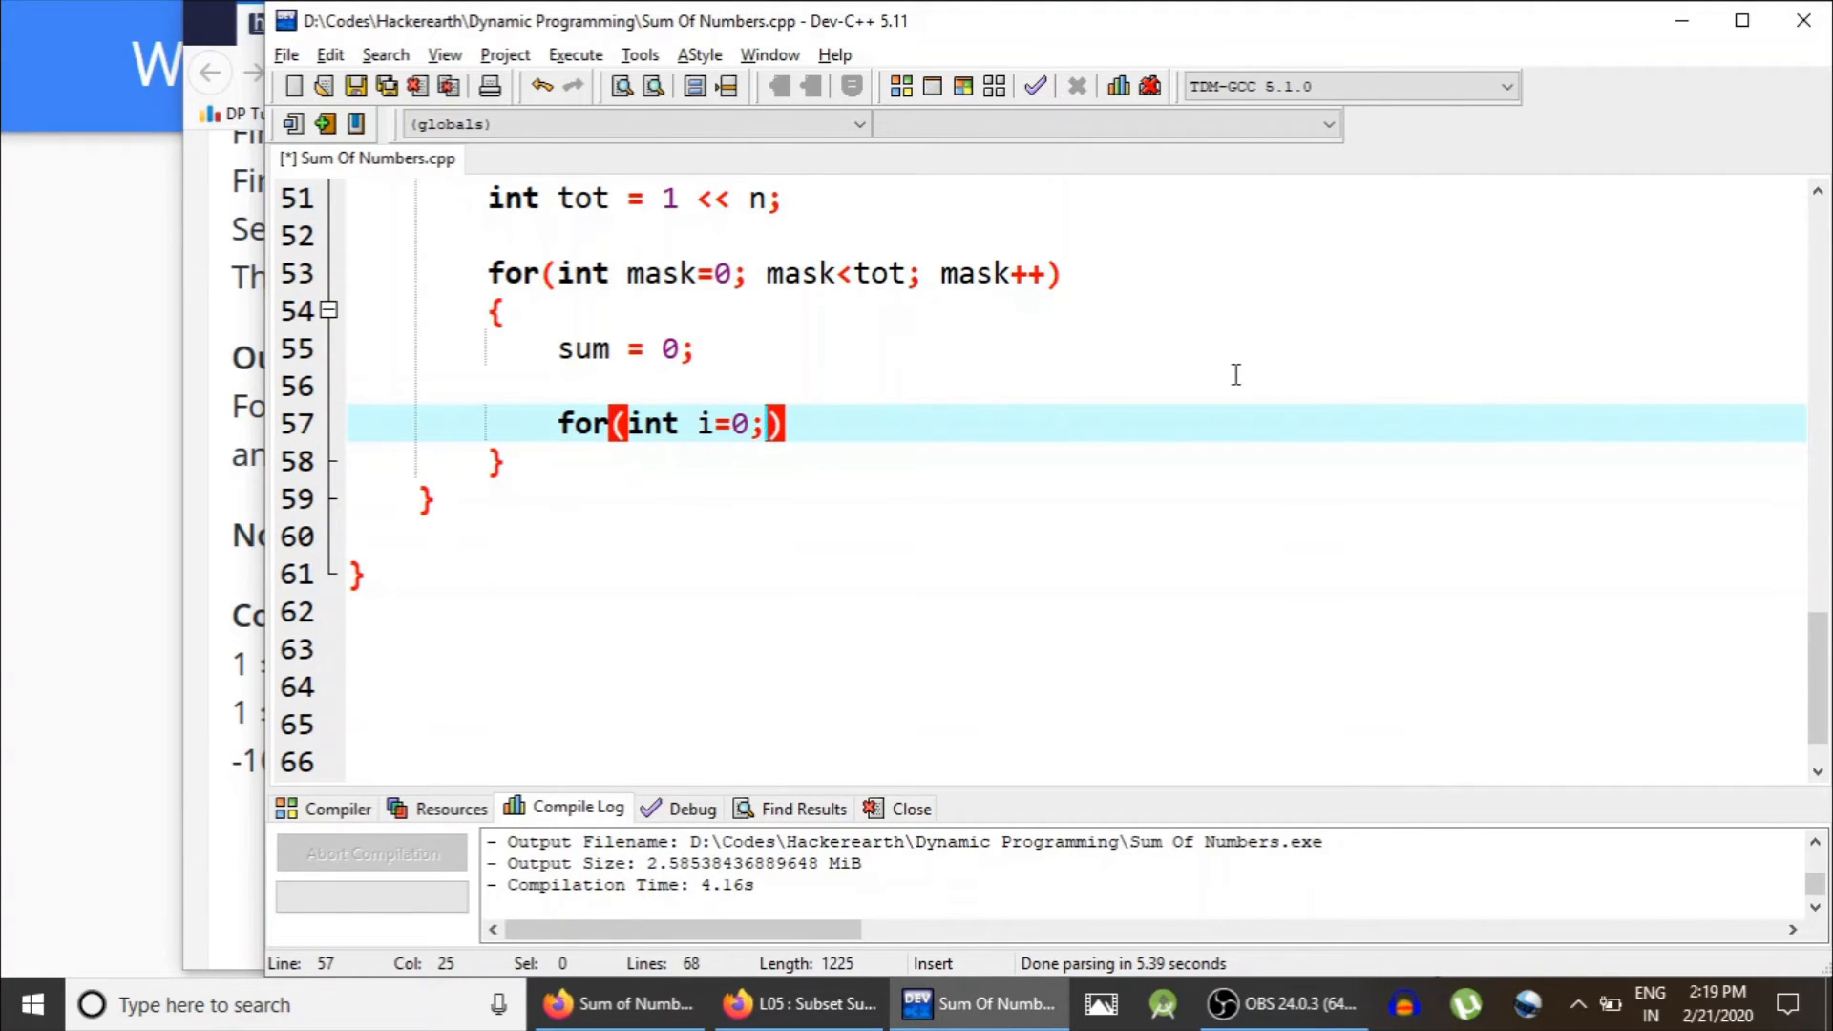
pyautogui.write('i<n;i++')
pyautogui.write('{')
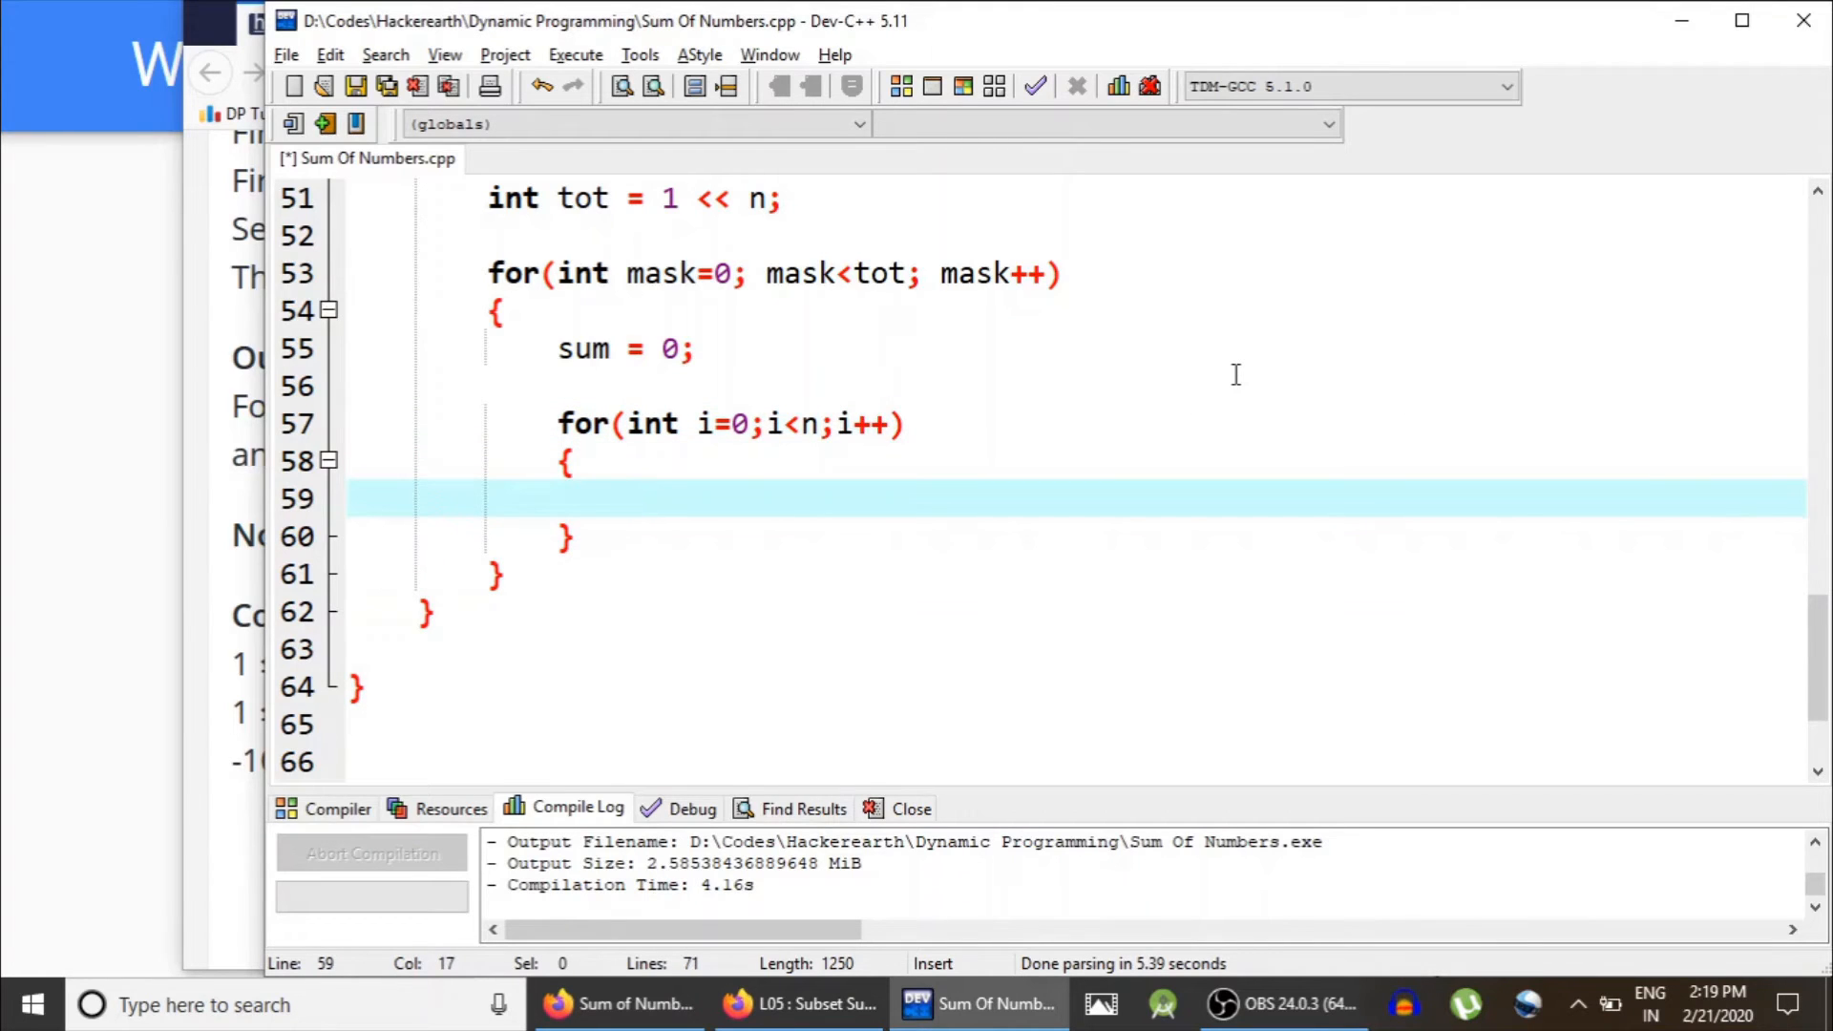
pyautogui.moveTo(1165, 378)
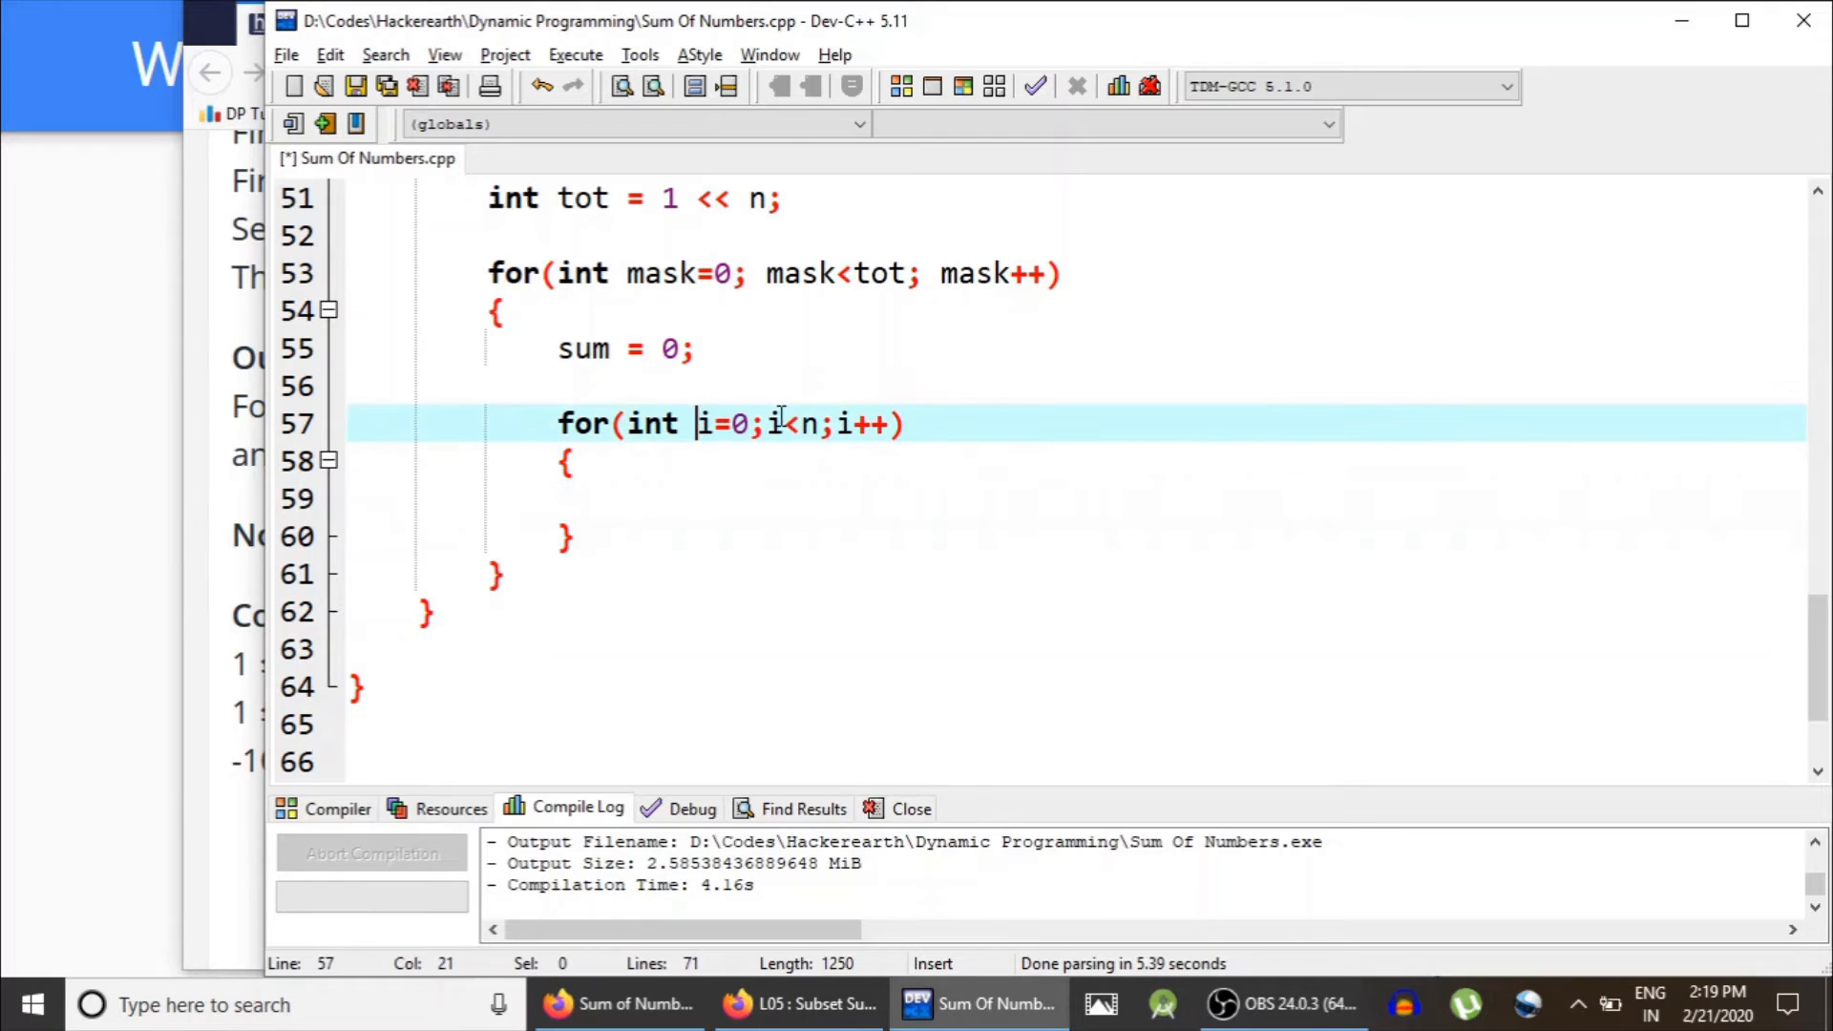
# Step: Inside the inner loop set int f = 1 << i; and if((mask & f) != 0) sum += ar[i];
pyautogui.click(877, 499)
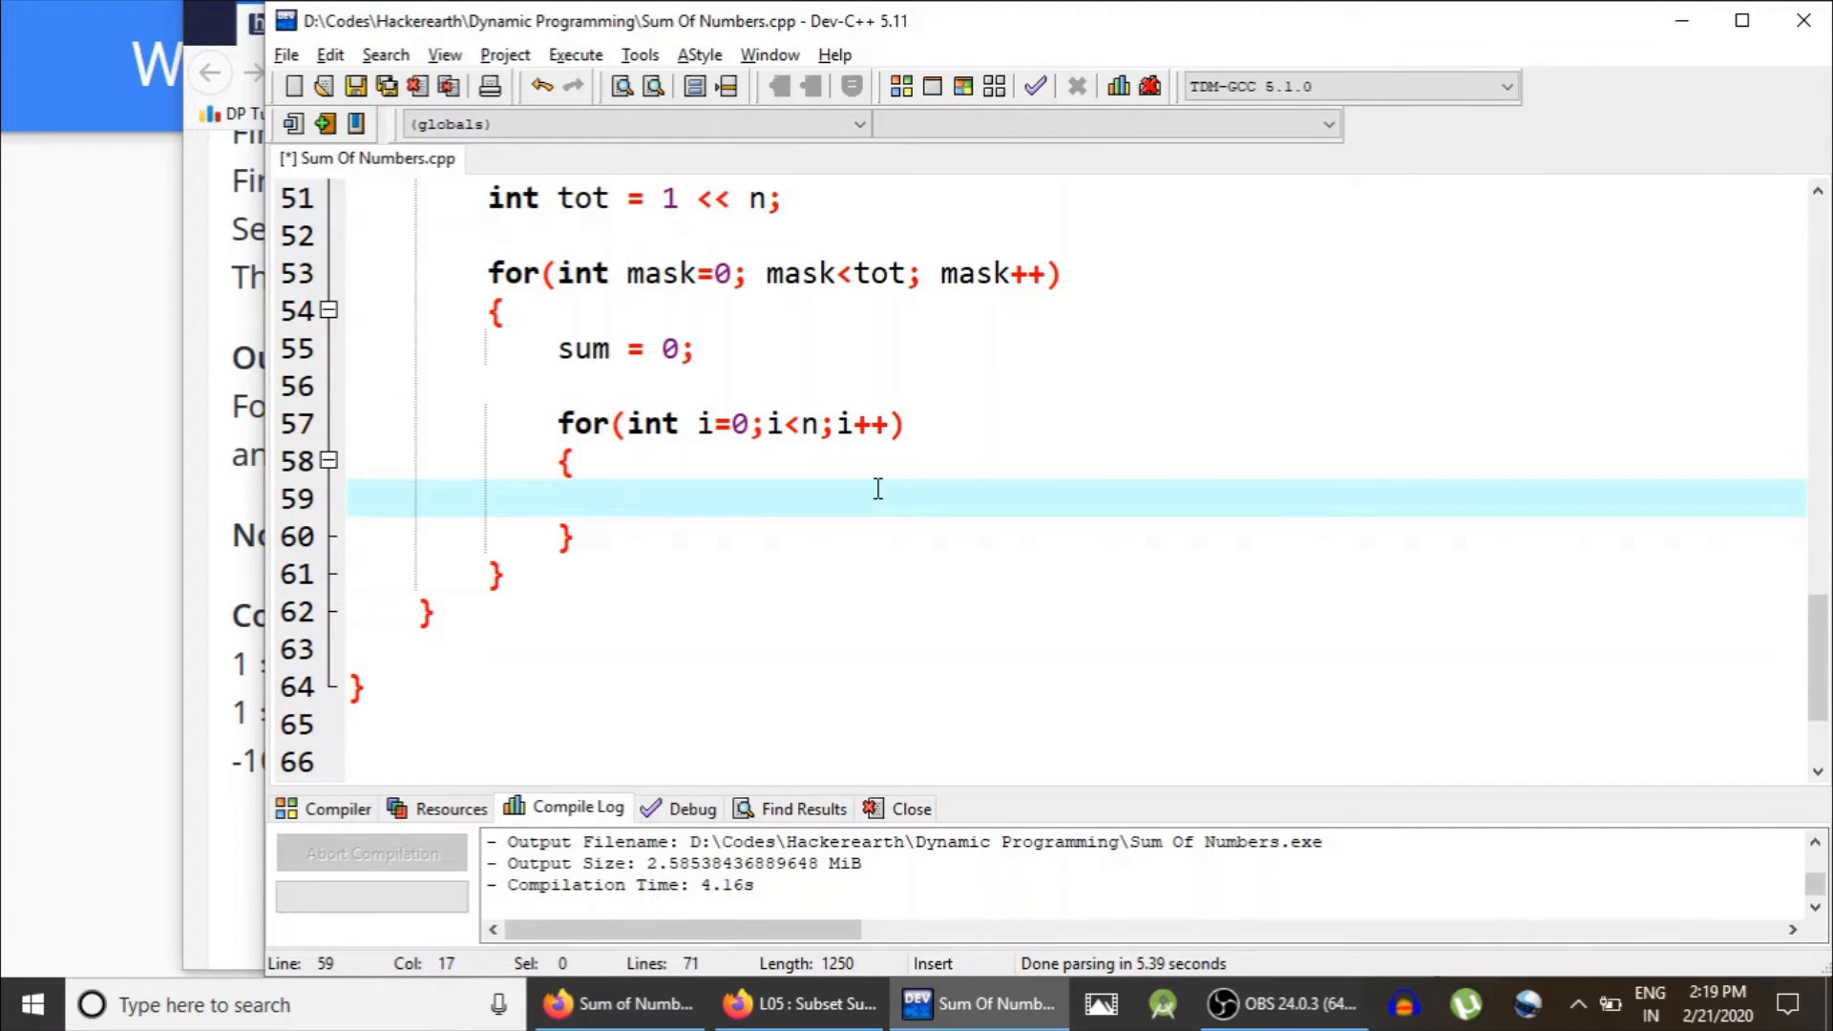
pyautogui.write('int f =')
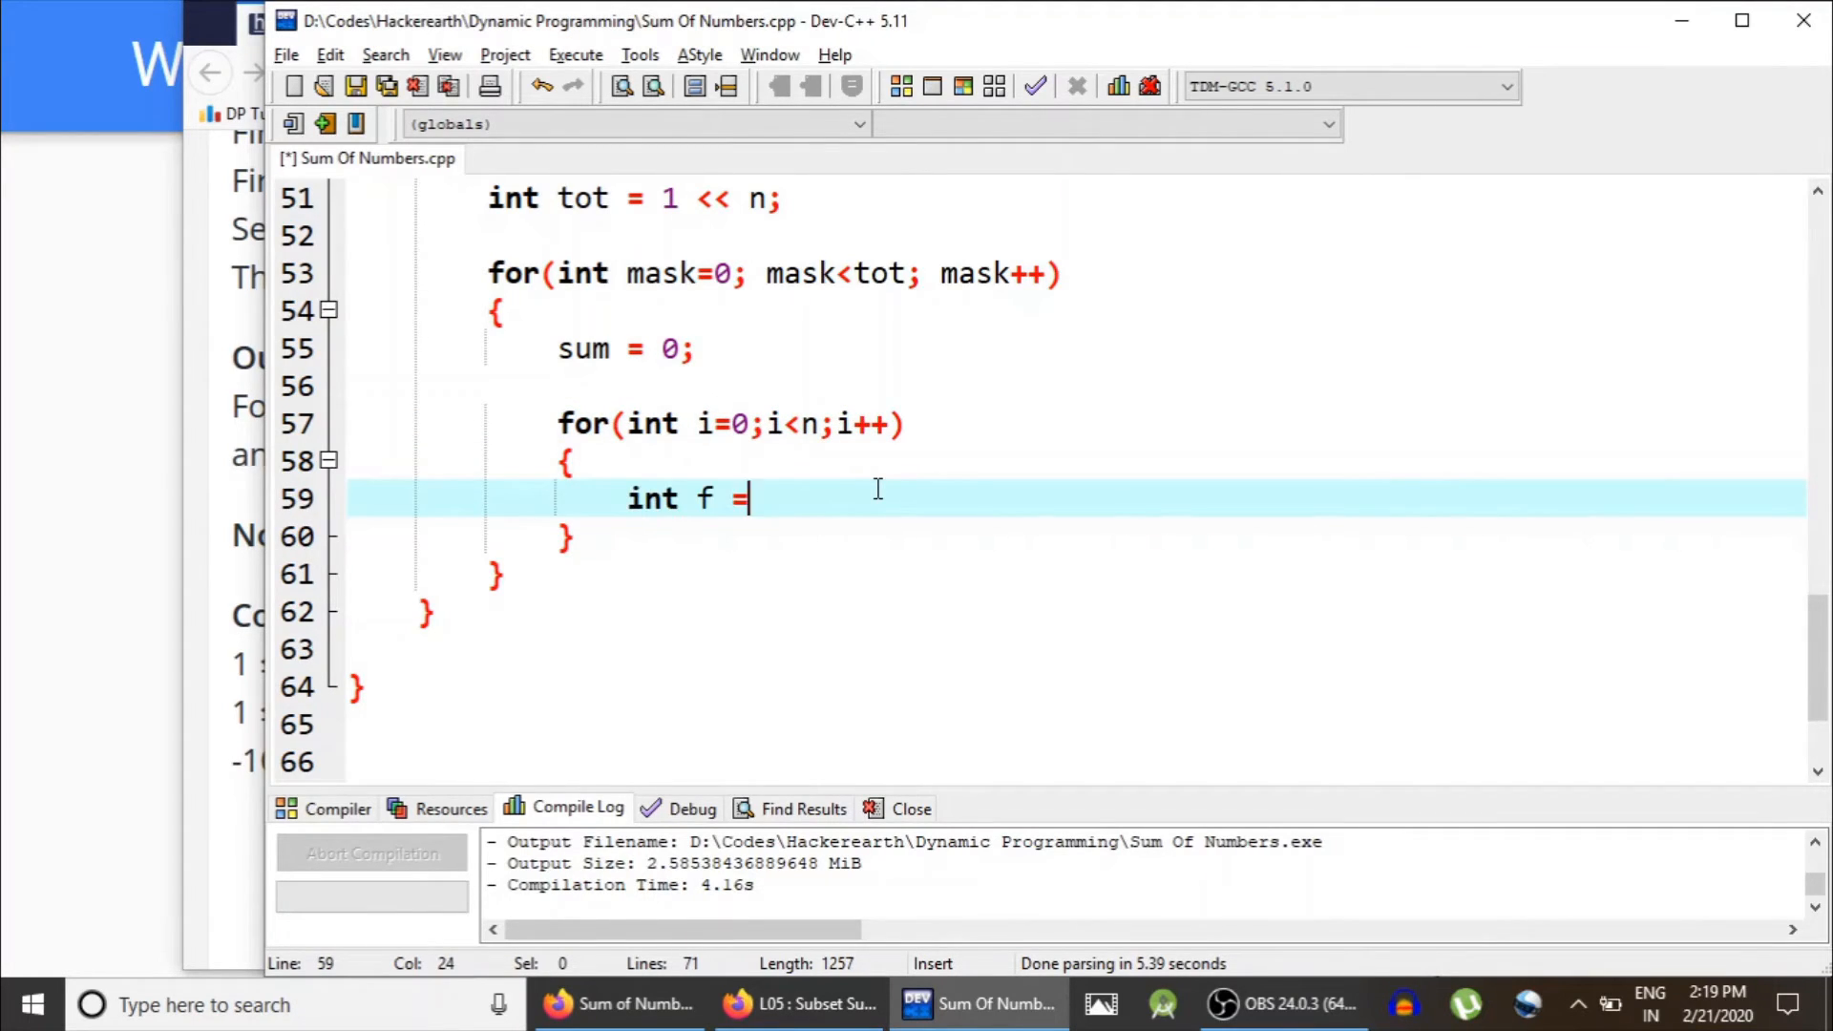
pyautogui.write('1 << i;')
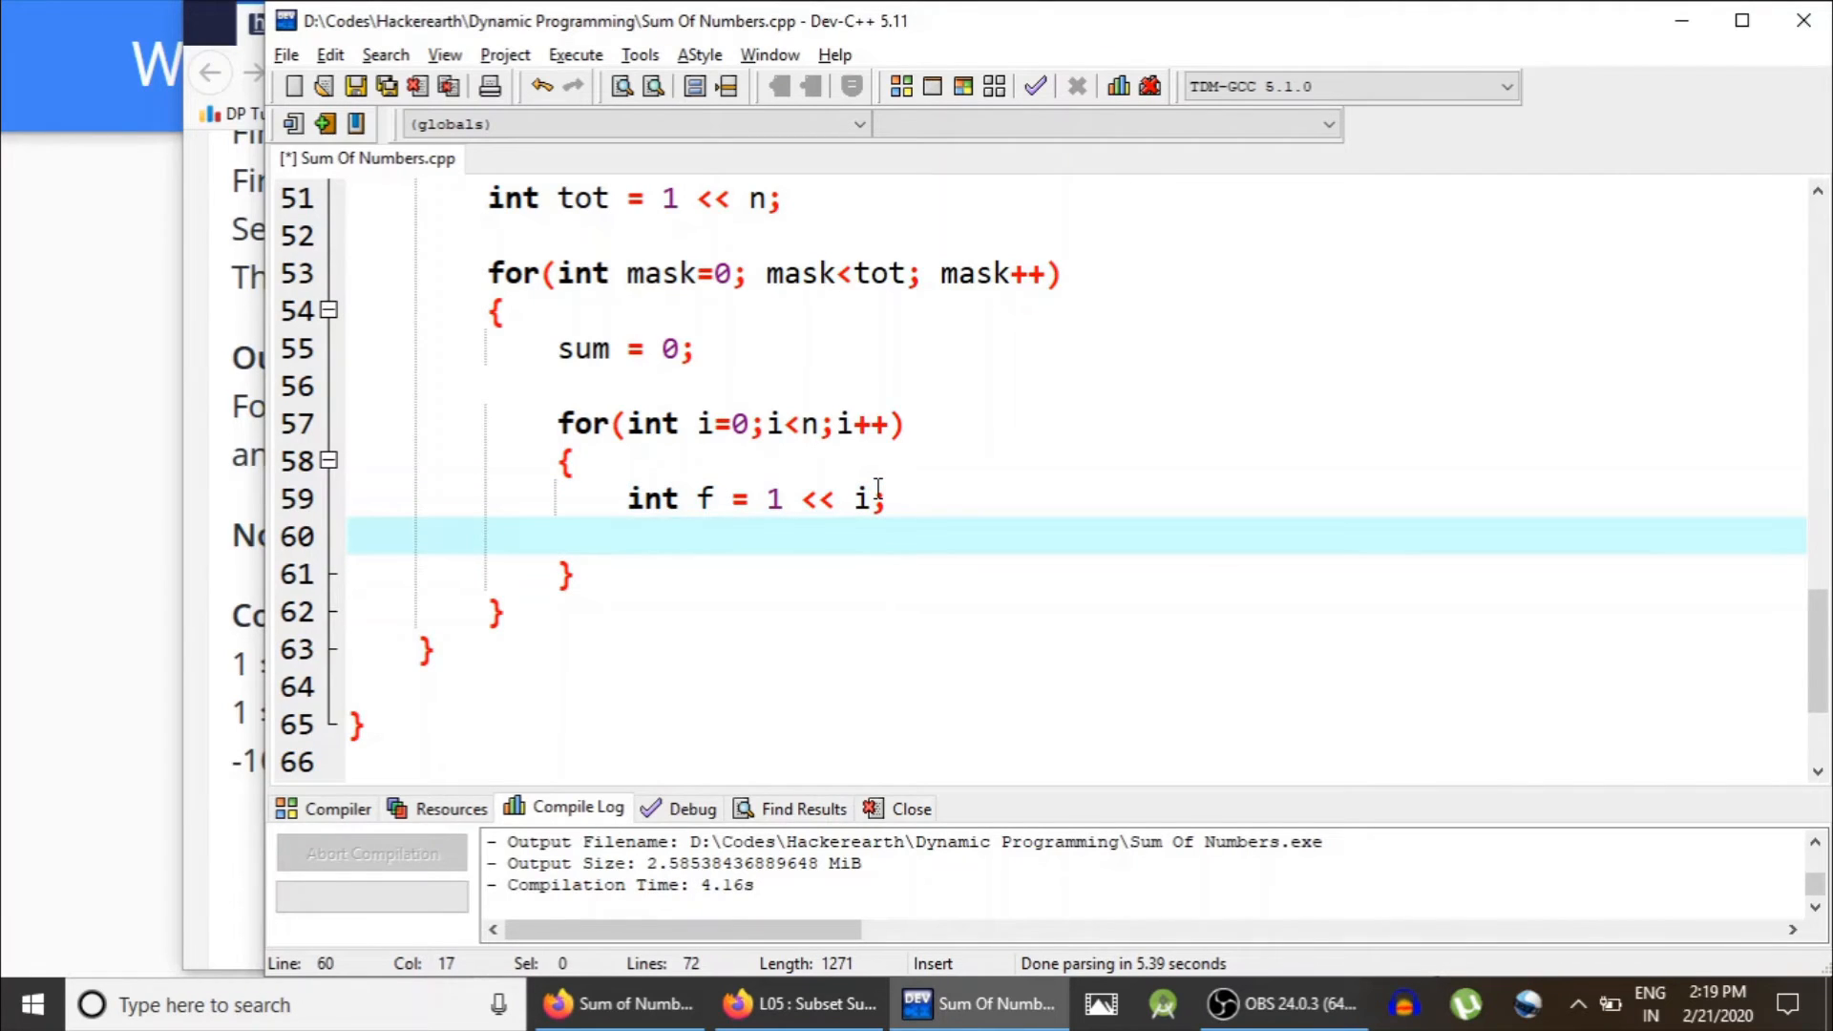
pyautogui.moveTo(830, 527)
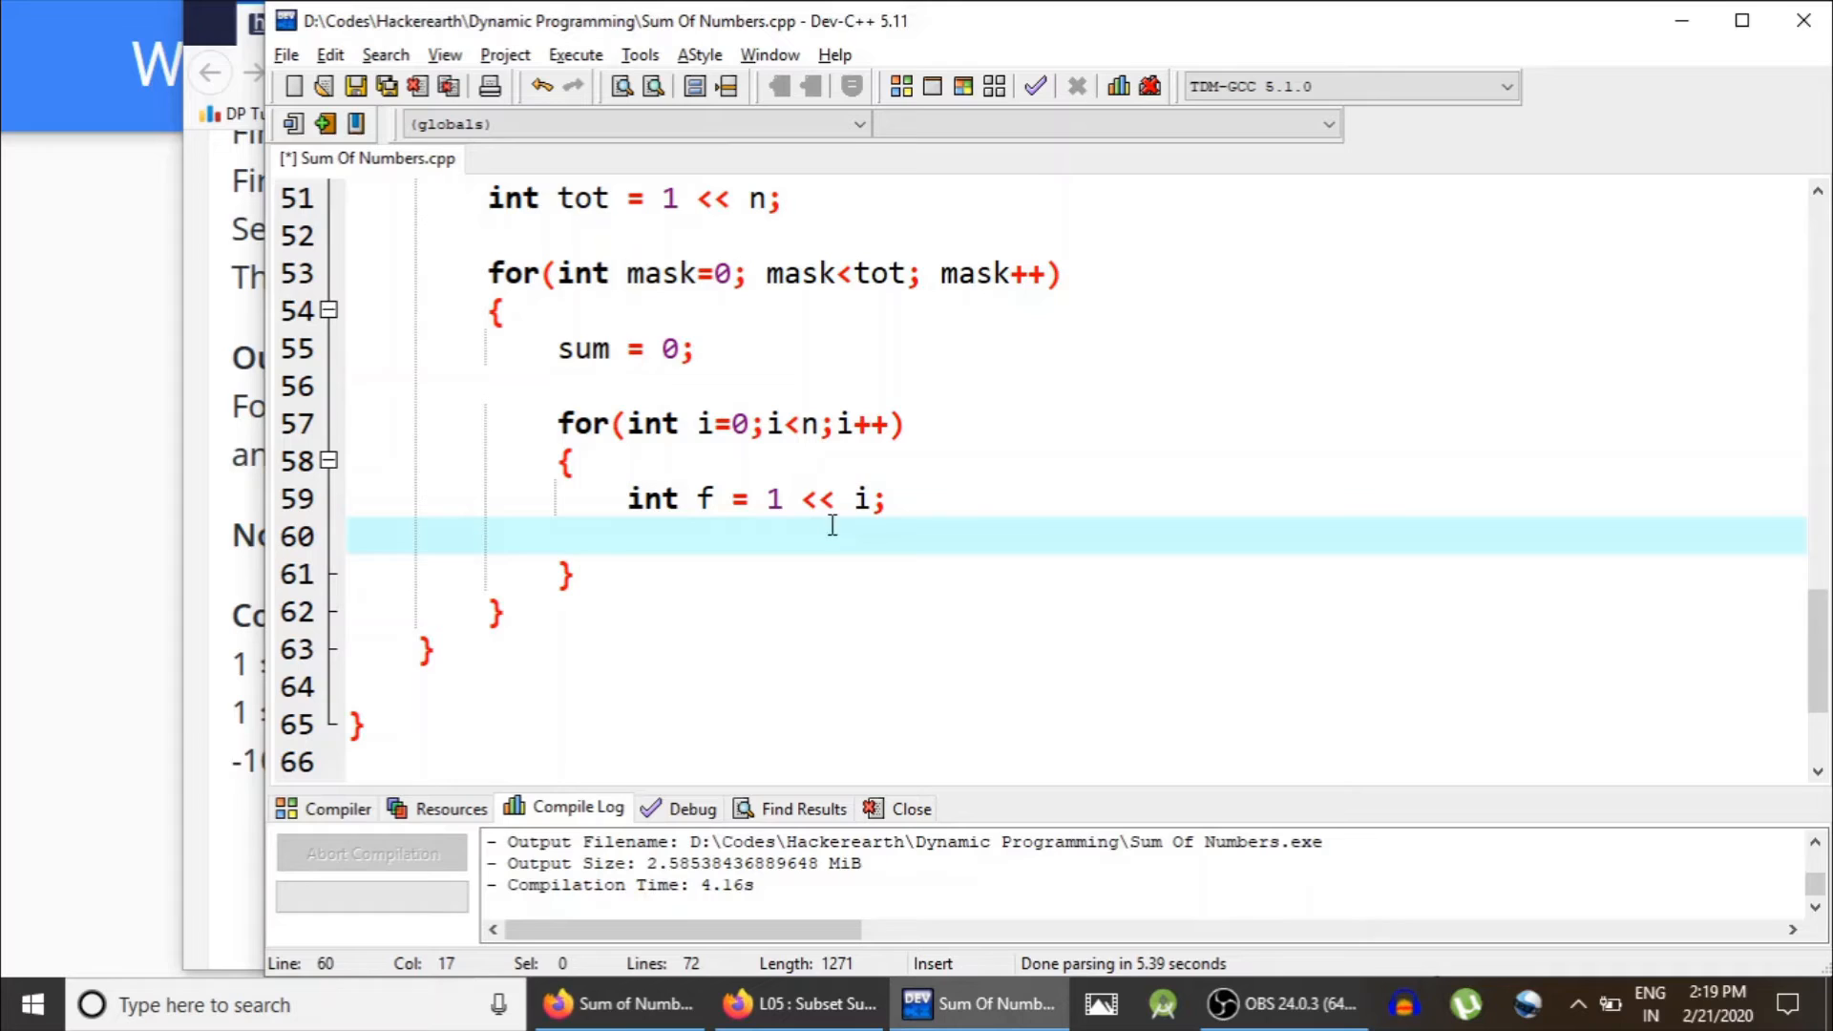
pyautogui.moveTo(1000, 540)
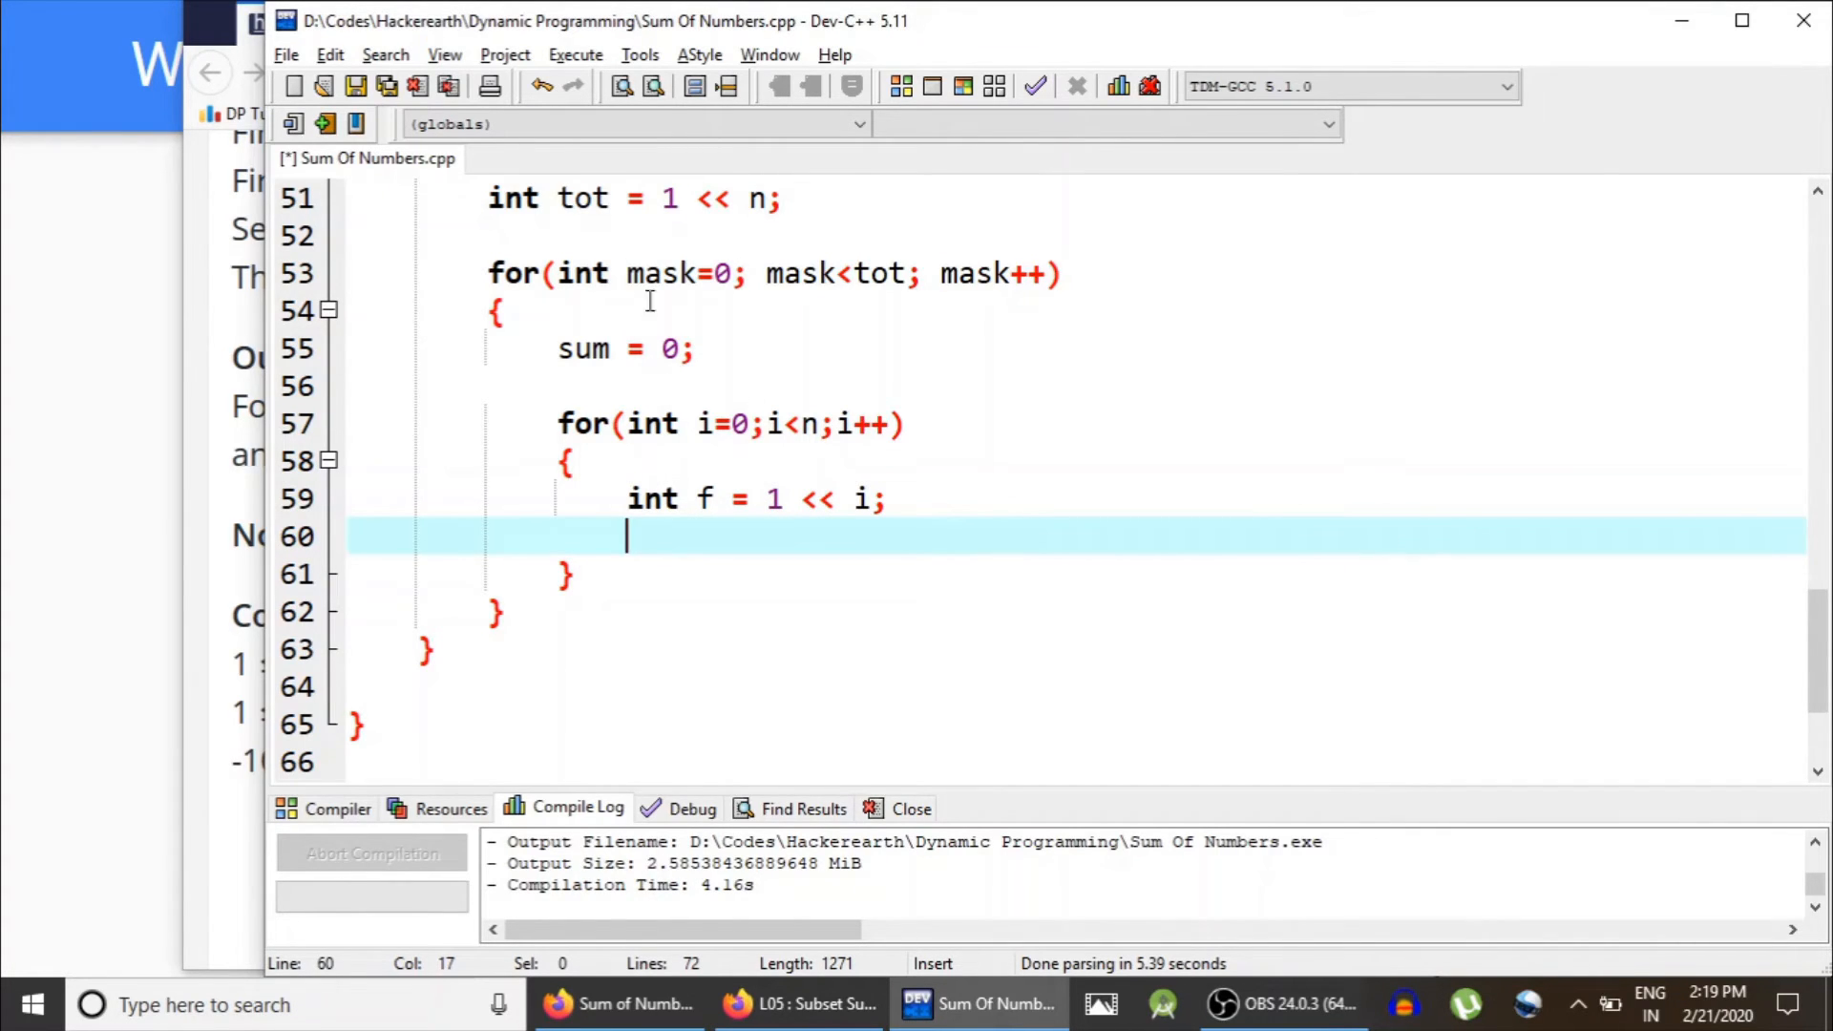
pyautogui.click(642, 273)
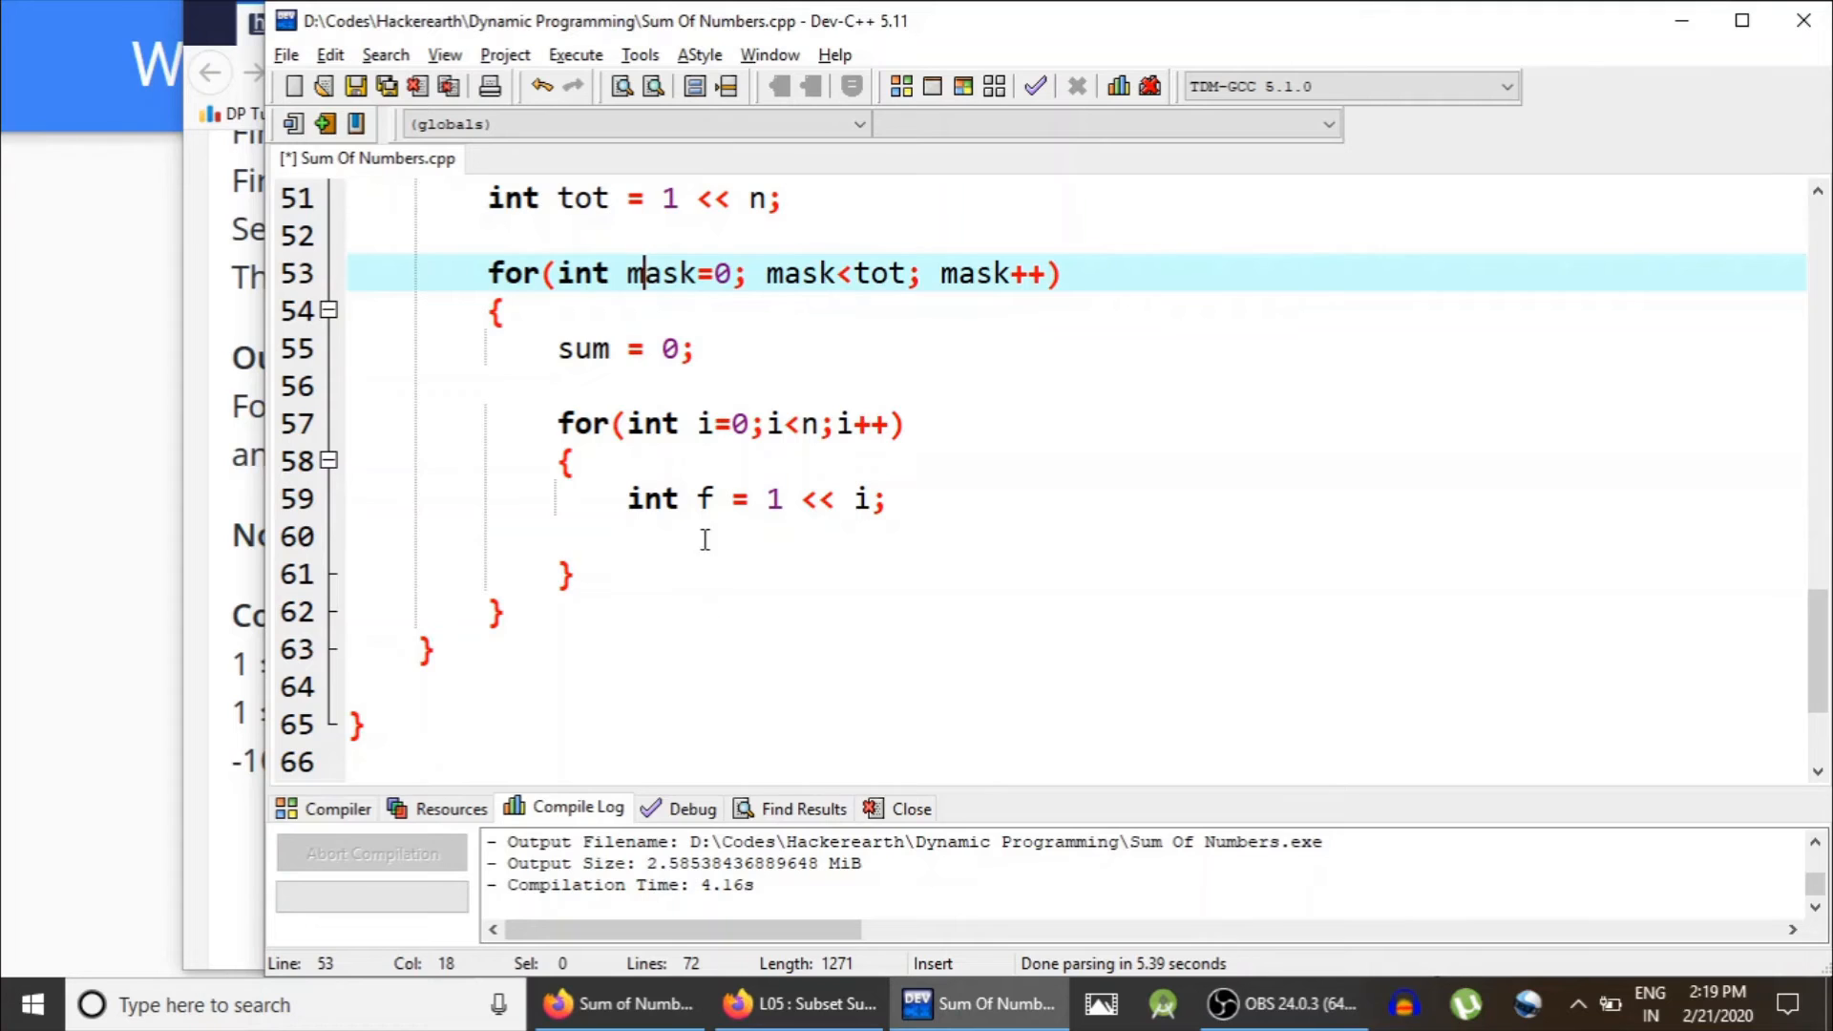
pyautogui.write('if(')
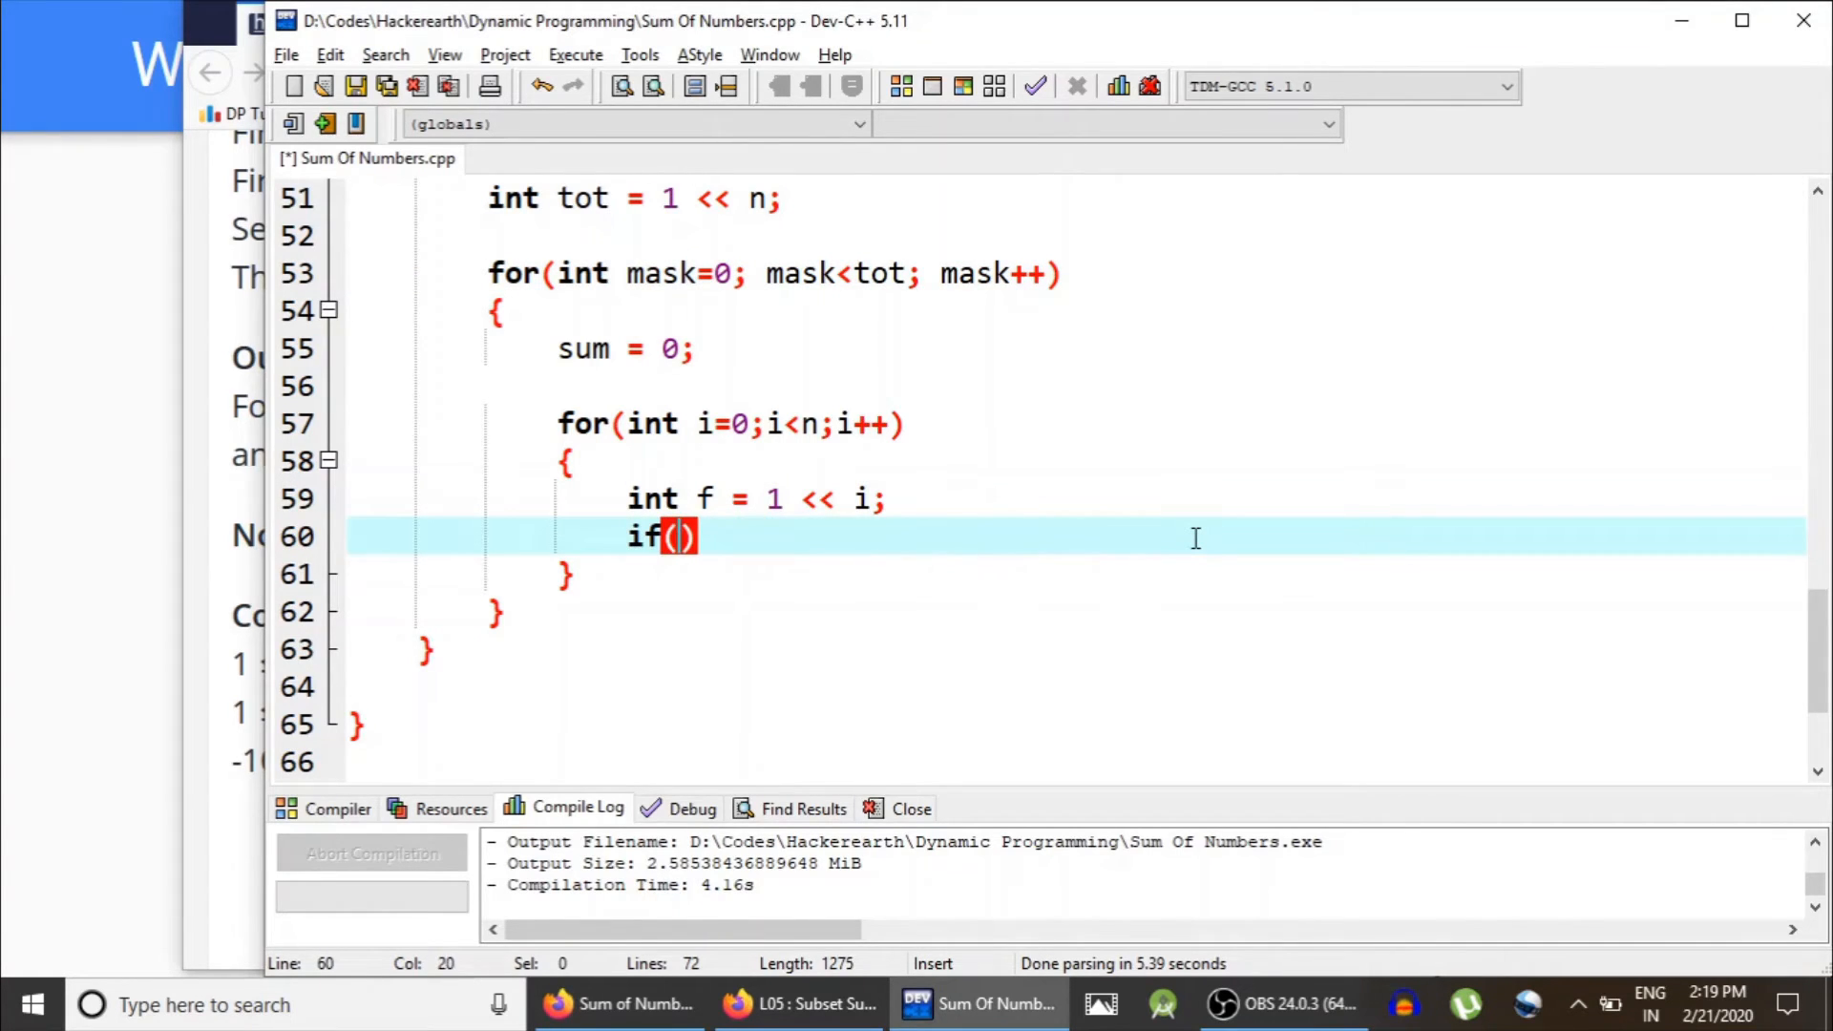
pyautogui.write('(mask')
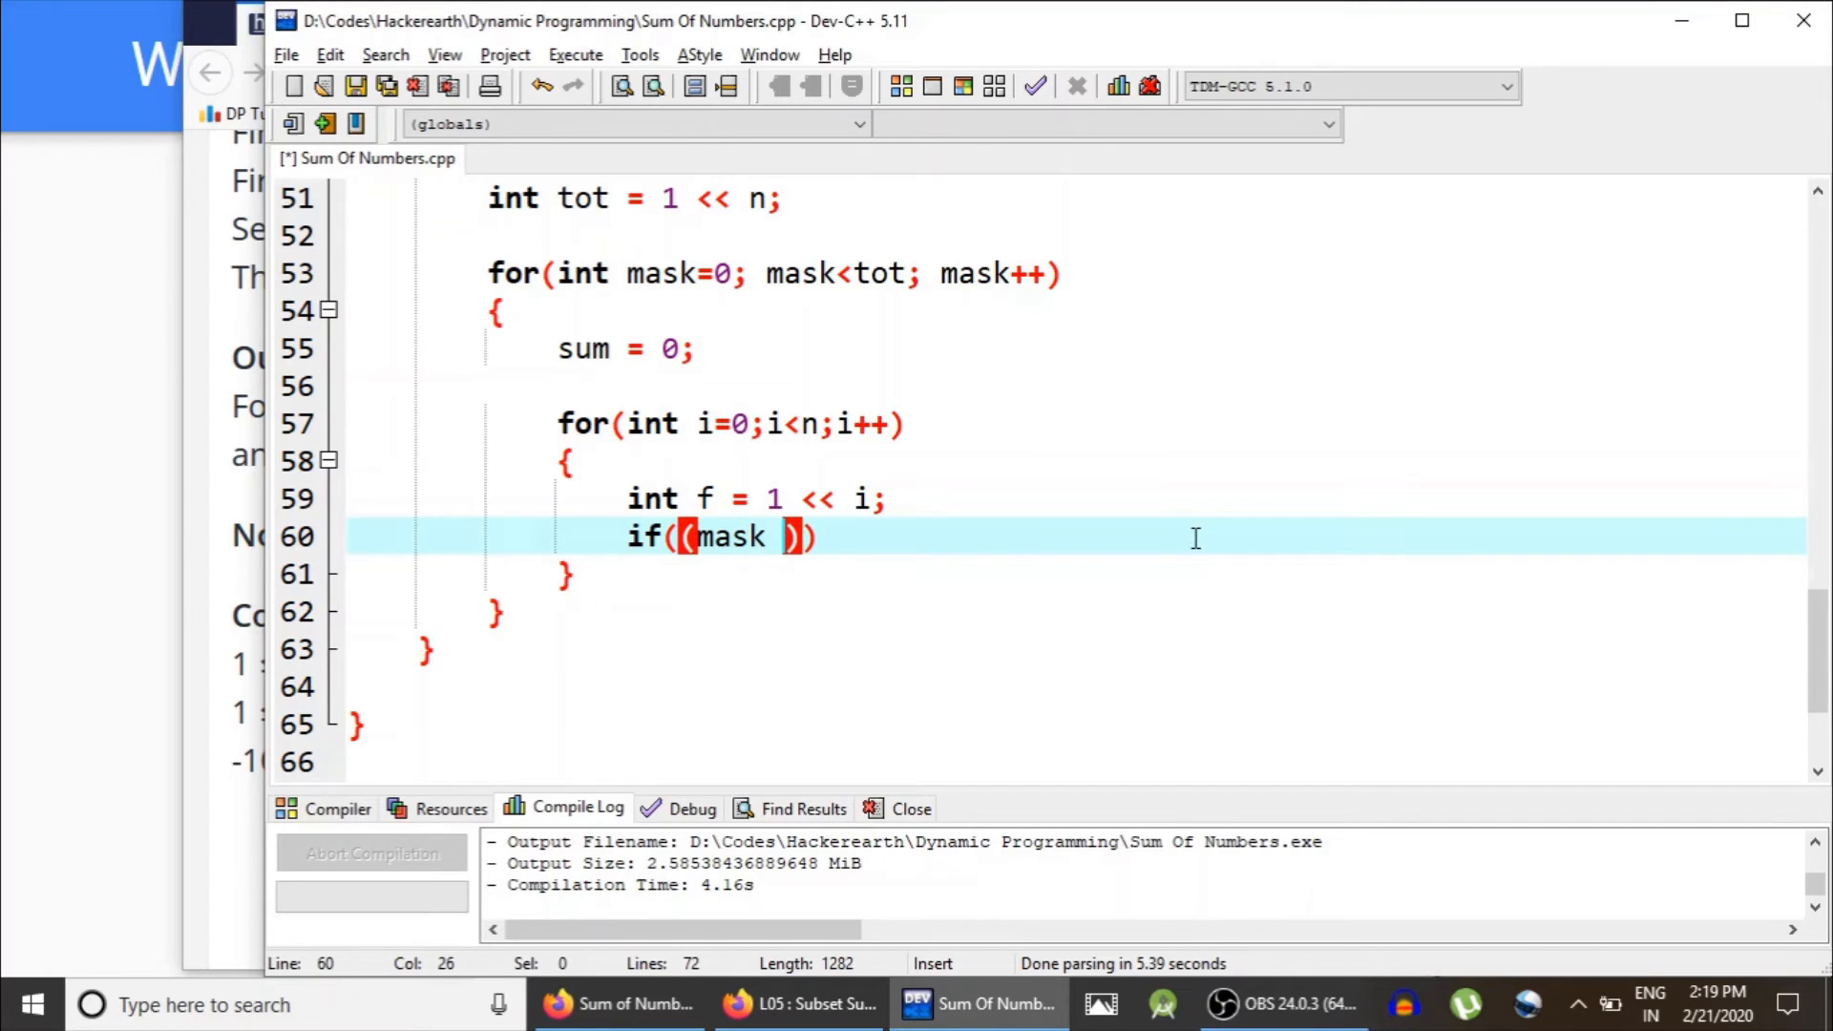
pyautogui.write('& f')
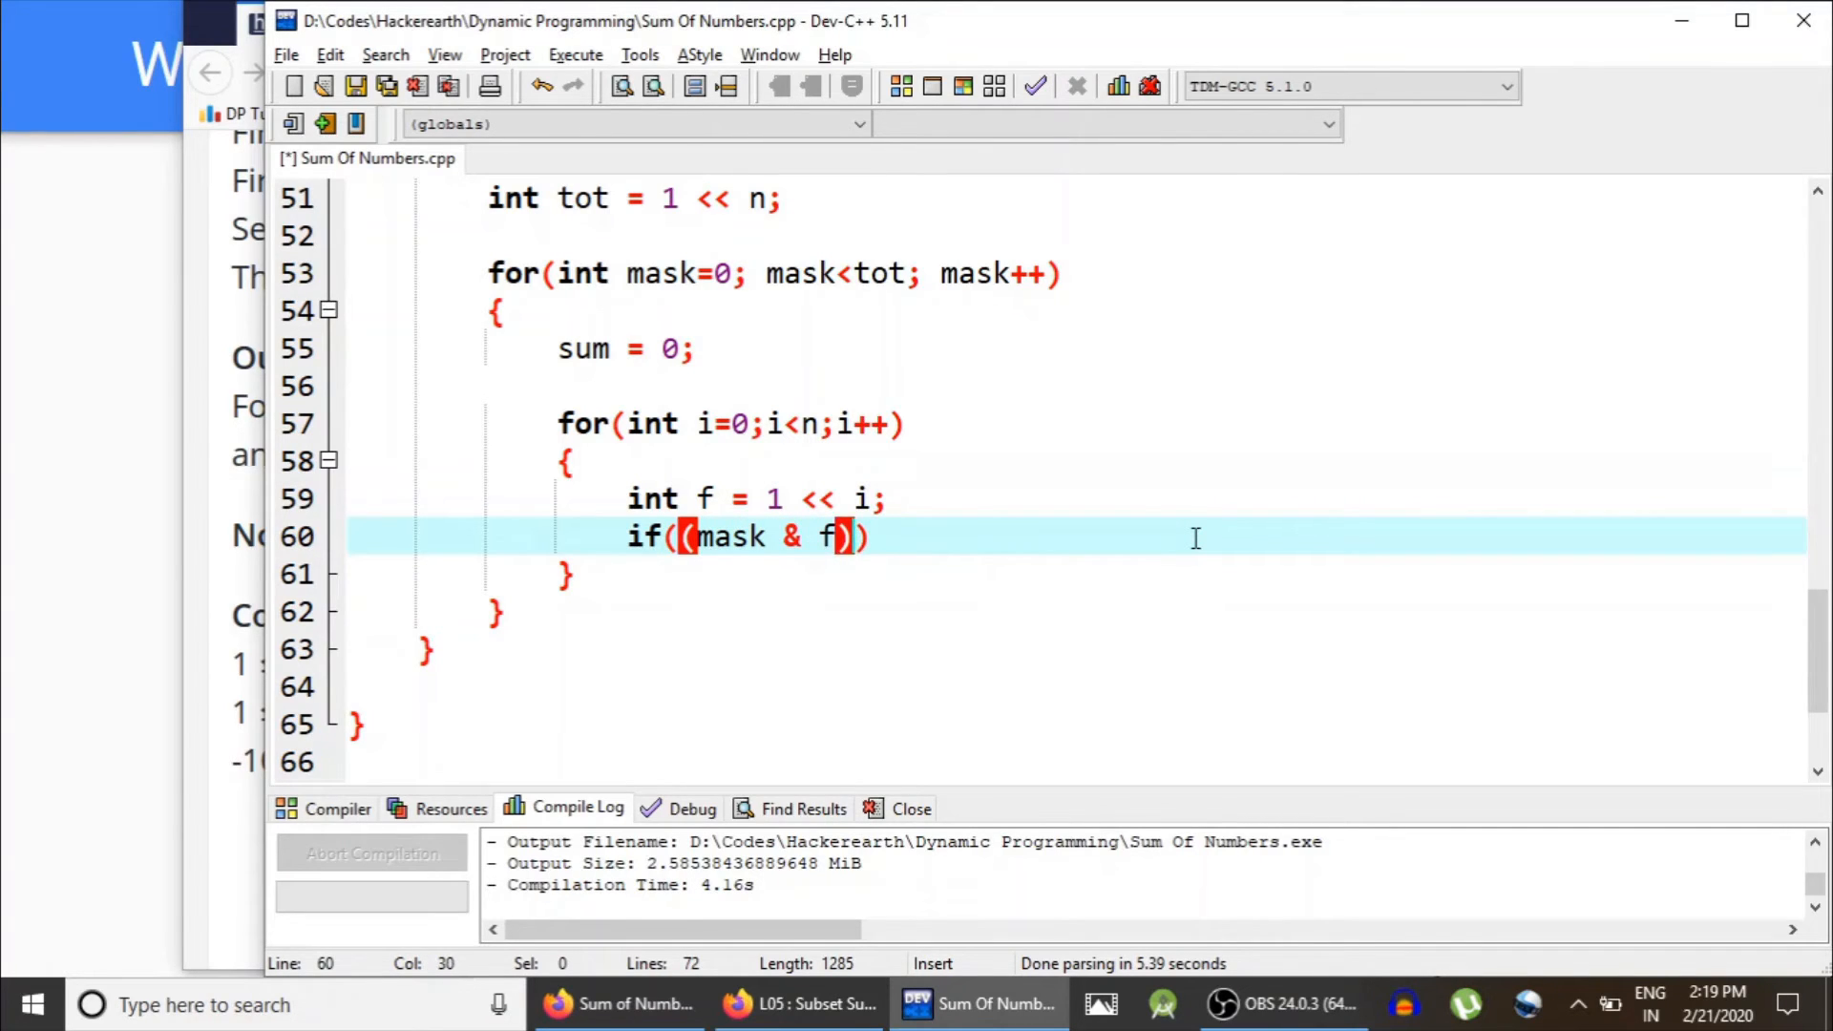
pyautogui.write('!= 0')
pyautogui.write('{')
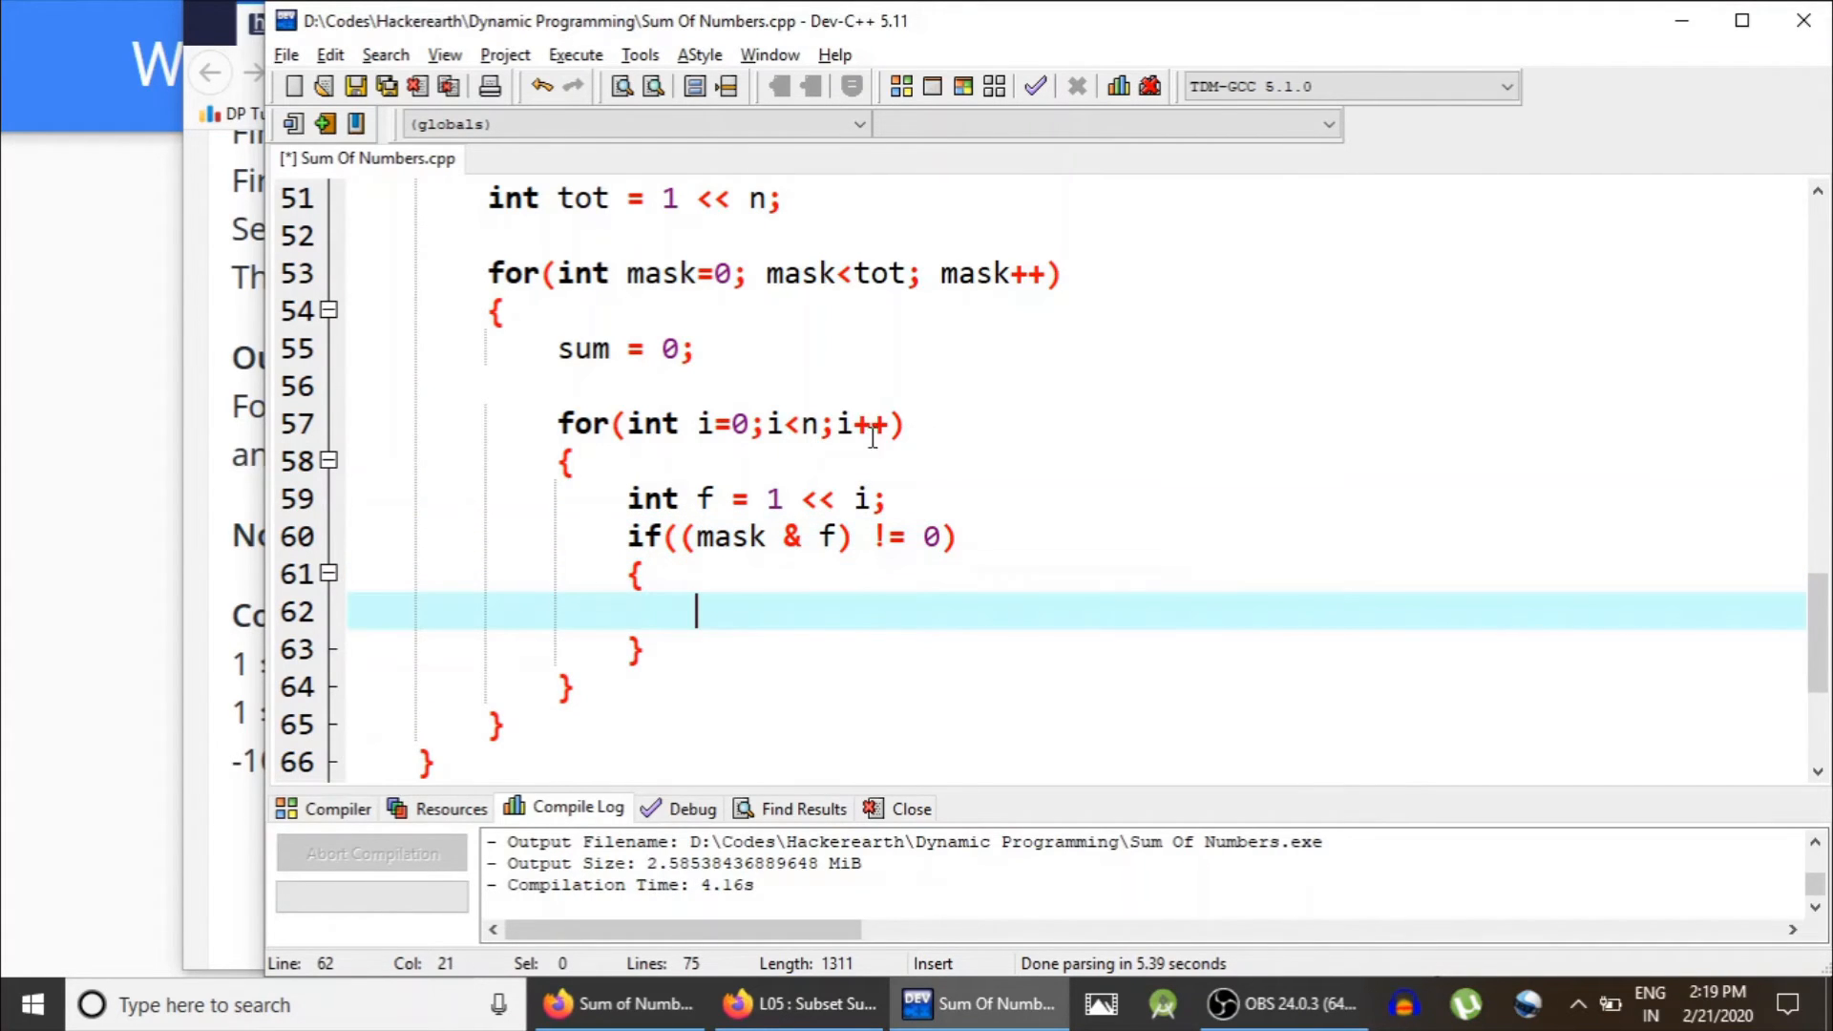
pyautogui.moveTo(982, 658)
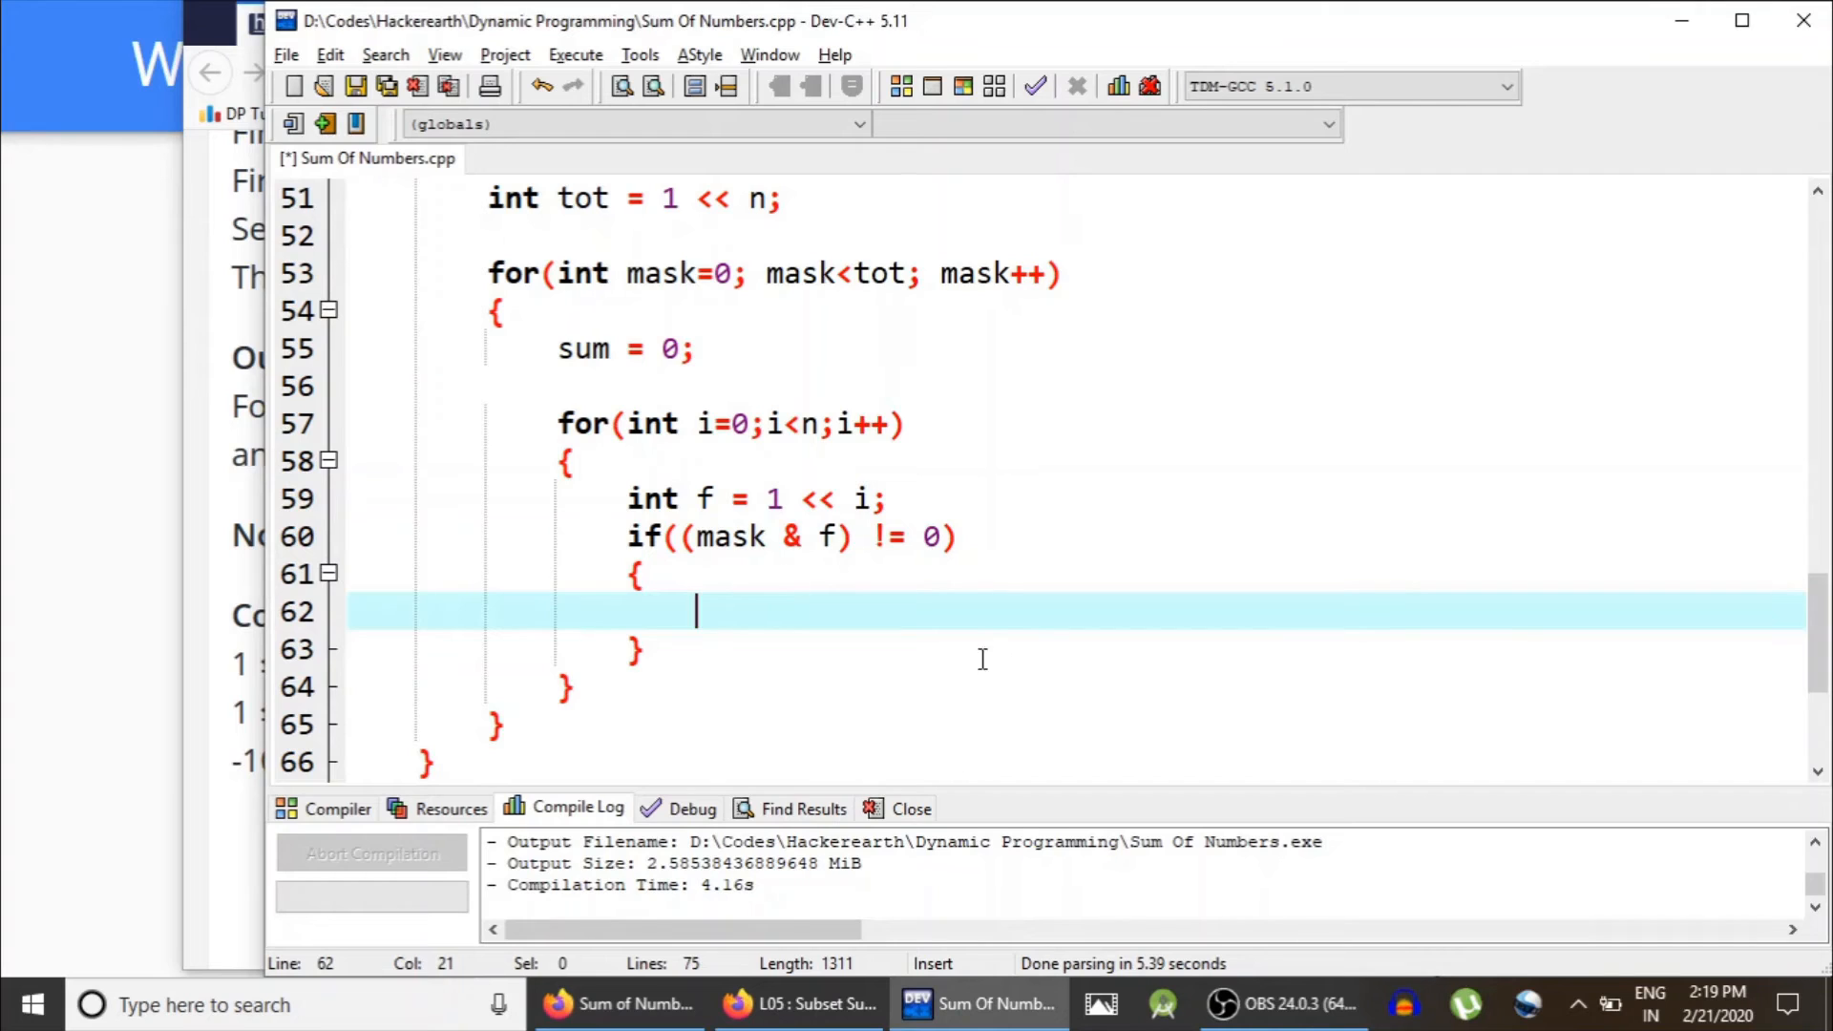
pyautogui.write('sum += ar[i')
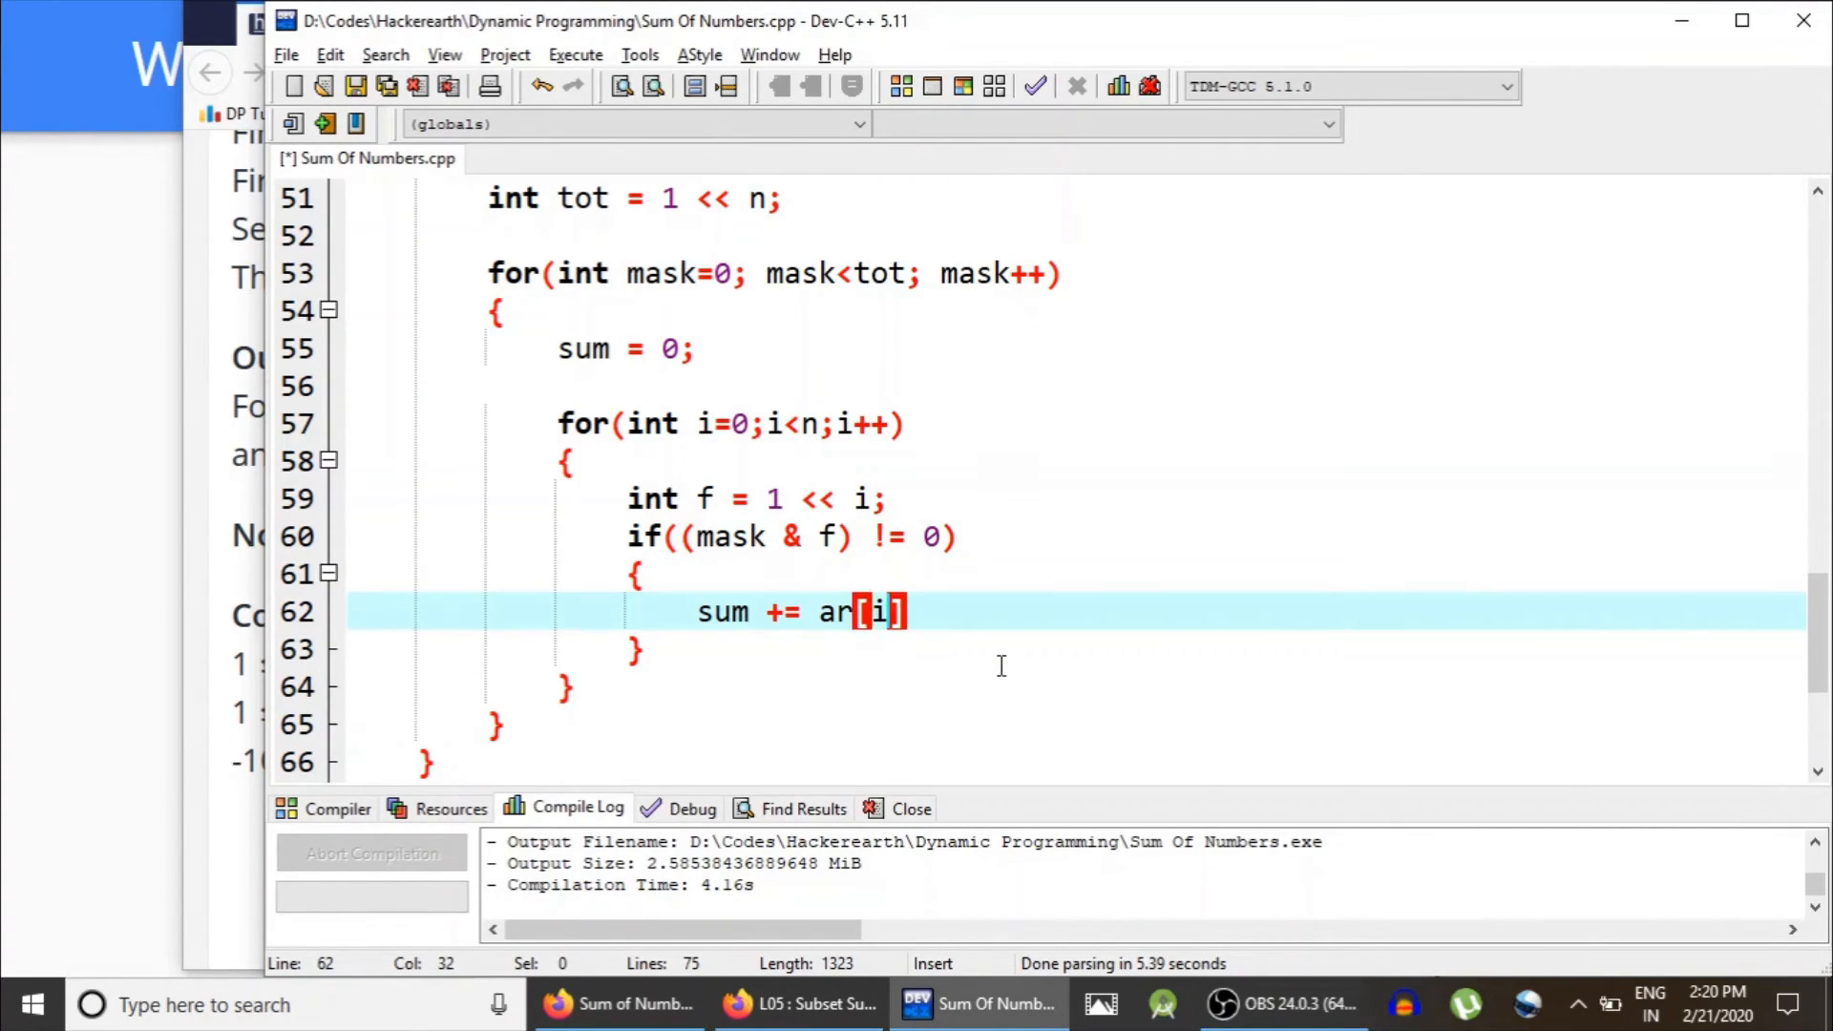
pyautogui.write('];')
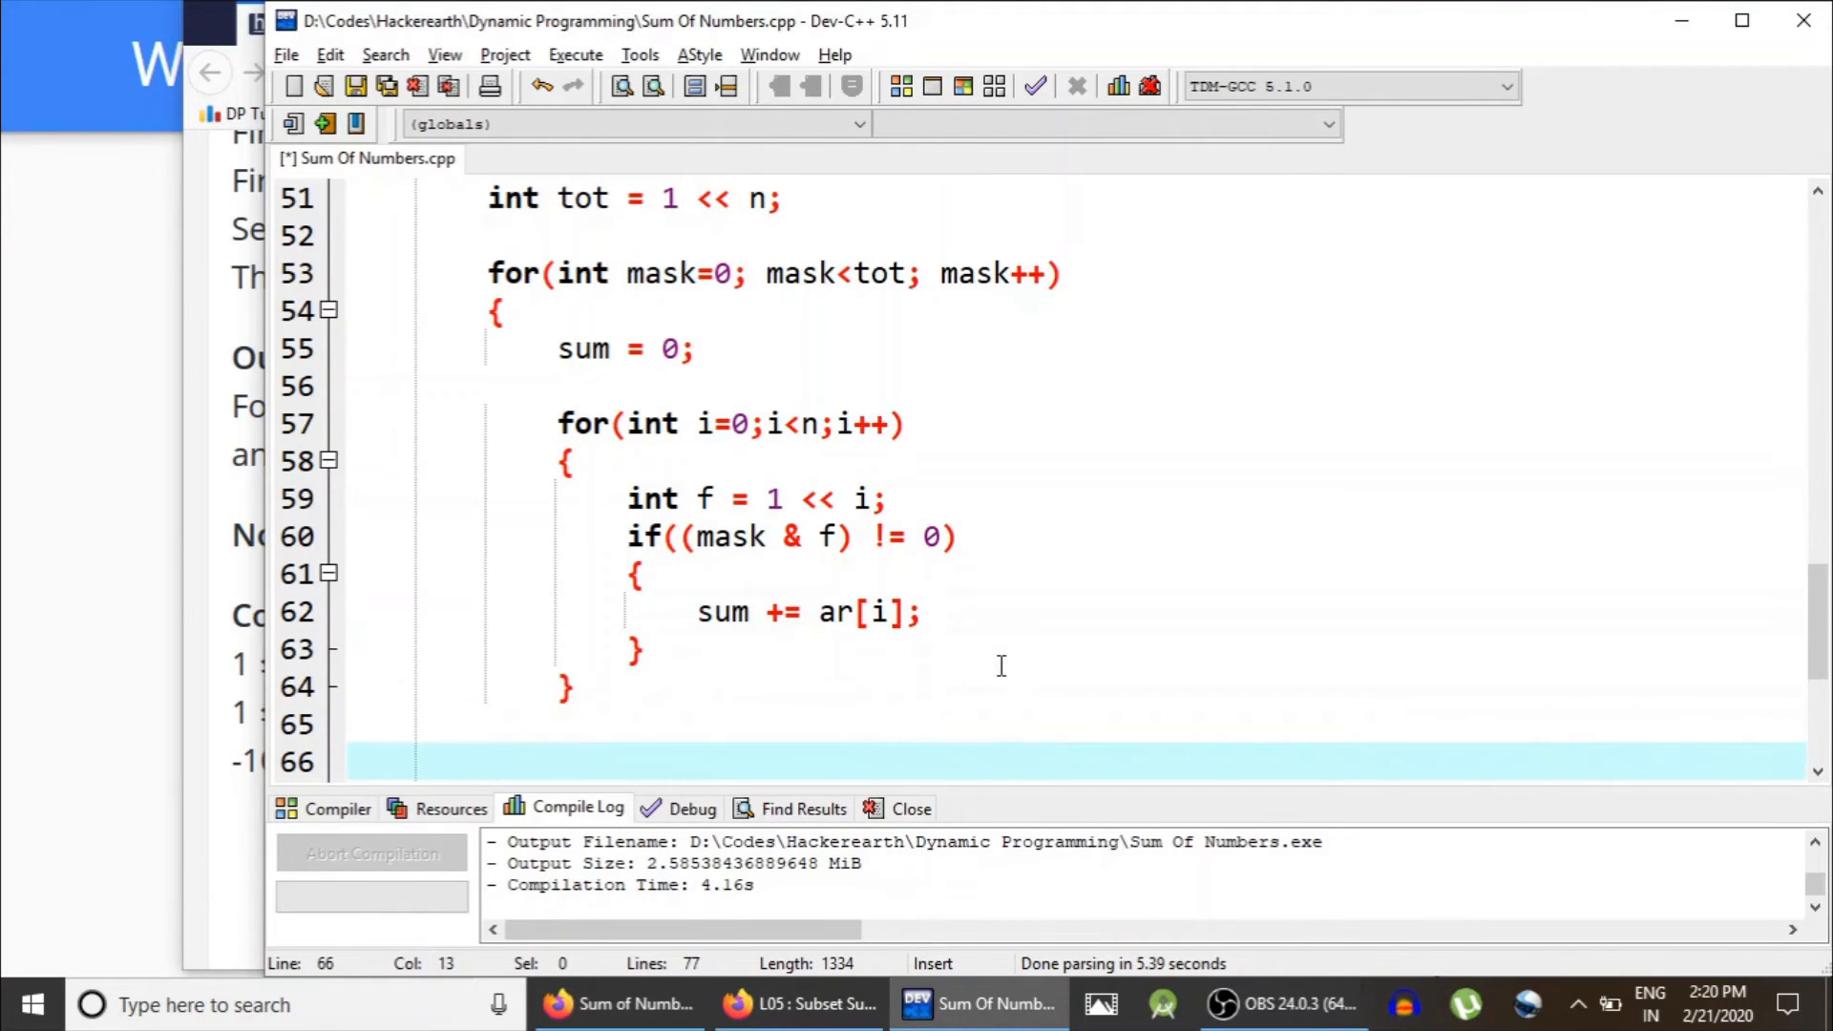
pyautogui.scroll(-3)
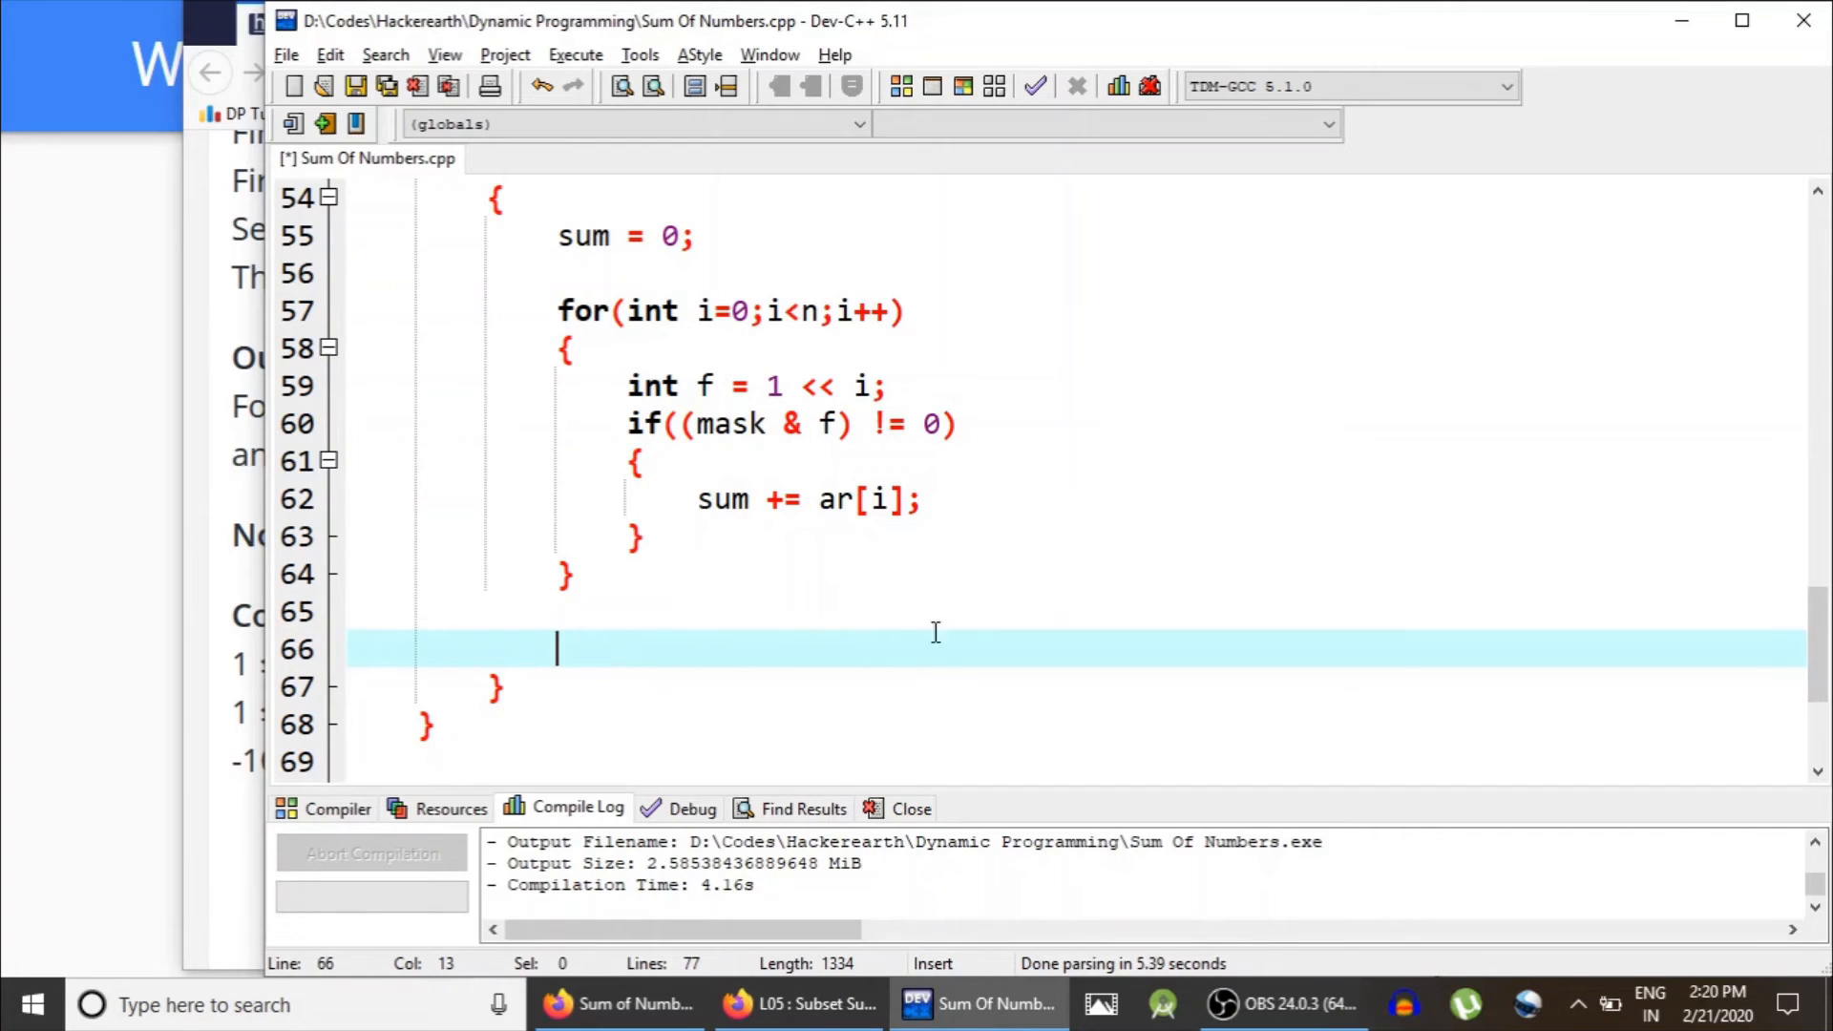
# Step: After the inner loop, set flag = true and break when sum equals p
pyautogui.write('if(')
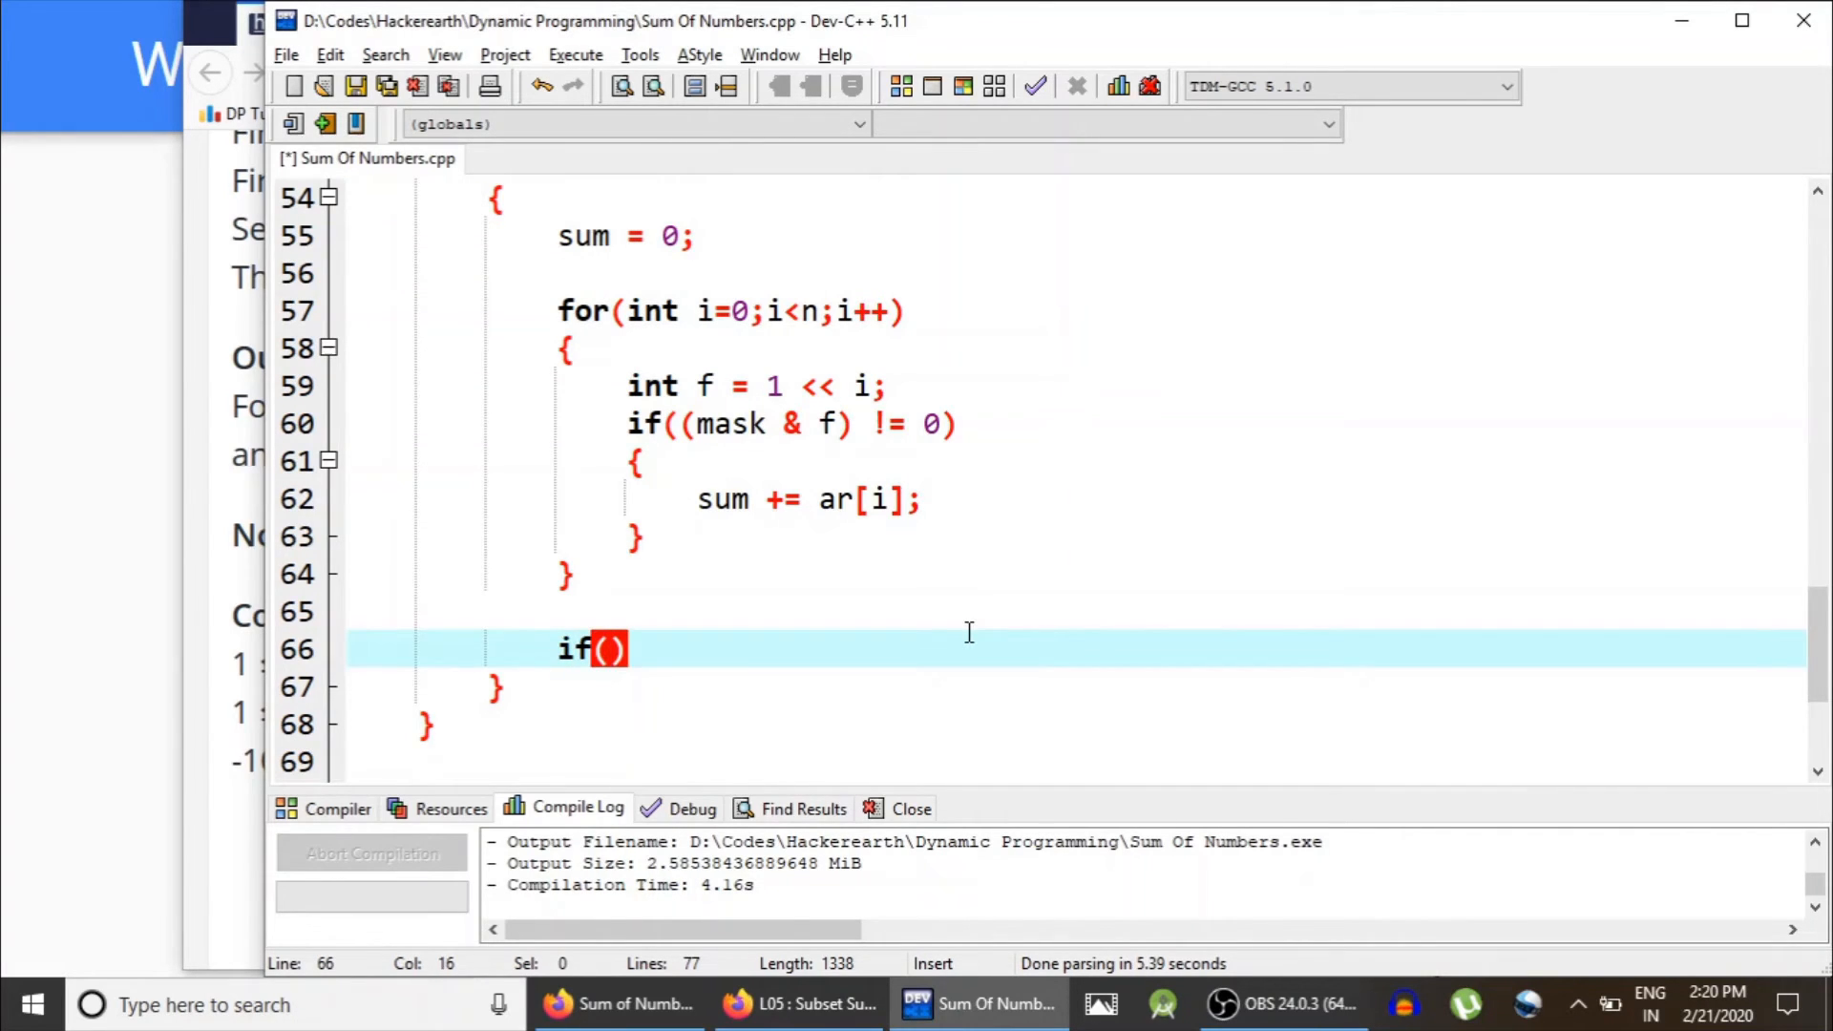
pyautogui.write('sum == p')
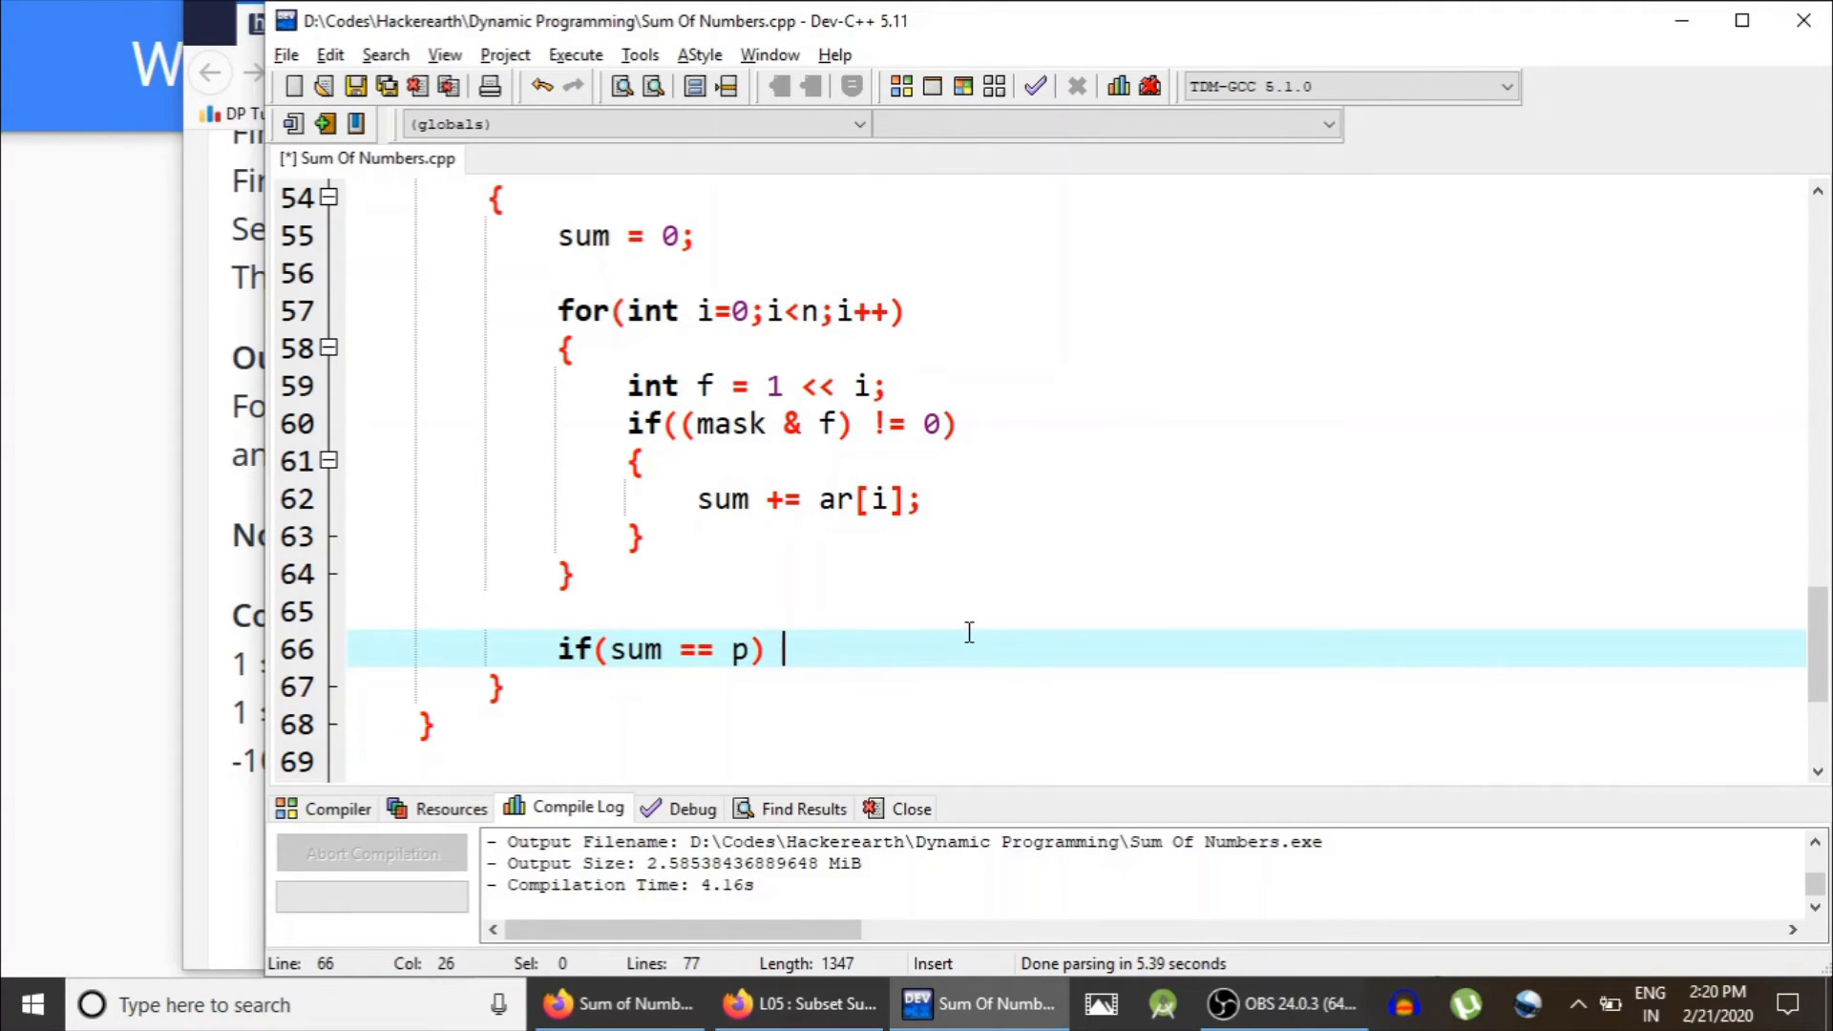
pyautogui.write('{')
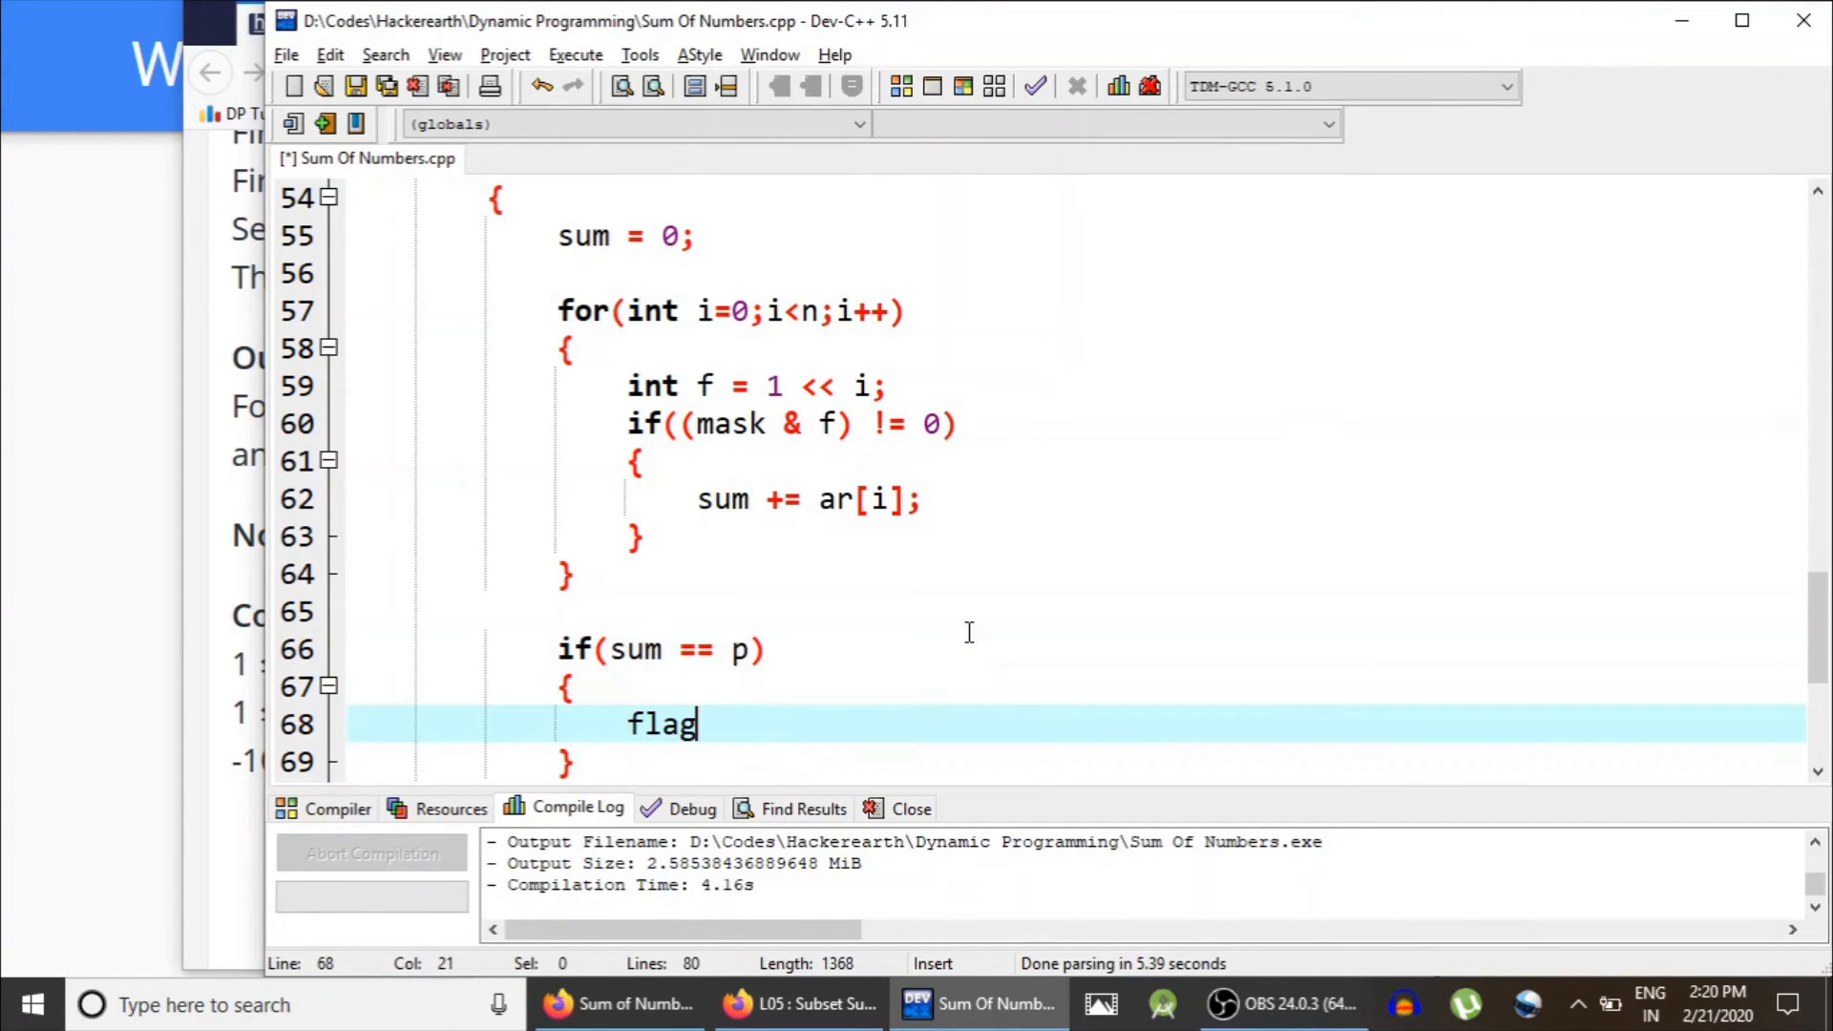
pyautogui.write('= true;')
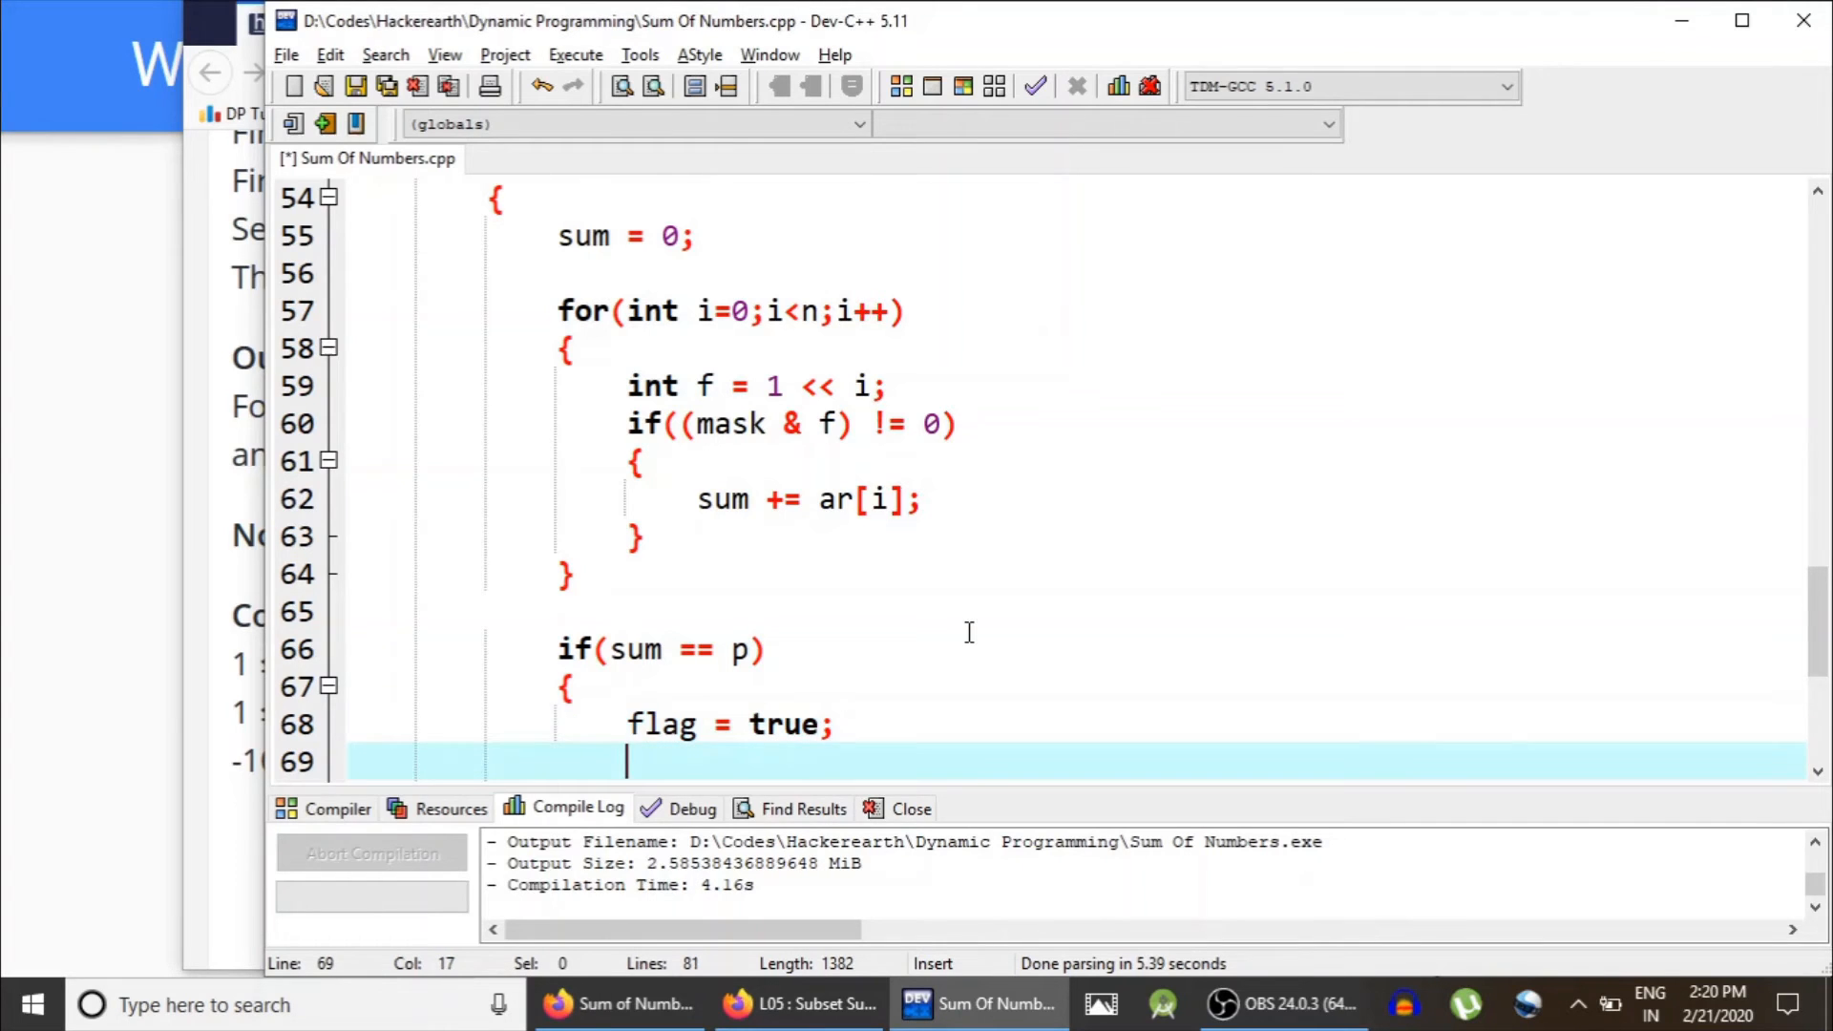
pyautogui.scroll(-3)
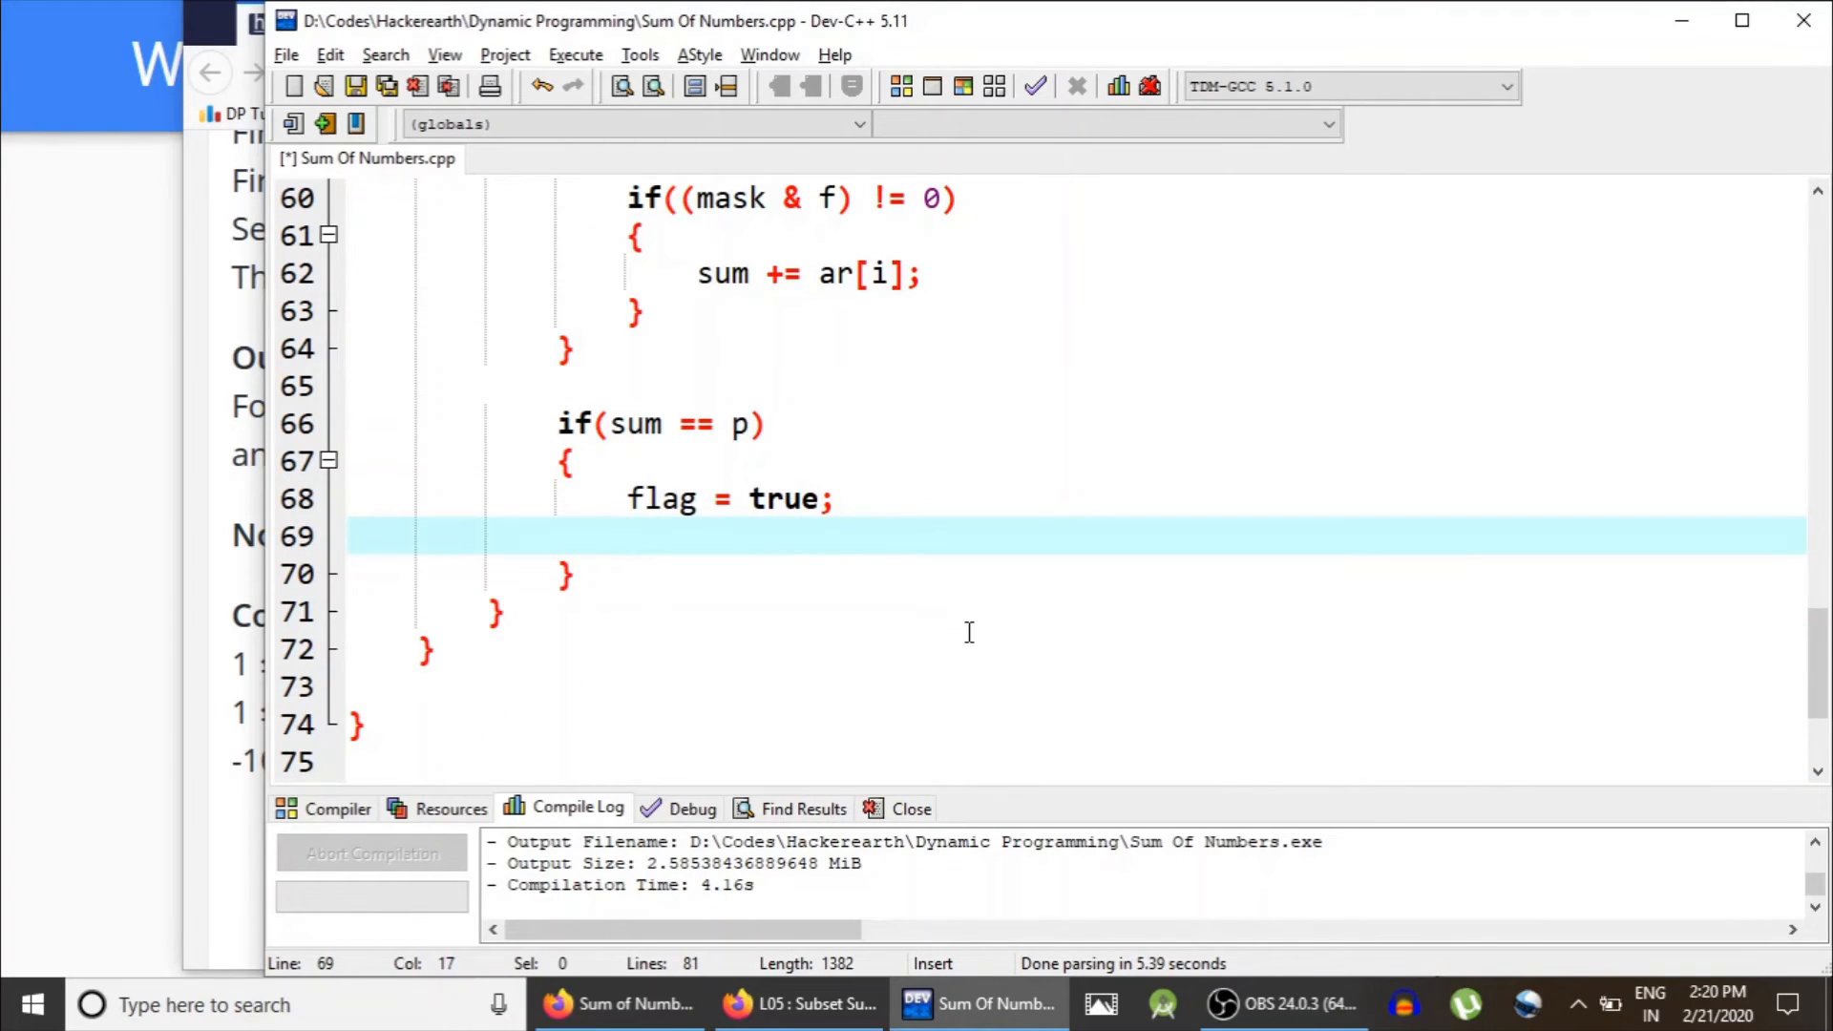
pyautogui.write('break;')
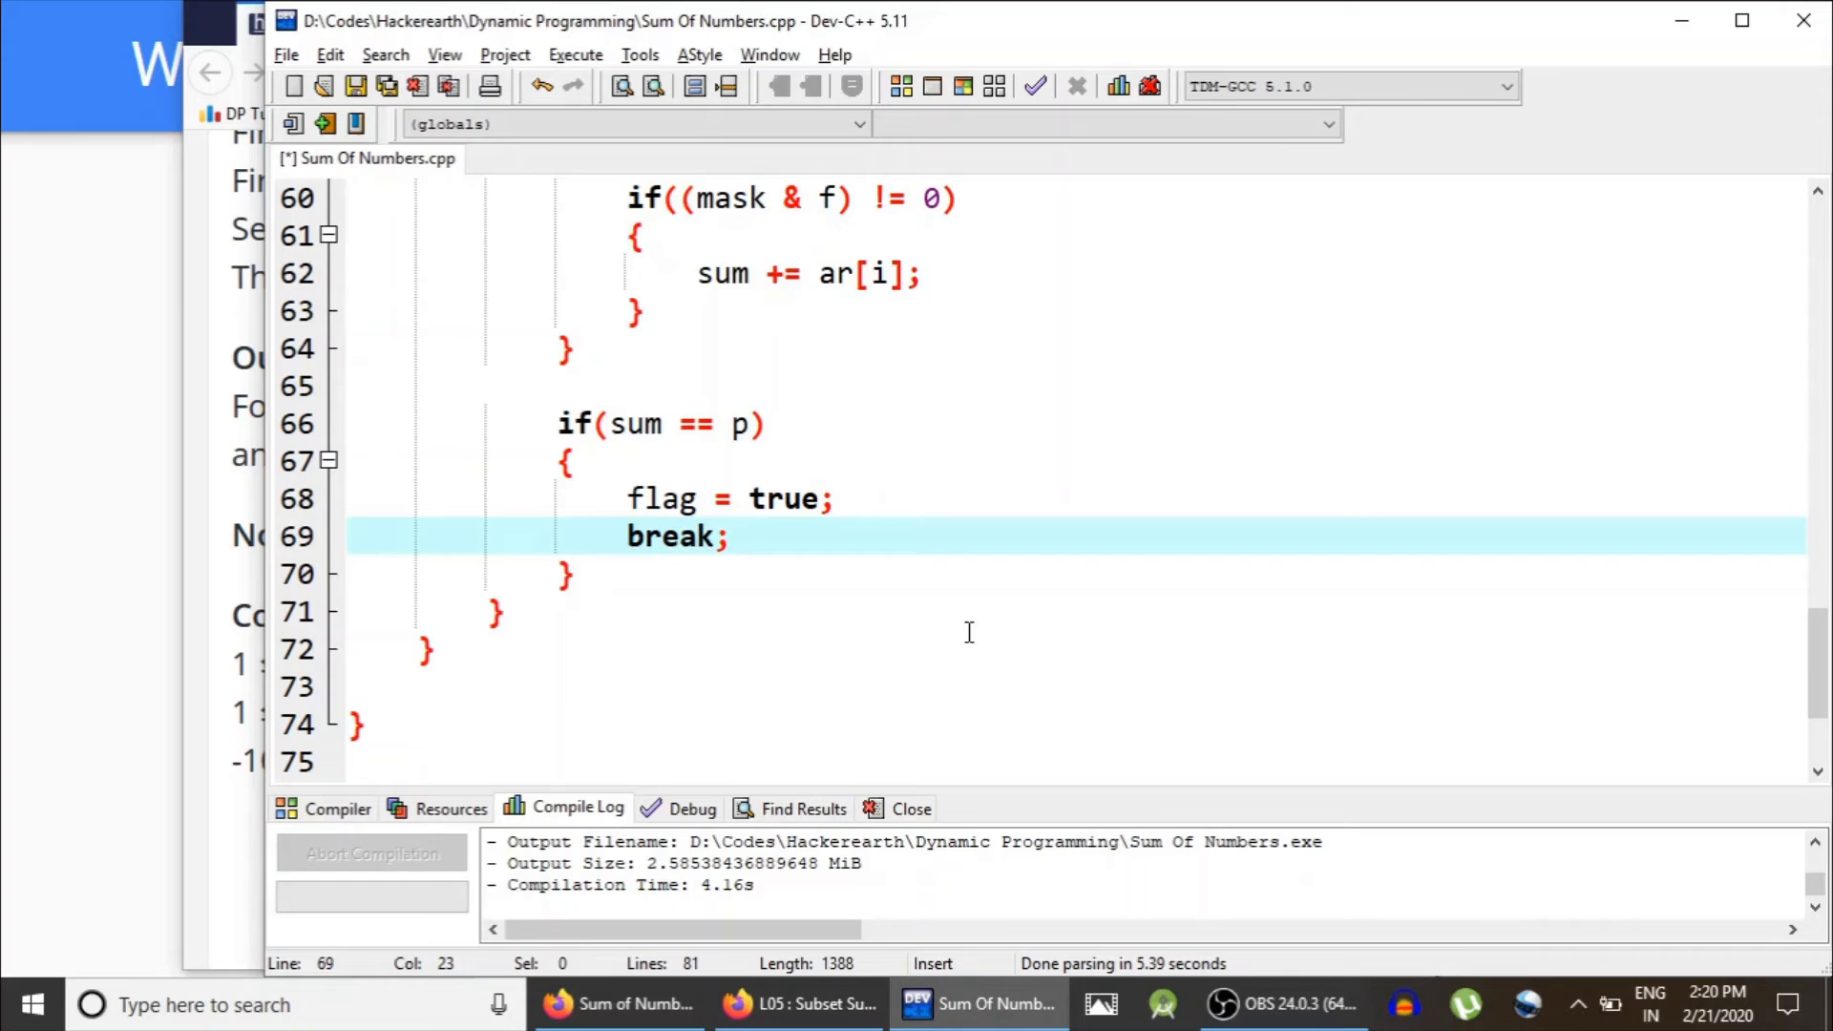
pyautogui.scroll(3)
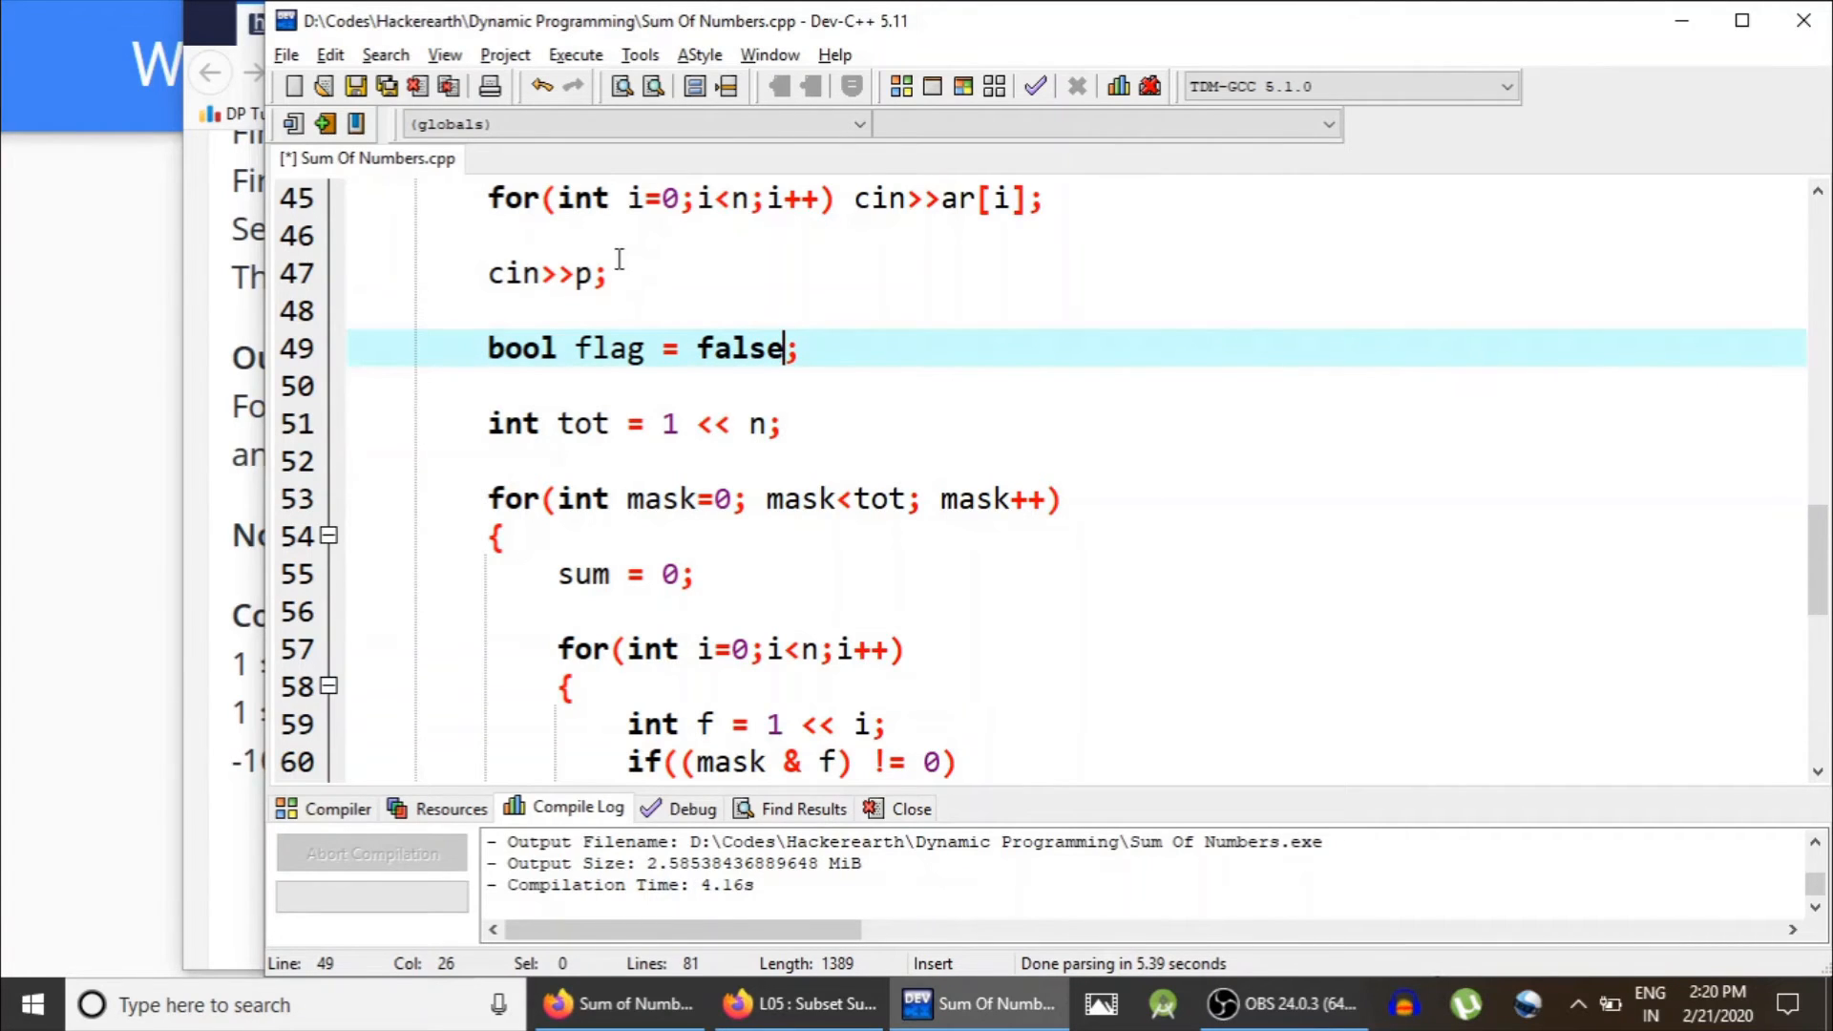
pyautogui.scroll(-3)
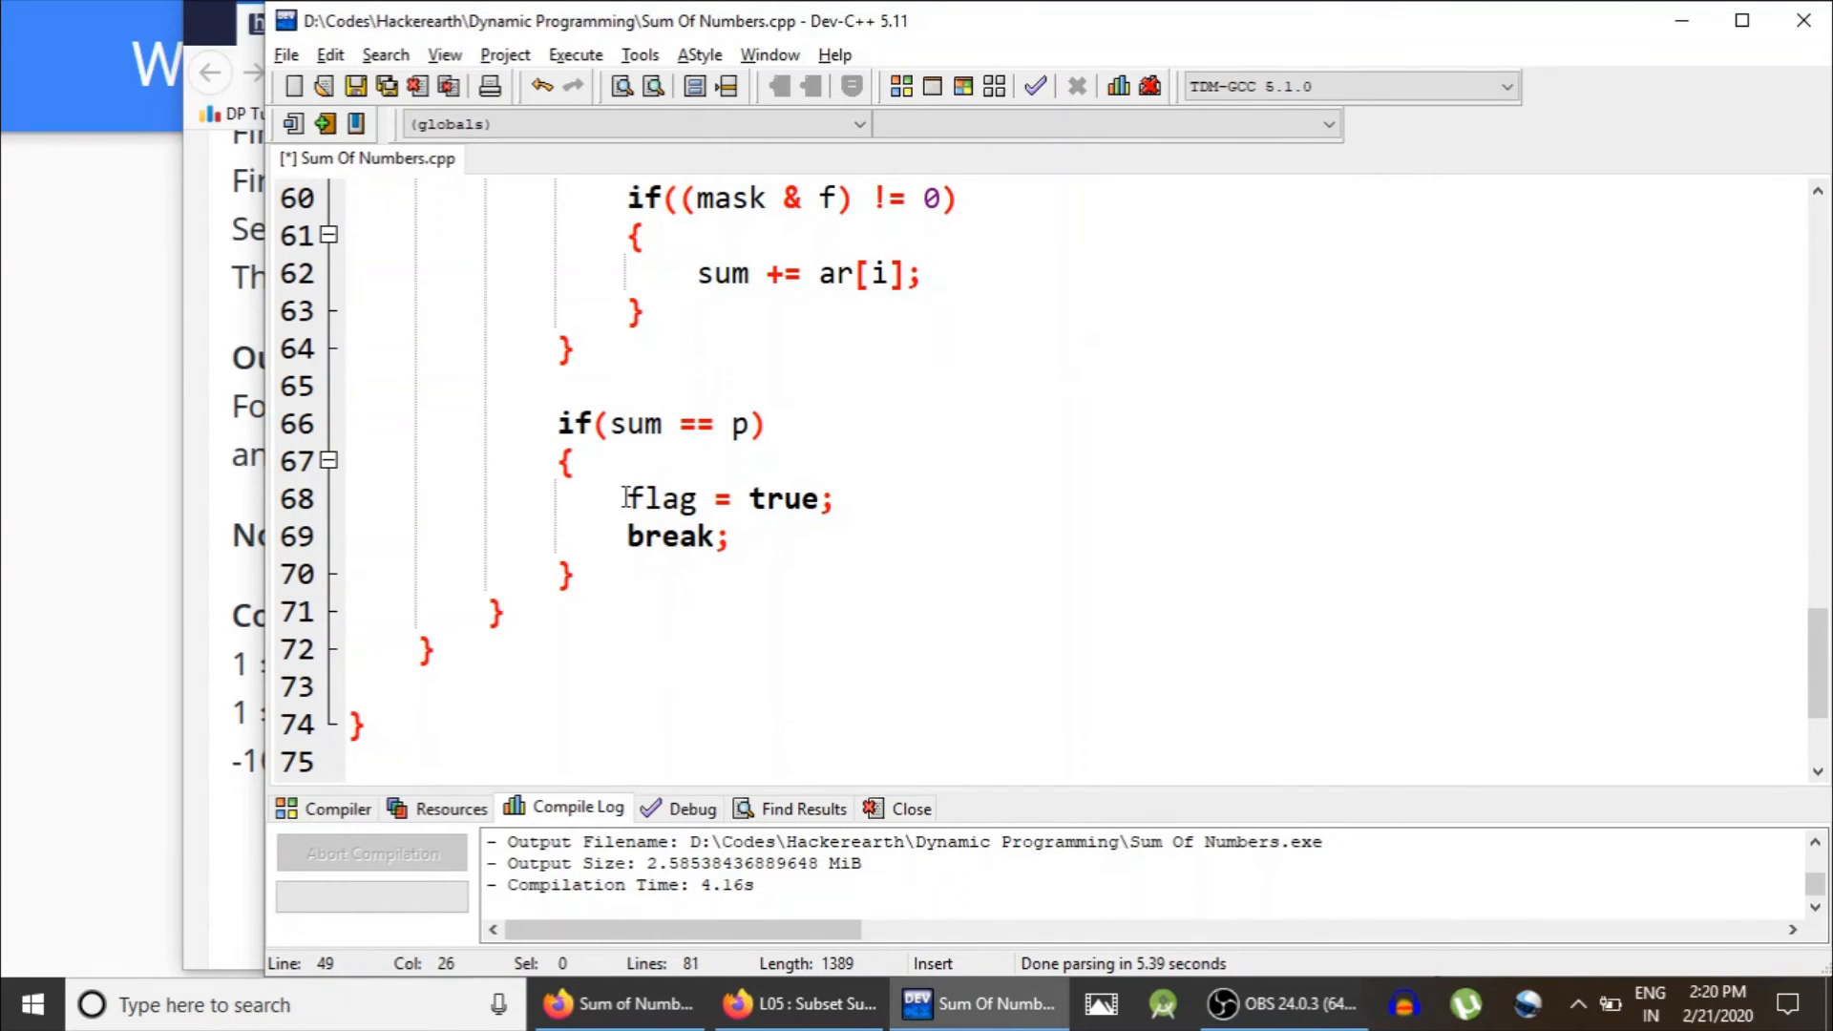
# Step: Print "YES" when flag == true, else "NO", each followed by endl
pyautogui.click(731, 537)
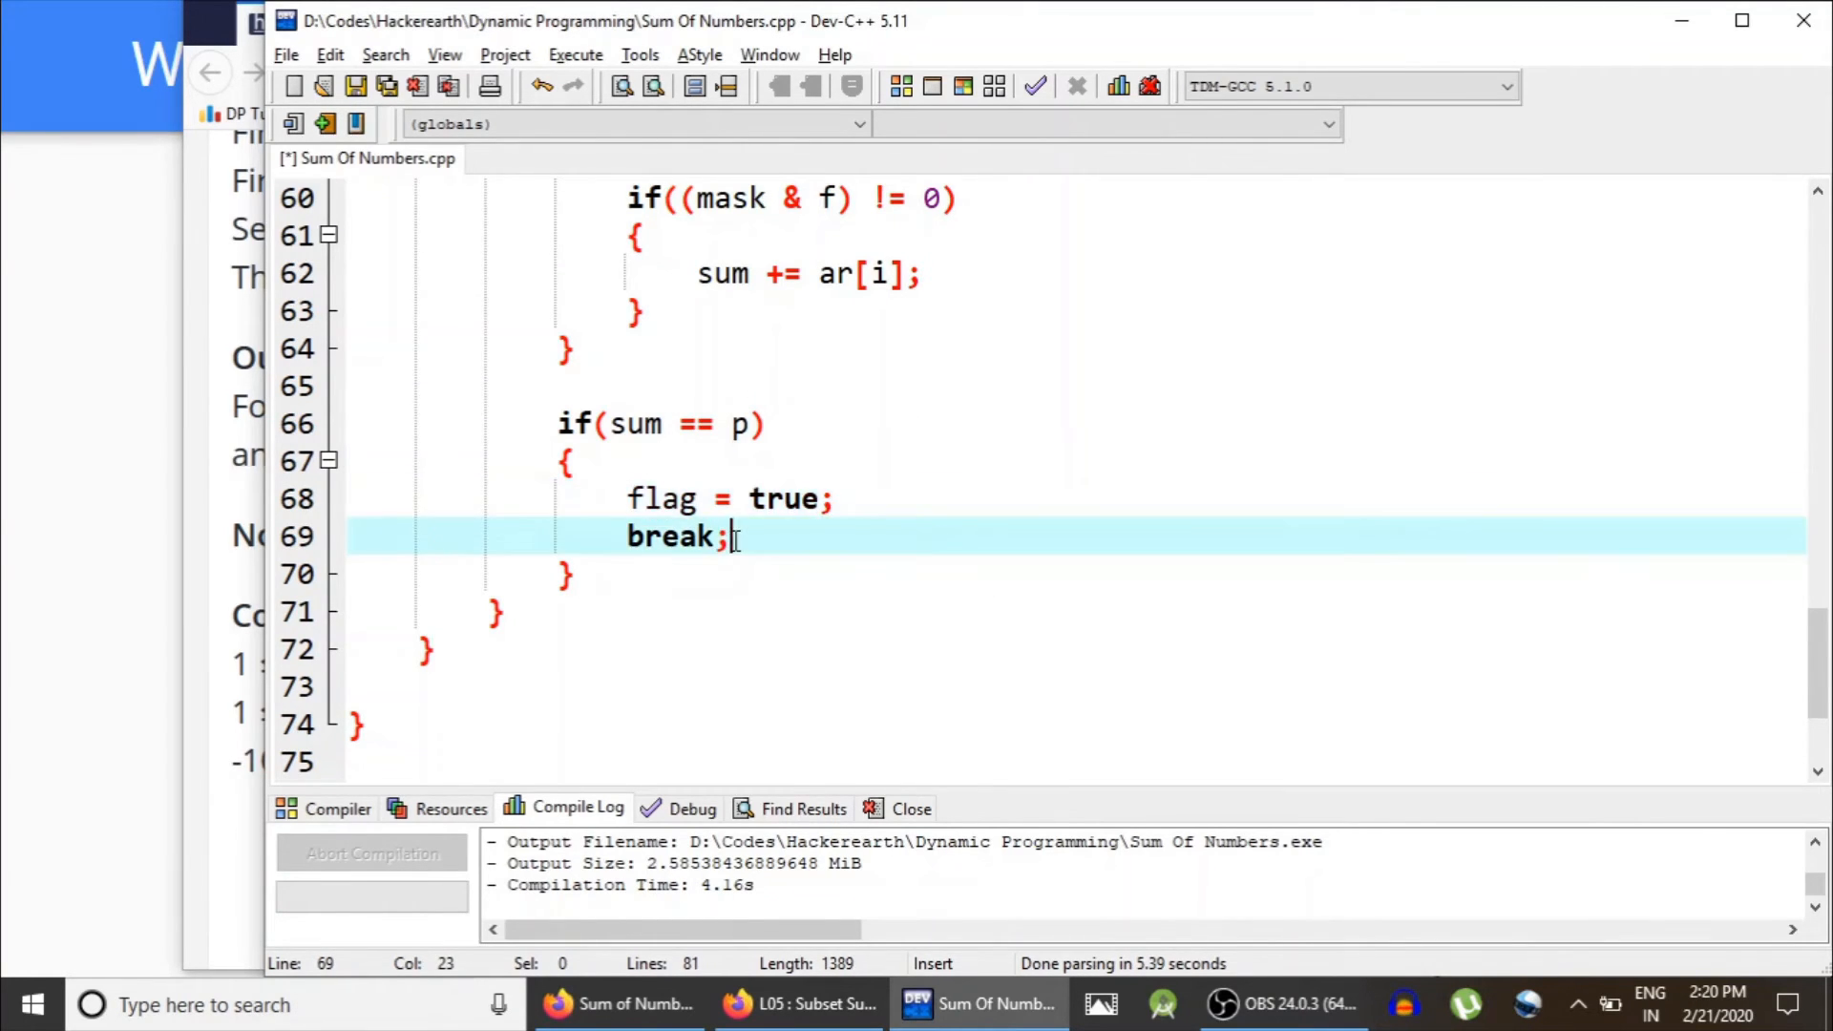
pyautogui.scroll(3)
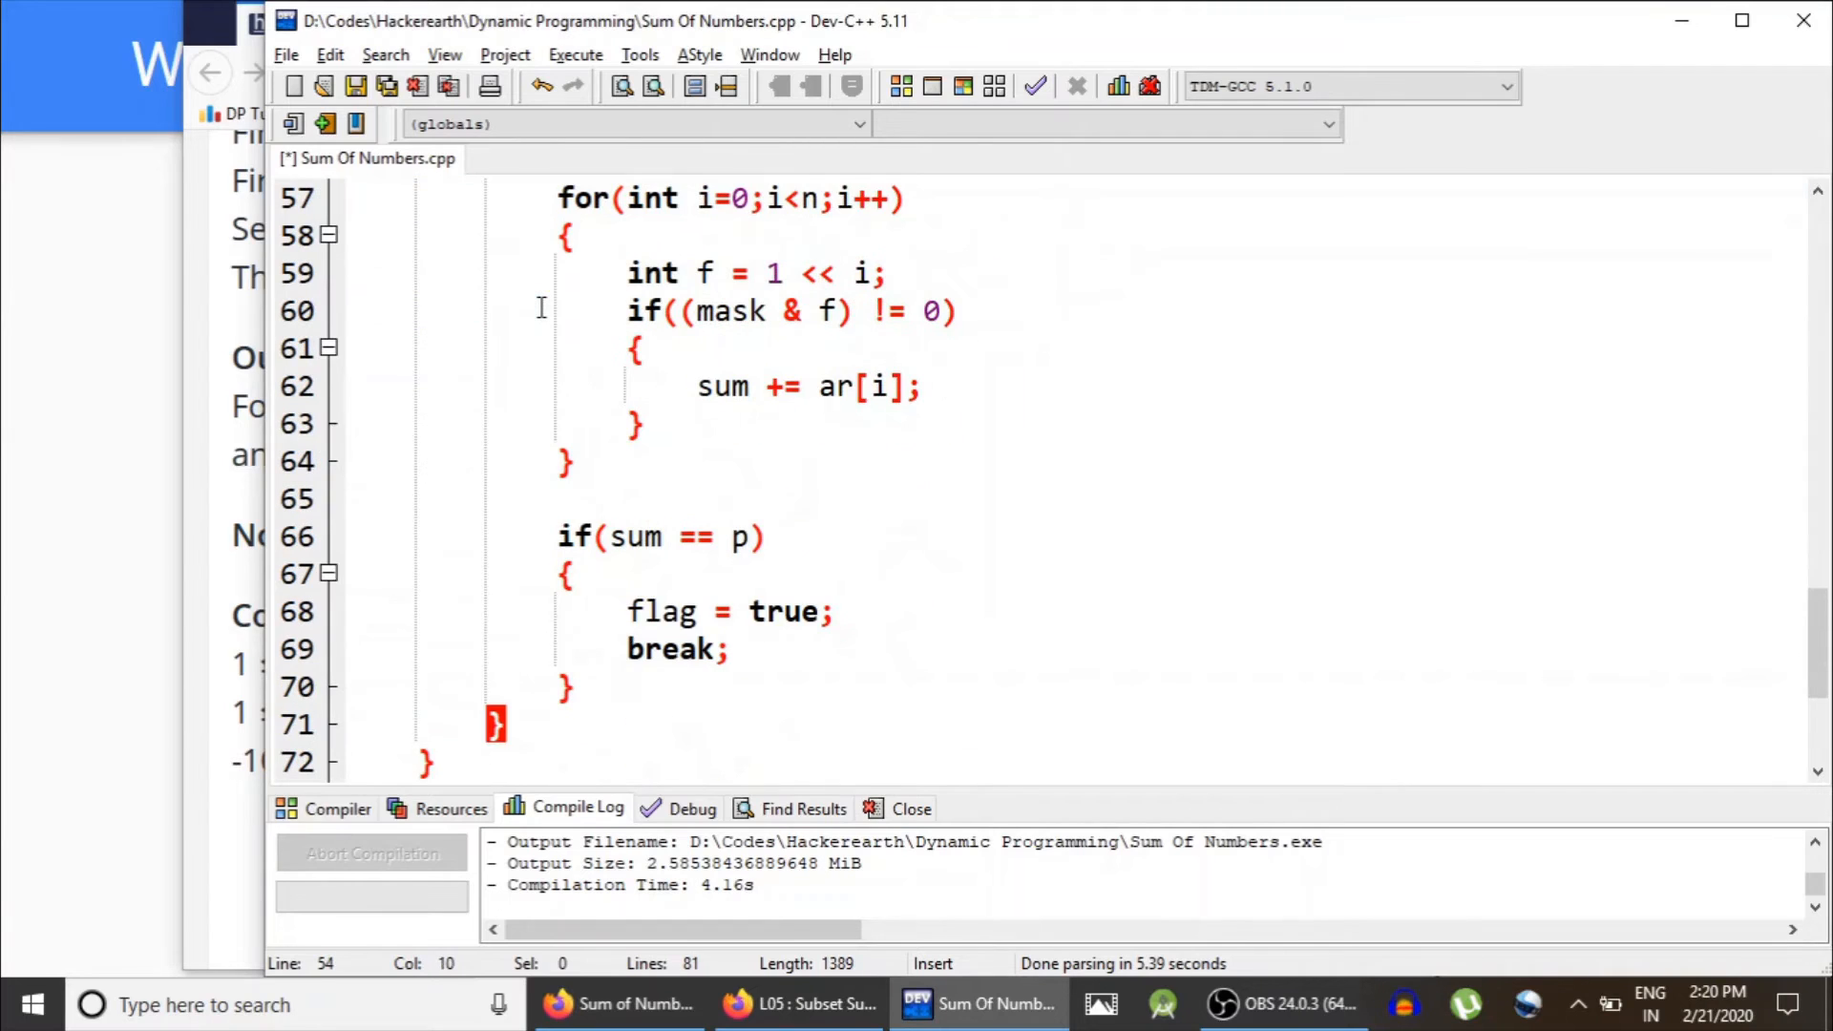
pyautogui.press('Return')
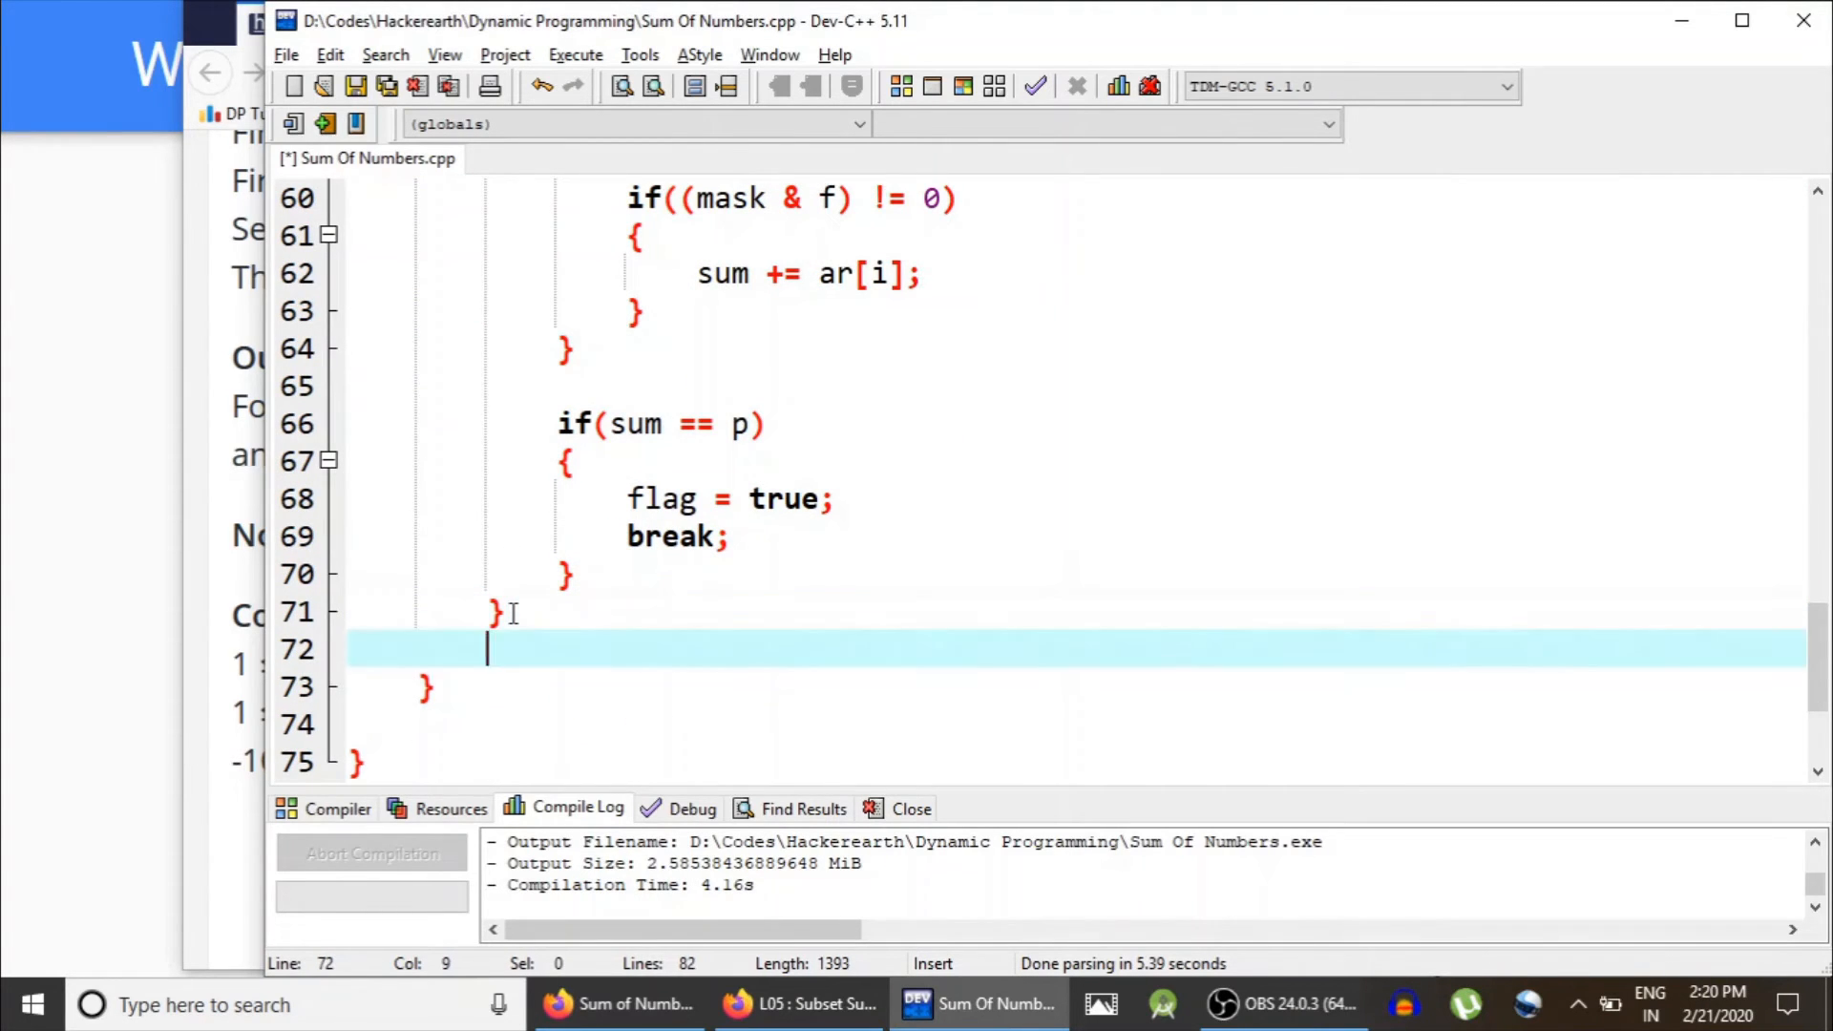
pyautogui.write('if()')
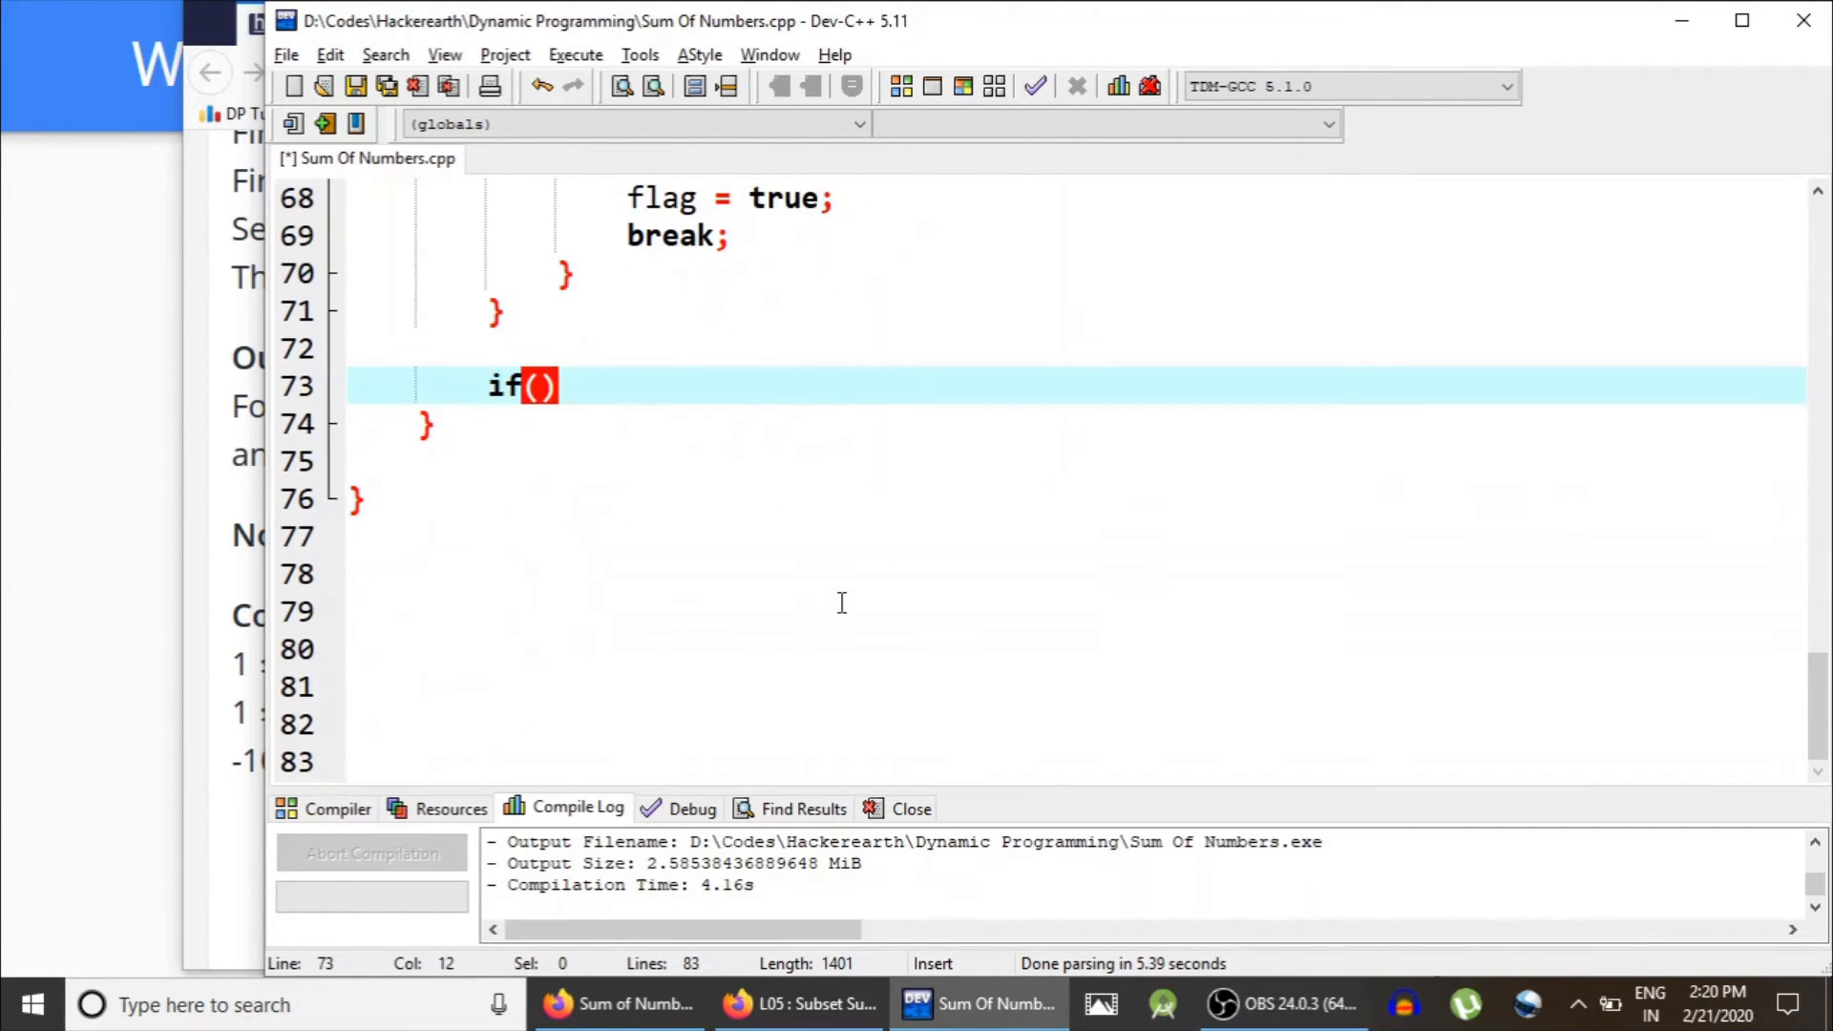
pyautogui.write('flag ==')
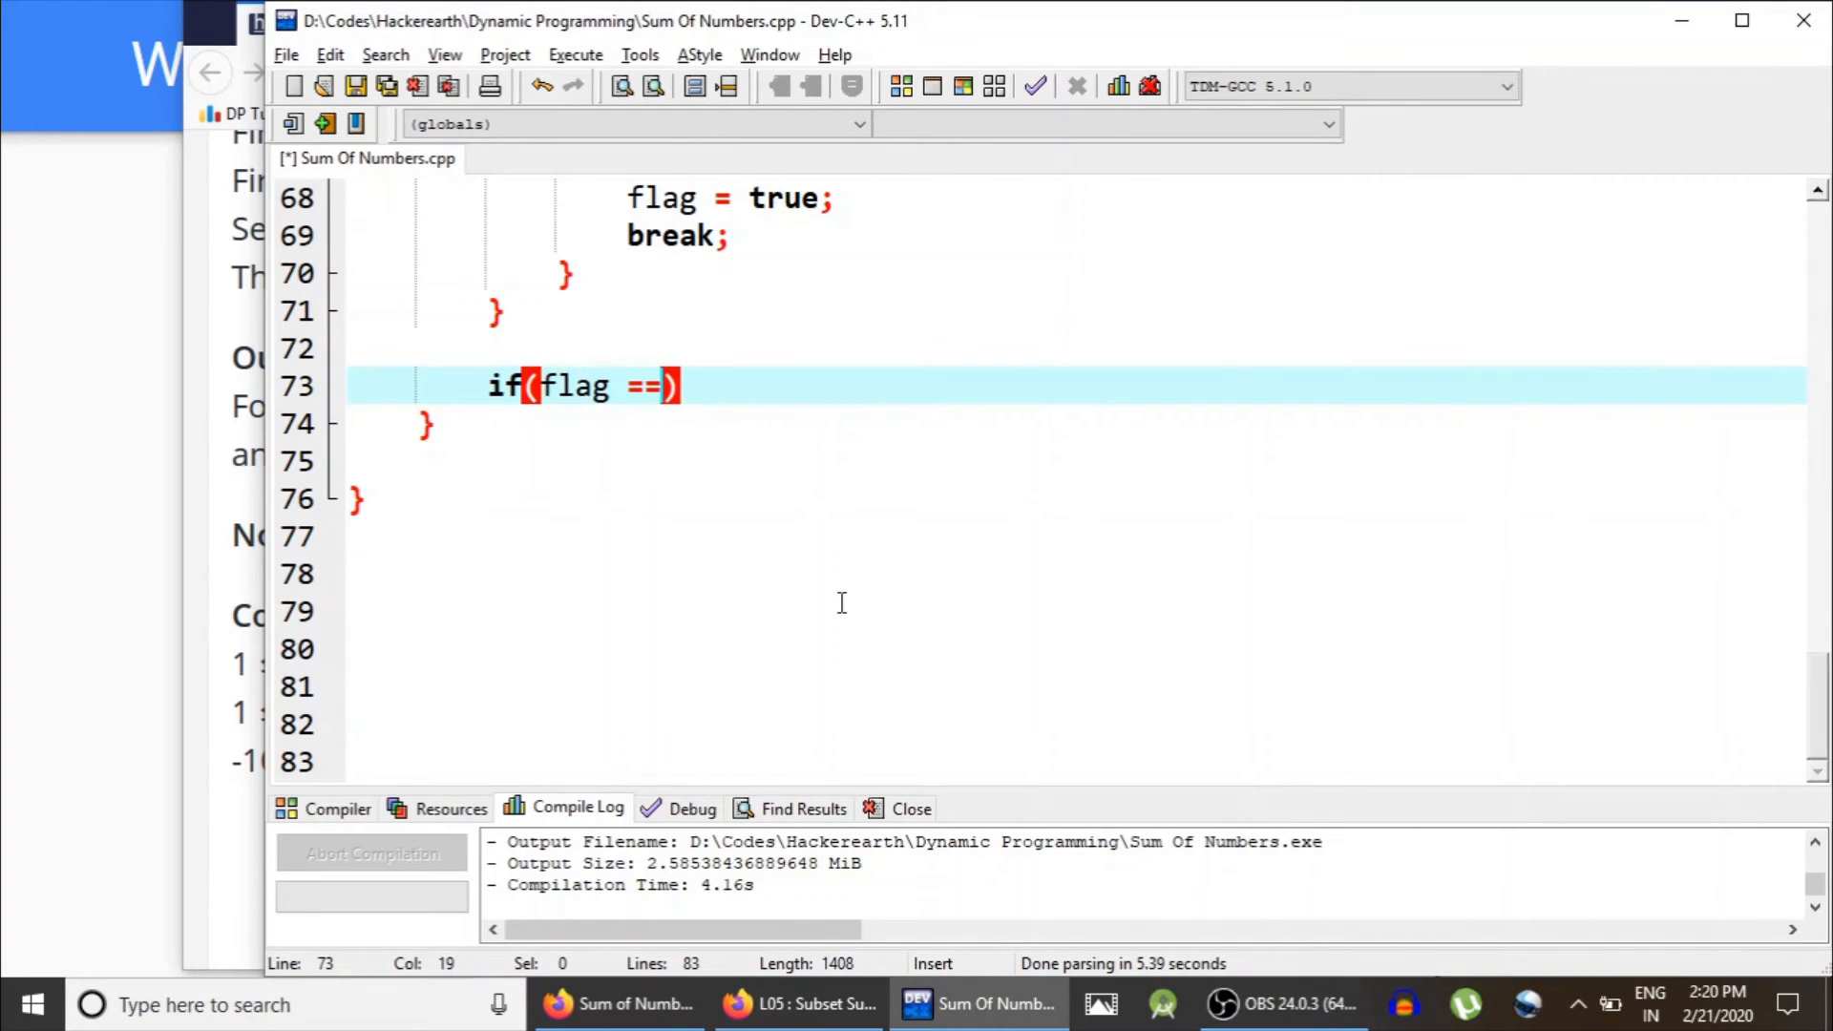
pyautogui.write('true')
pyautogui.write('cout<<"')
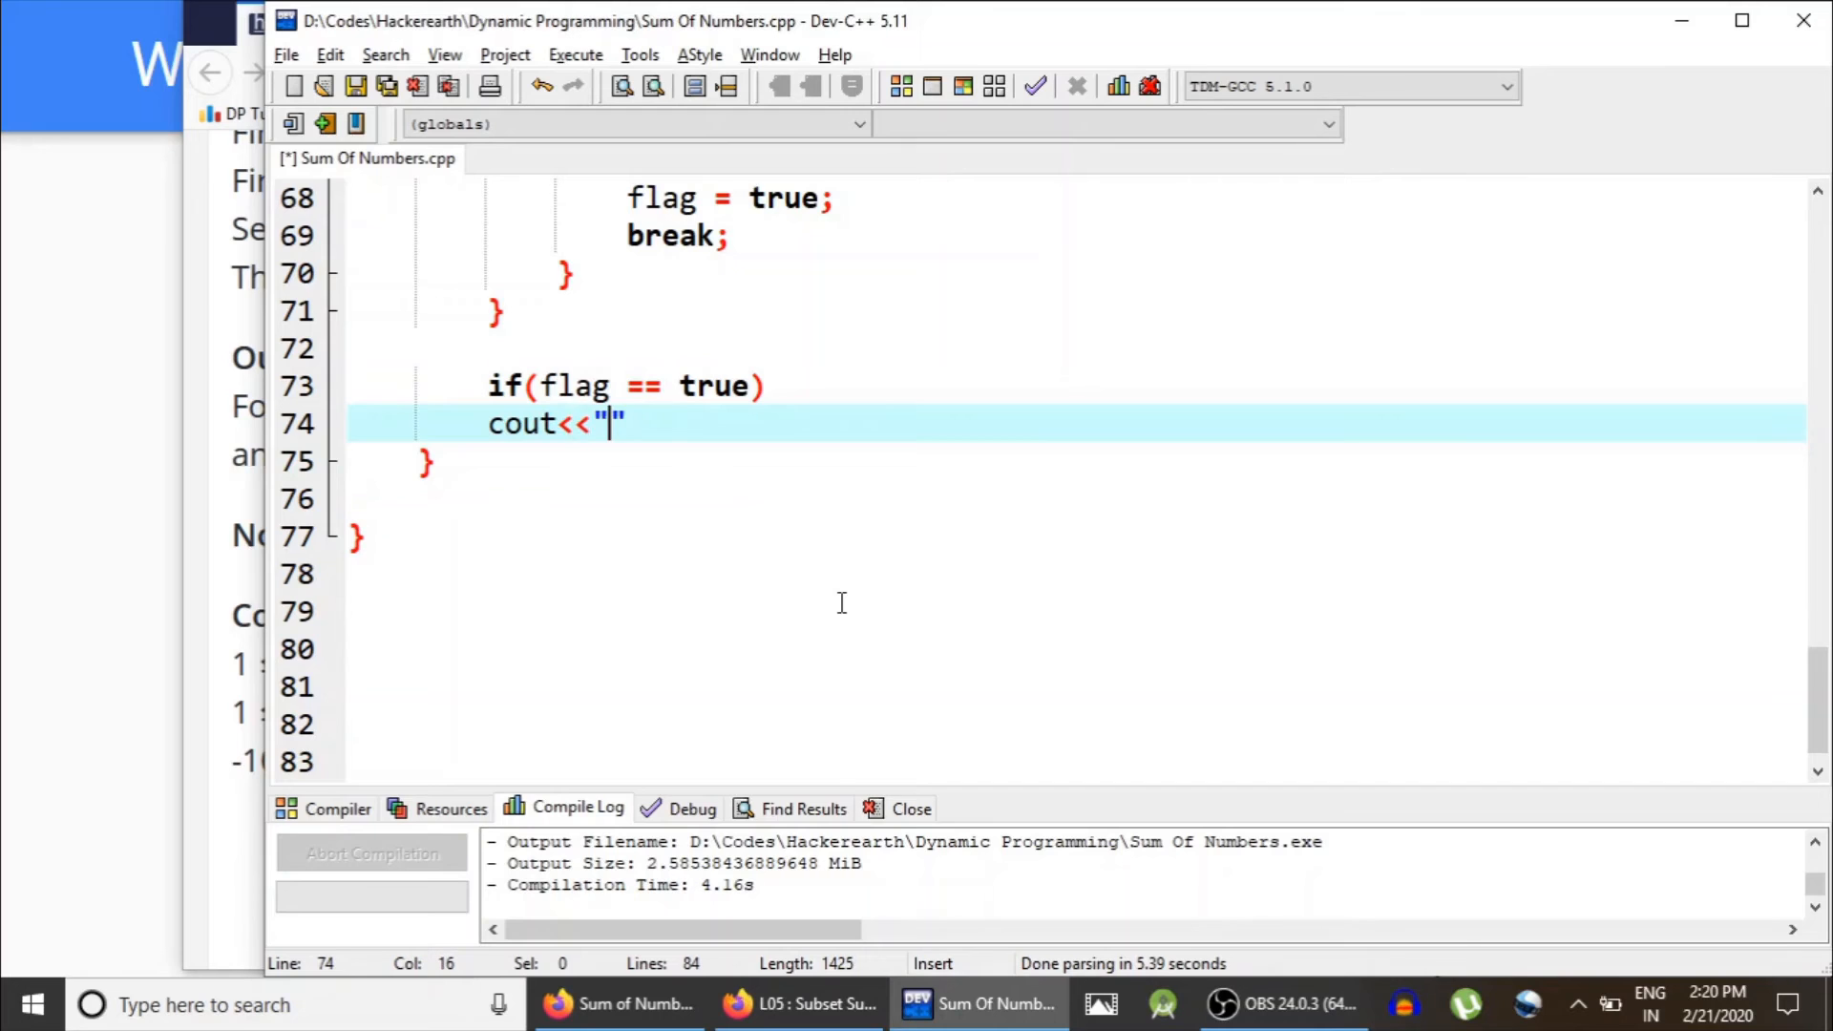
pyautogui.write('YES"<<endl;')
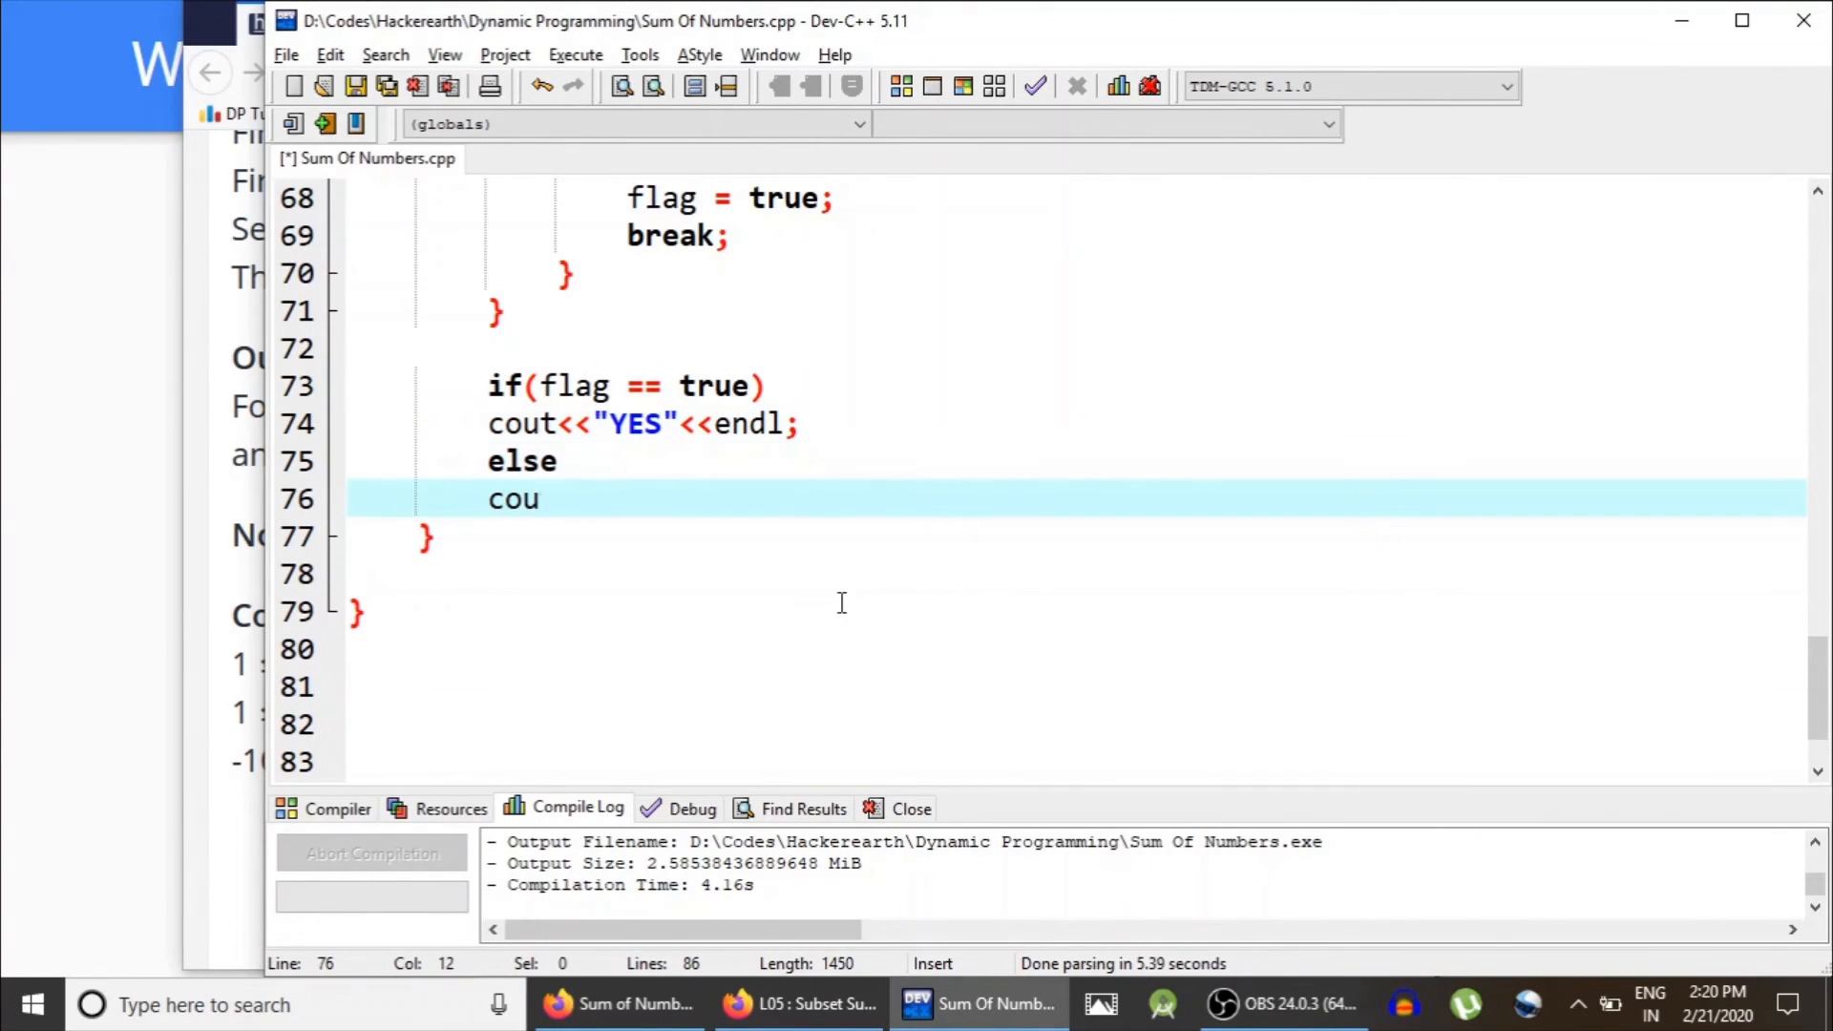
pyautogui.write('t<<"NO"')
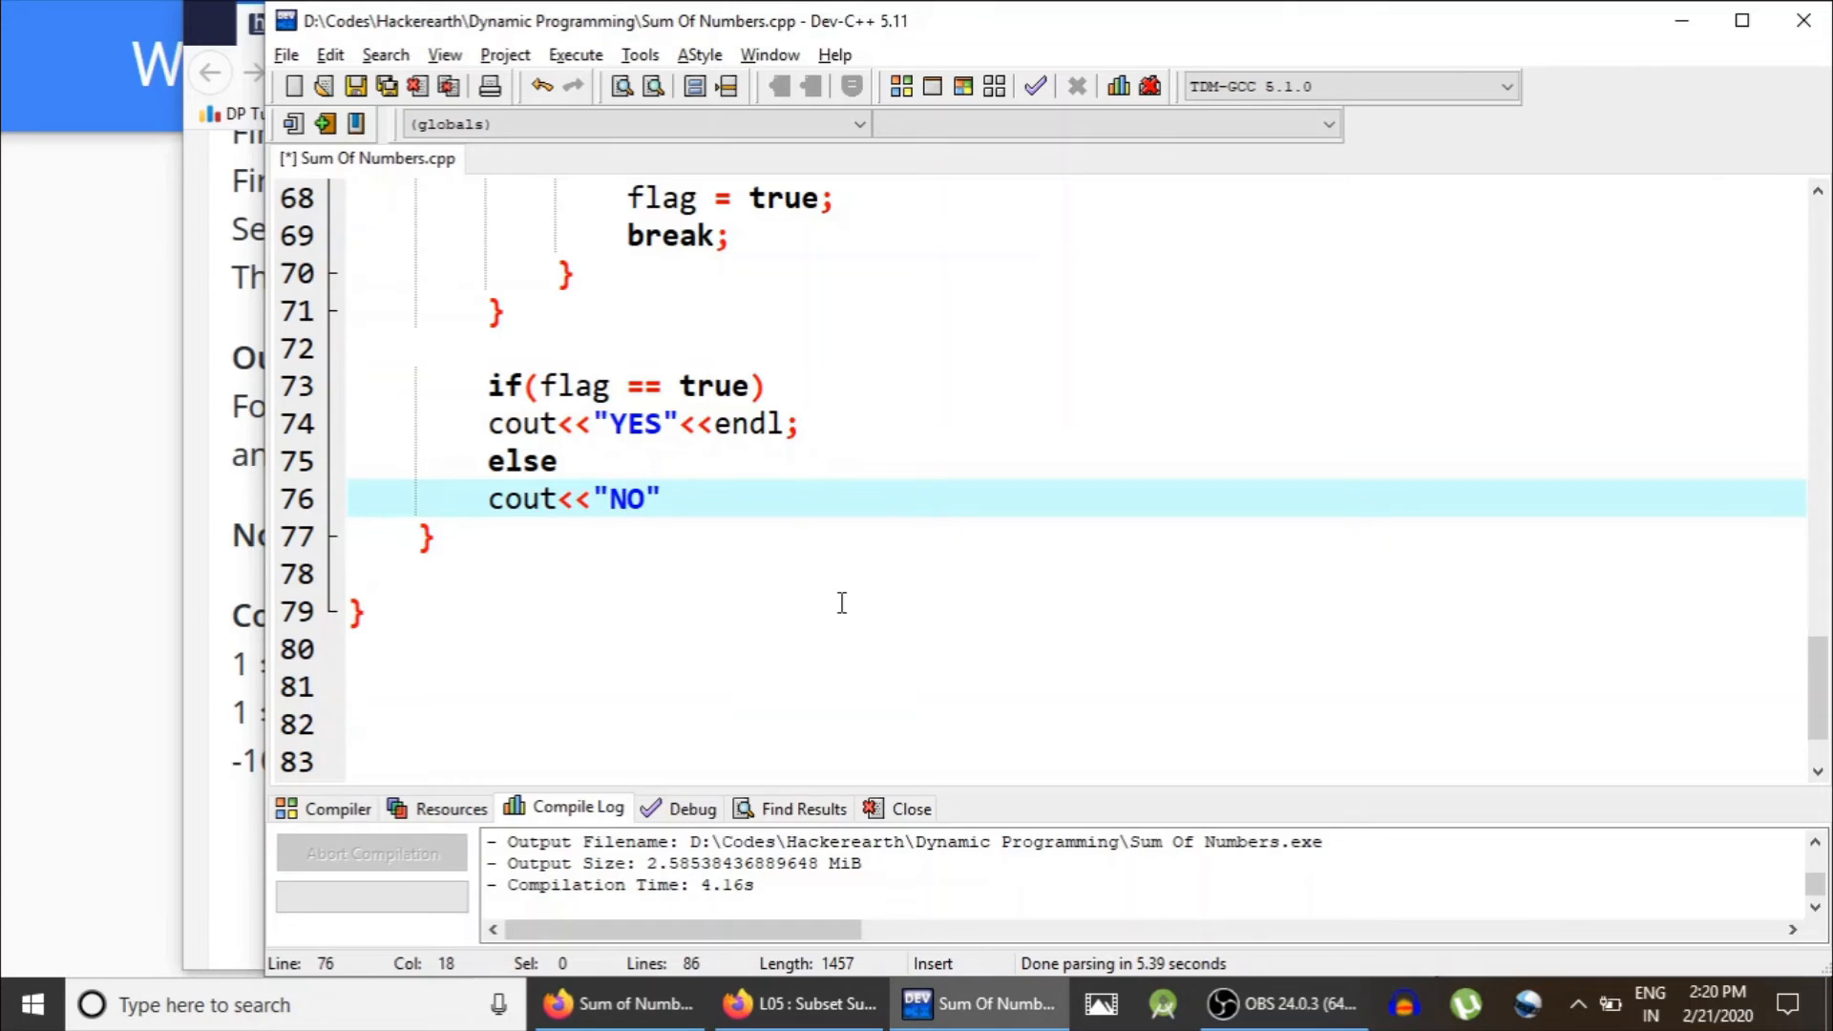
pyautogui.write('<<endl;')
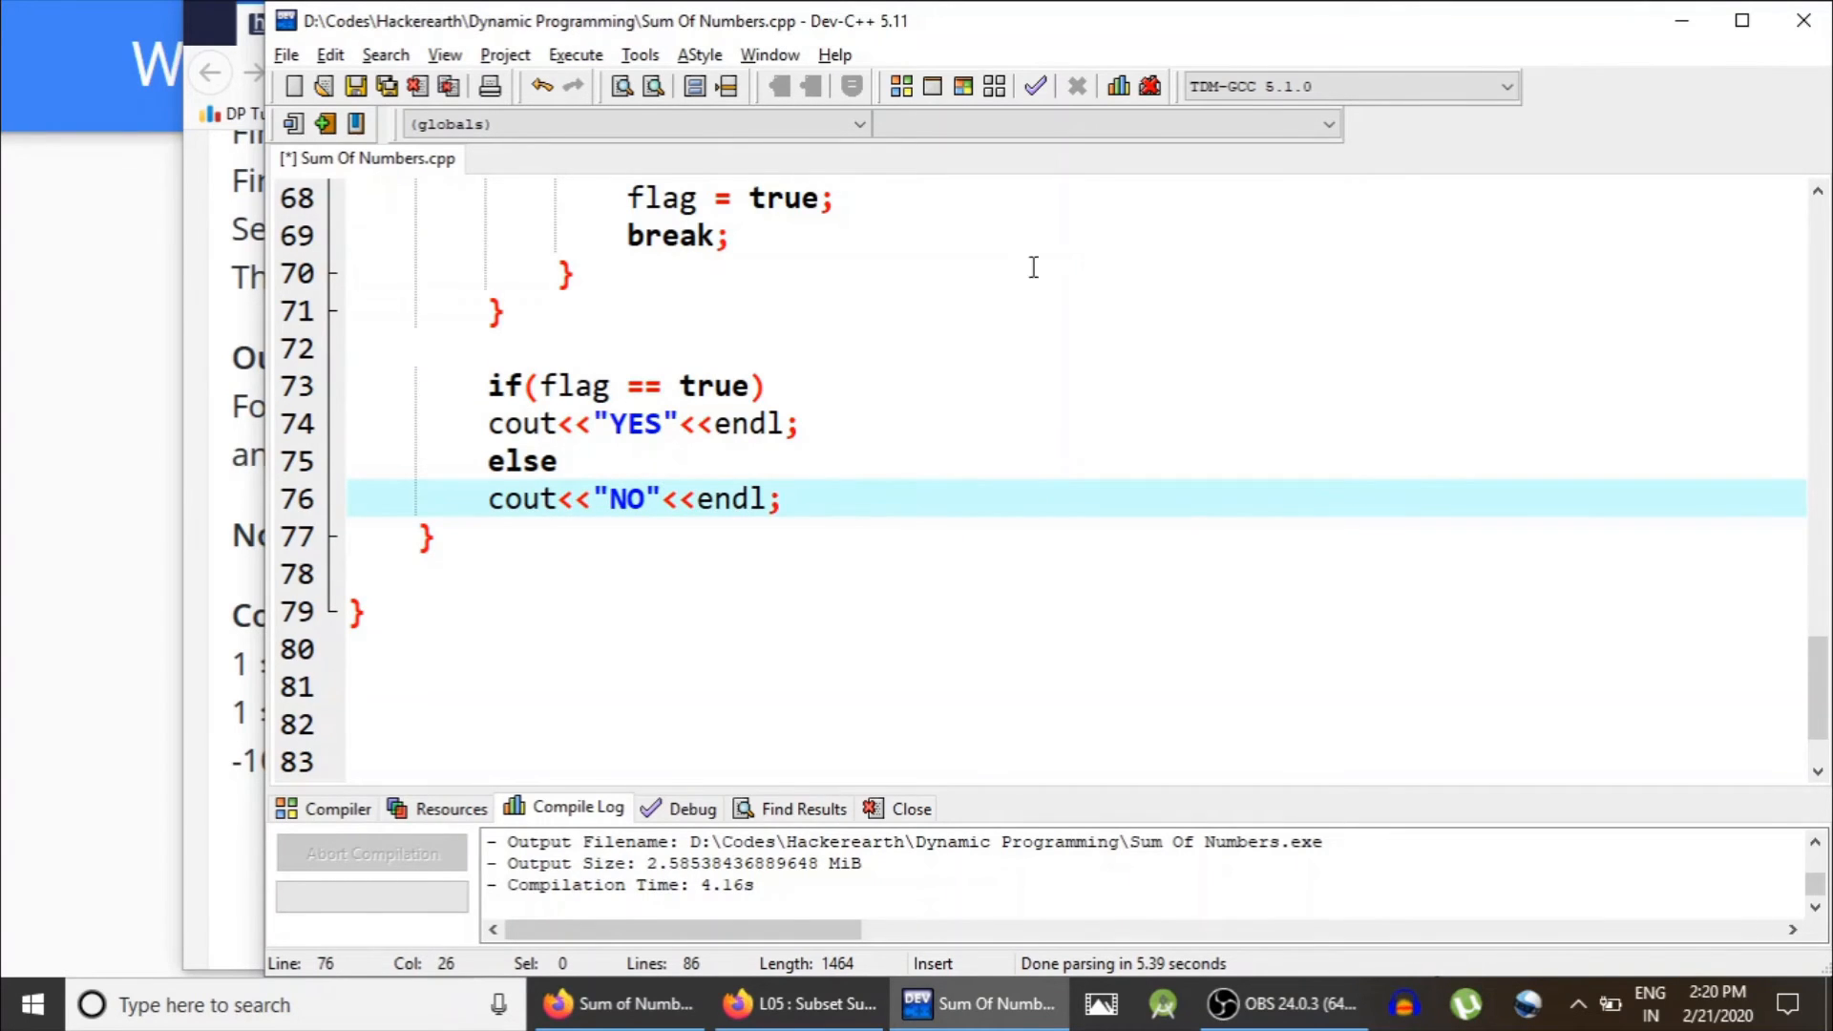
# Step: Compile & Run, feed test cases like 8 2 -3 4 1, check YES/NO output, close the console
pyautogui.click(963, 85)
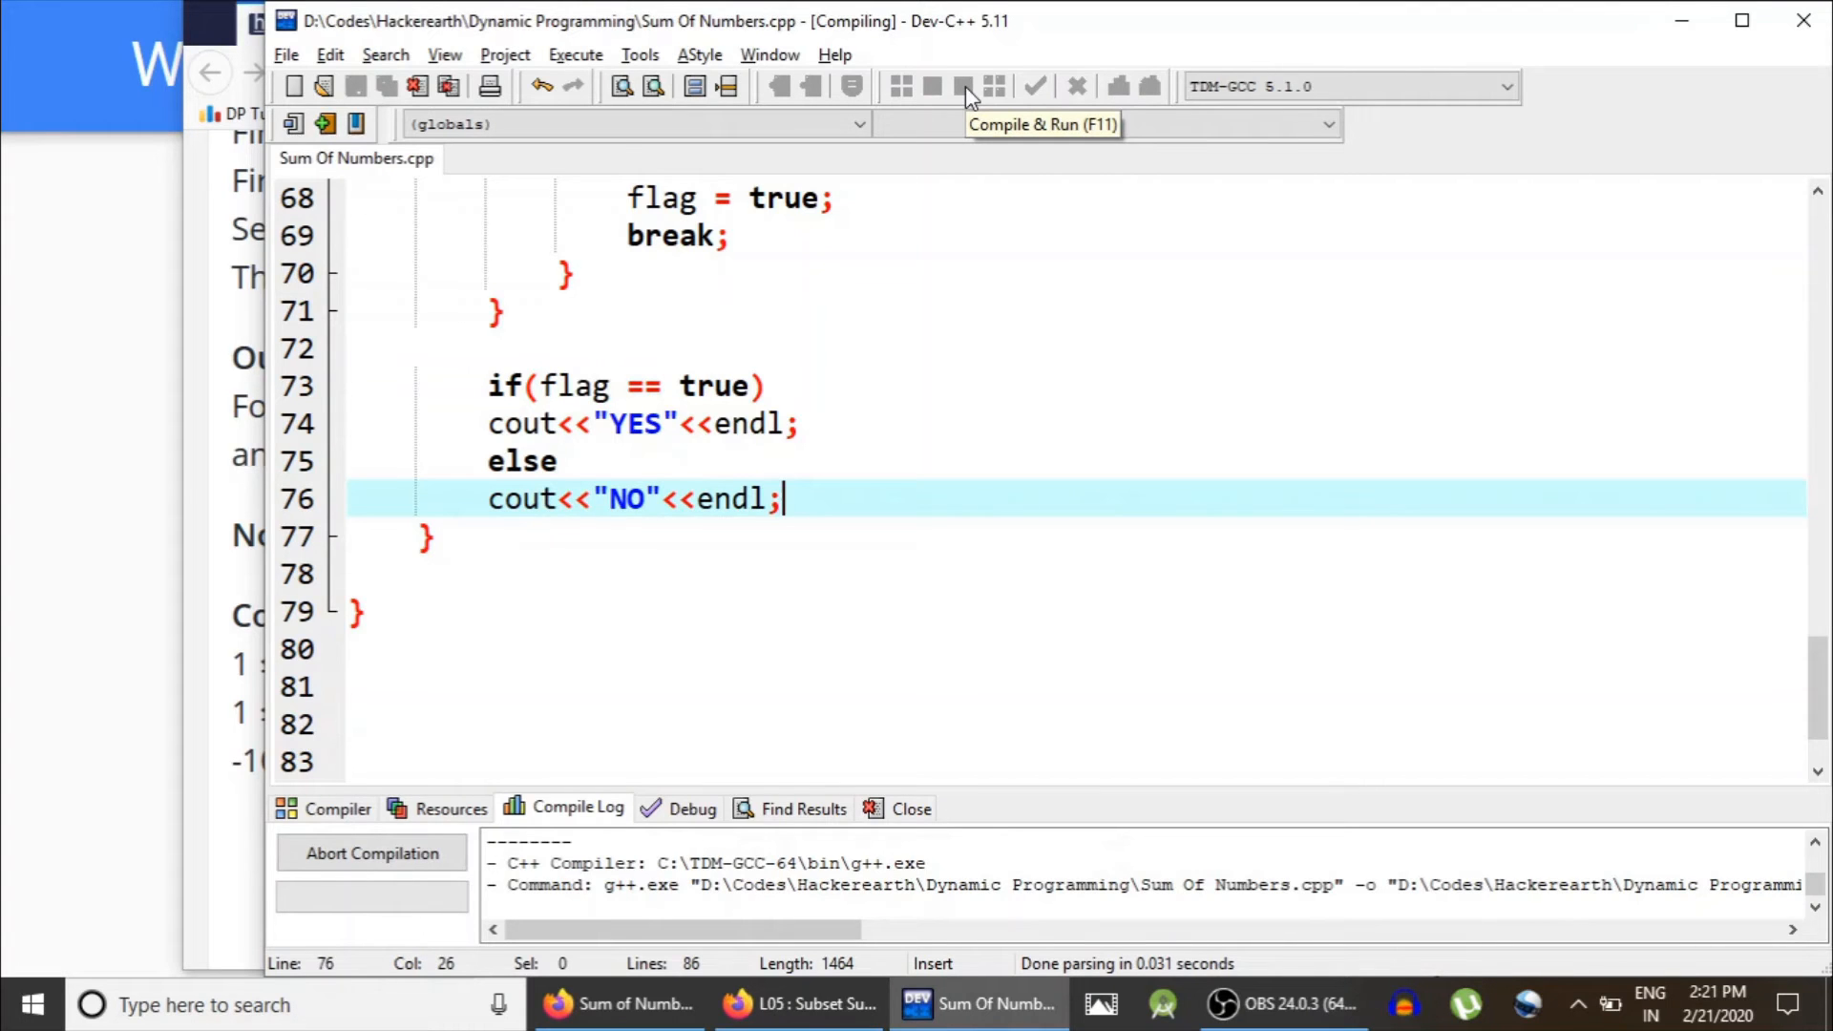
pyautogui.click(963, 86)
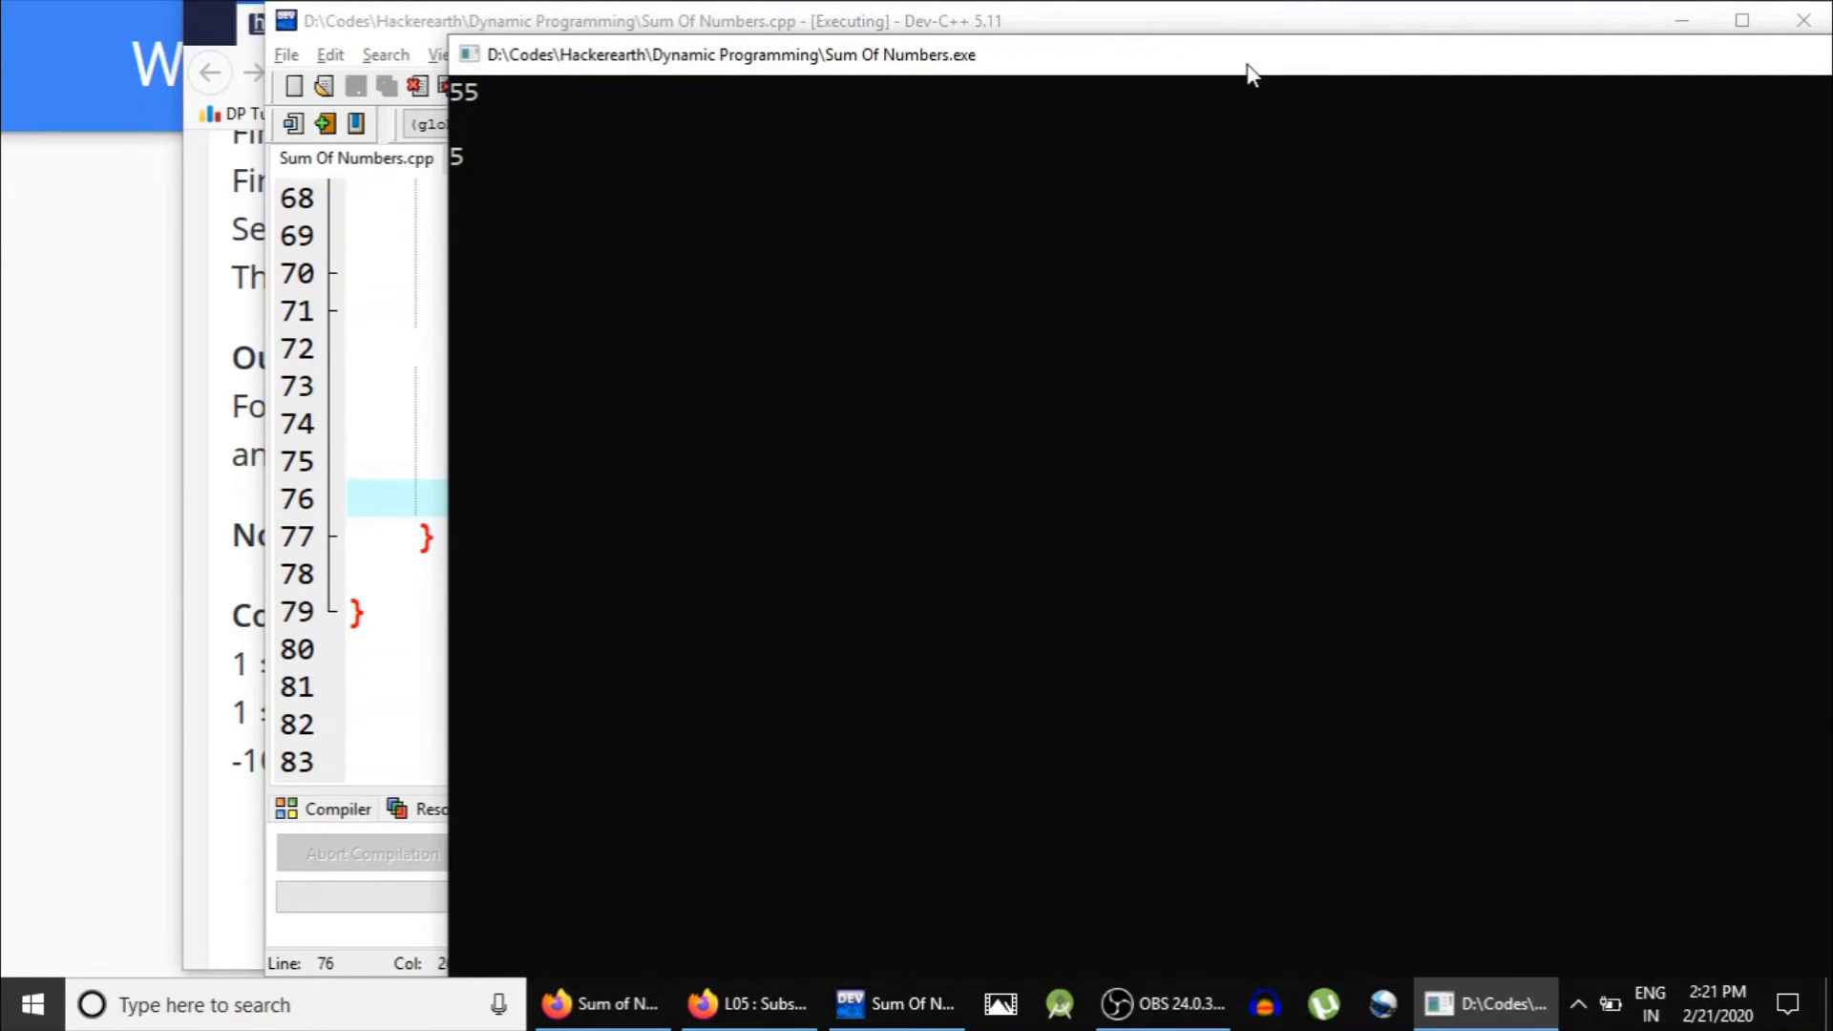
pyautogui.write('8 2 -3')
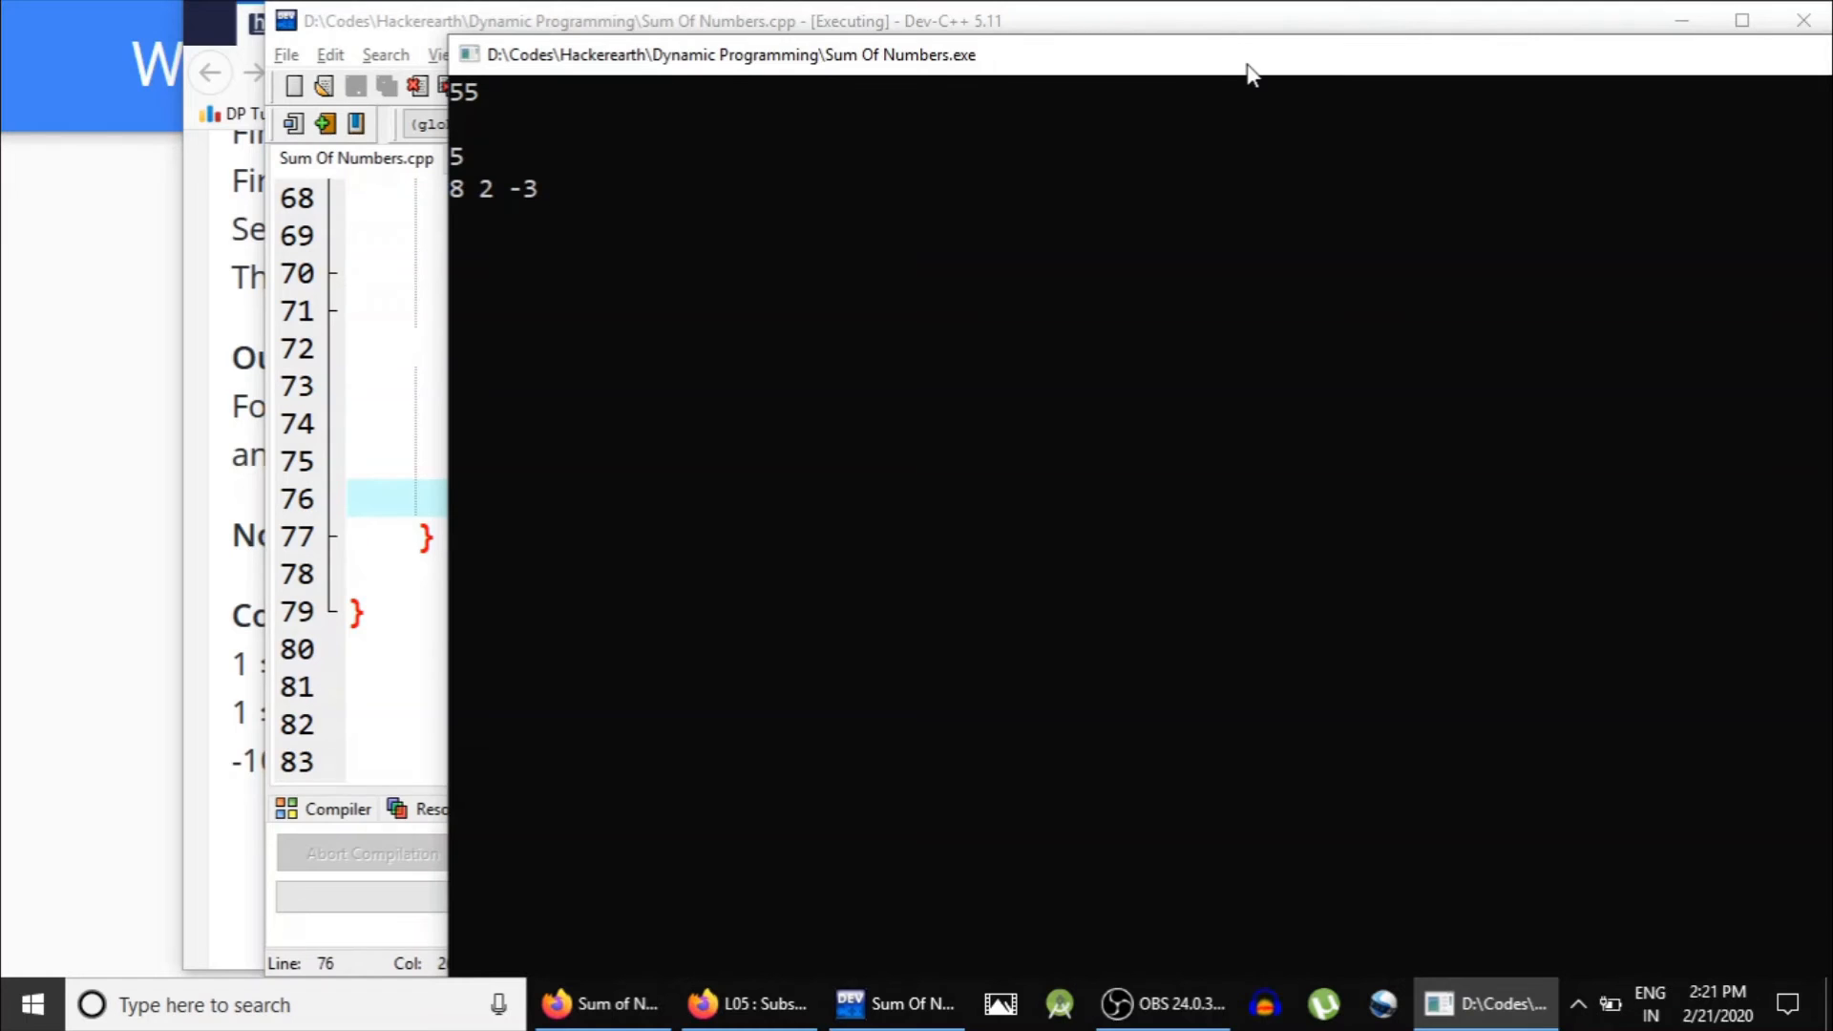
pyautogui.write('4 1')
pyautogui.write('9')
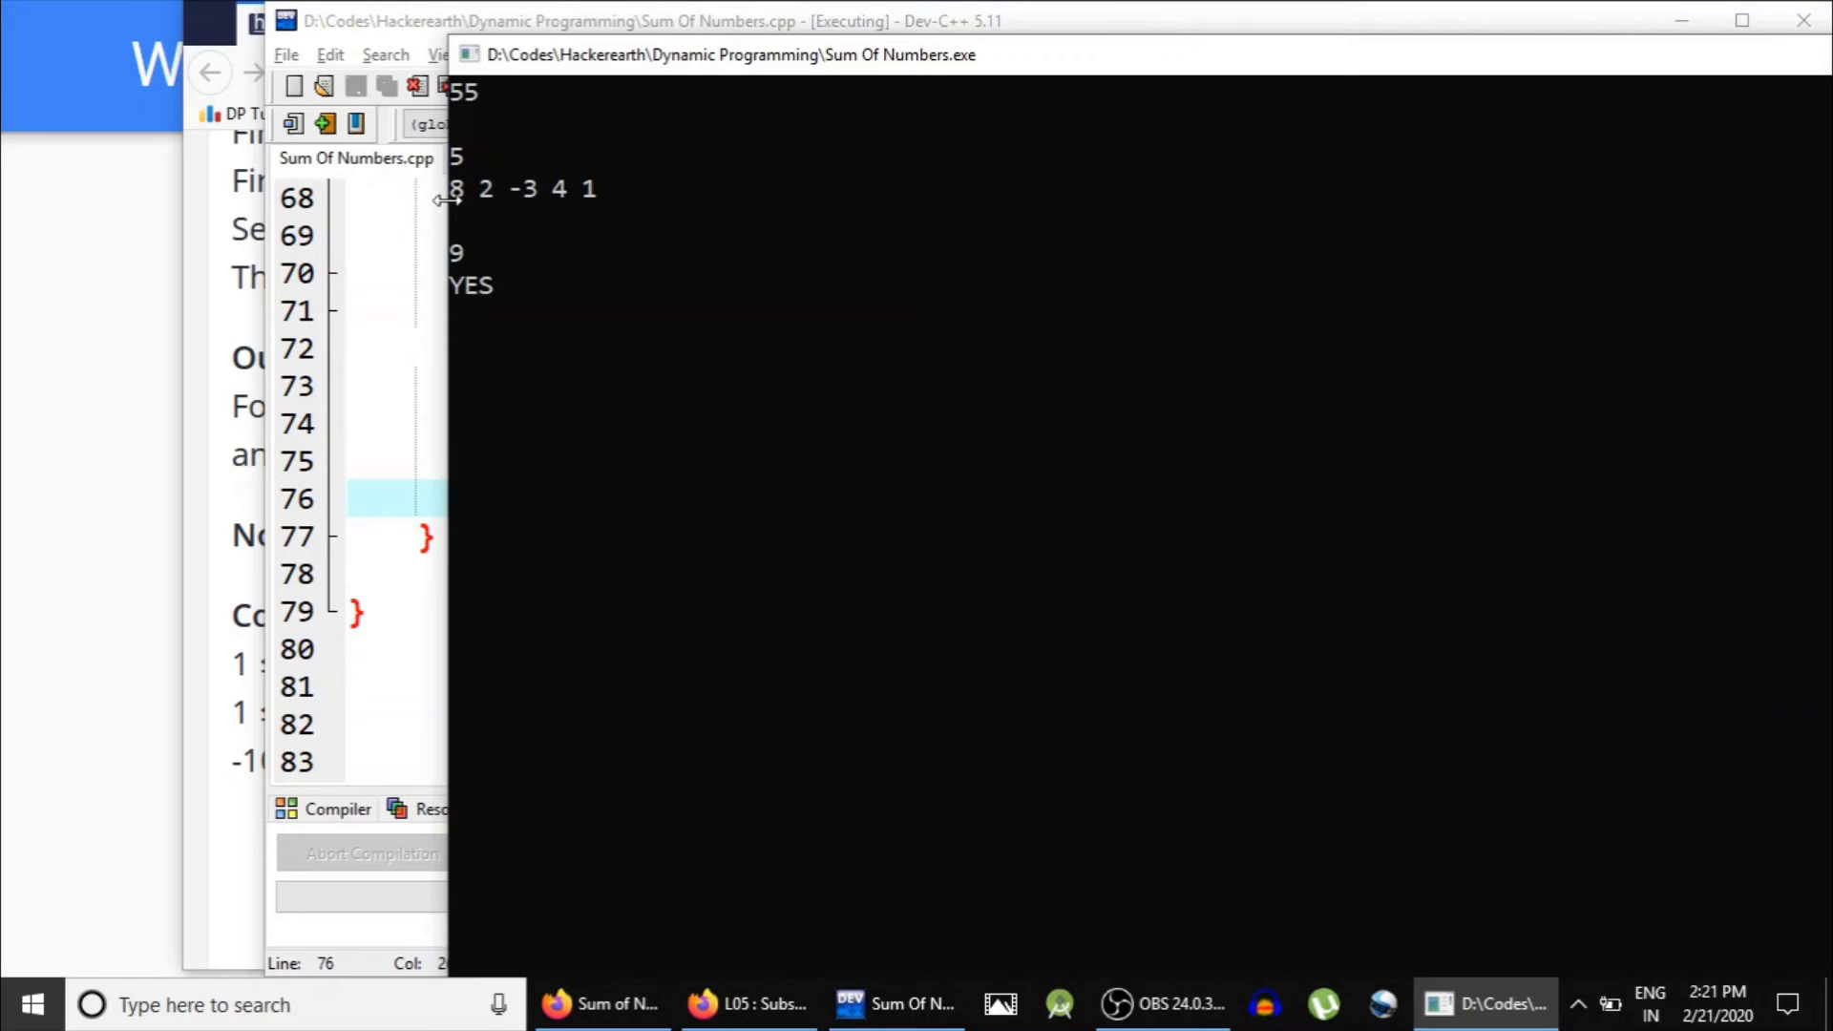
pyautogui.moveTo(566, 191)
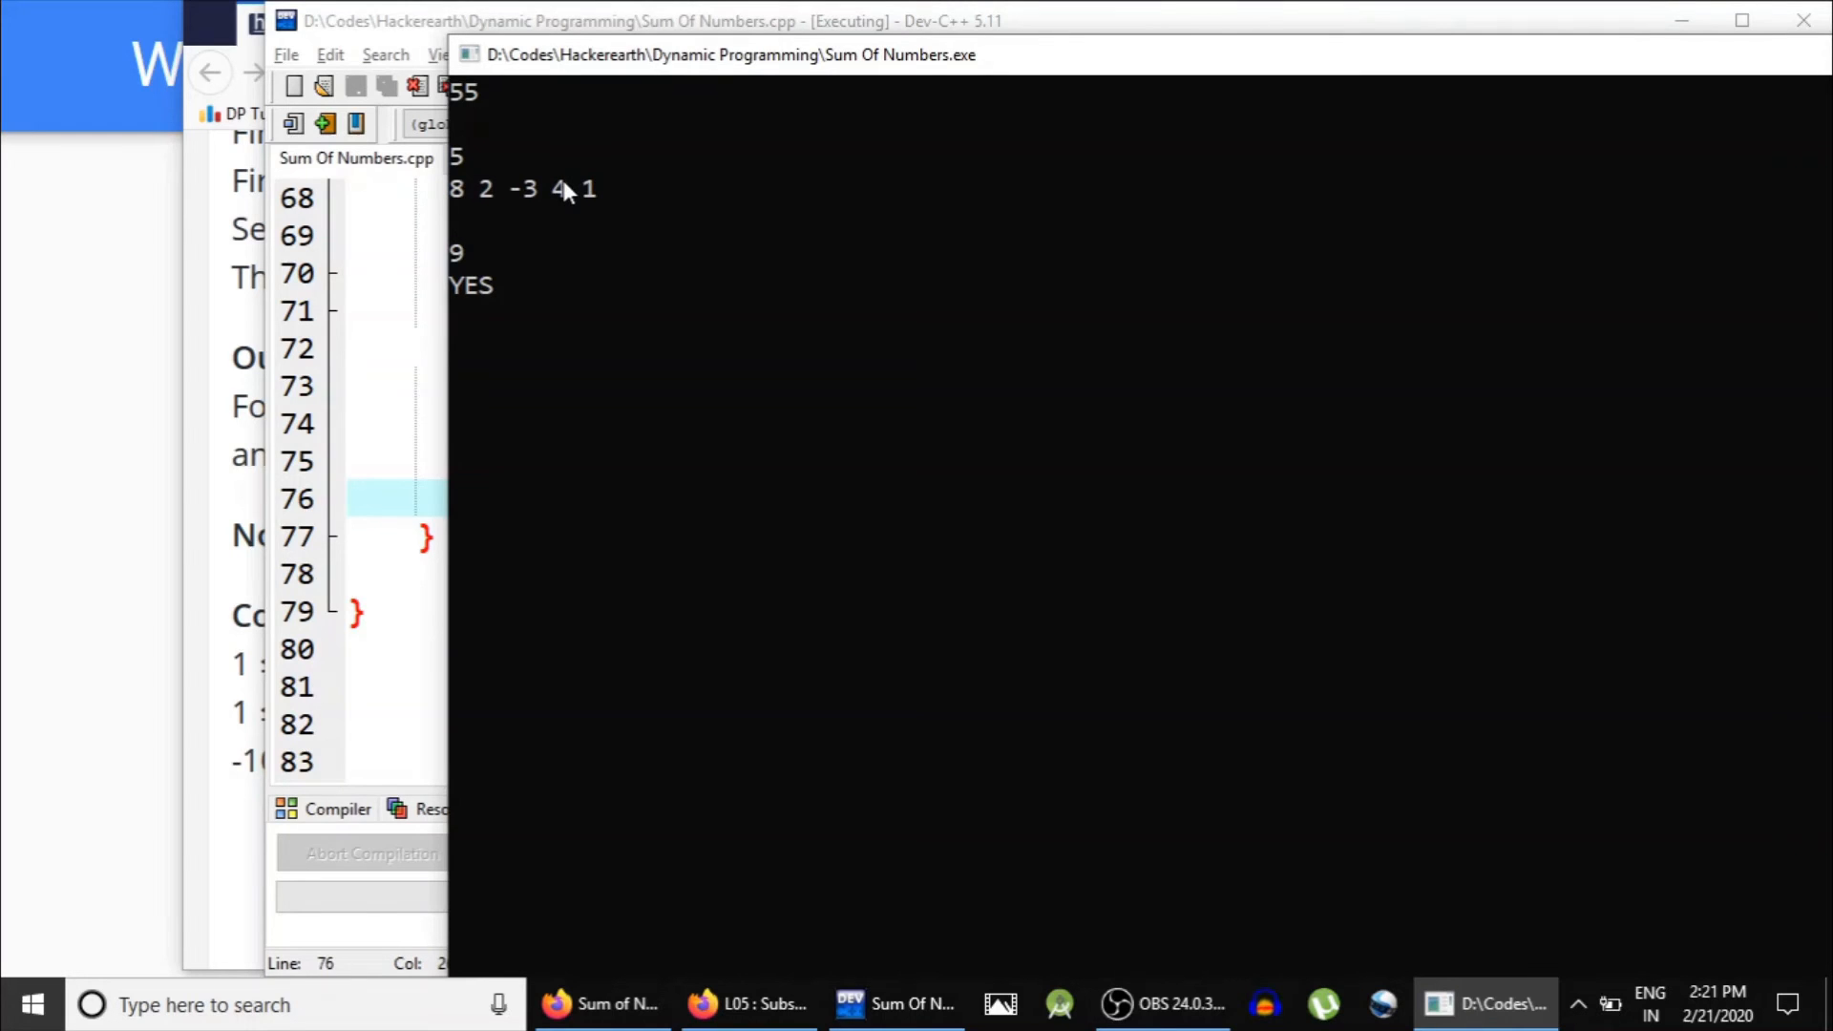
pyautogui.moveTo(699, 307)
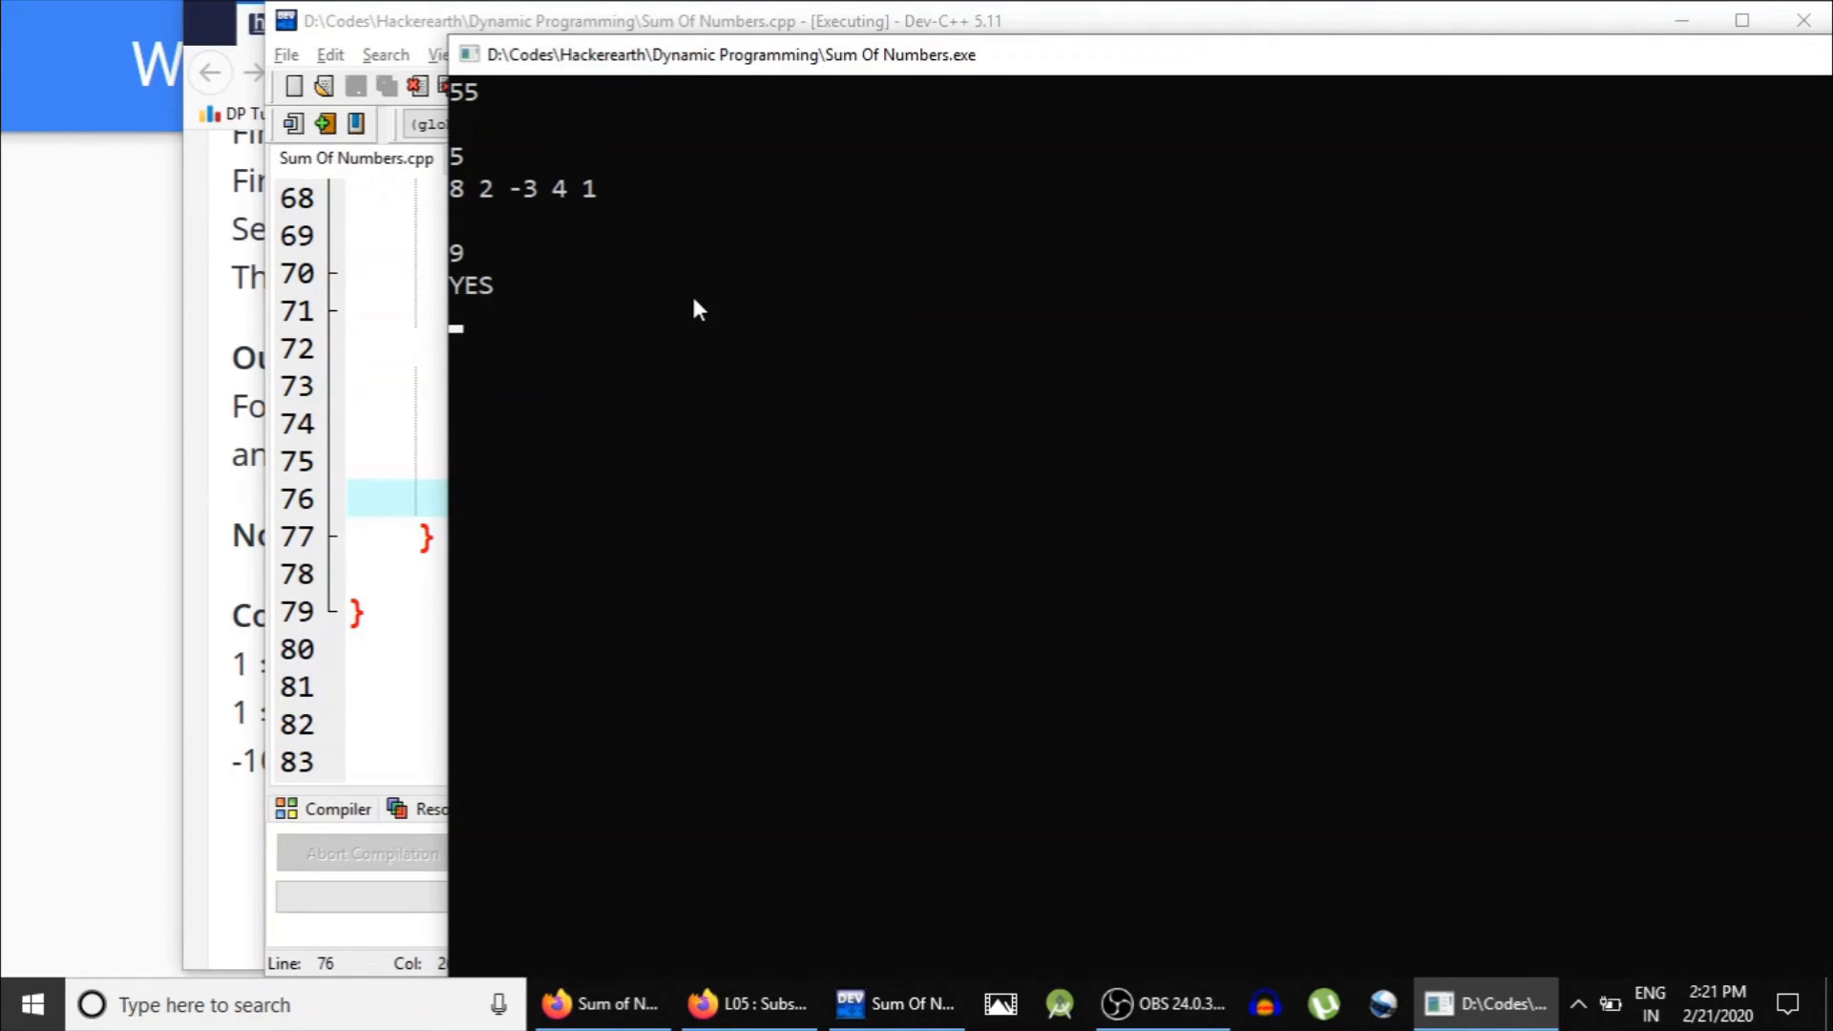
pyautogui.write('5')
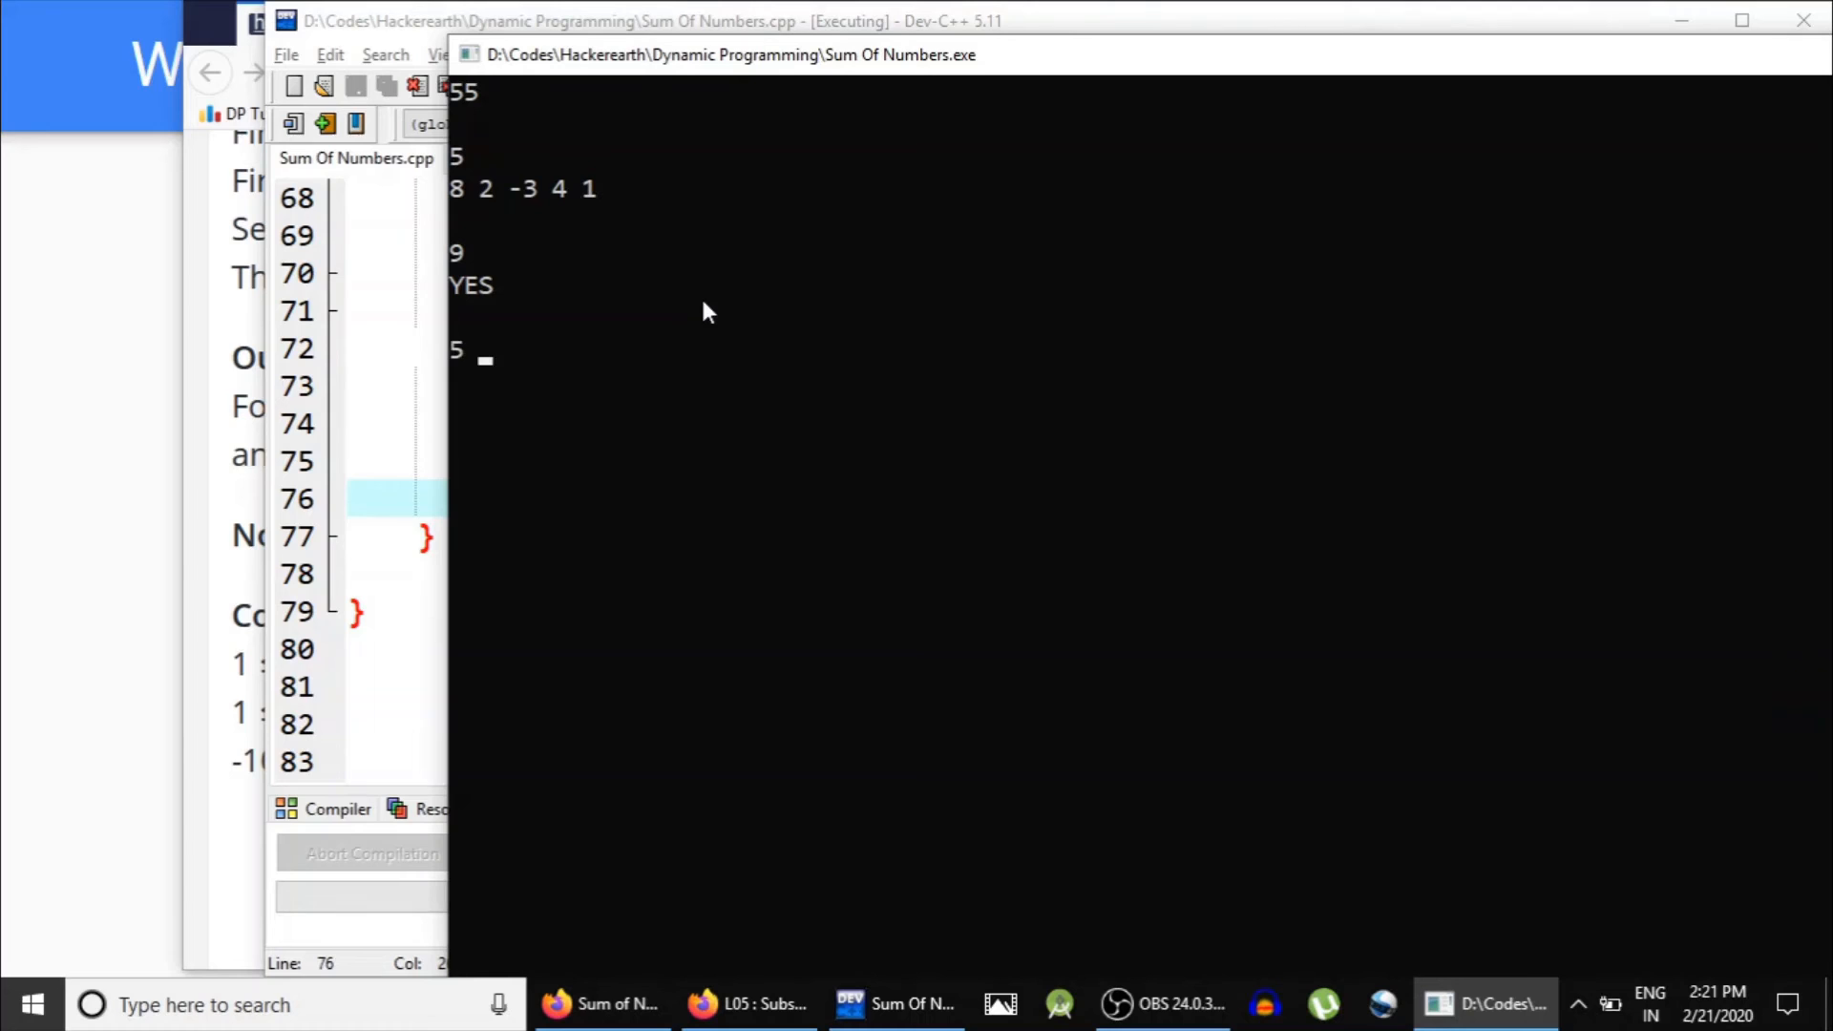
pyautogui.write('4 4')
pyautogui.write('2')
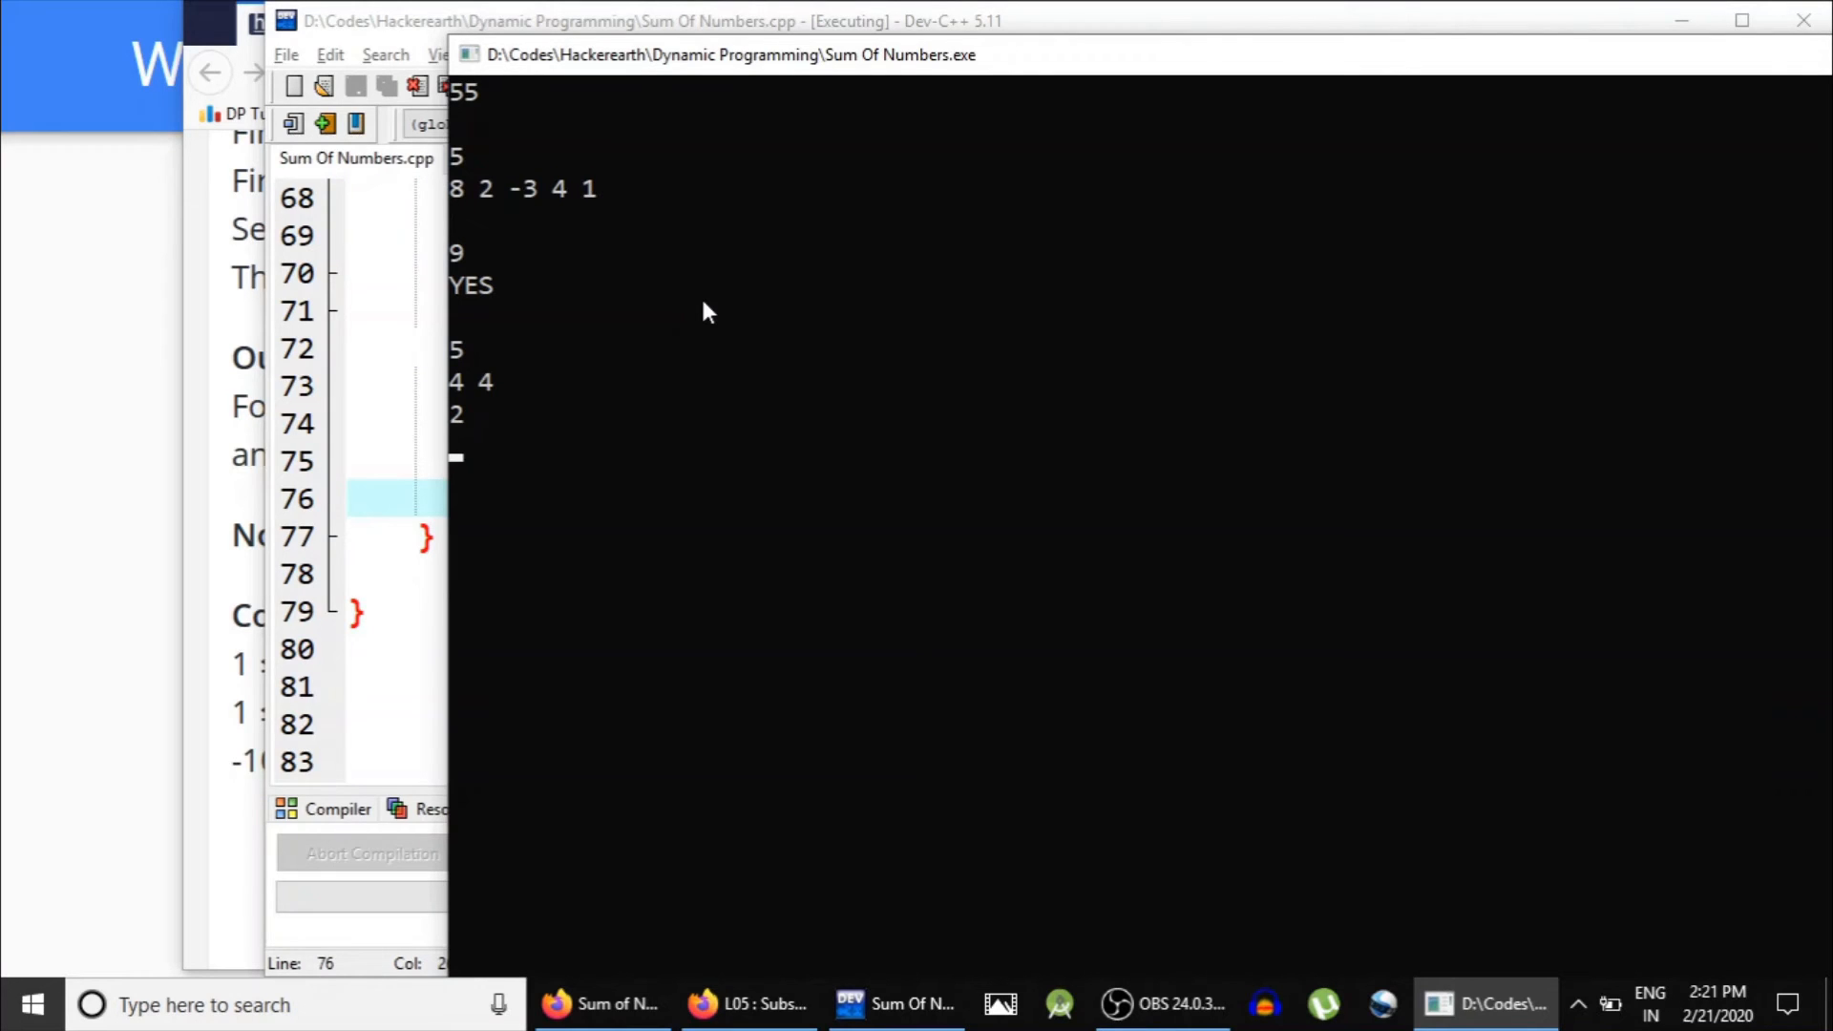
pyautogui.moveTo(466, 373)
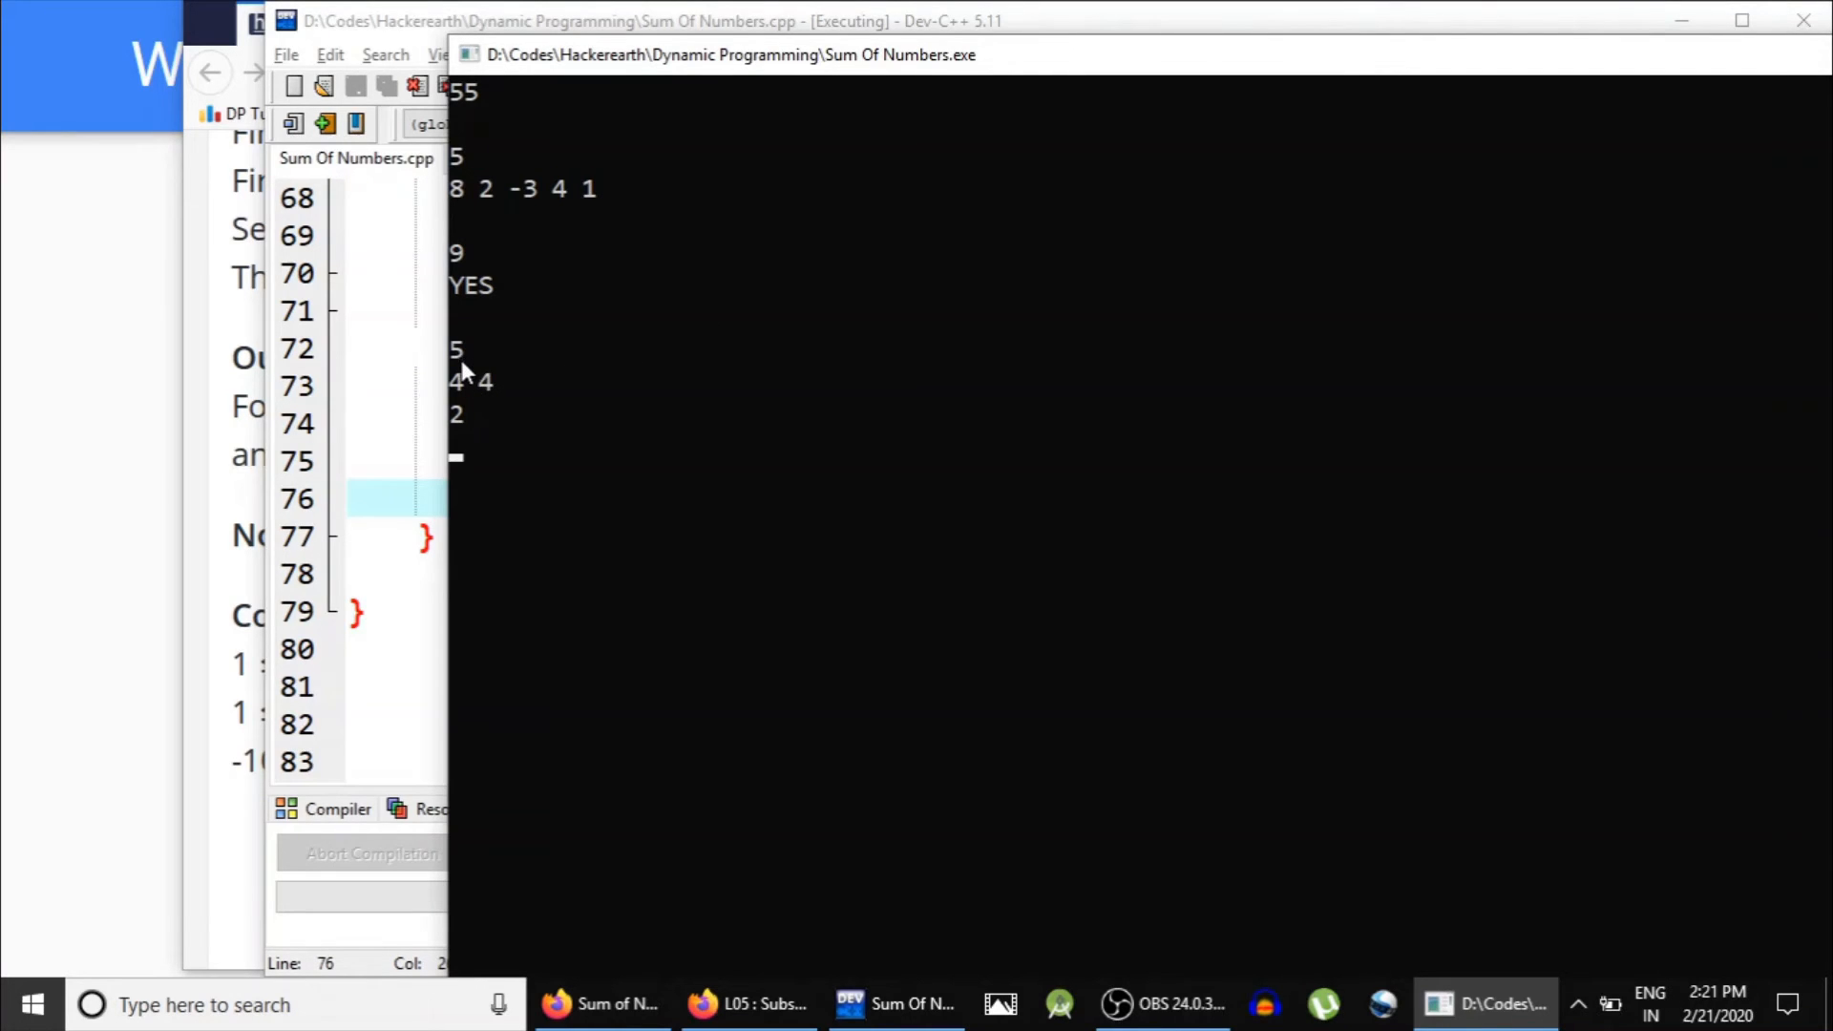
pyautogui.moveTo(859, 397)
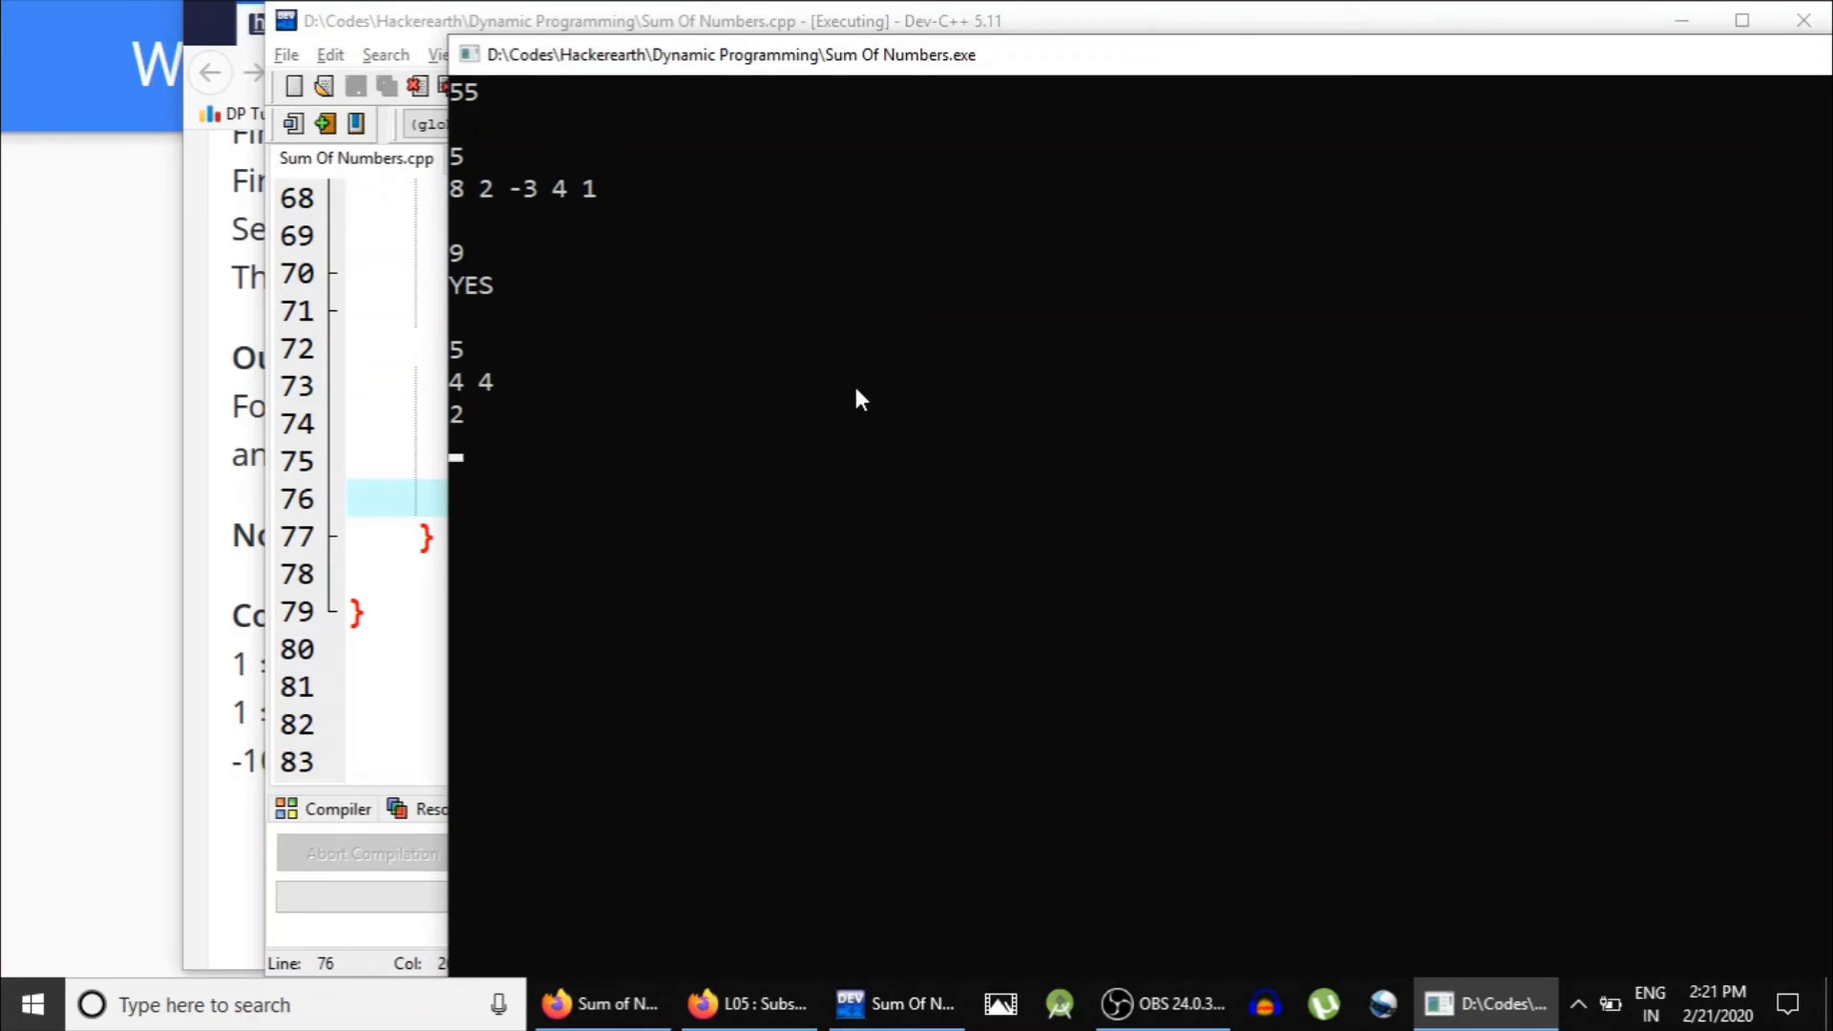
pyautogui.write('5 5')
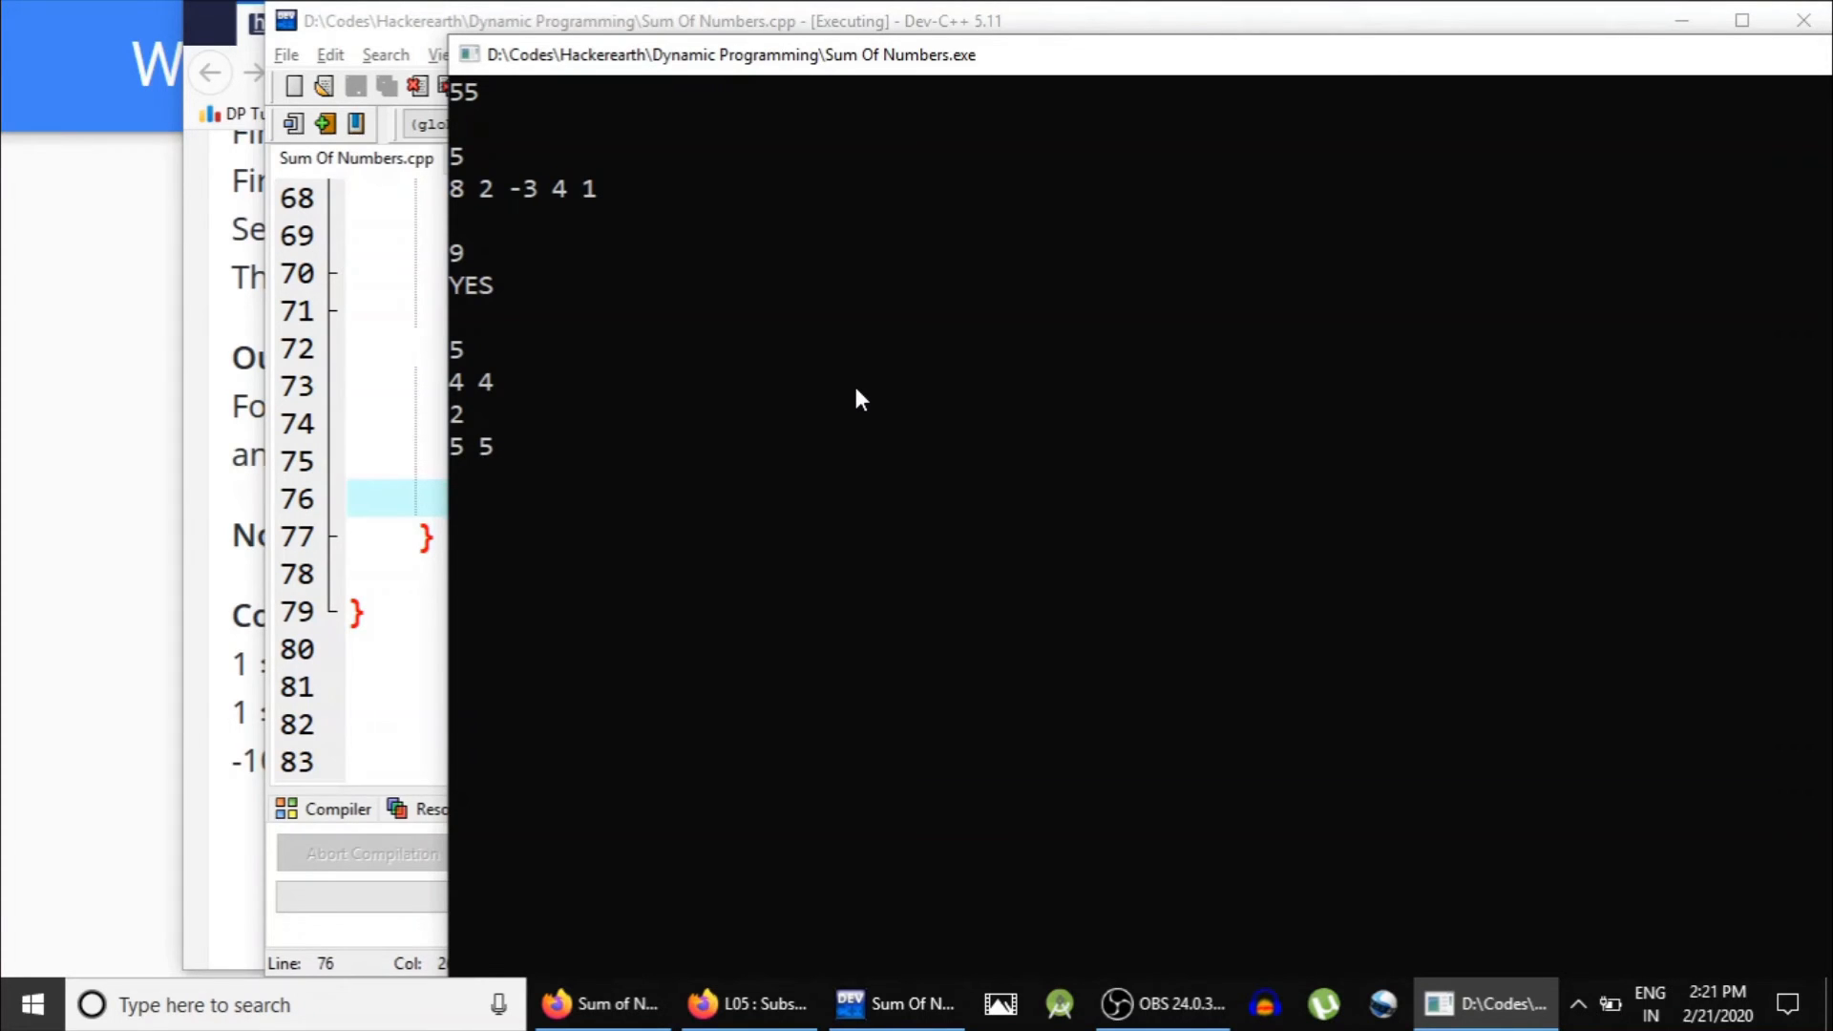
pyautogui.moveTo(704, 445)
pyautogui.write('1')
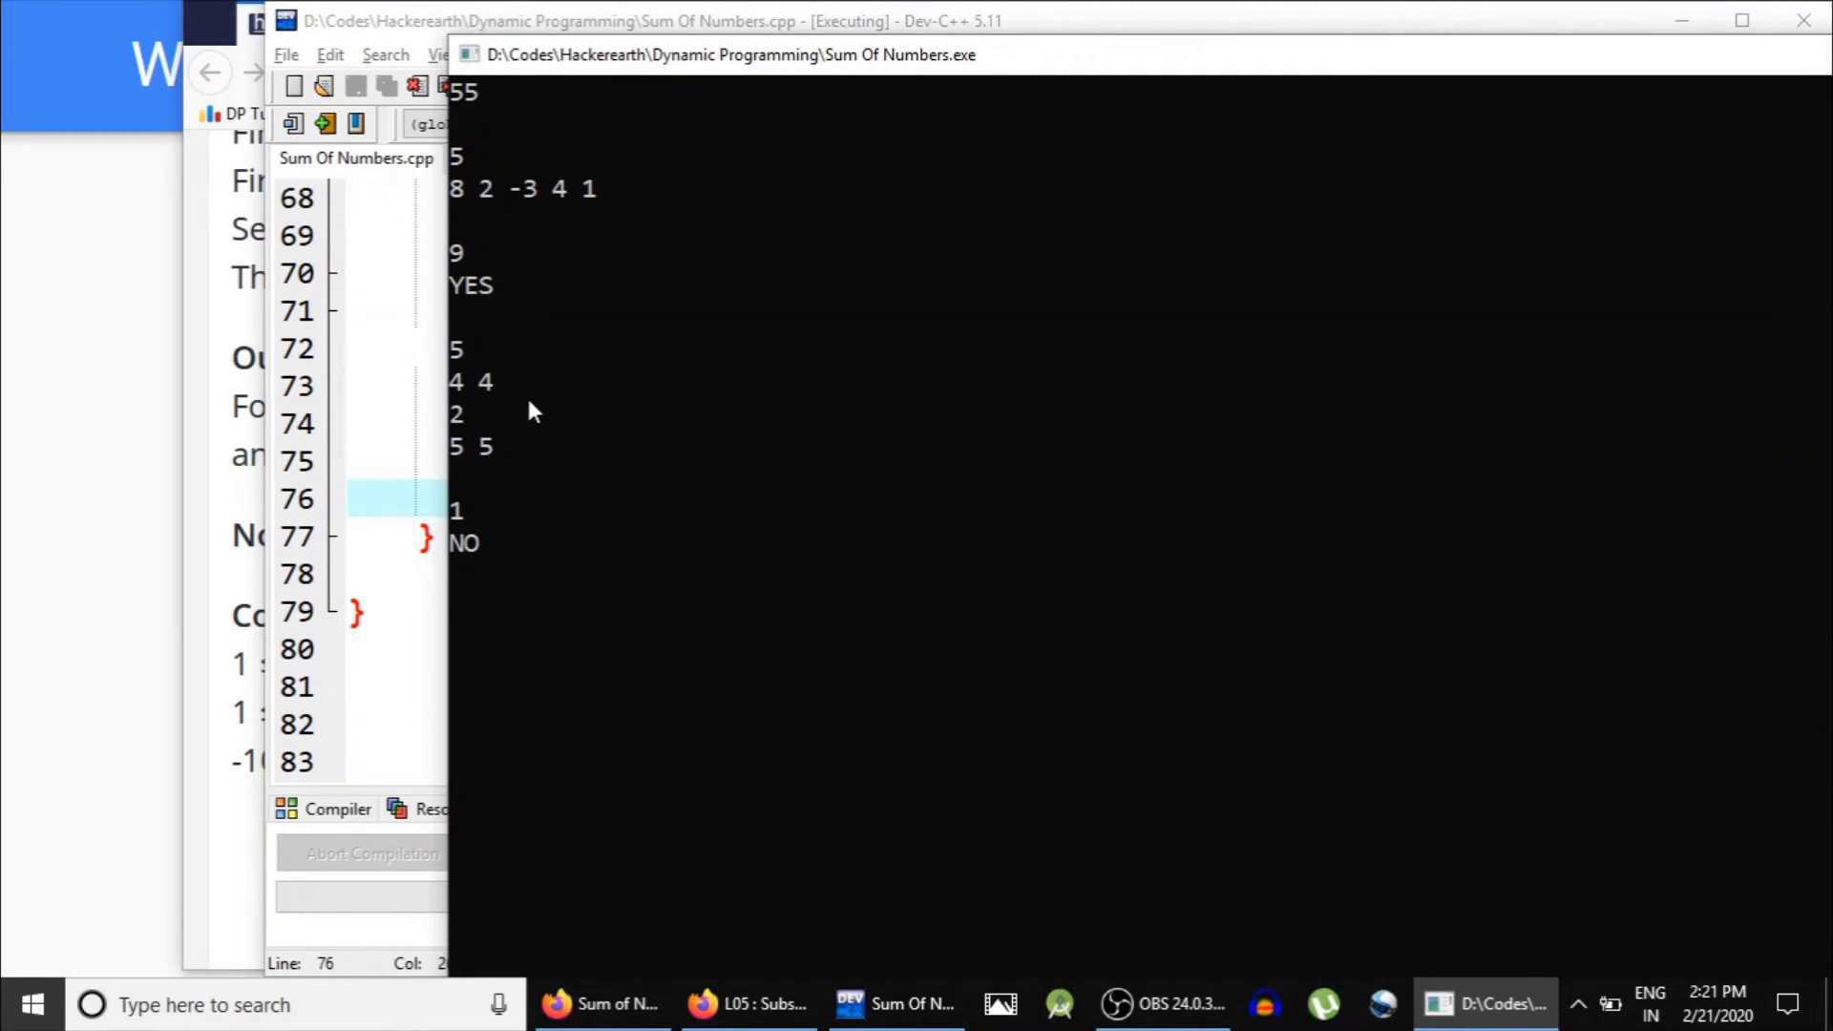
pyautogui.moveTo(529, 470)
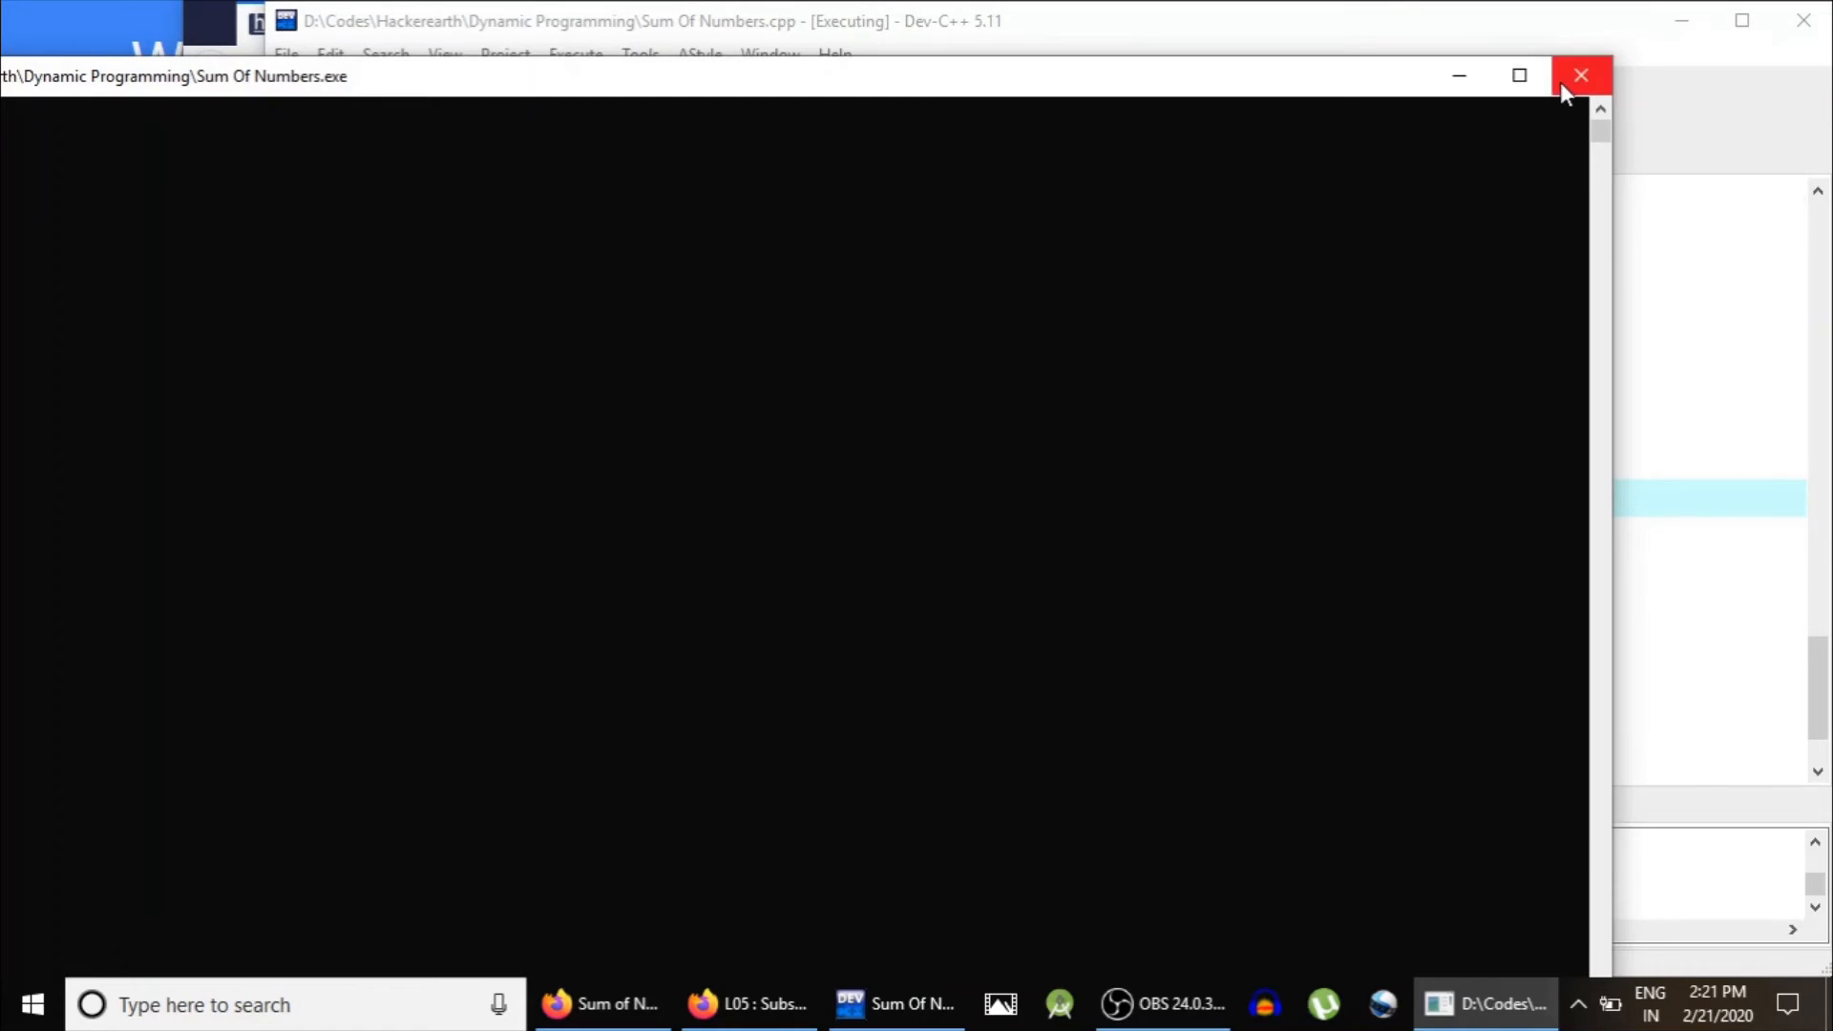
pyautogui.click(1582, 74)
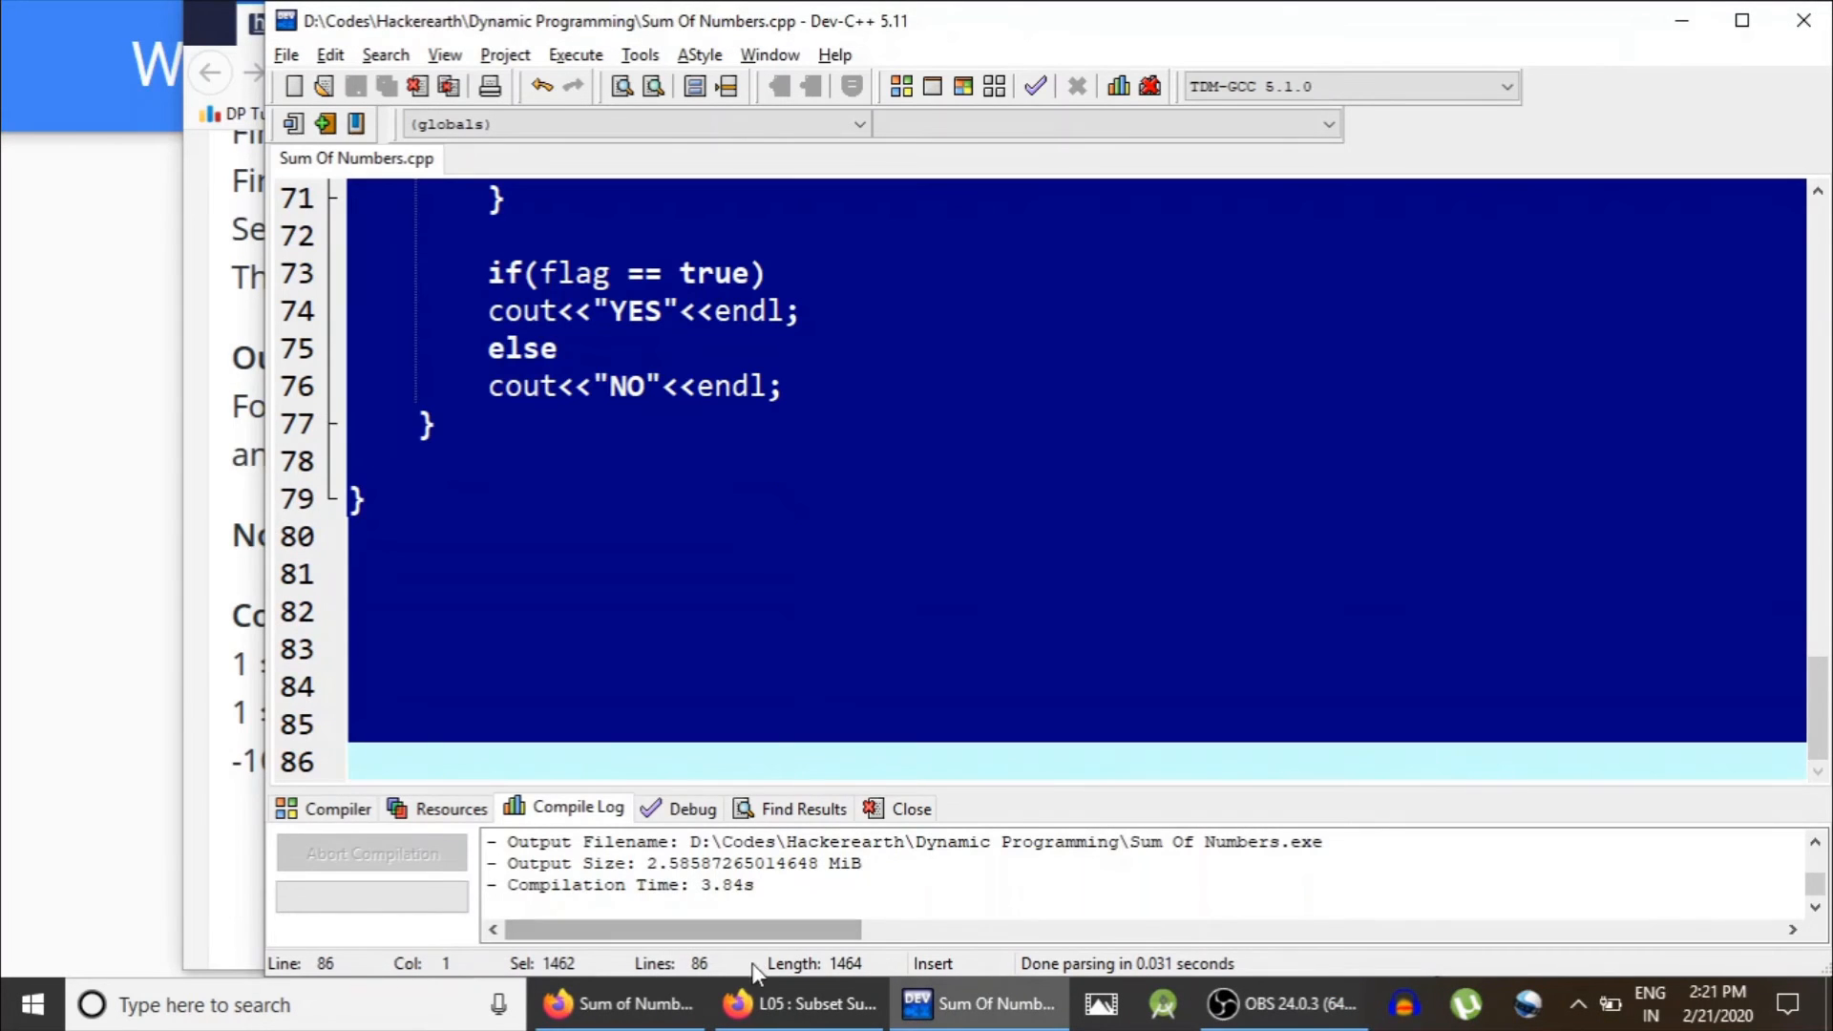
# Step: Paste the solution into the HackerEarth editor and remove the setTextSize call in main
pyautogui.click(557, 1002)
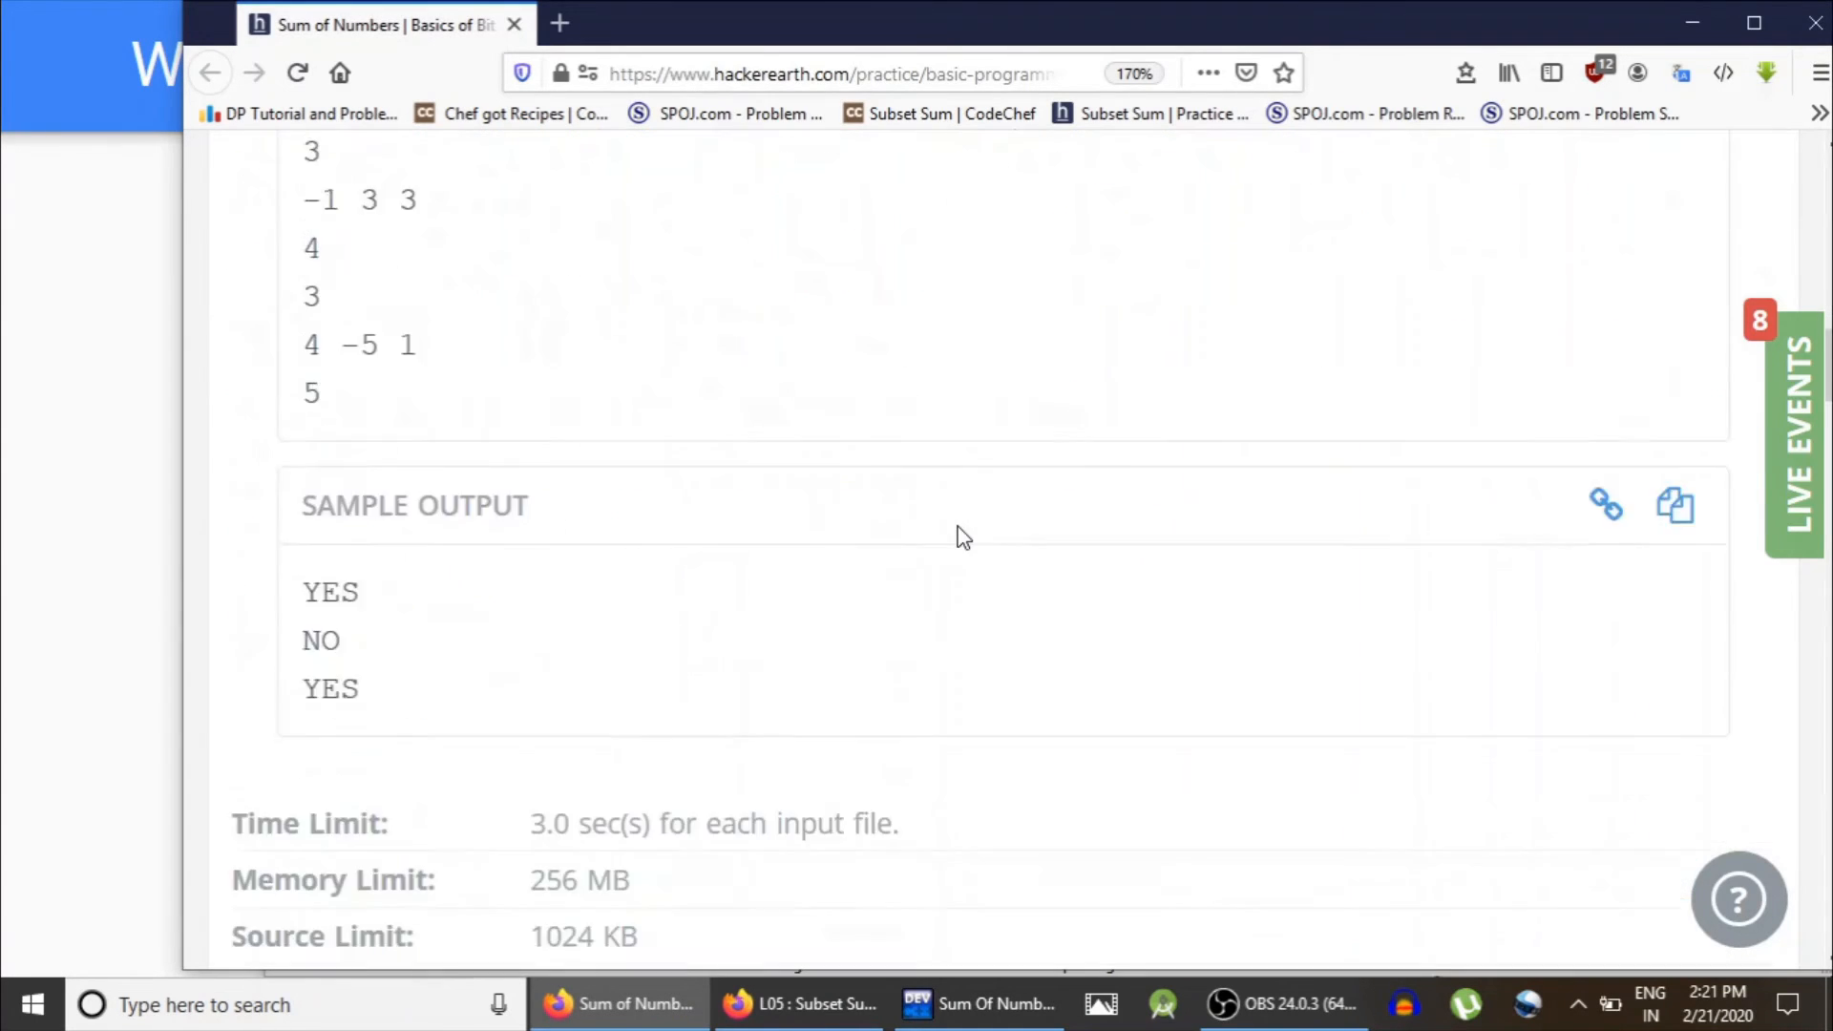
pyautogui.scroll(-3)
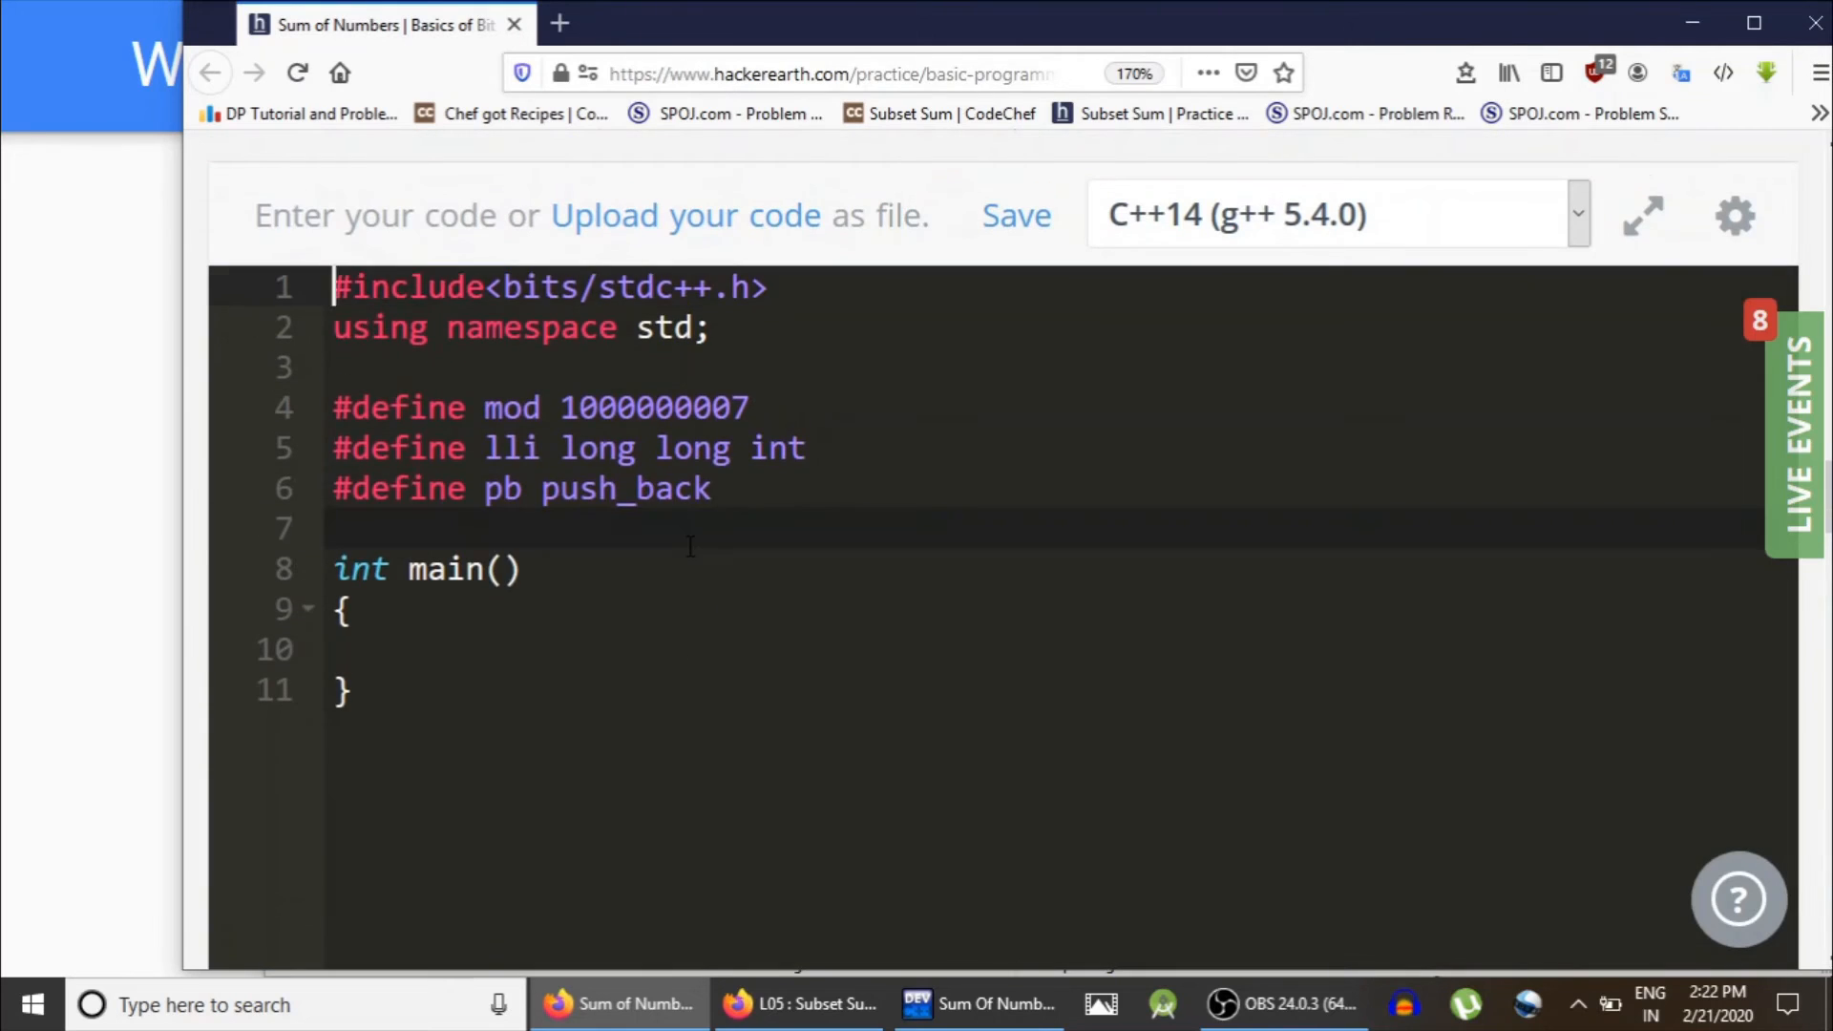
pyautogui.scroll(-3)
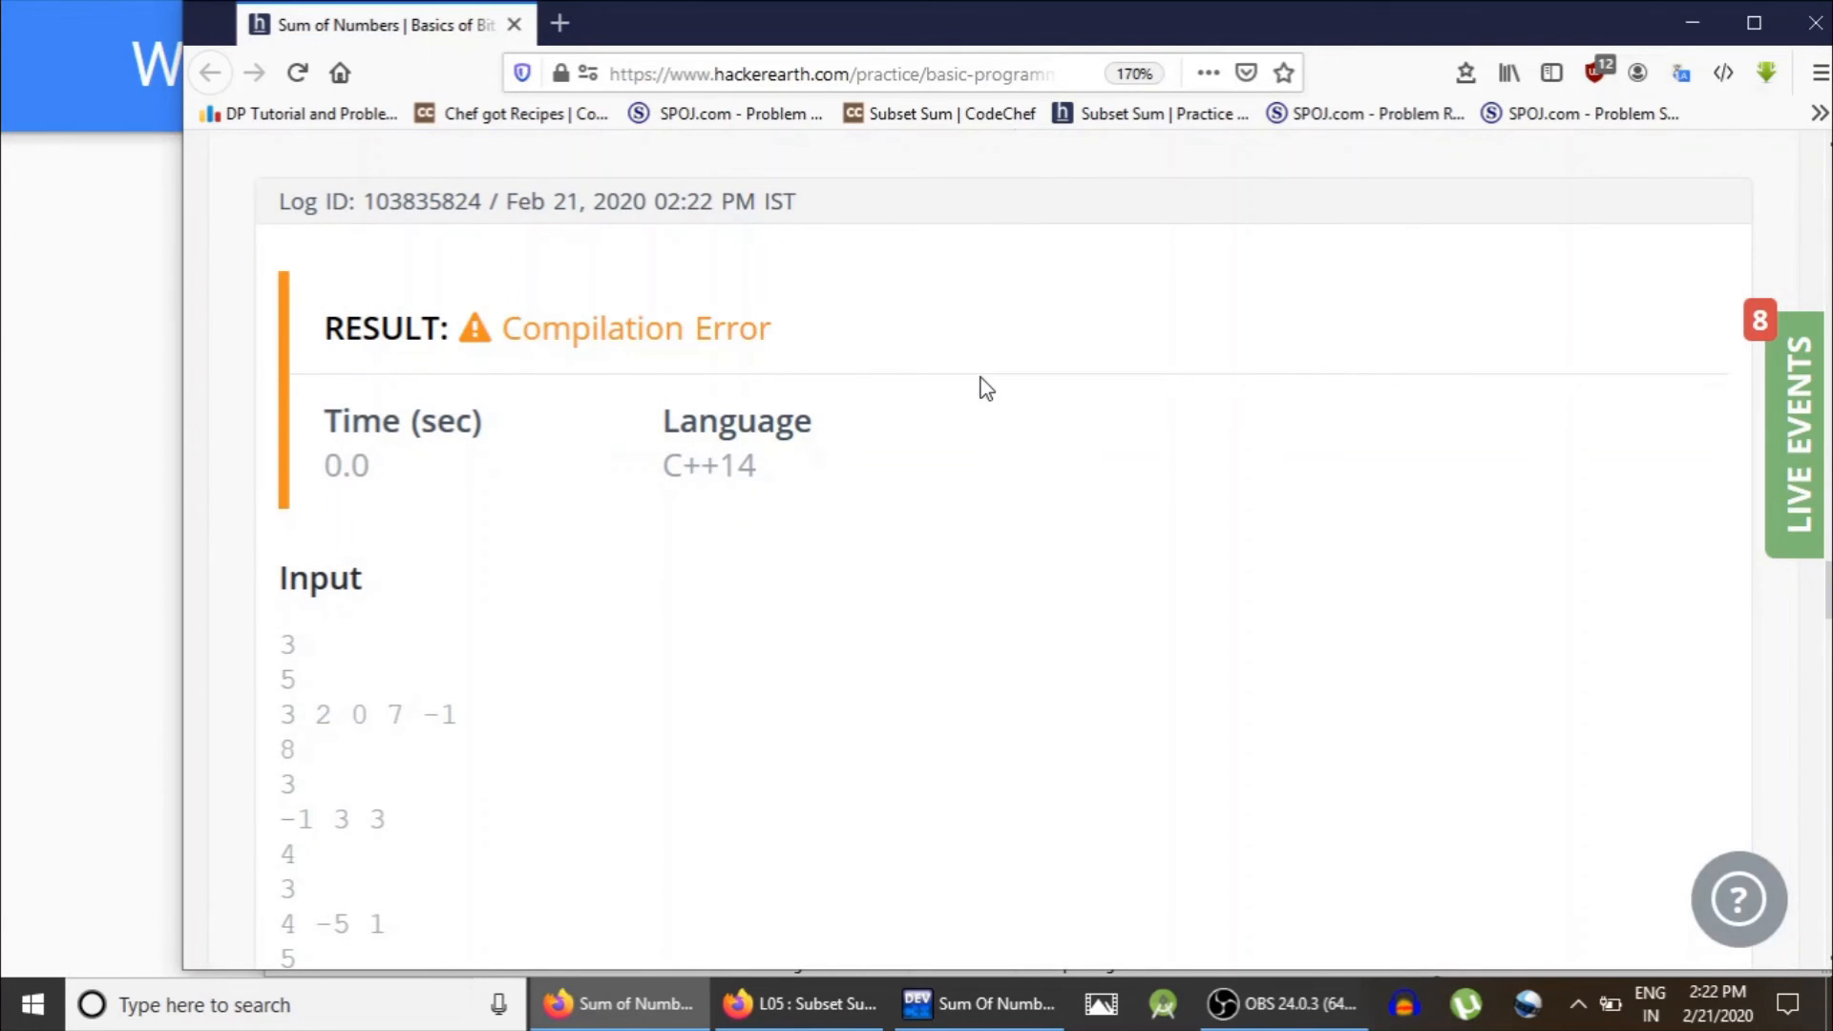
pyautogui.scroll(3)
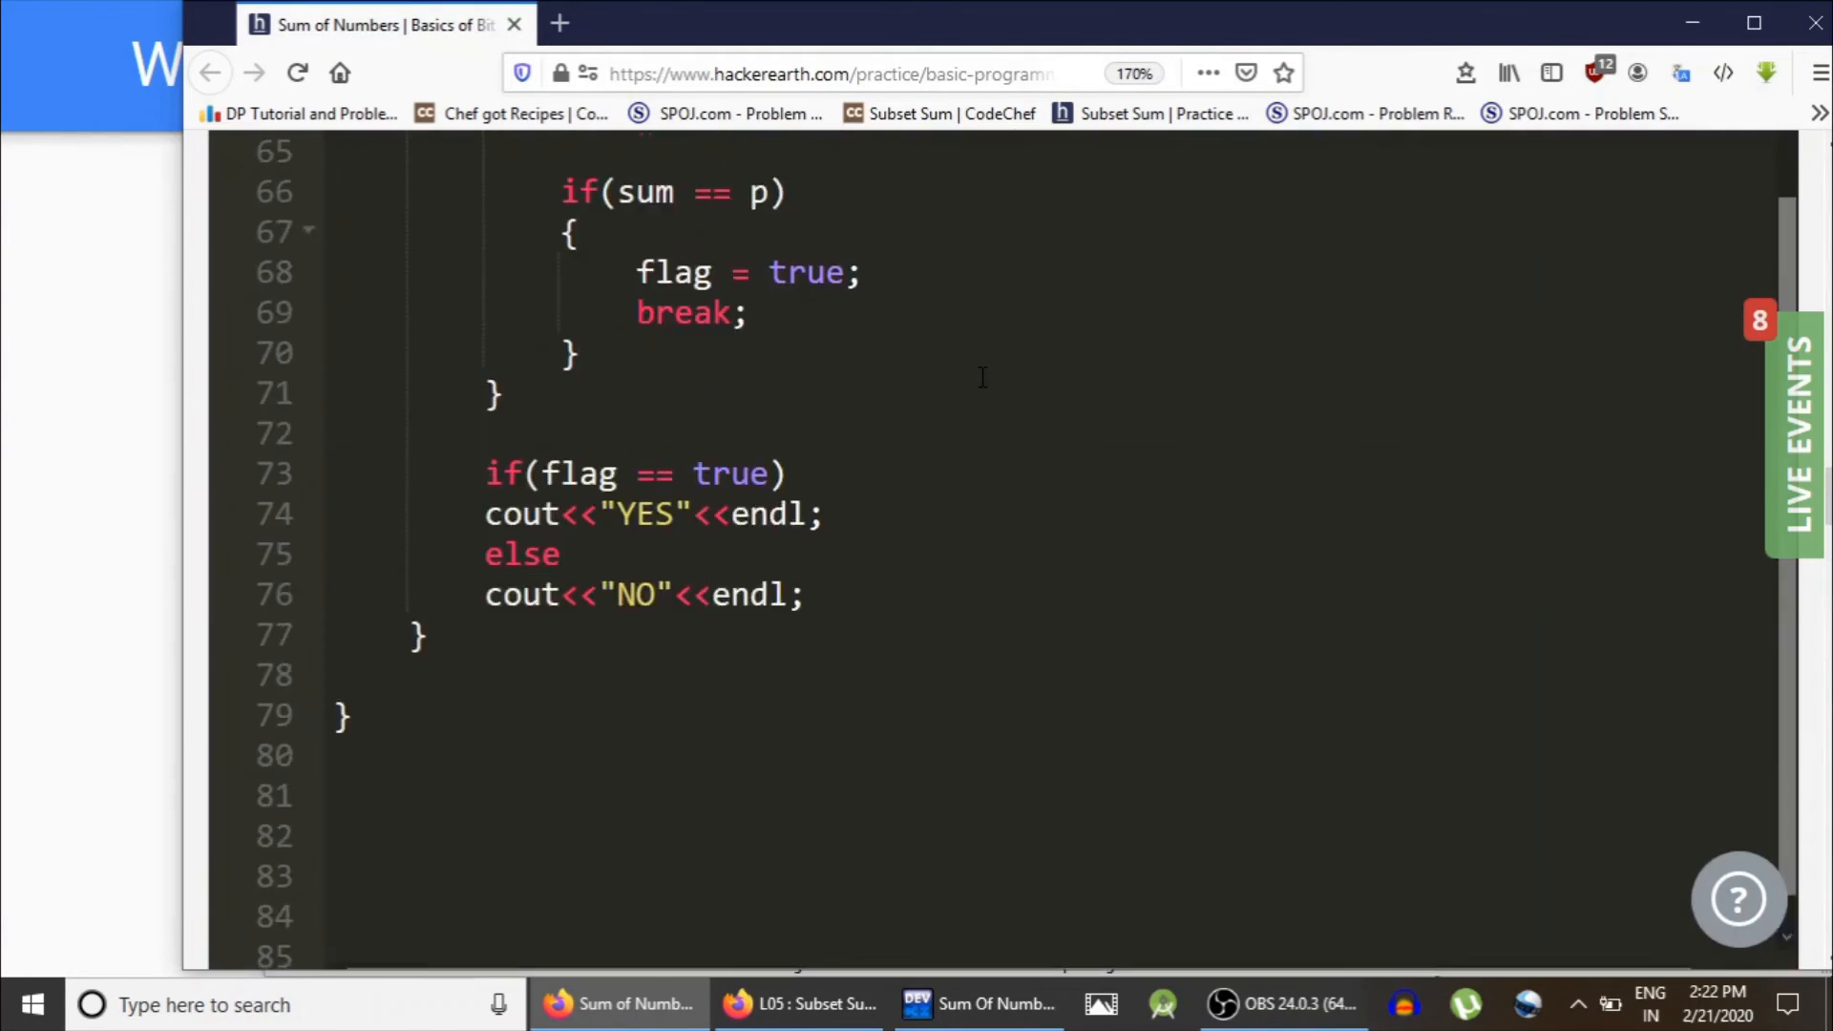
pyautogui.scroll(3)
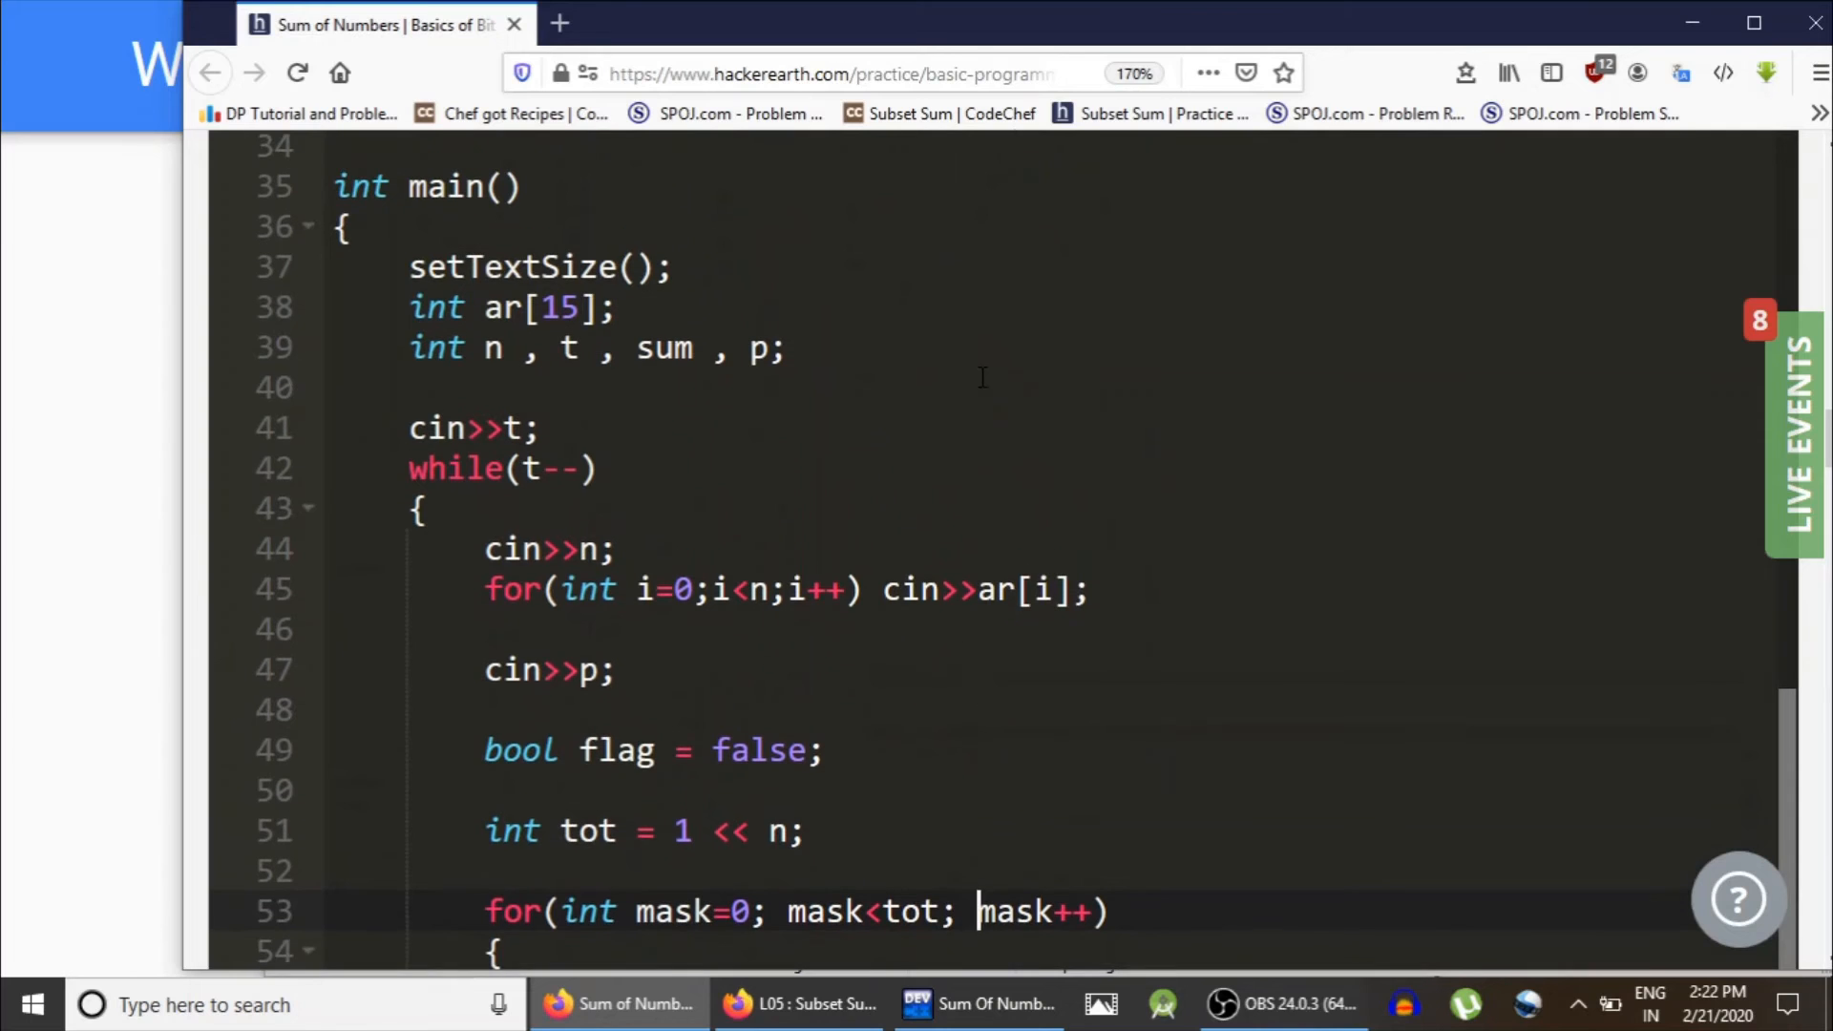
pyautogui.click(352, 226)
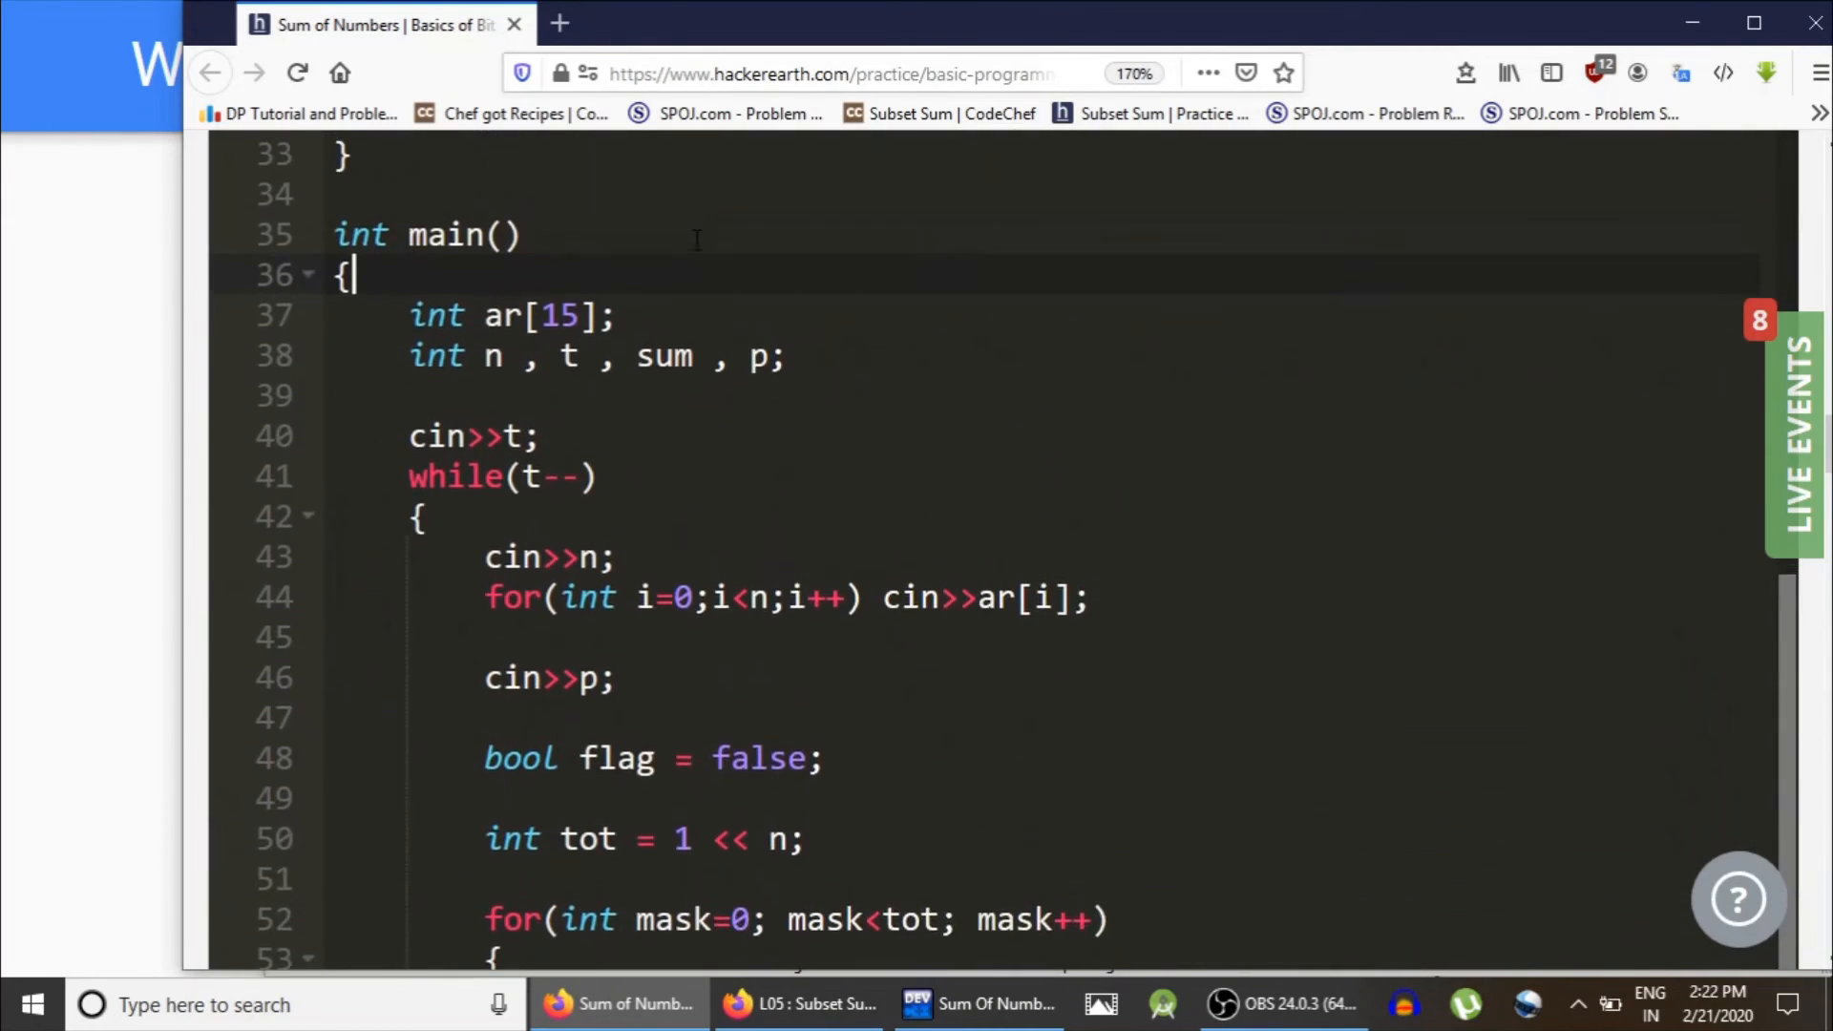
# Step: Delete the setTextSize helper function and rerun Compile & Test on the samples
pyautogui.scroll(3)
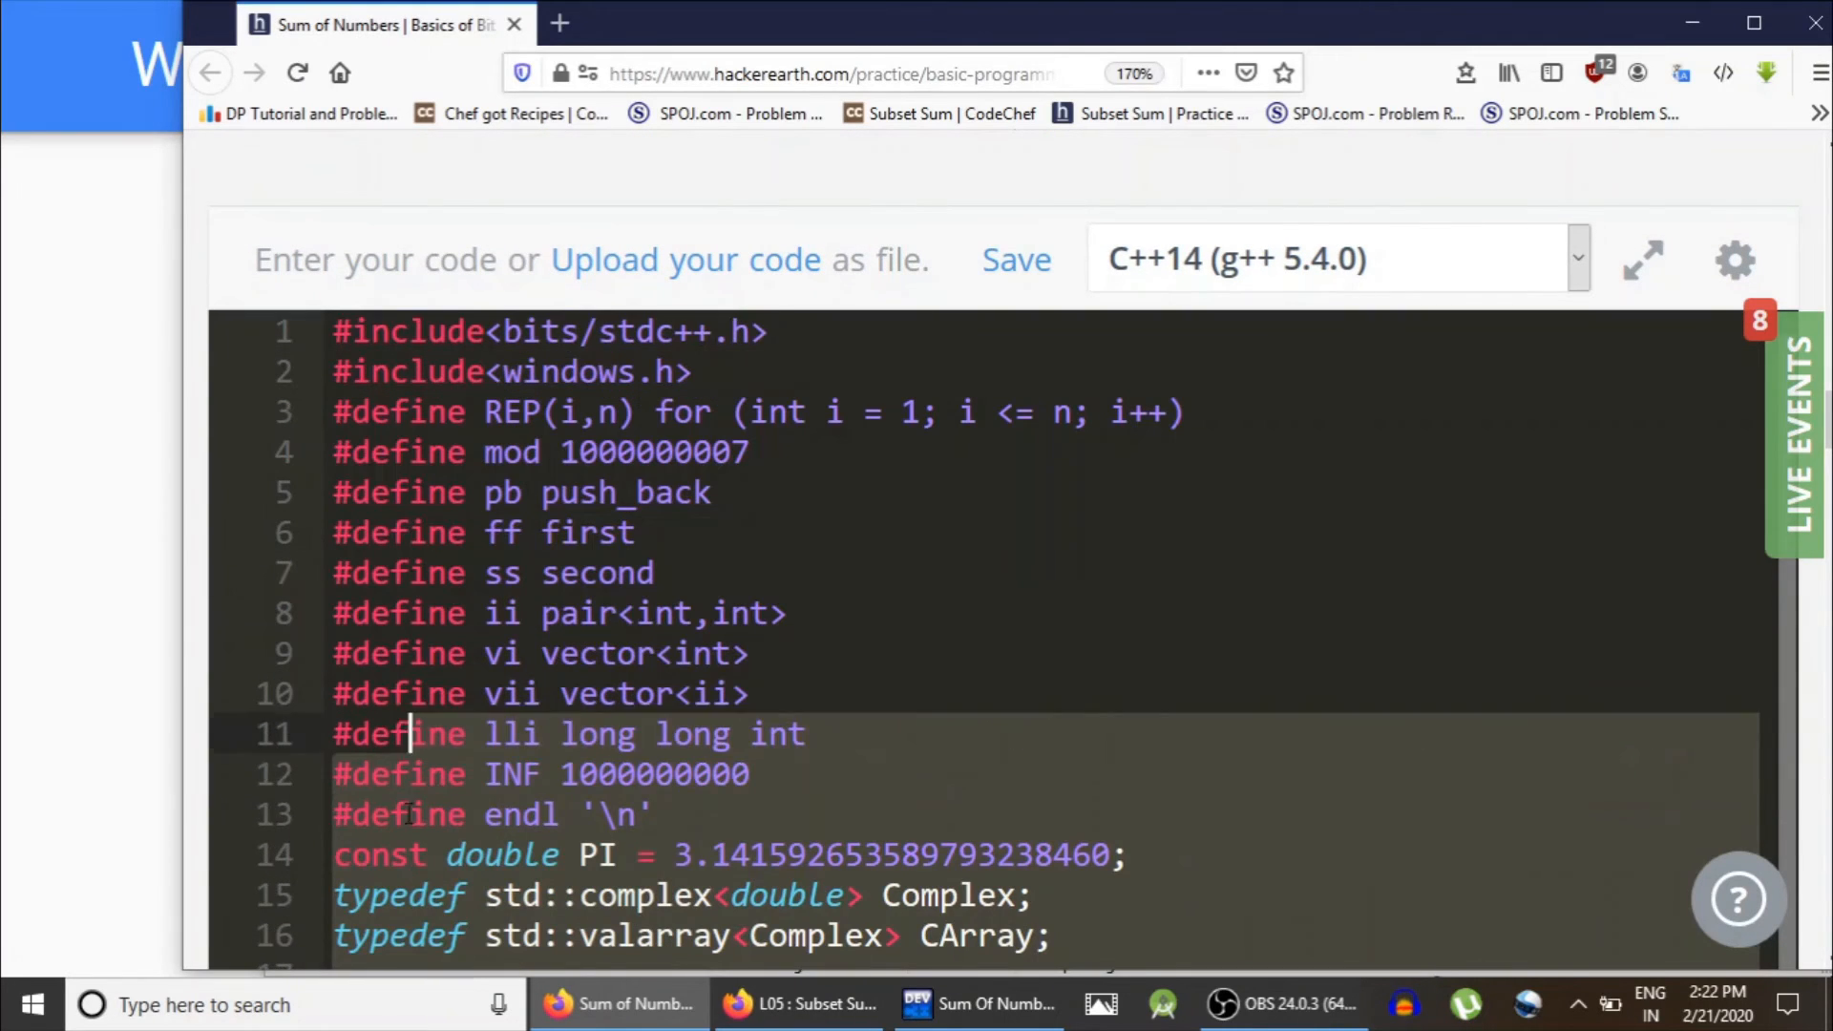
pyautogui.click(430, 895)
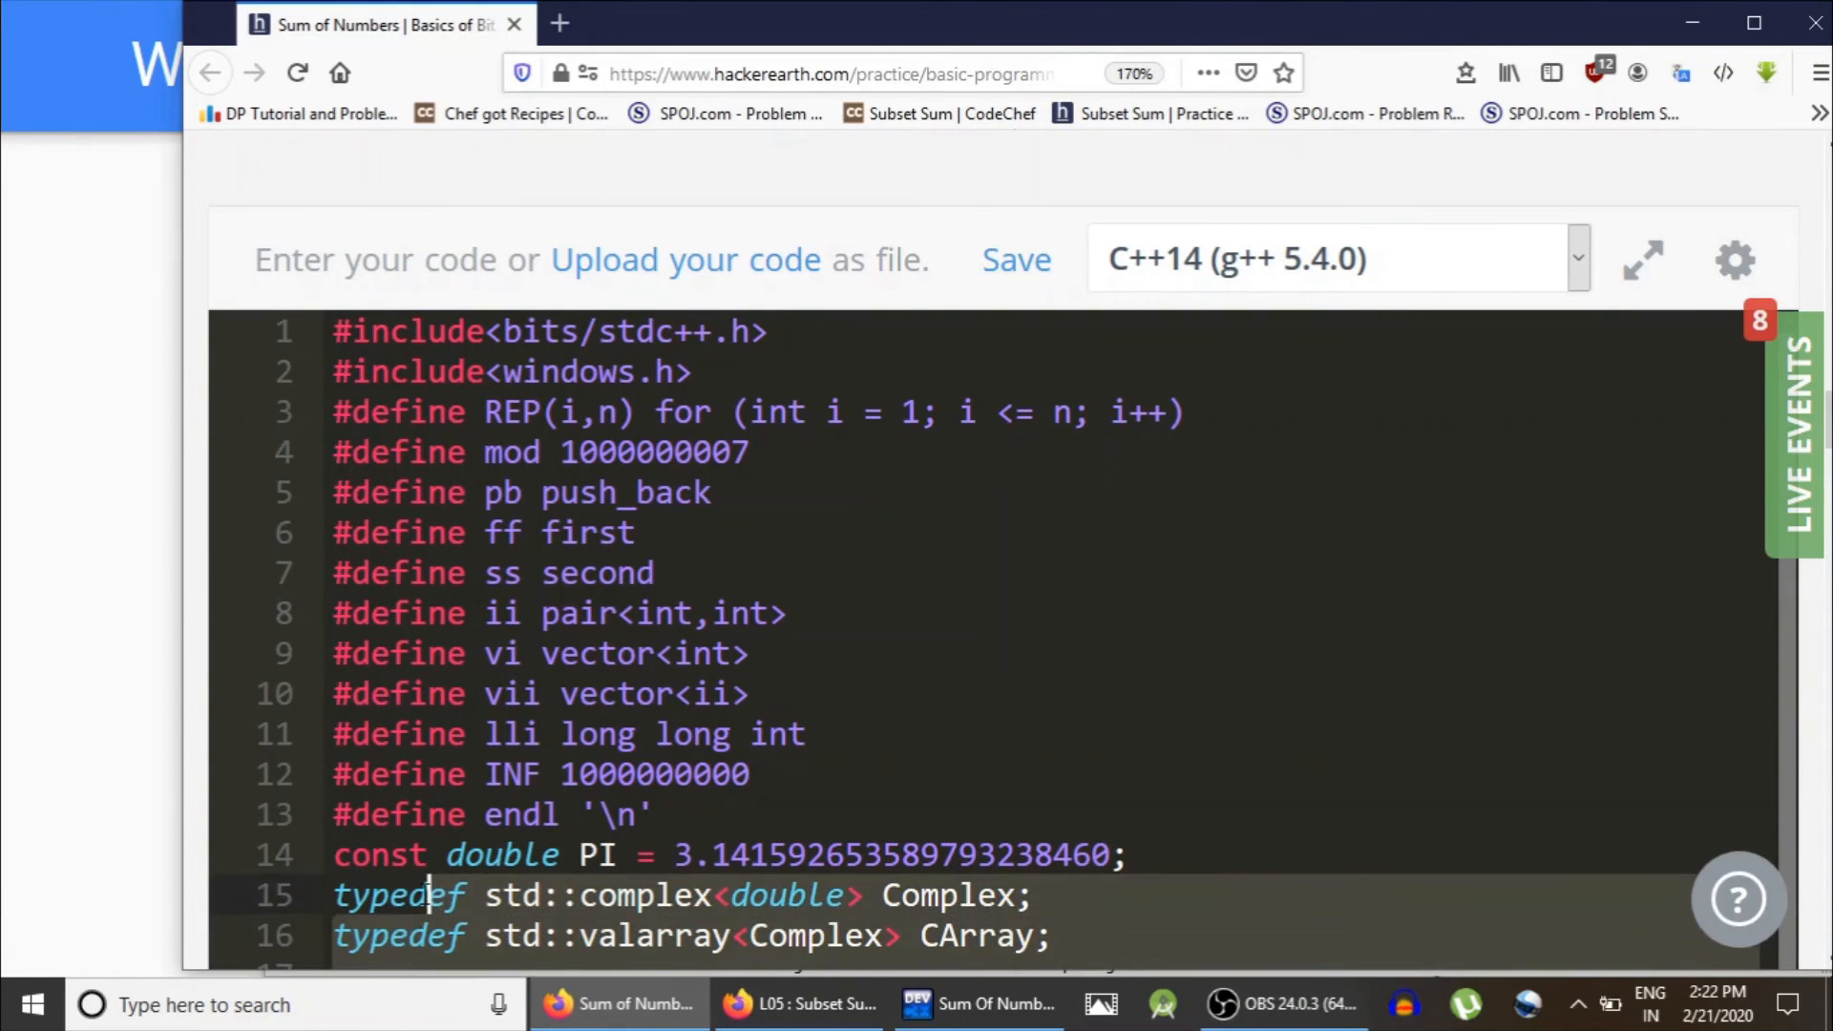
pyautogui.scroll(-3)
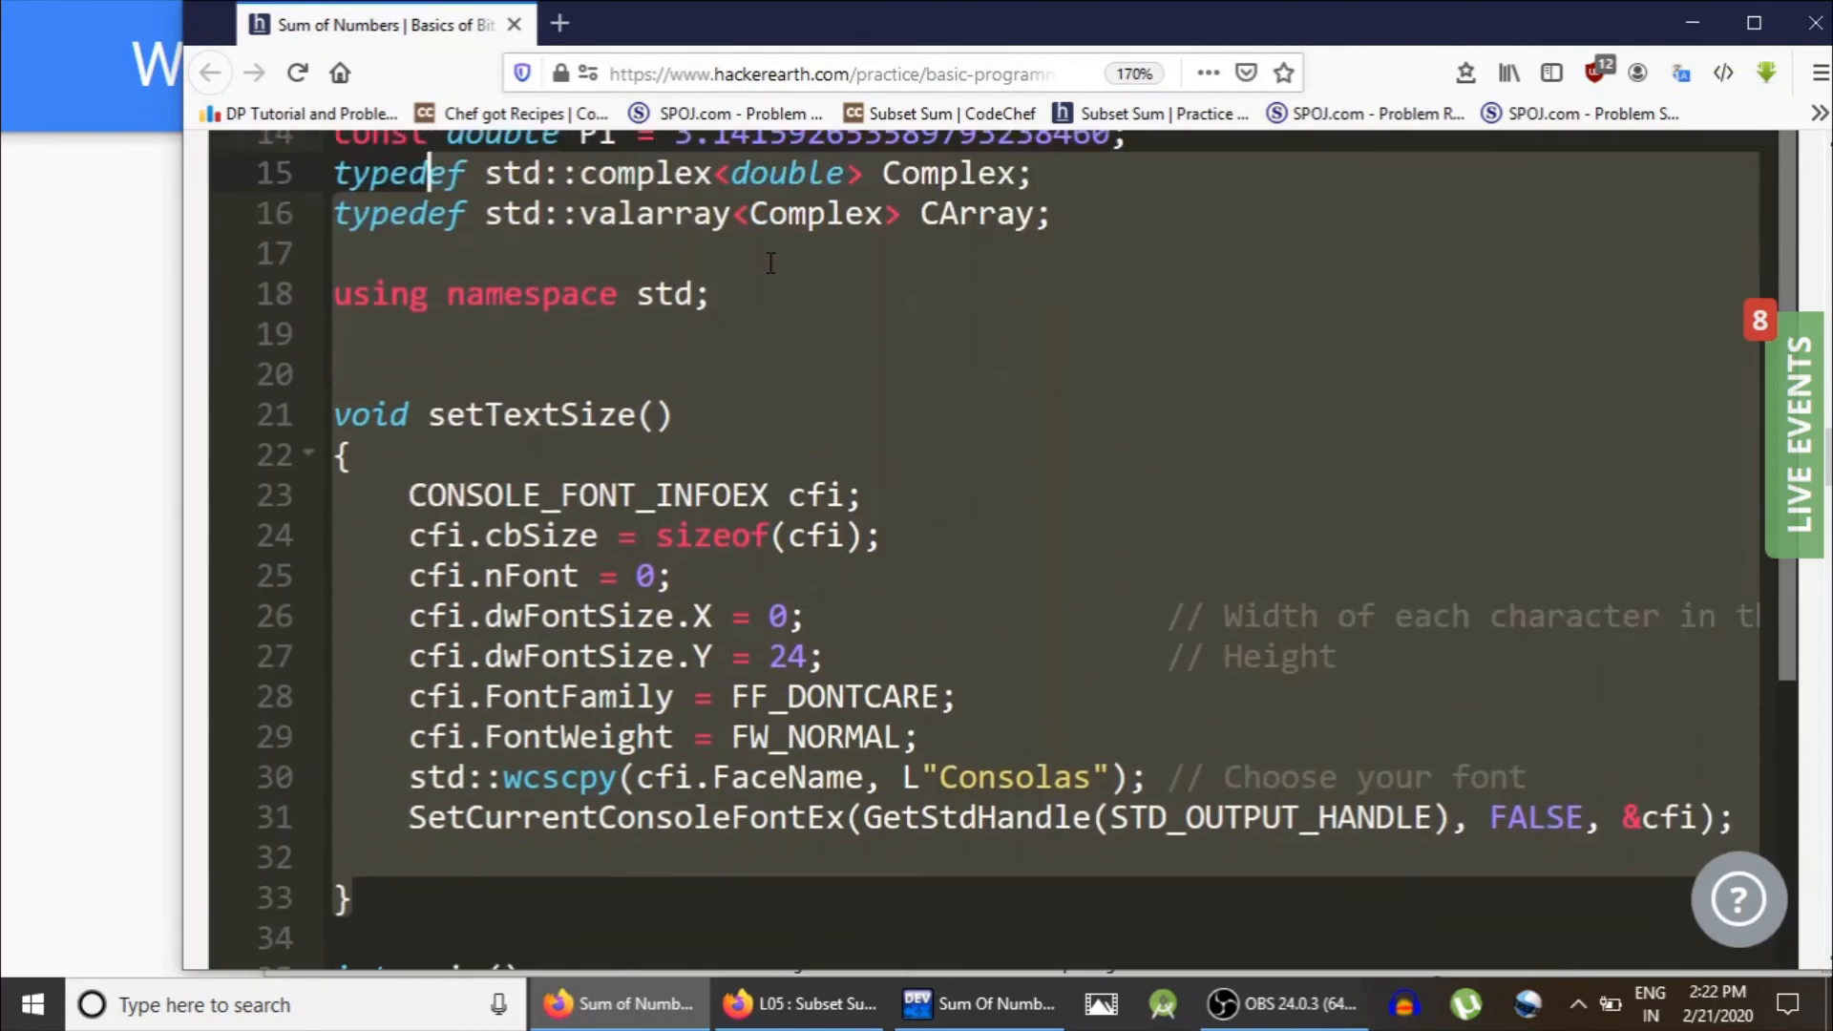
pyautogui.scroll(-3)
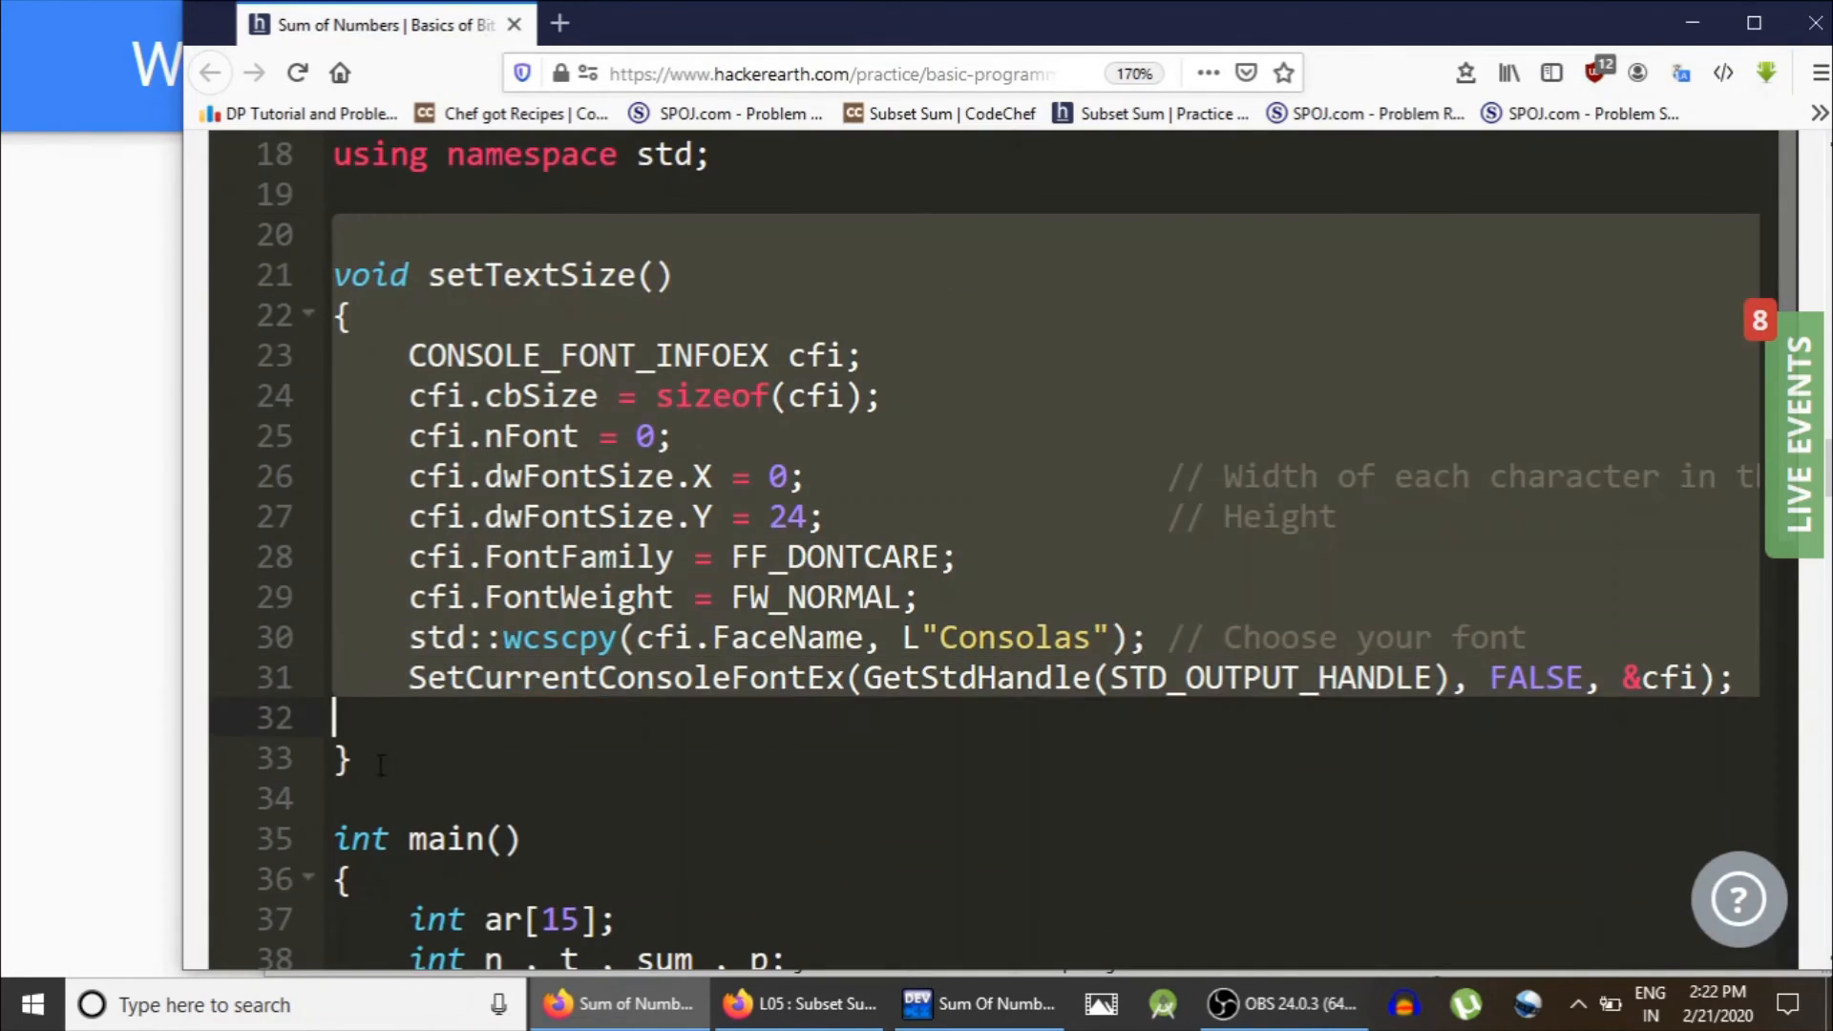
pyautogui.scroll(3)
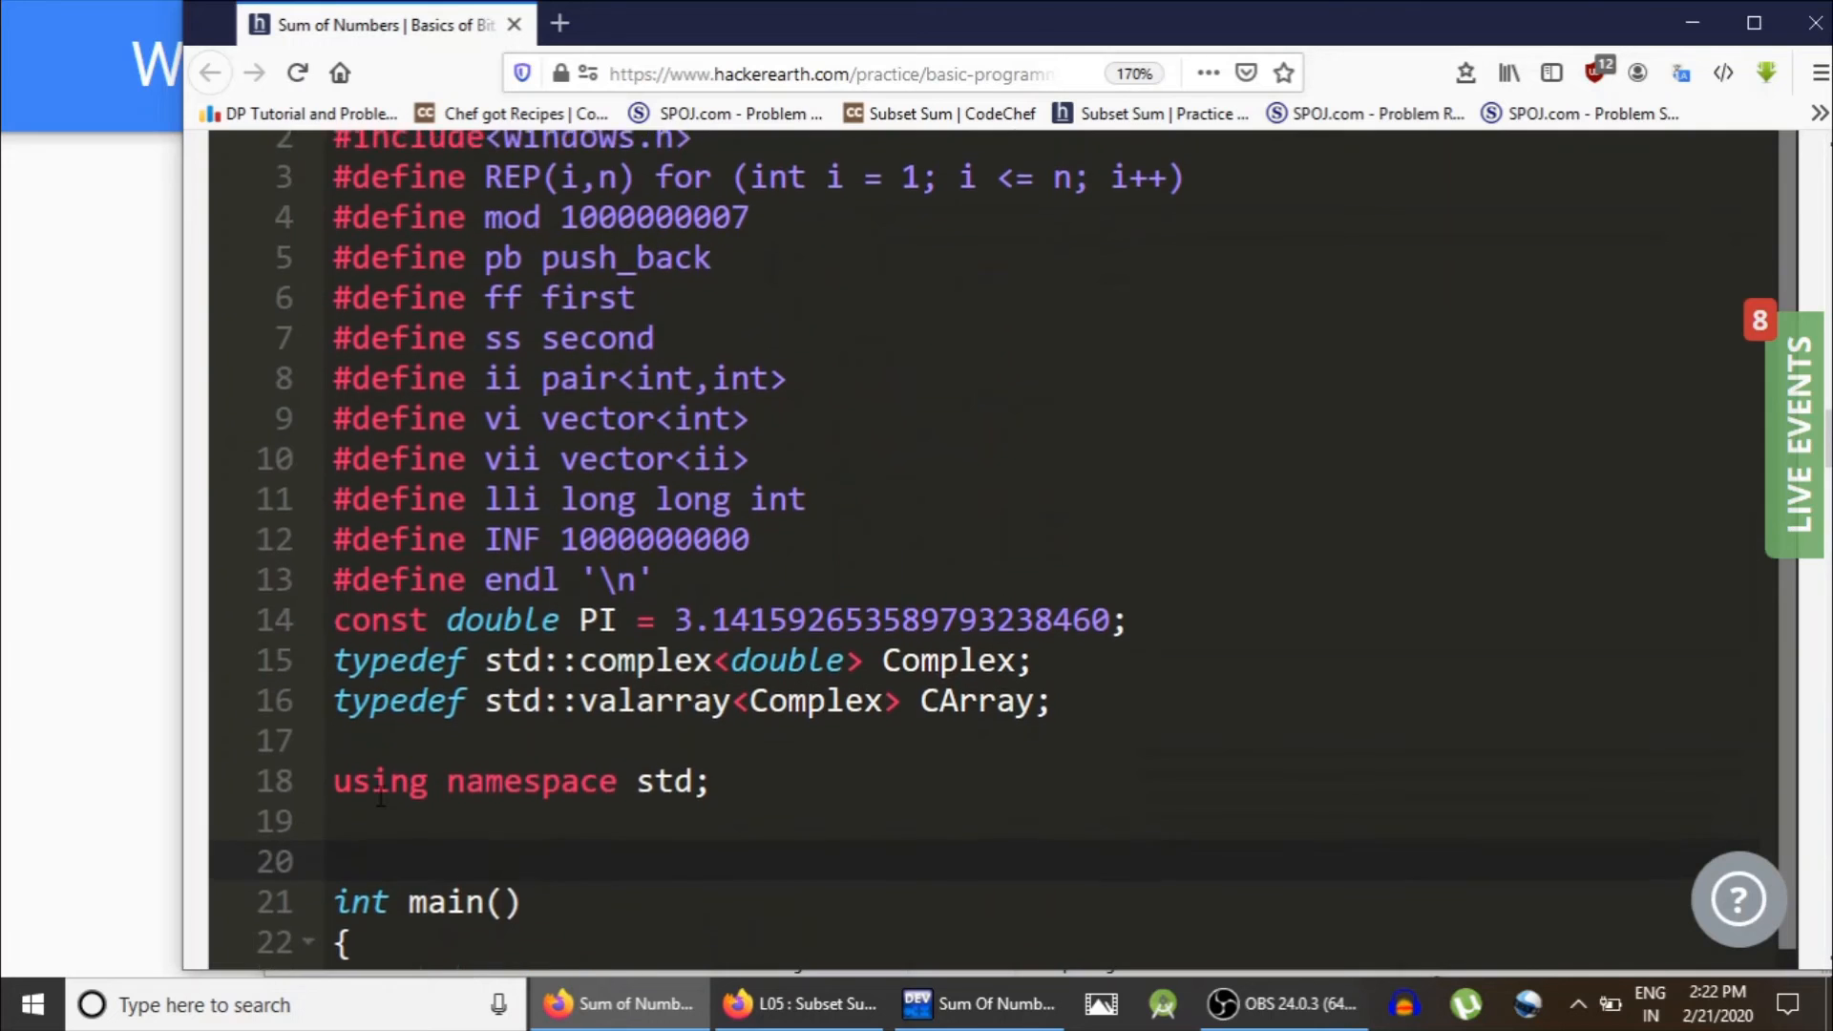
pyautogui.scroll(3)
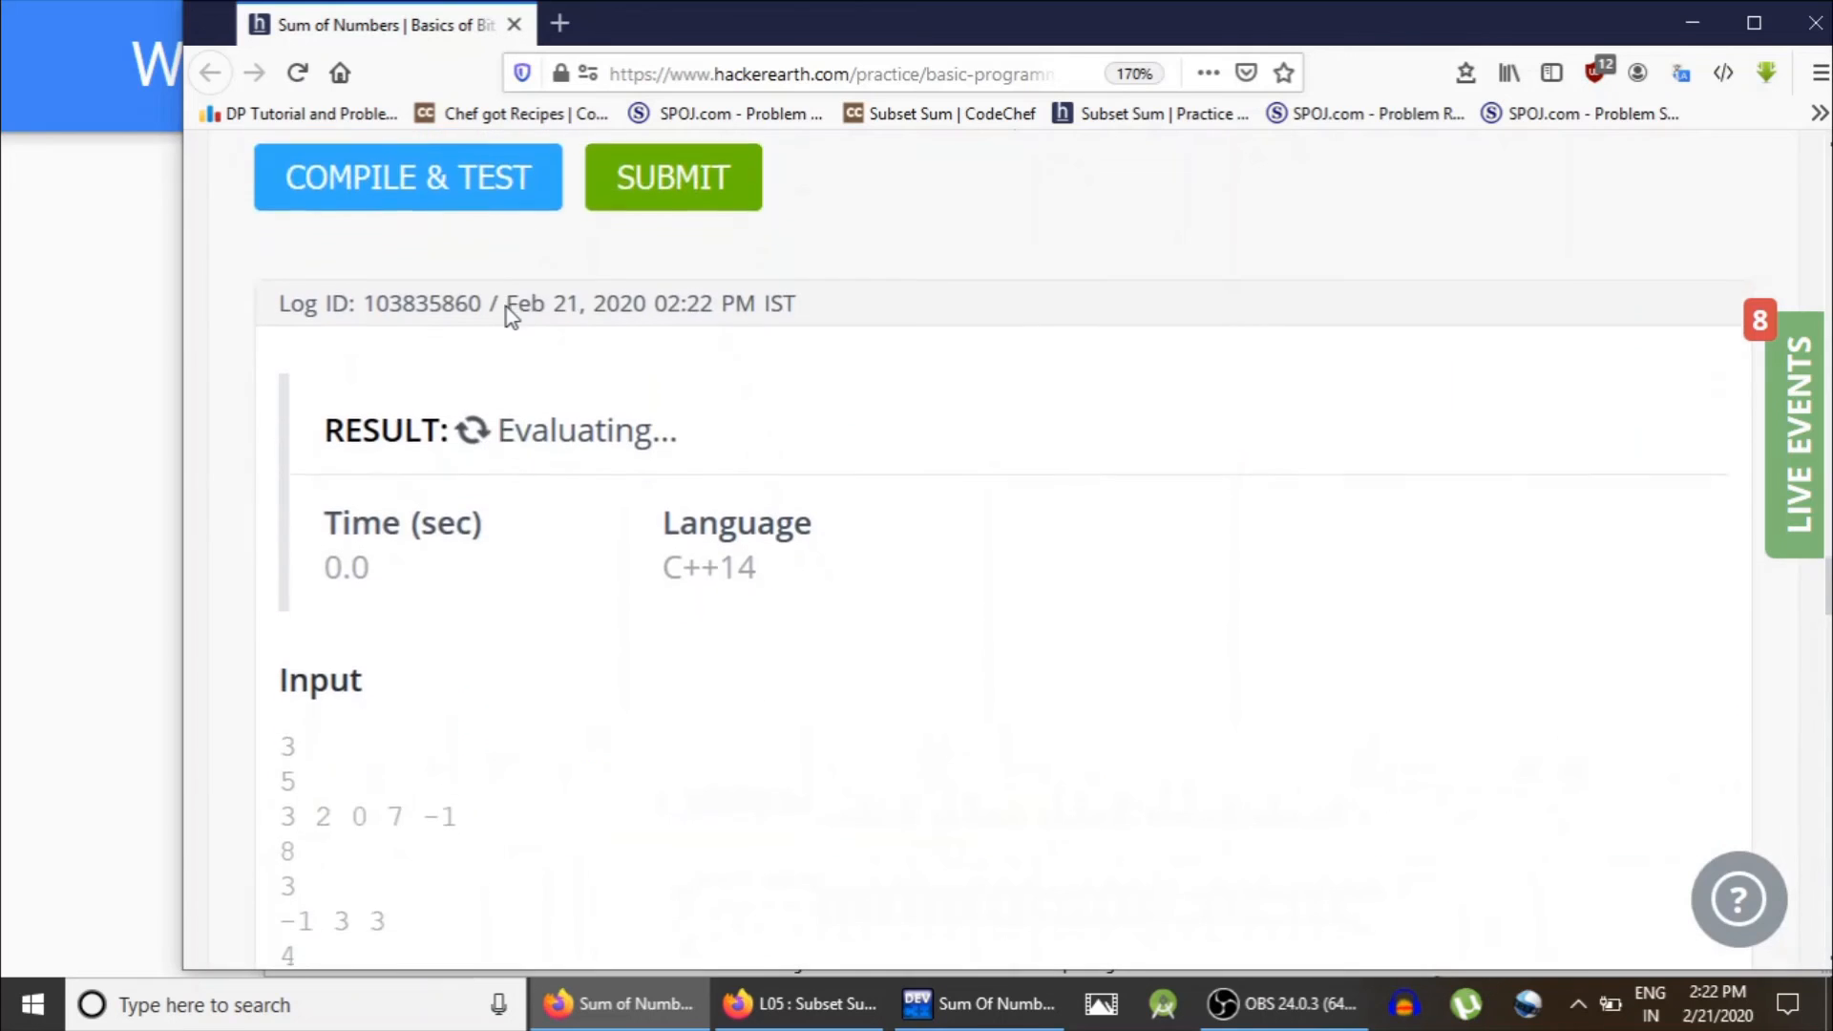
# Step: Submit for full judging, see Accepted, then scroll back to the Sample Input/Output
pyautogui.scroll(-3)
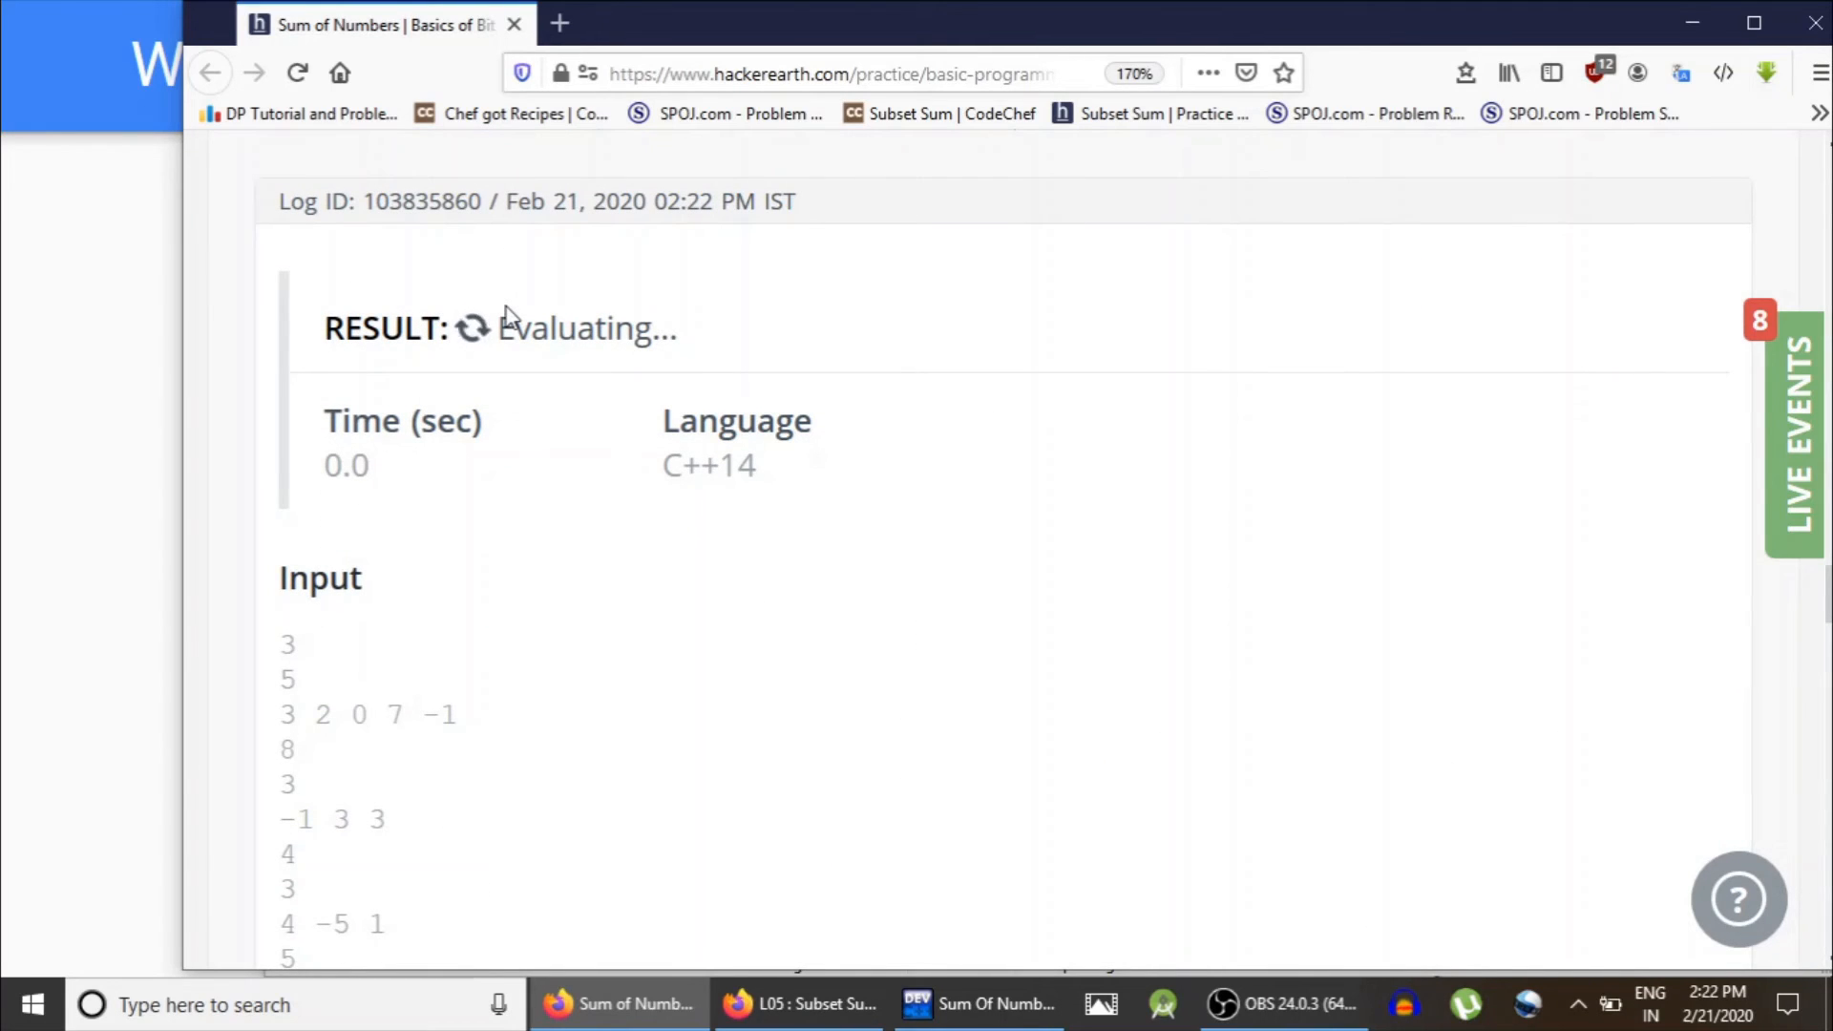
pyautogui.scroll(3)
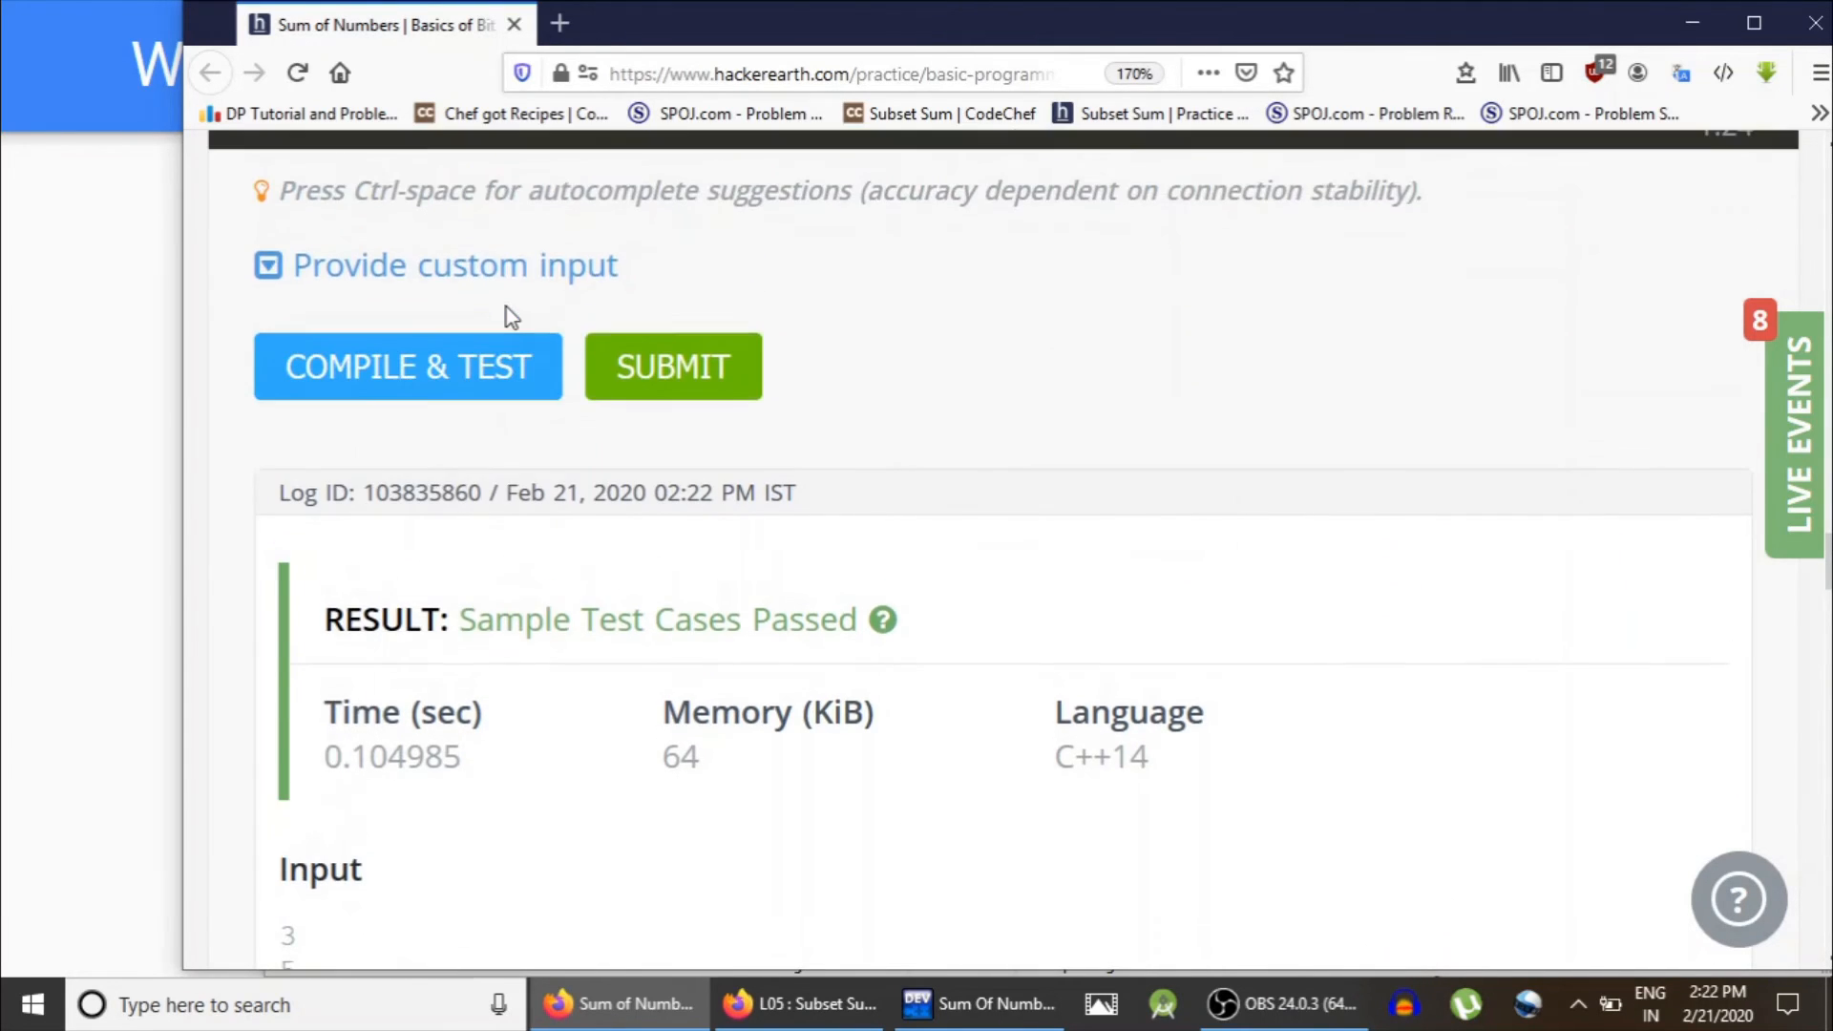
pyautogui.click(672, 366)
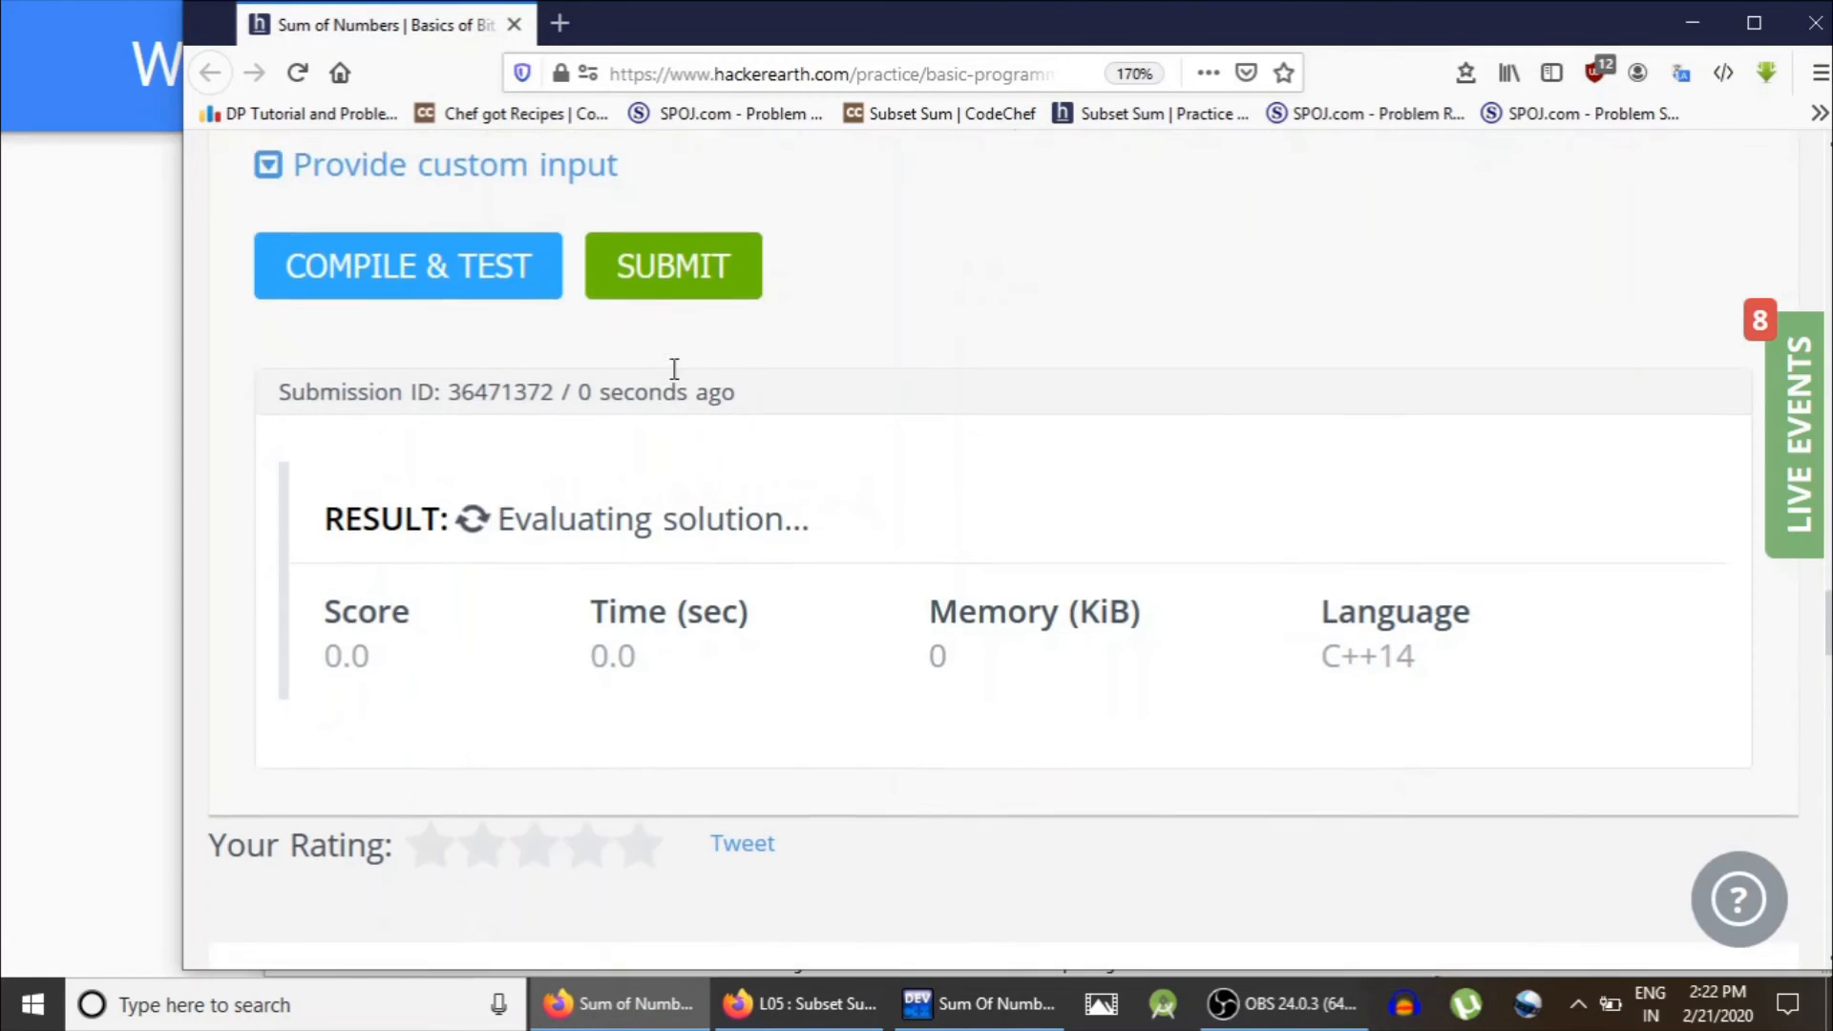
pyautogui.scroll(-3)
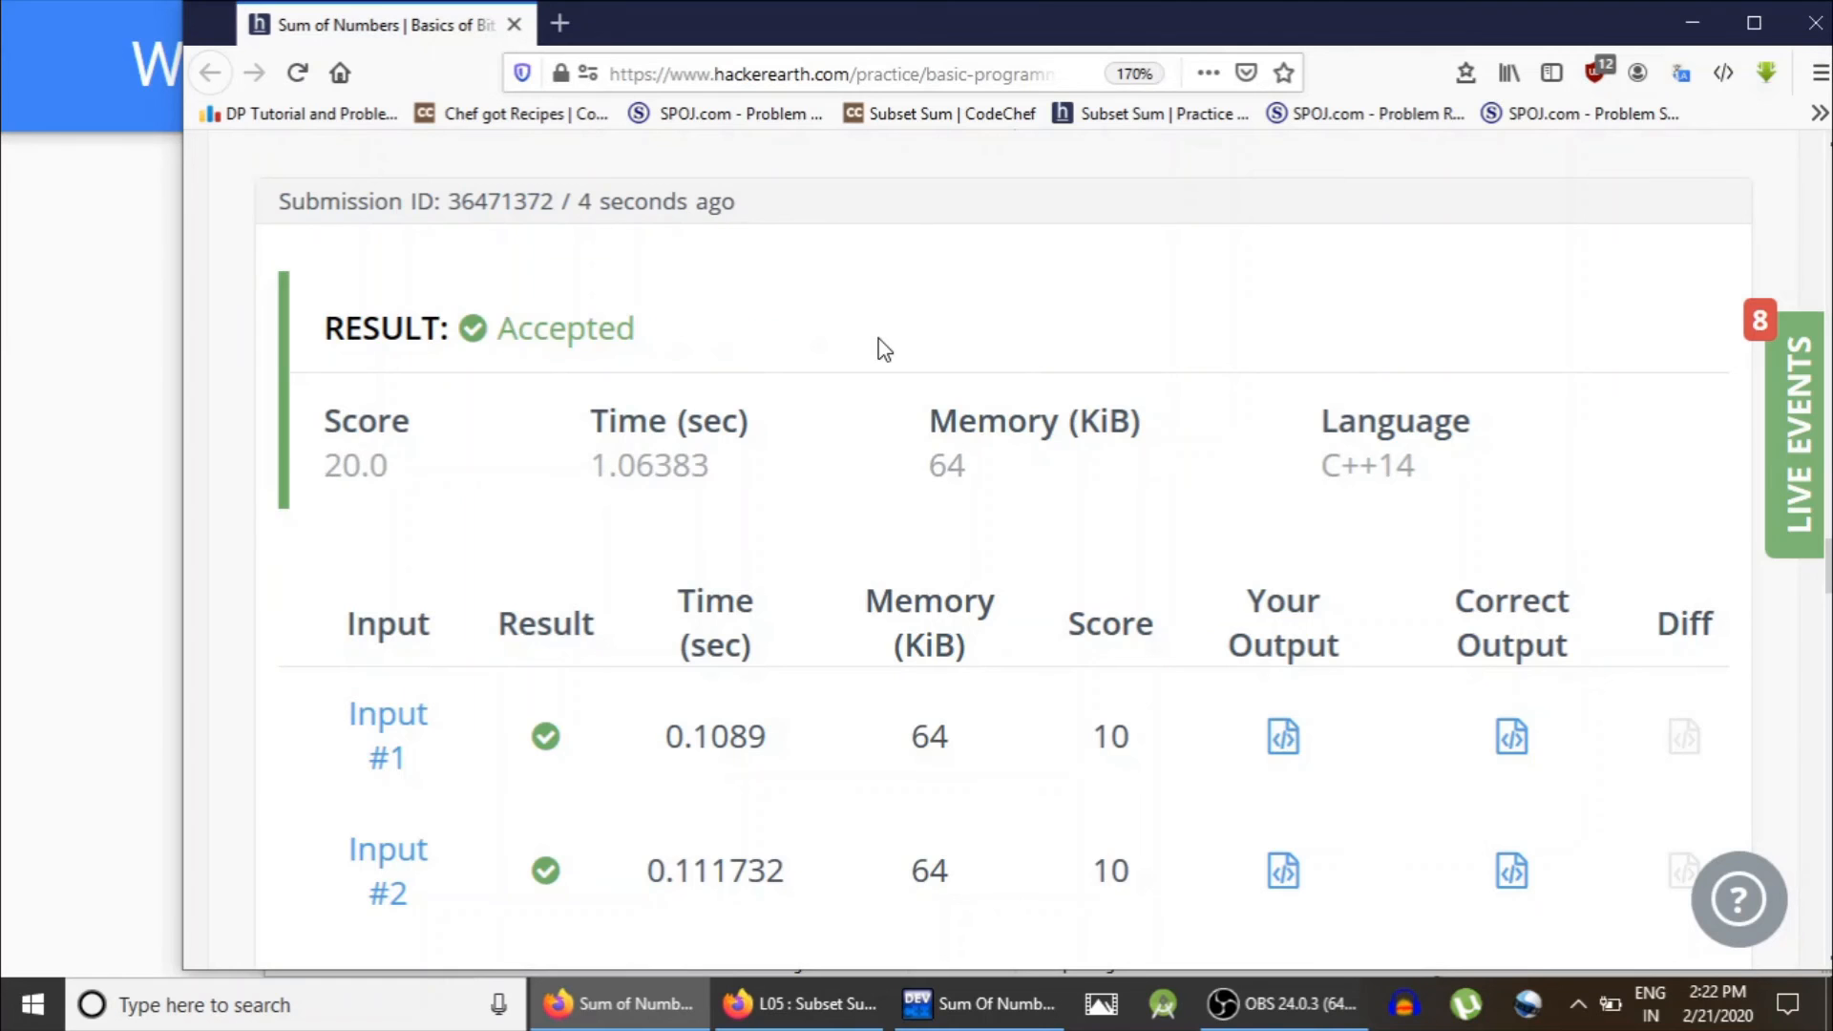
pyautogui.scroll(3)
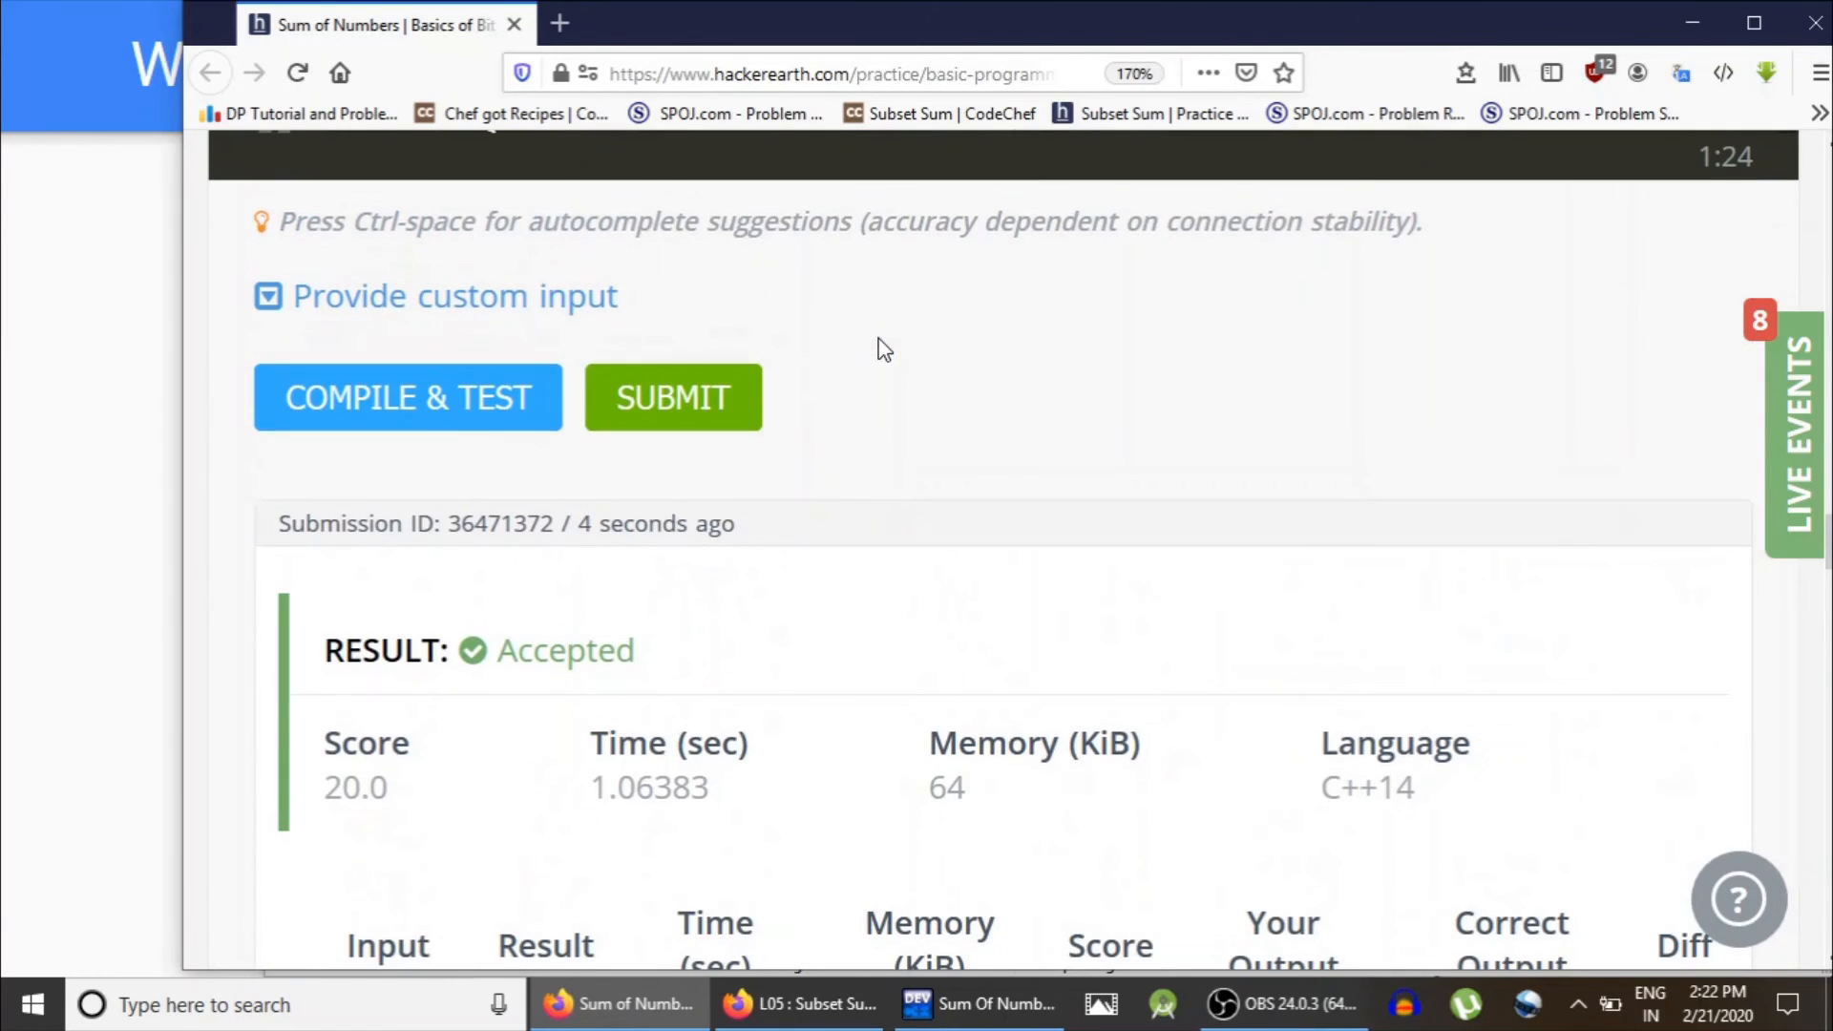
pyautogui.scroll(3)
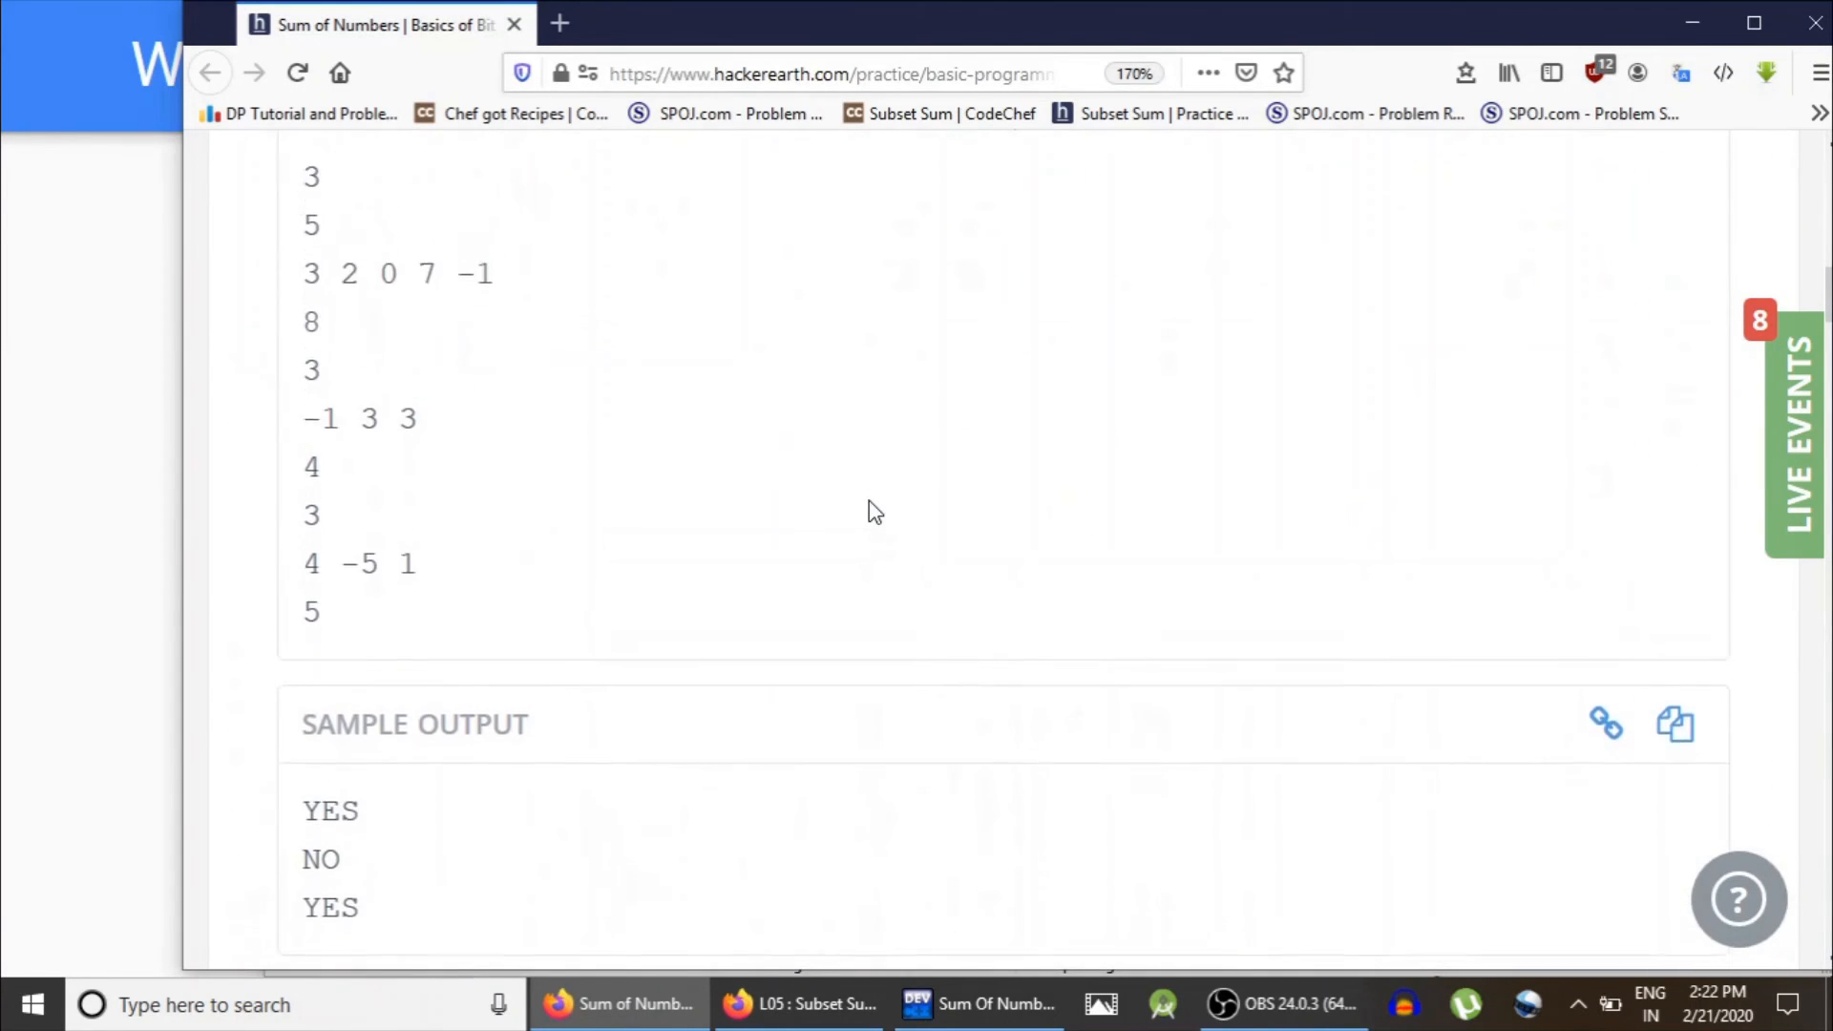
pyautogui.scroll(3)
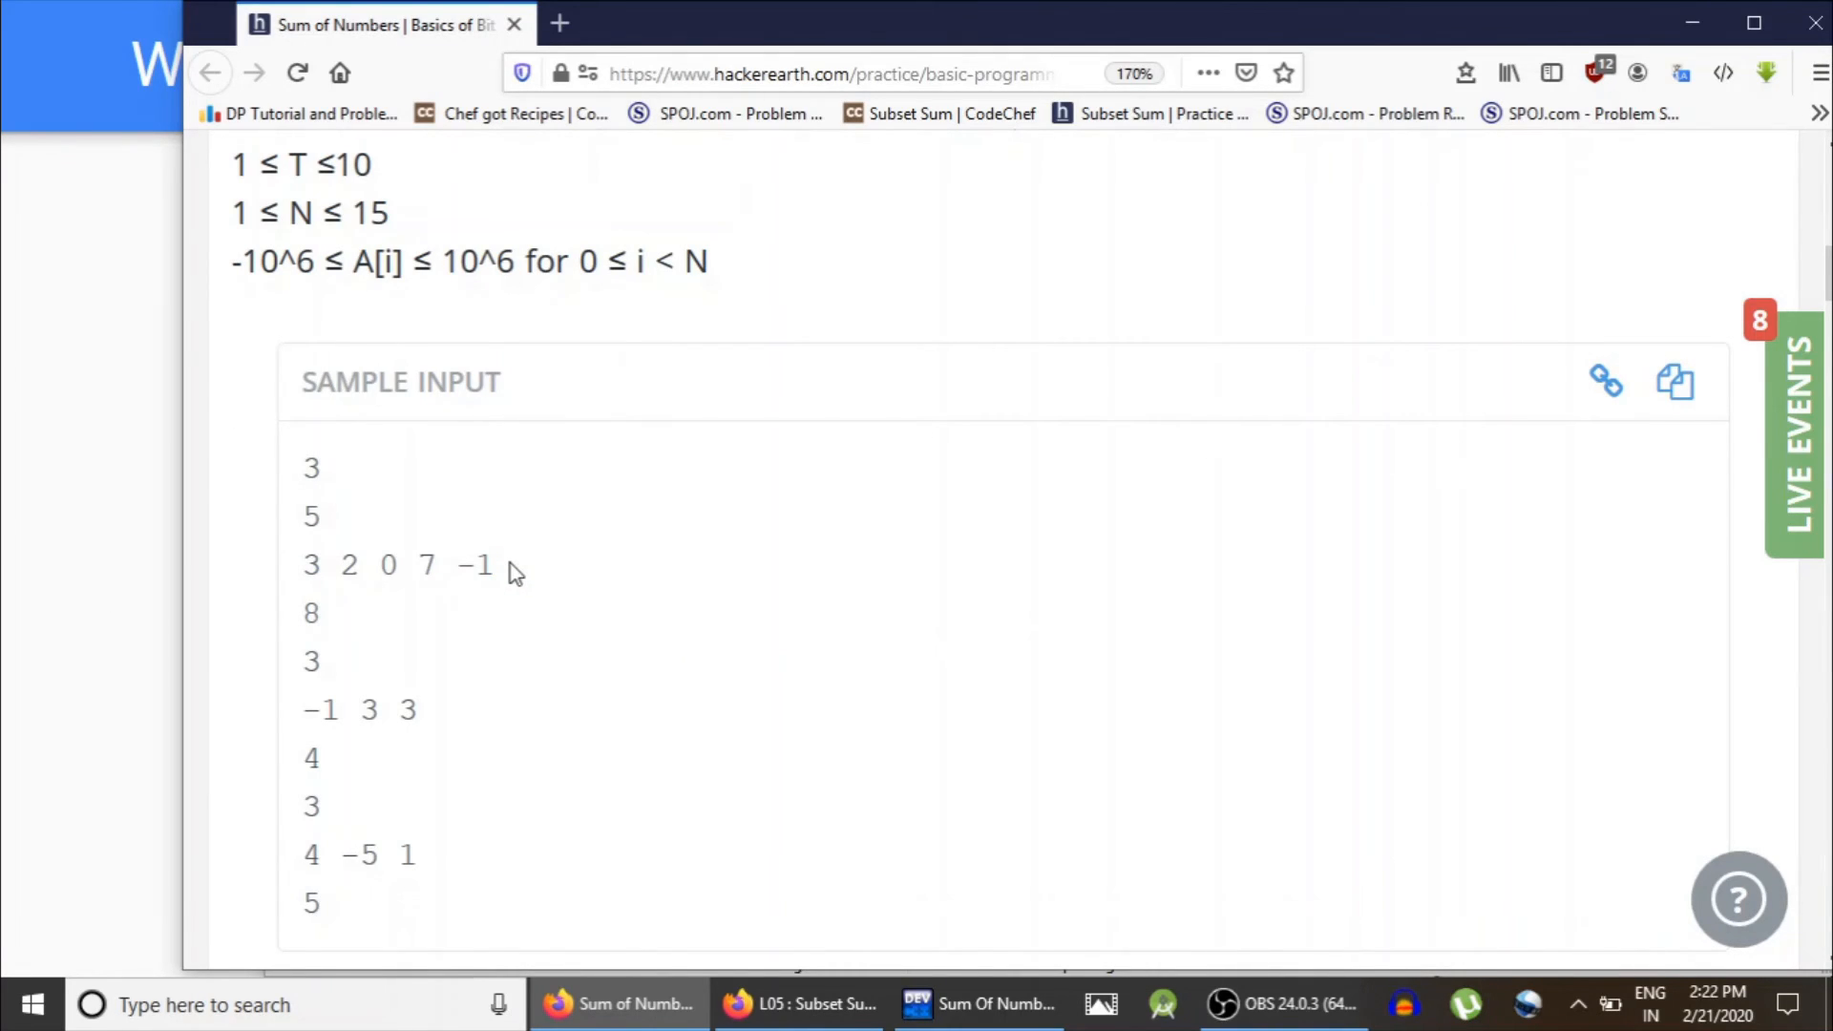
pyautogui.moveTo(380, 618)
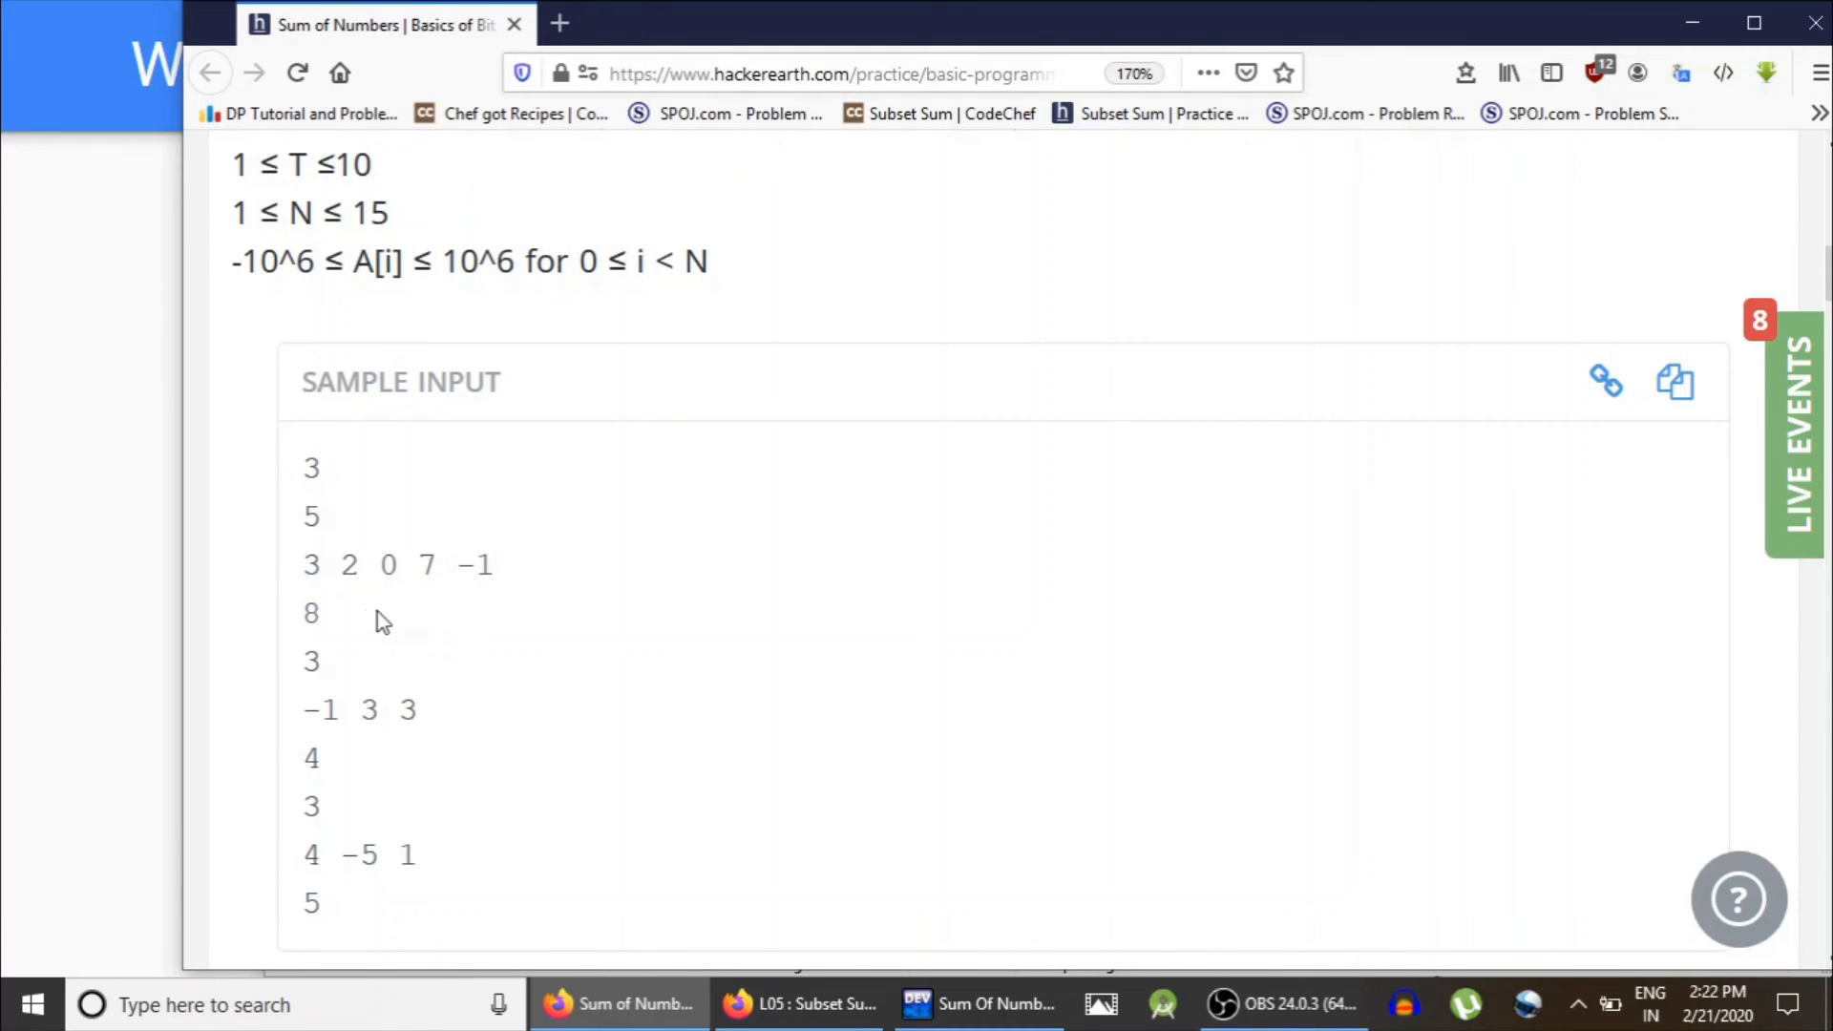
pyautogui.doubleClick(312, 613)
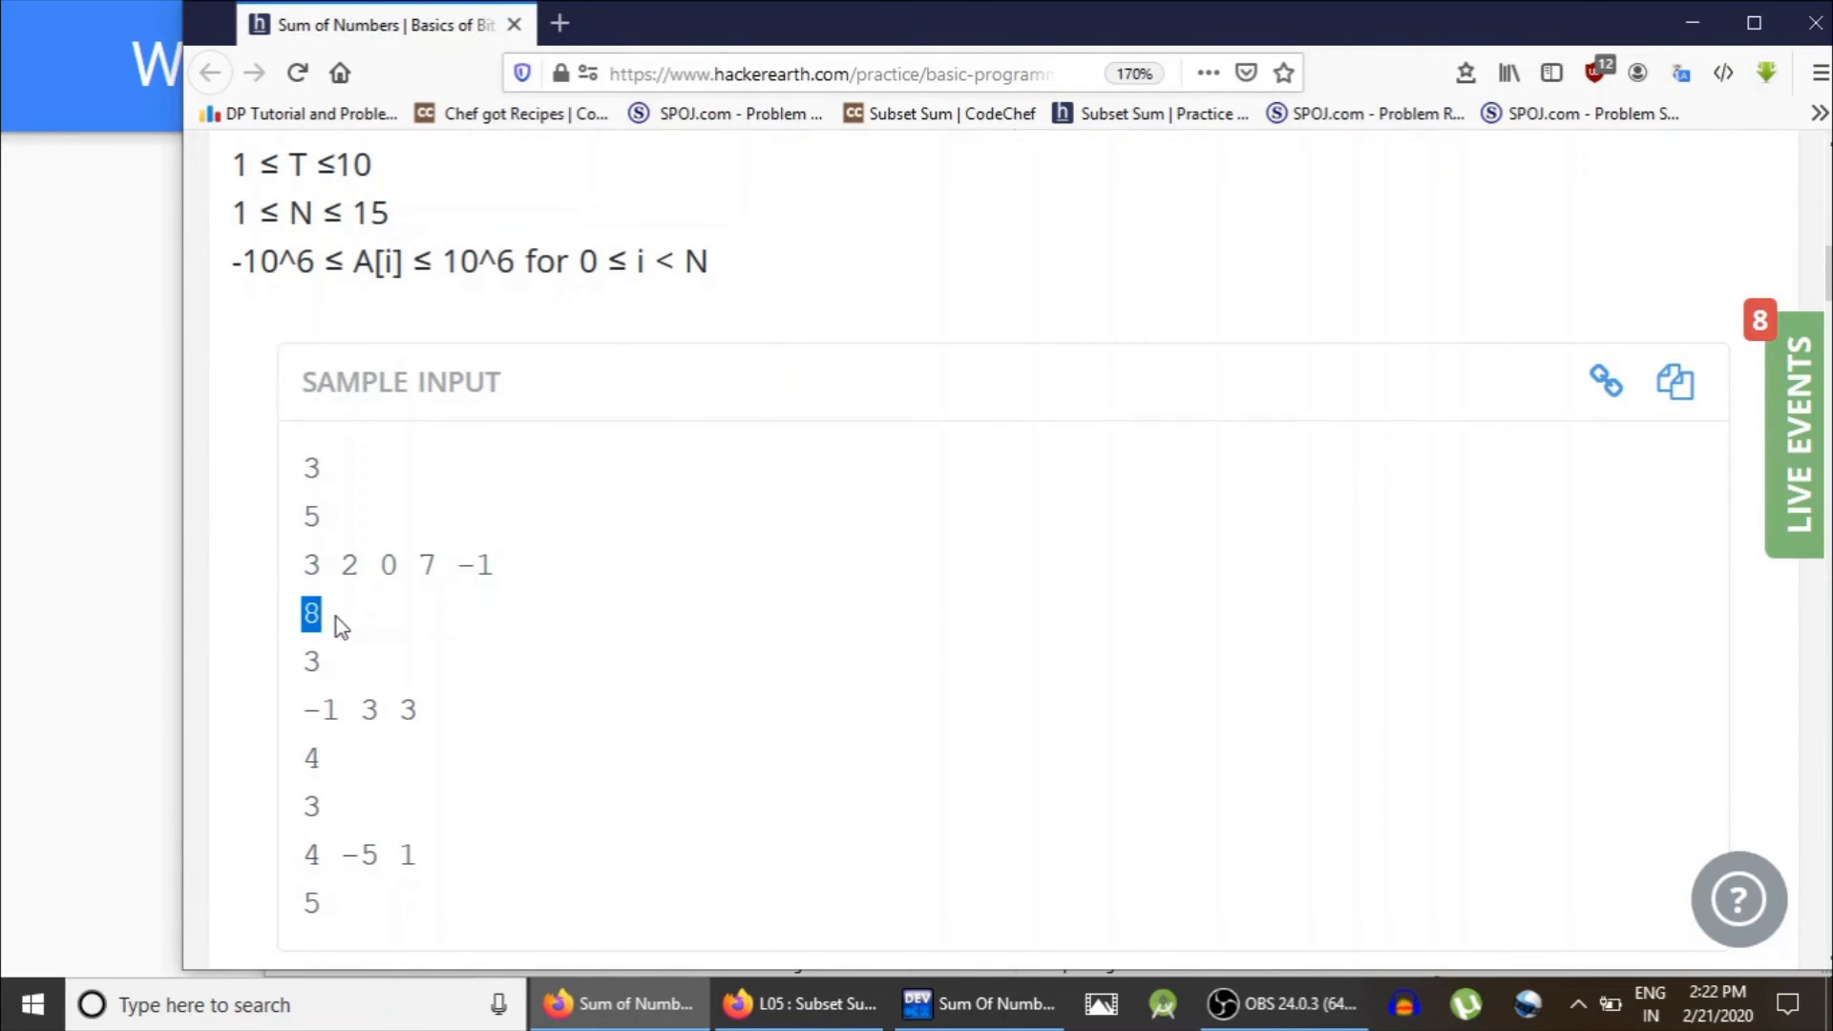
pyautogui.scroll(3)
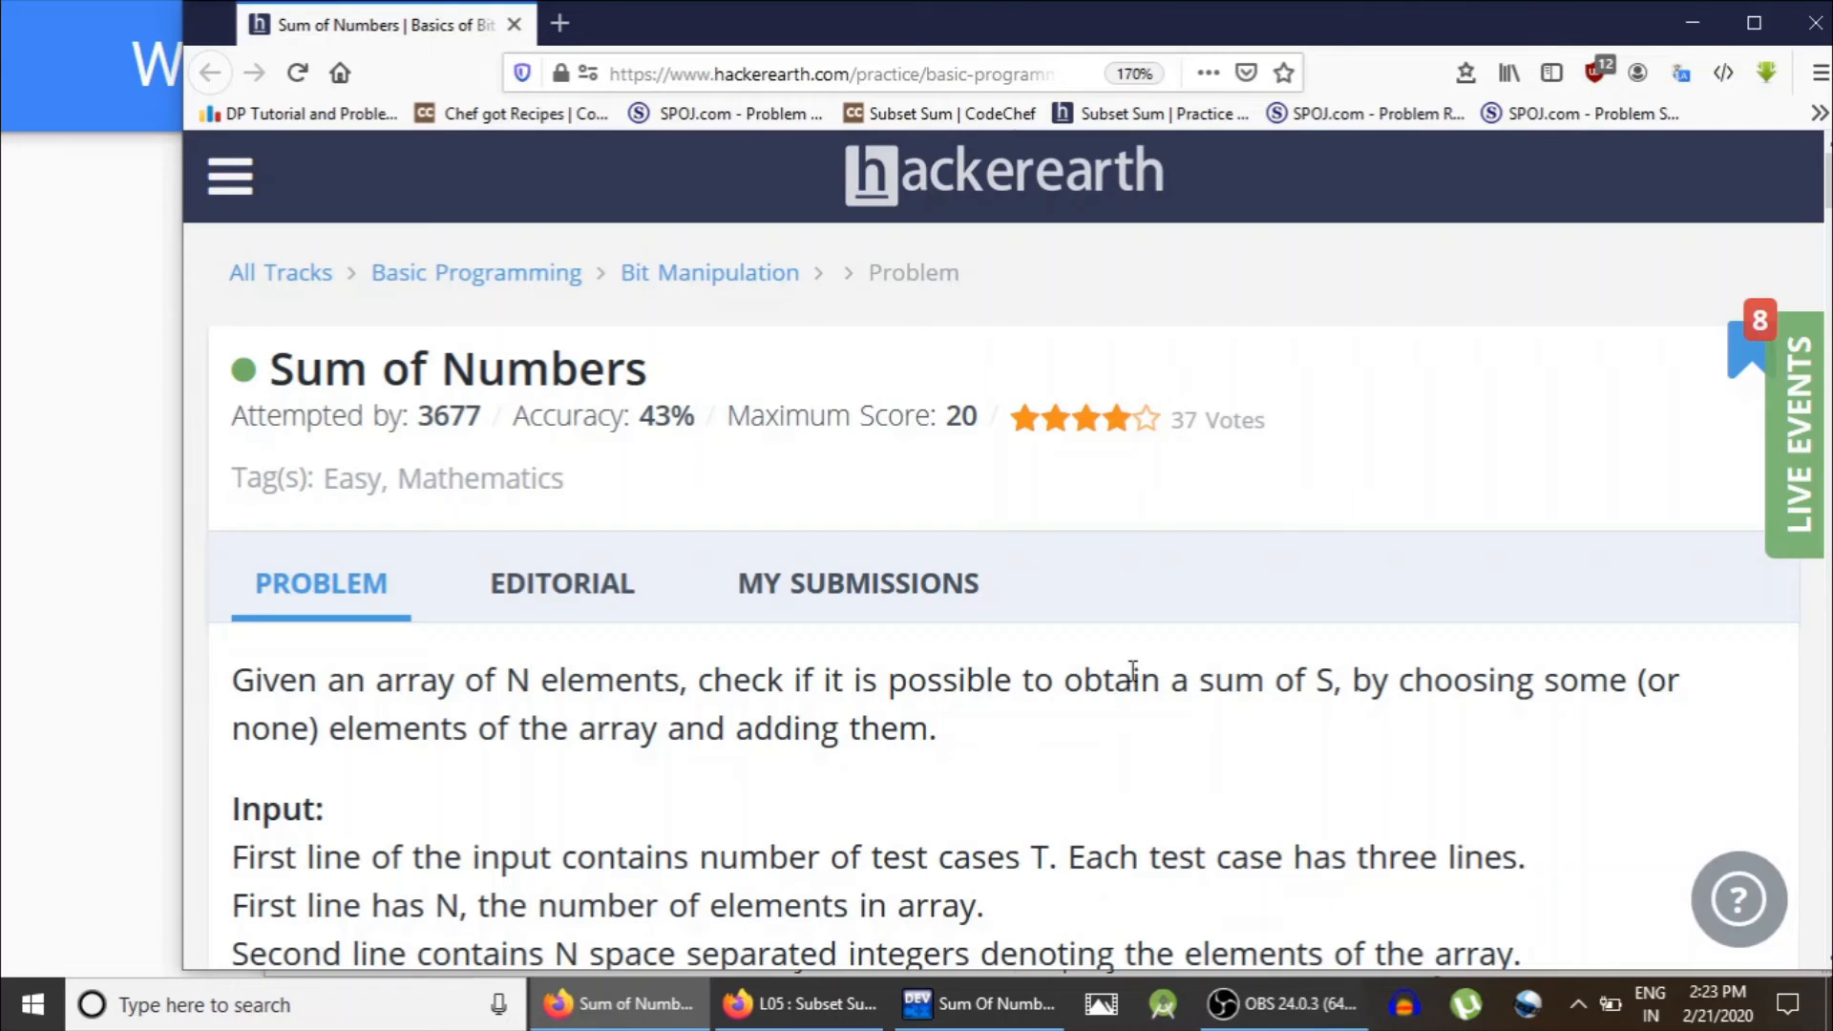
pyautogui.scroll(-3)
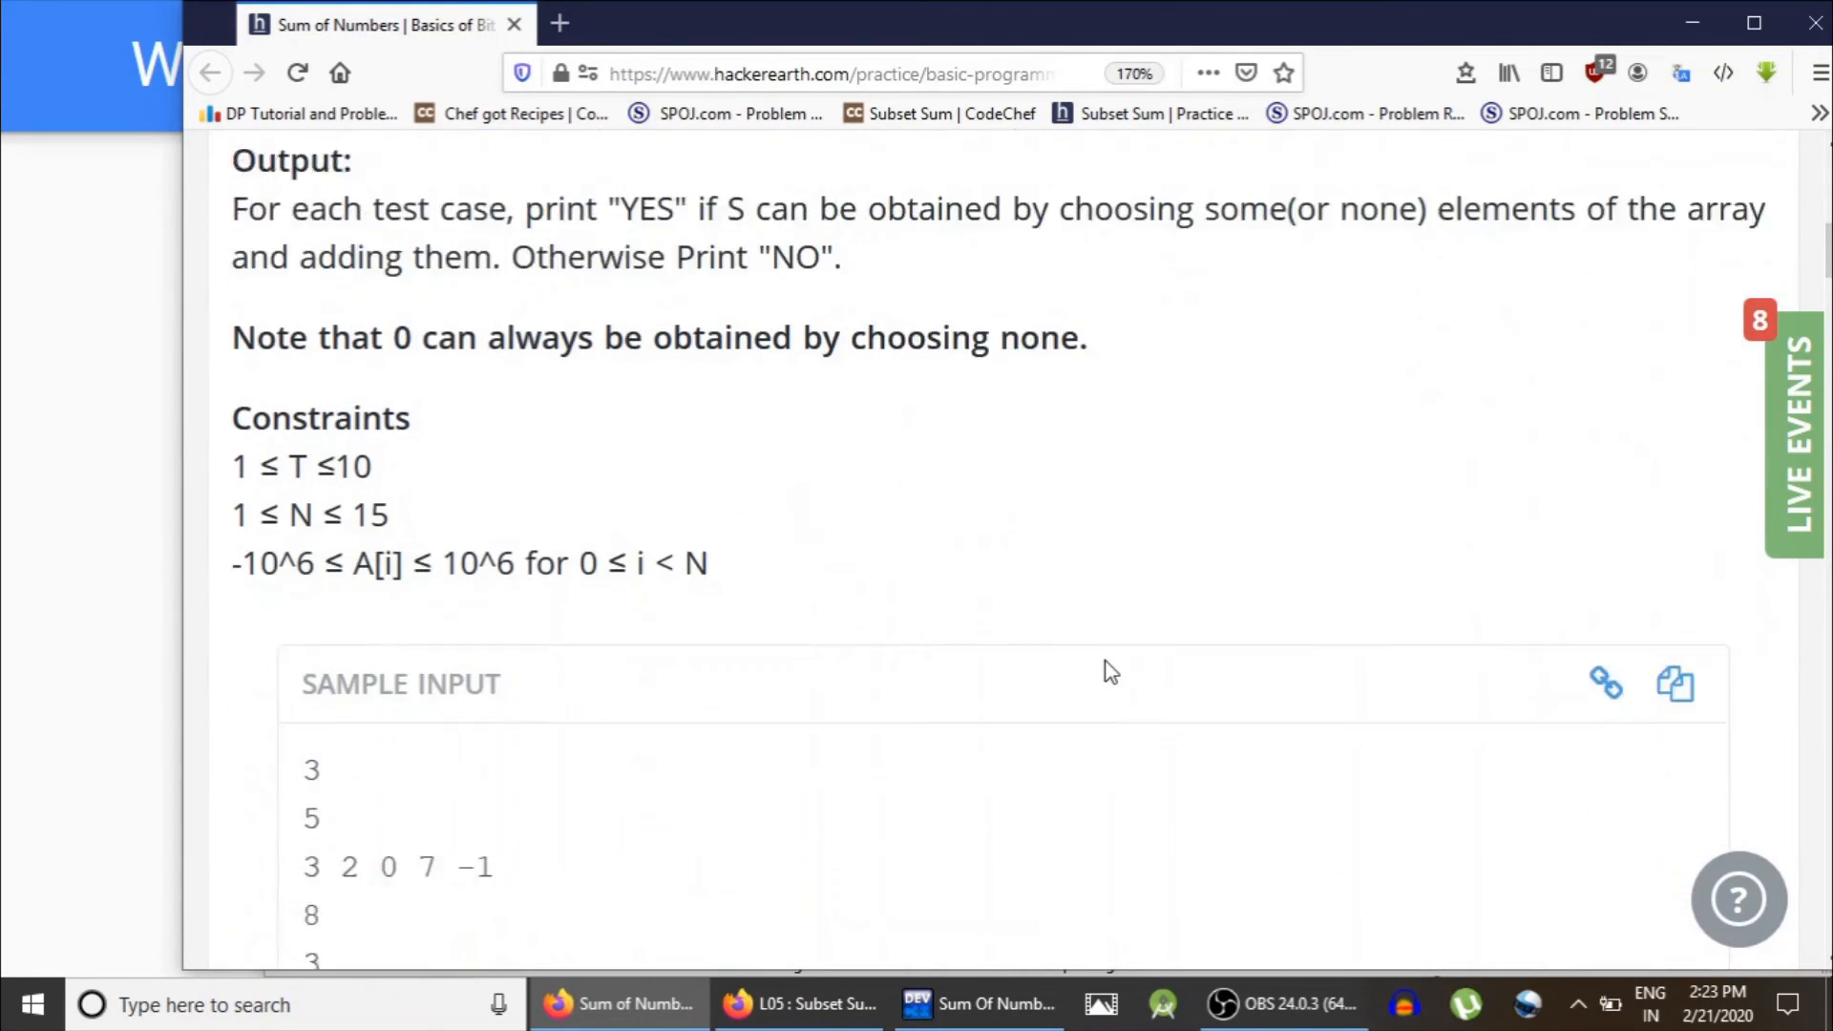
pyautogui.scroll(-3)
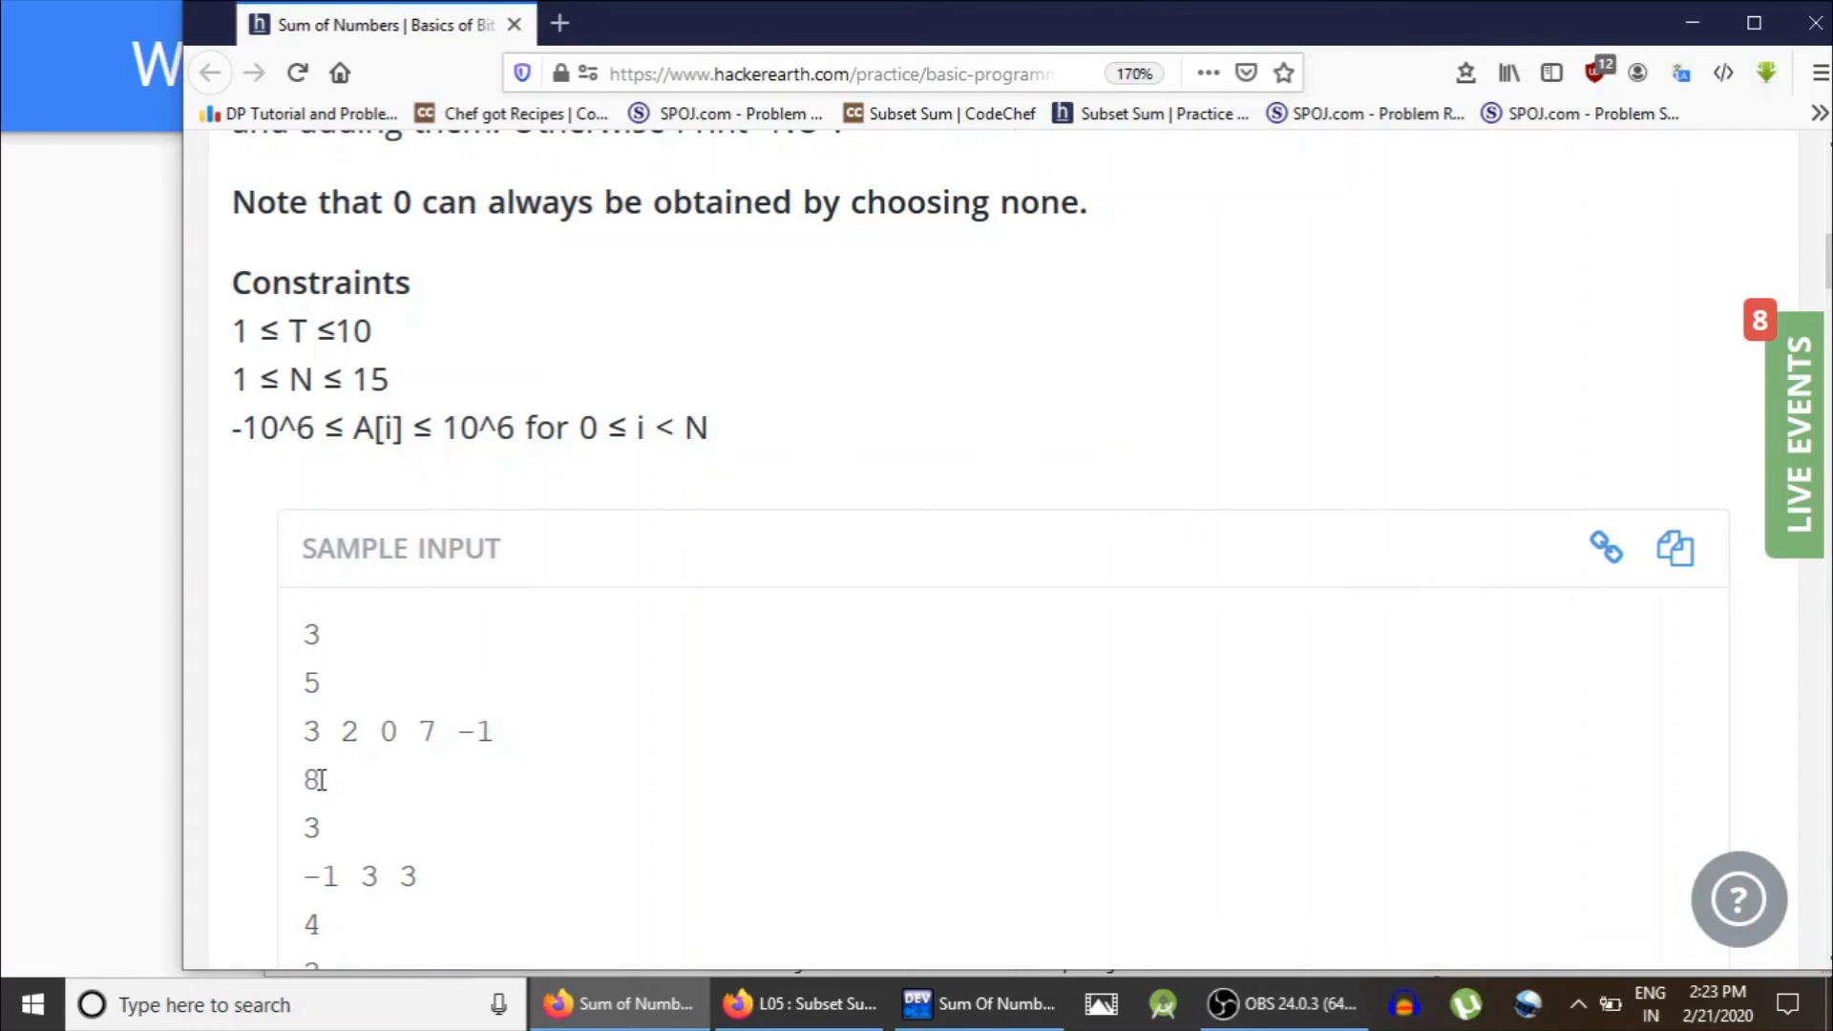
pyautogui.moveTo(869, 489)
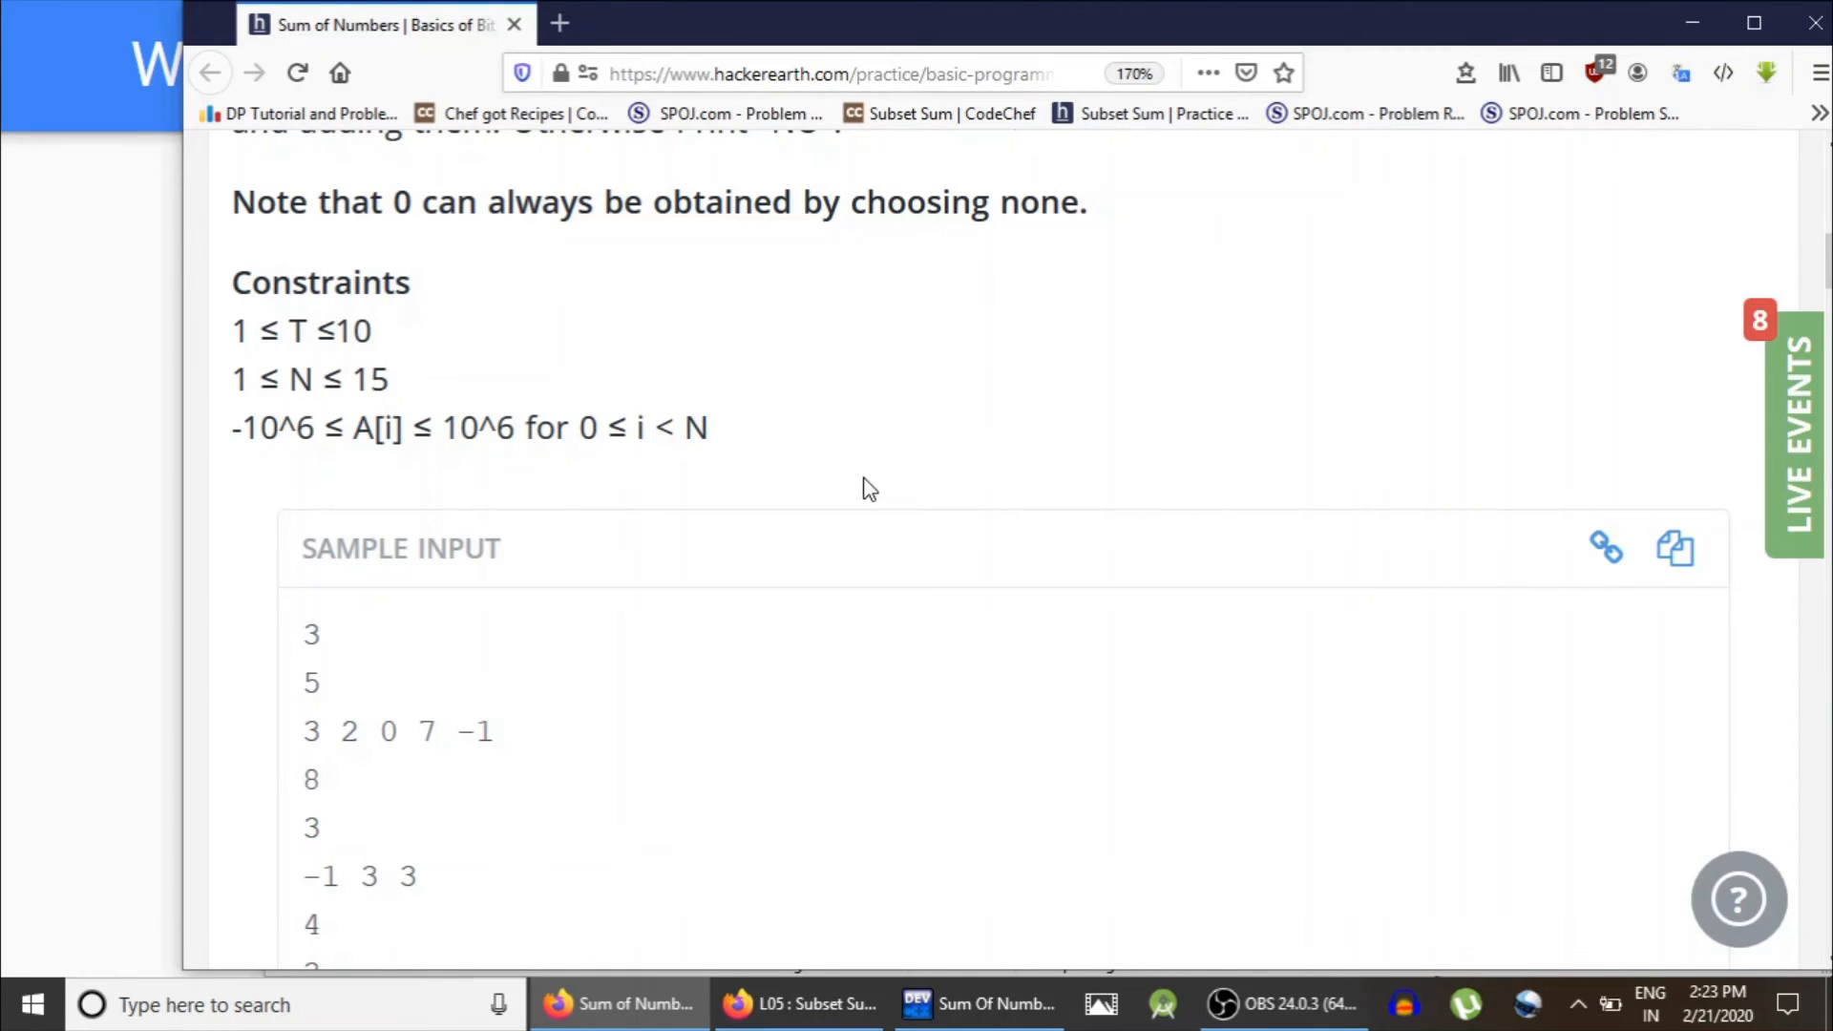
pyautogui.moveTo(361, 348)
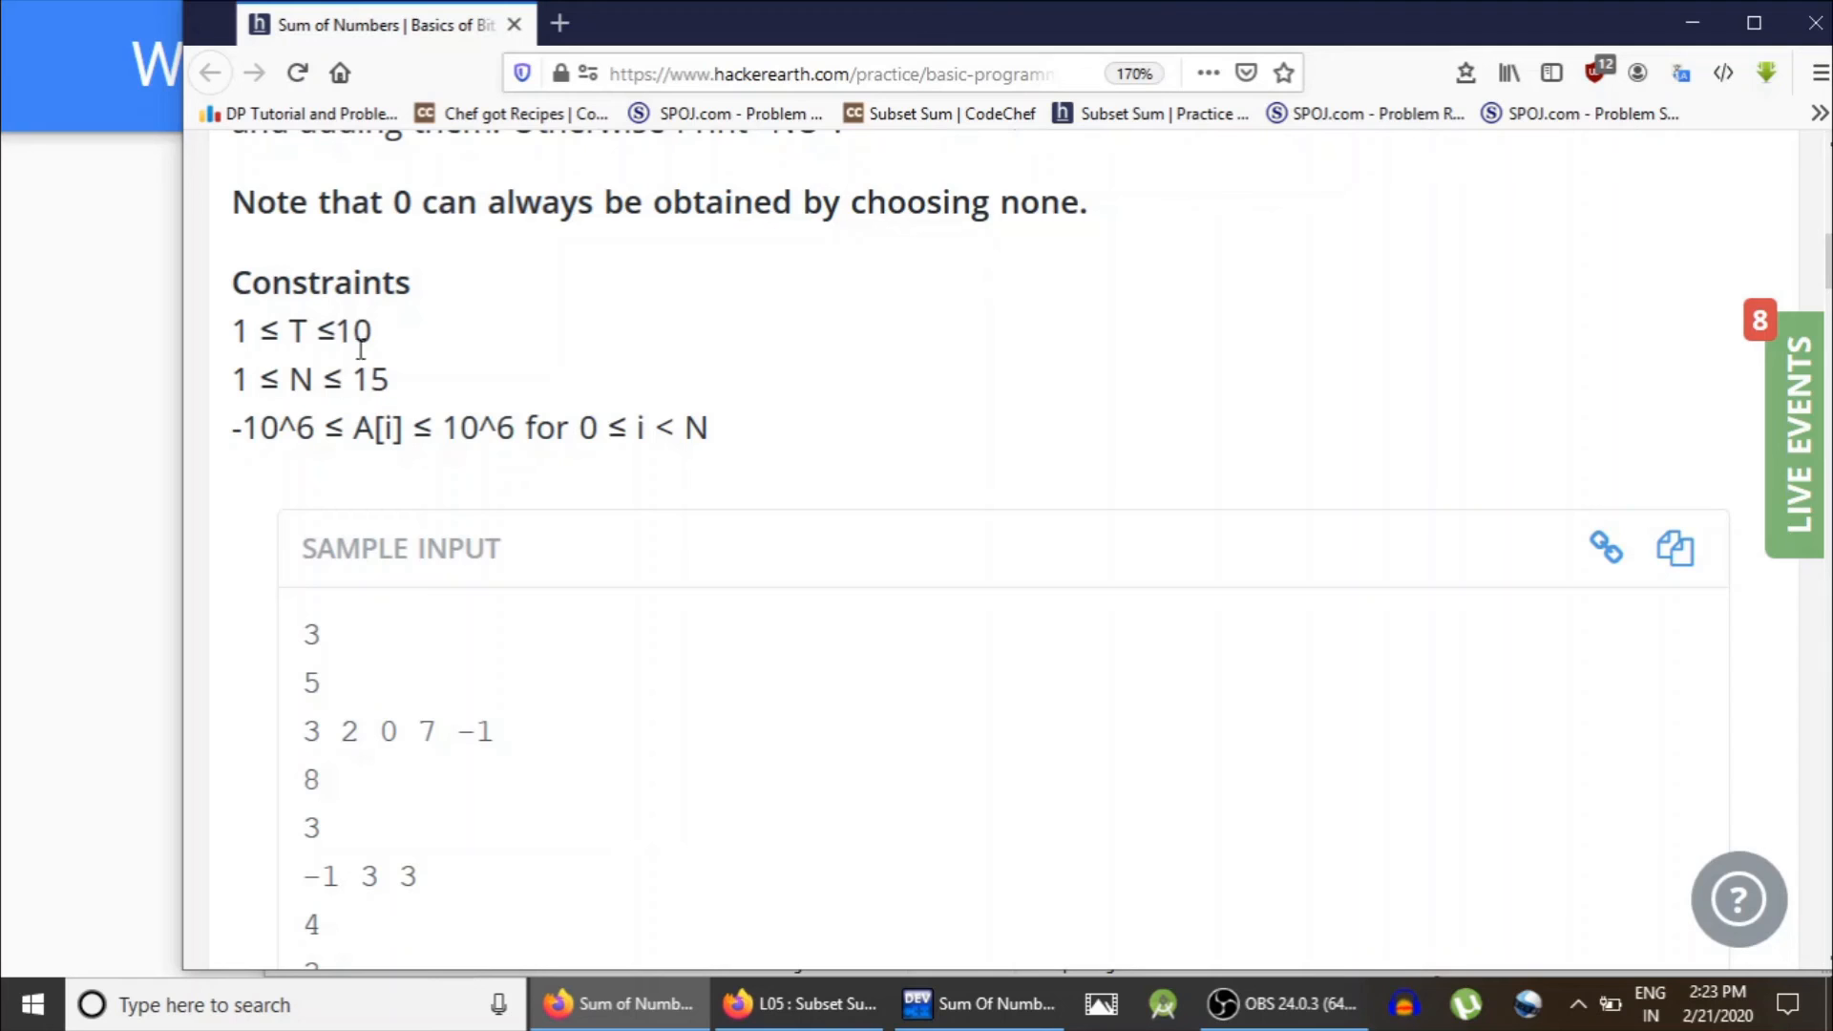
pyautogui.doubleClick(369, 378)
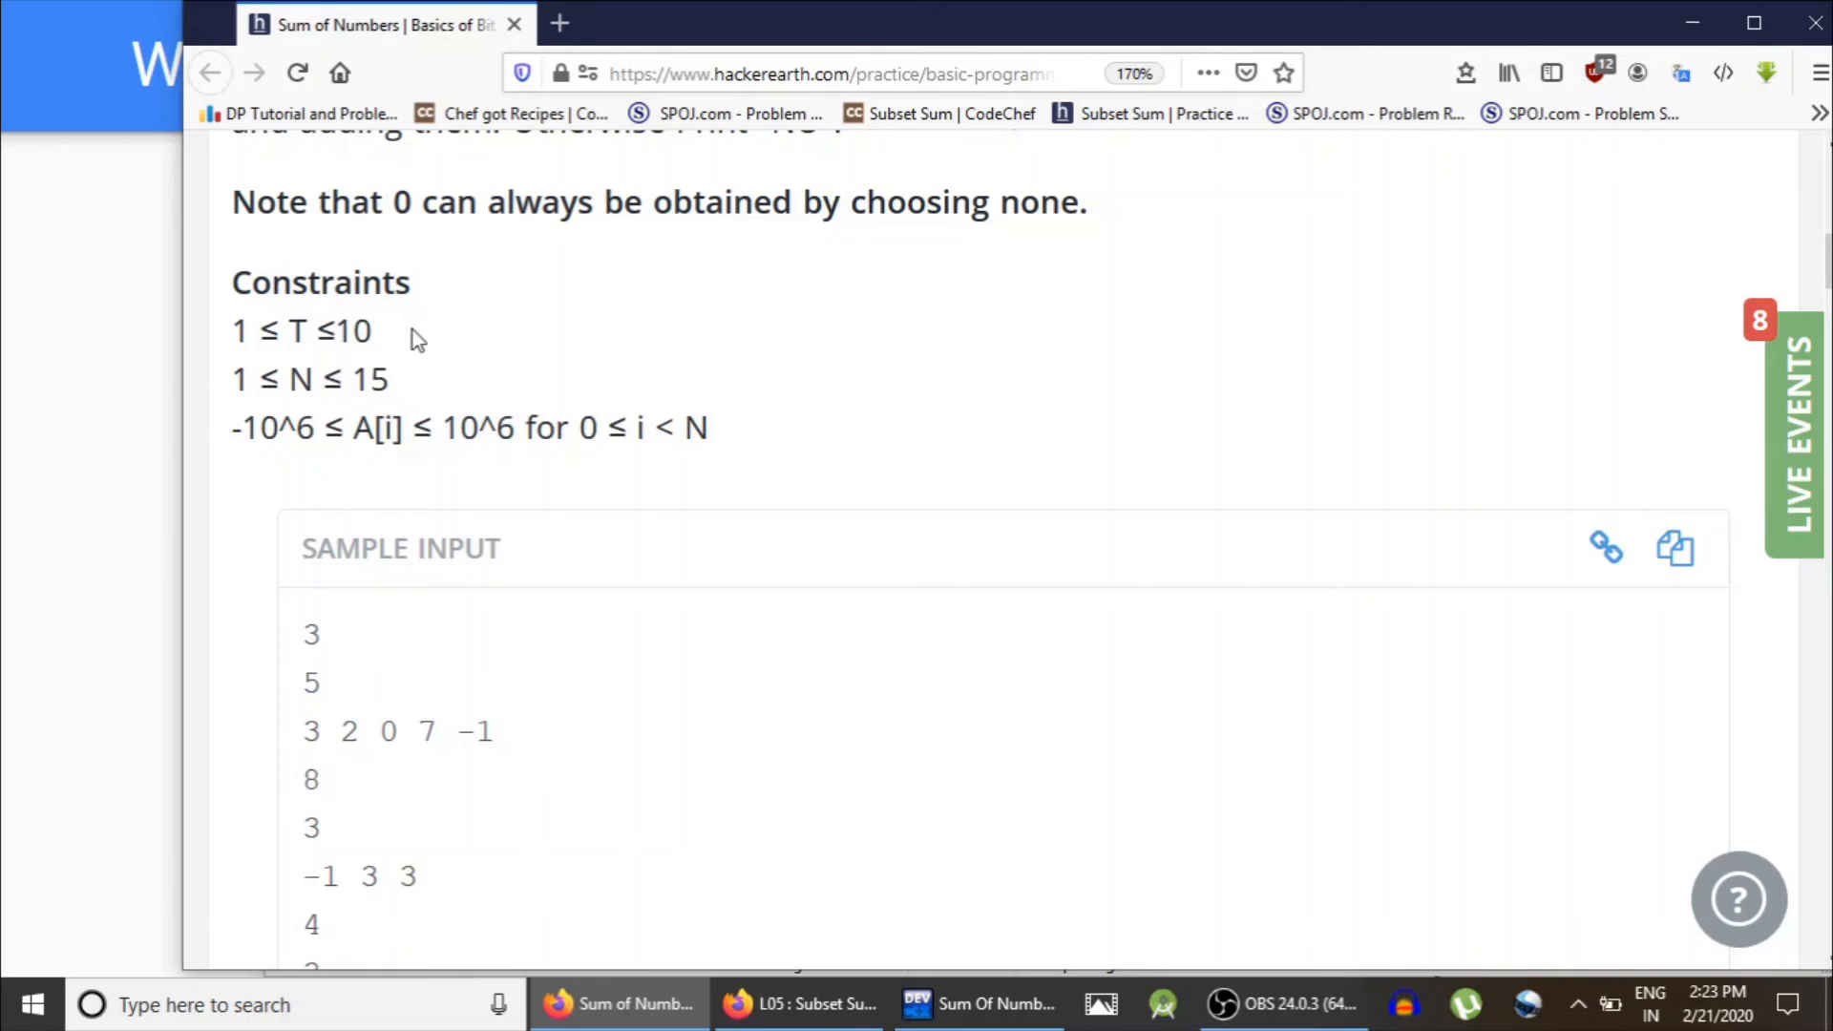
pyautogui.moveTo(418, 357)
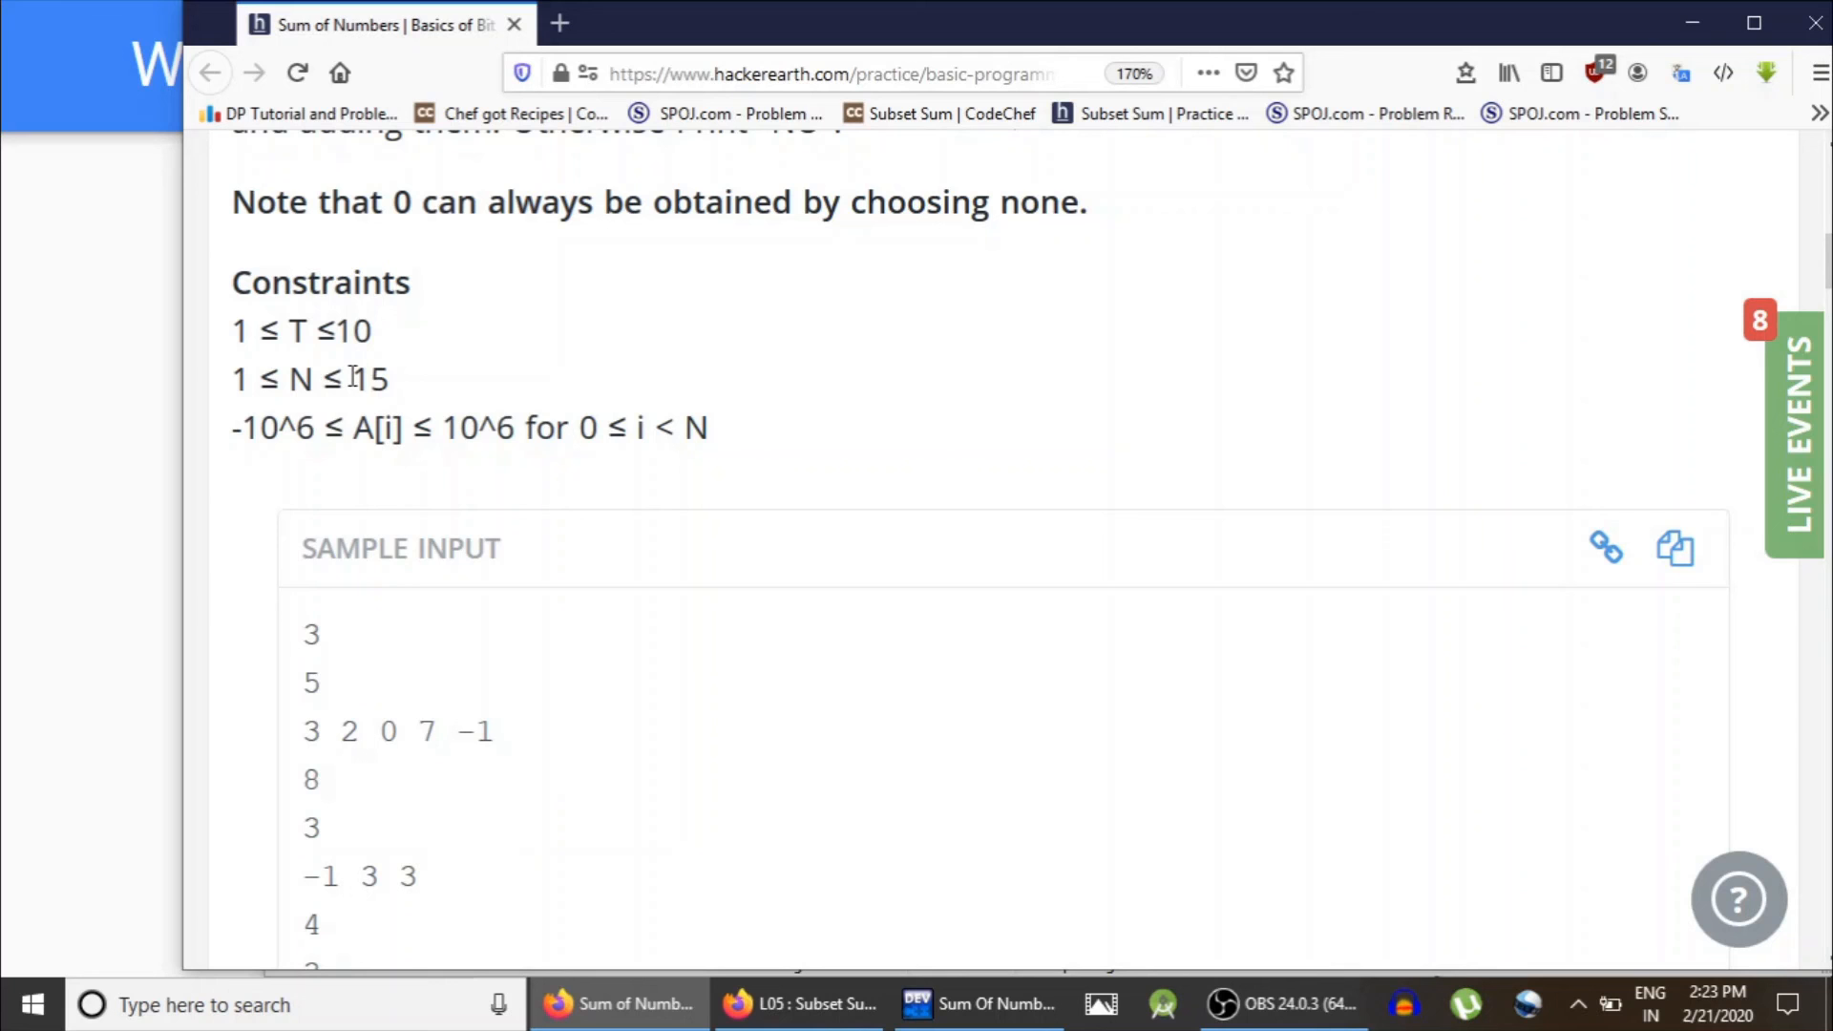
pyautogui.moveTo(421, 391)
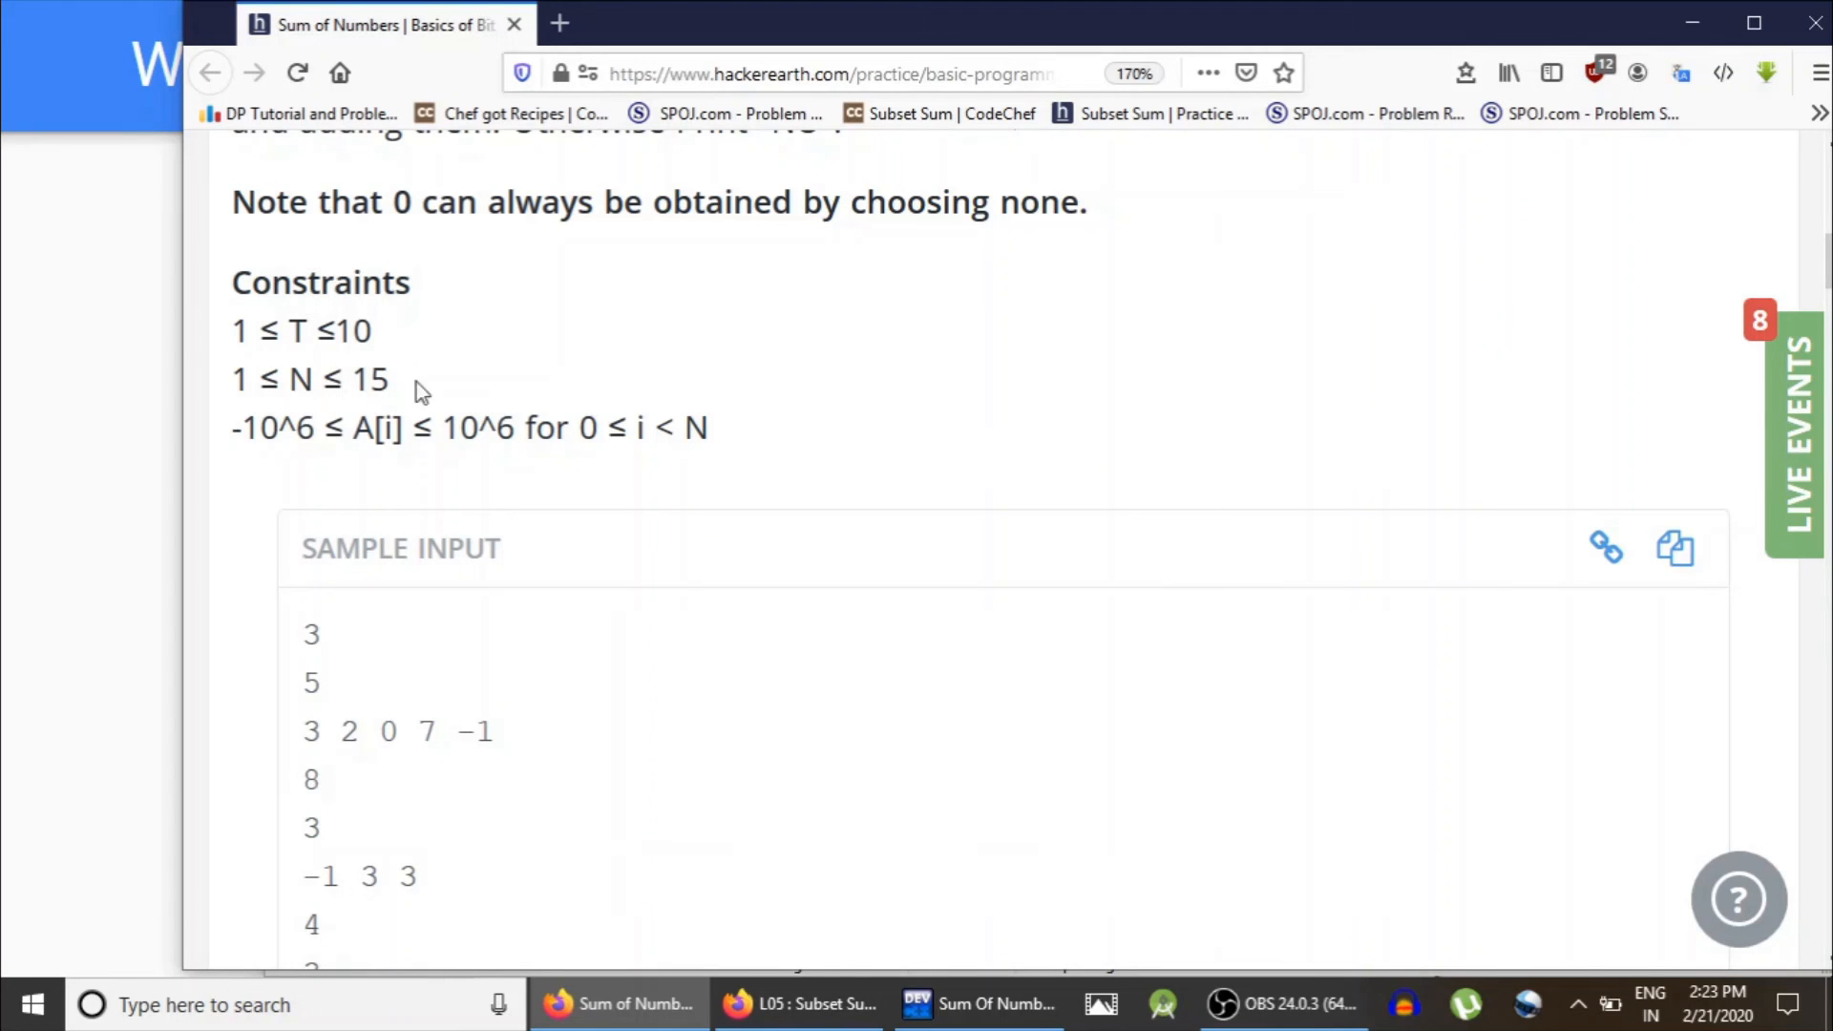
pyautogui.scroll(-3)
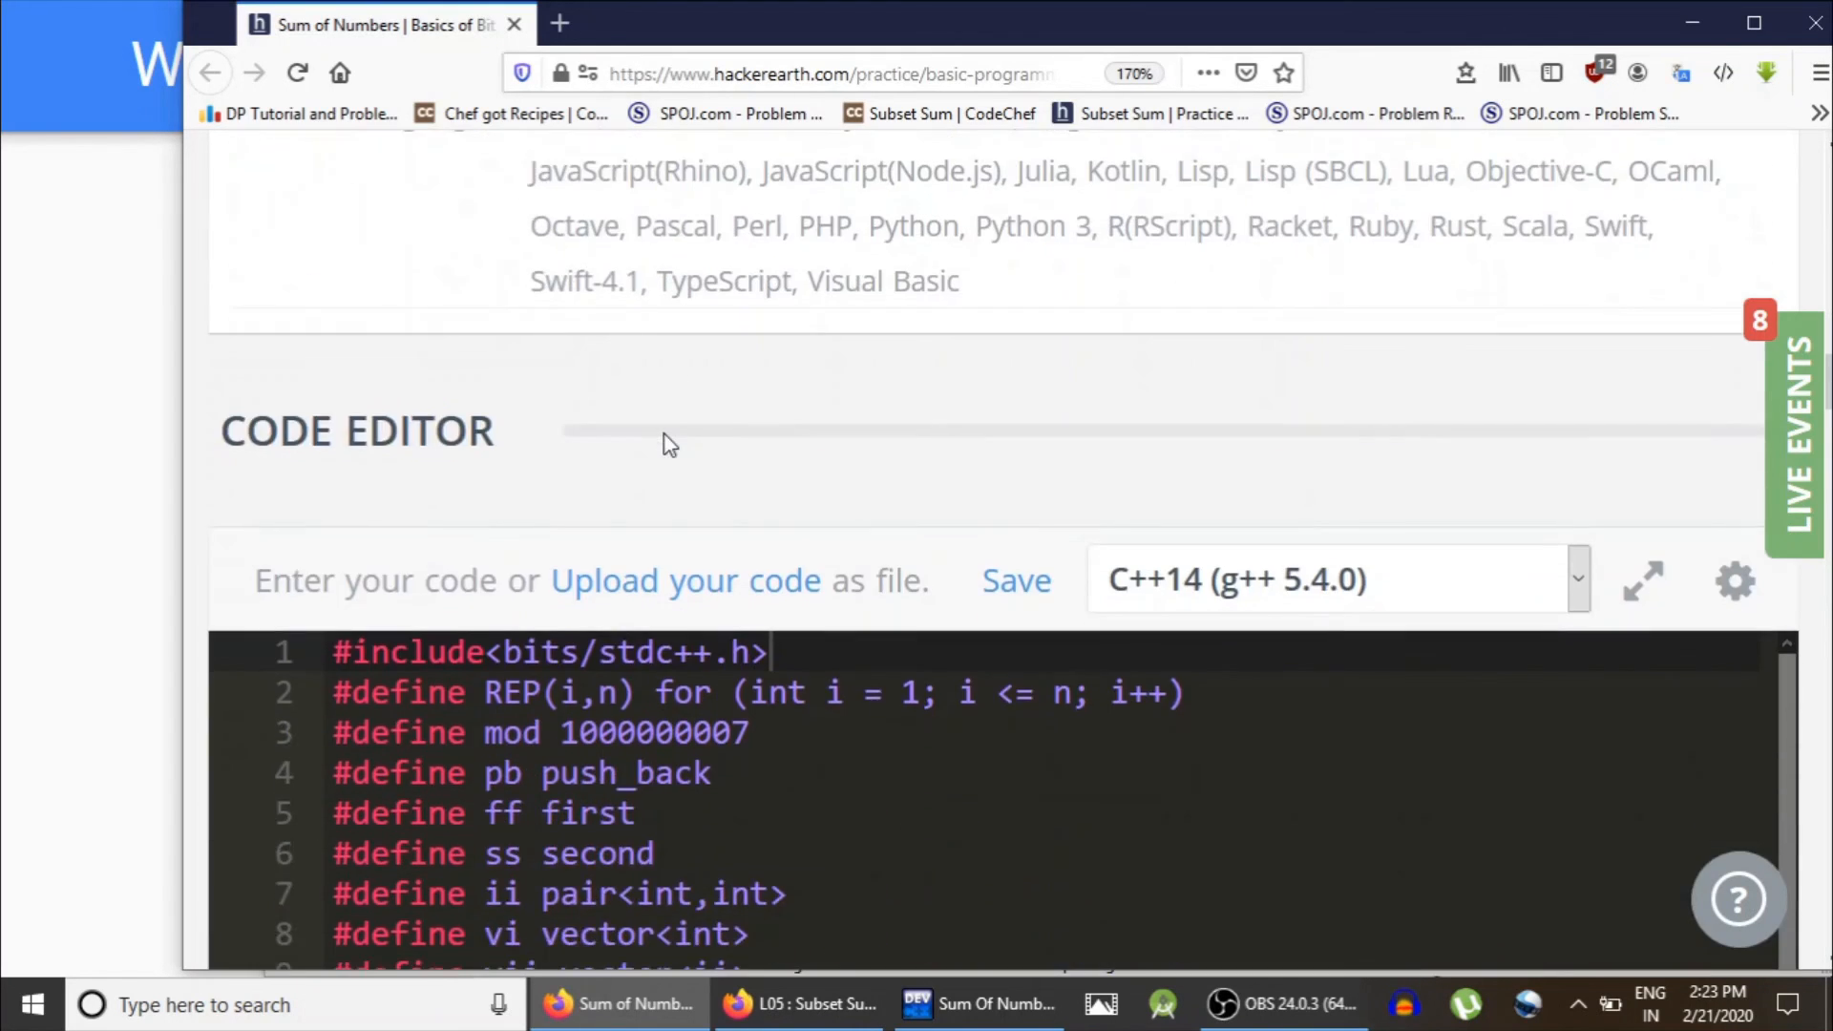
pyautogui.scroll(3)
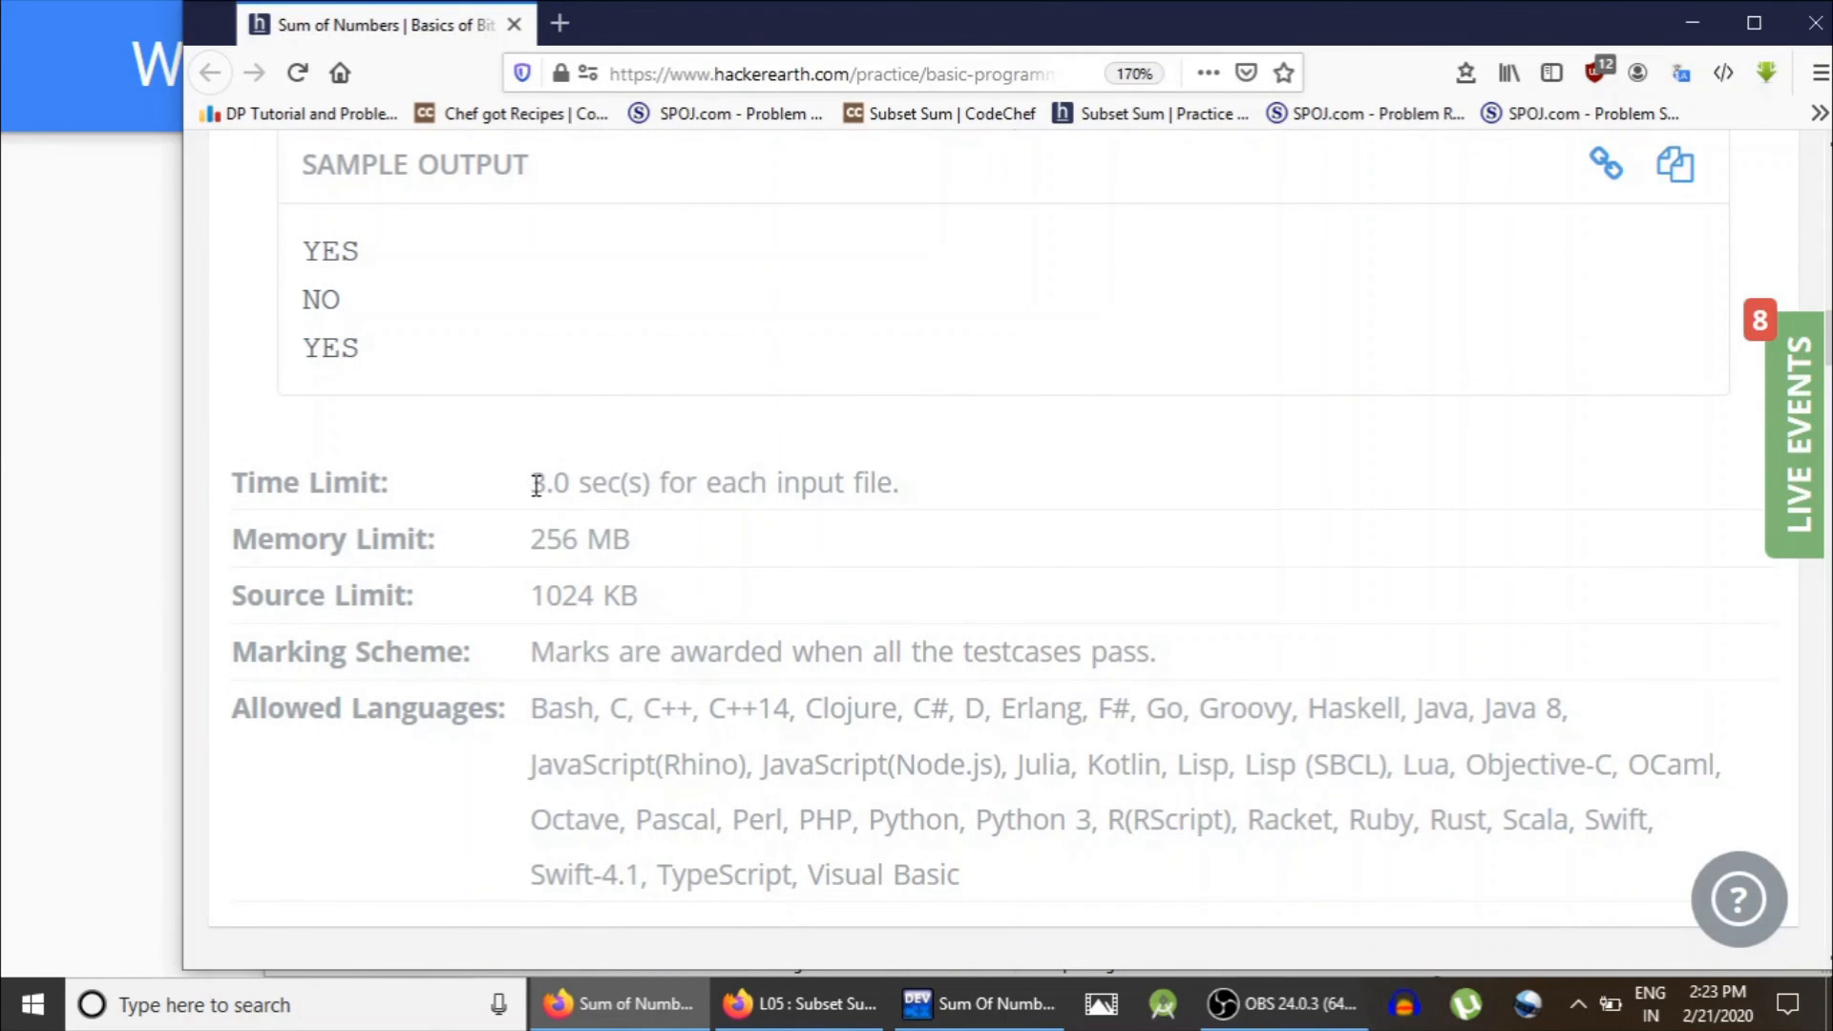
pyautogui.moveTo(596, 483)
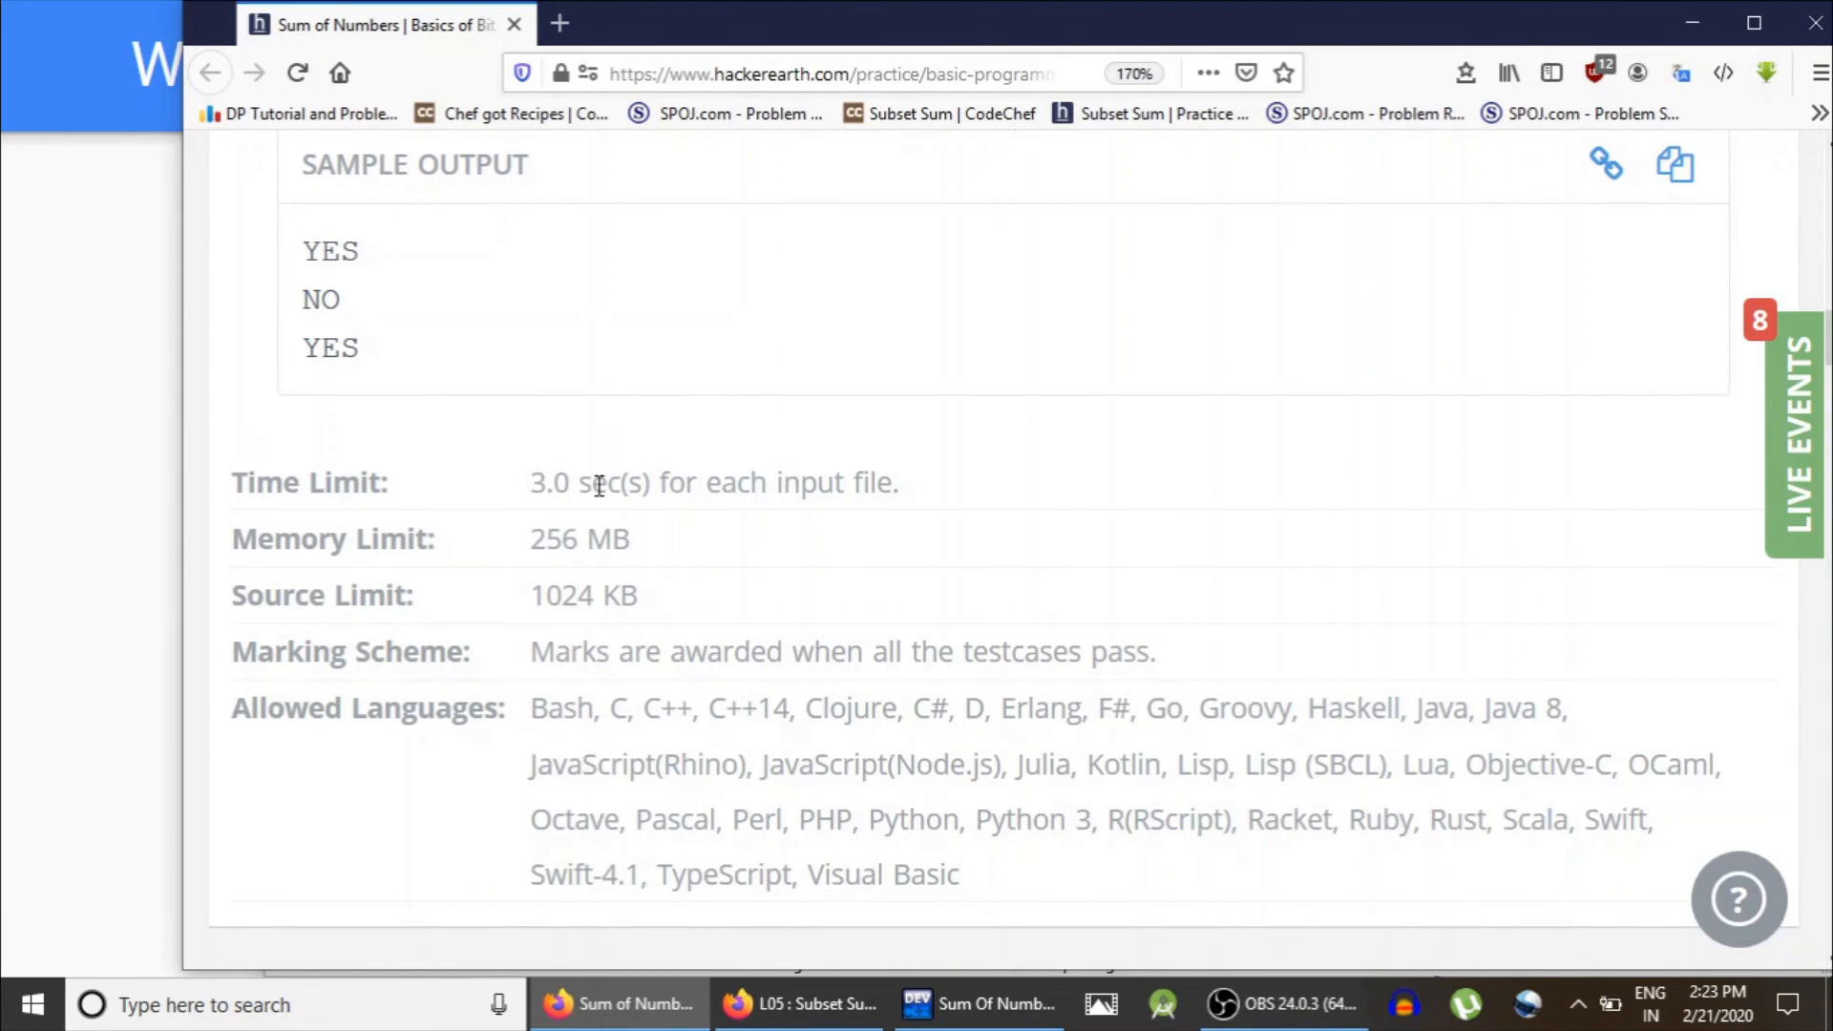
pyautogui.scroll(3)
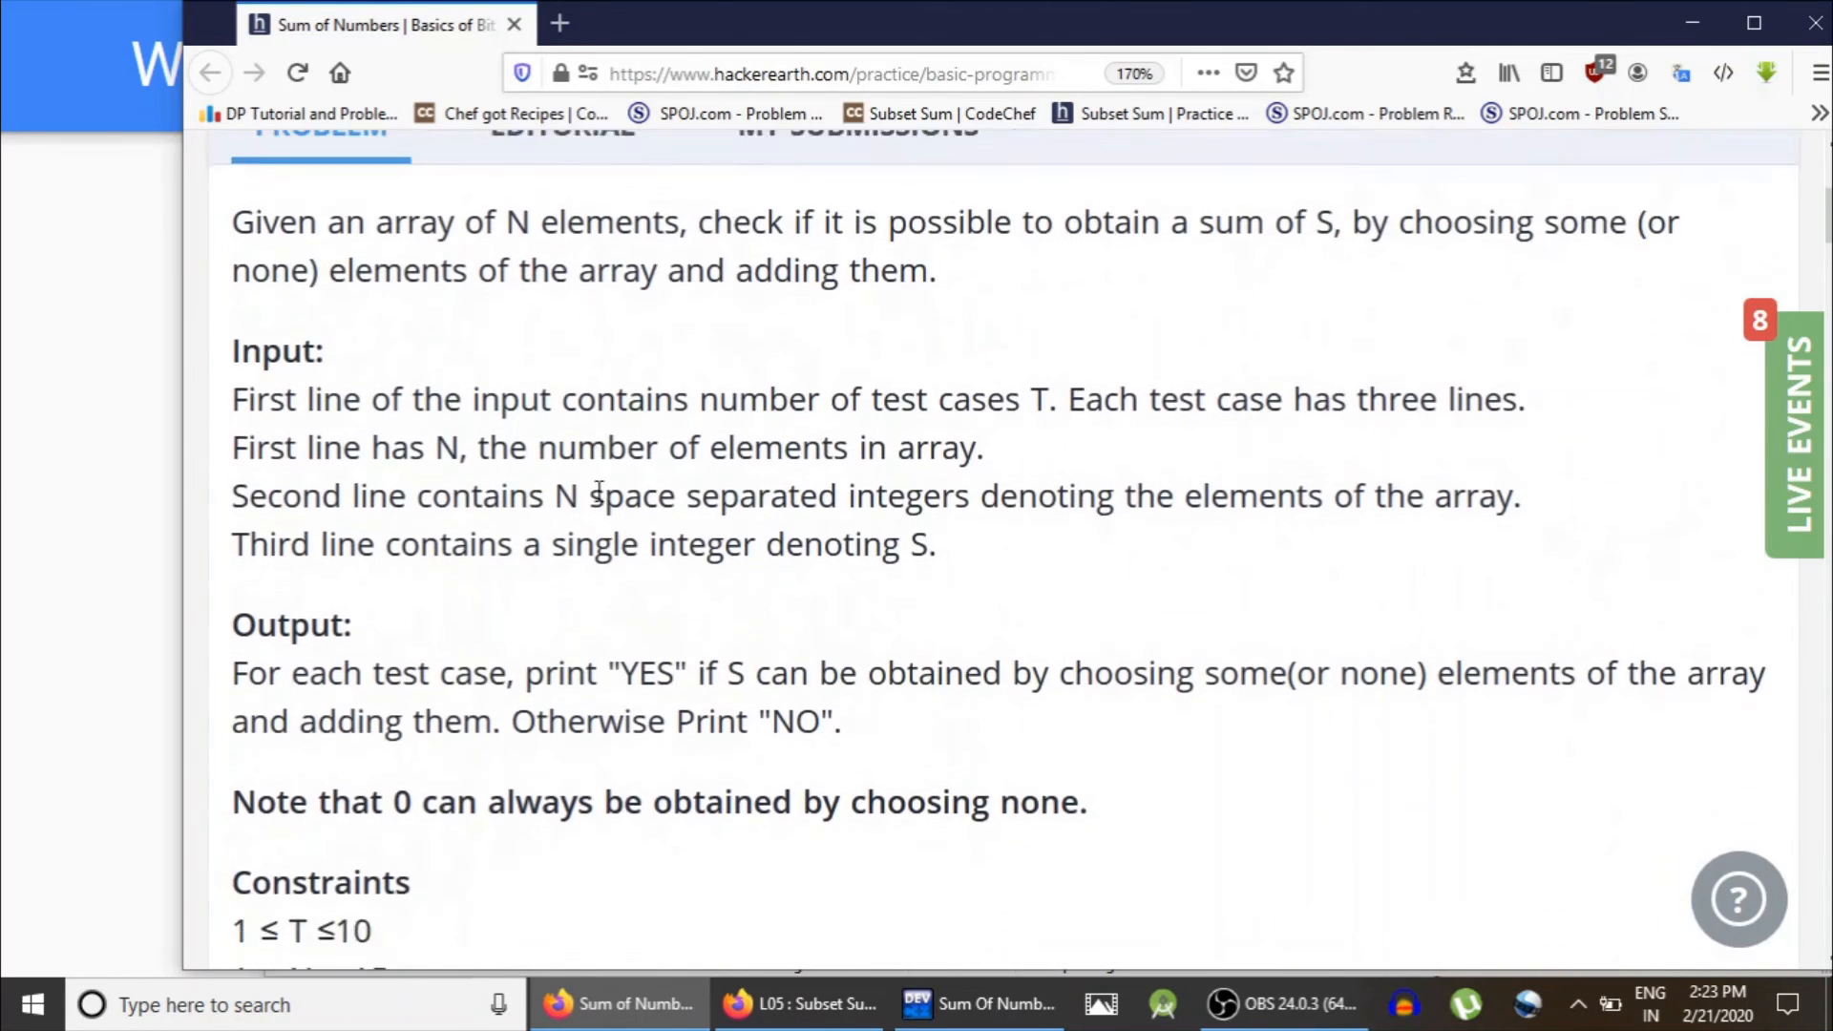
pyautogui.scroll(-3)
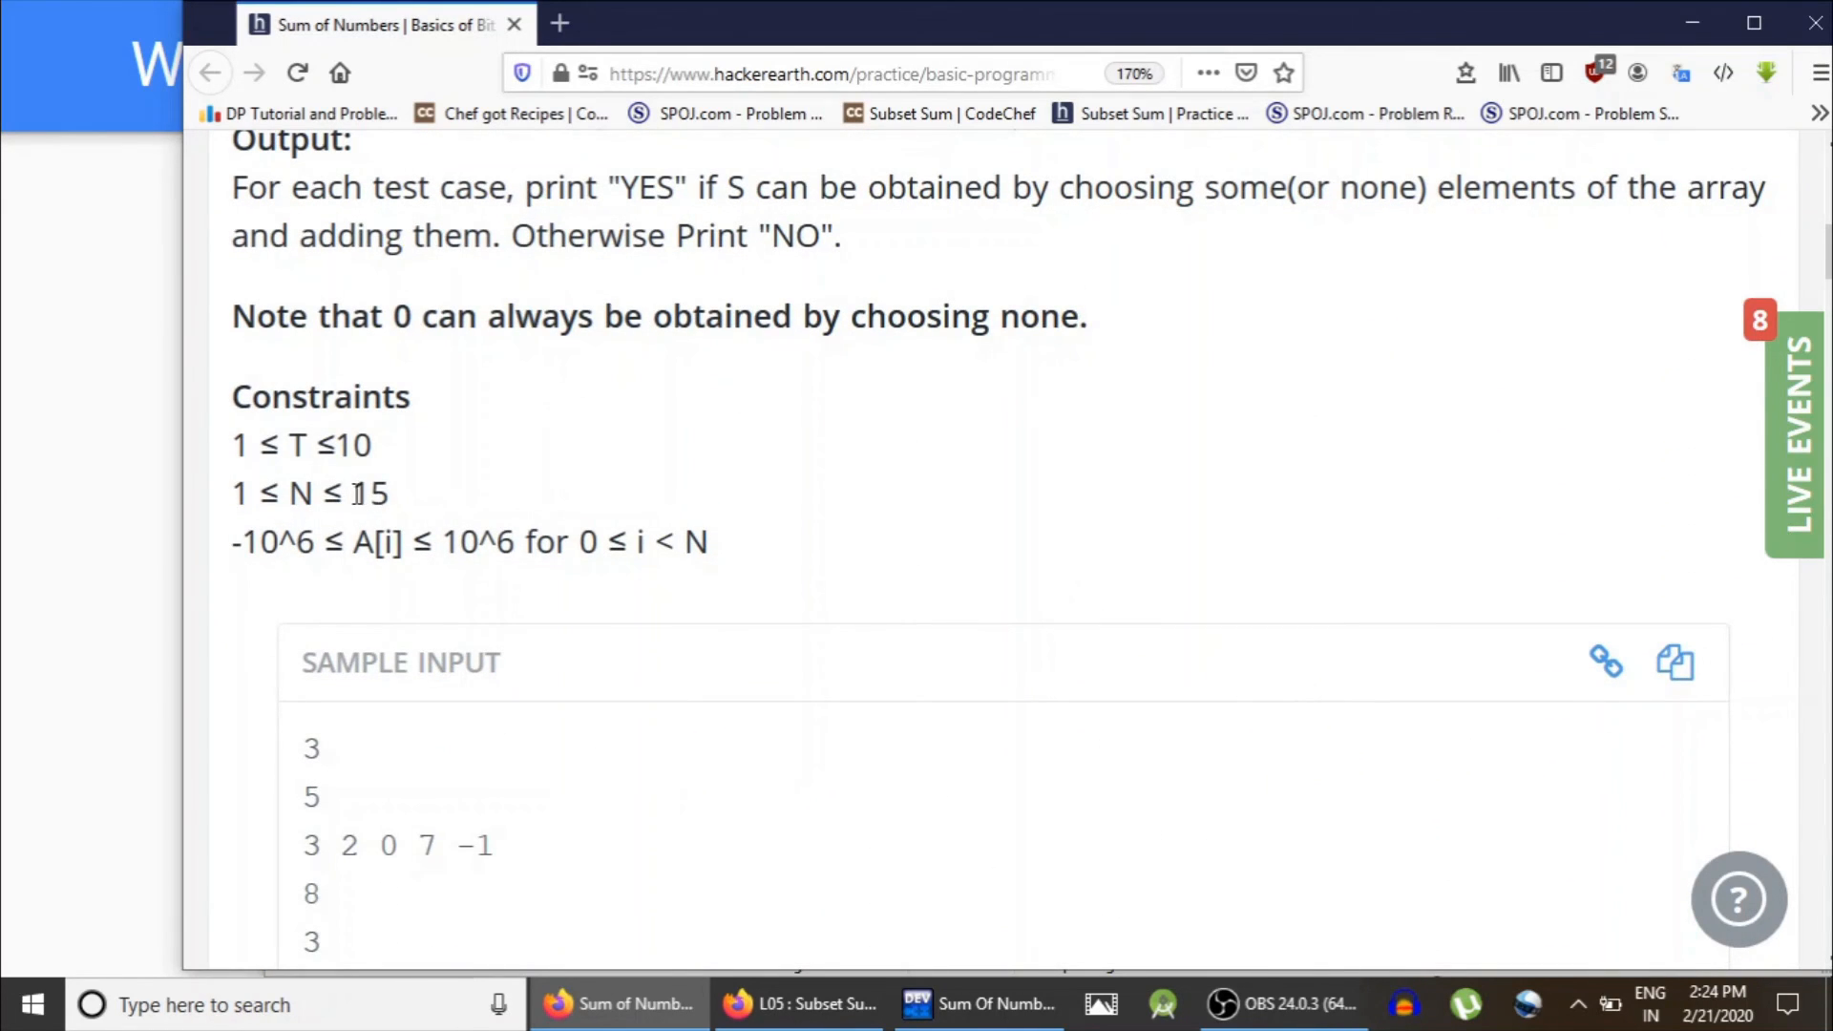
pyautogui.doubleClick(369, 493)
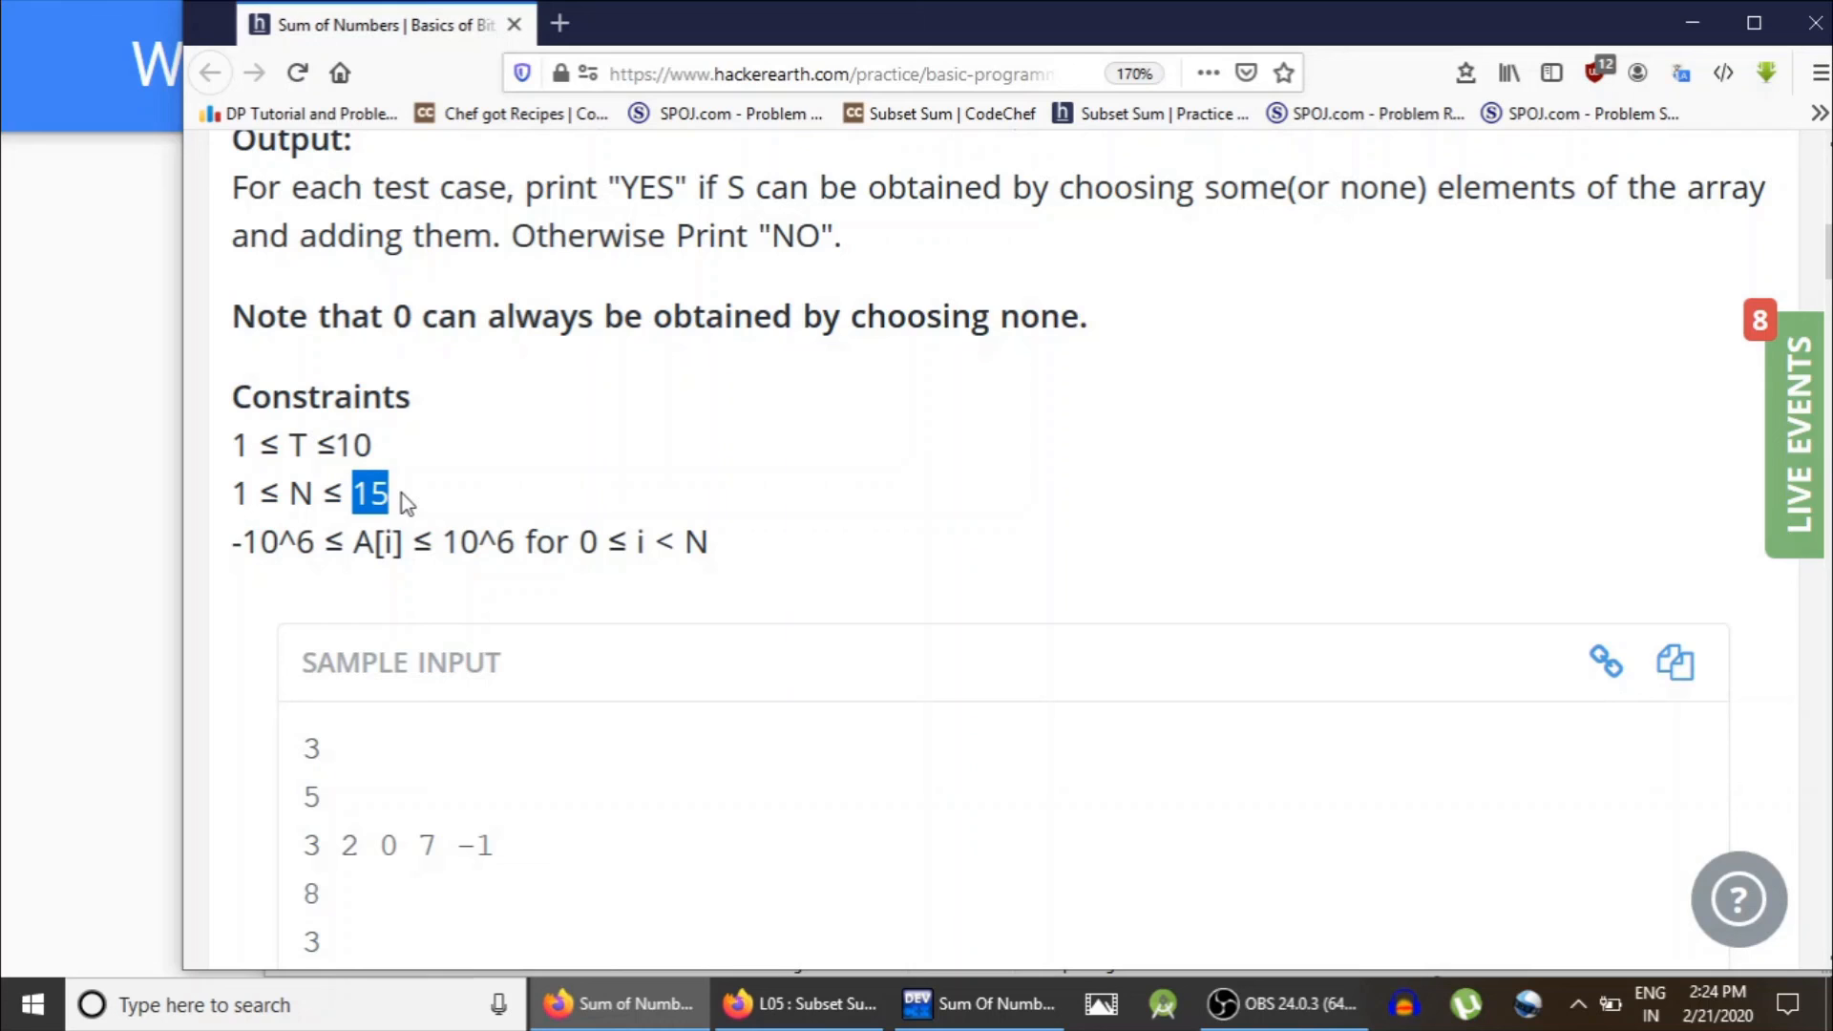
pyautogui.moveTo(617, 497)
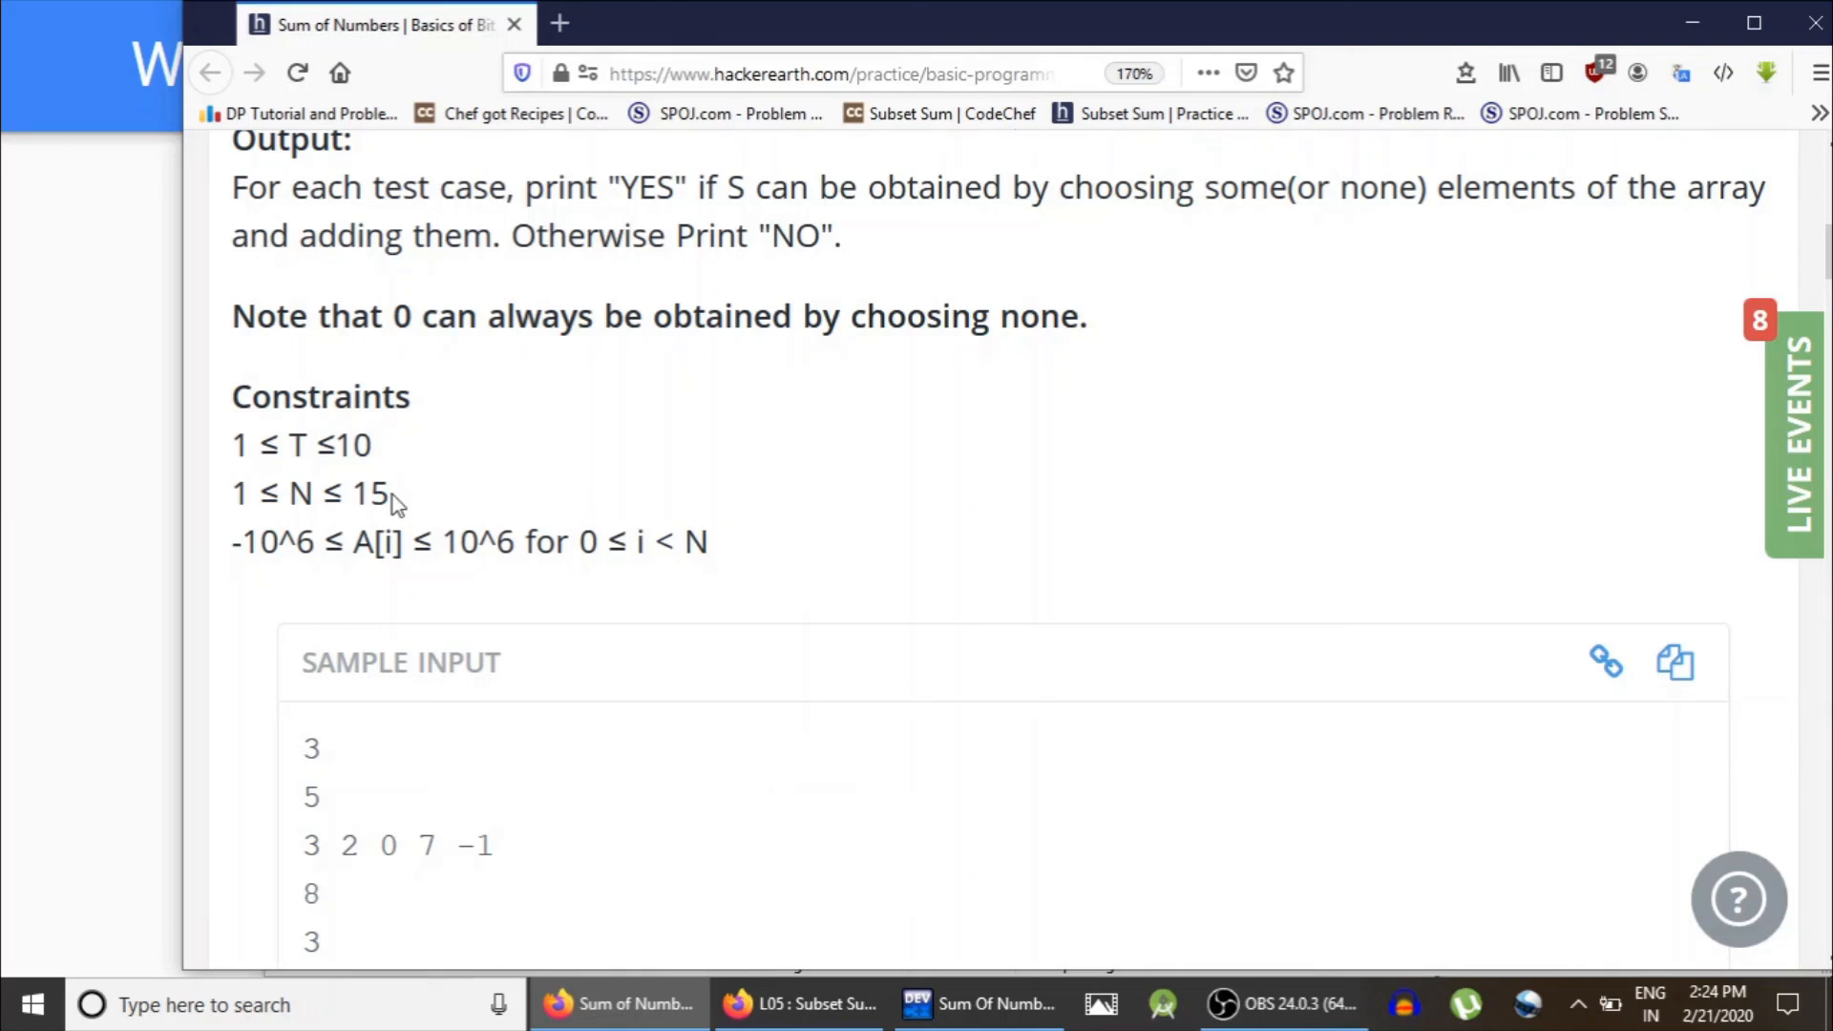
pyautogui.doubleClick(359, 492)
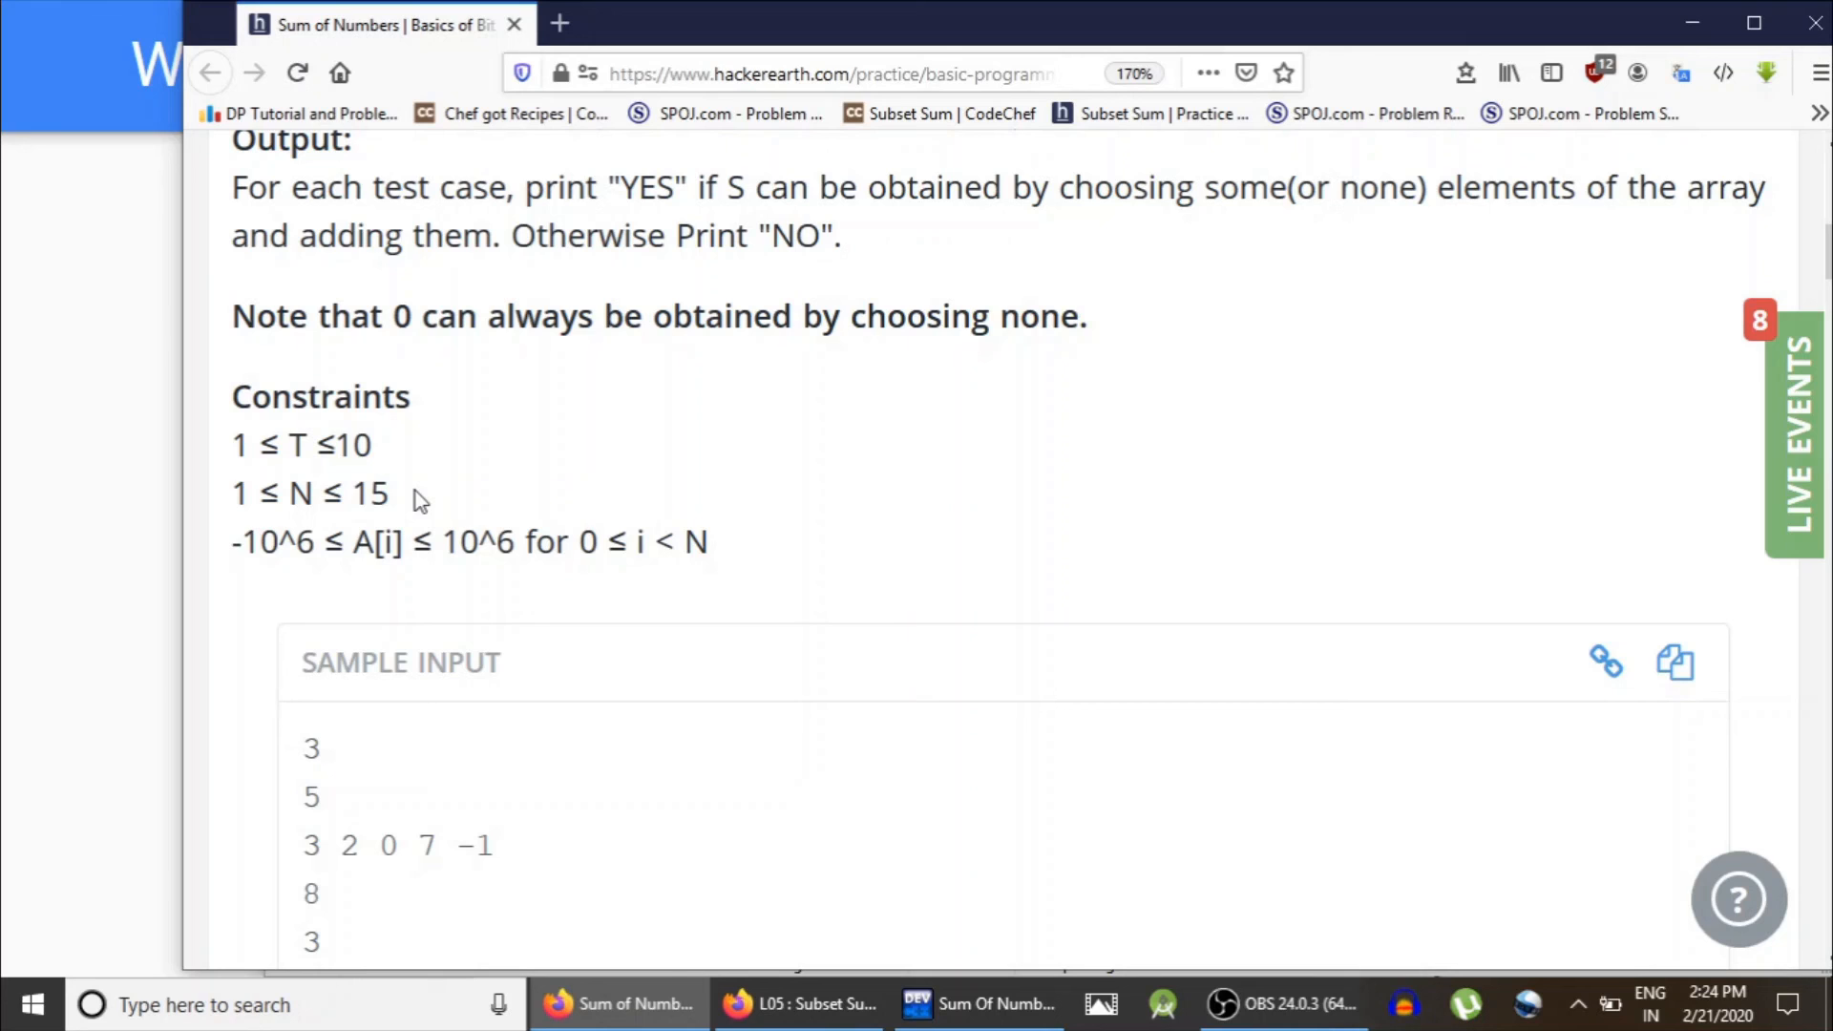
pyautogui.moveTo(683, 594)
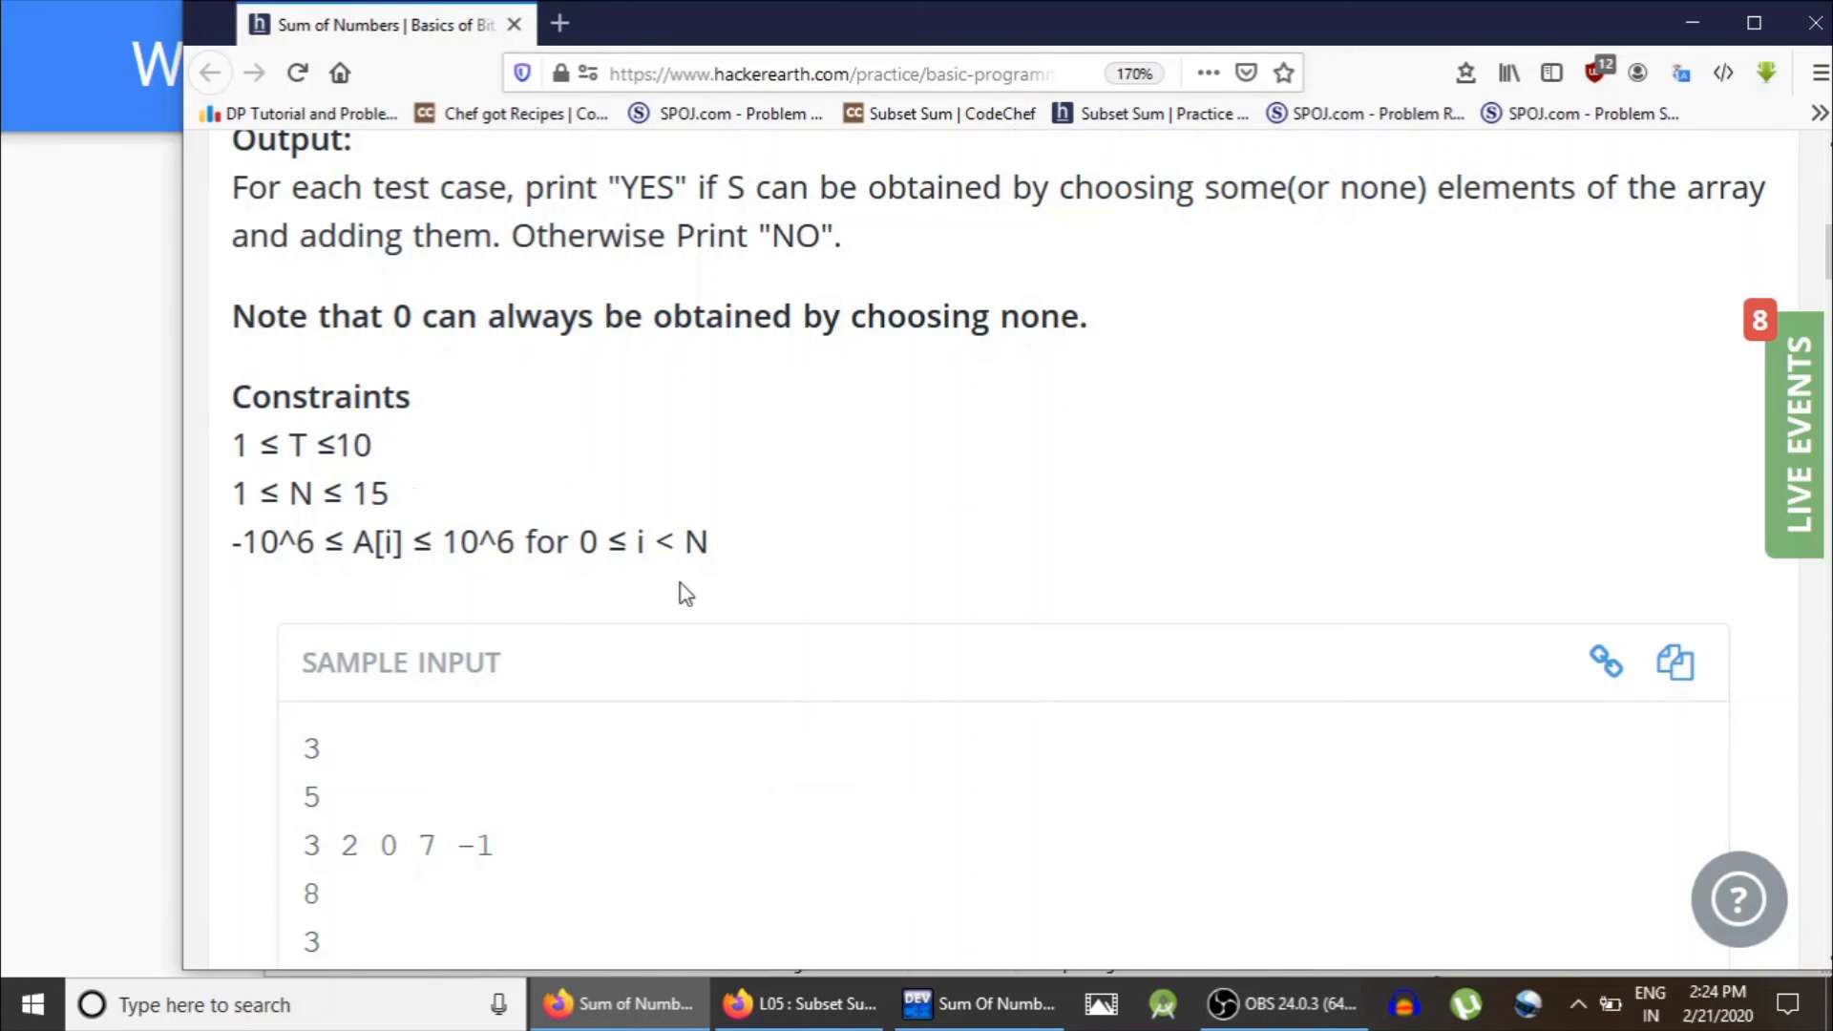
pyautogui.scroll(-3)
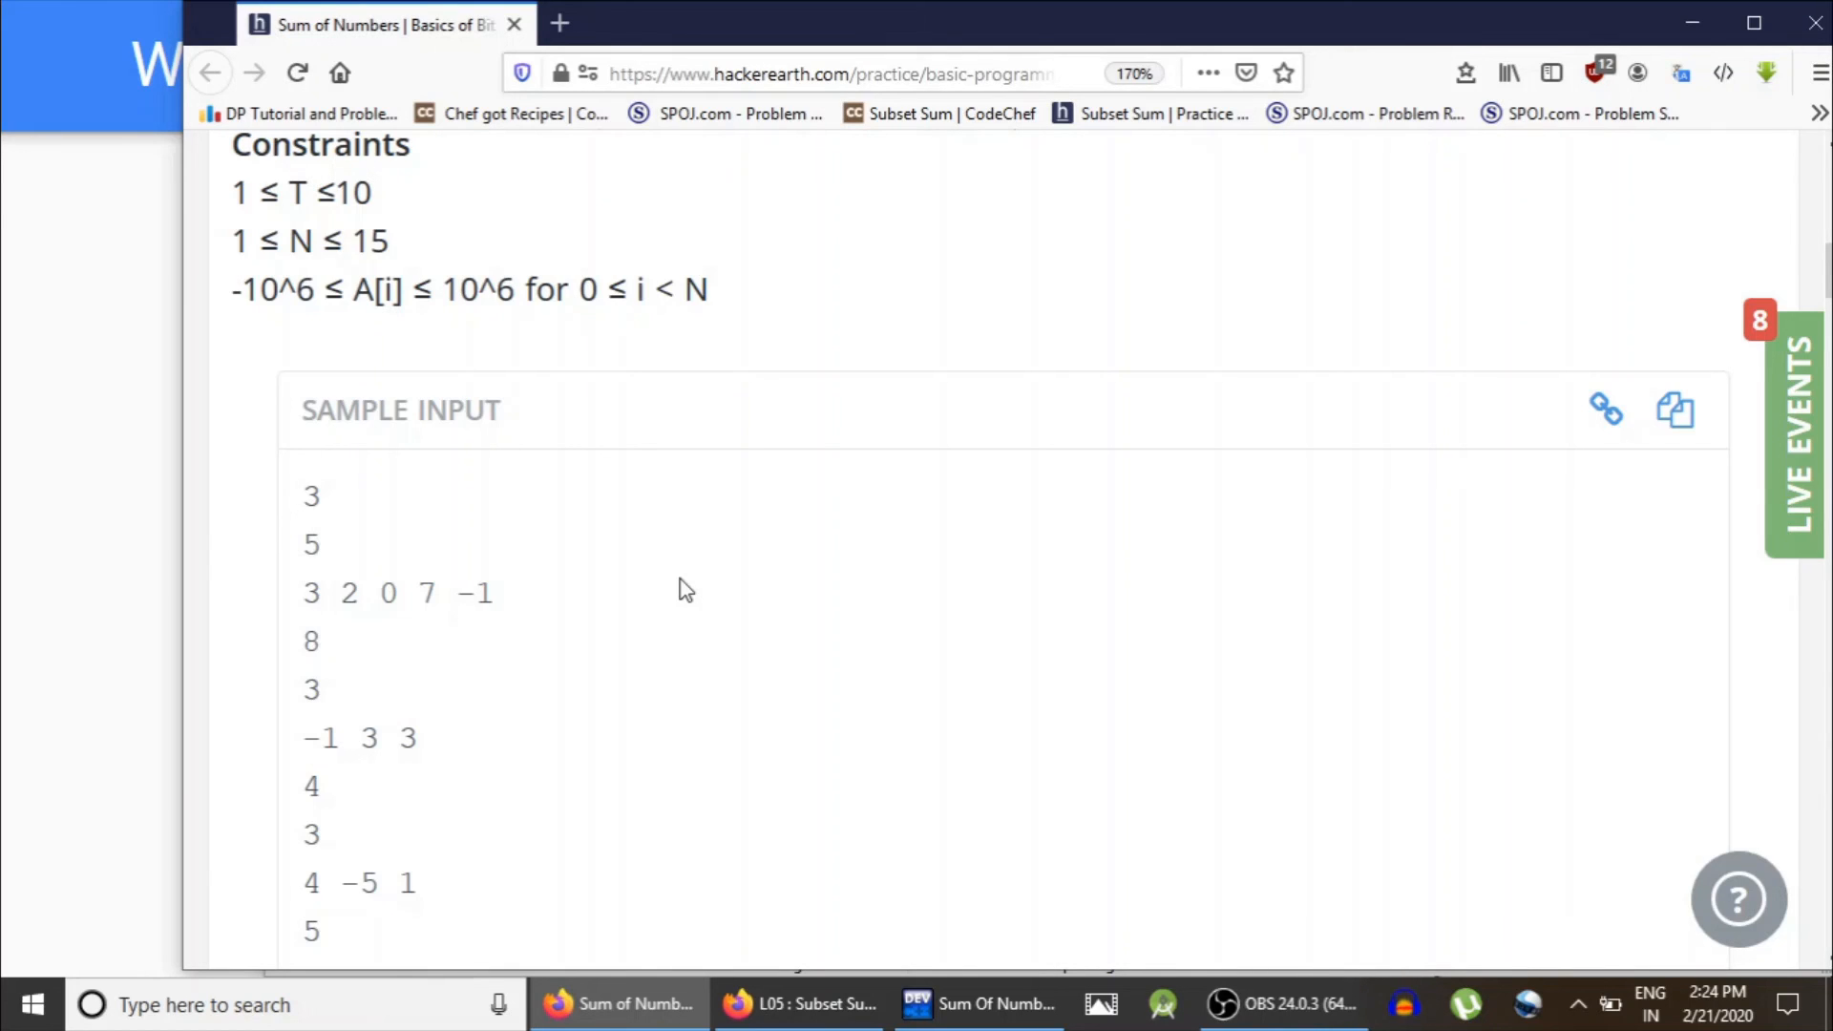
pyautogui.moveTo(819, 613)
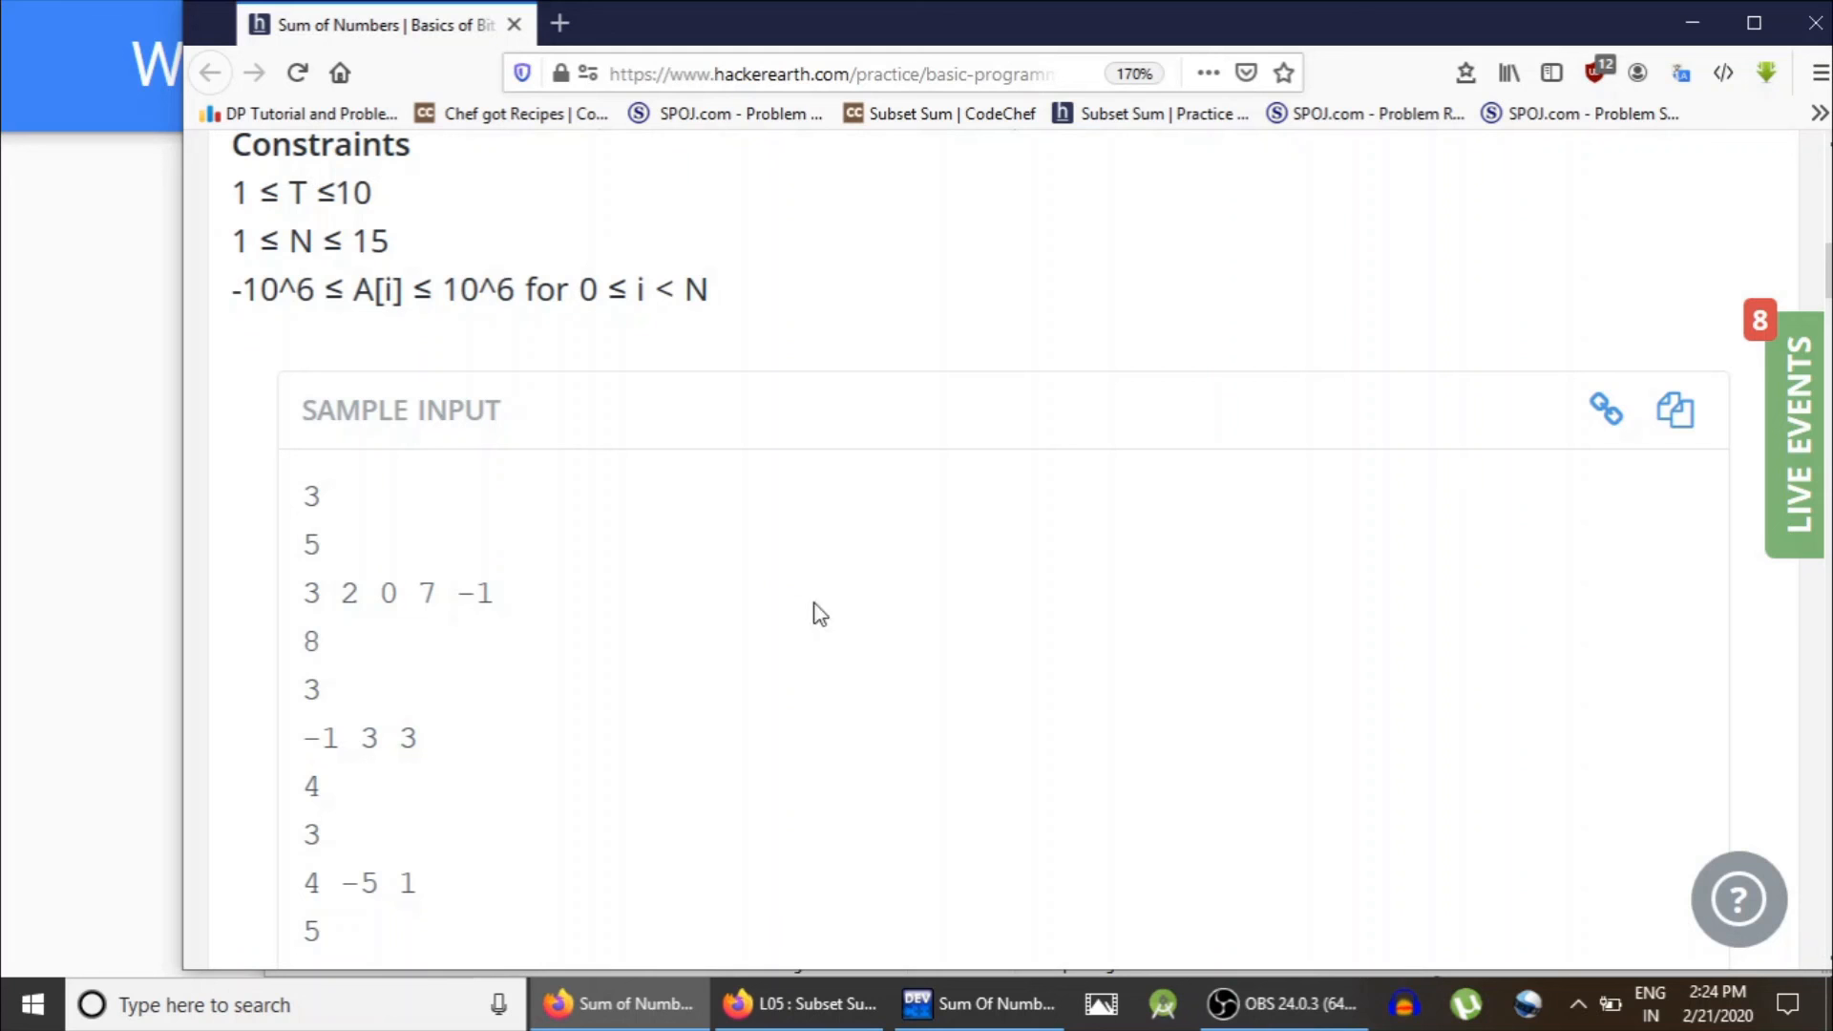
pyautogui.moveTo(735, 512)
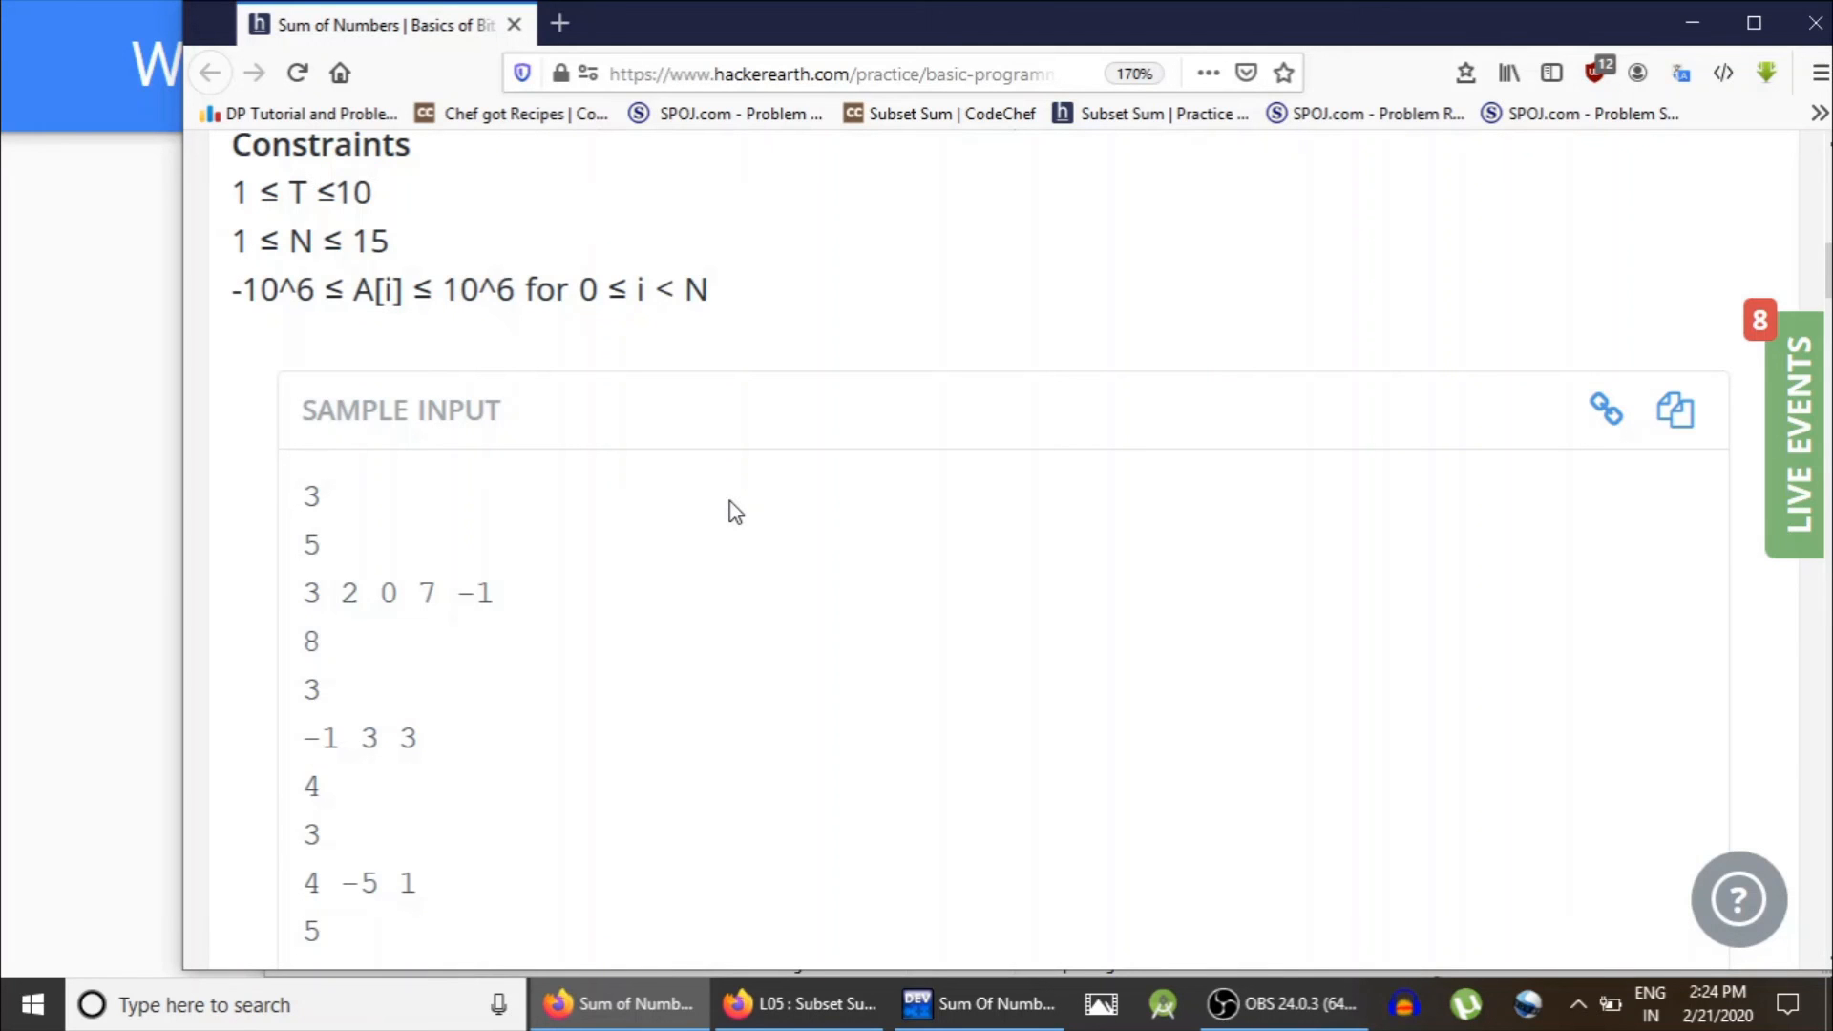
pyautogui.scroll(3)
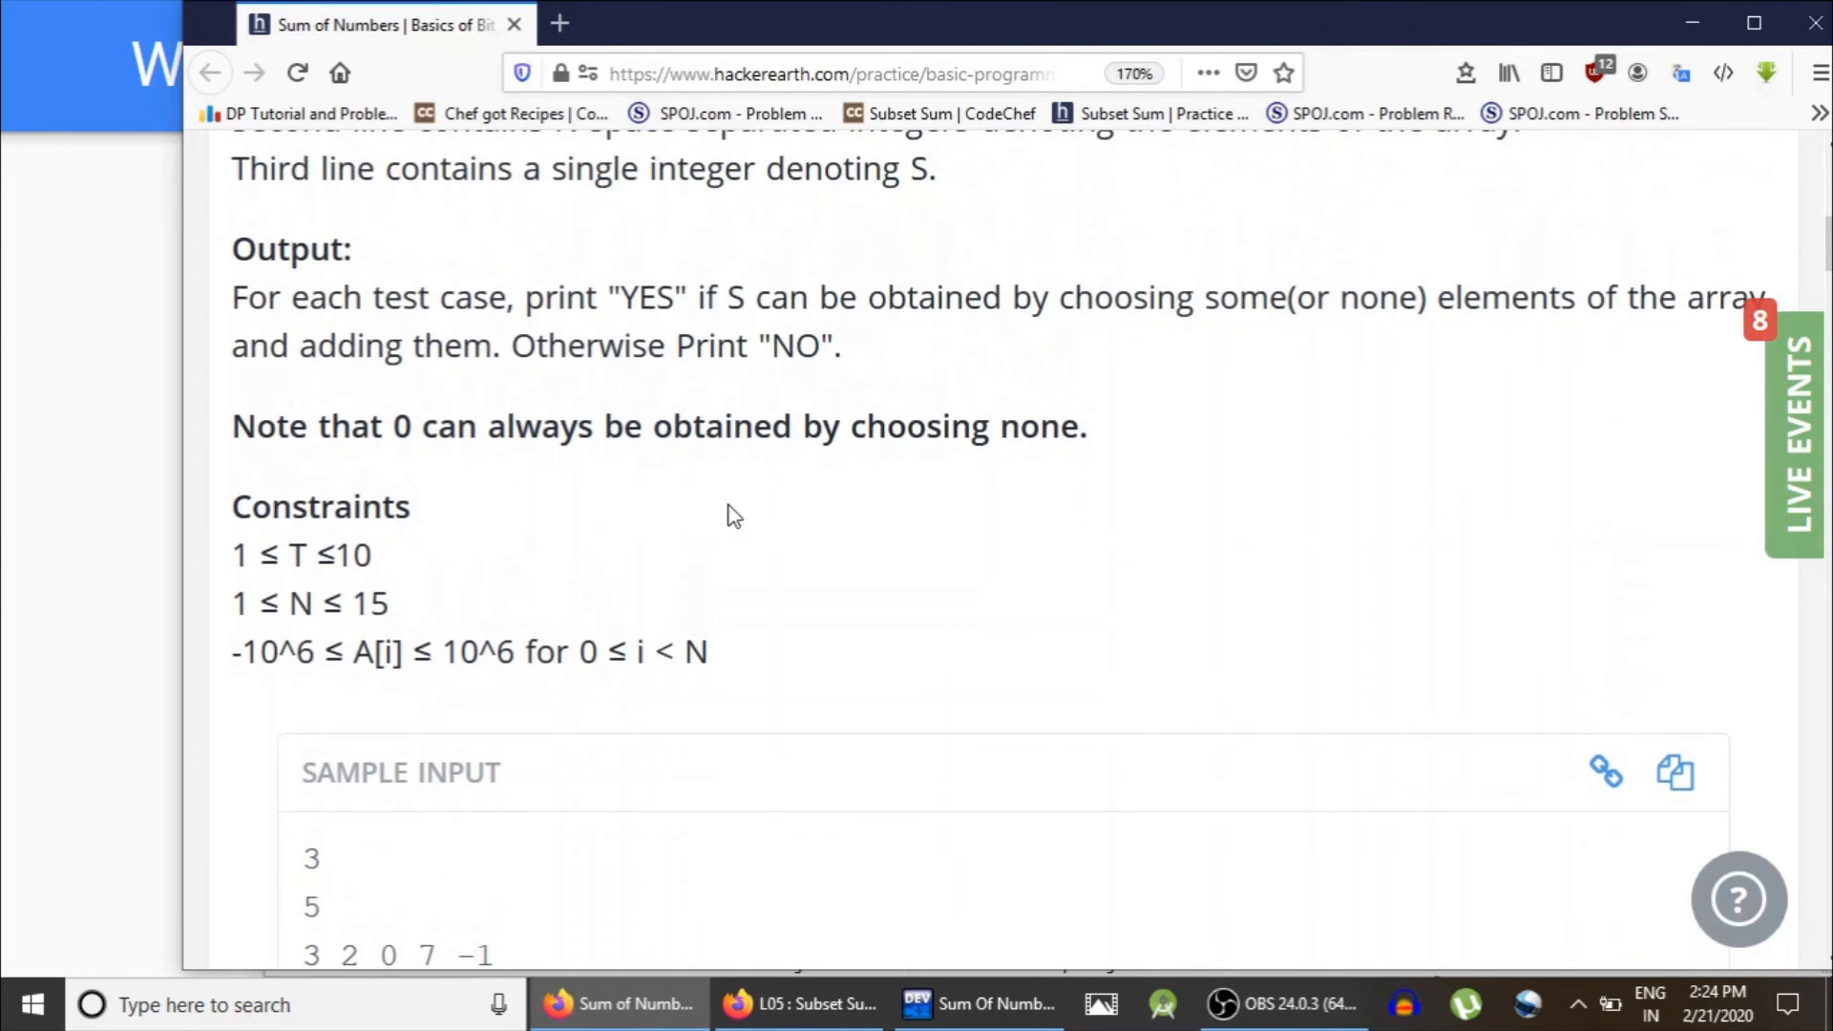
pyautogui.scroll(3)
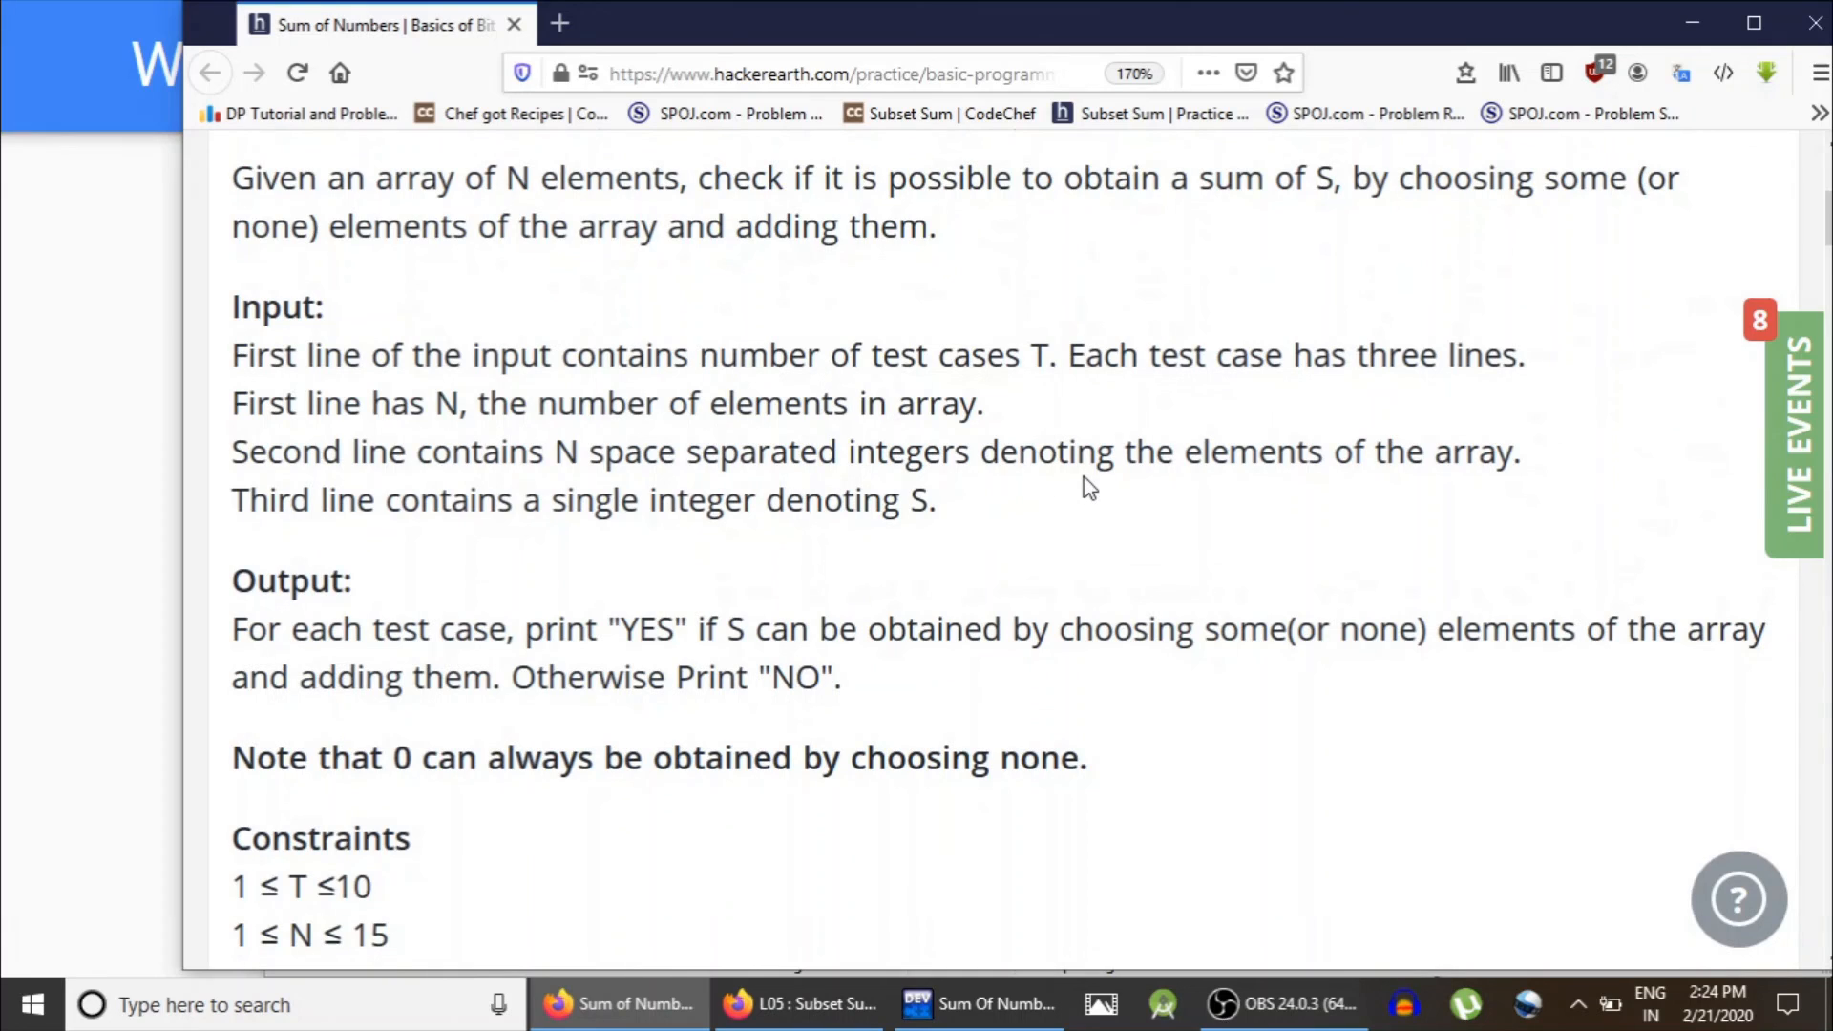